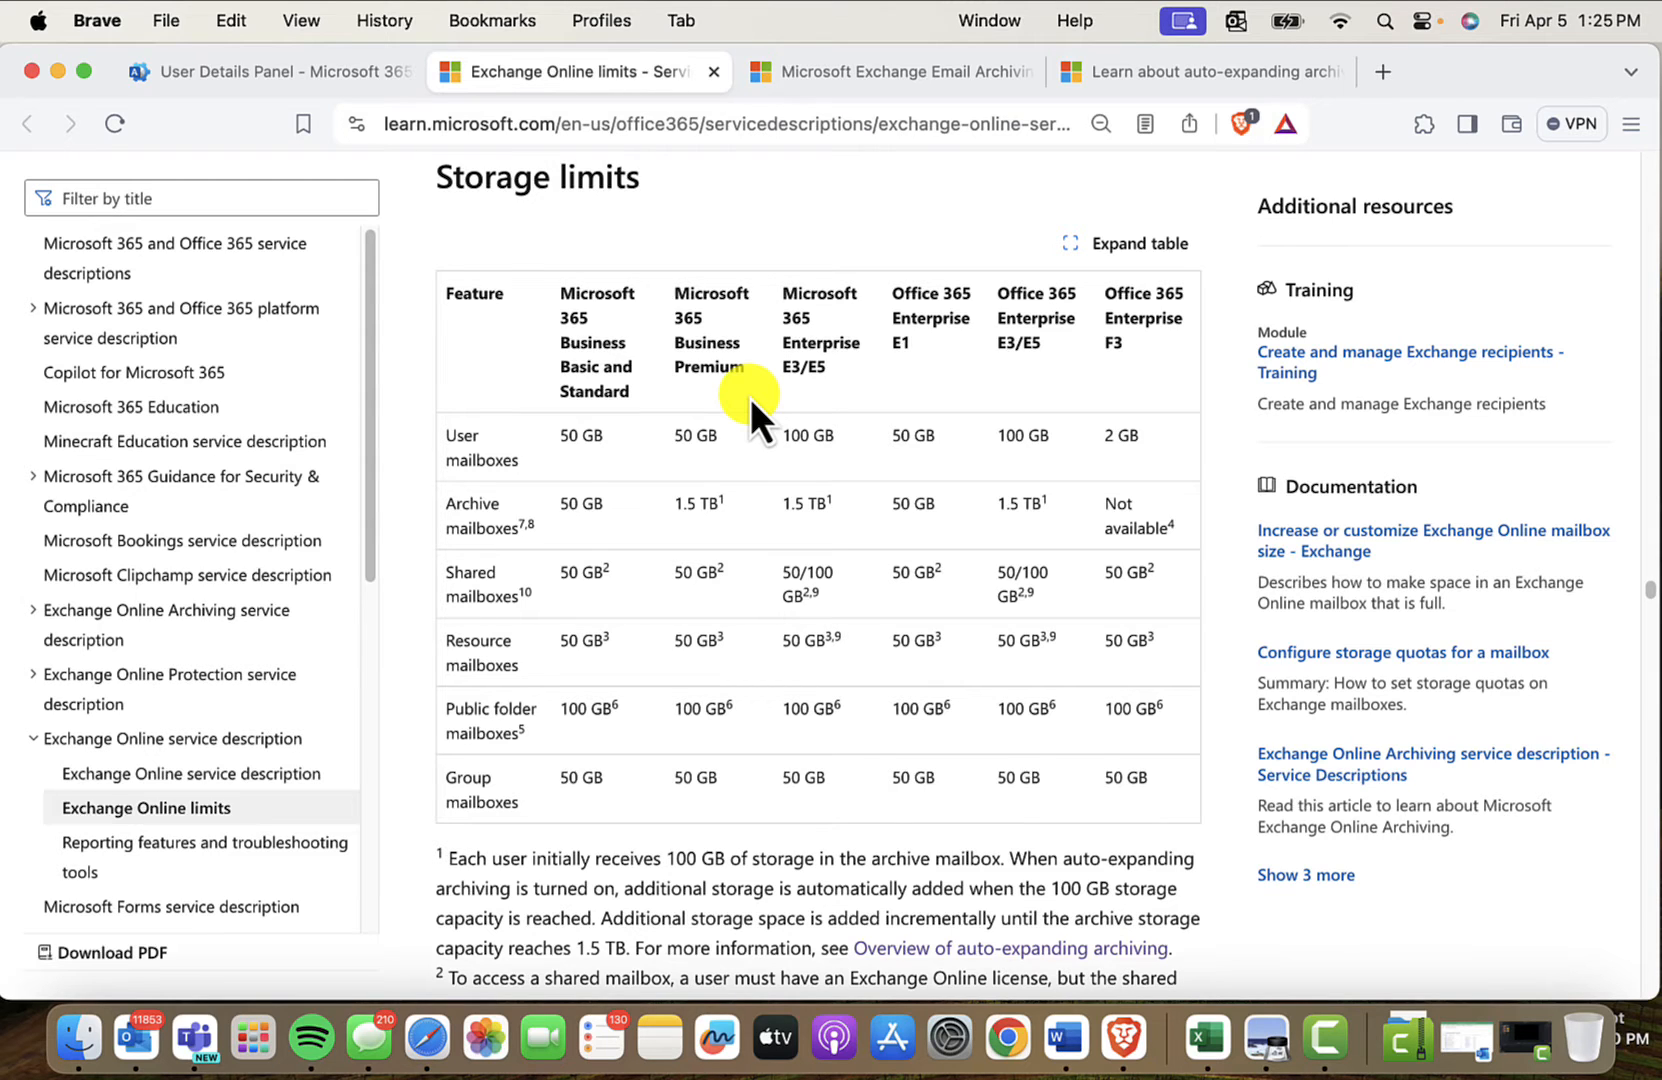
mouse_move(646, 302)
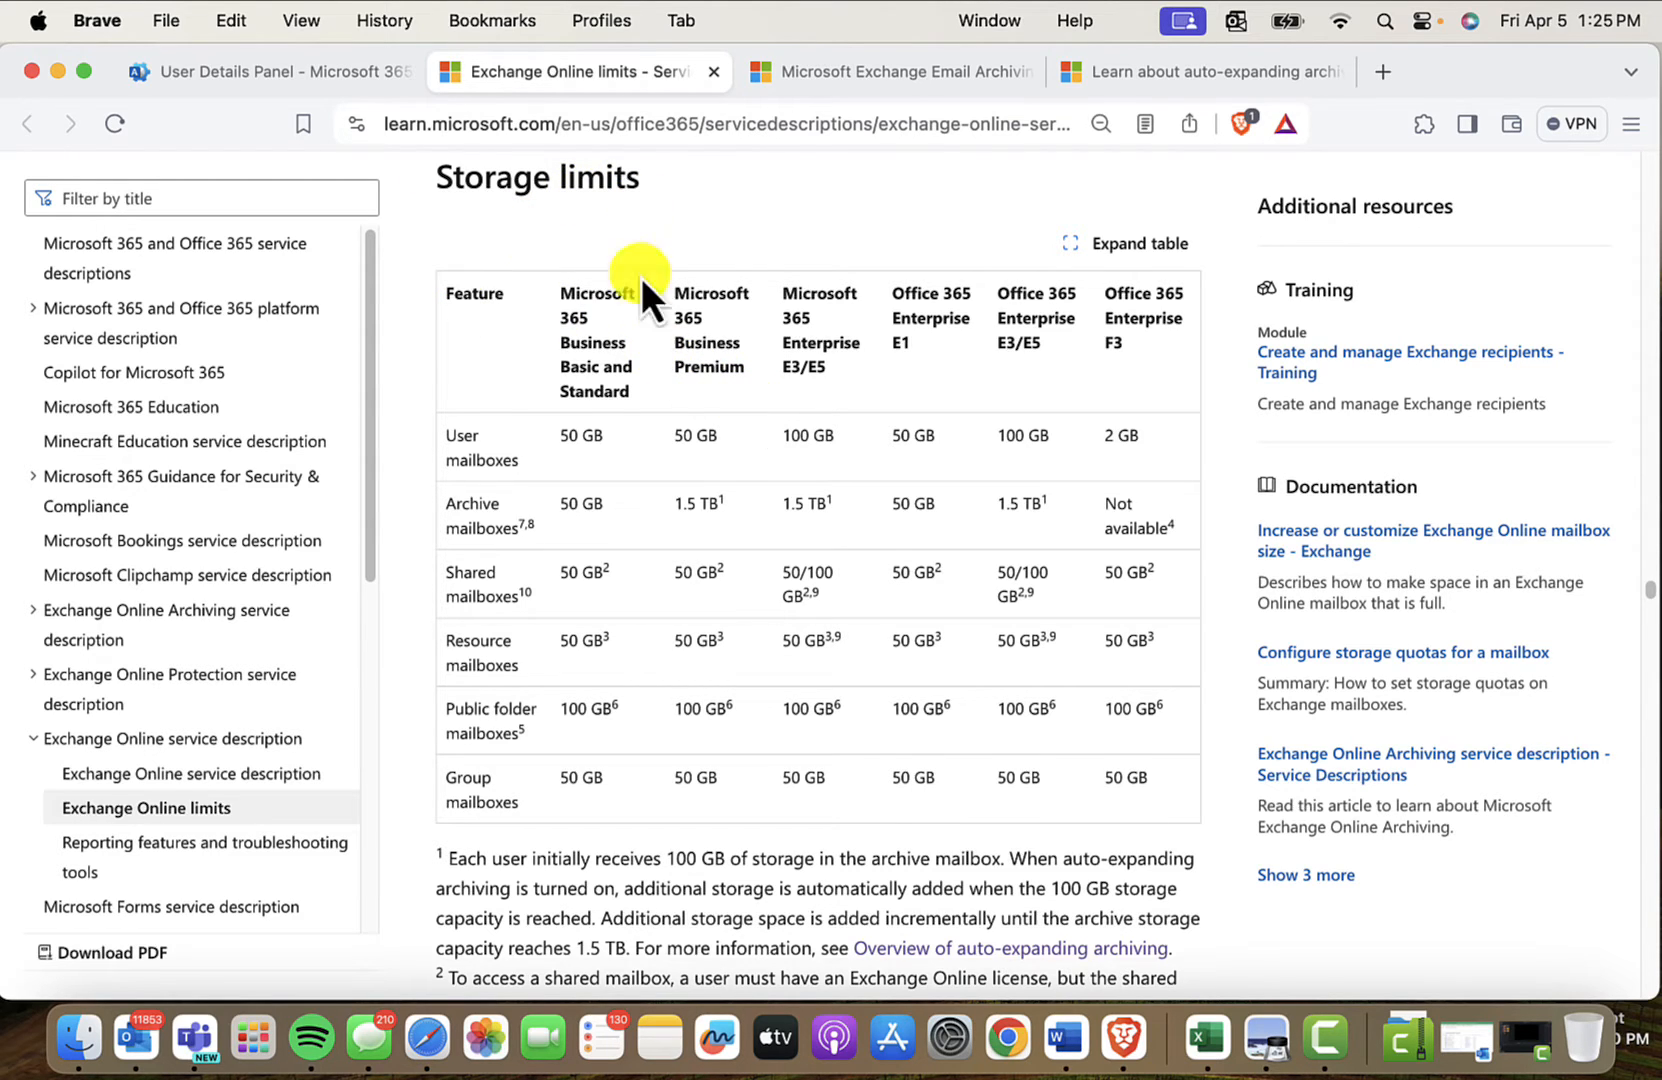
mouse_move(858, 386)
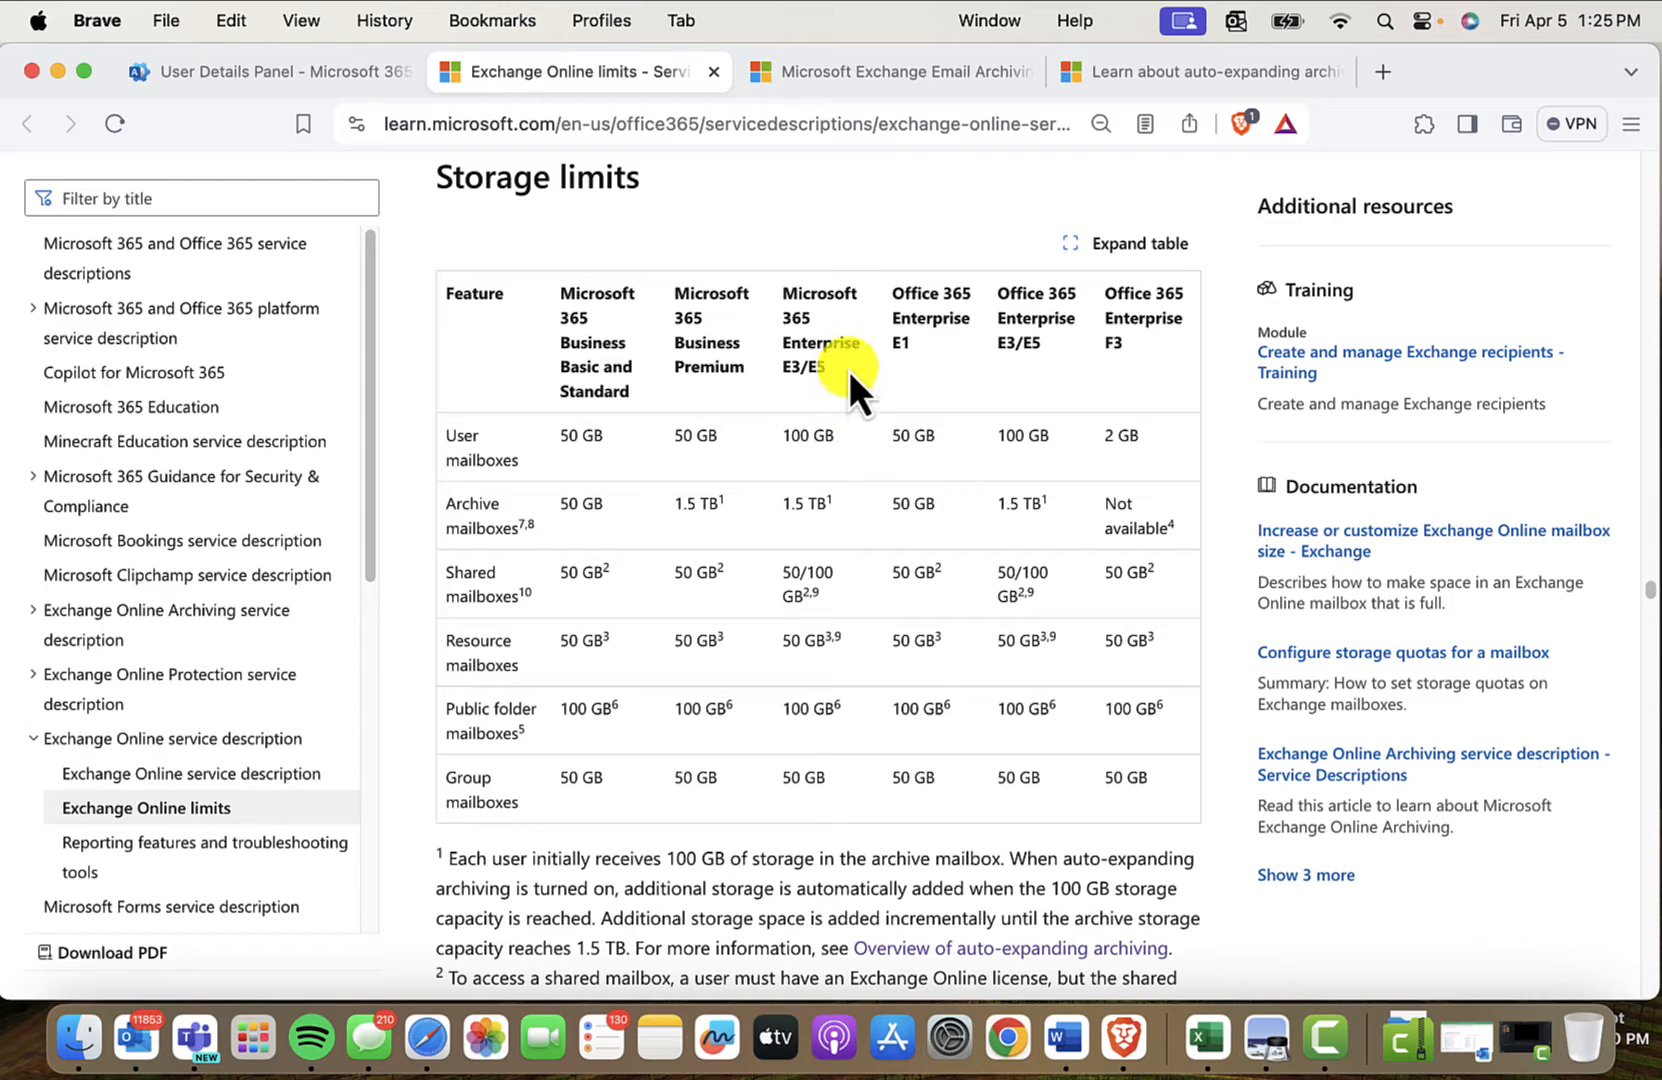
mouse_move(906, 398)
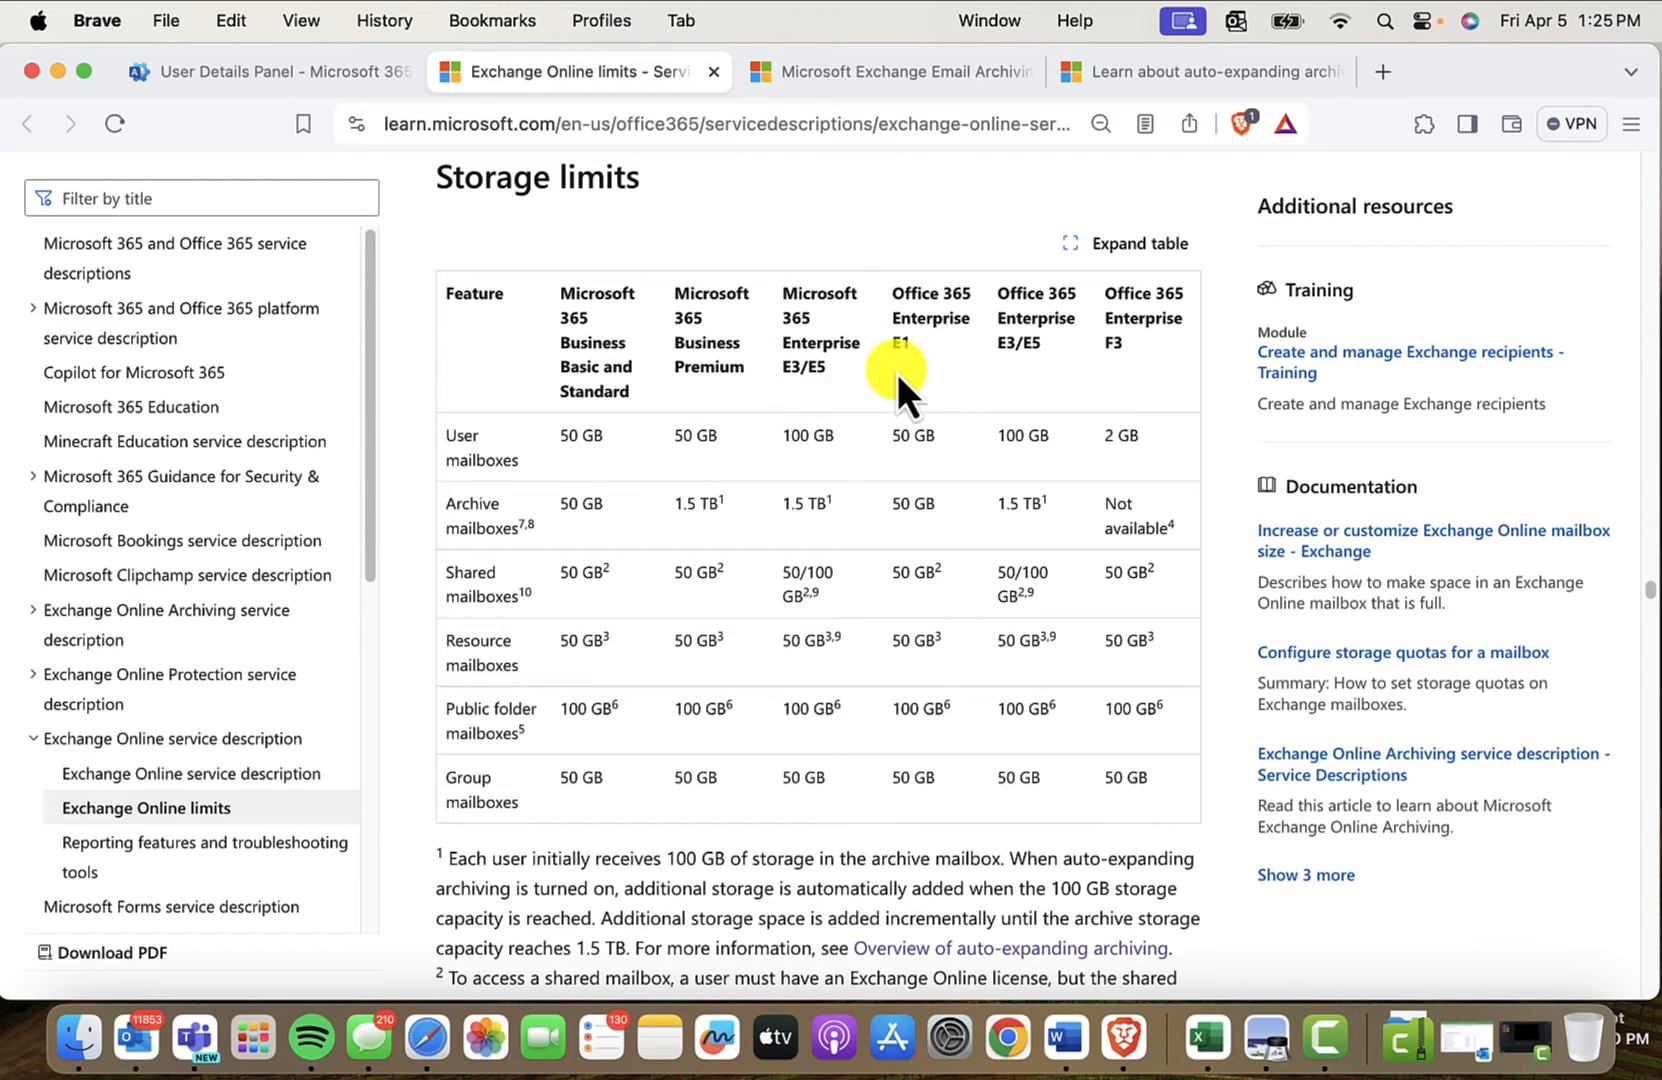
mouse_move(716, 462)
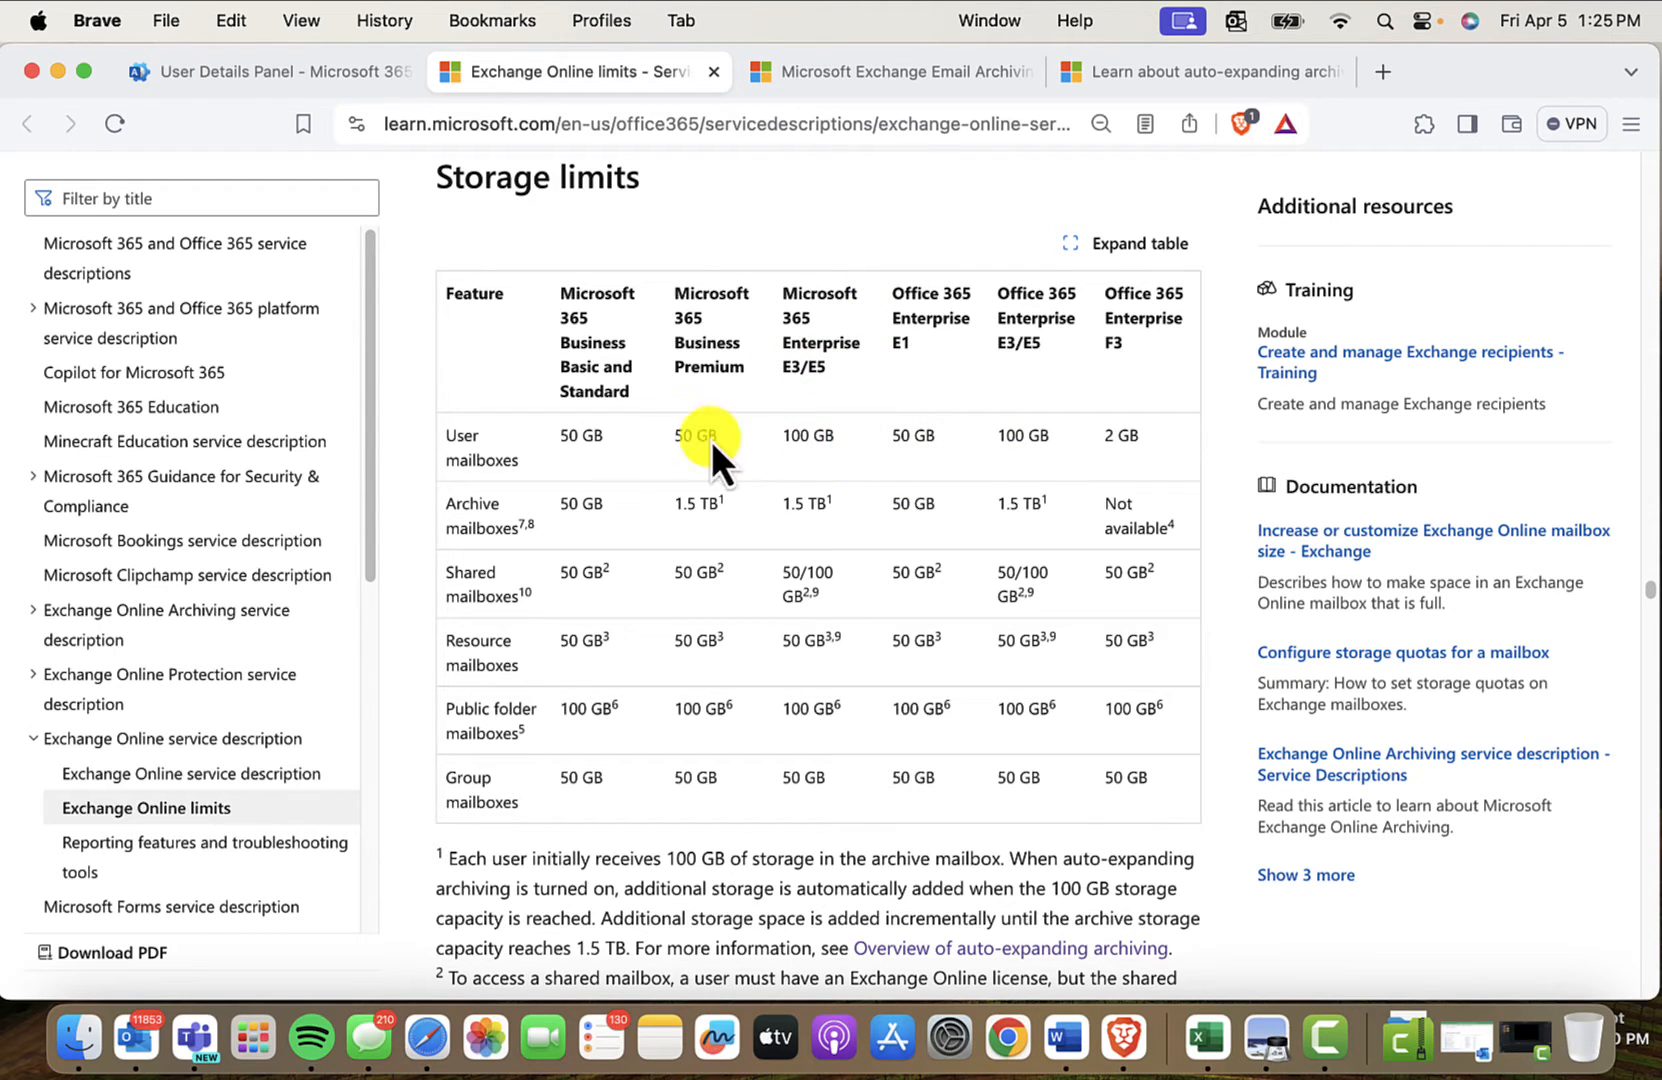
mouse_move(790, 466)
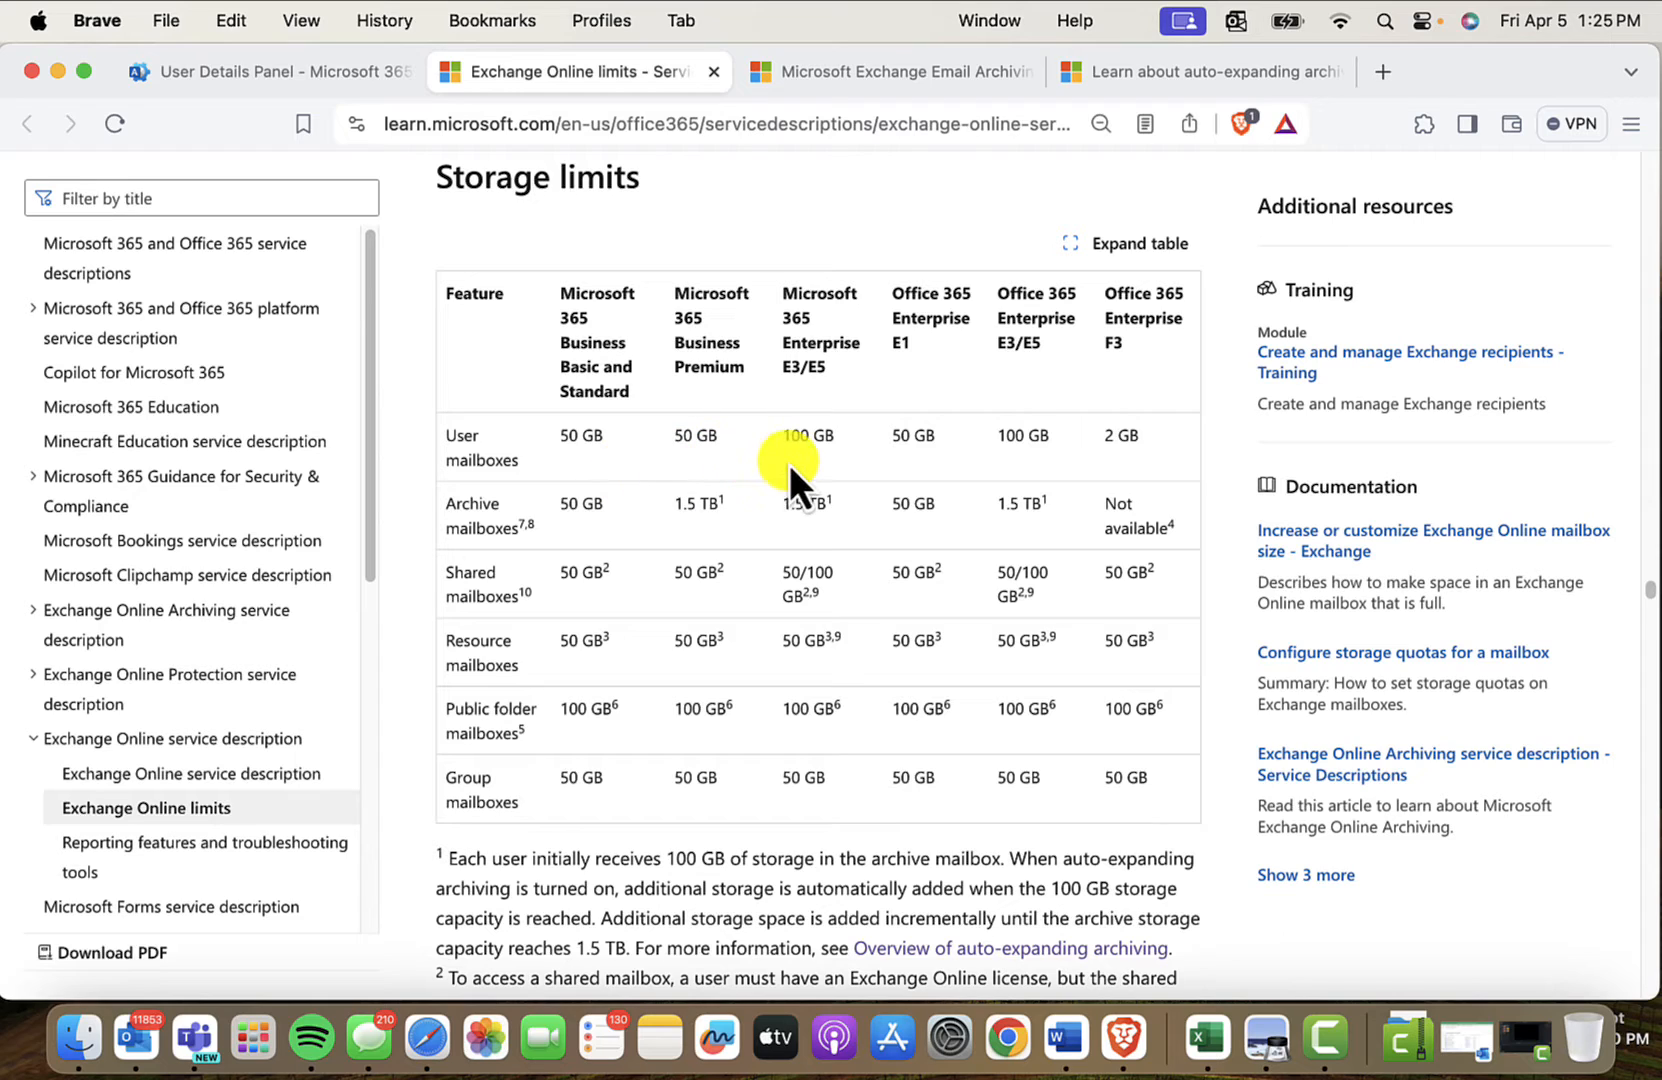
mouse_move(900, 462)
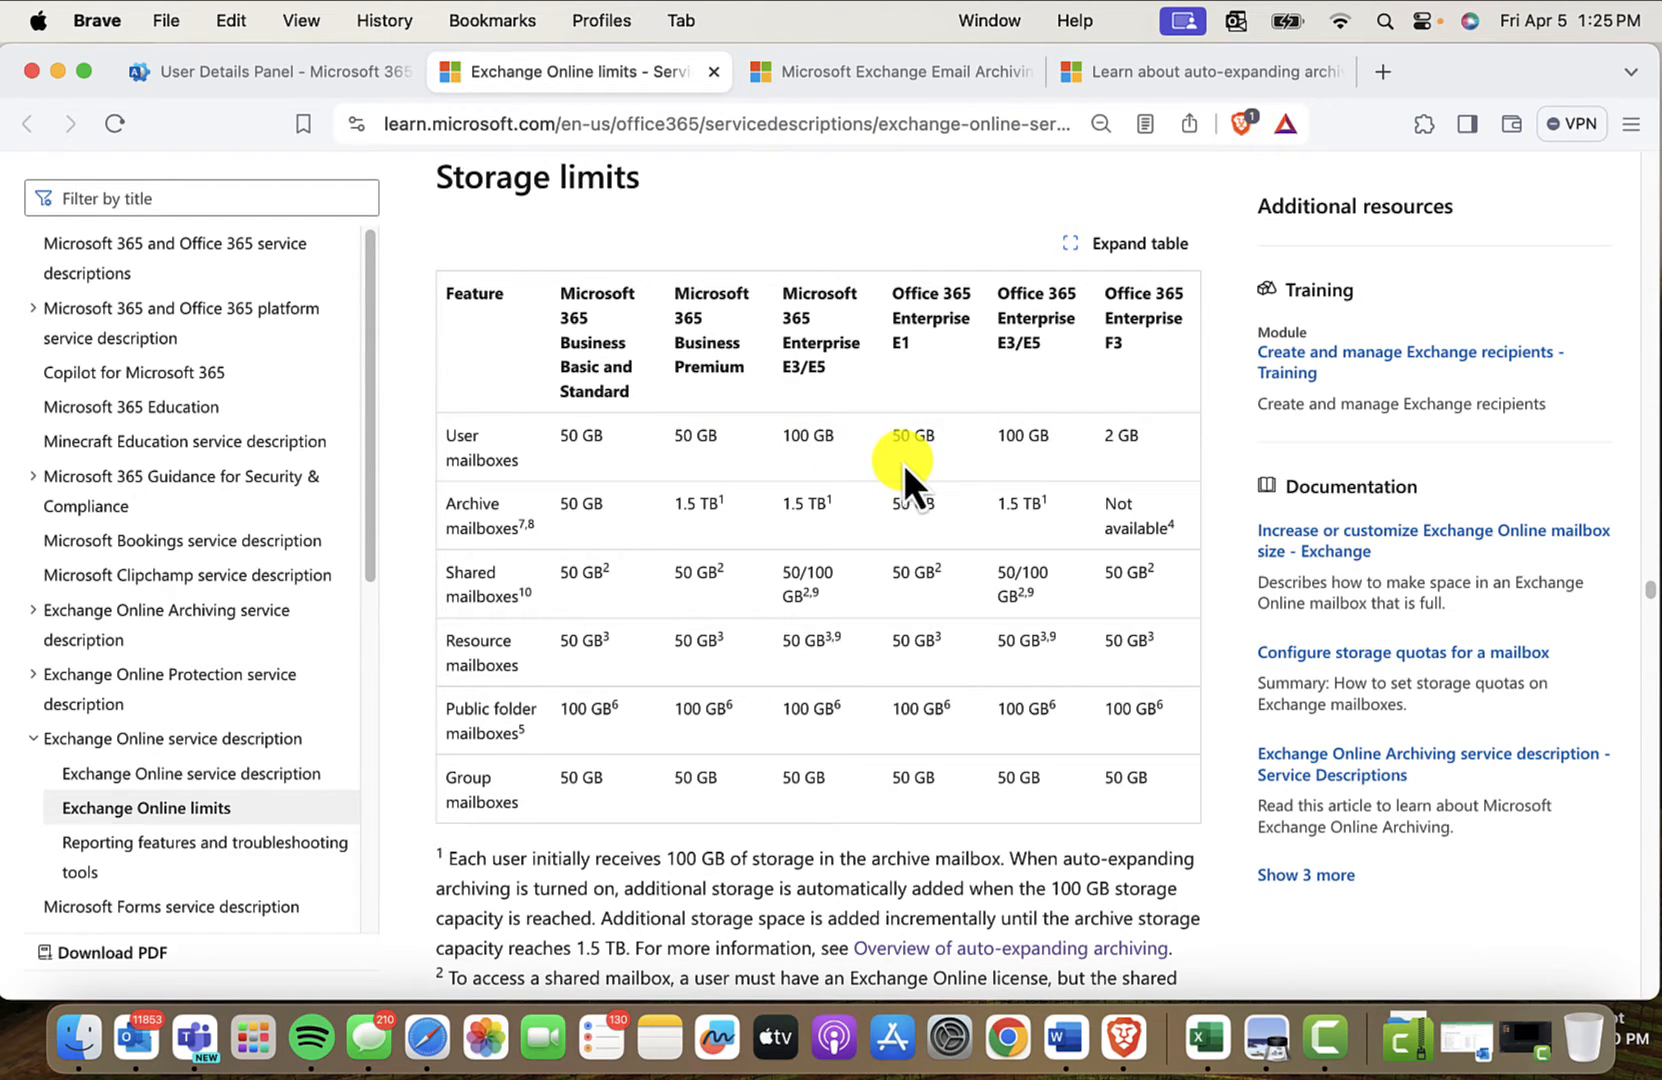
mouse_move(1130, 384)
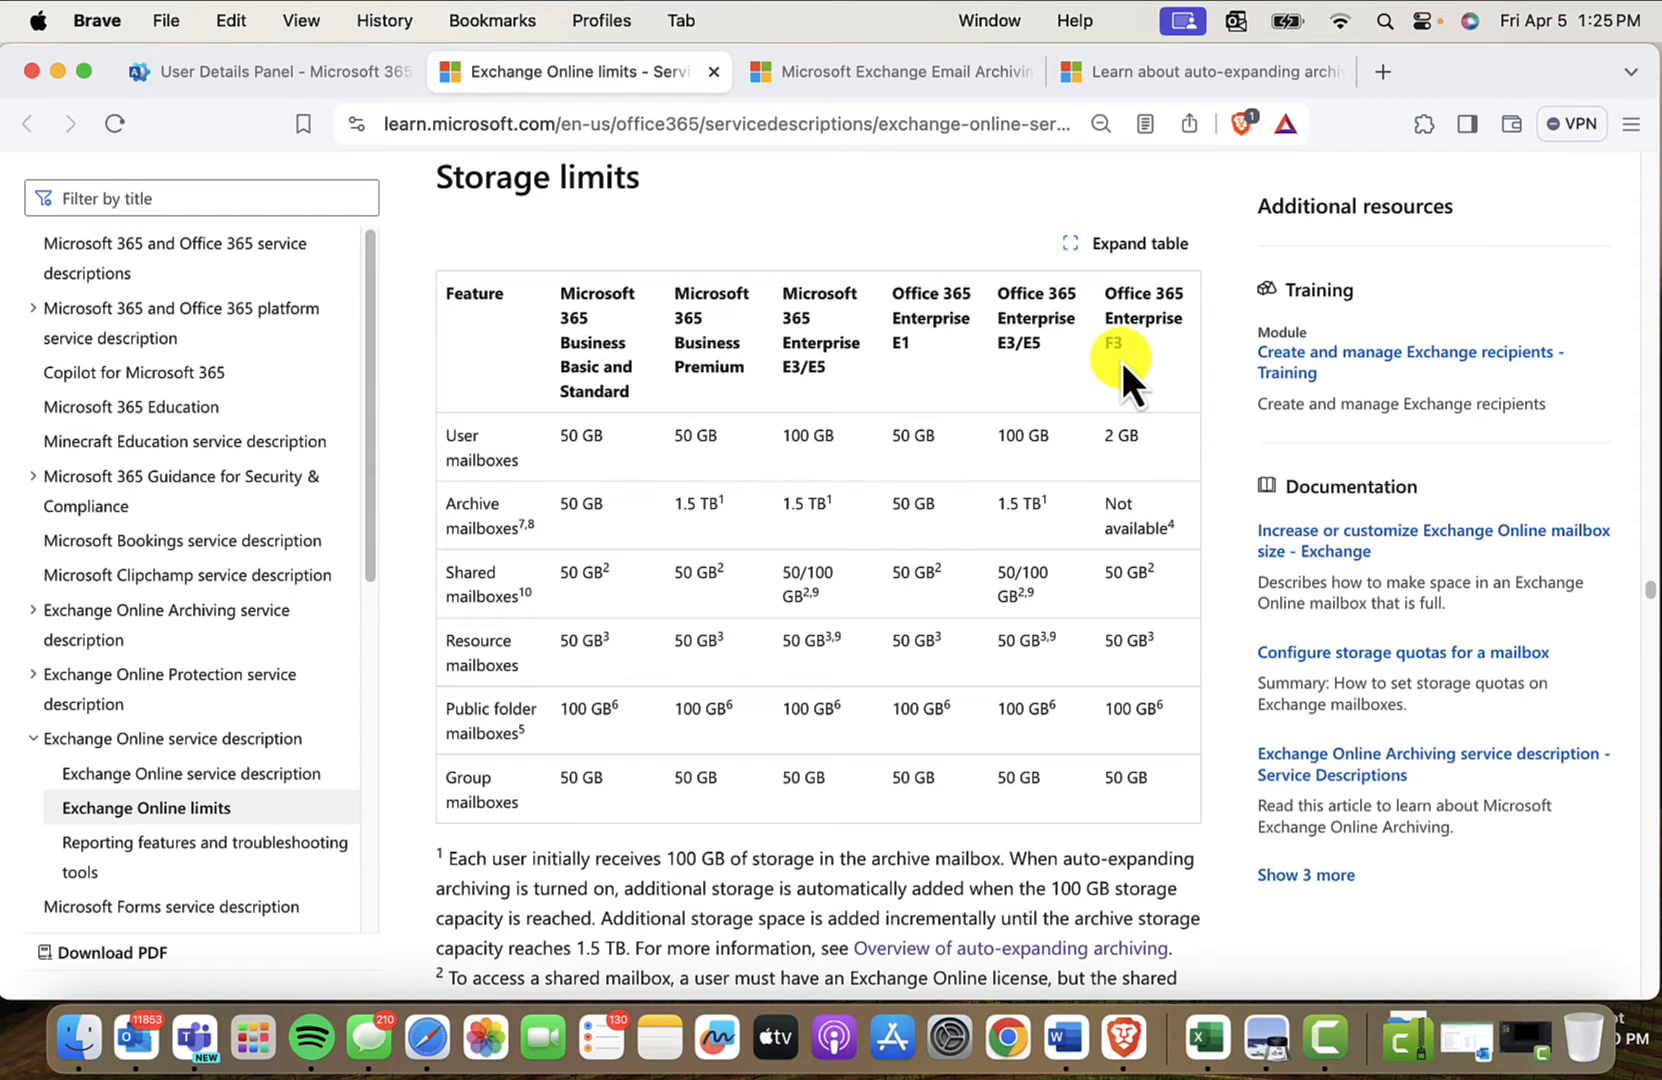
mouse_move(1120, 444)
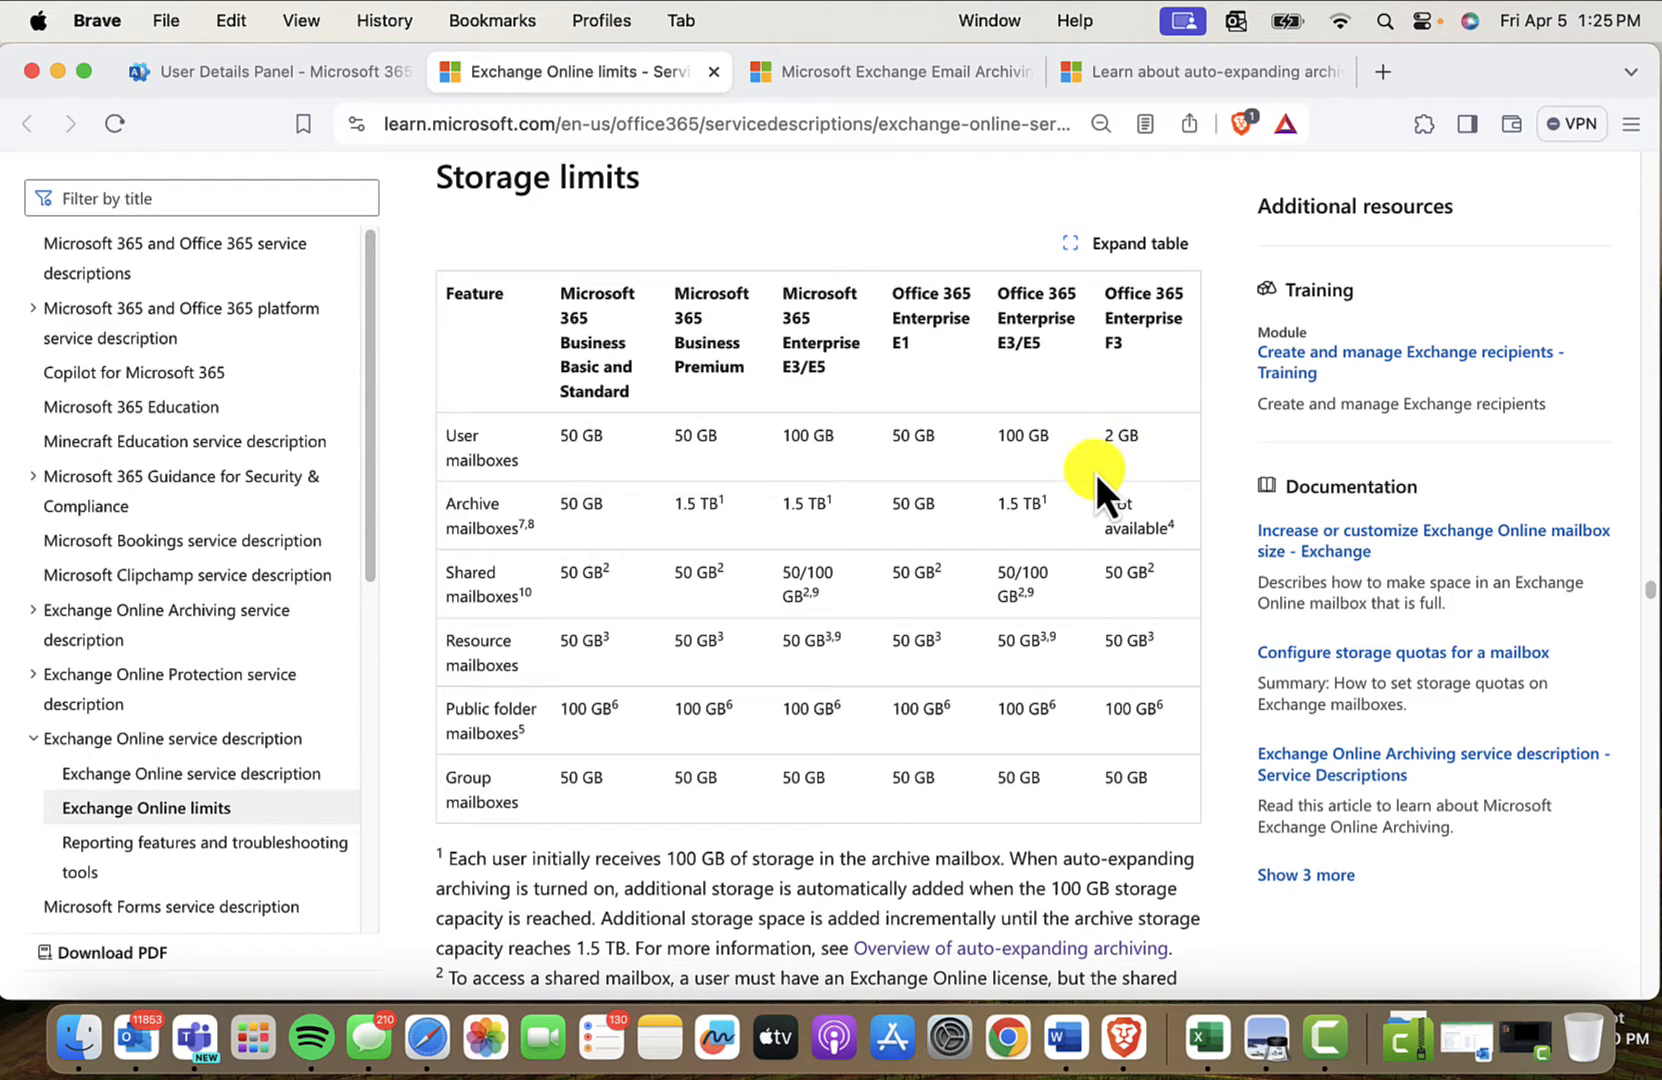
- Scroll through the standalone-plans storage limits table and back up to its footnotes
scroll("down", 3)
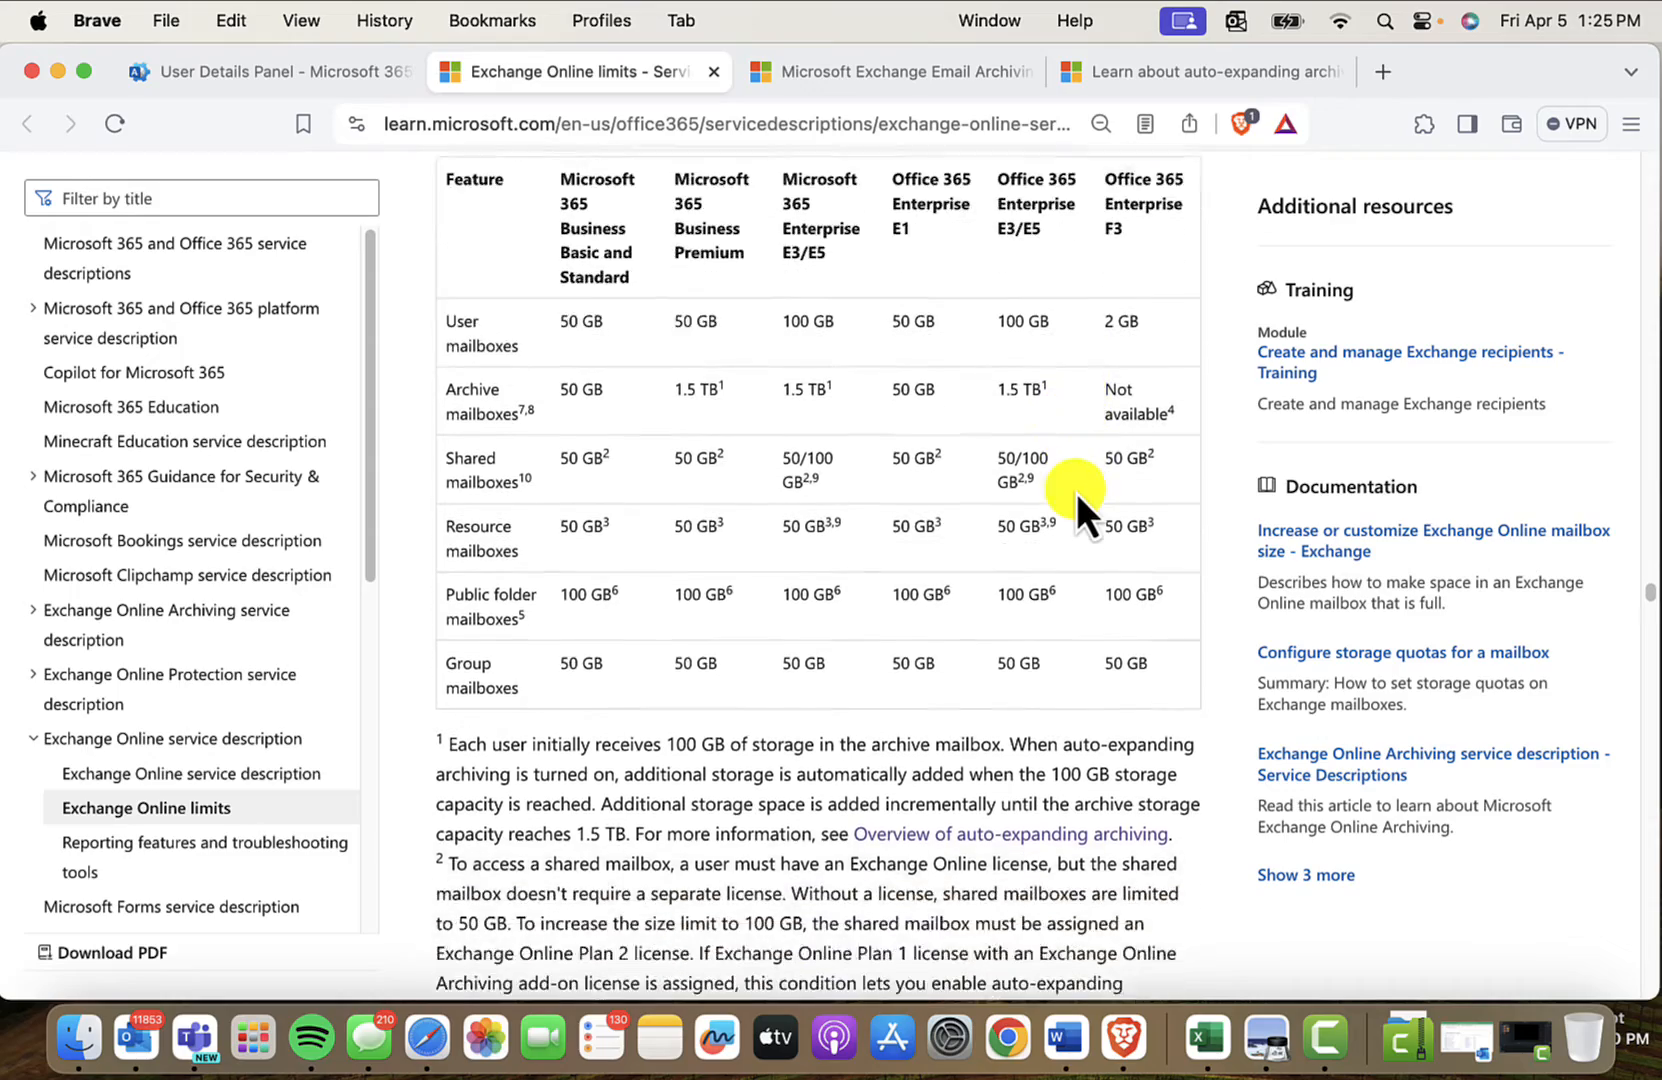
scroll("down", 3)
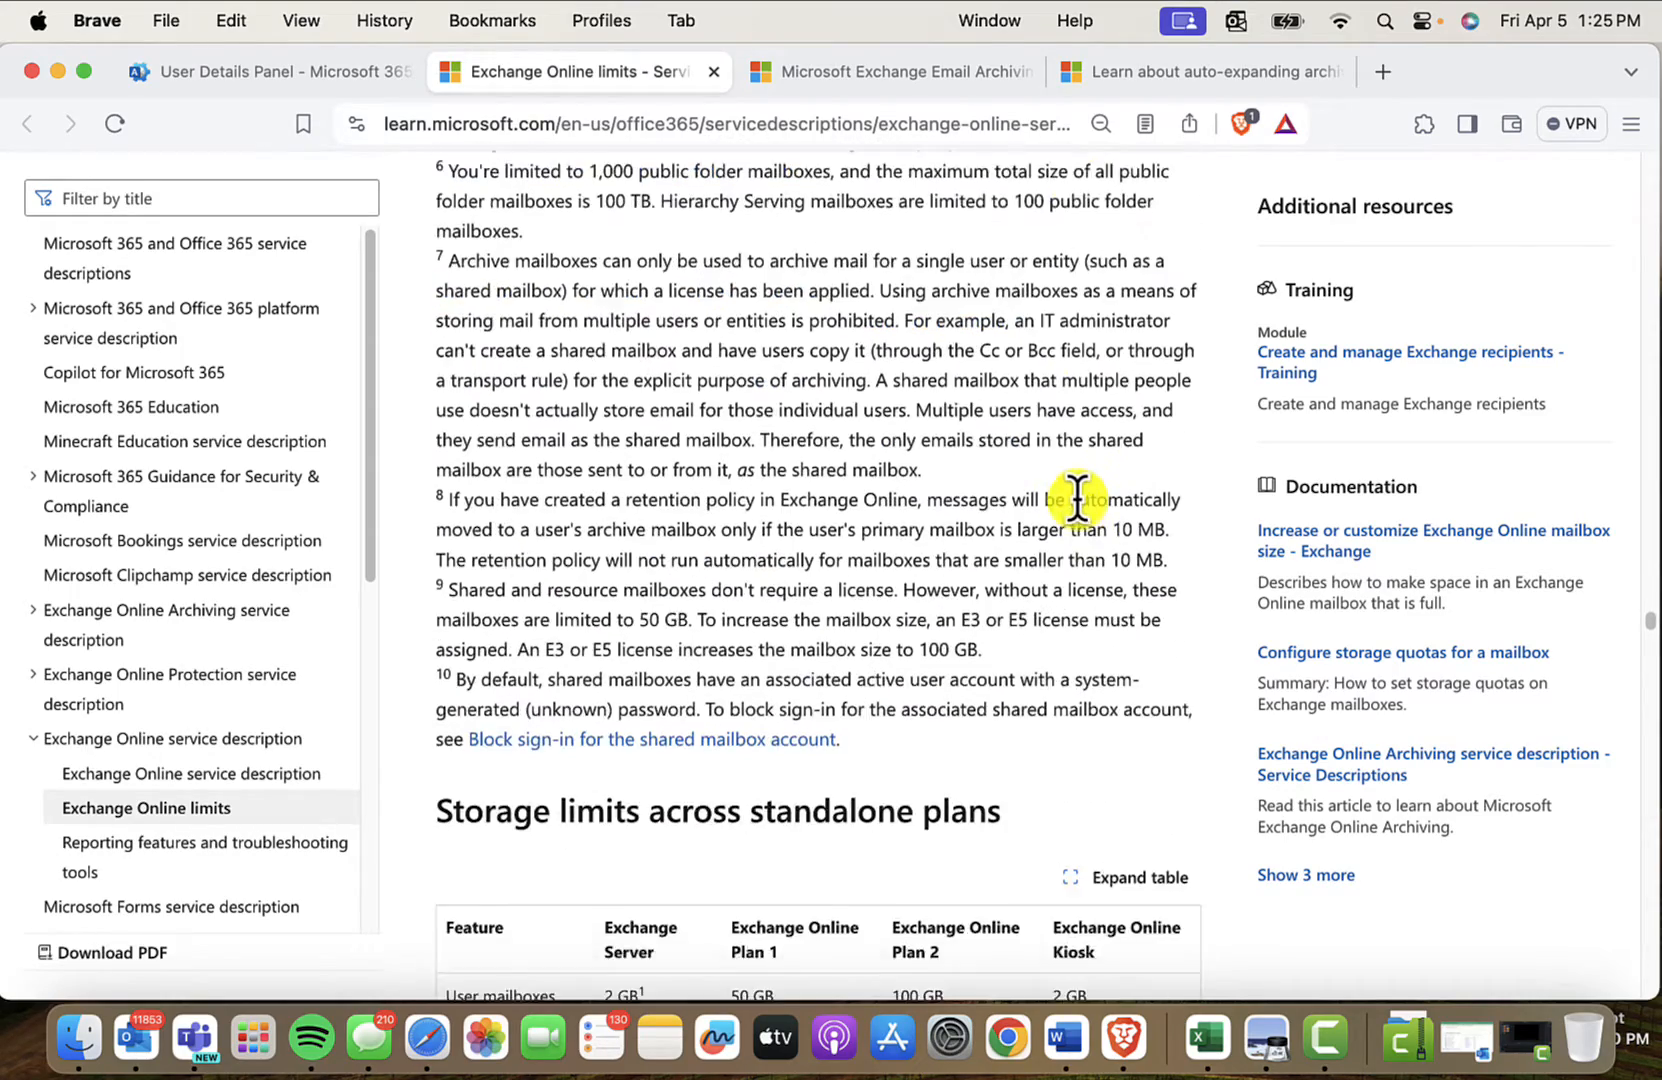
scroll("down", 3)
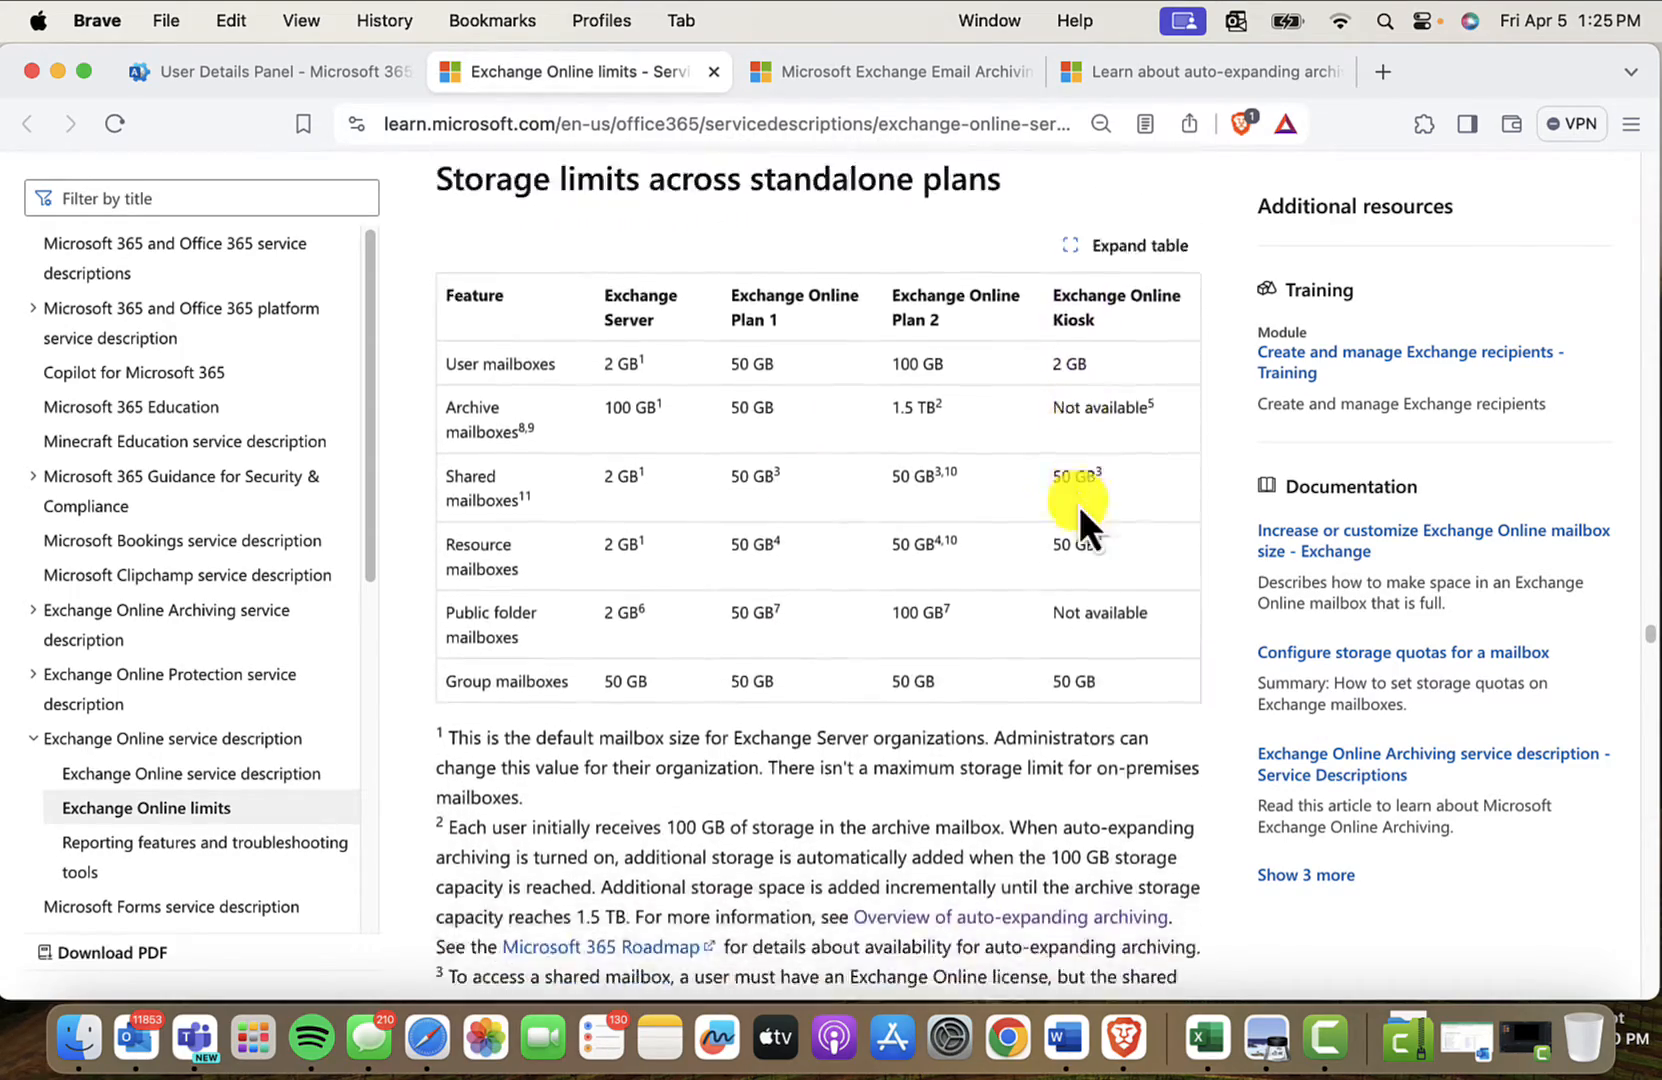
scroll("up", 3)
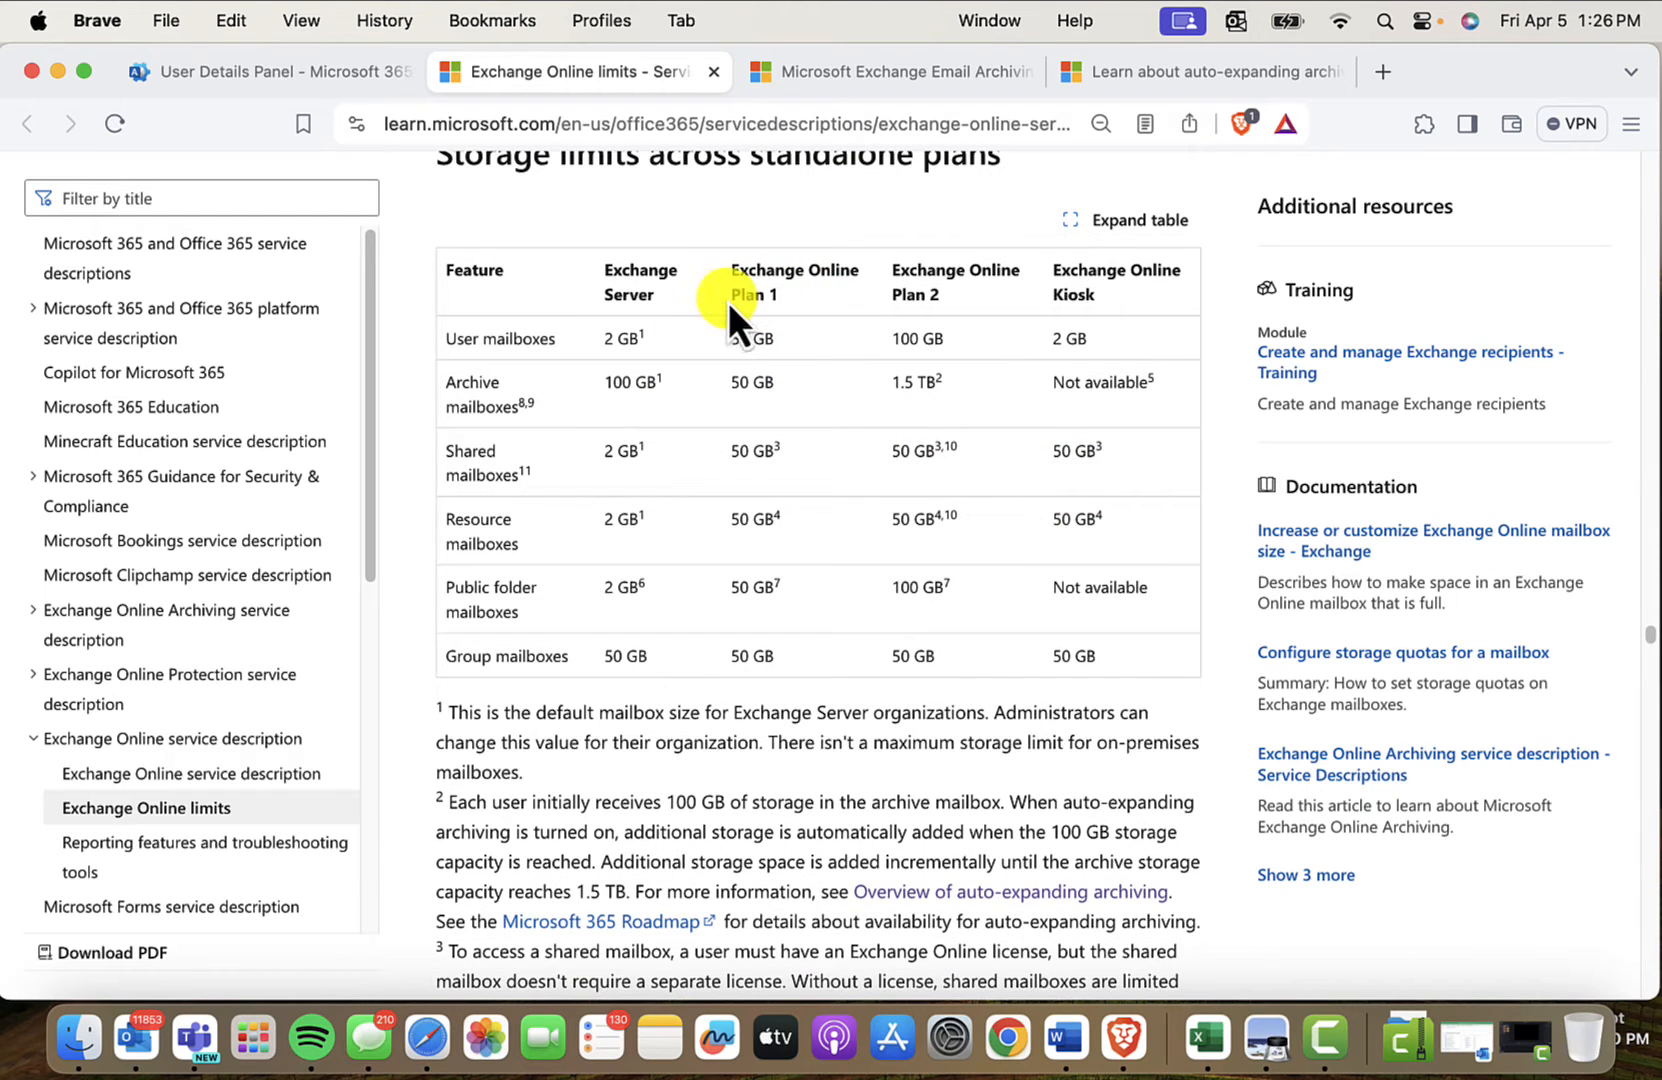
mouse_move(742, 340)
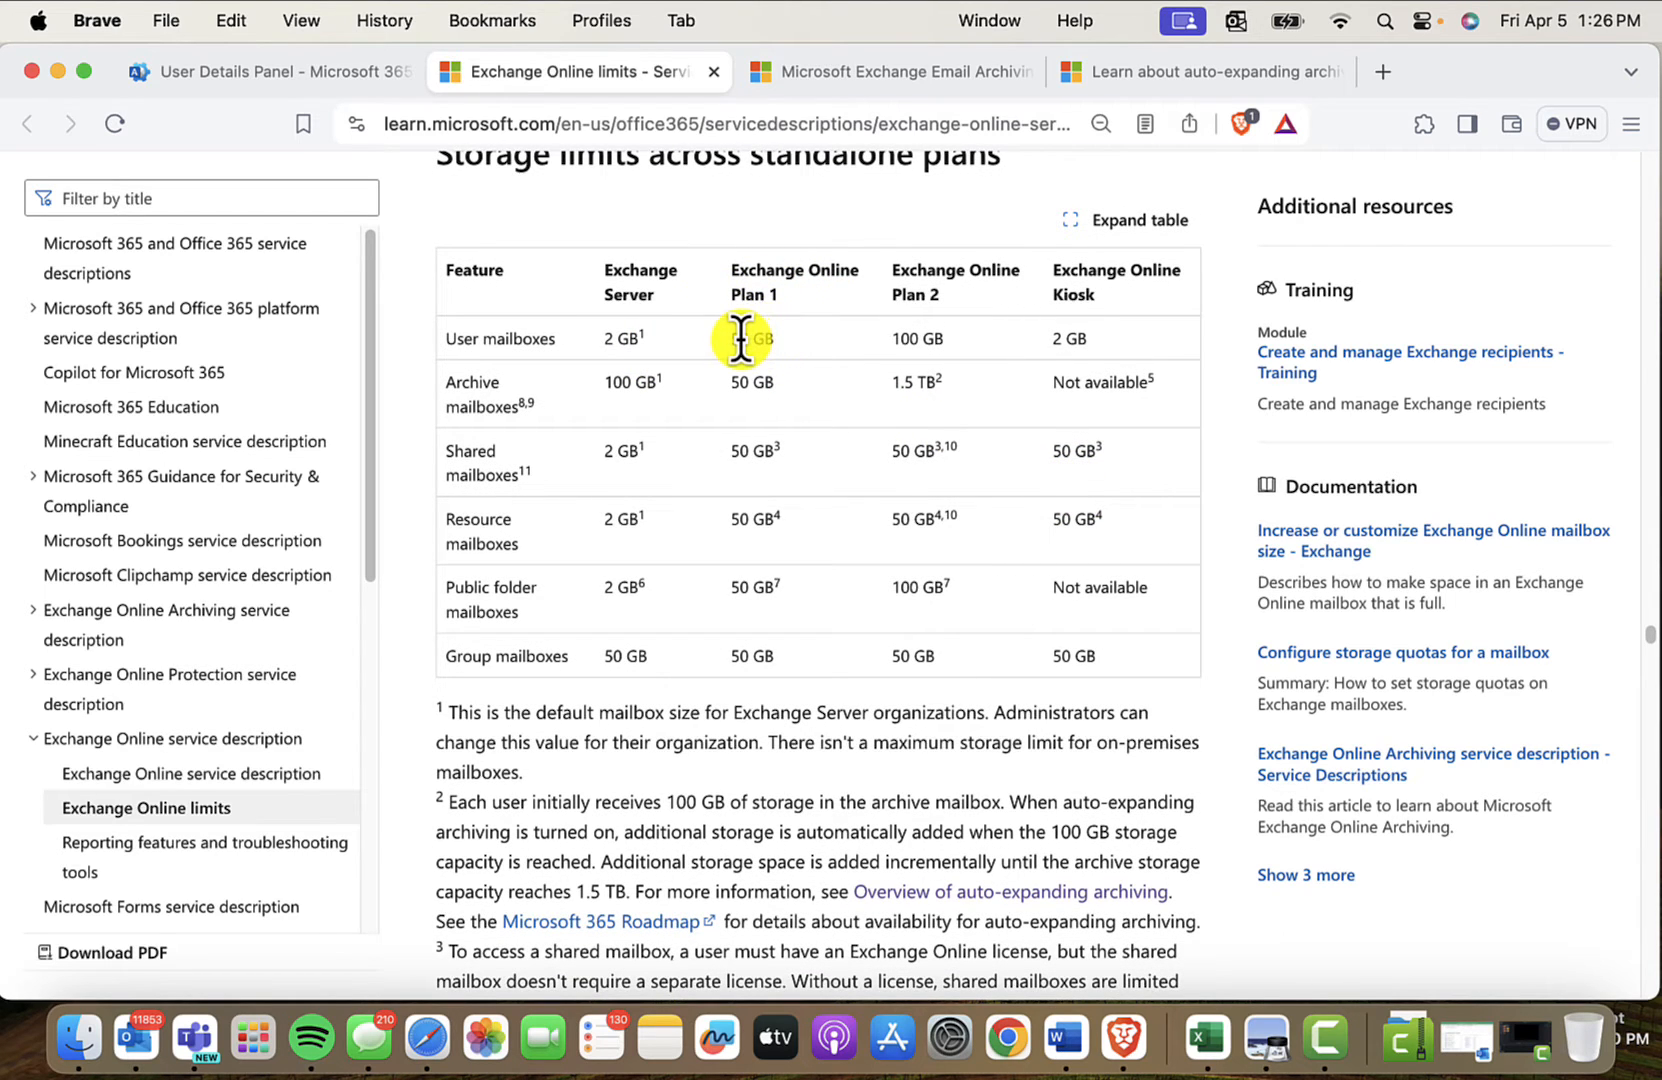
mouse_move(932, 294)
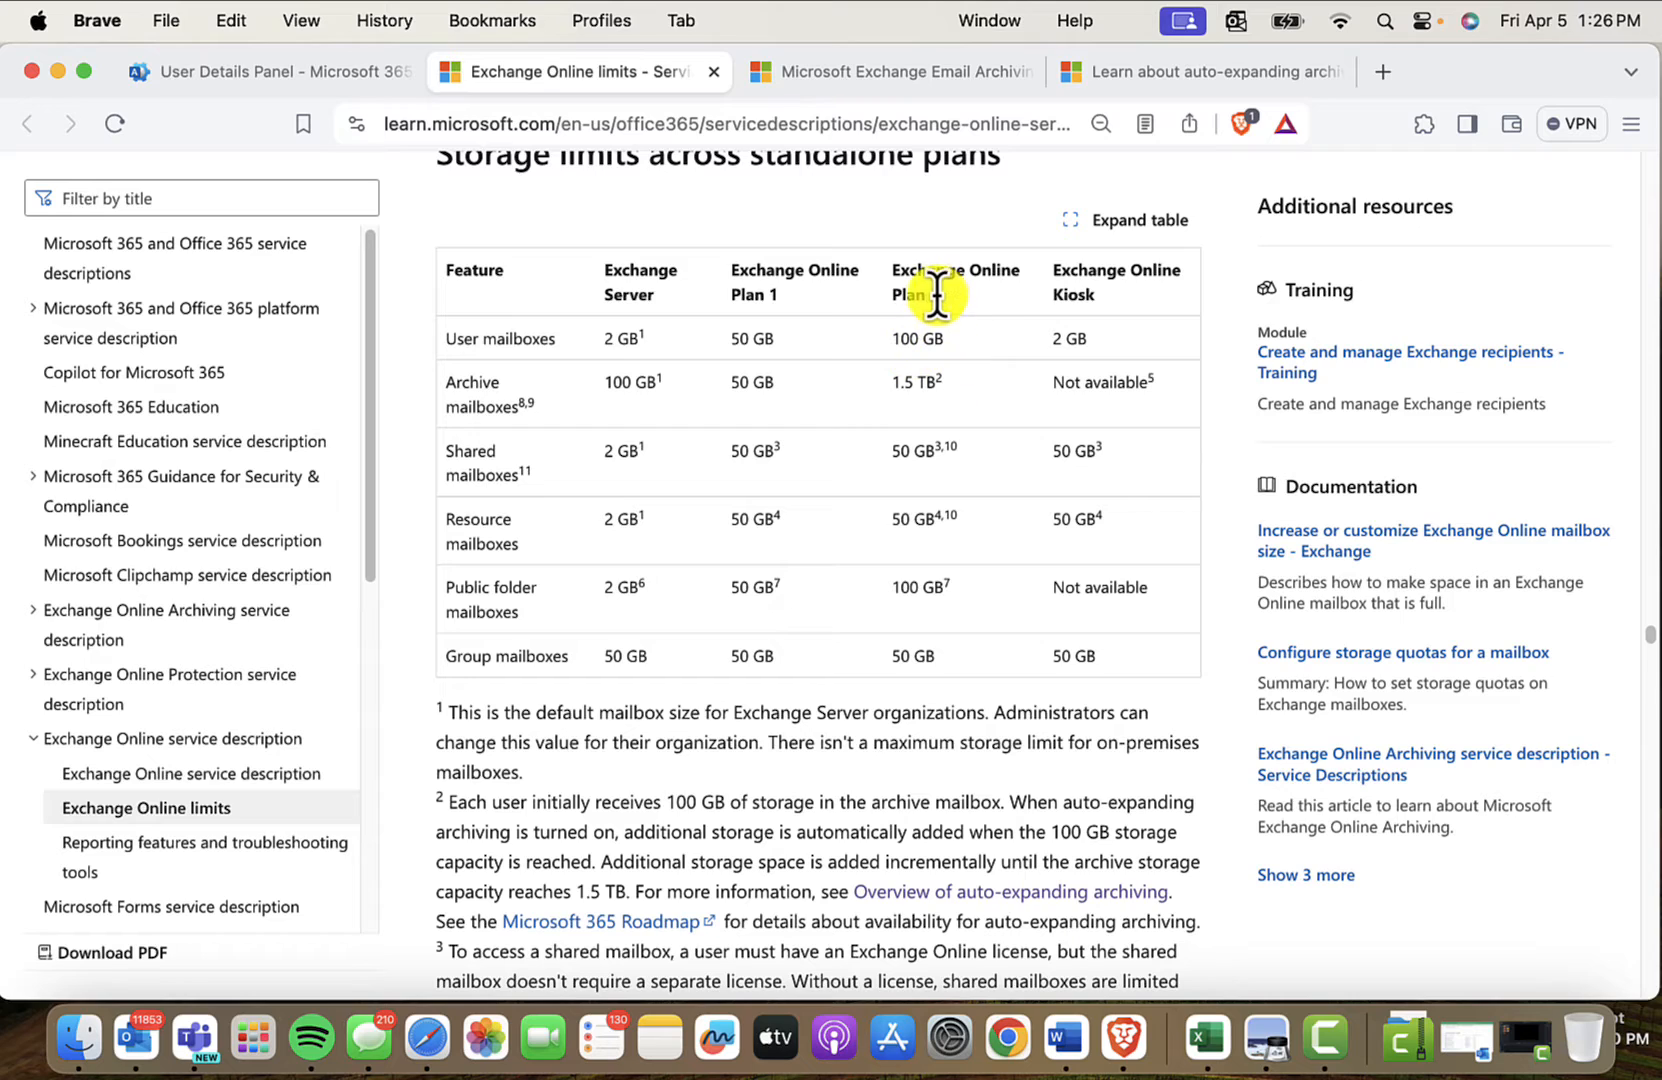
mouse_move(1080, 292)
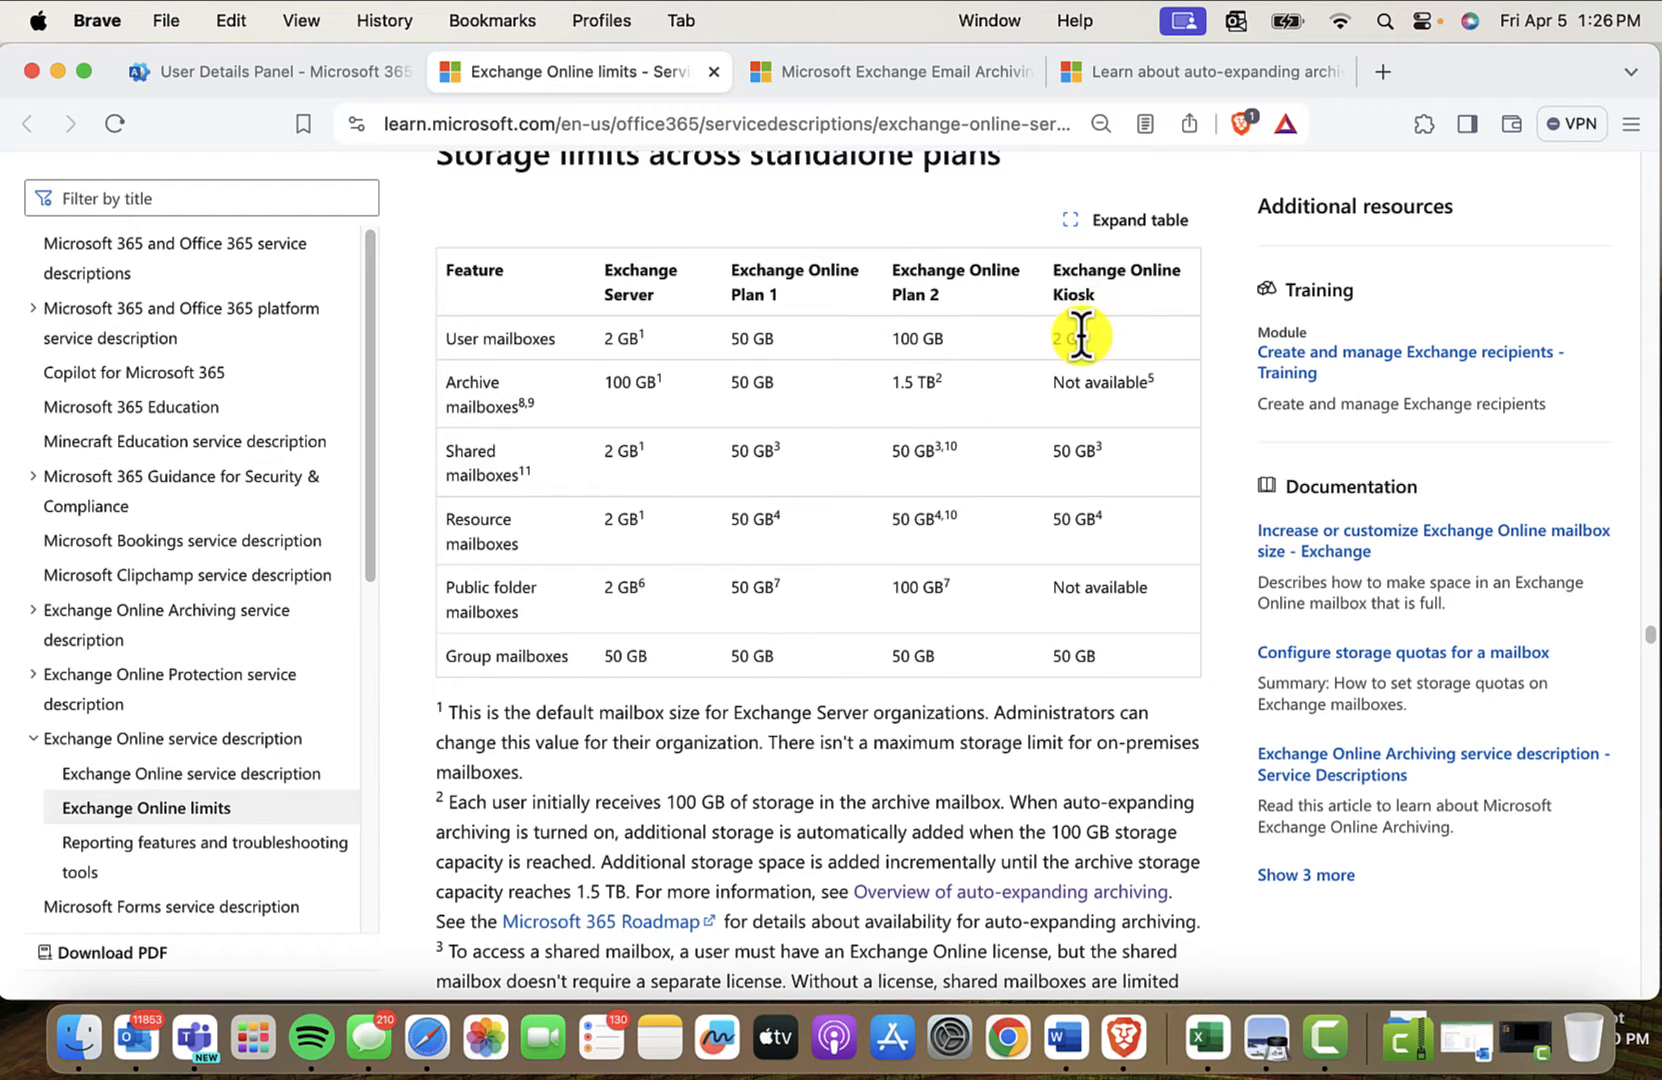
scroll("up", 3)
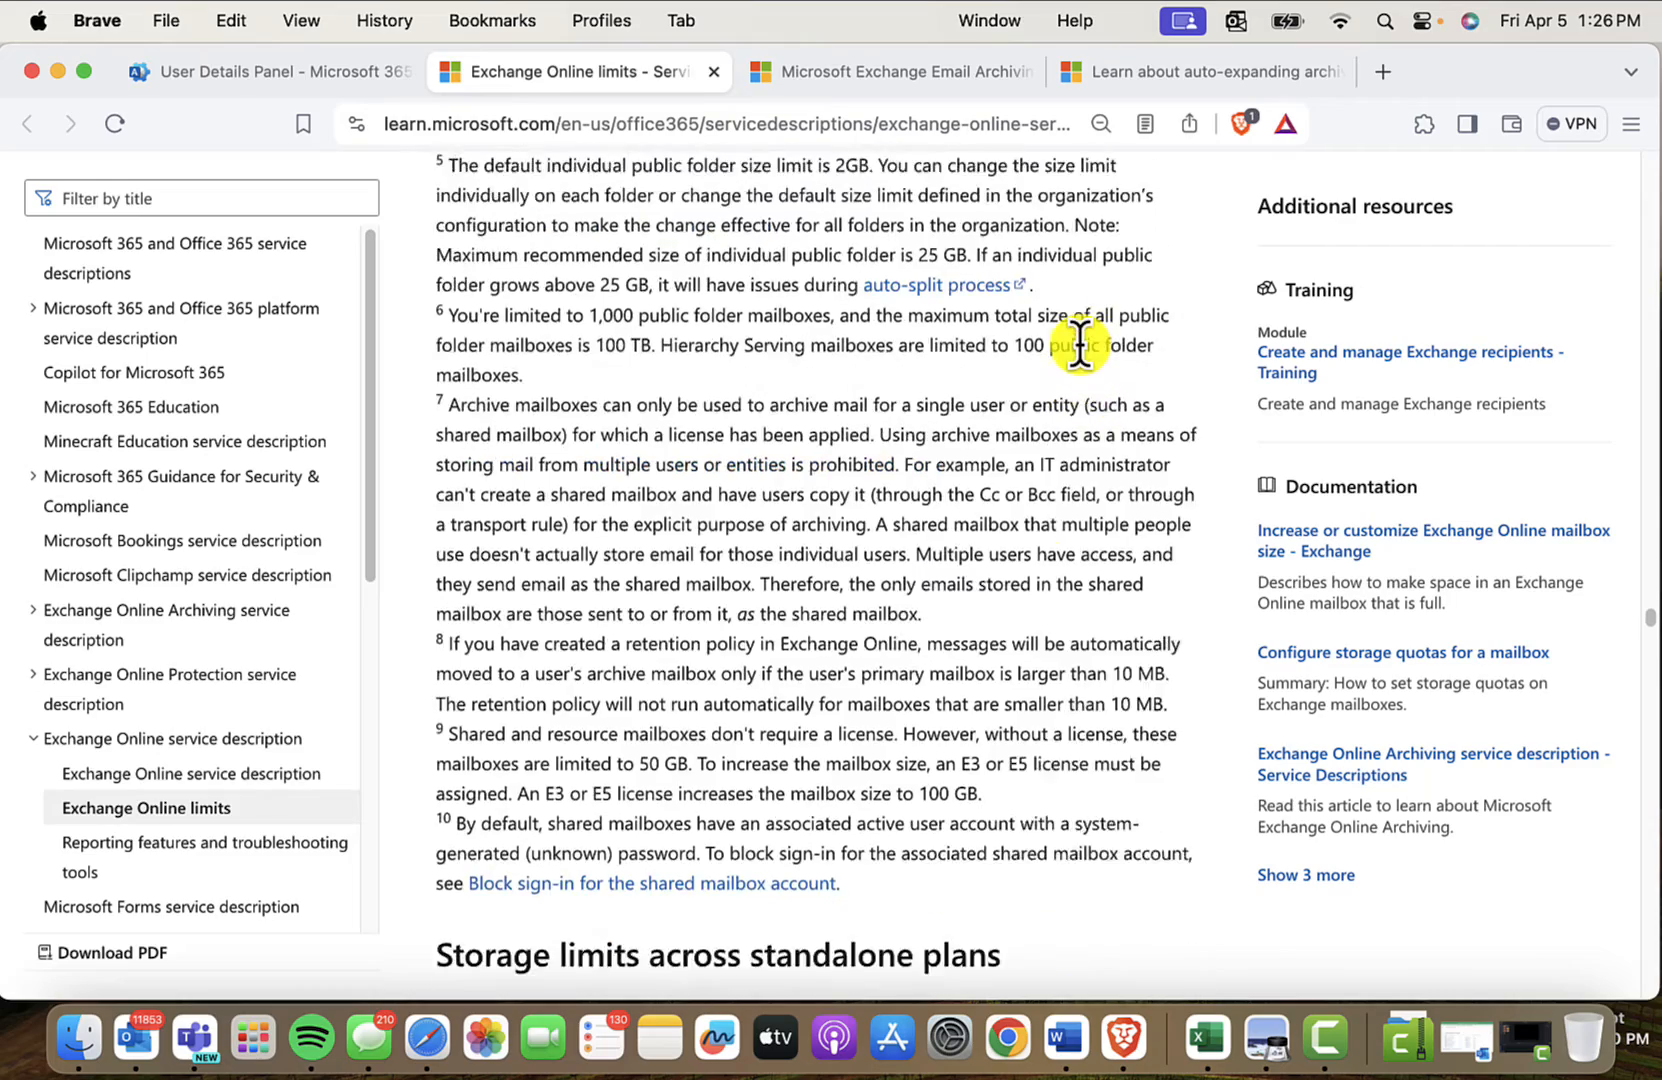
- Scroll to the main Storage limits table for Microsoft 365 and Office 365 plans
scroll("down", 3)
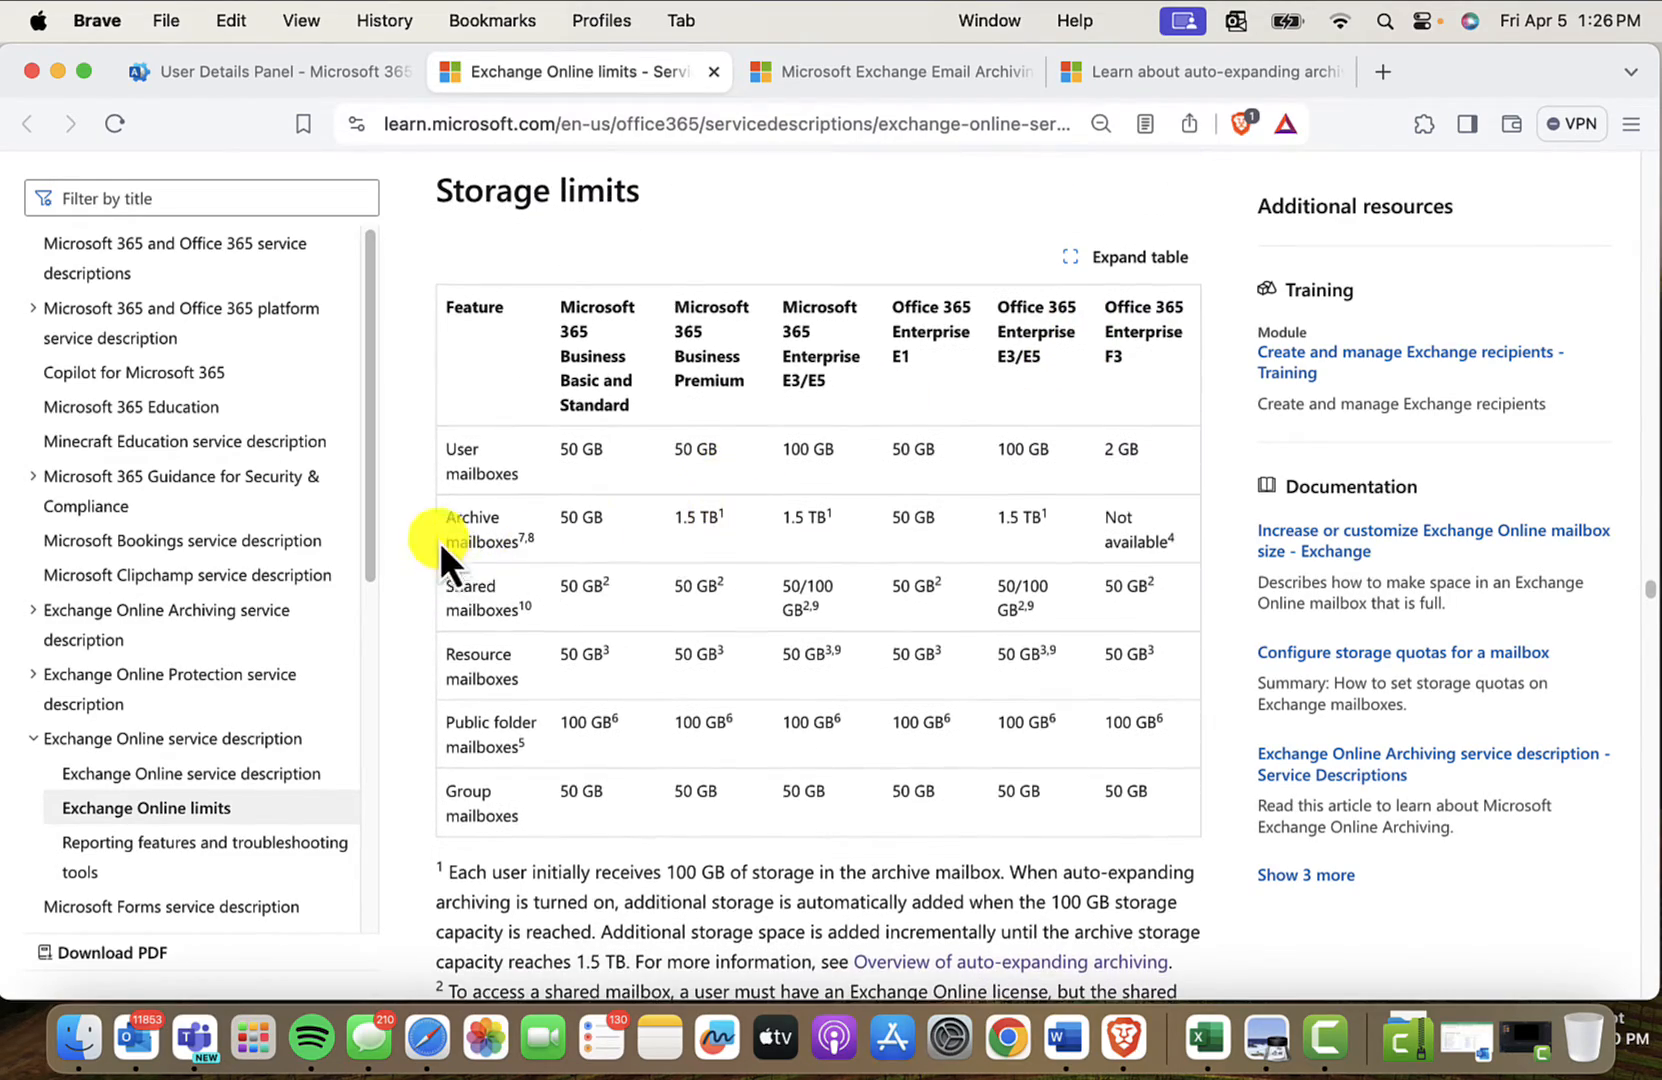
mouse_move(476, 546)
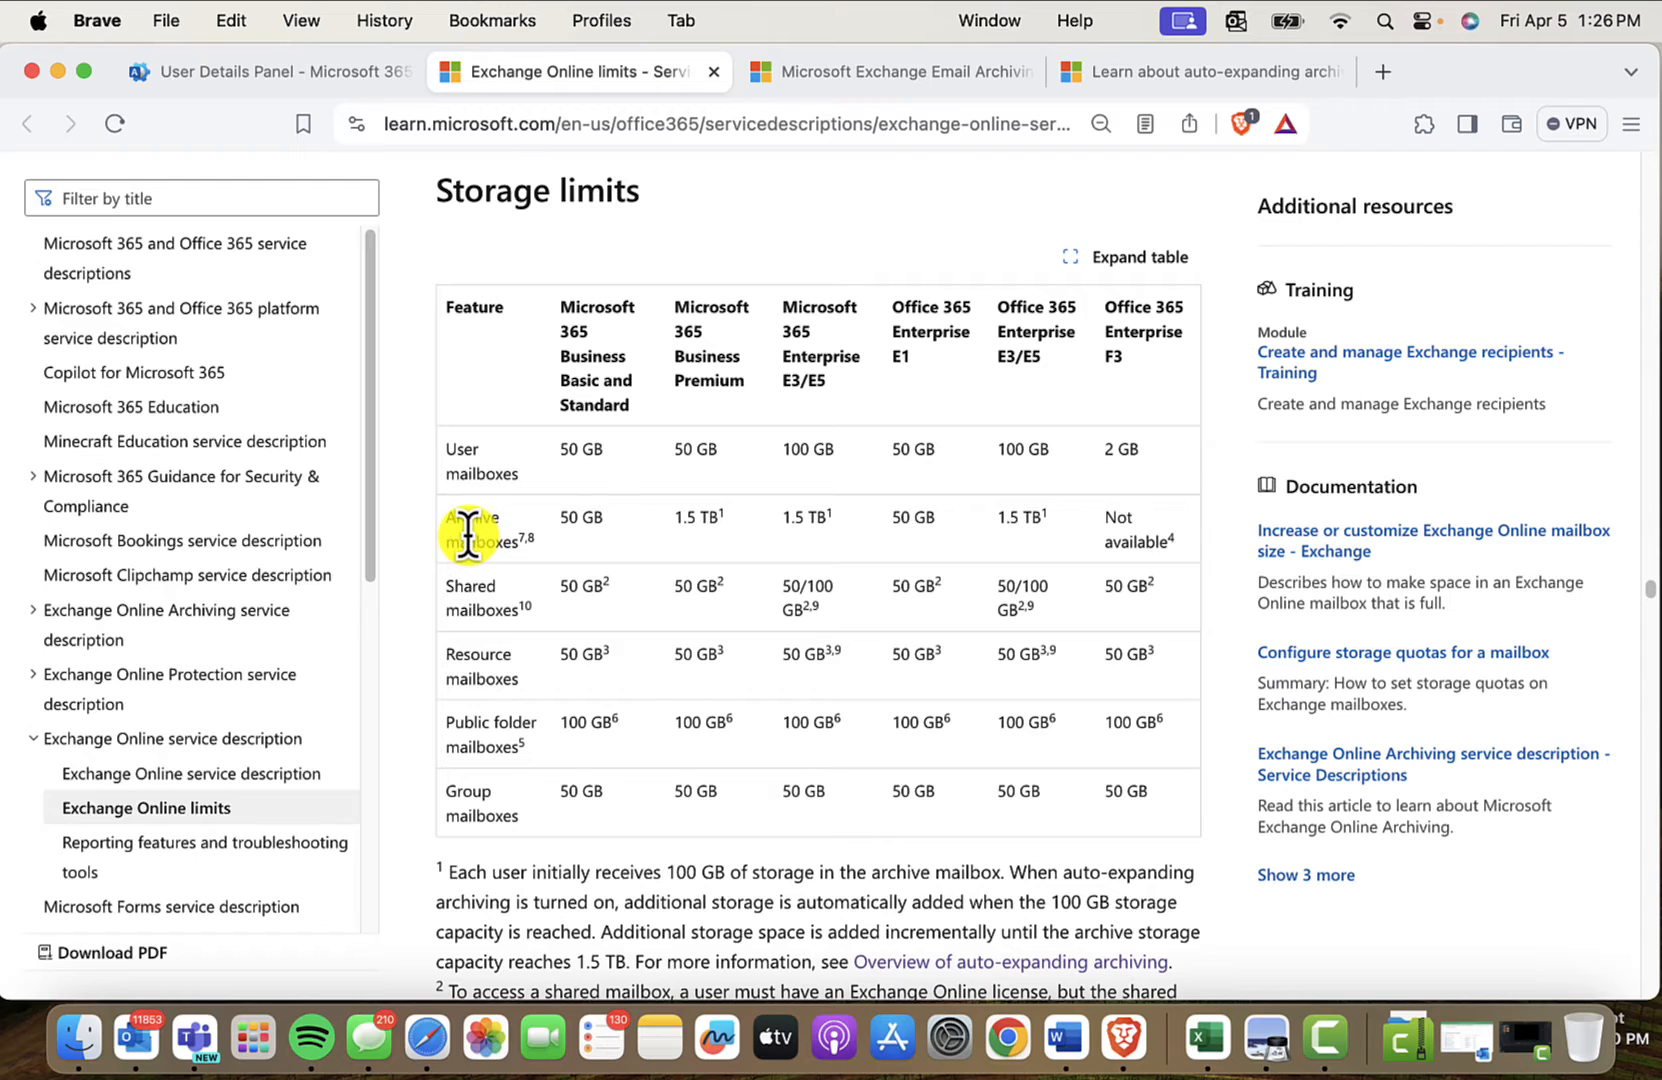
mouse_move(790, 414)
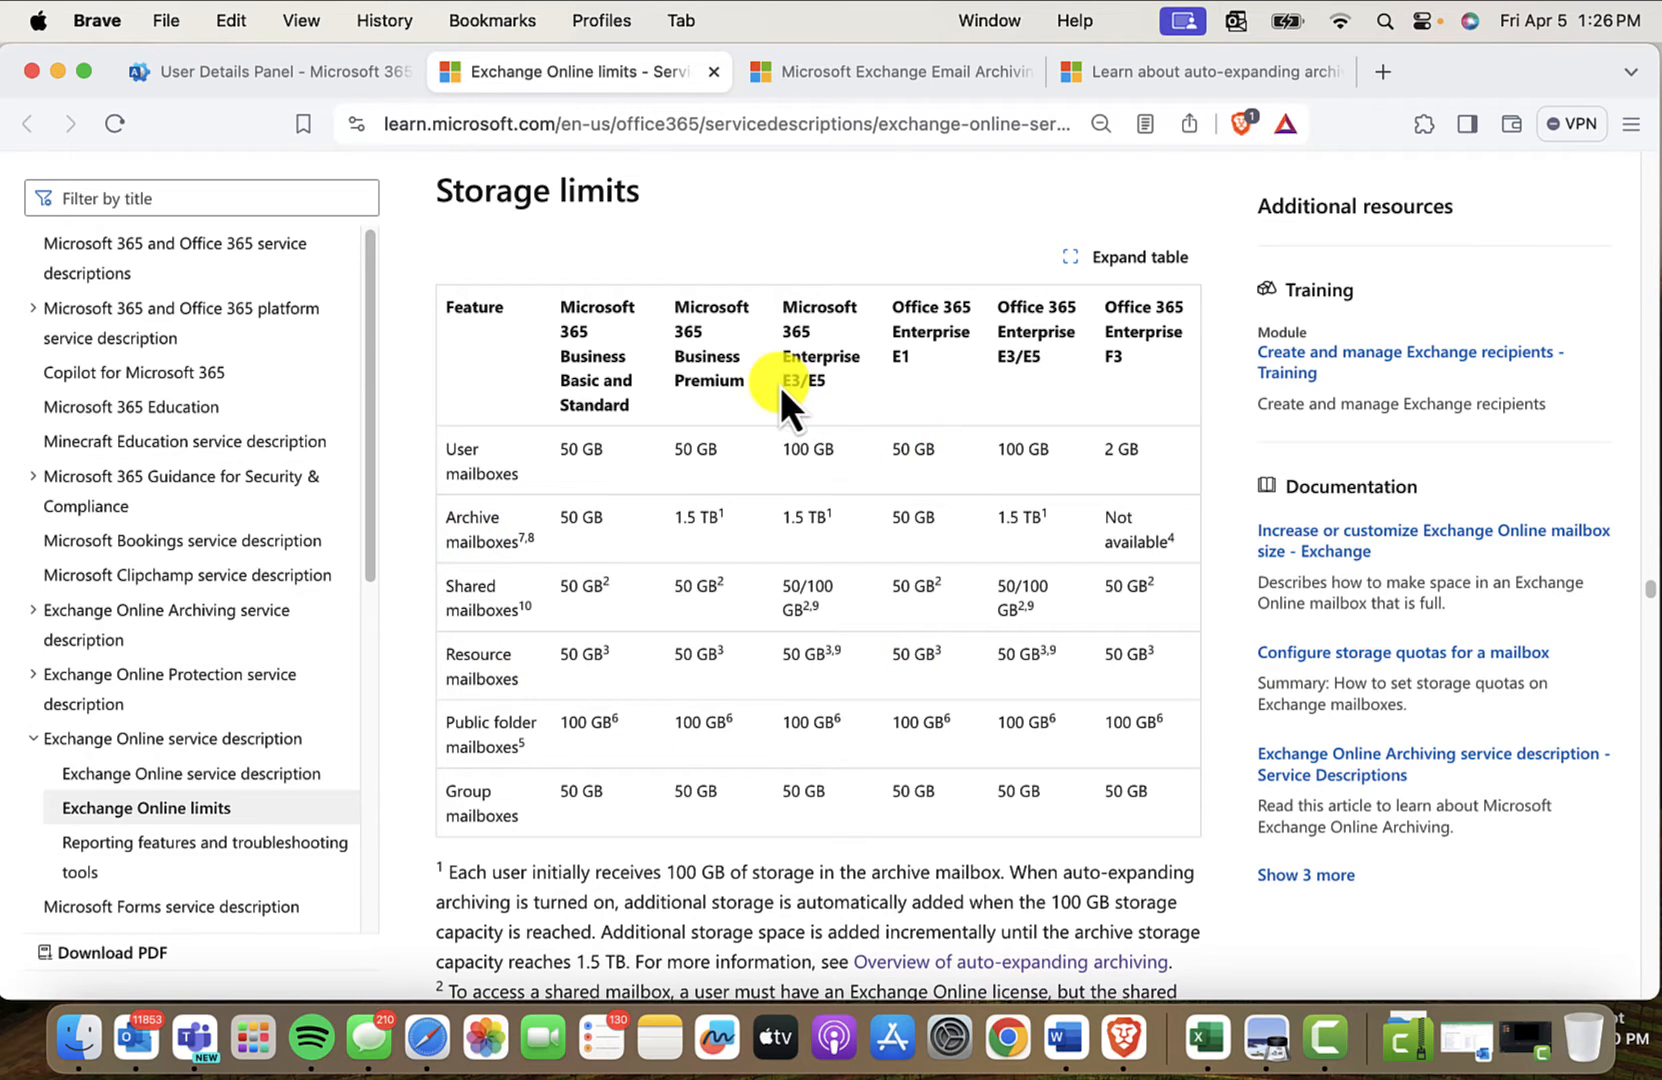
mouse_move(838, 418)
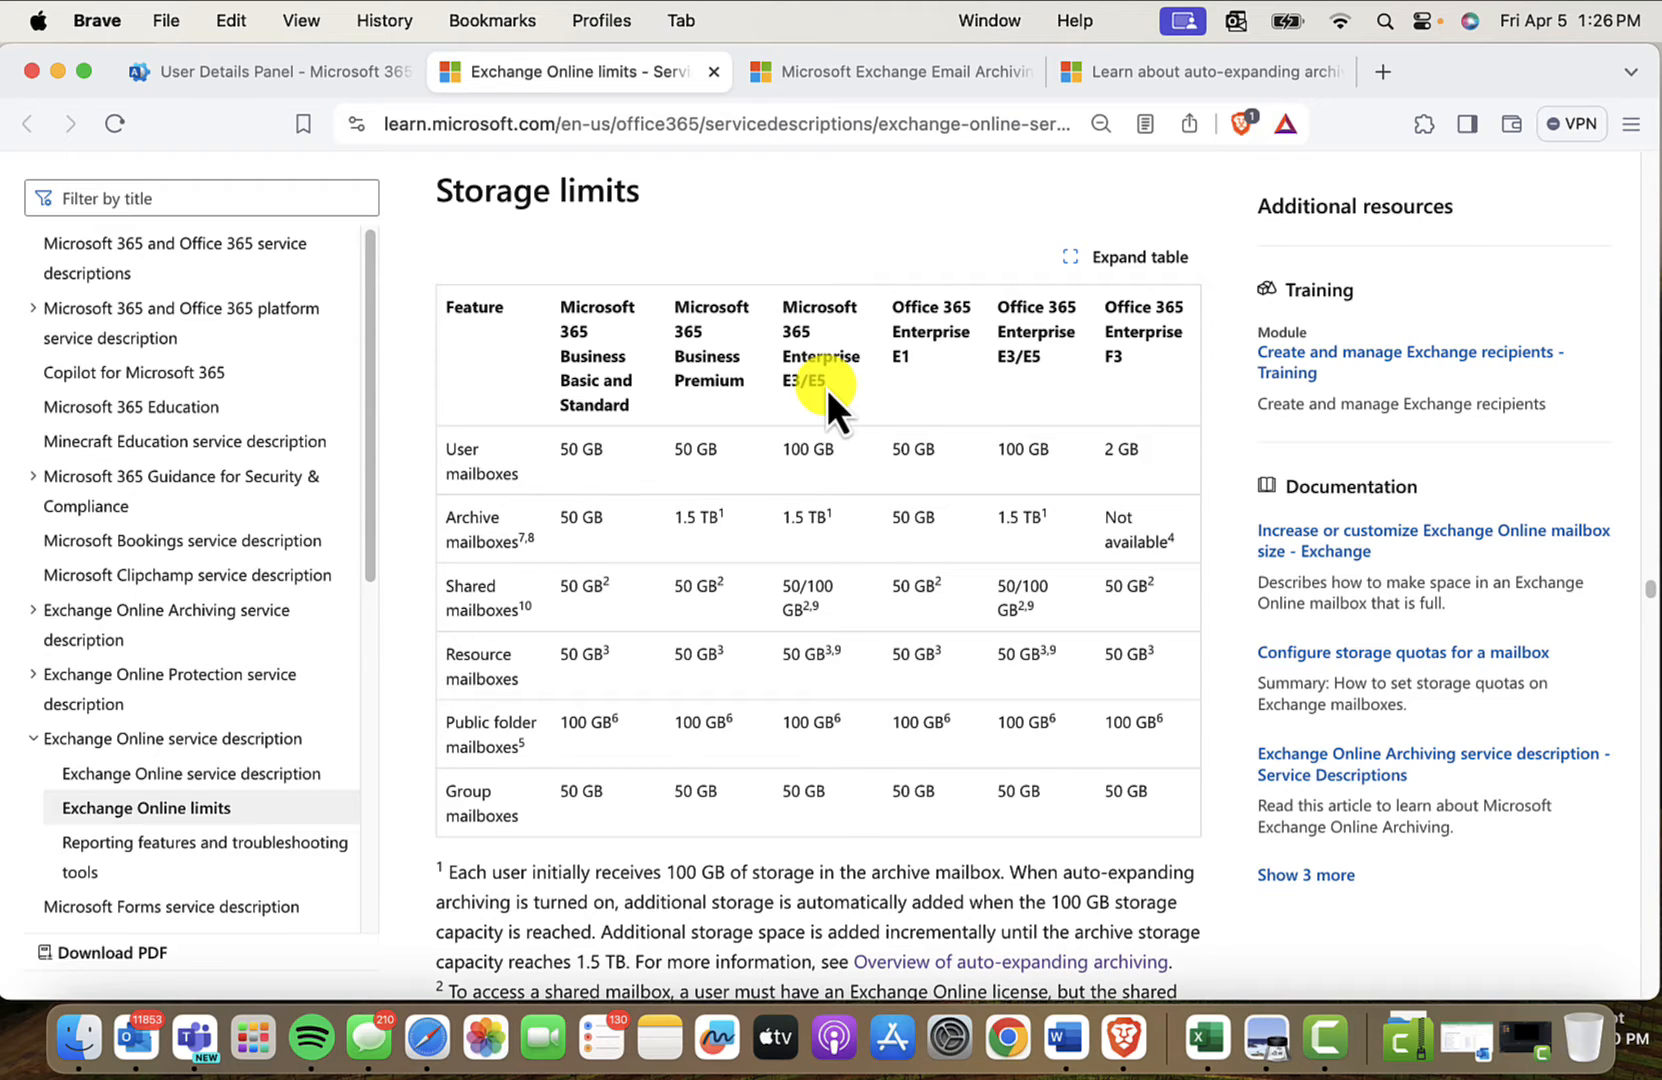
mouse_move(826, 418)
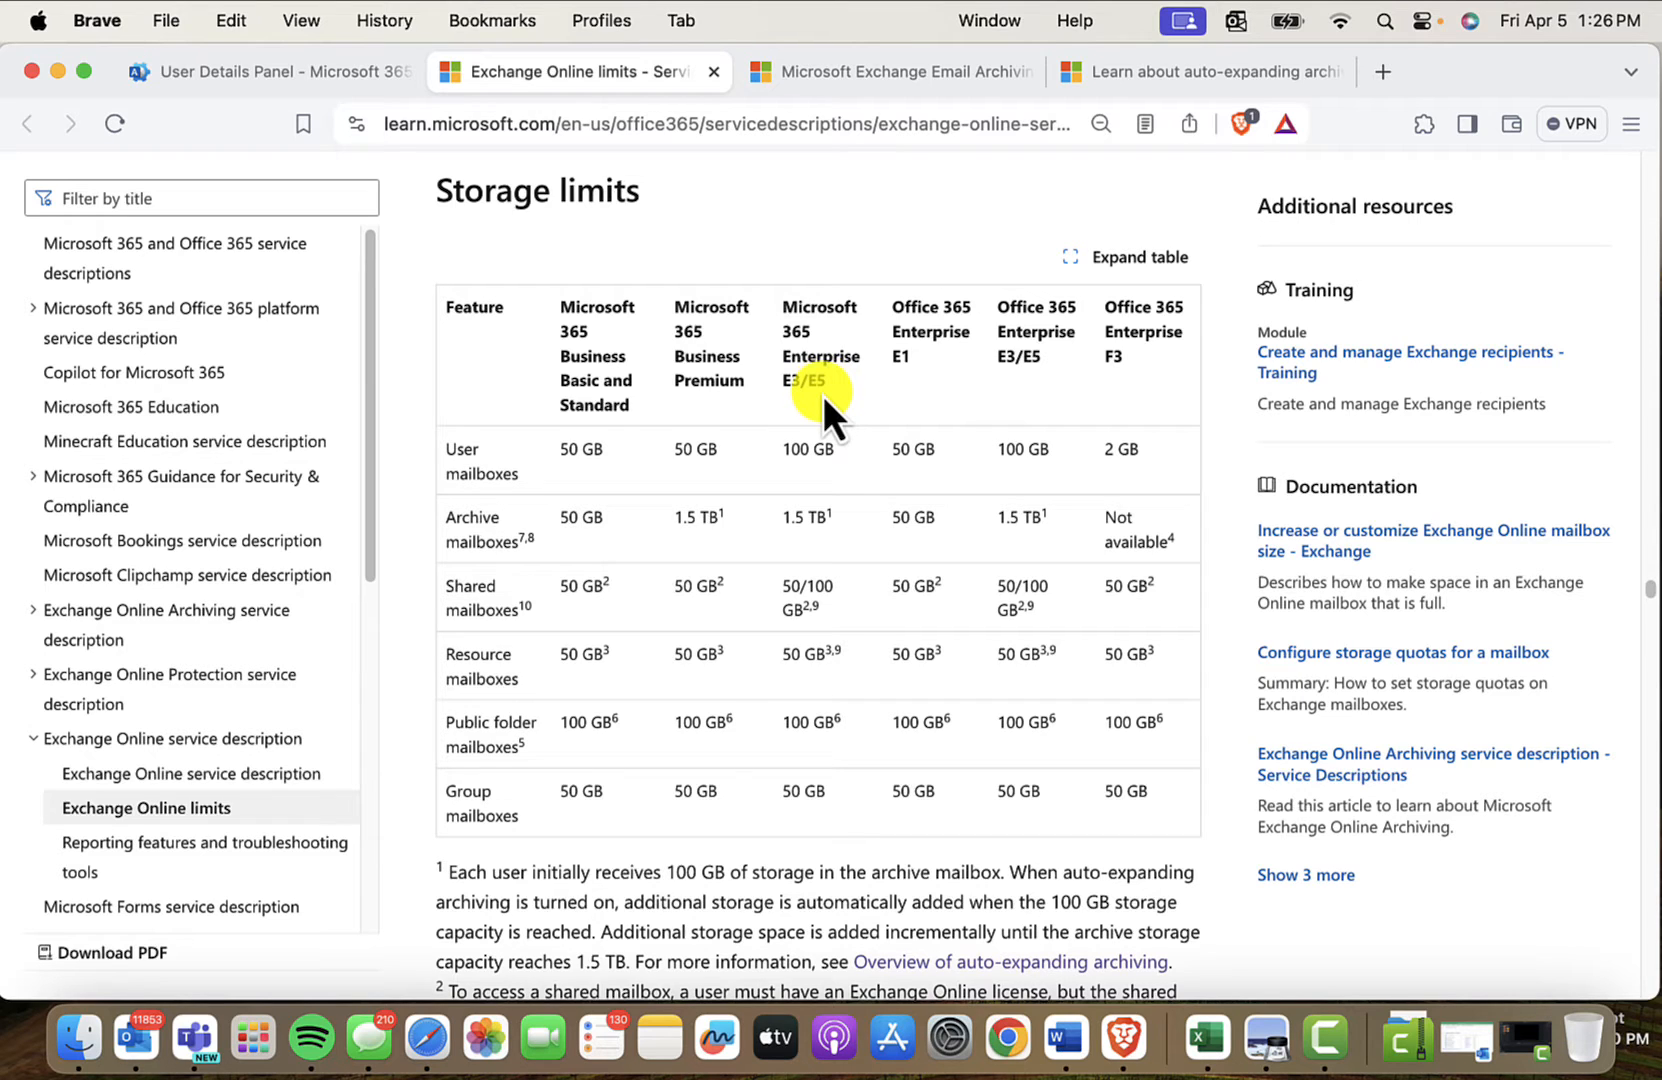
mouse_move(996, 504)
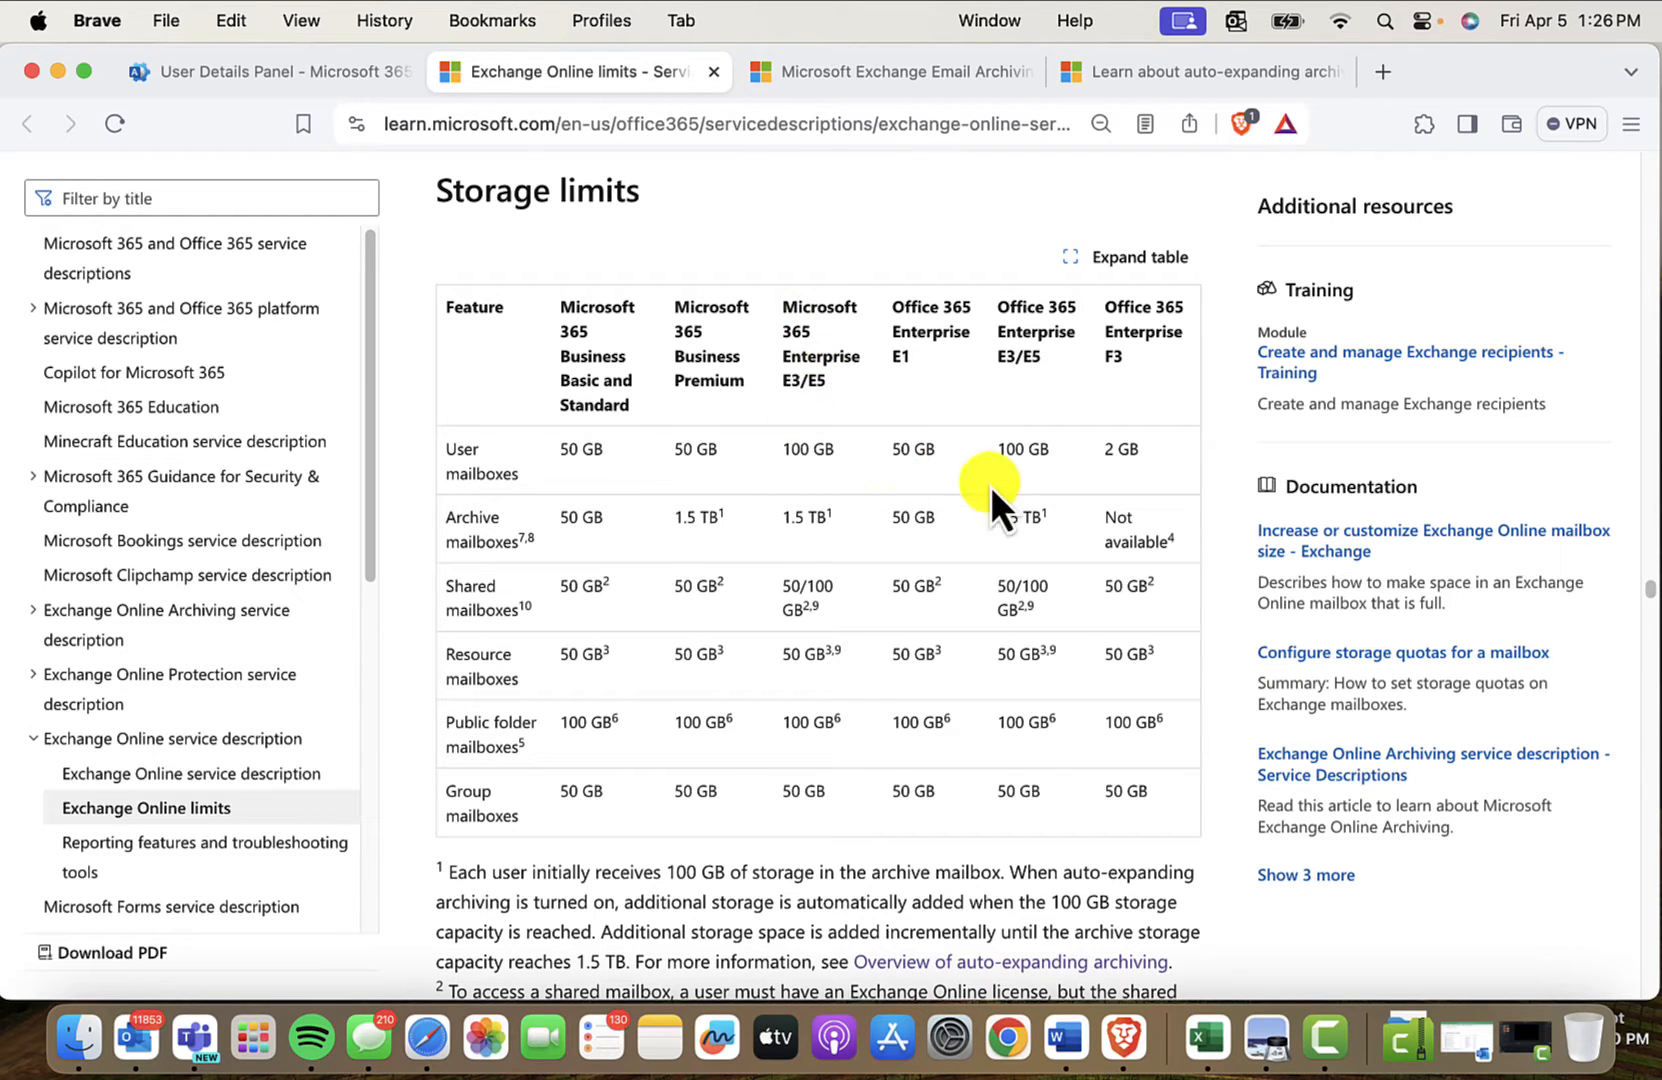
mouse_move(1044, 386)
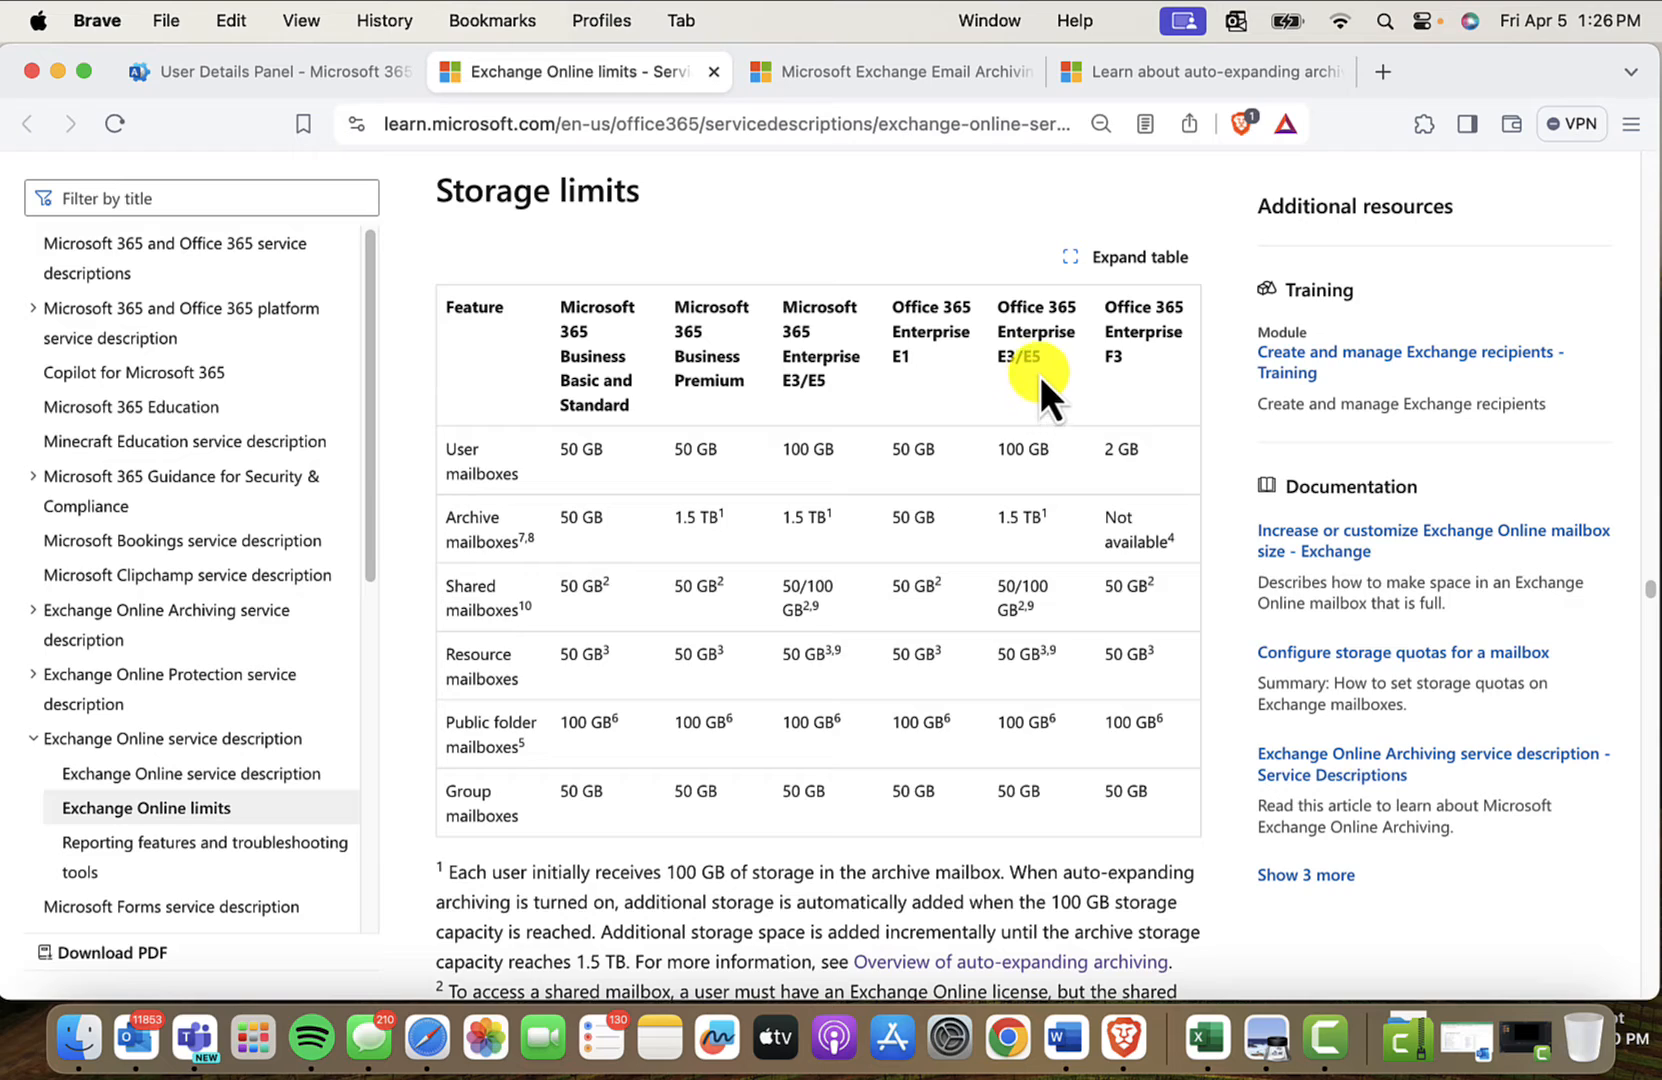
mouse_move(904, 374)
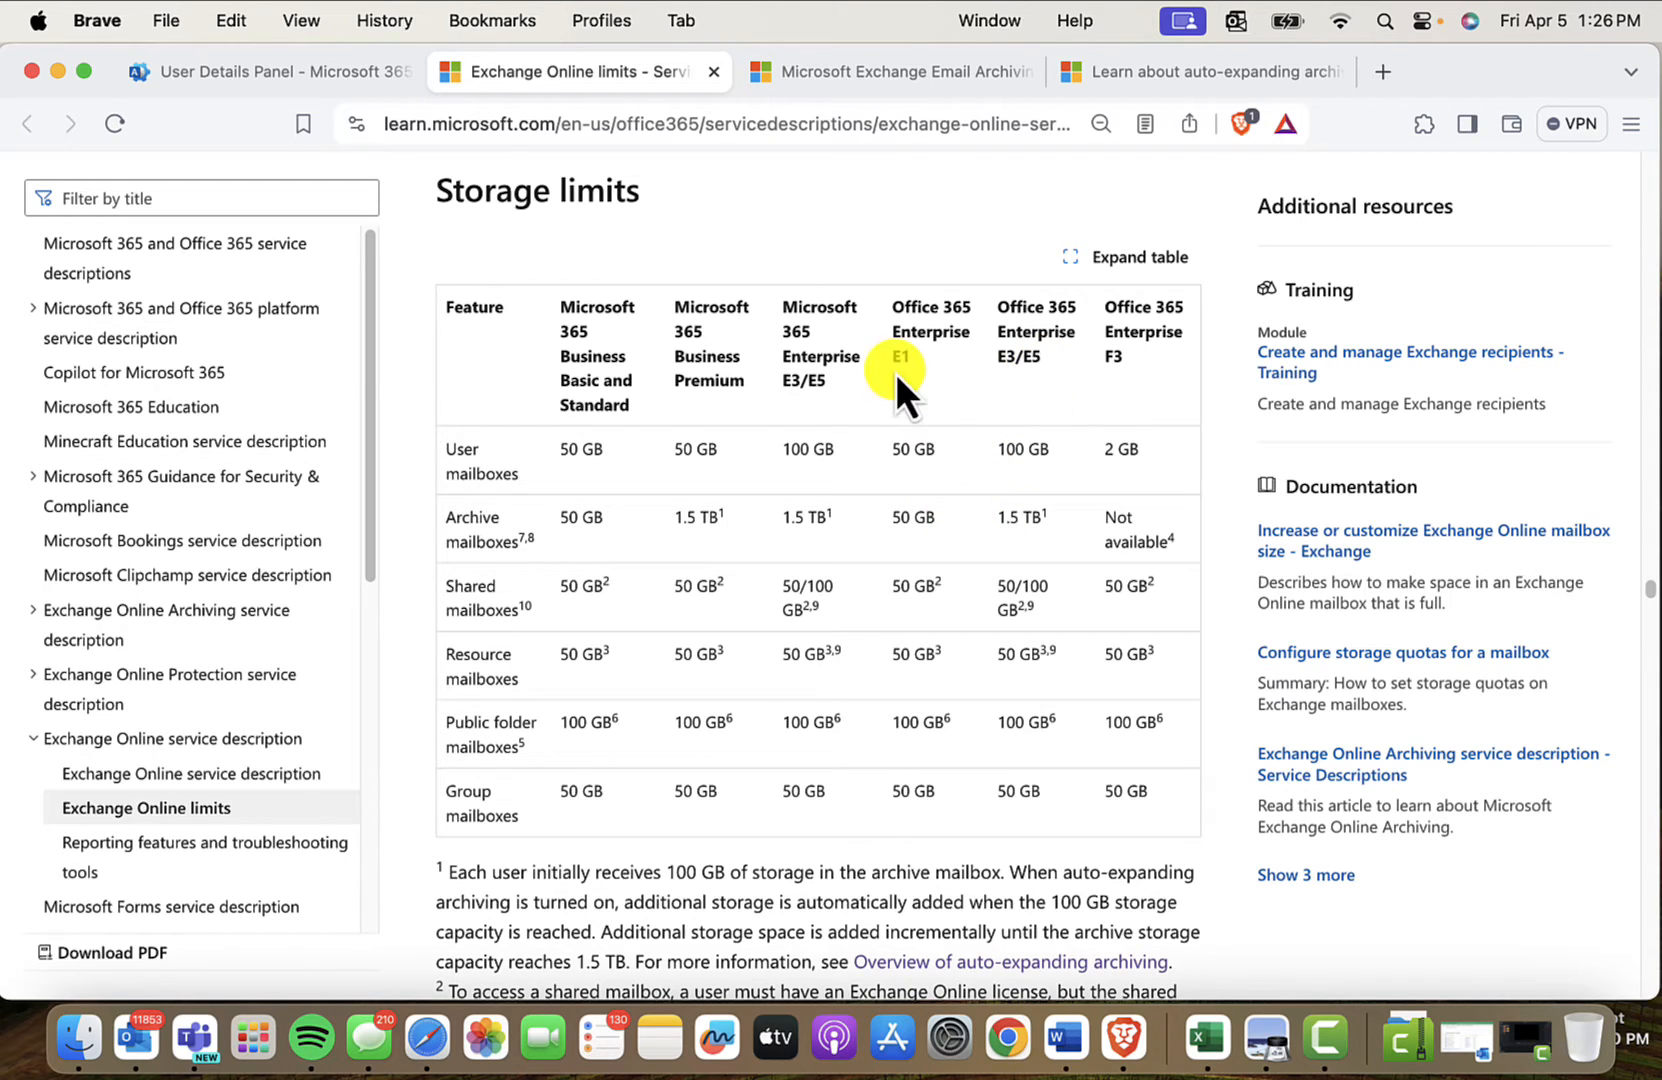
mouse_move(1118, 412)
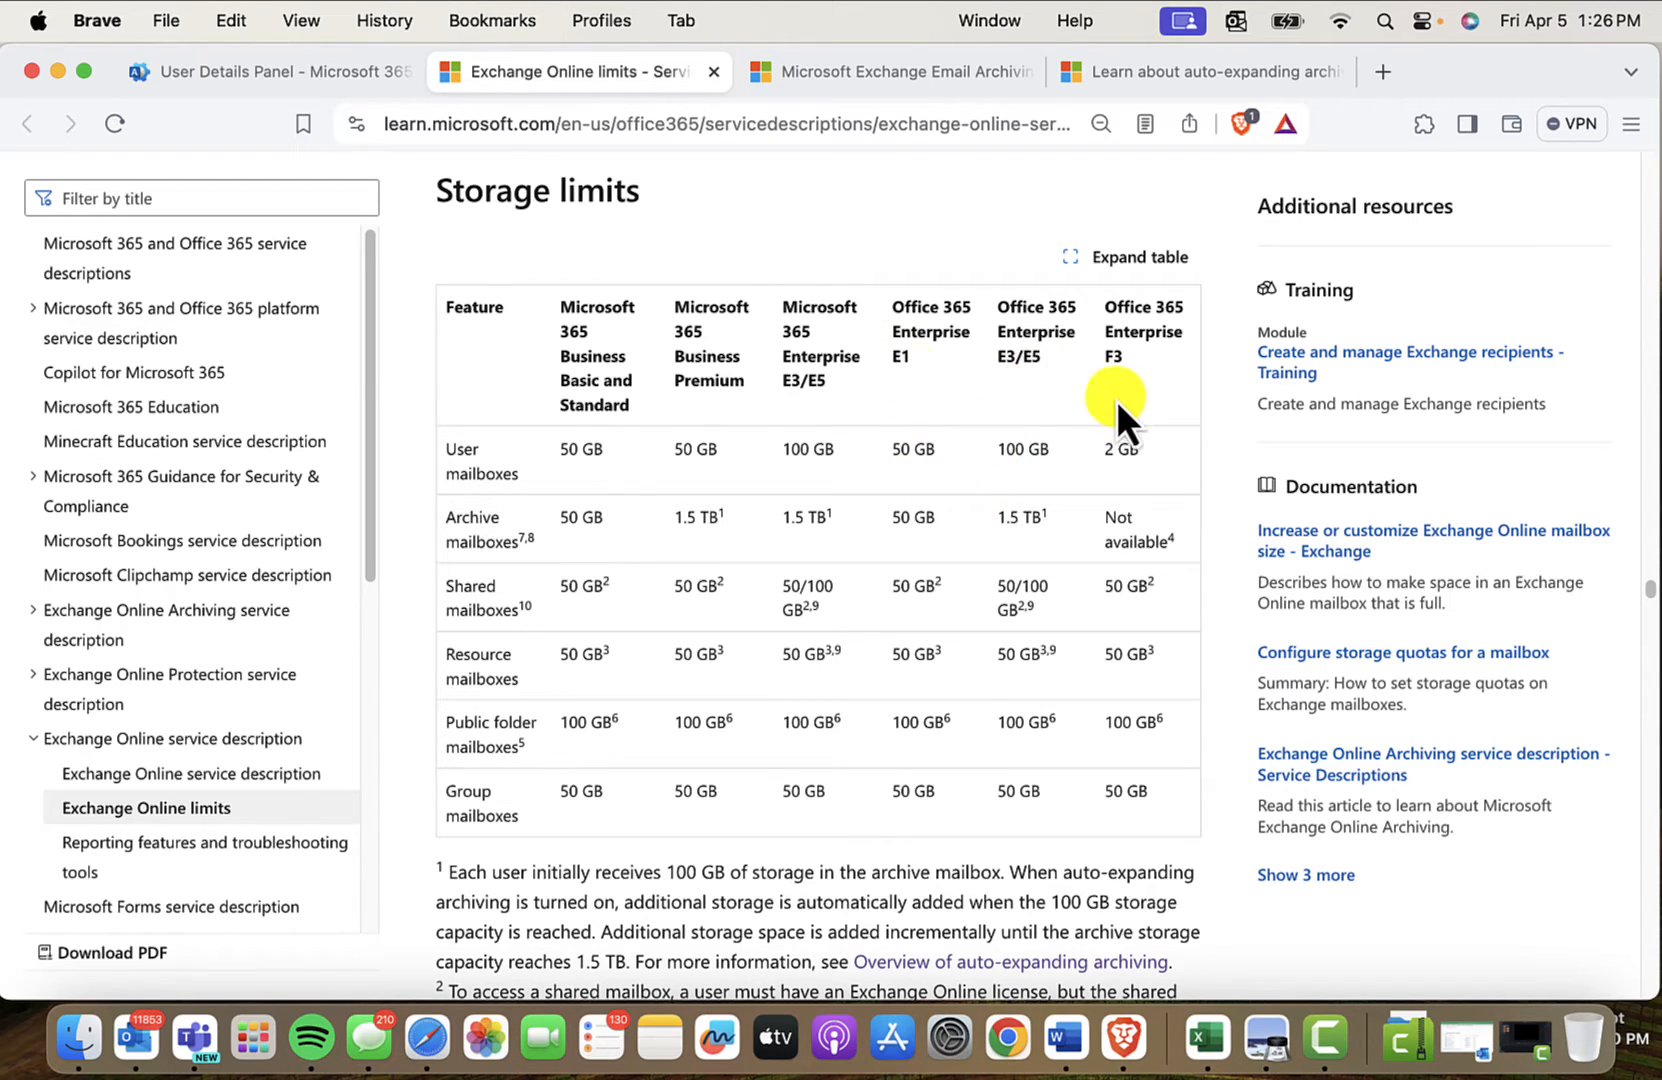
scroll("down", 3)
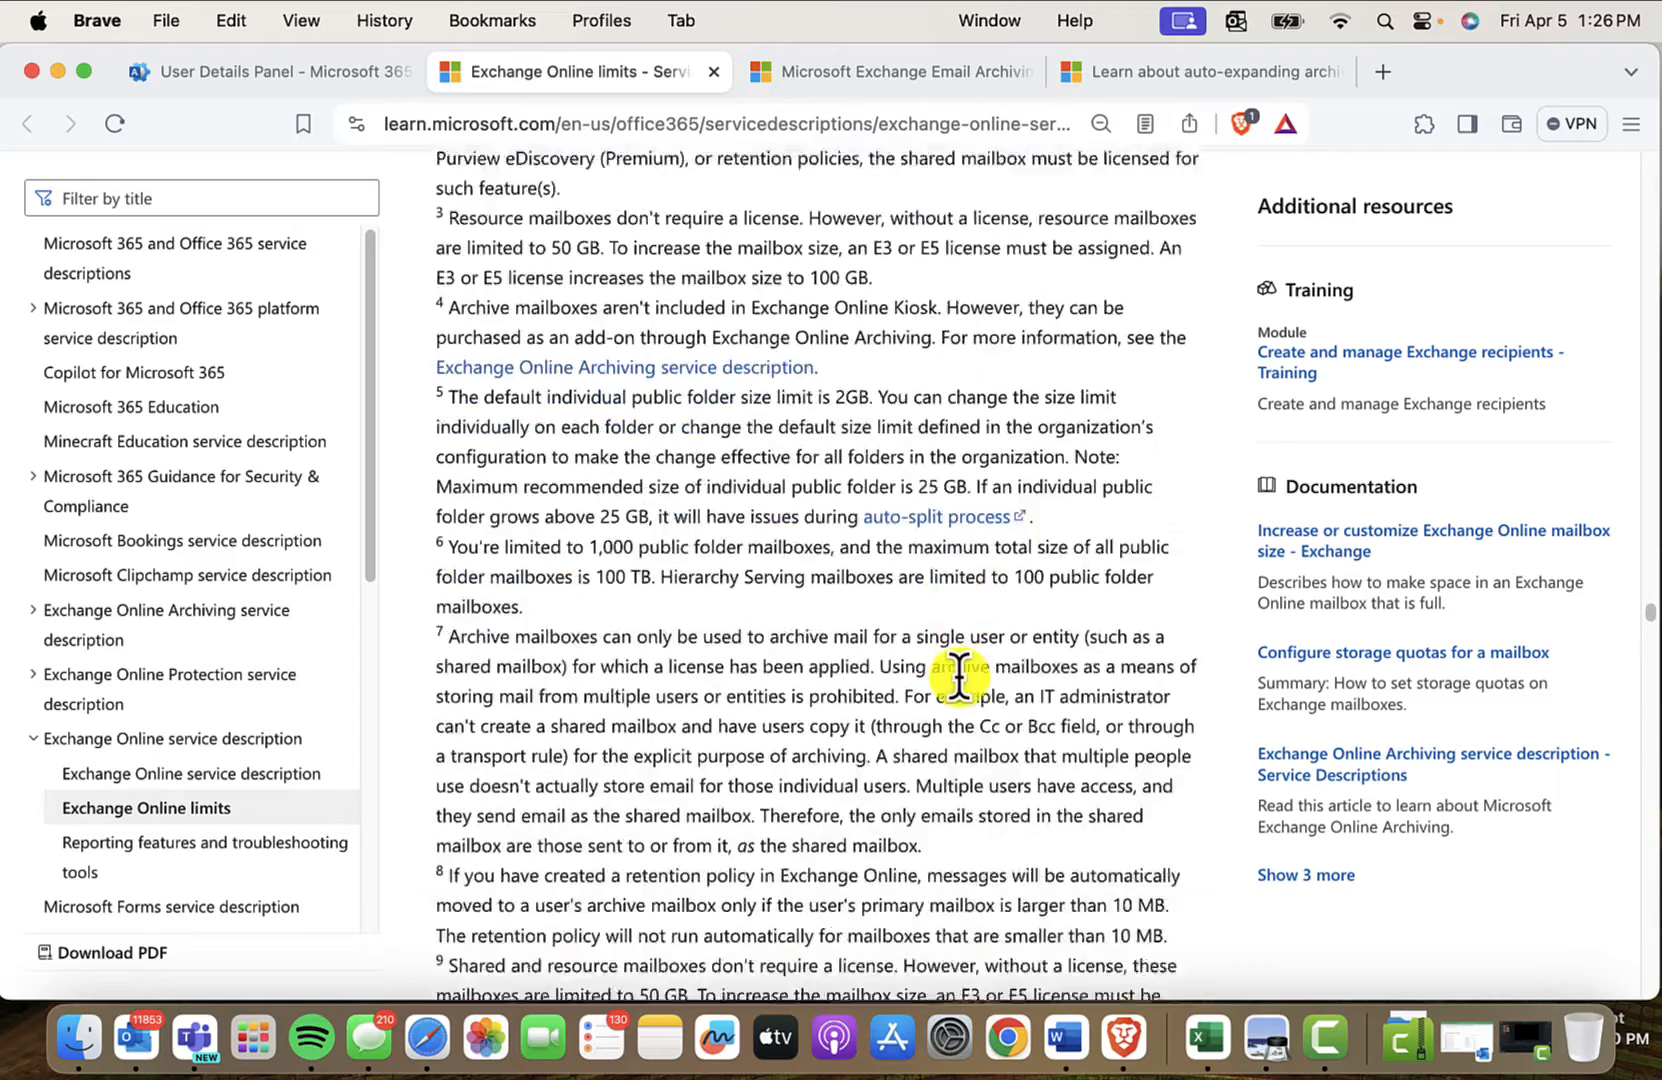
scroll("down", 3)
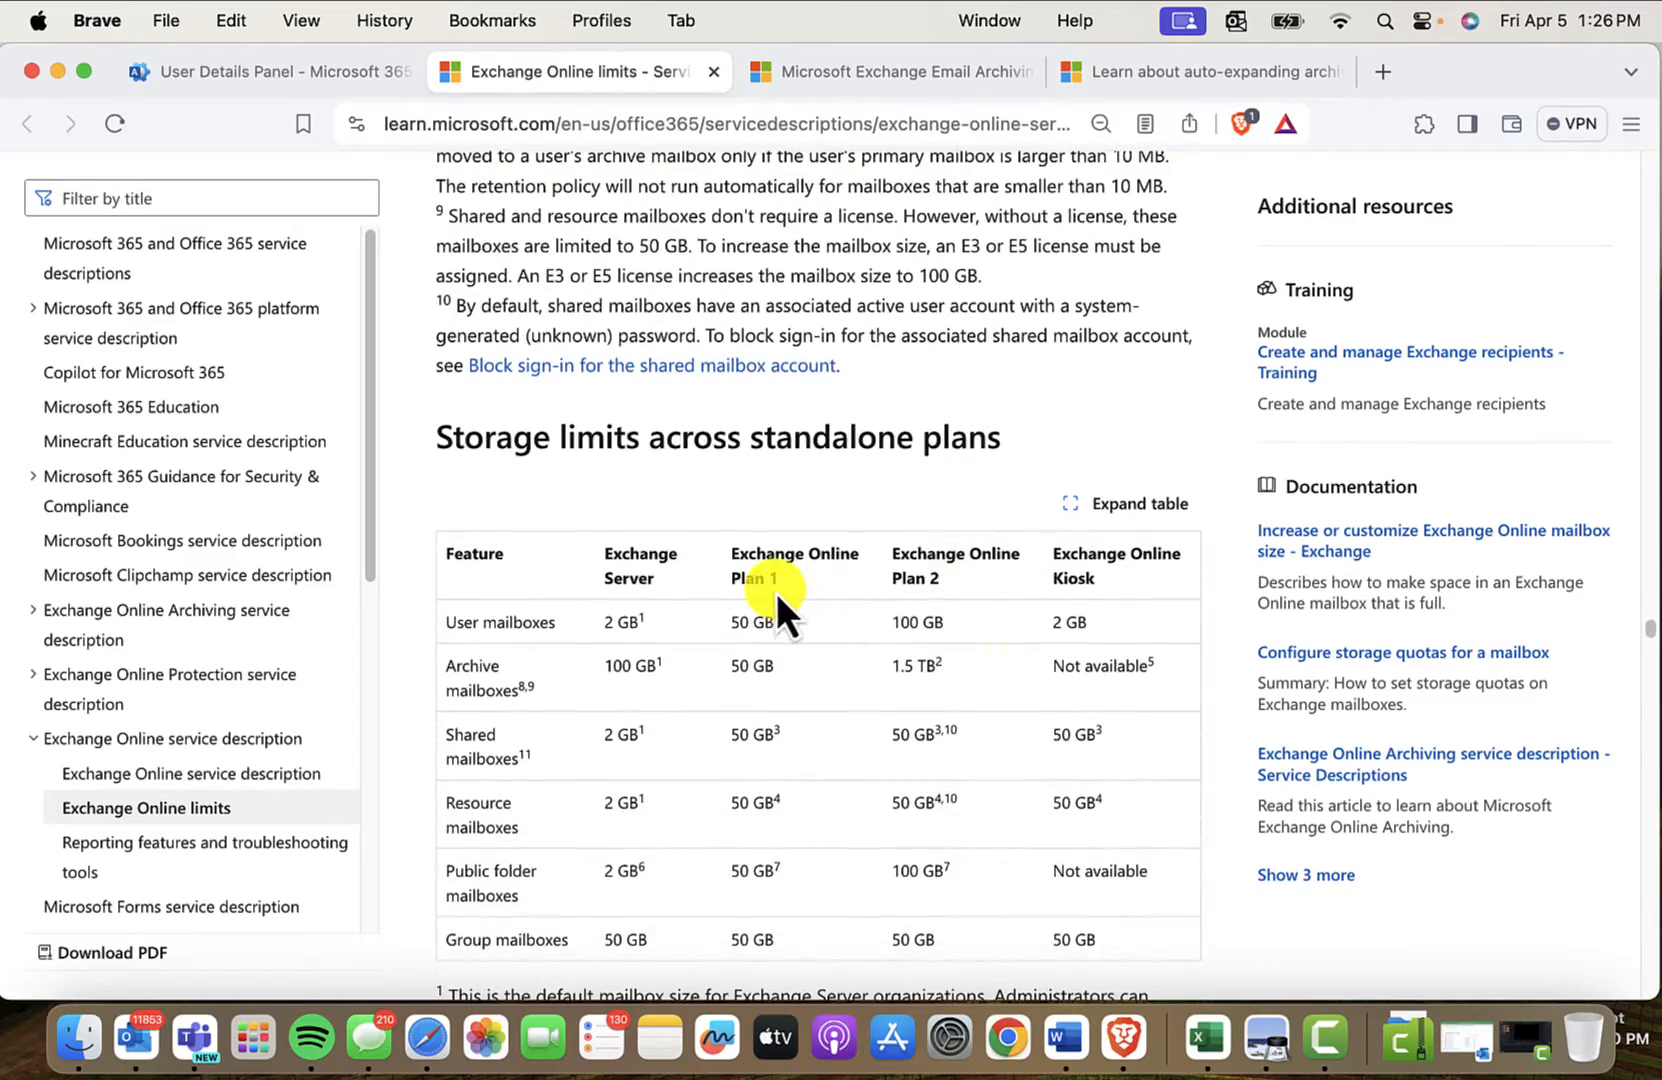
mouse_move(1154, 752)
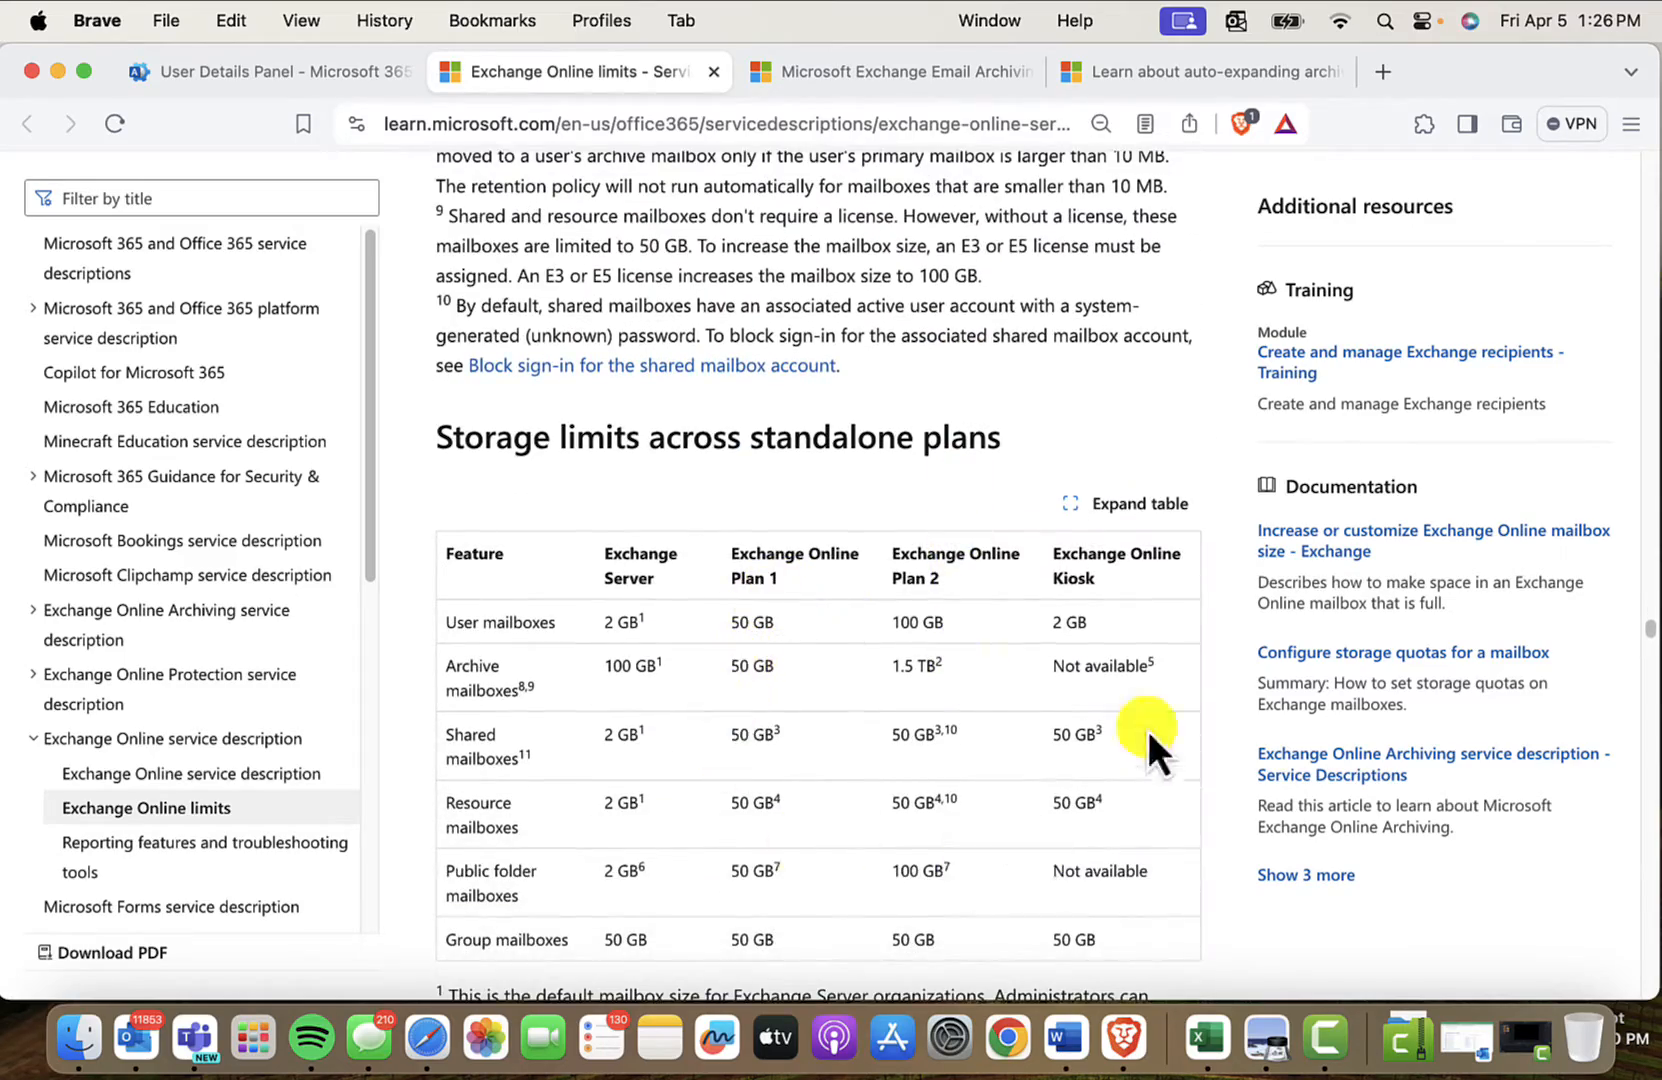
mouse_move(1044, 662)
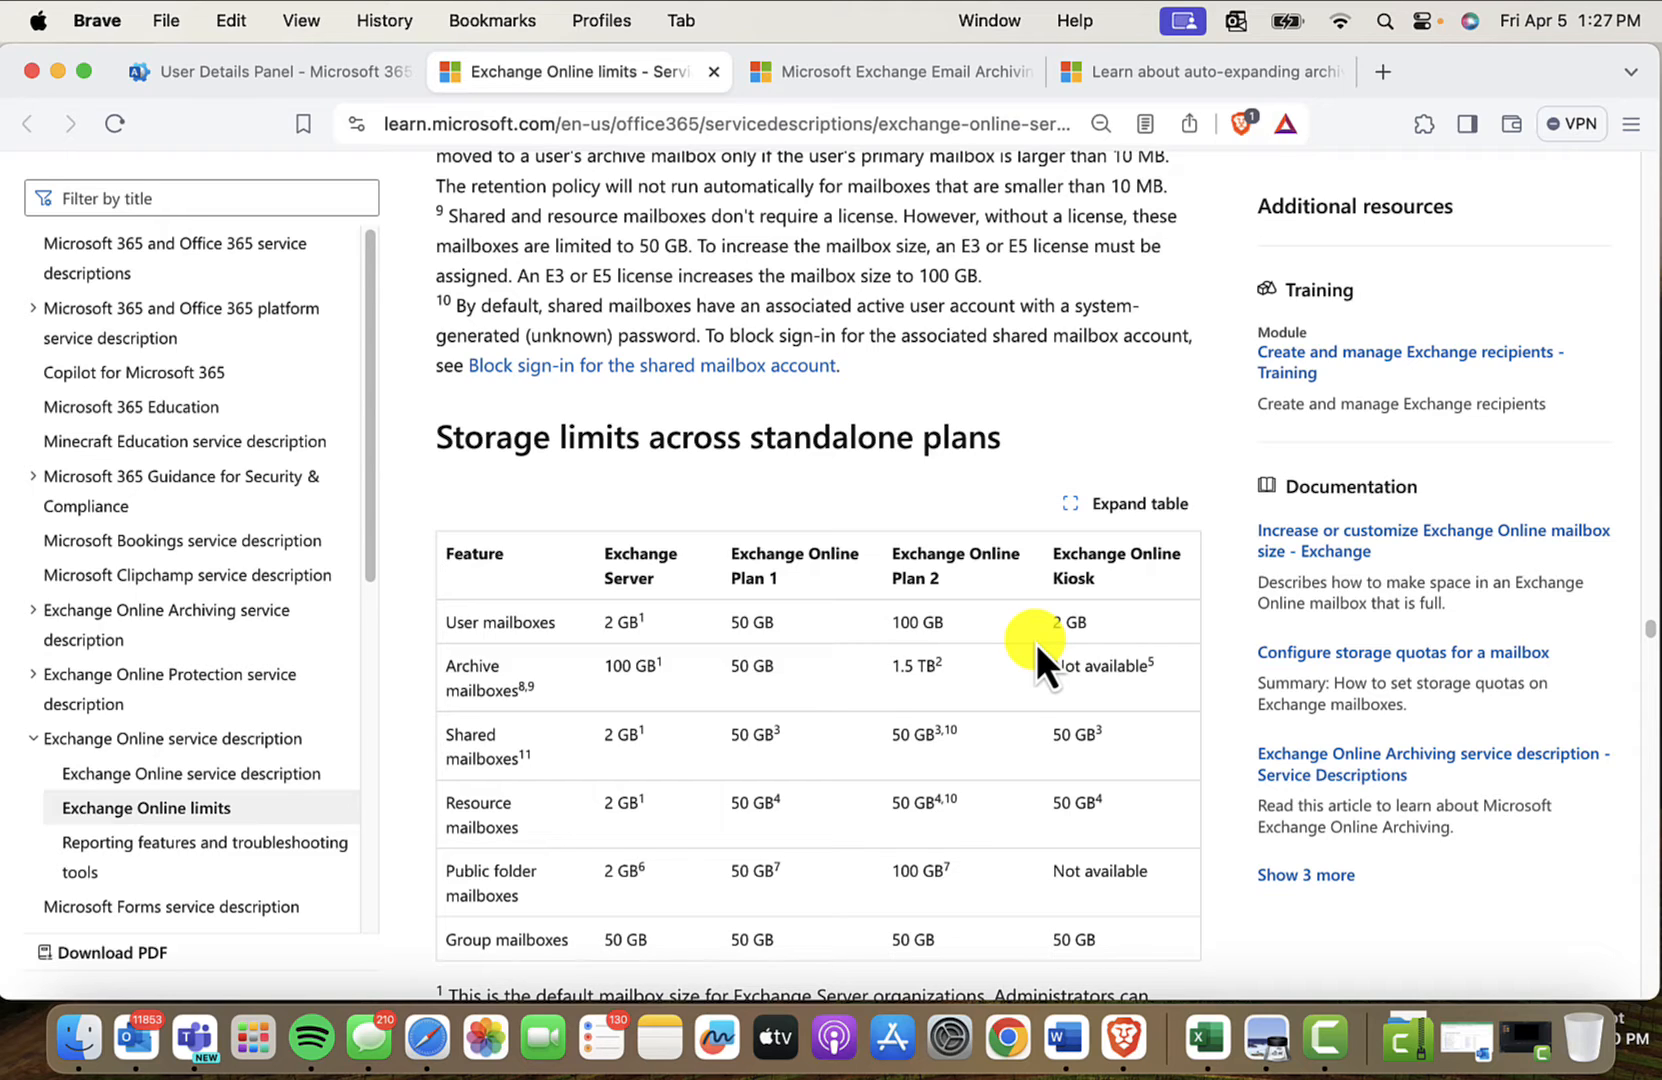
mouse_move(868, 612)
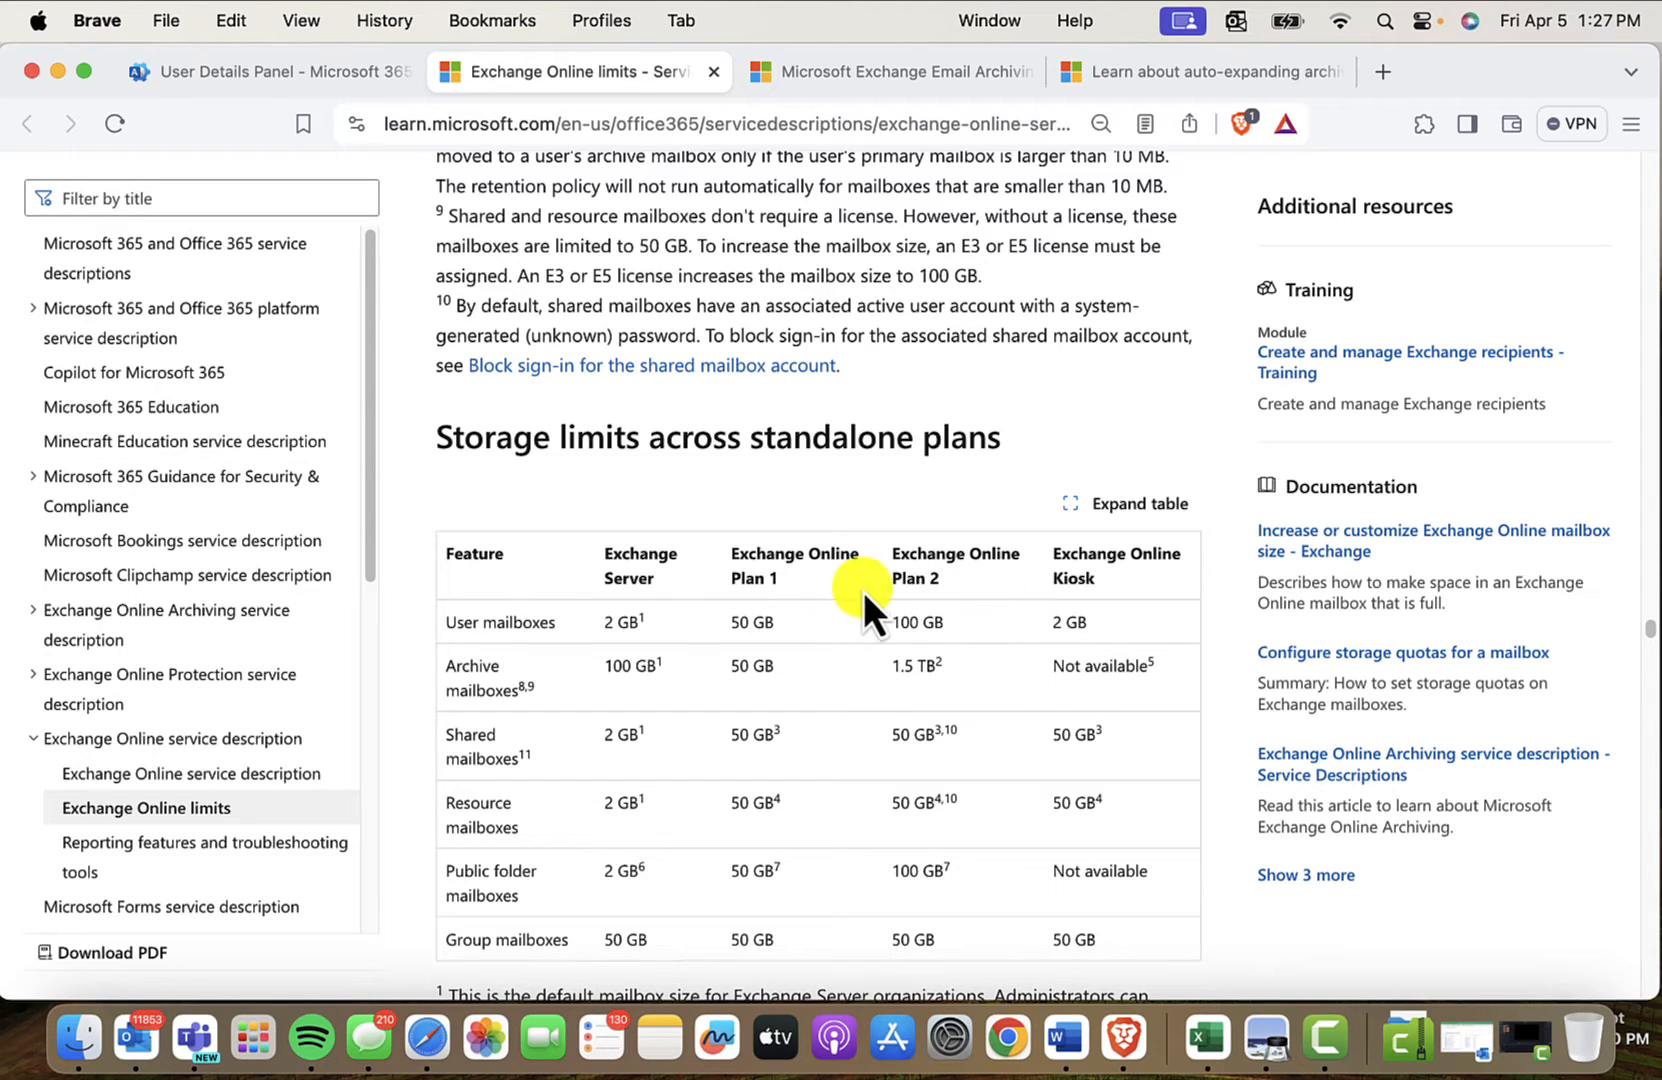
mouse_move(948, 614)
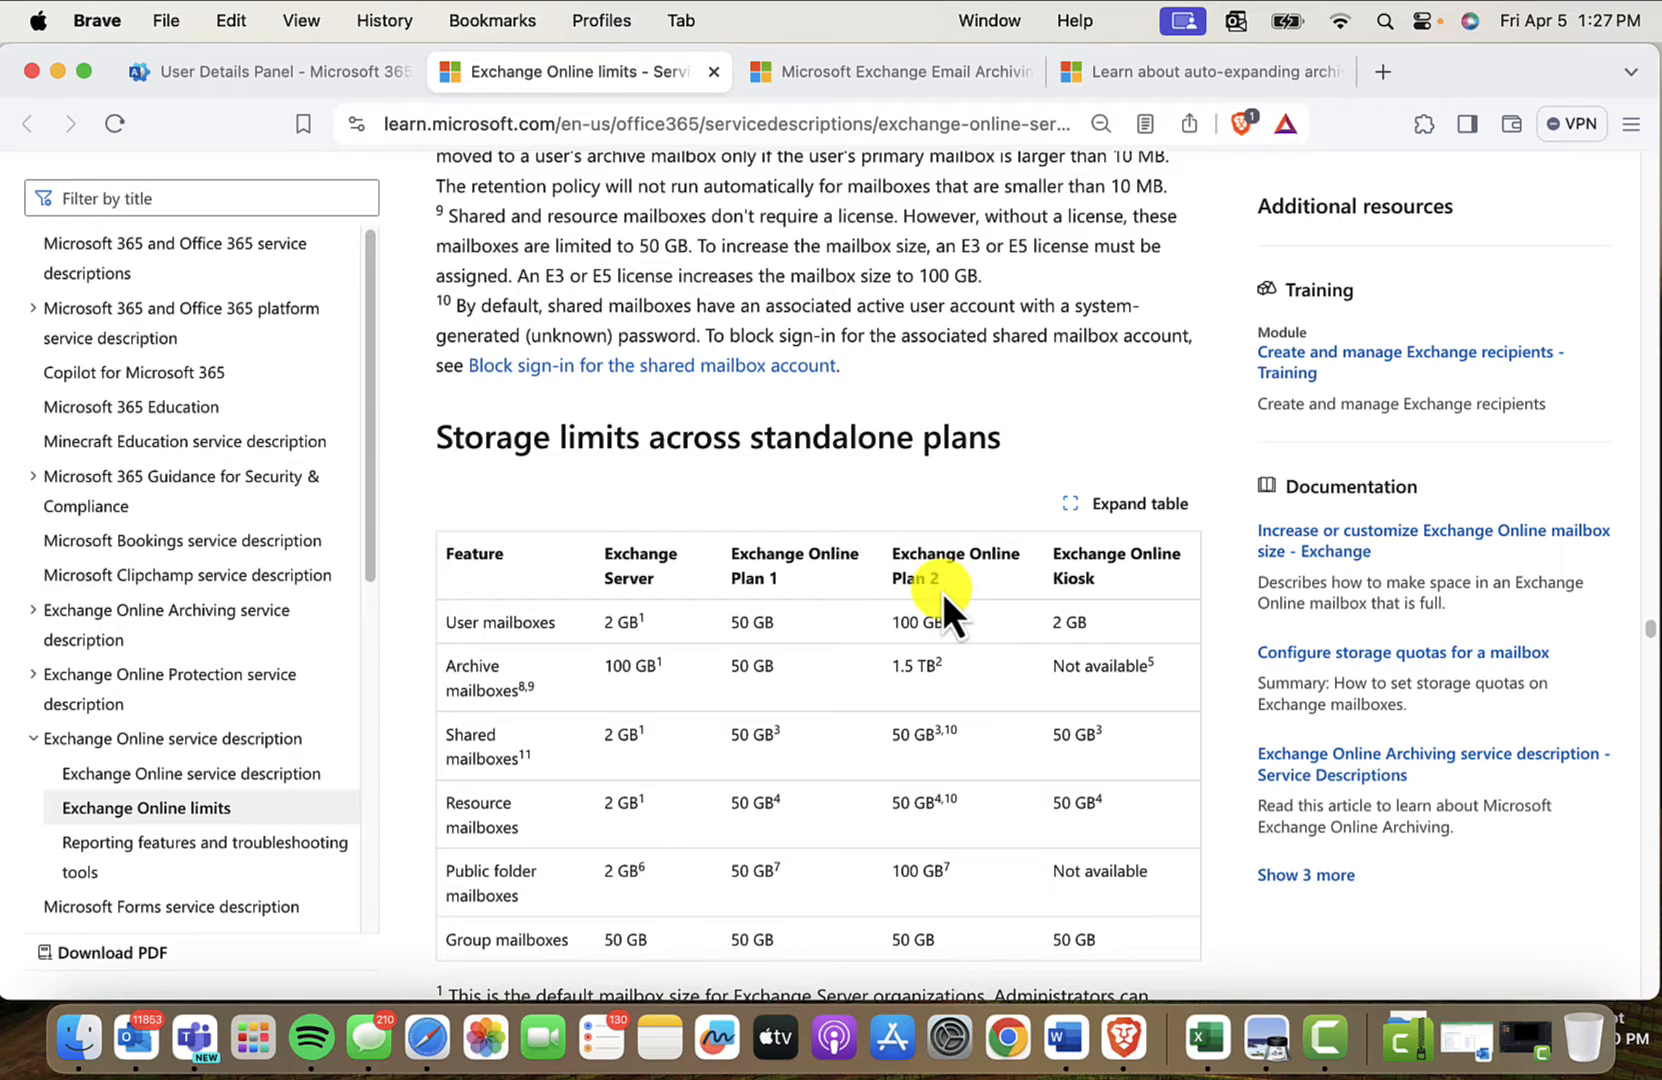
mouse_move(928, 622)
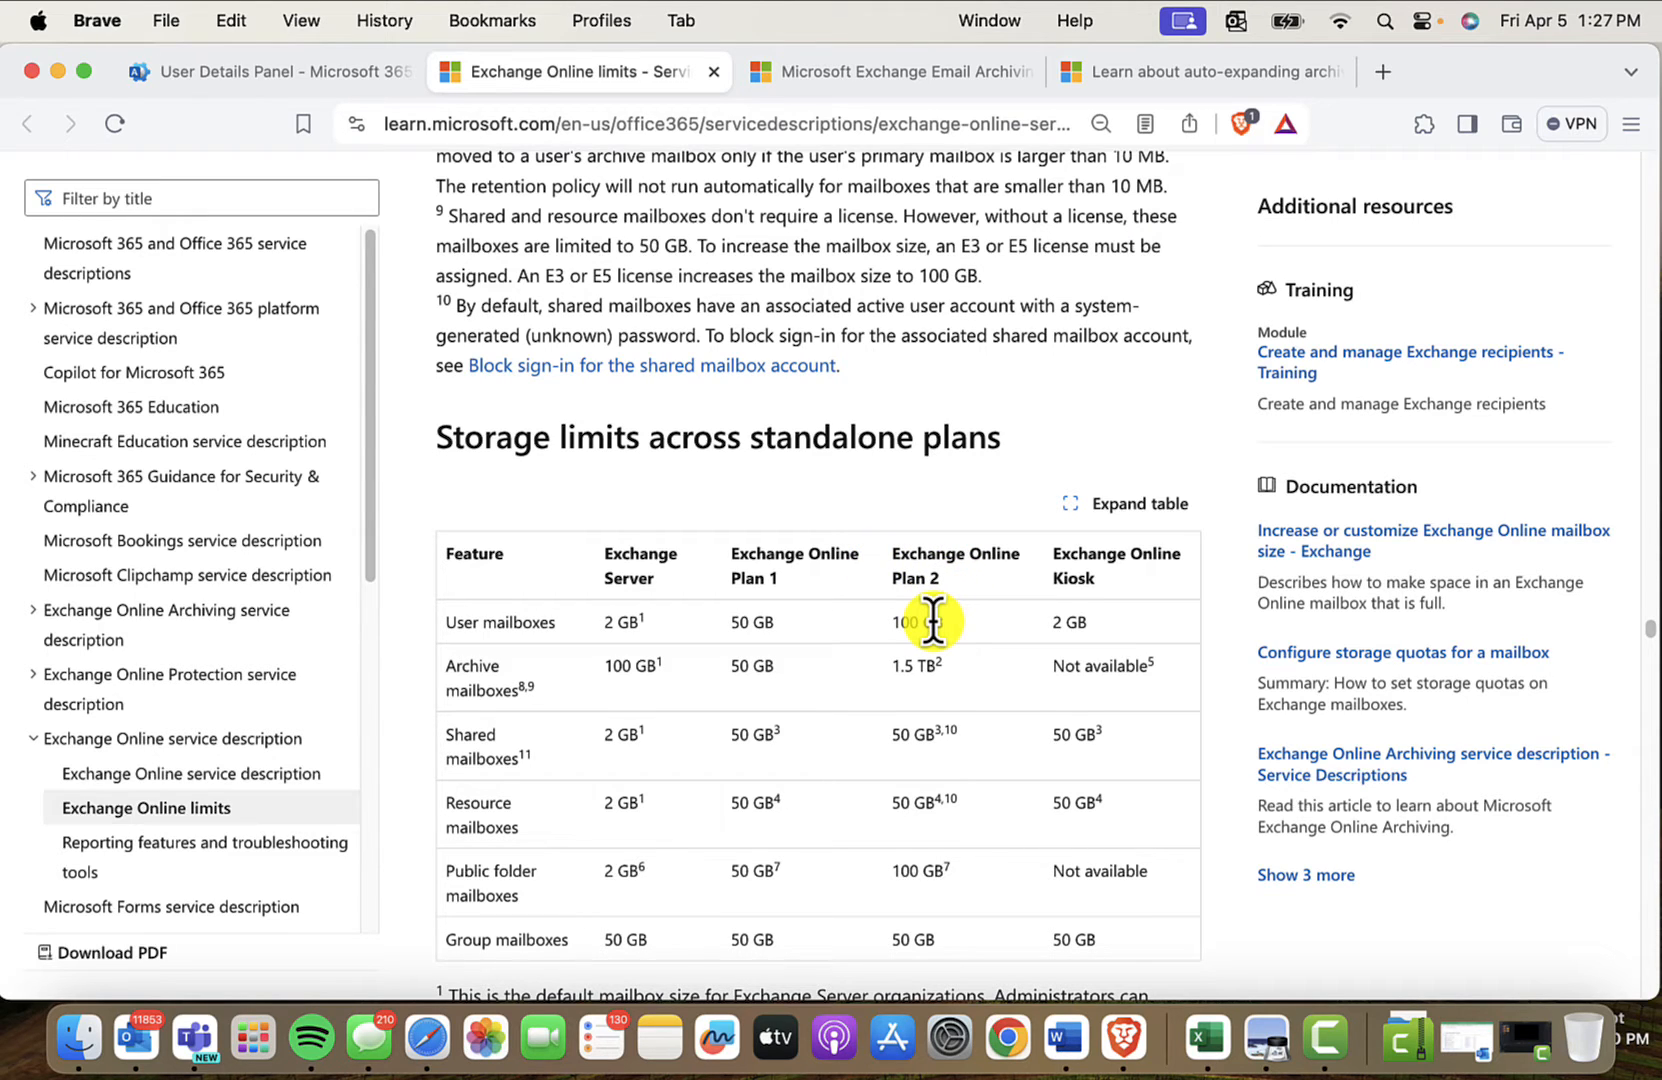
mouse_move(924, 658)
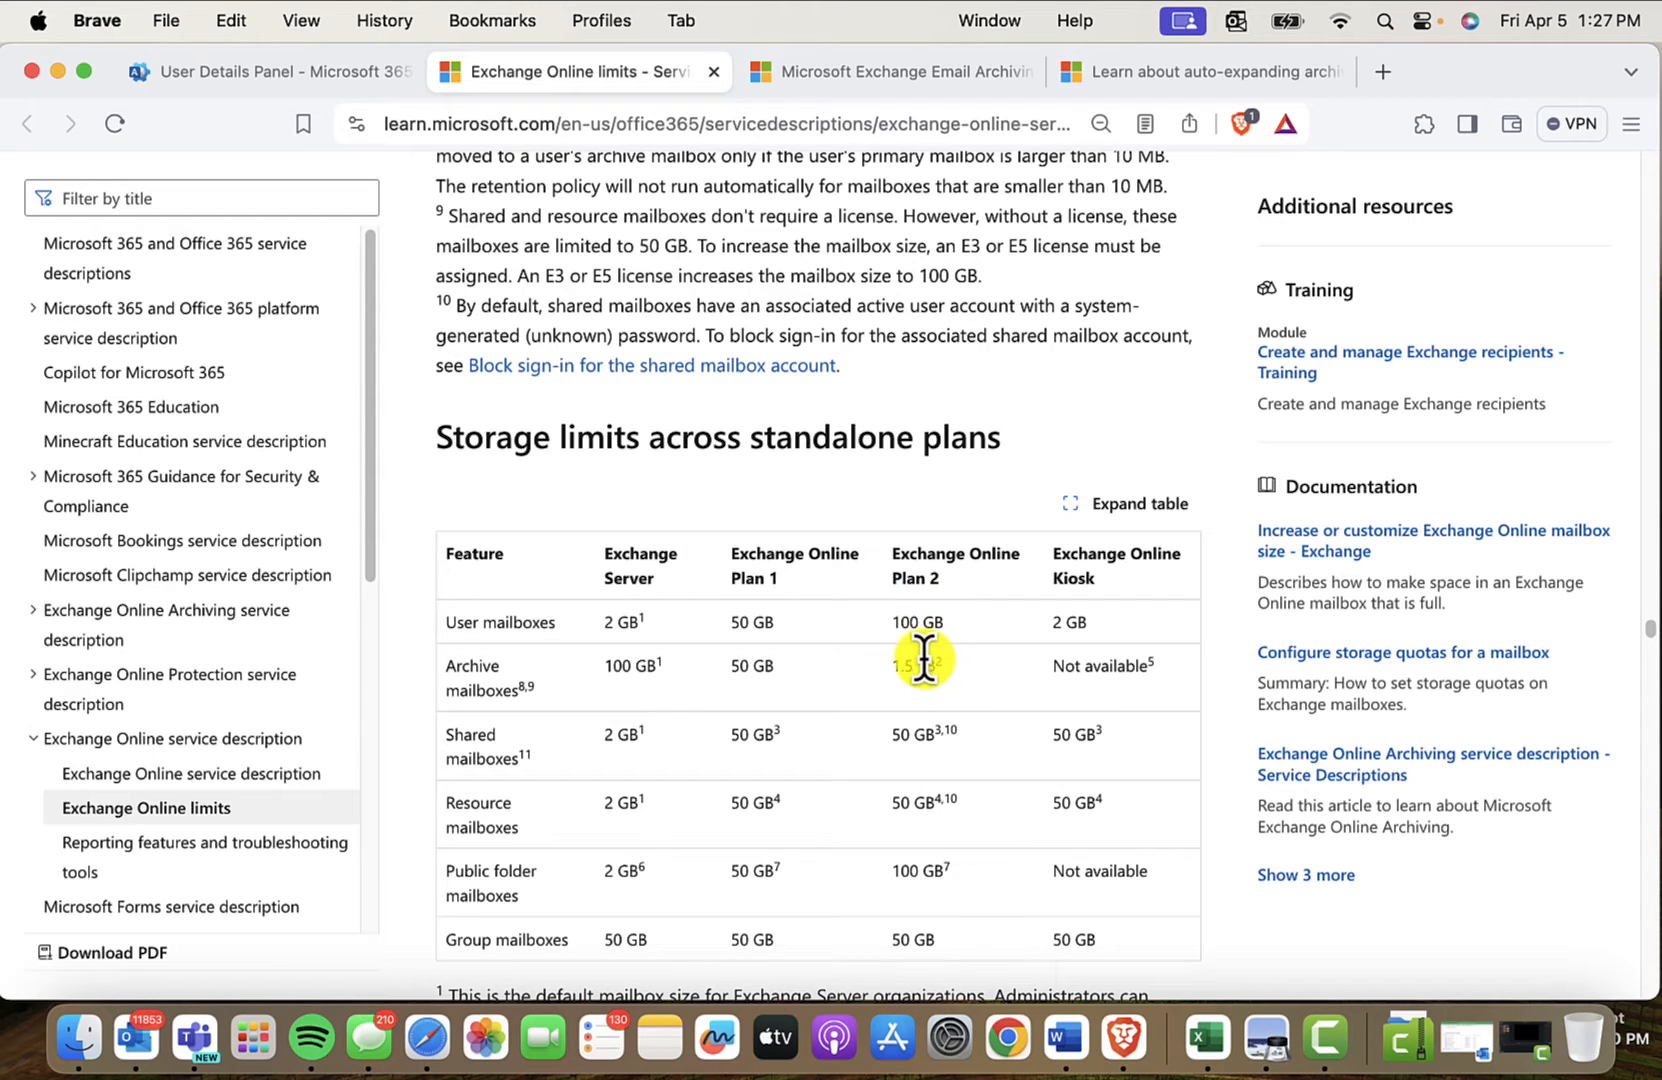
mouse_move(916, 668)
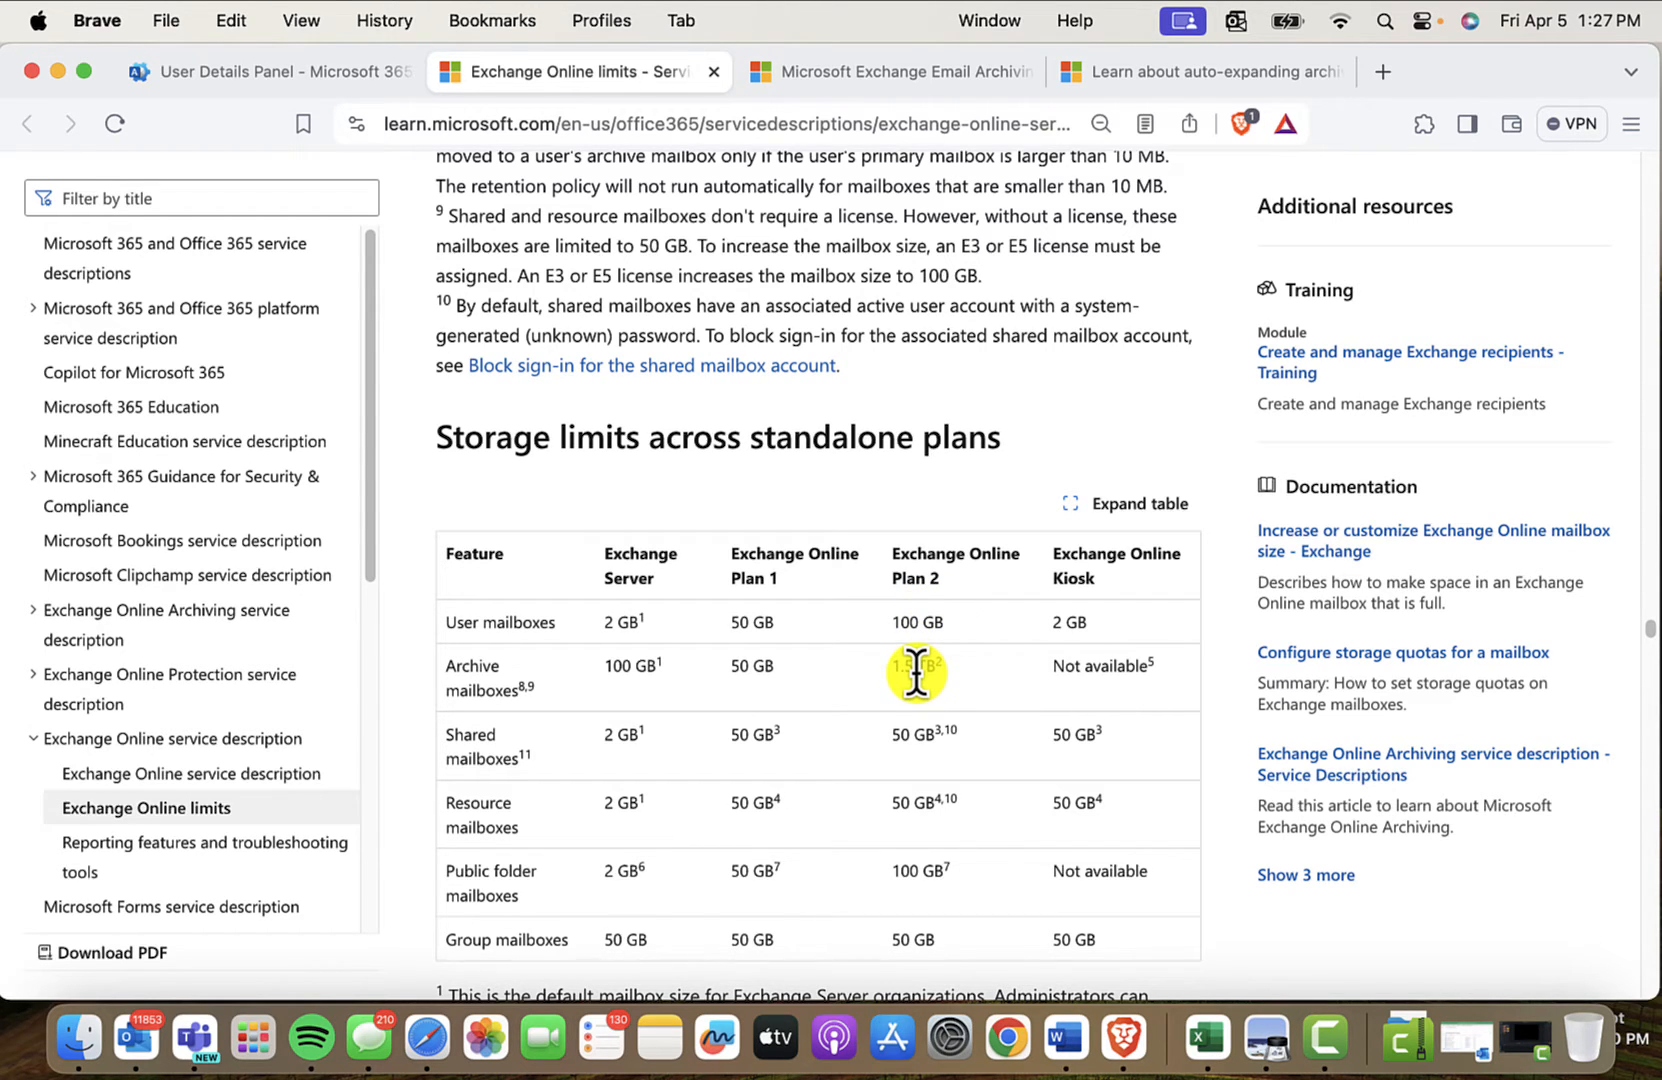
mouse_move(530, 708)
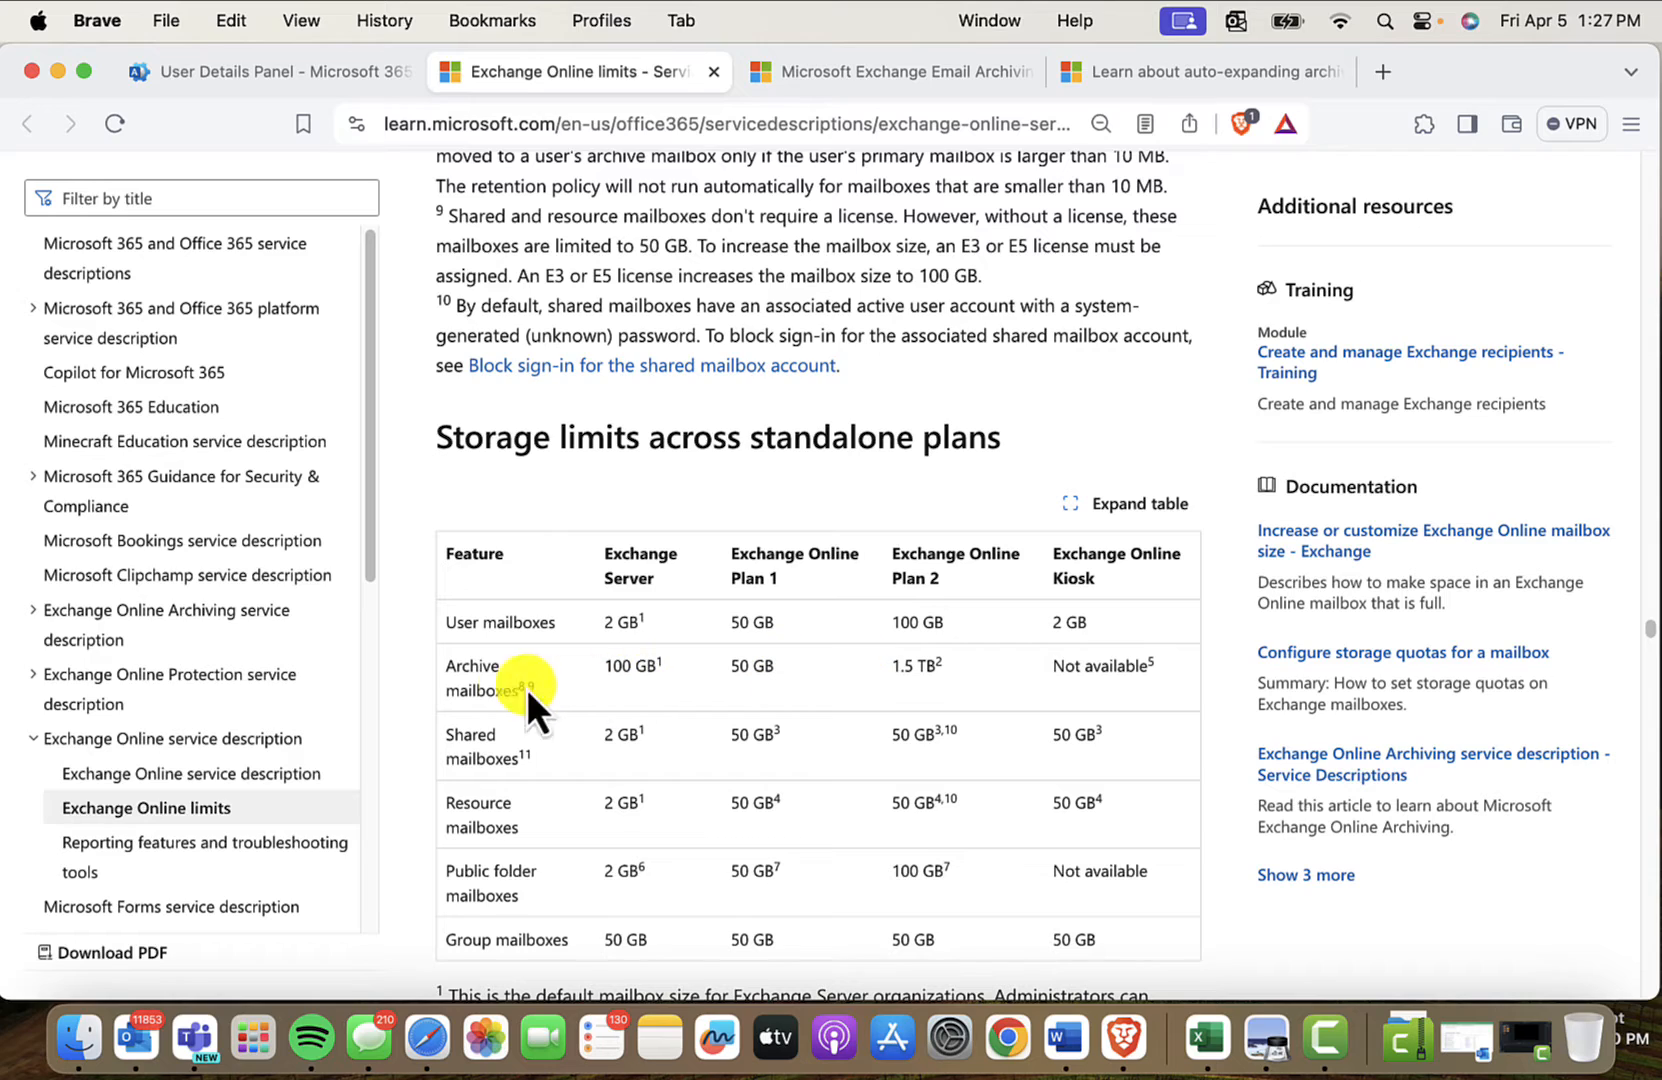
mouse_move(688, 710)
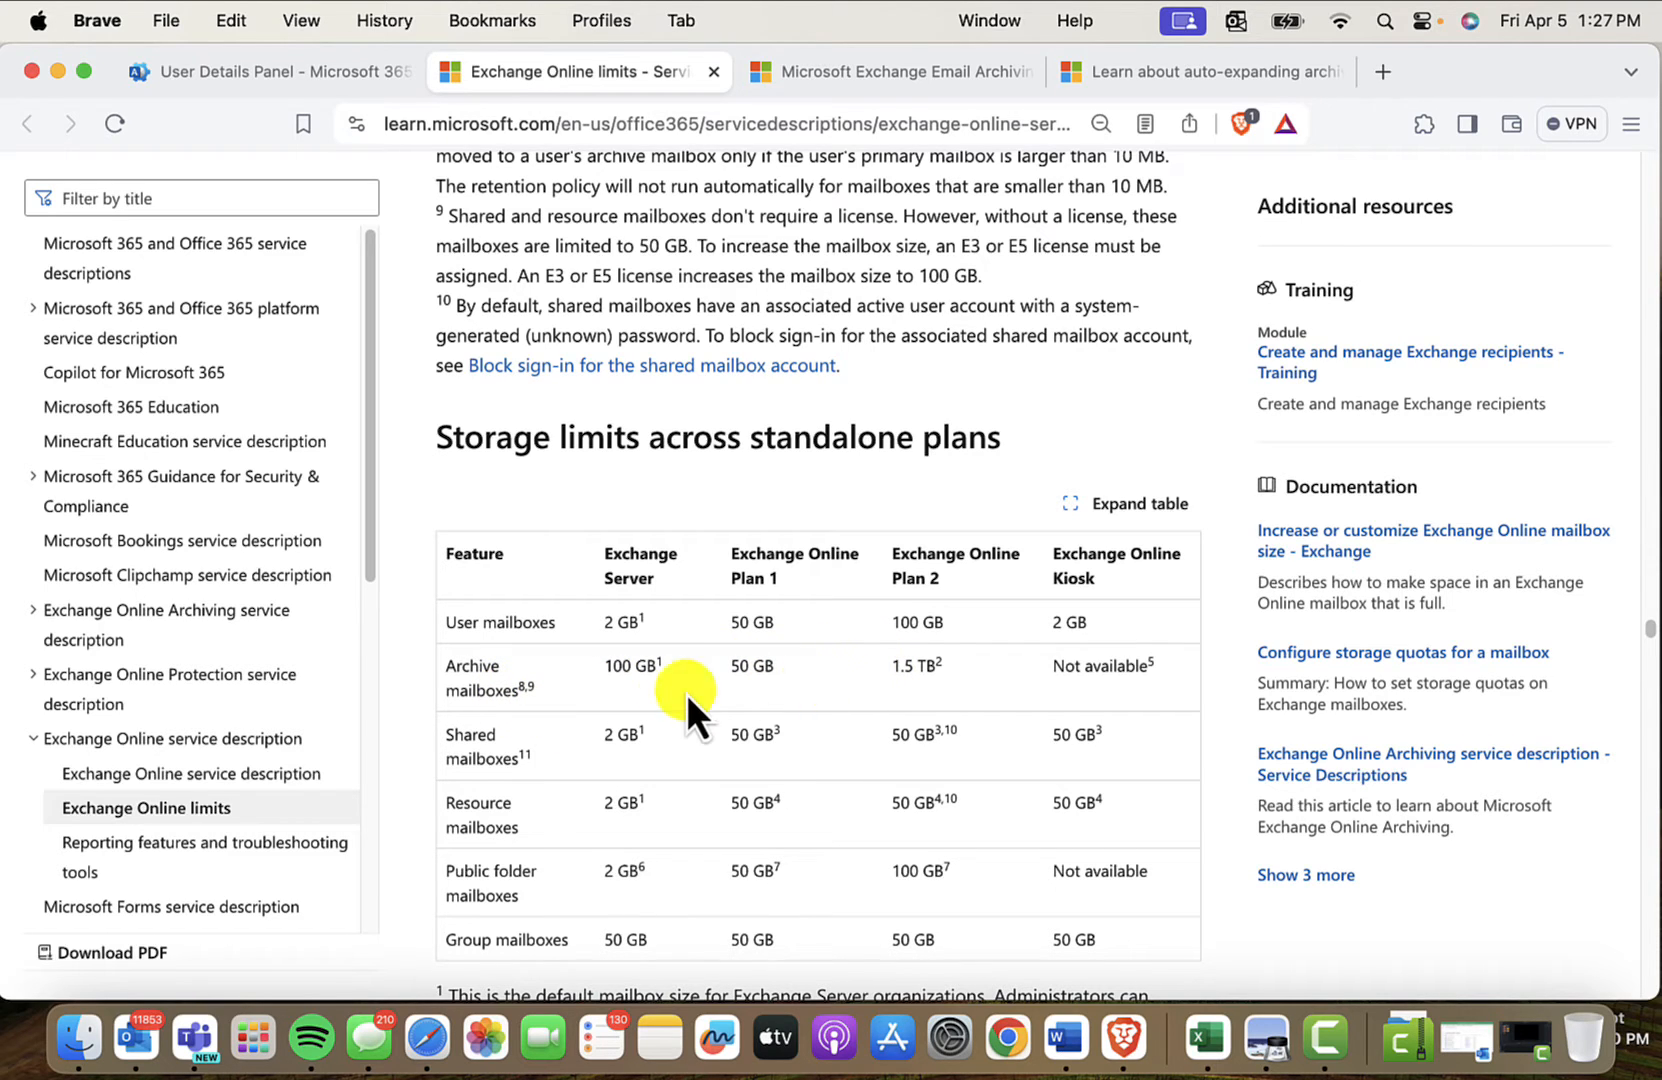
mouse_move(754, 700)
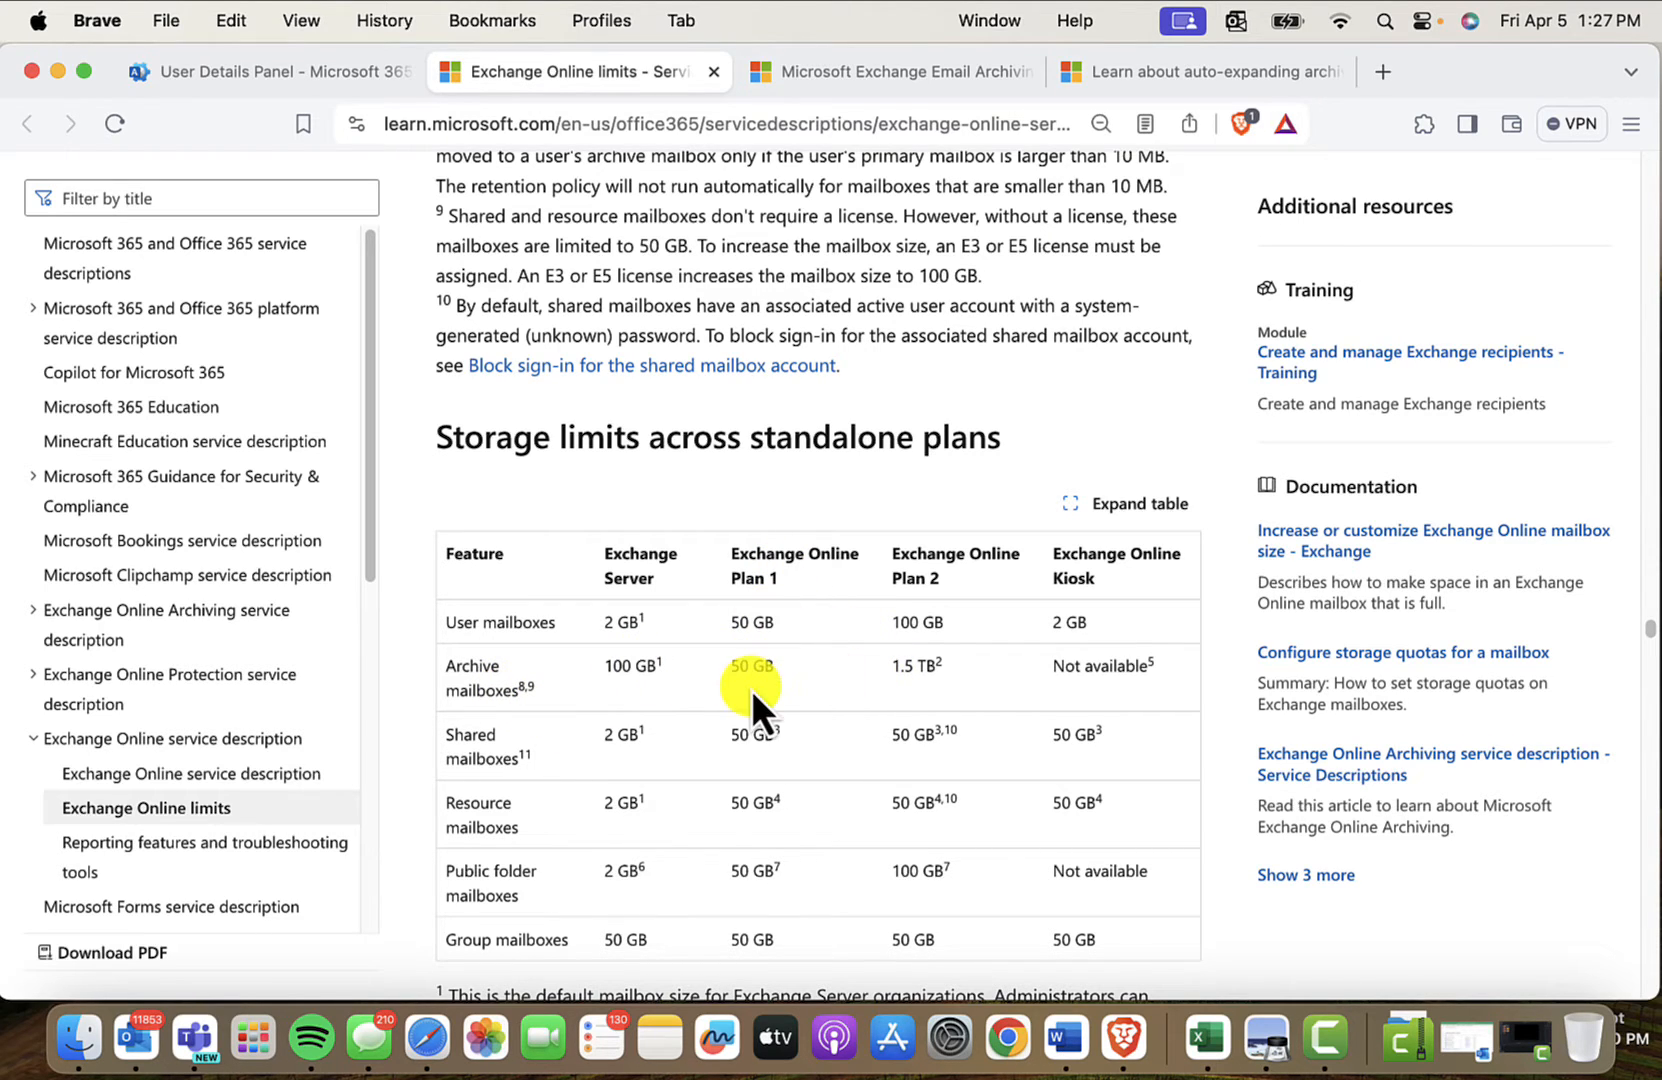
mouse_move(774, 700)
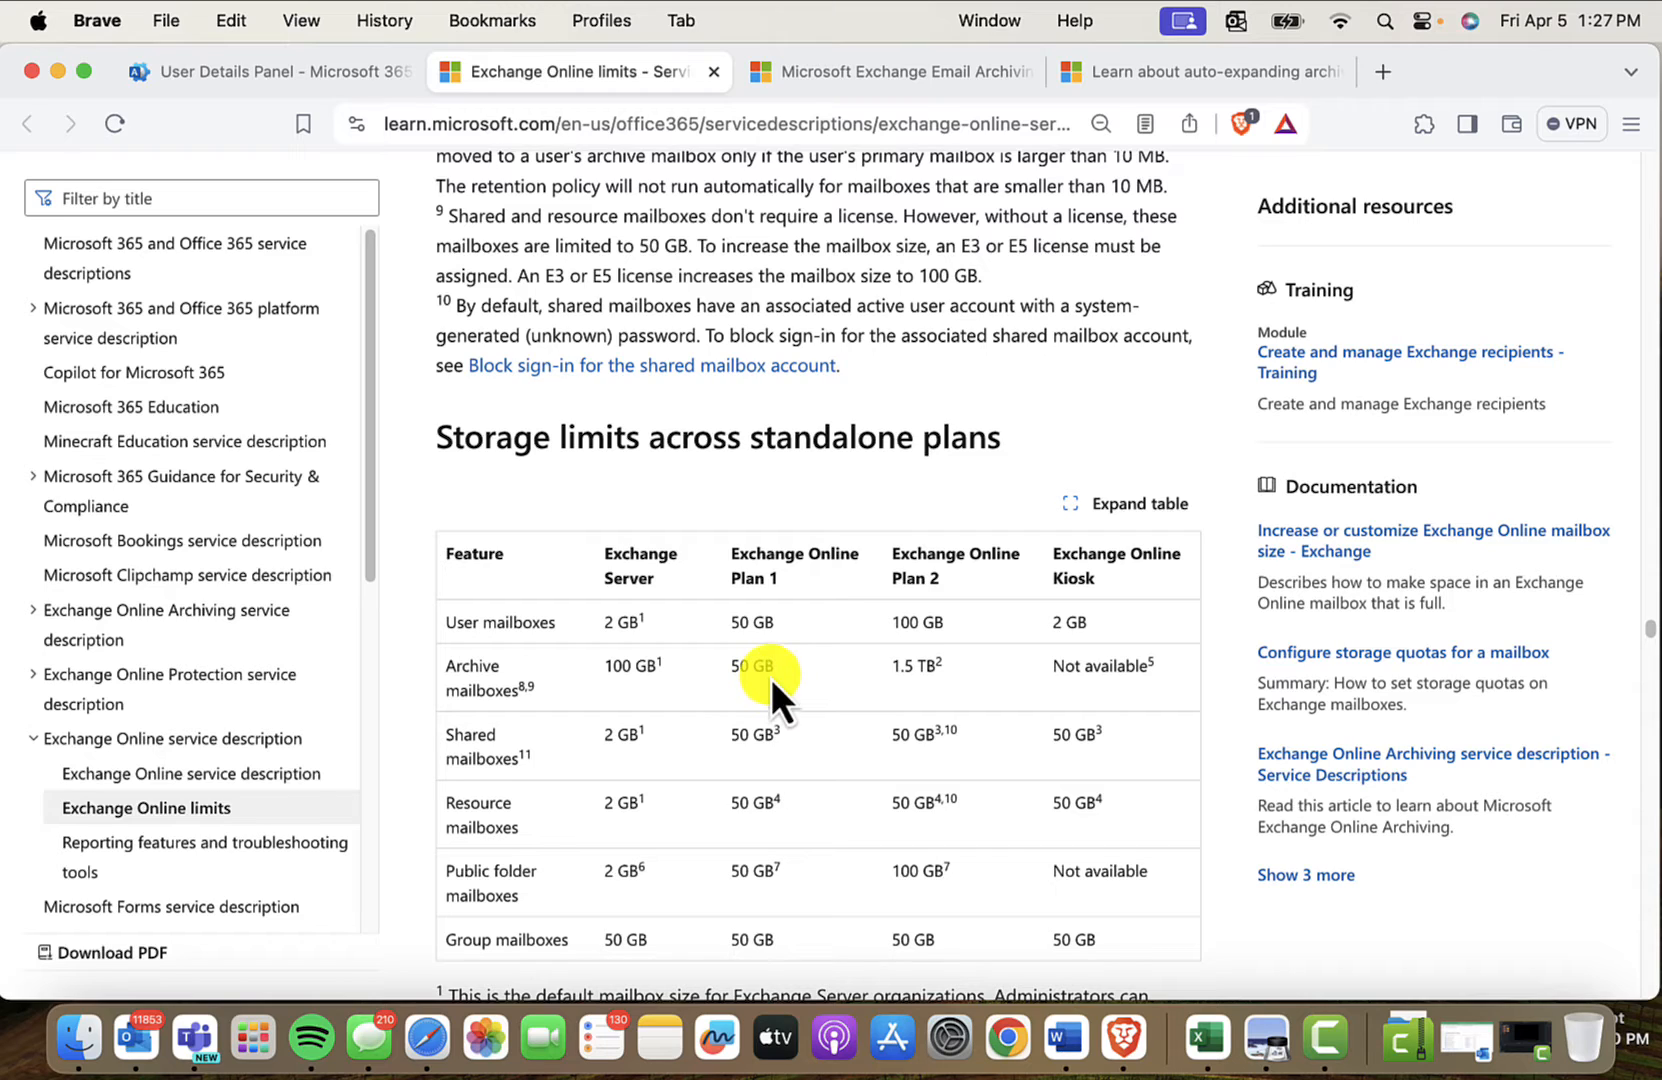
mouse_move(920, 686)
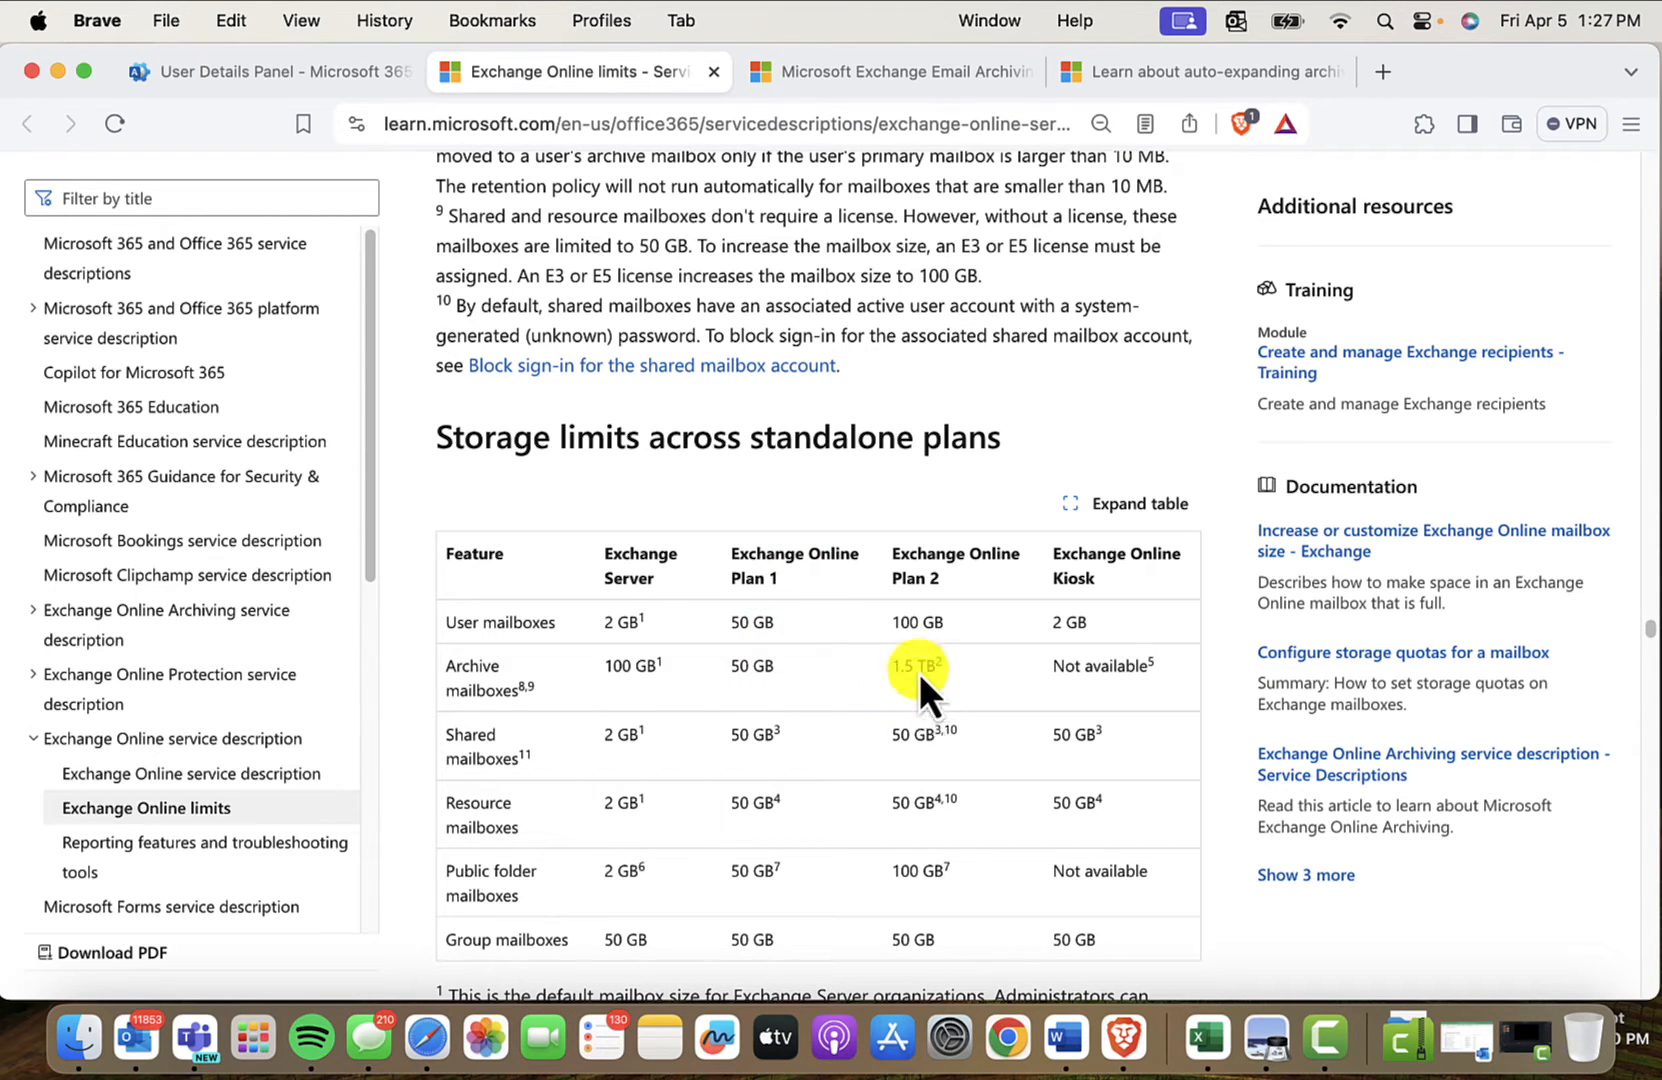
- Scroll to the Storage limits table showing 1.5 TB archive limits per plan
scroll("down", 3)
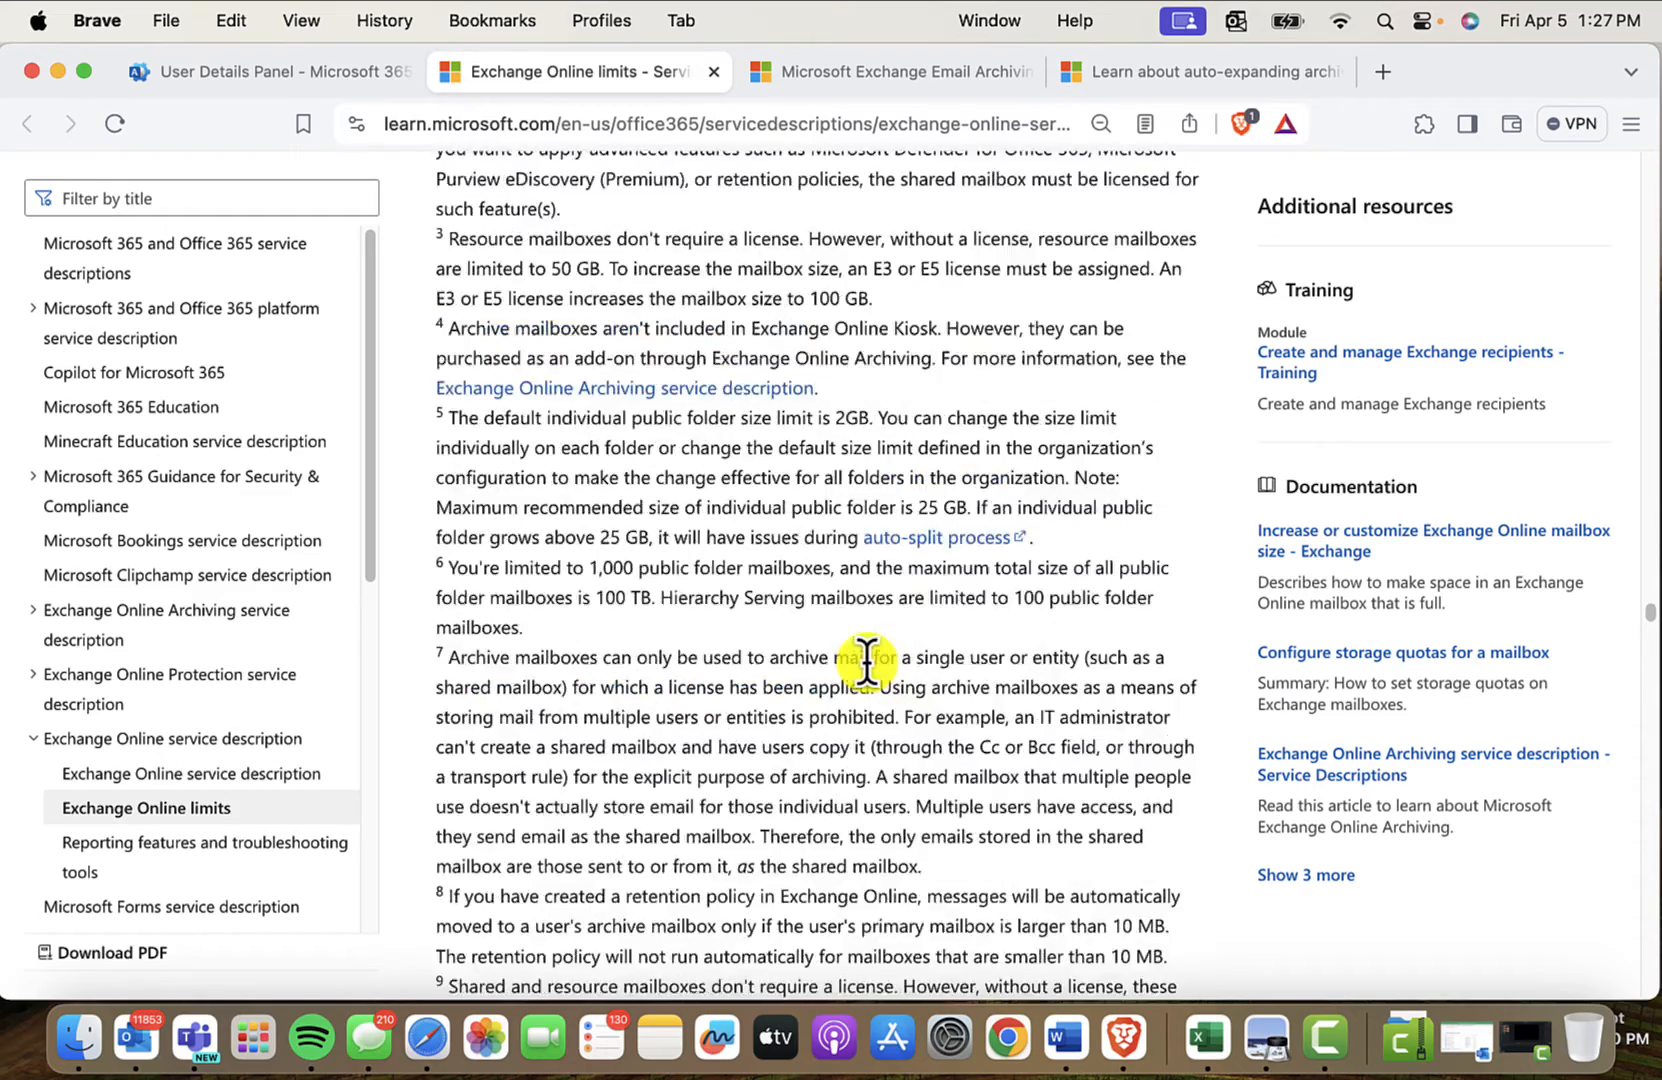
scroll("up", 3)
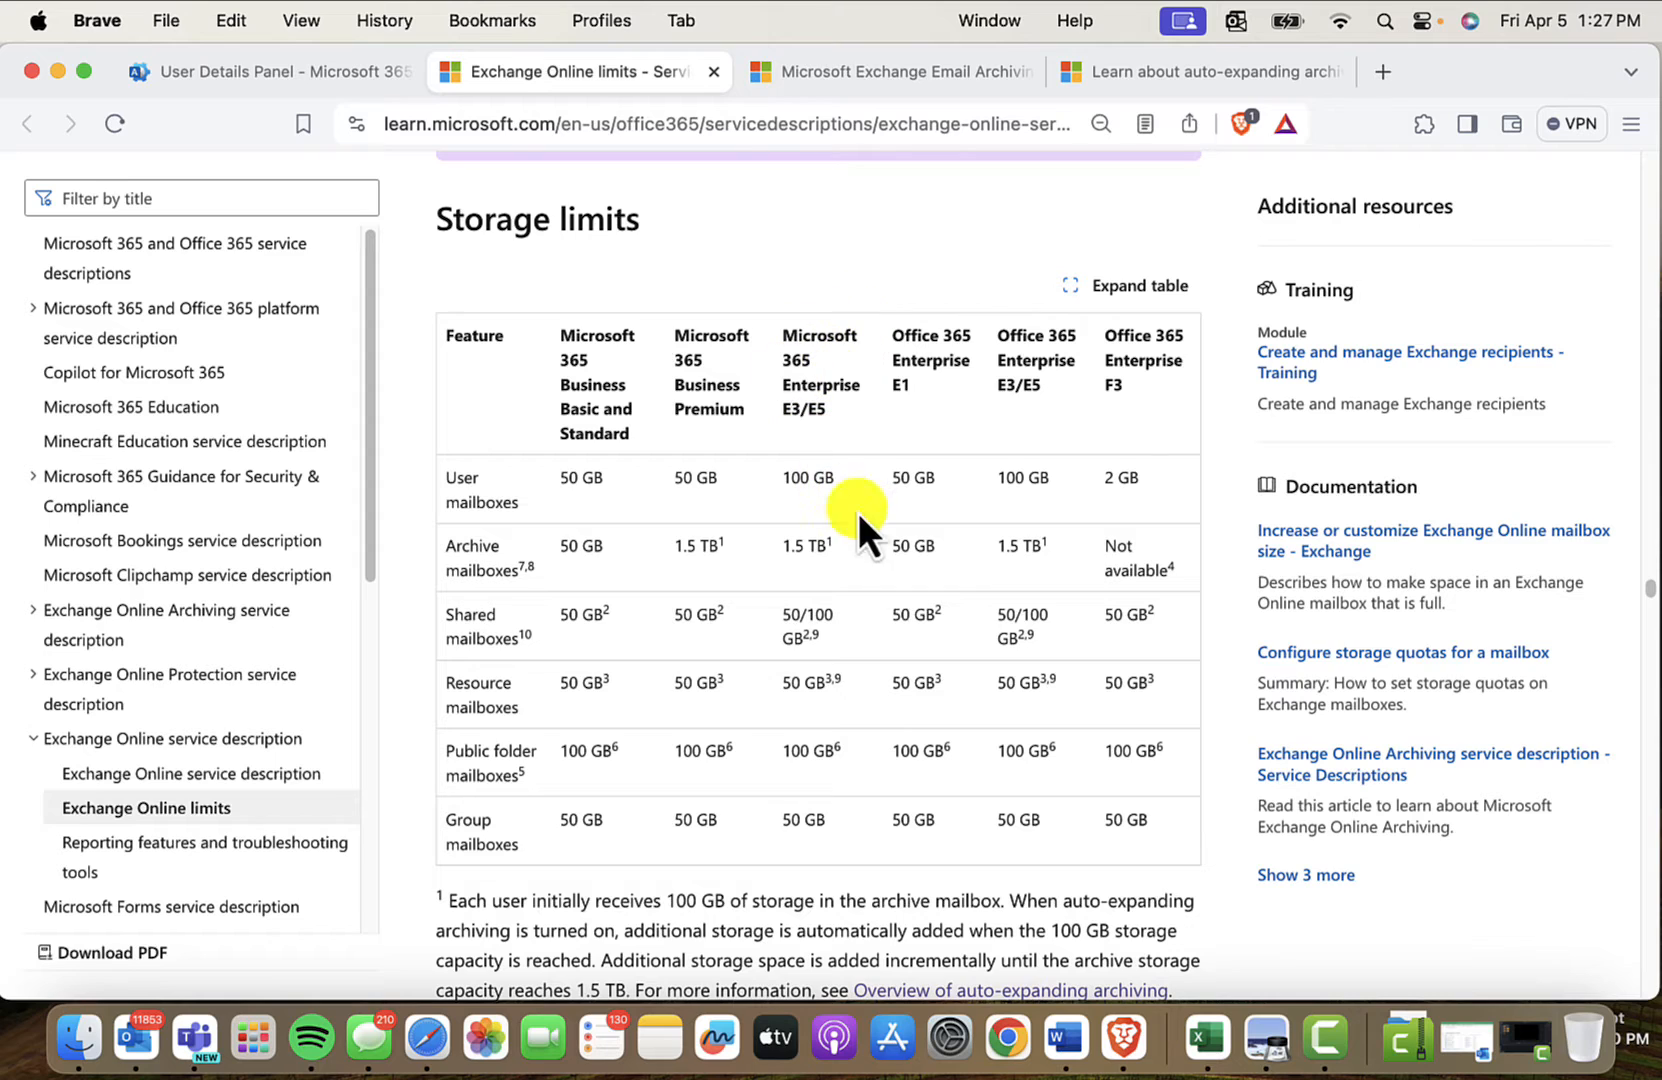
mouse_move(822, 548)
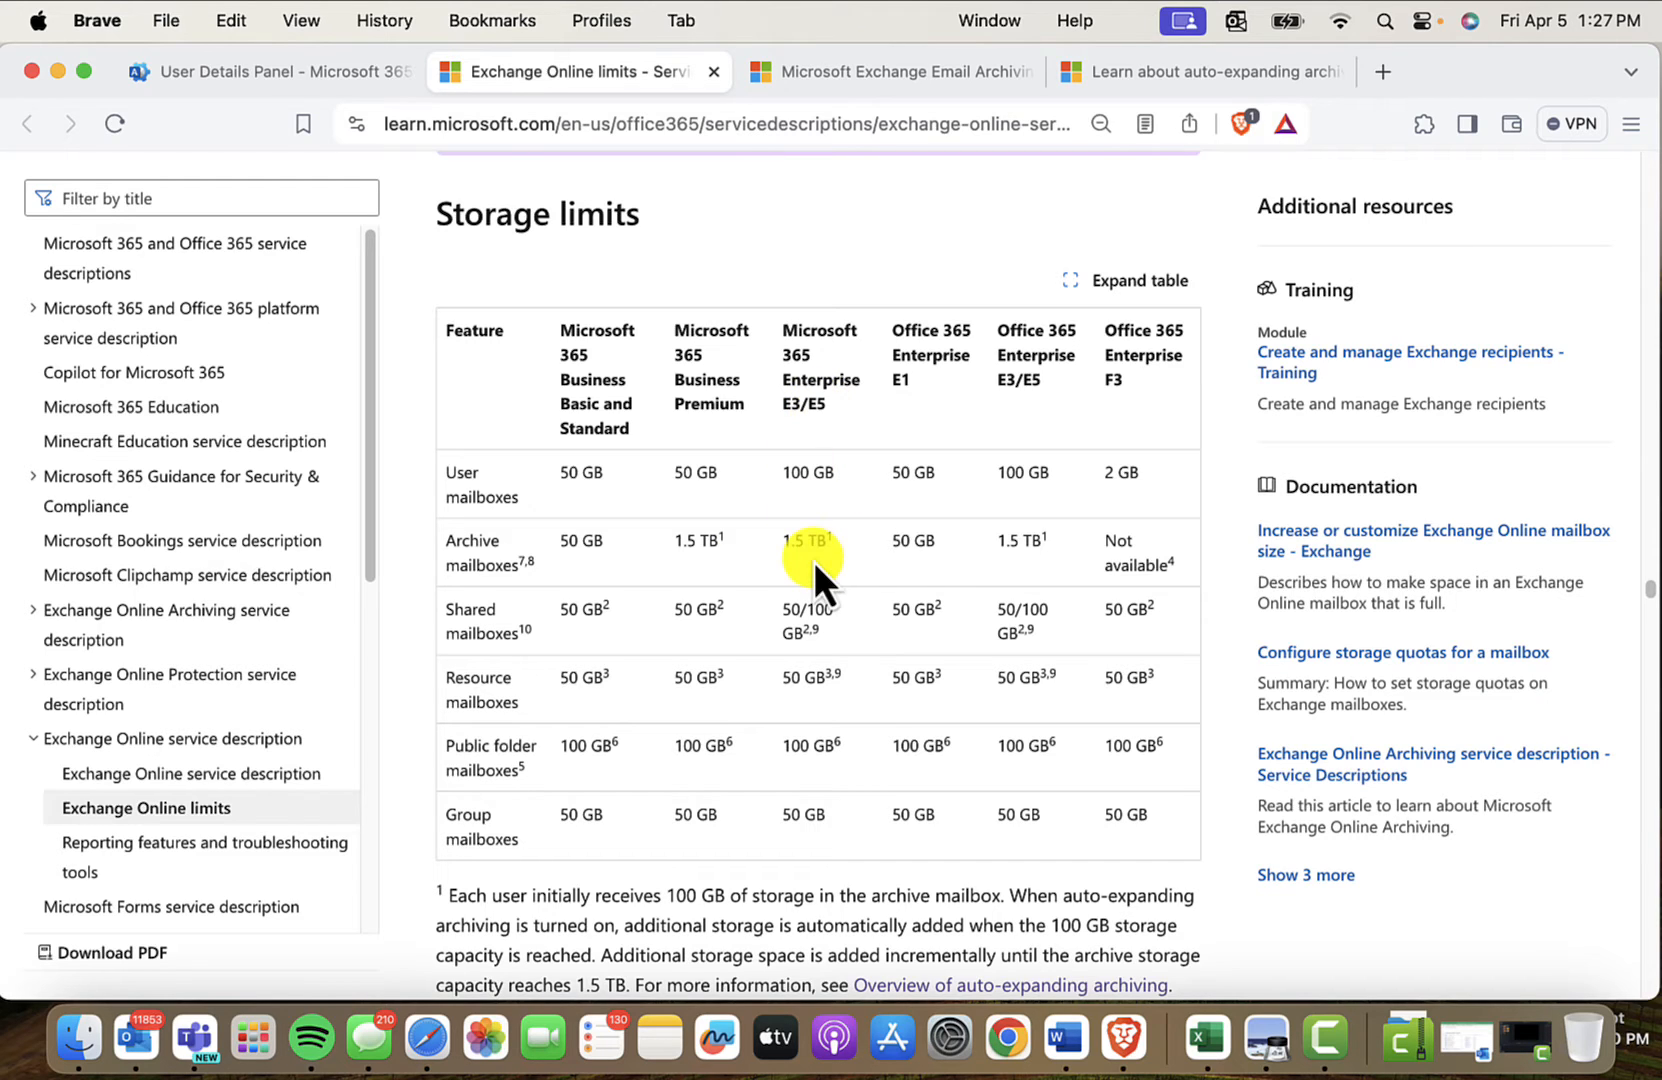
mouse_move(892, 464)
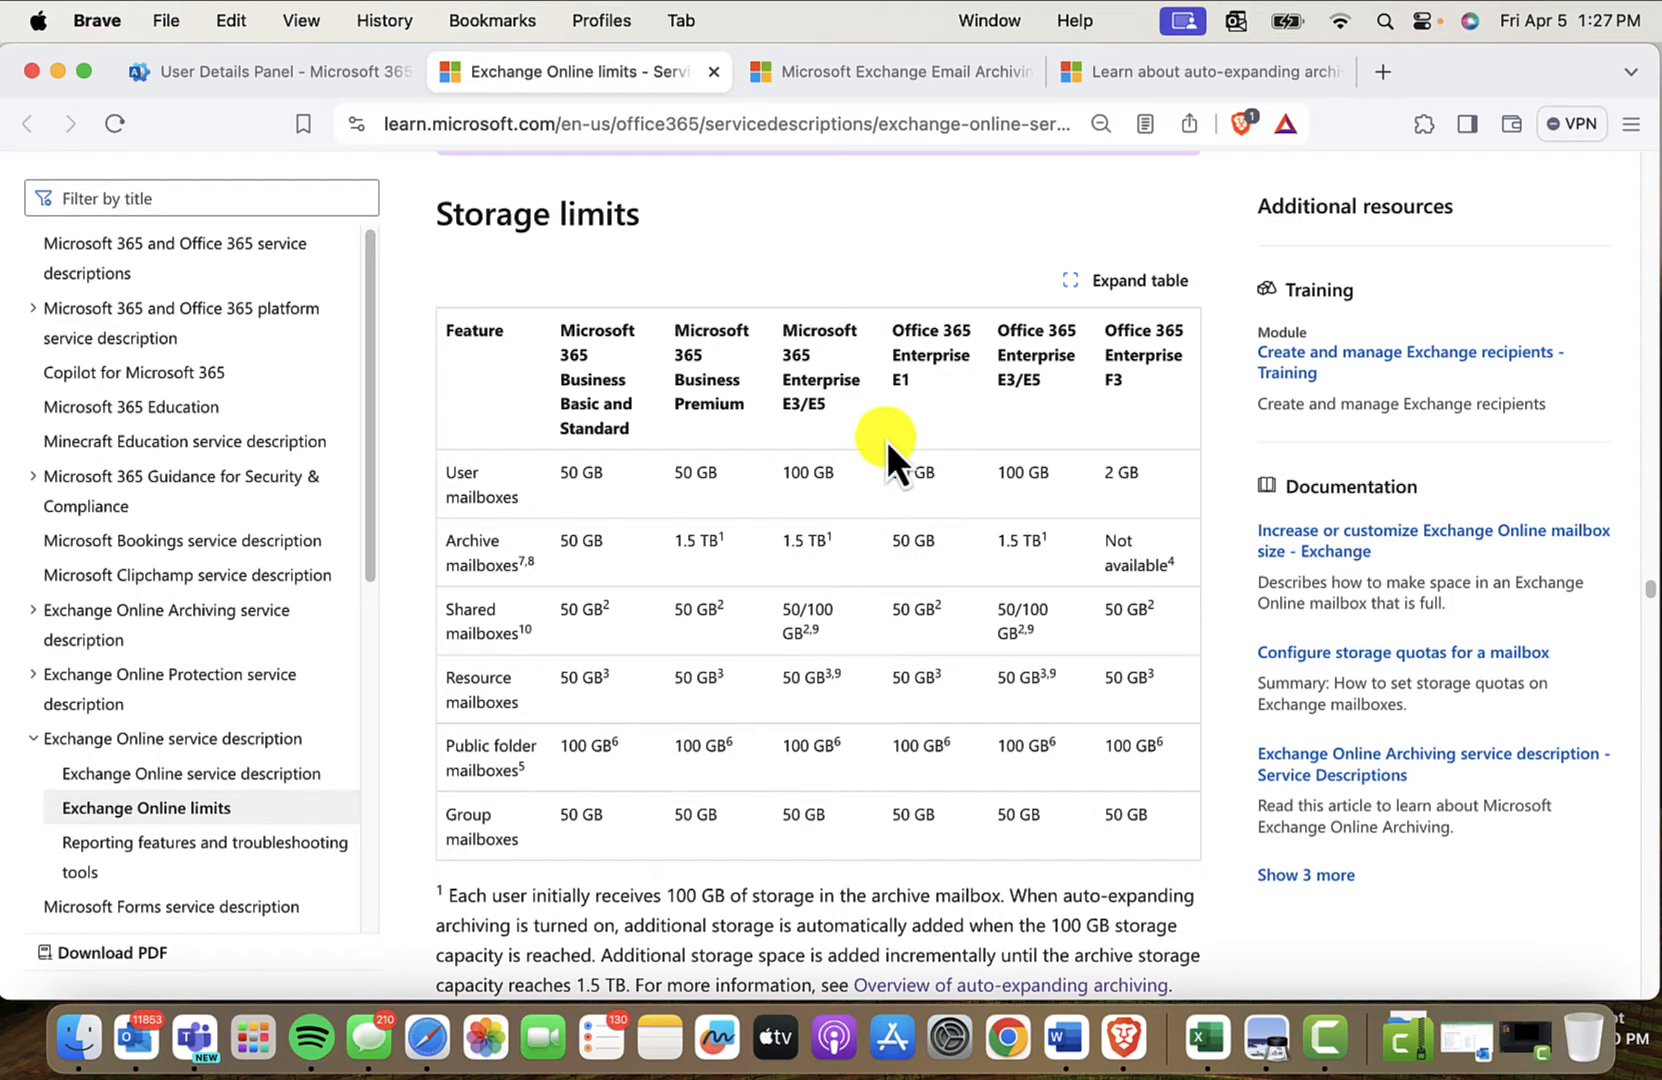
mouse_move(940, 458)
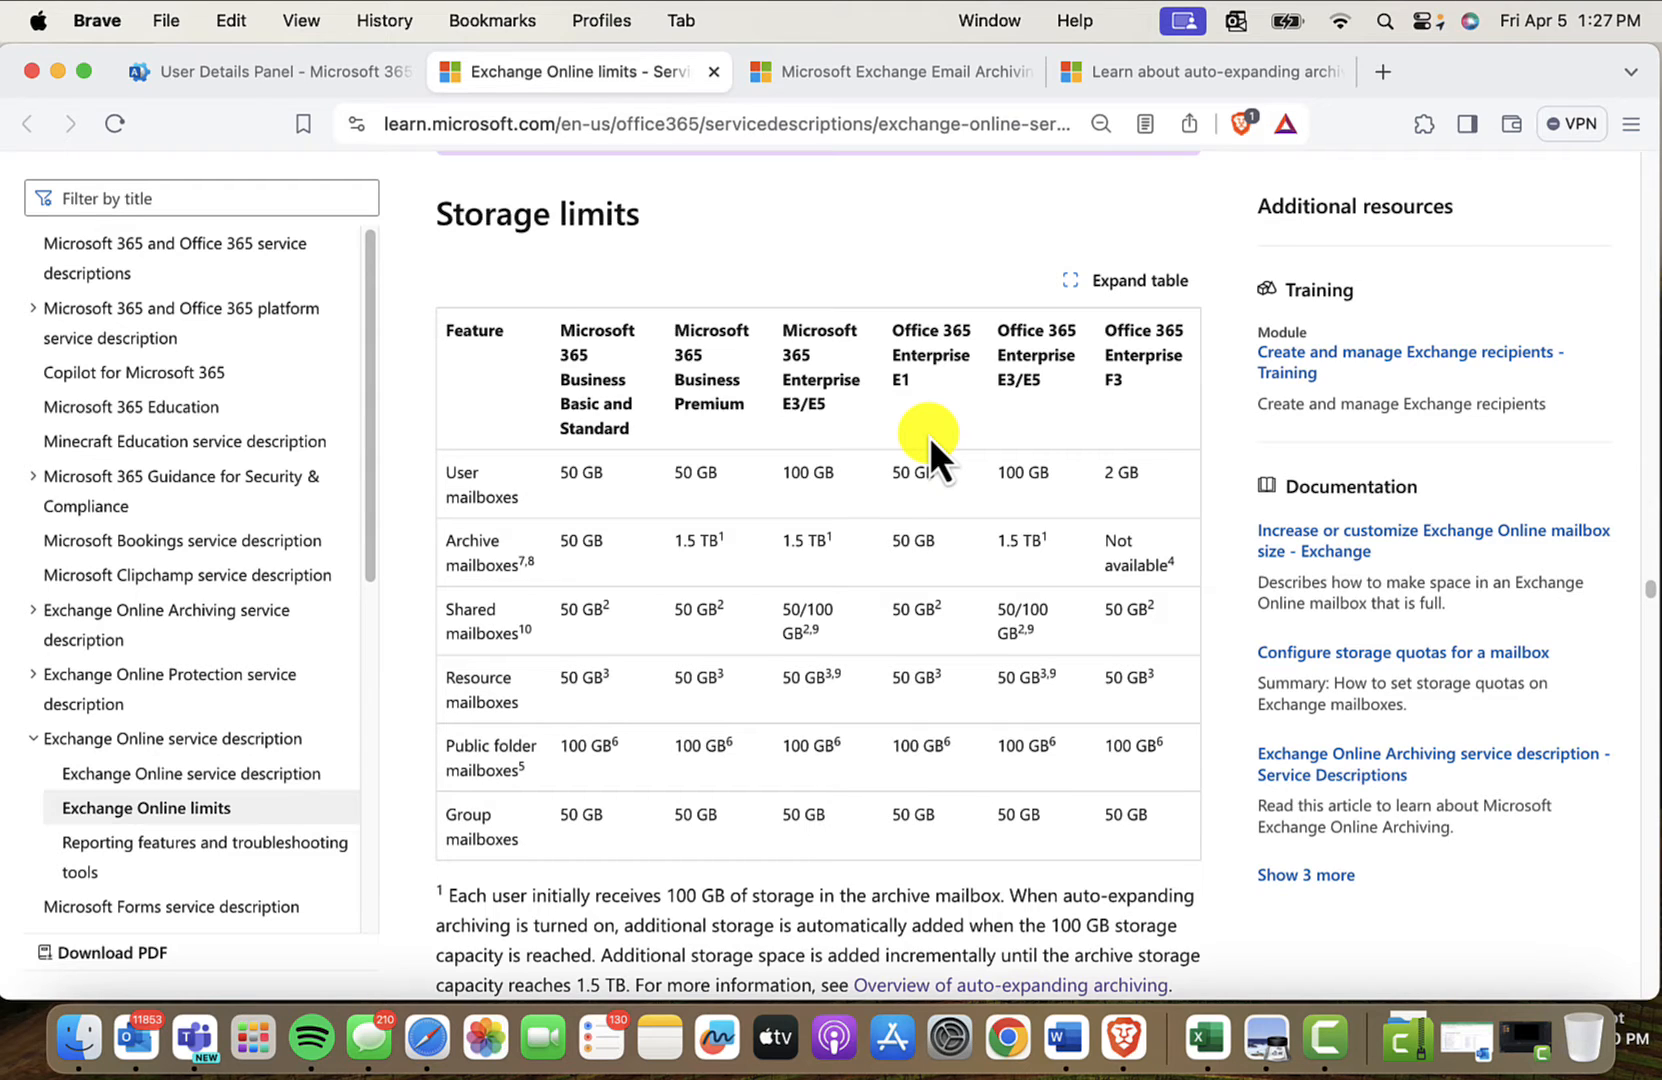
mouse_move(930, 414)
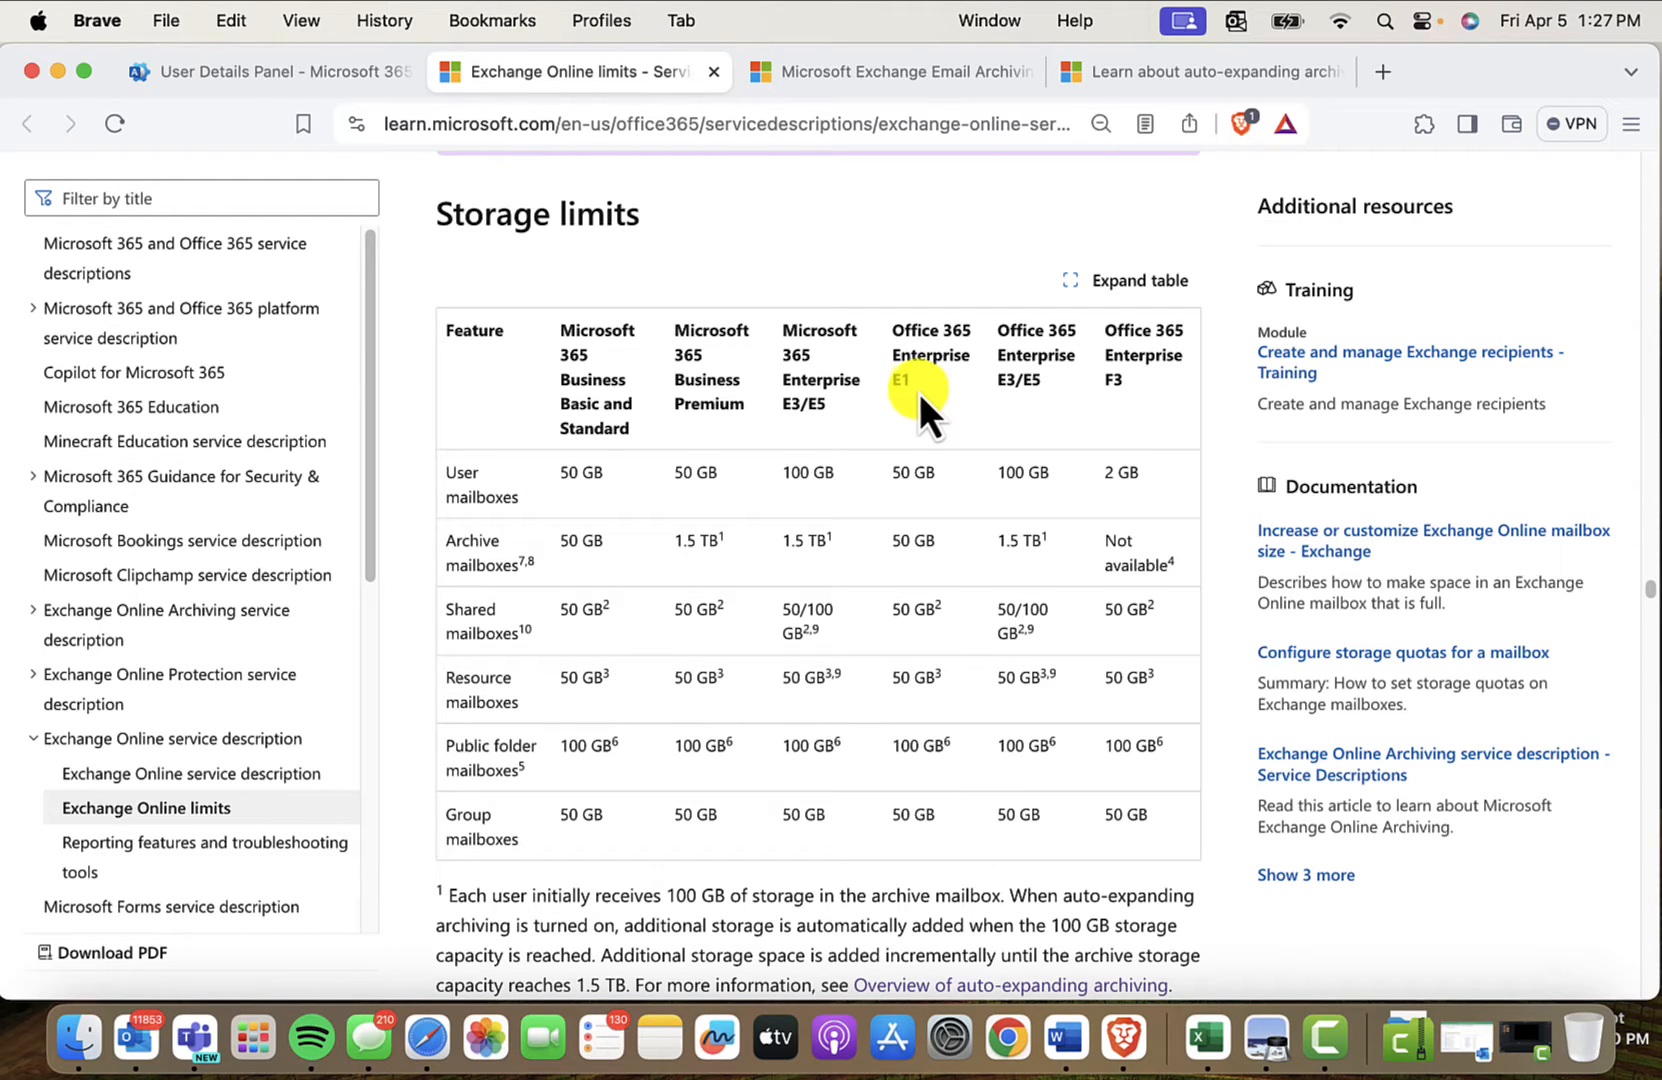
mouse_move(886, 72)
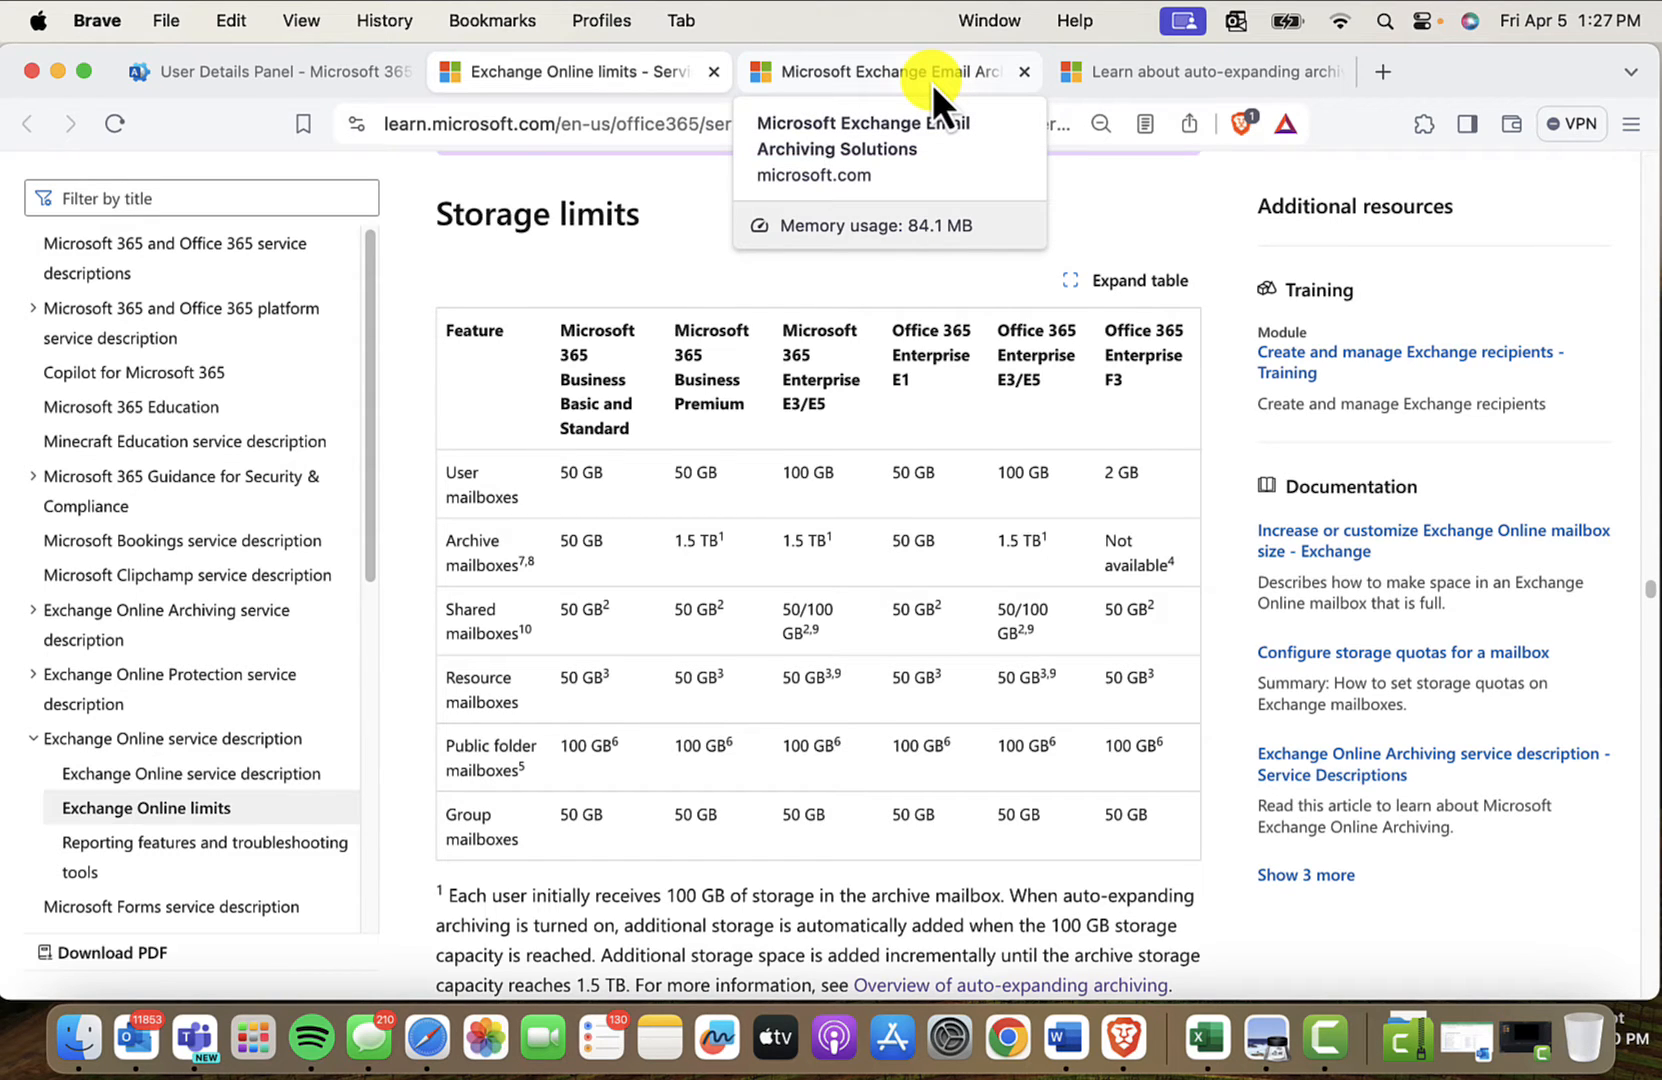
- Show the Exchange Online Archiving product page and dismiss the 'Can we help you?' chat popup
left_click(880, 72)
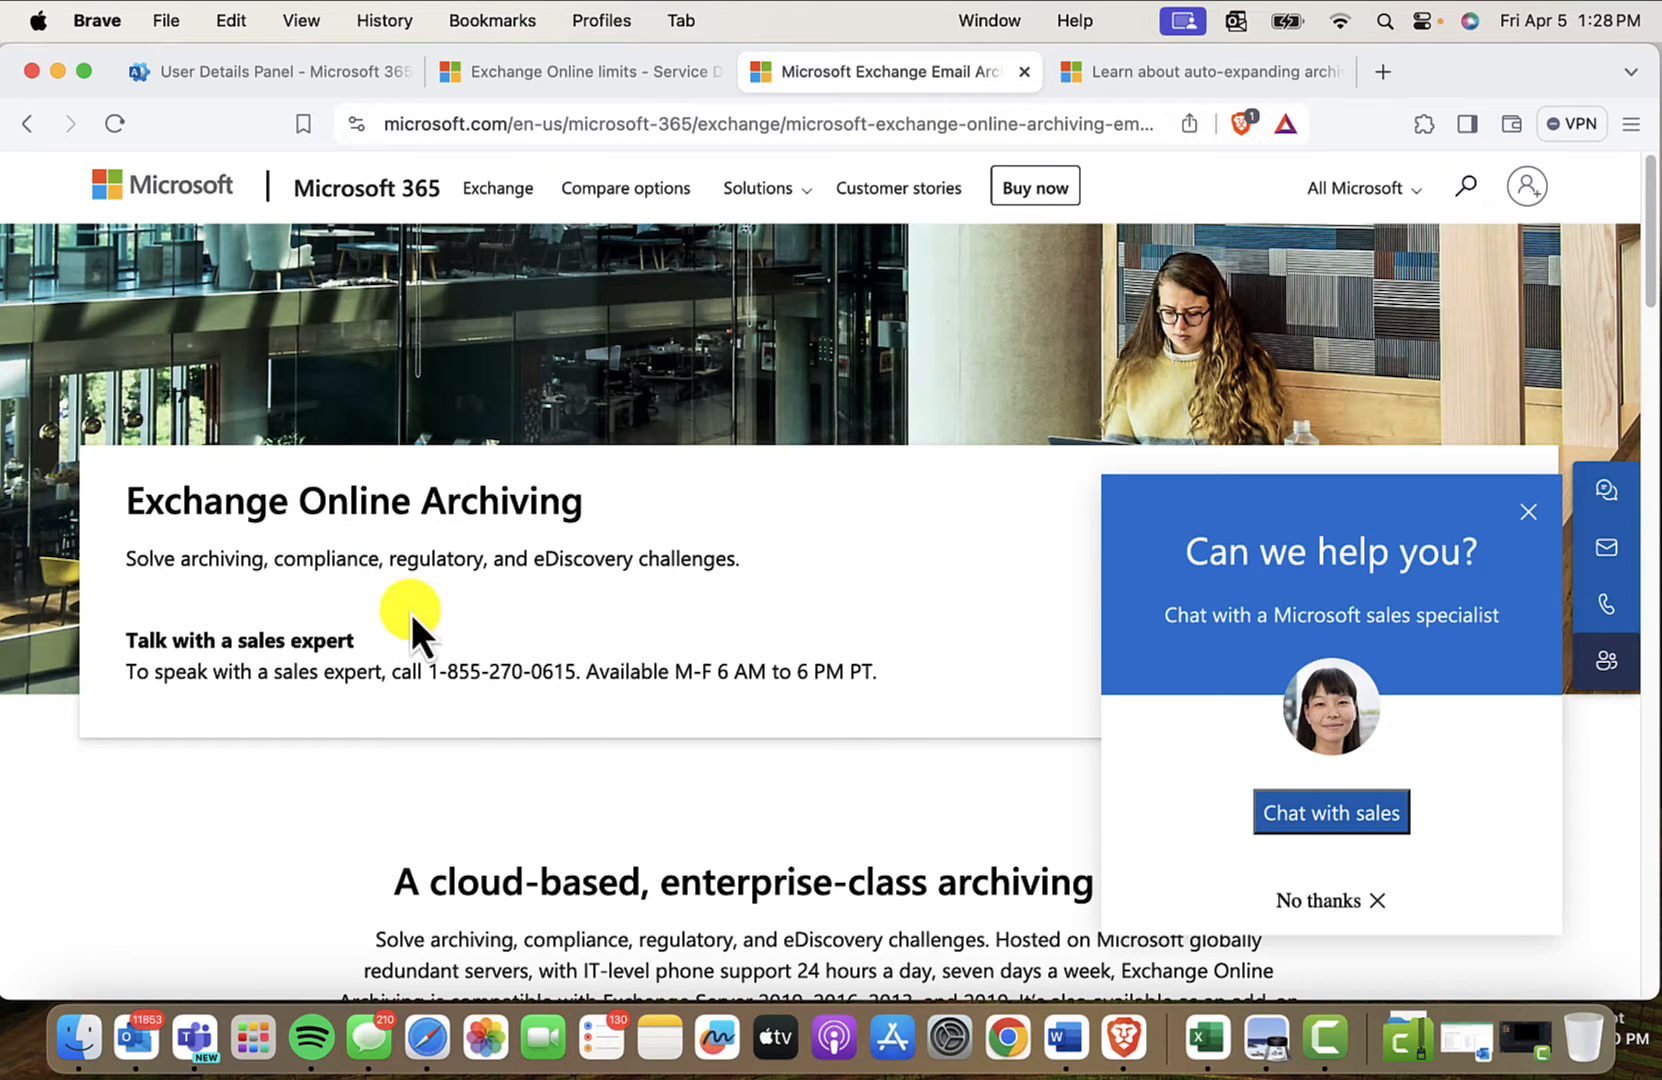
left_click(1528, 512)
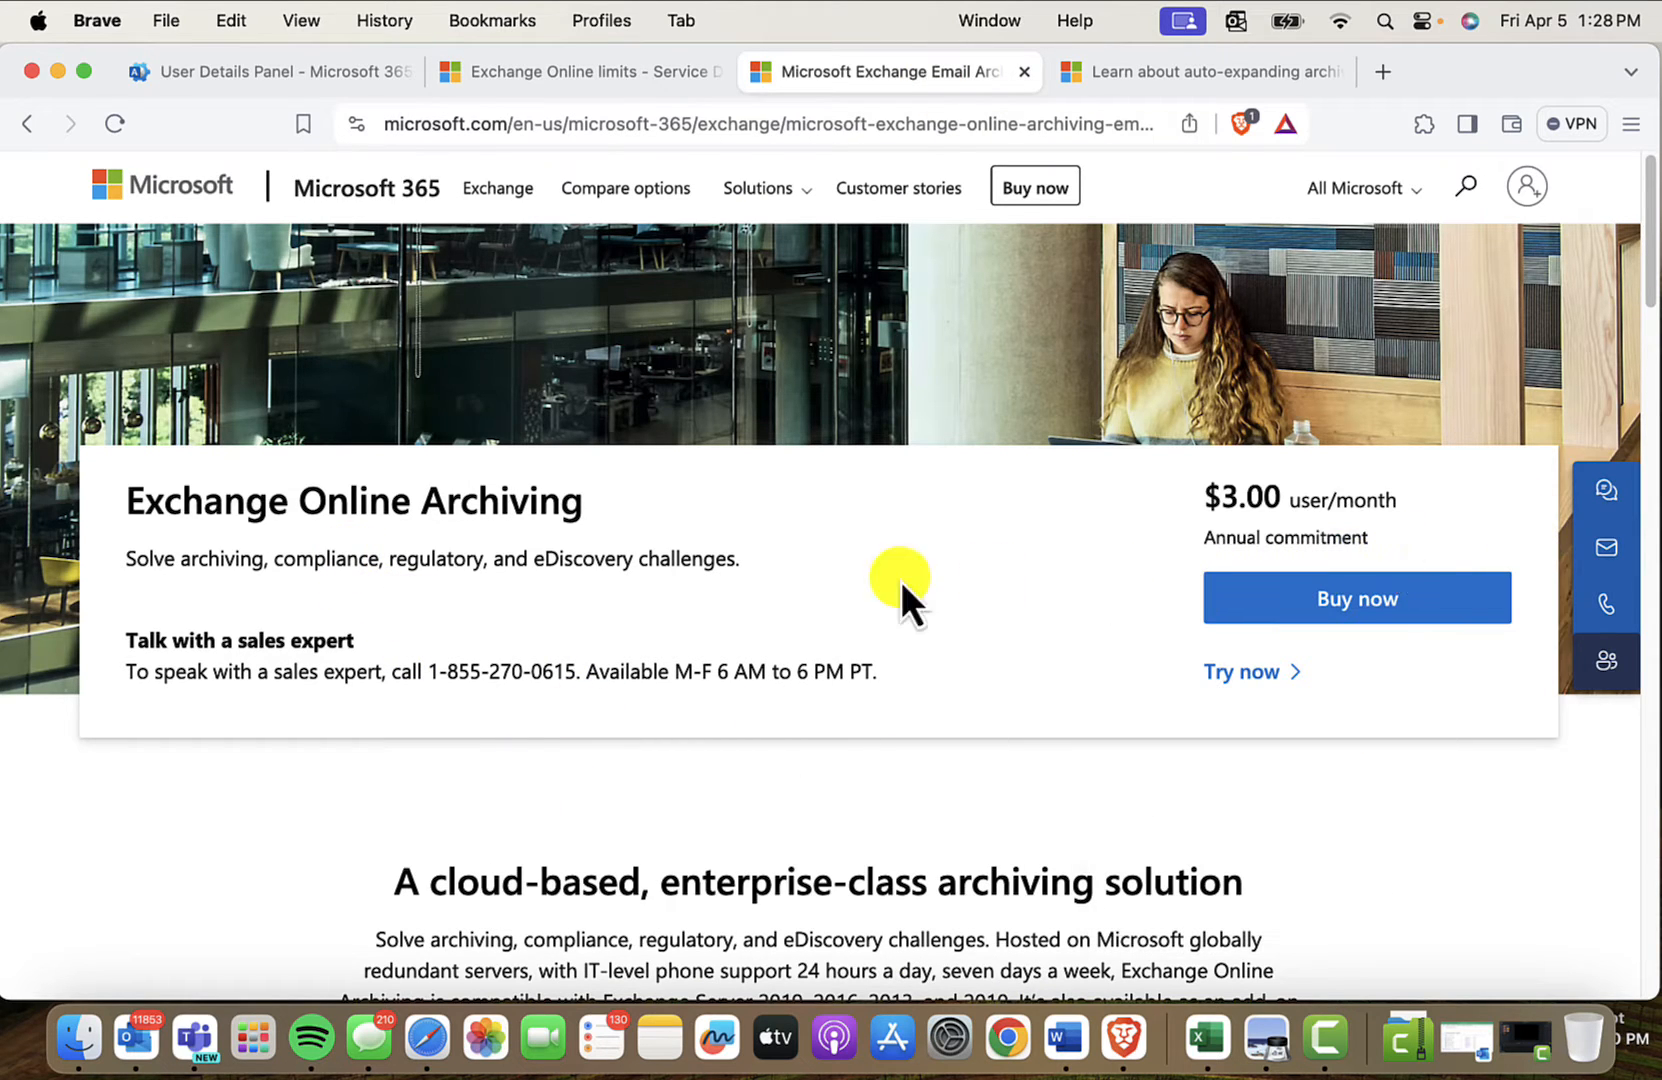
mouse_move(258, 616)
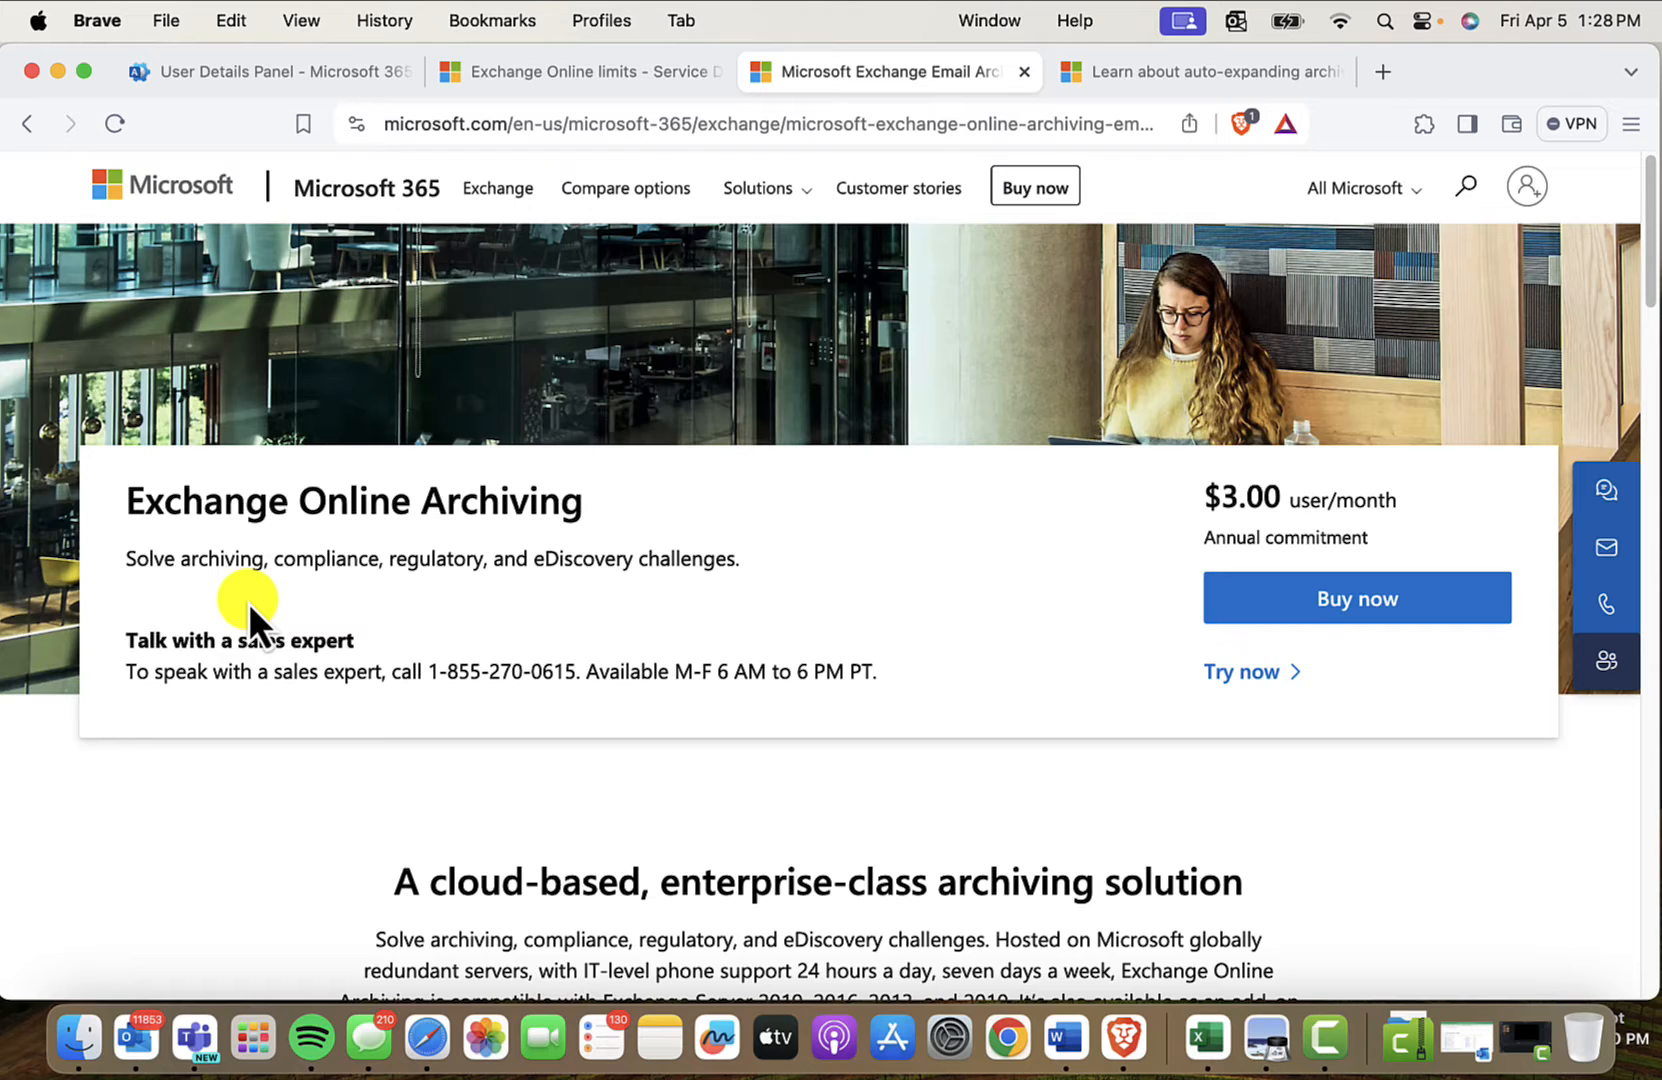
mouse_move(1250, 672)
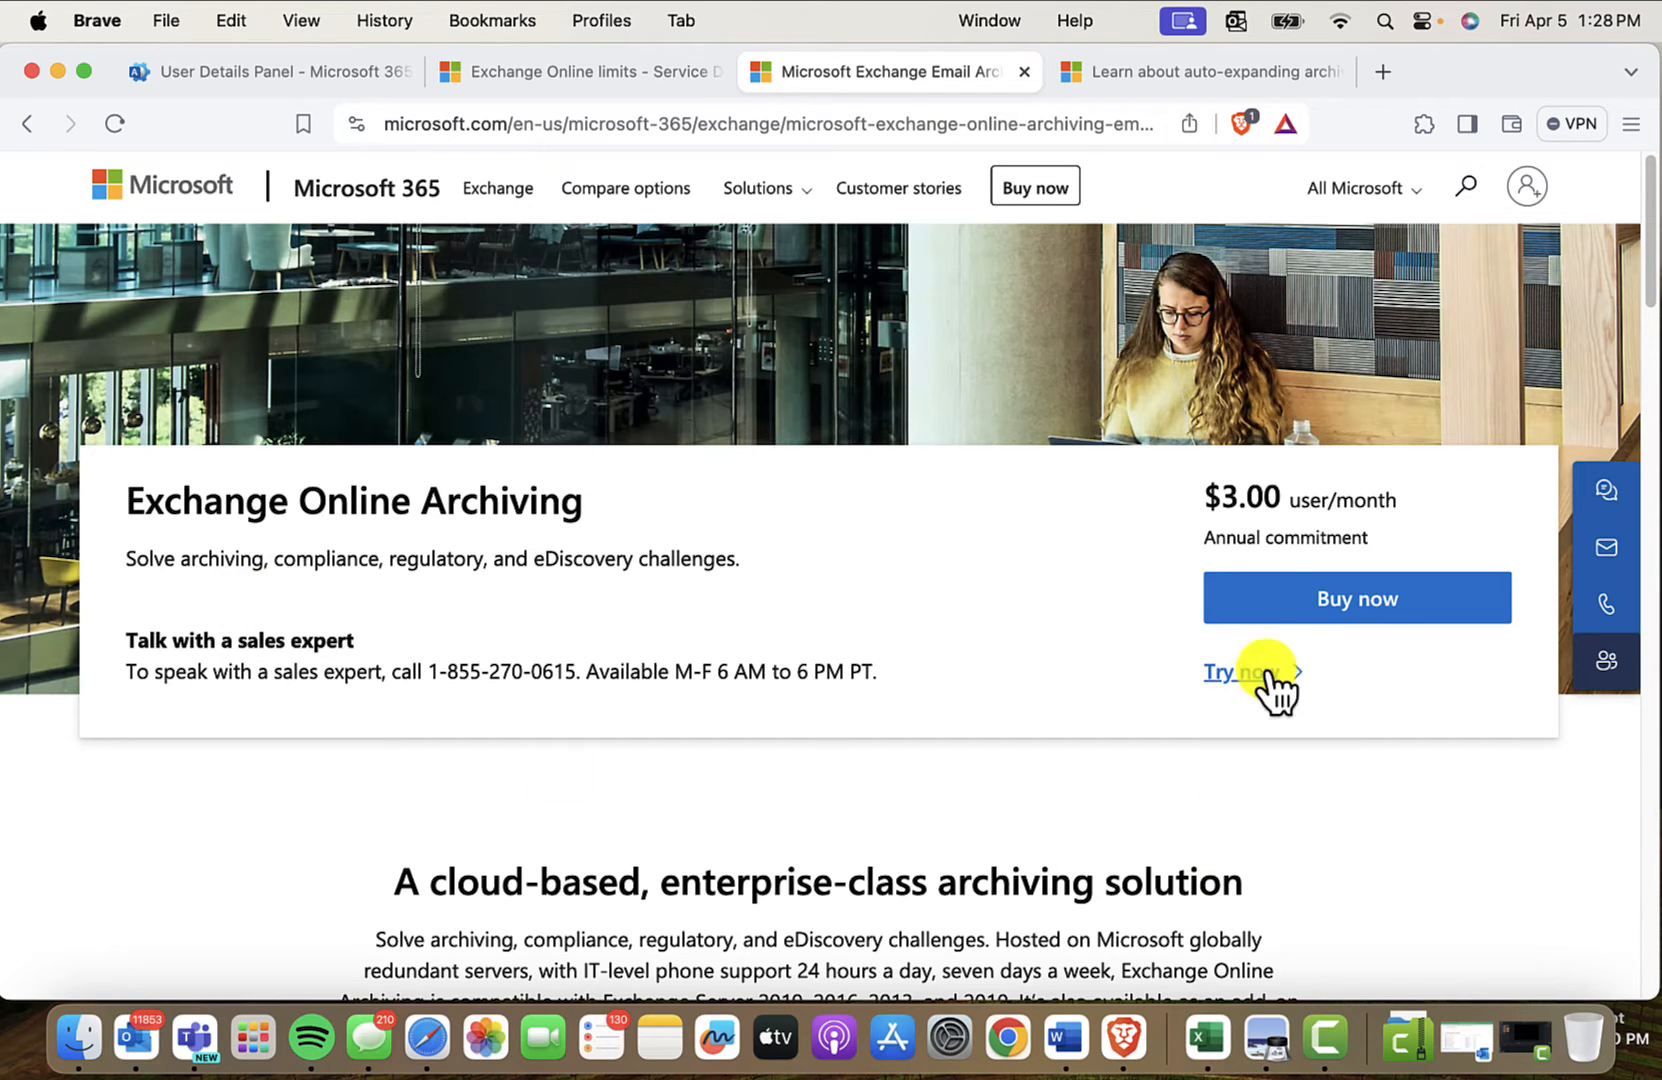
mouse_move(1334, 546)
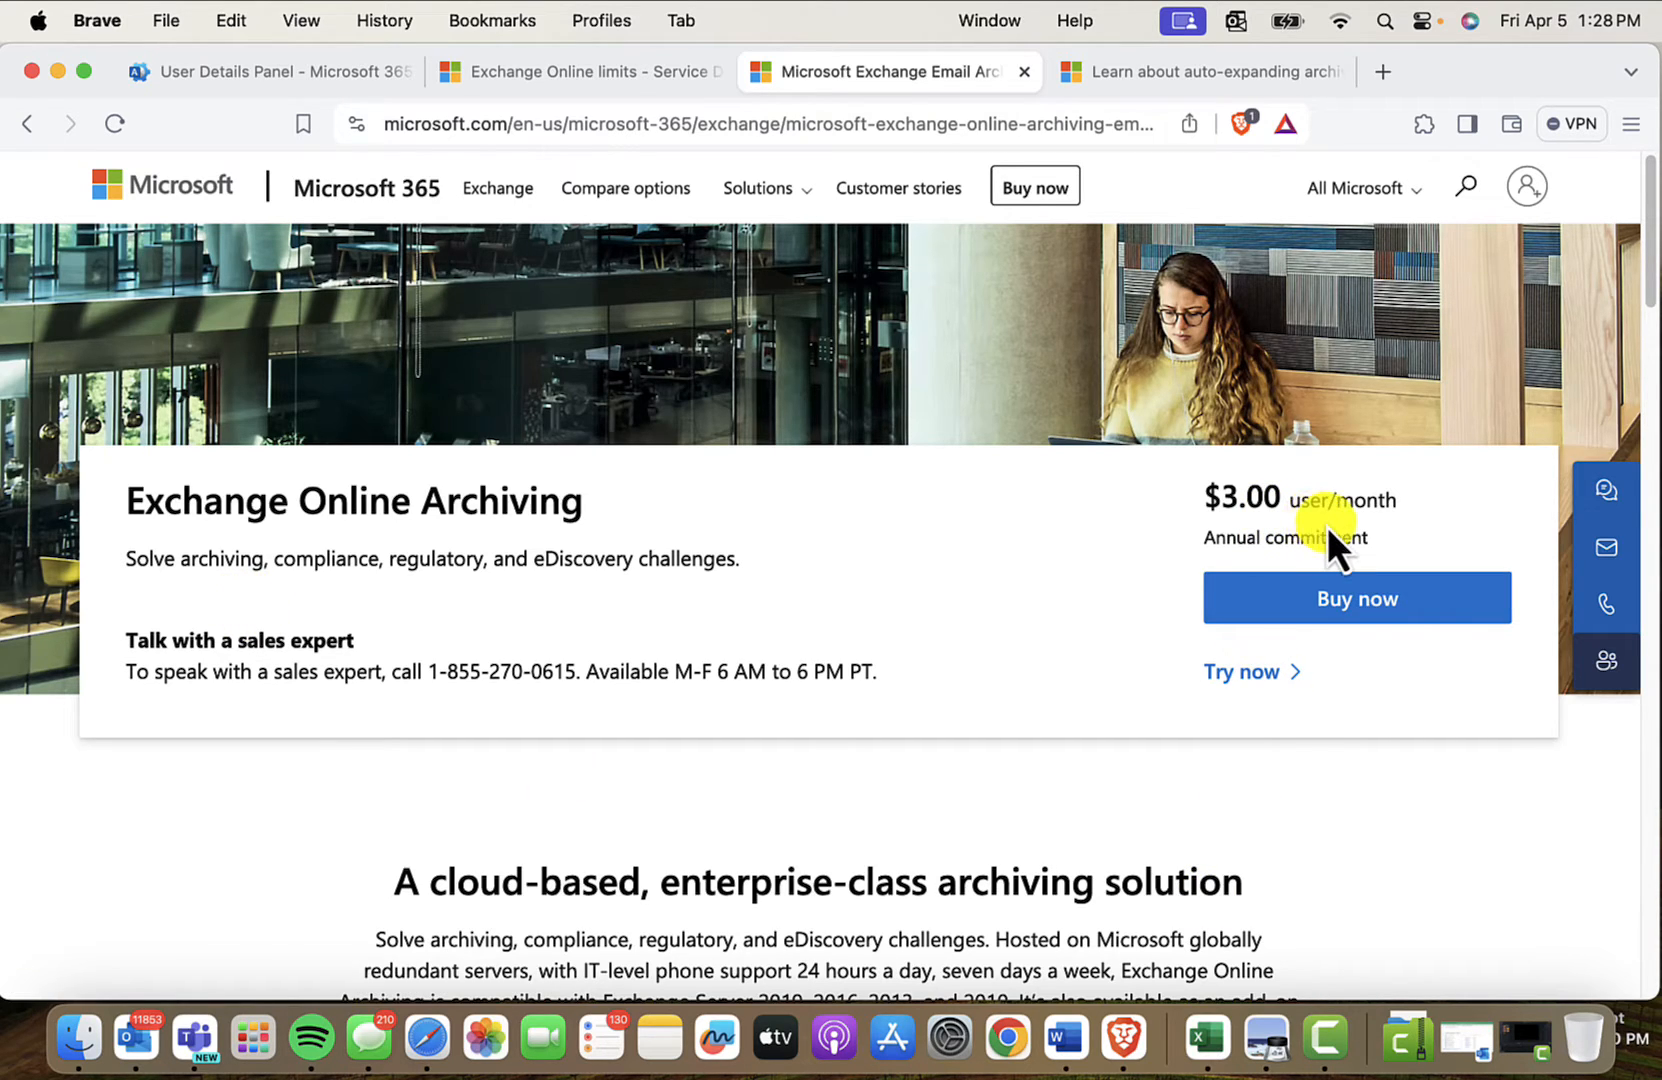
mouse_move(1164, 614)
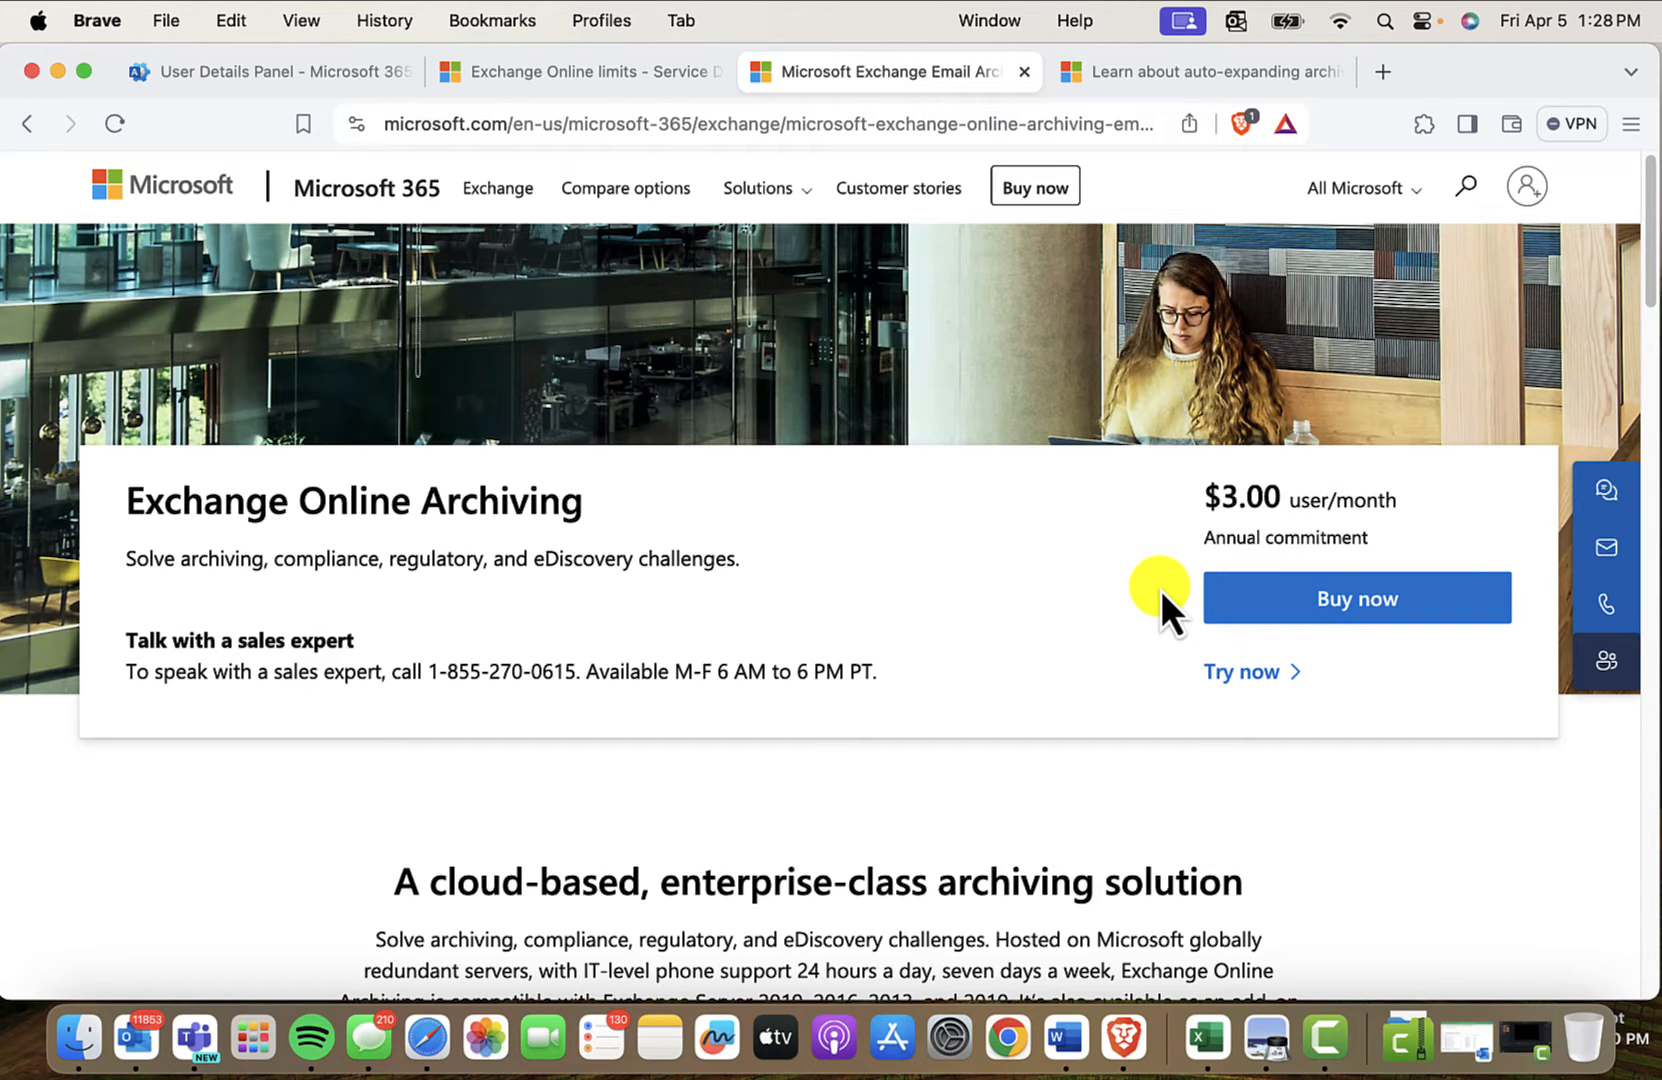
mouse_move(1164, 516)
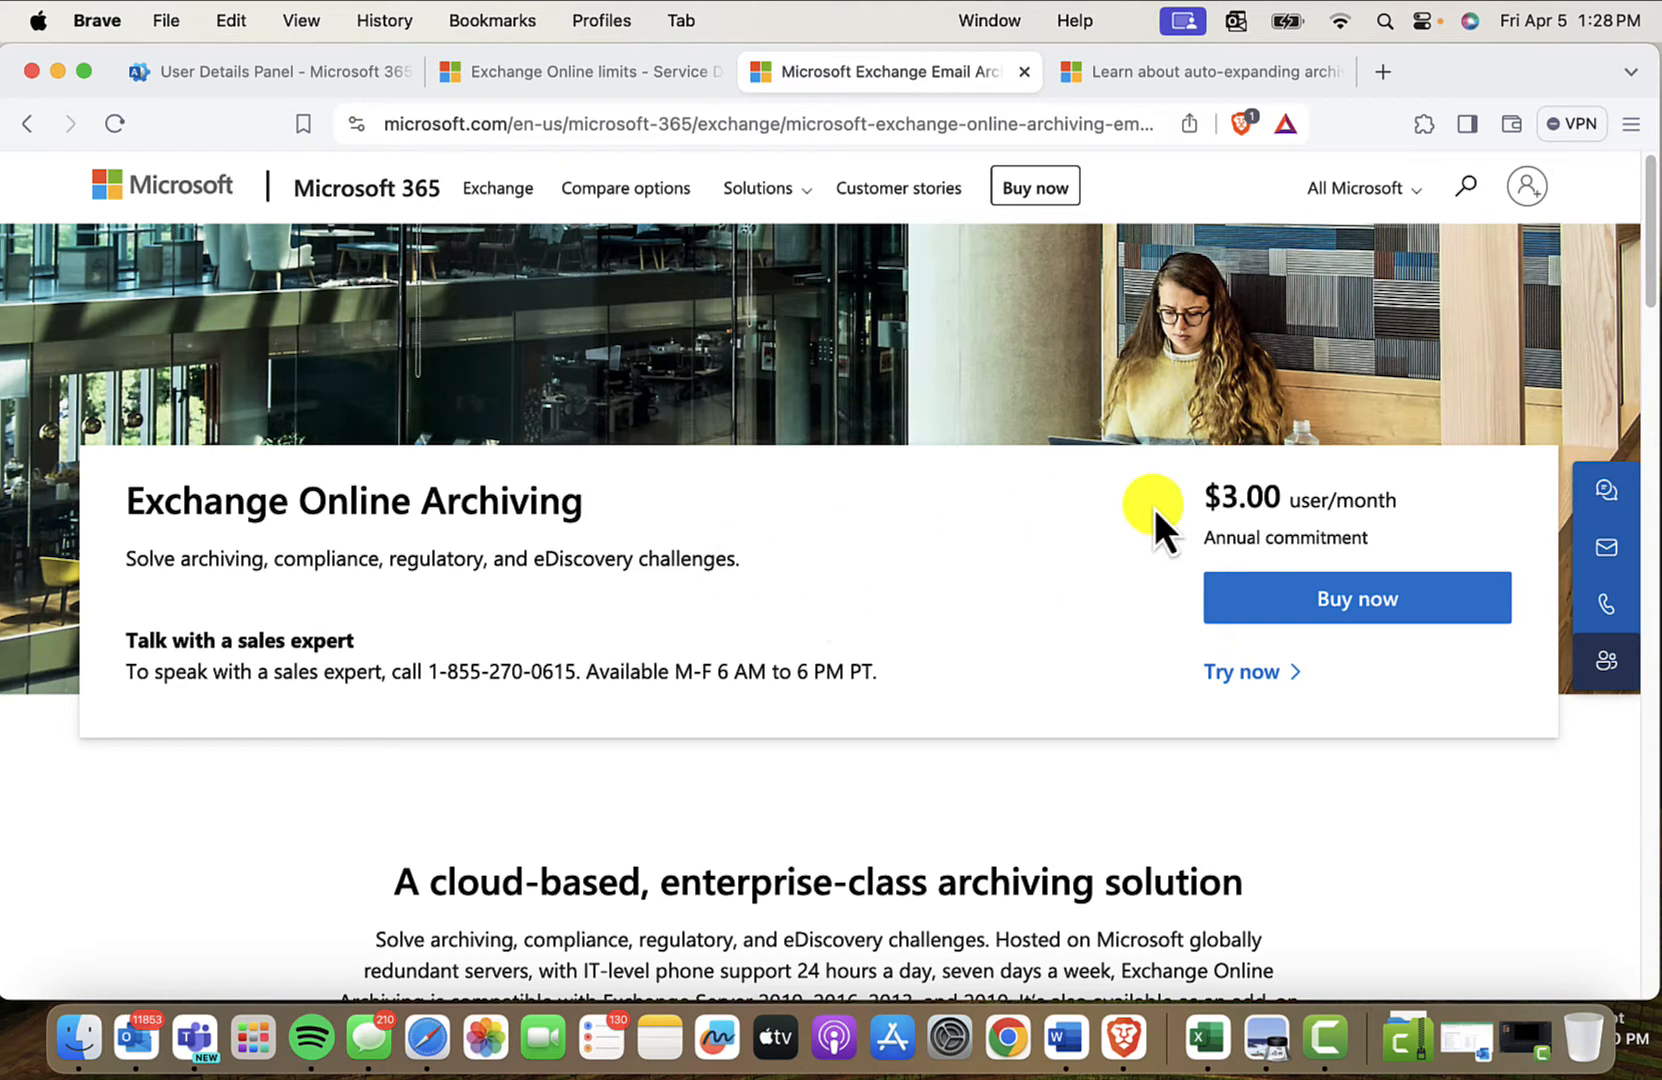
mouse_move(872, 592)
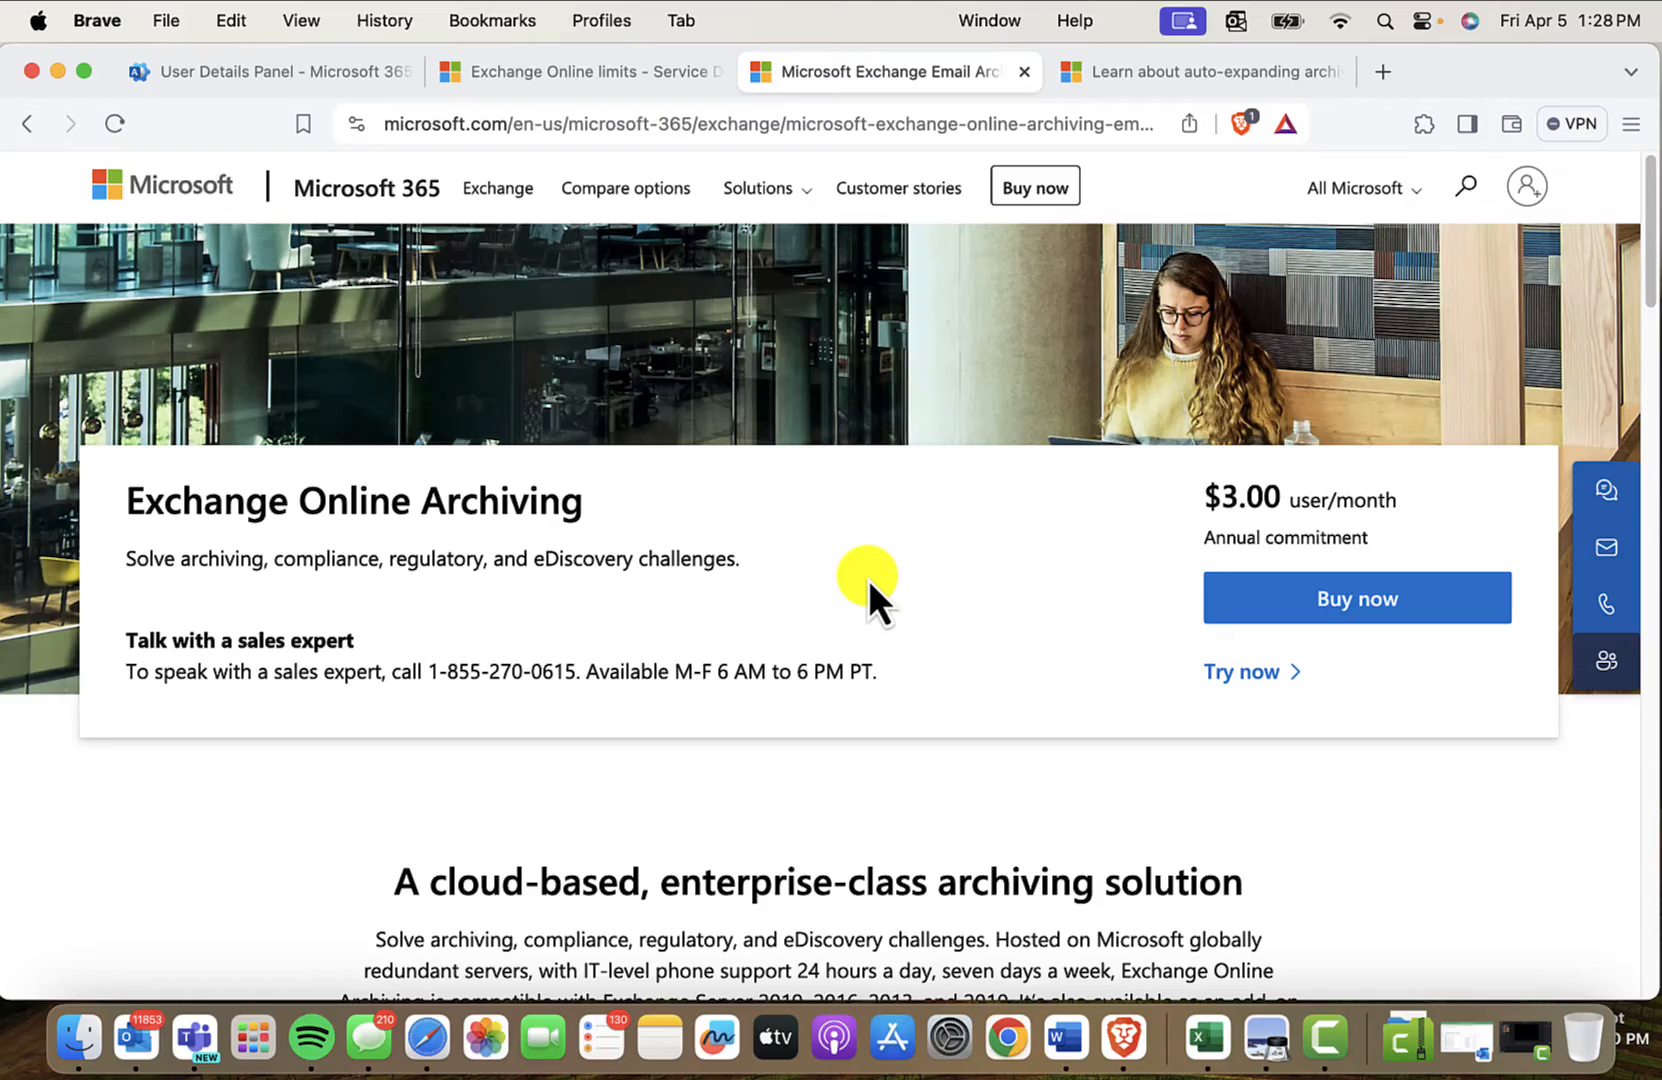
mouse_move(466, 556)
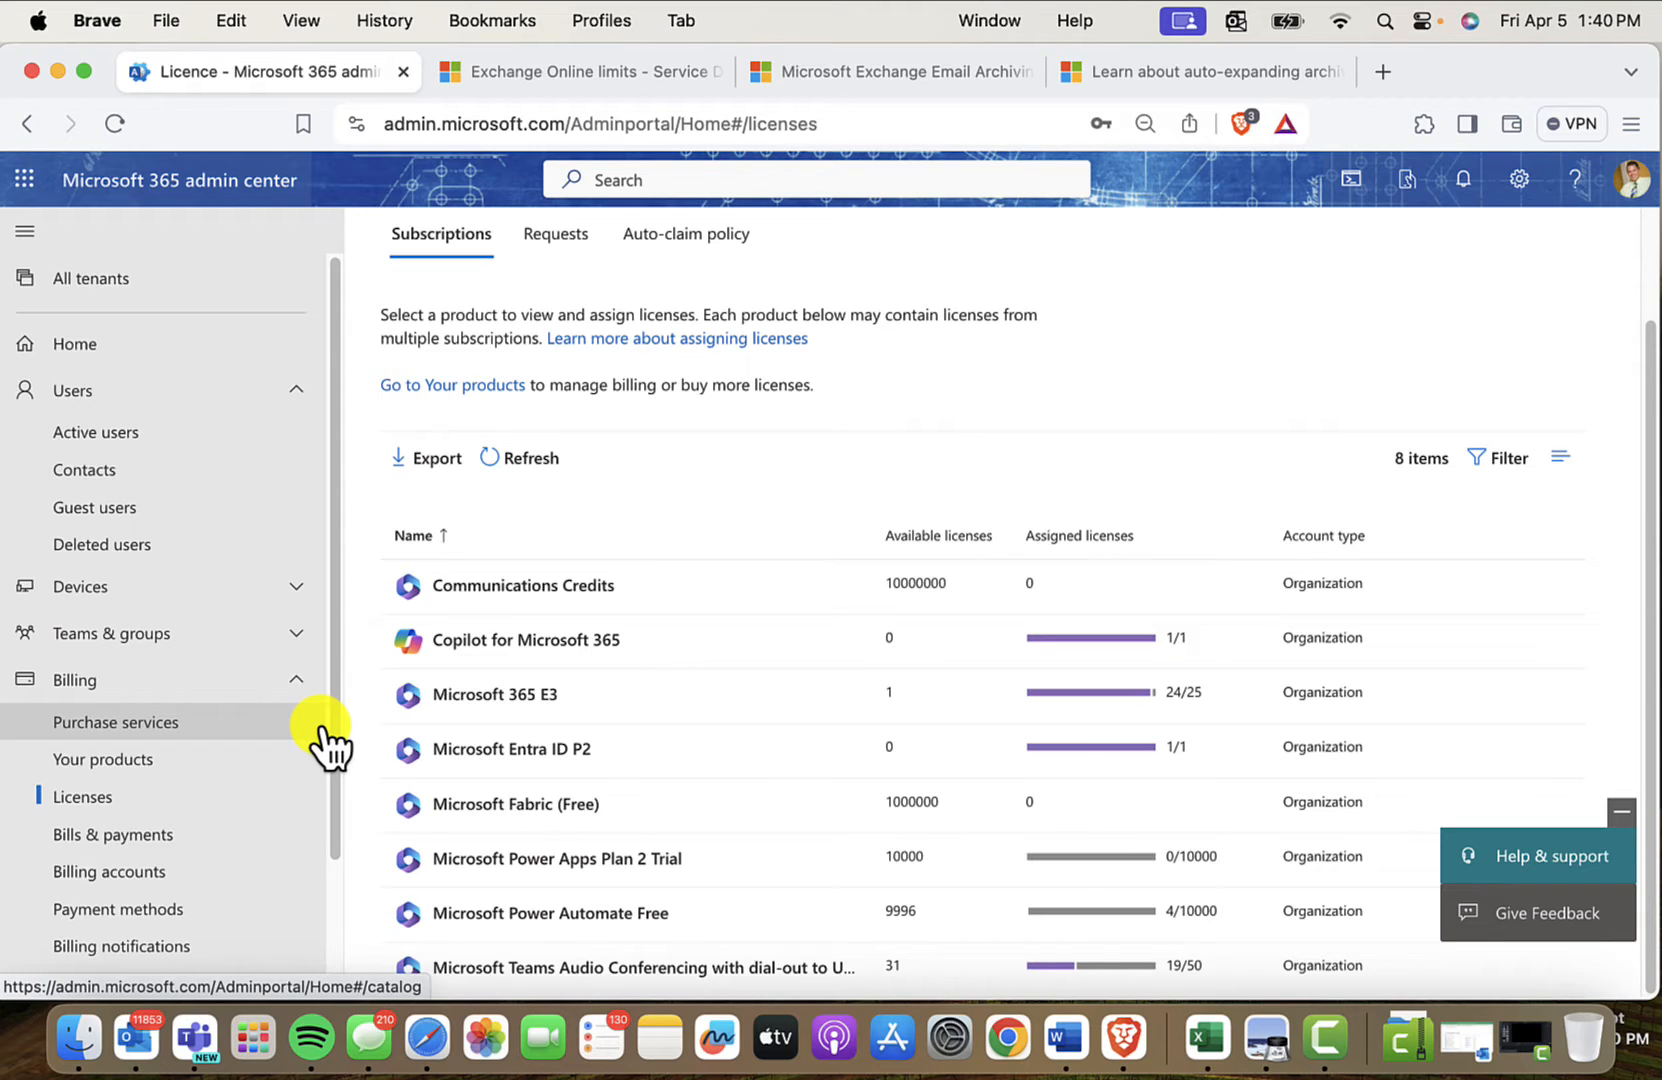
mouse_move(364, 556)
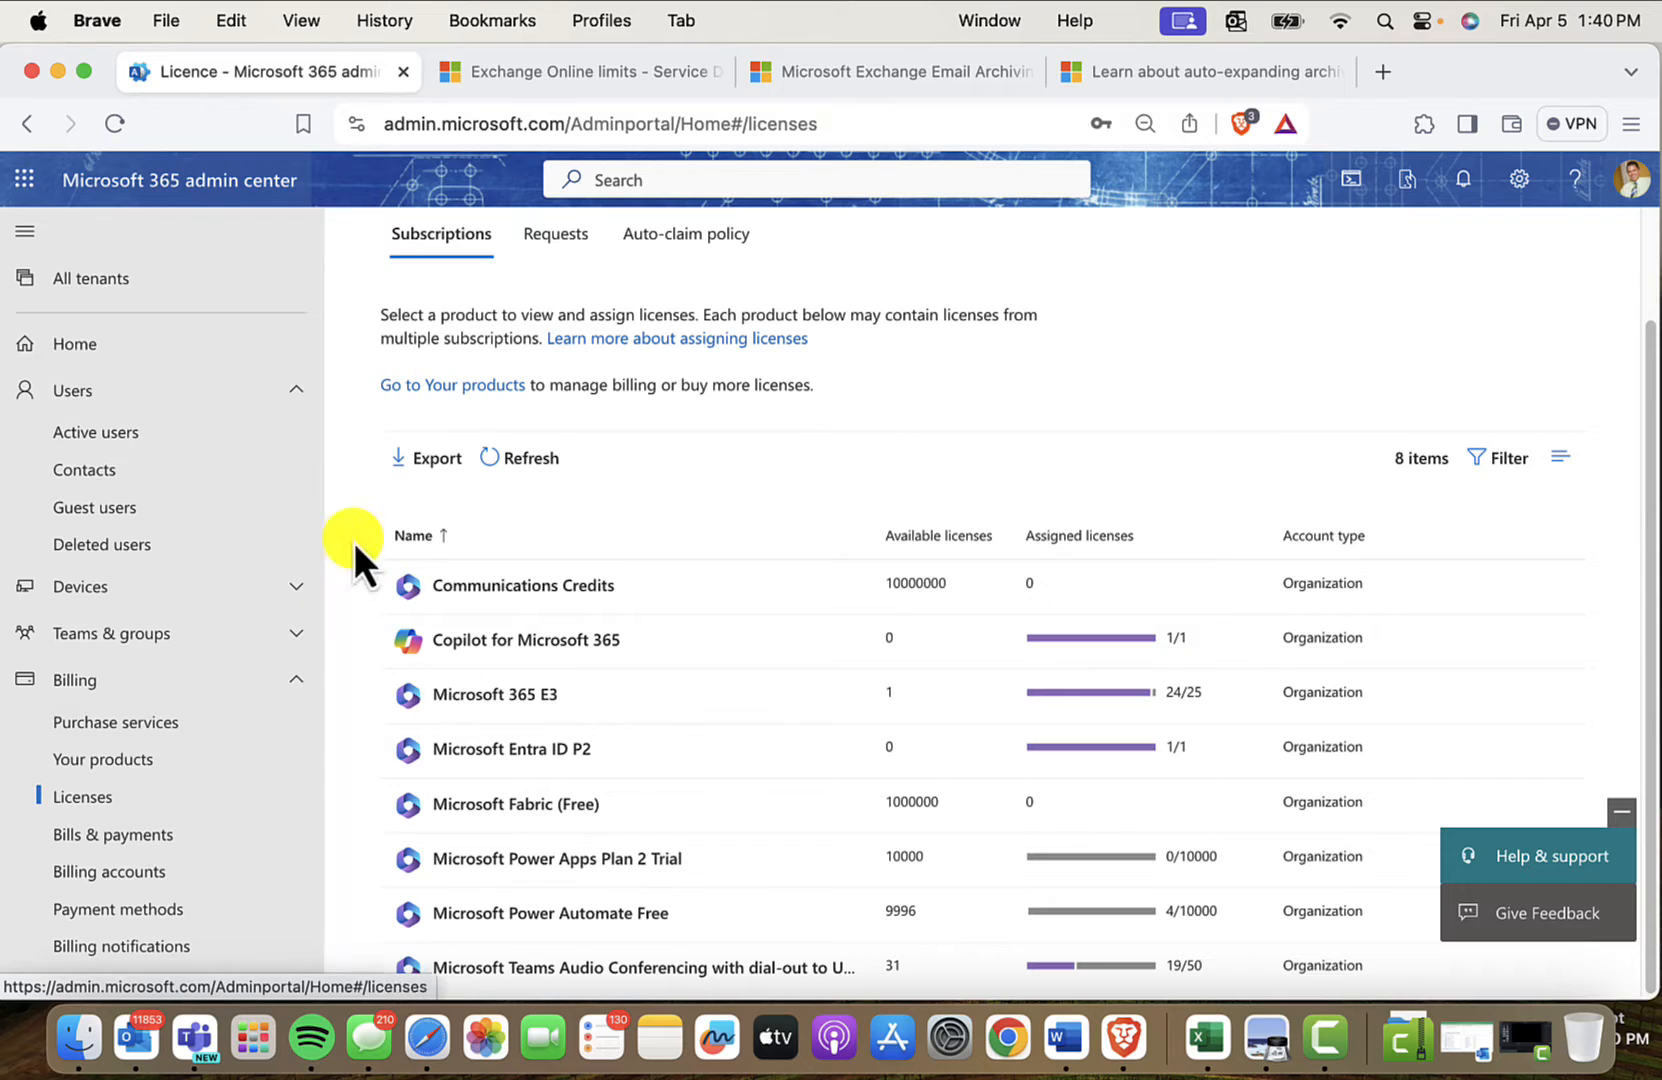
mouse_move(1036, 422)
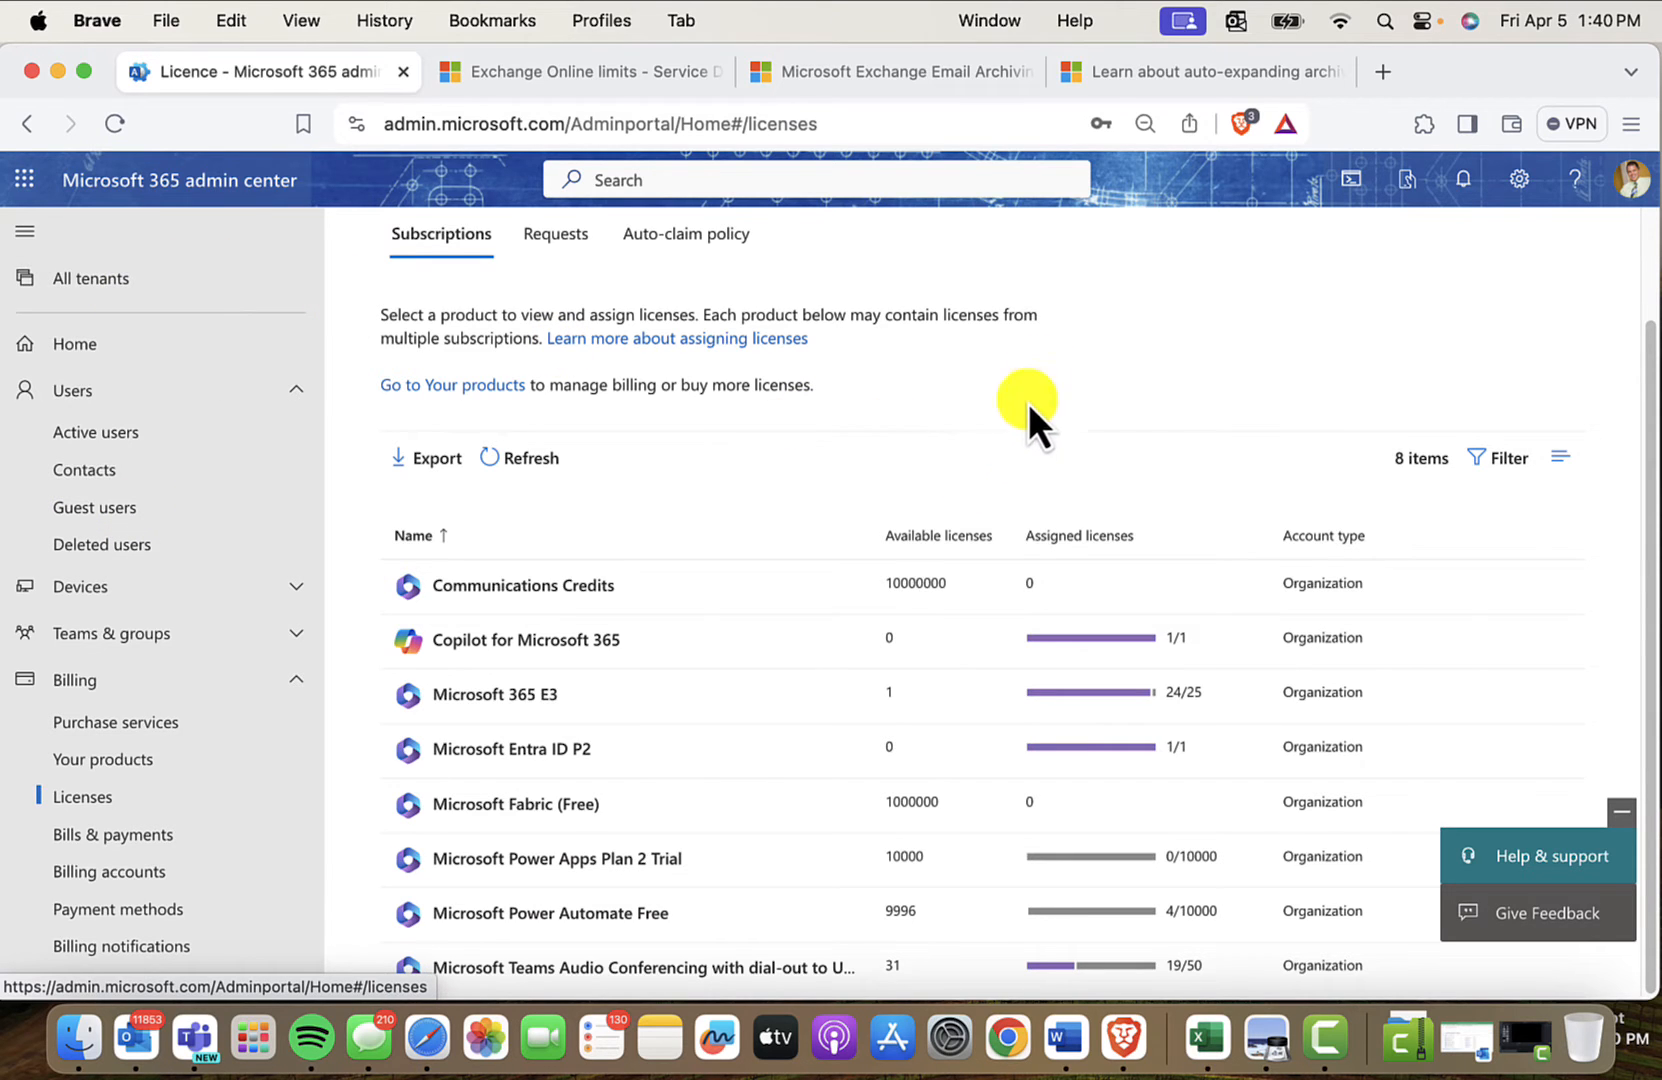
mouse_move(1006, 462)
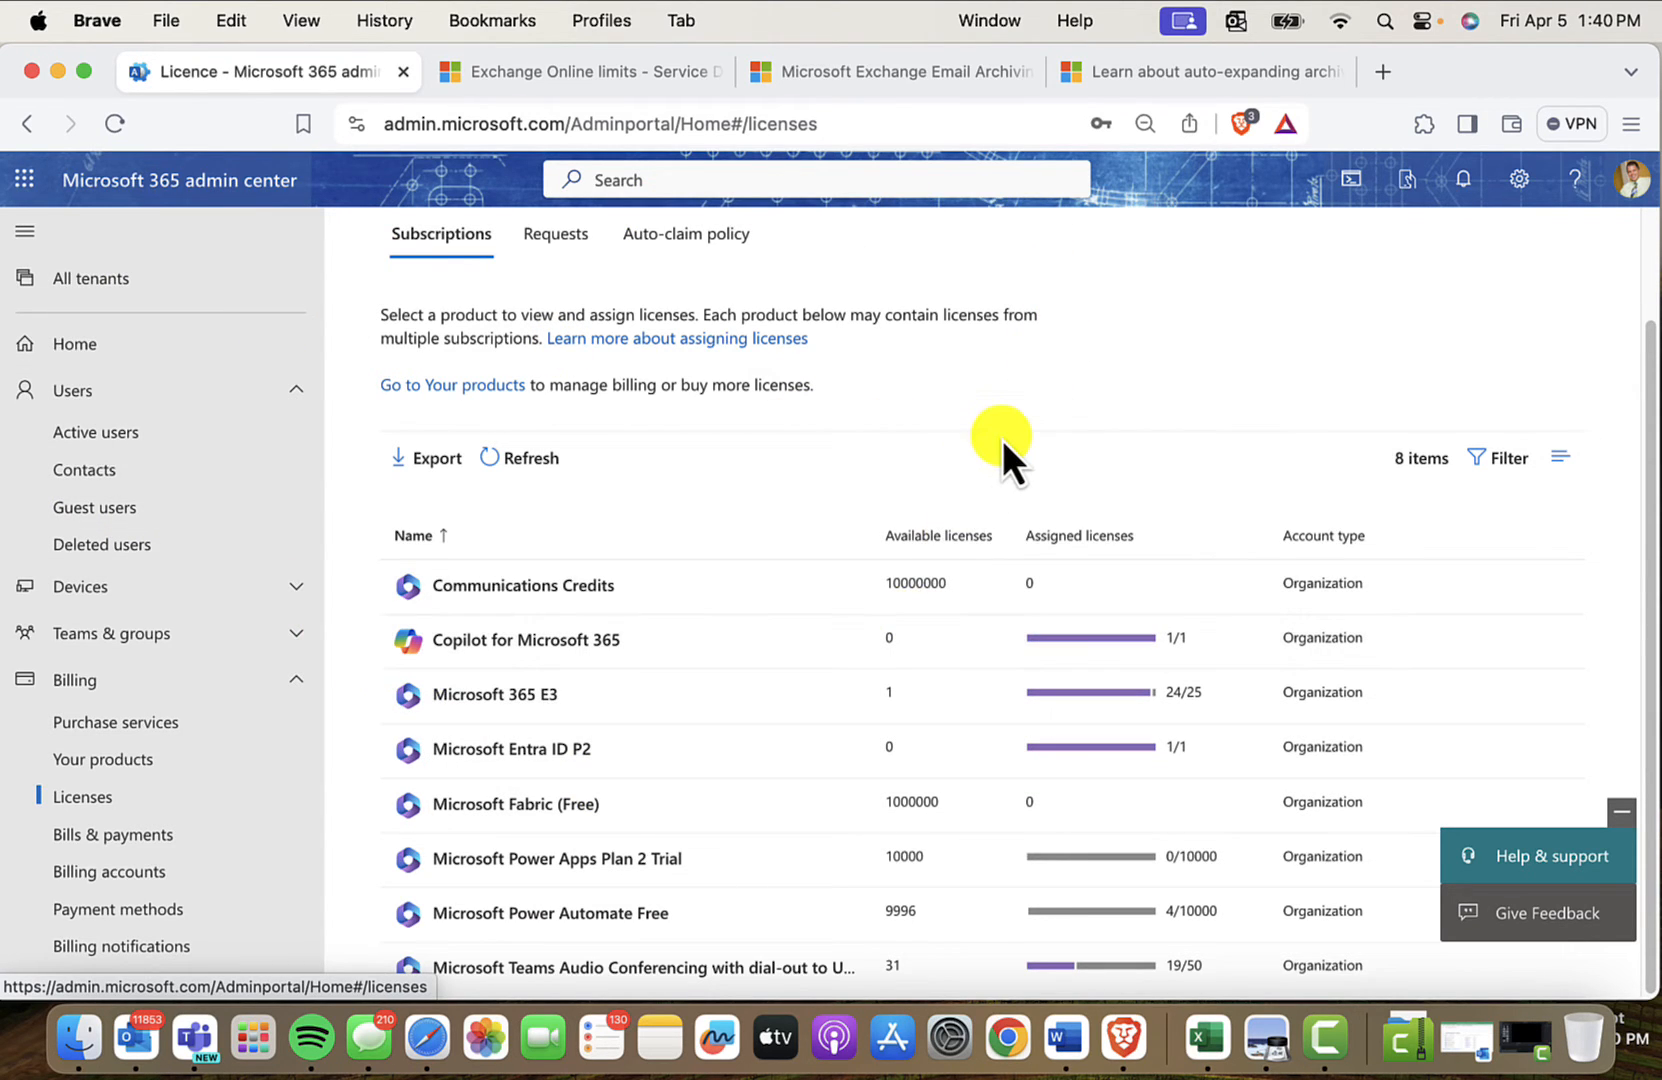
mouse_move(932, 520)
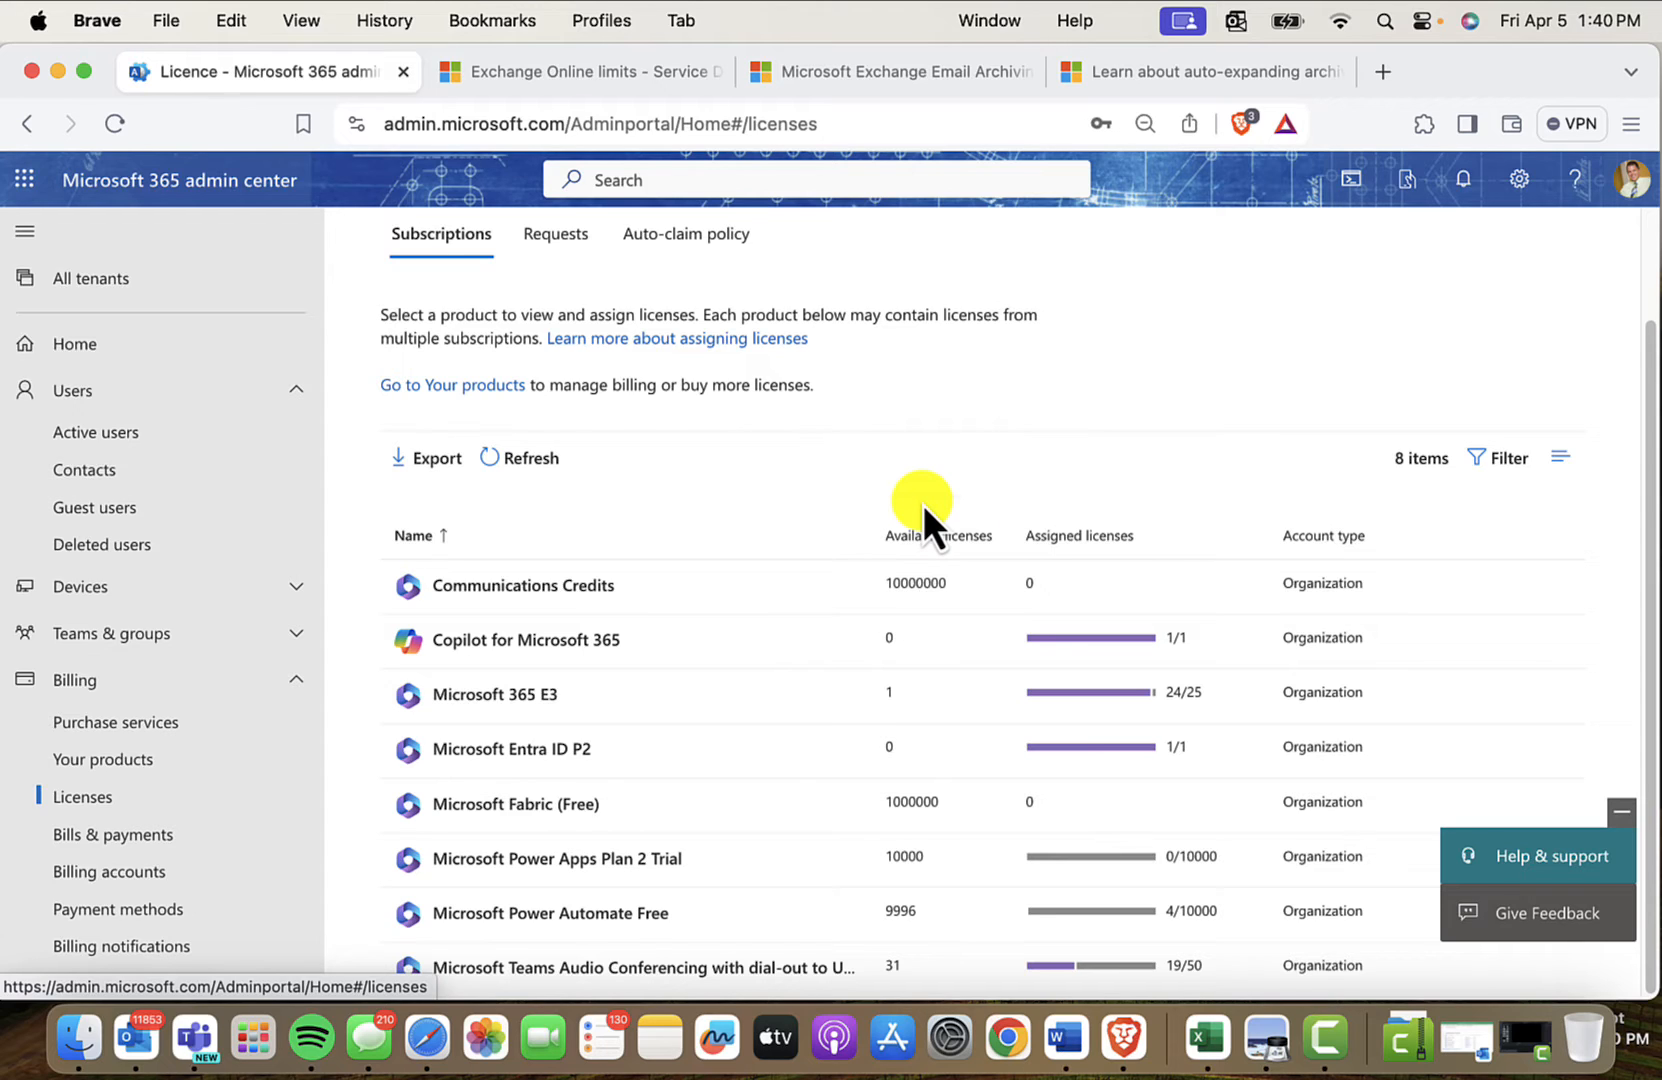
mouse_move(688, 678)
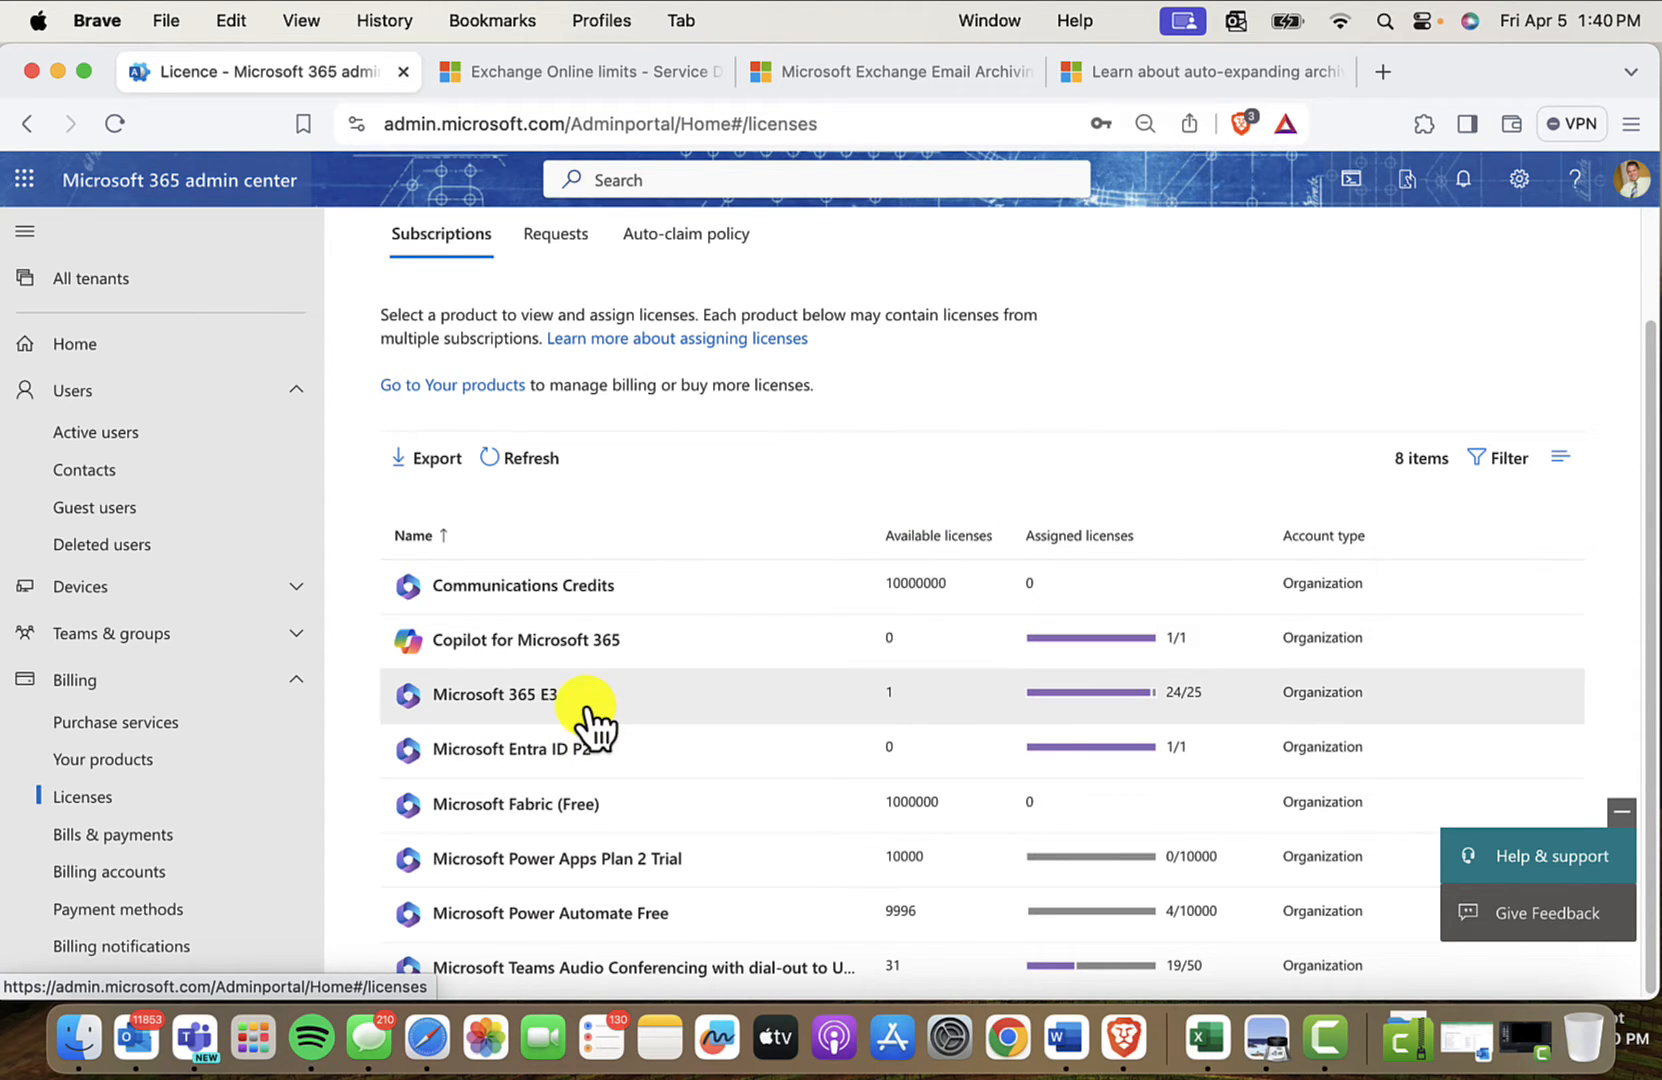
mouse_move(508, 702)
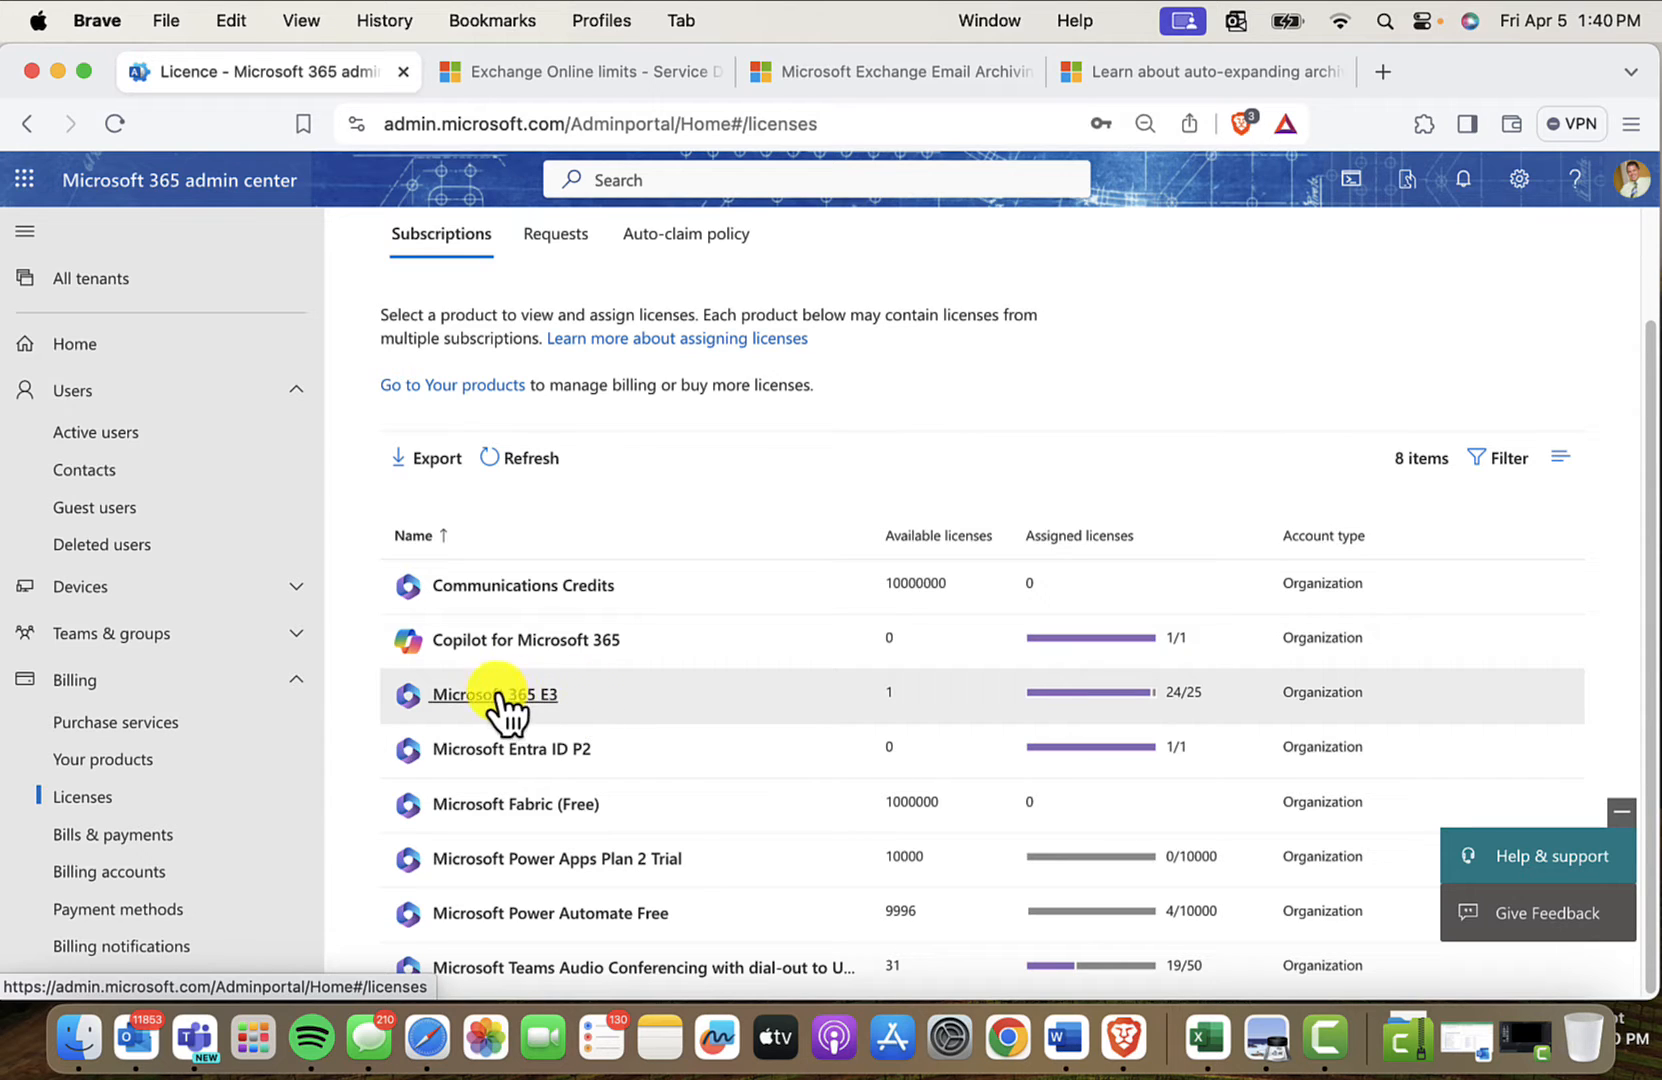
mouse_move(944, 740)
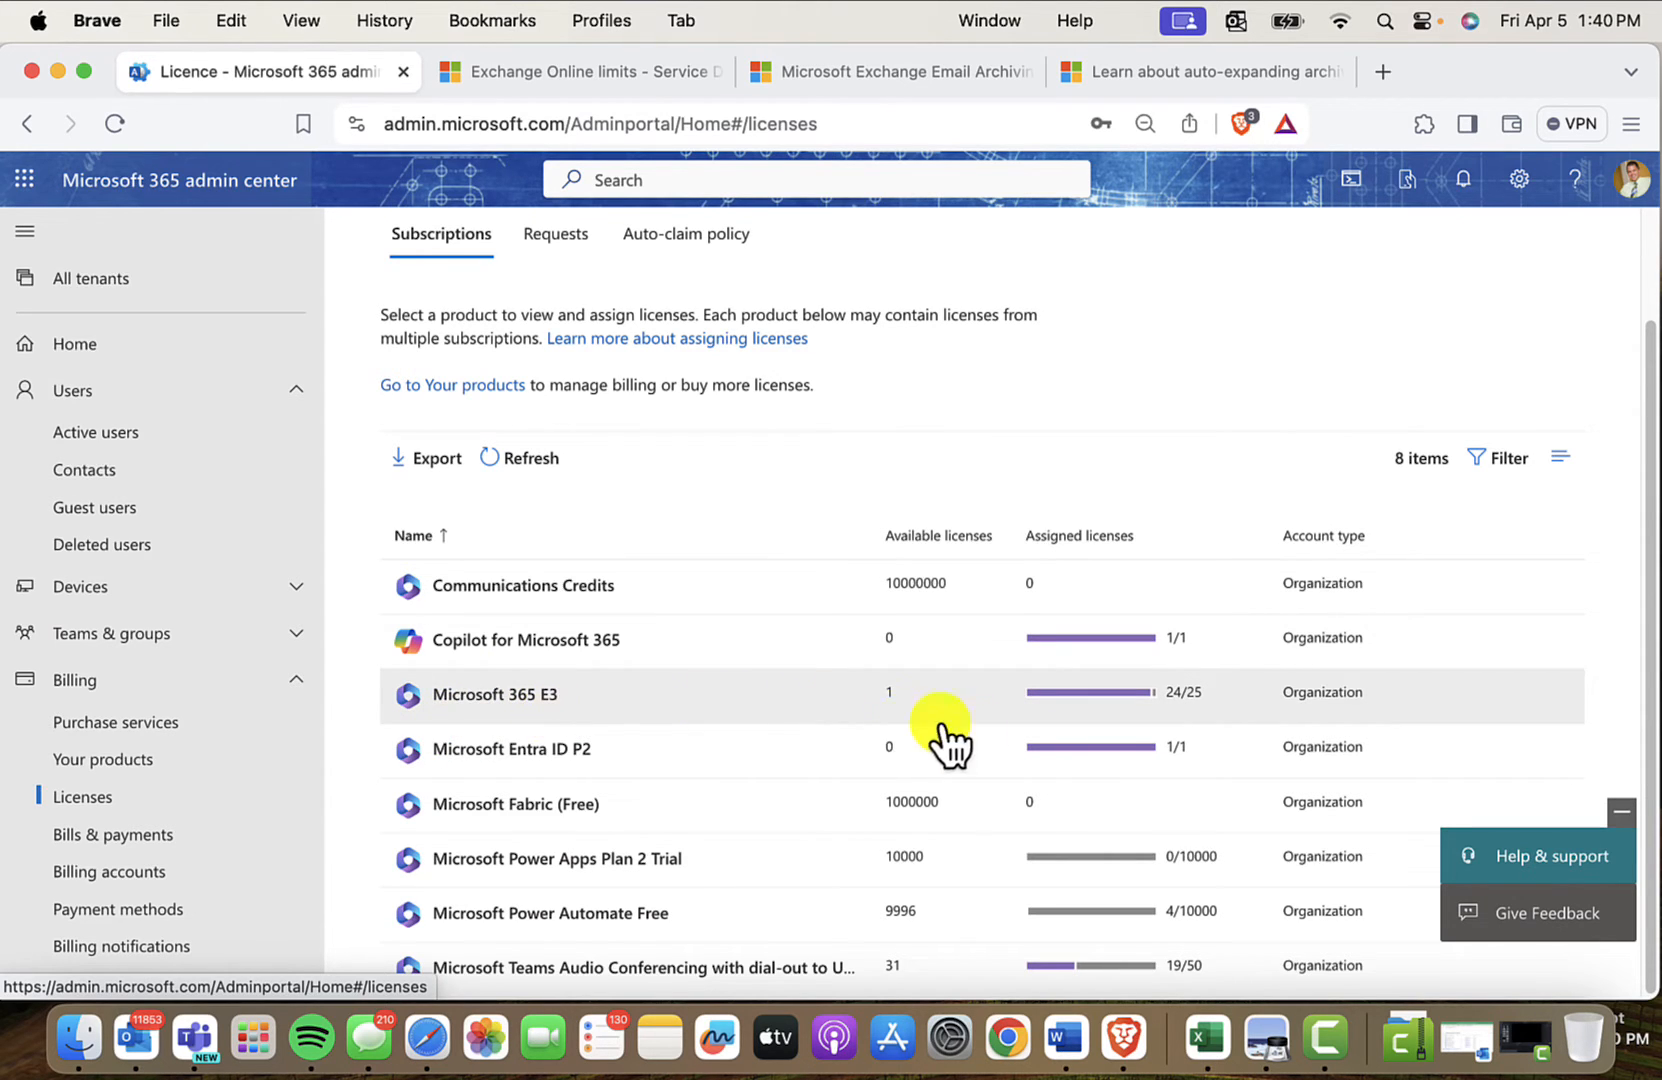
mouse_move(658, 798)
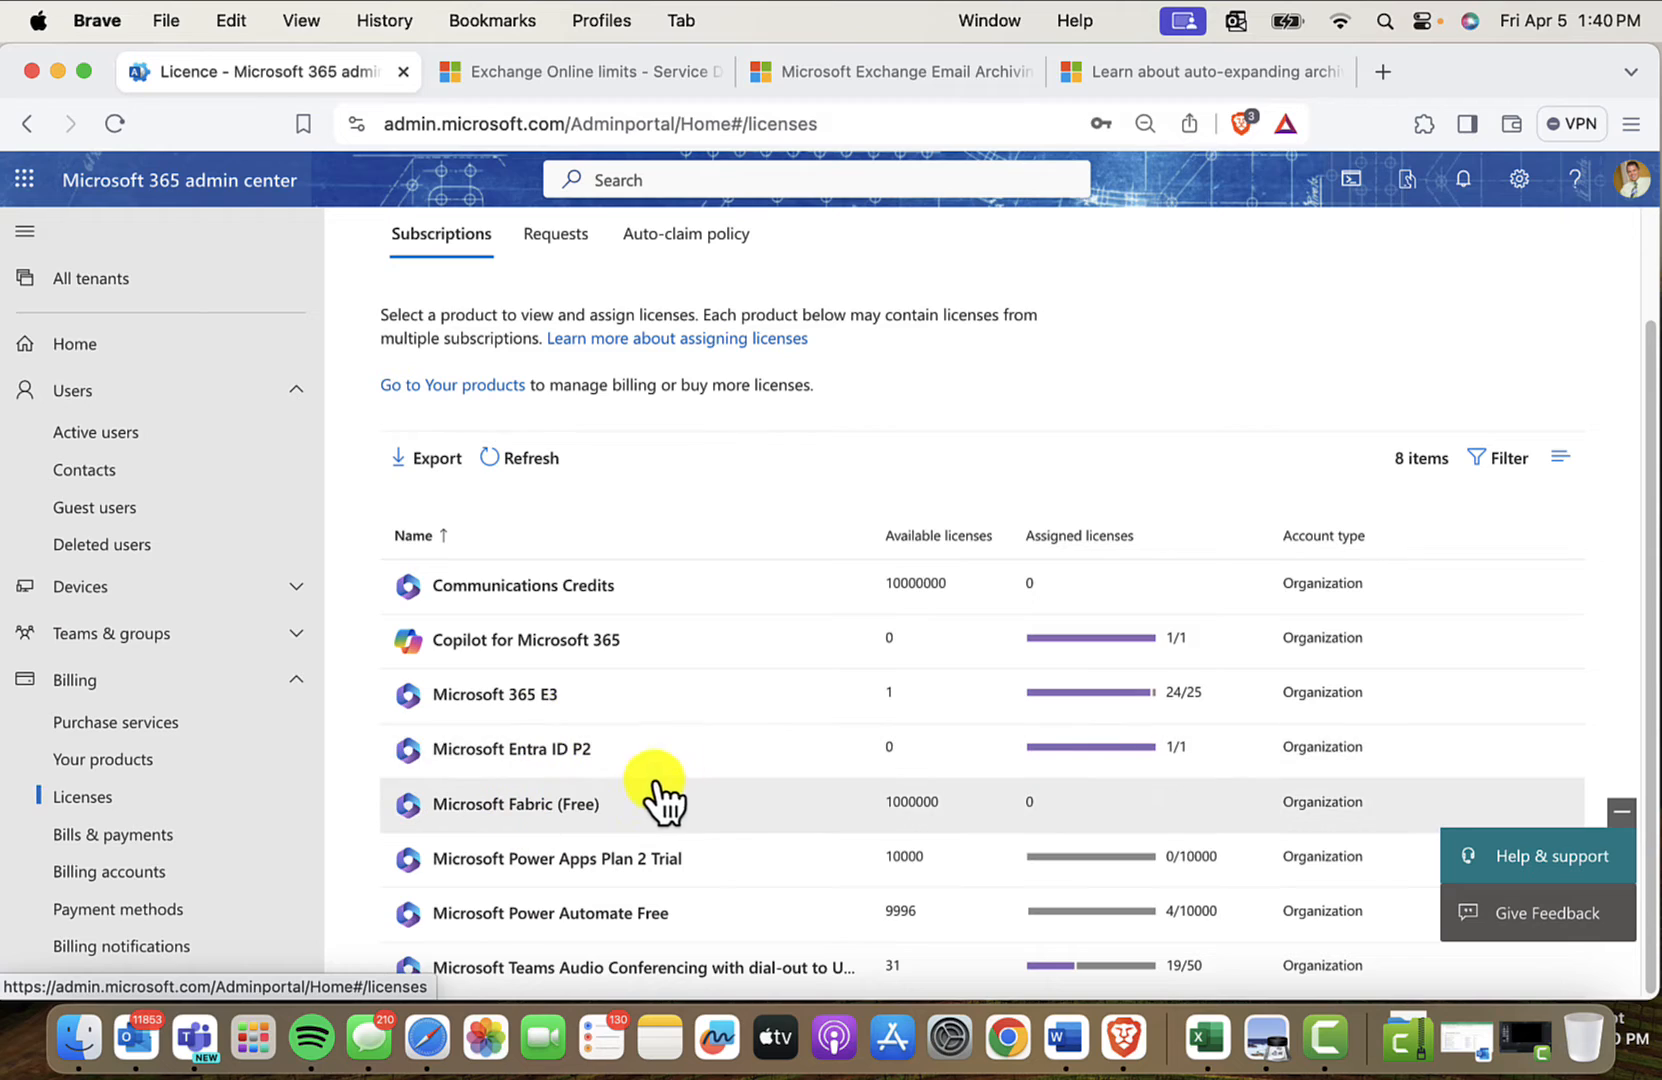
mouse_move(732, 774)
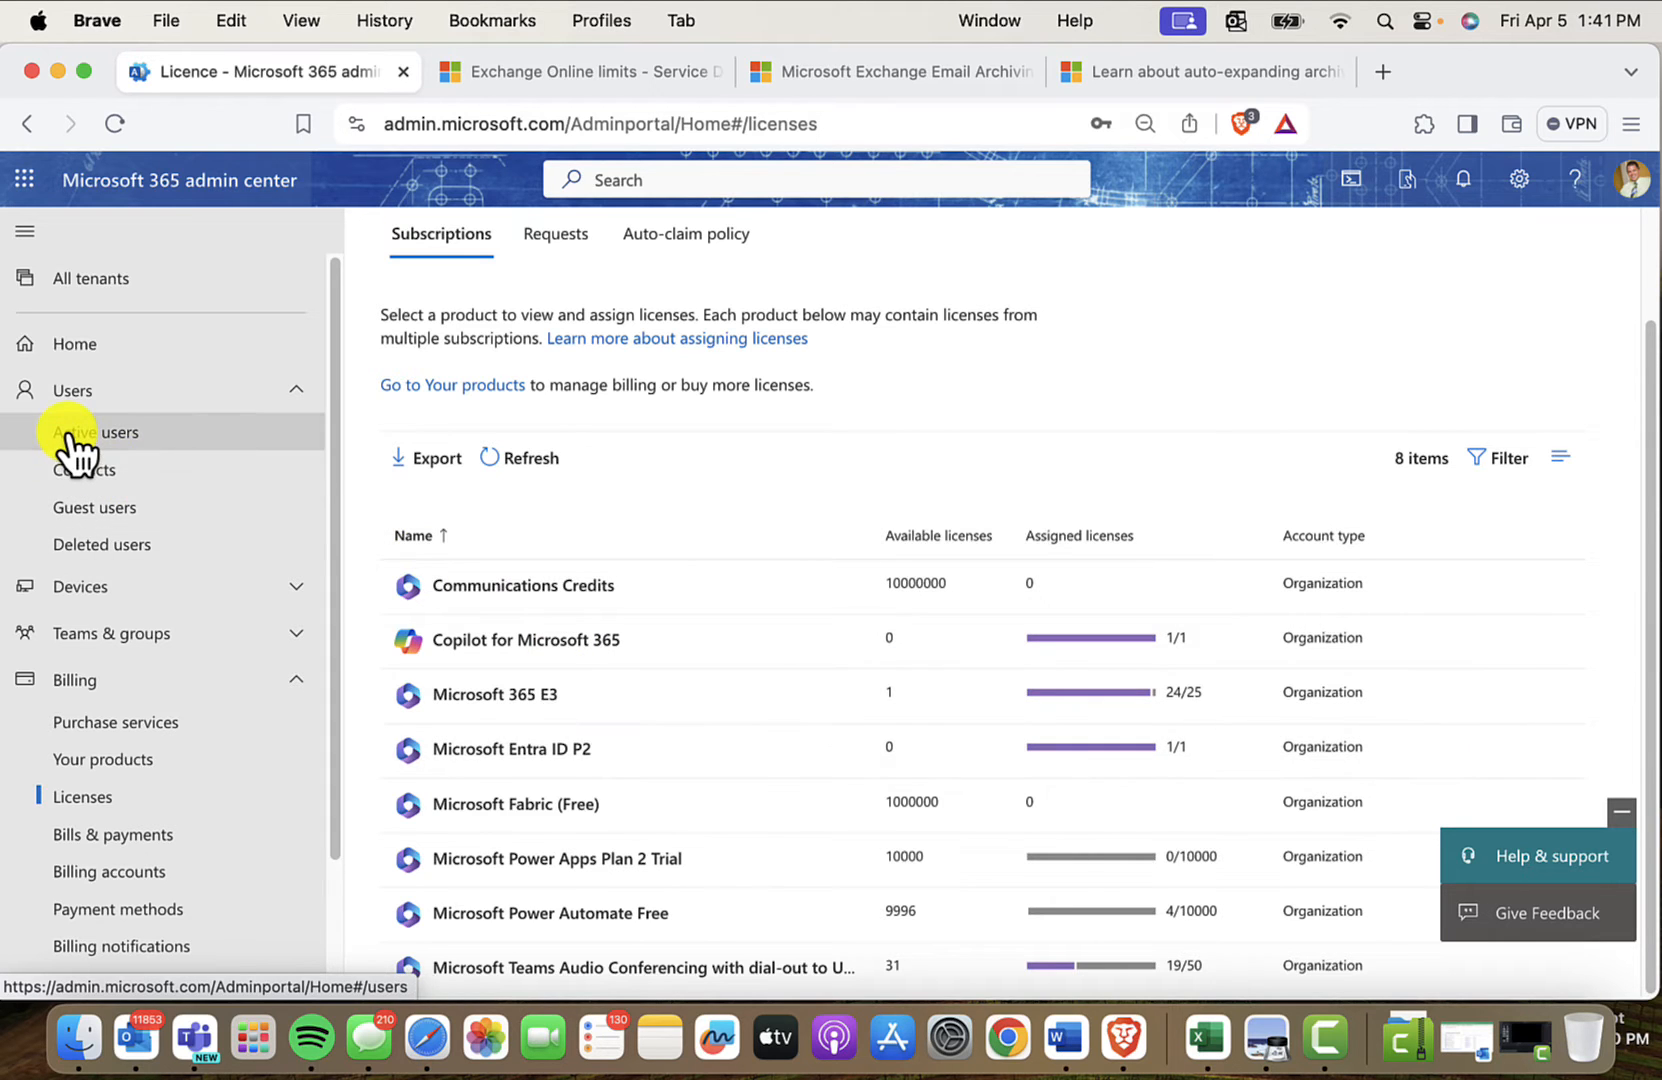
- From Active users, bring up Joe Tester's user details panel
left_click(96, 432)
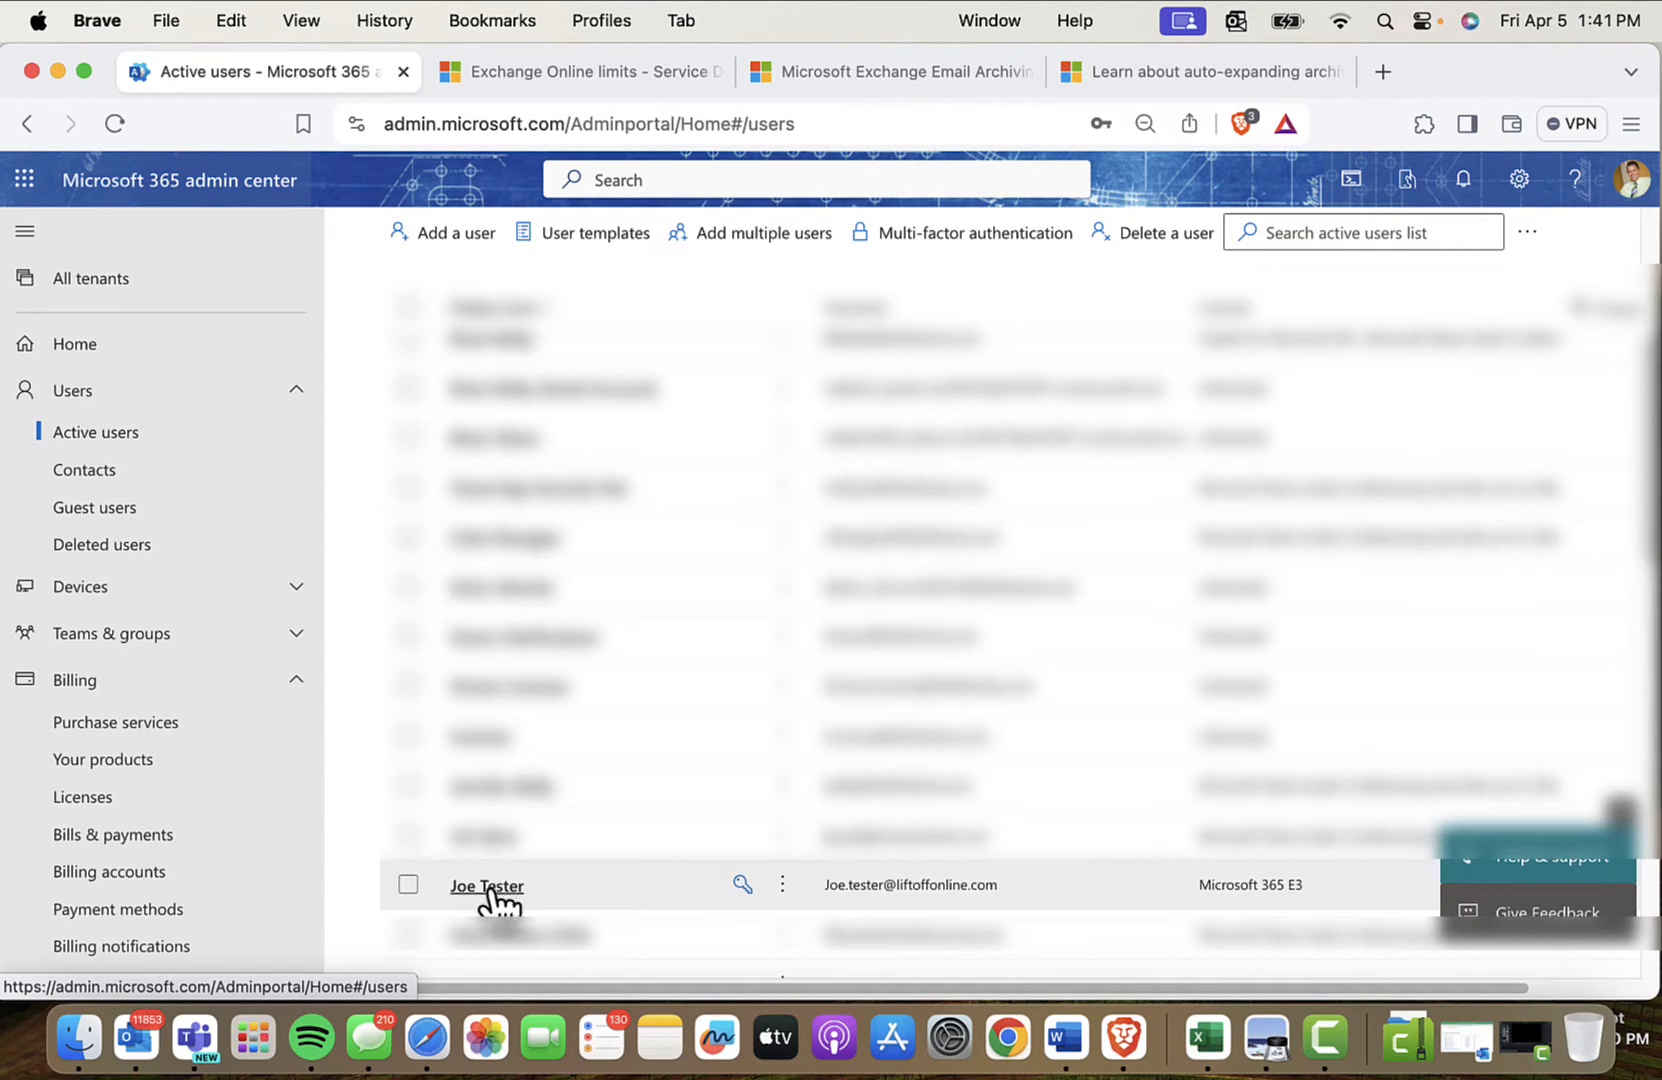
mouse_move(542, 904)
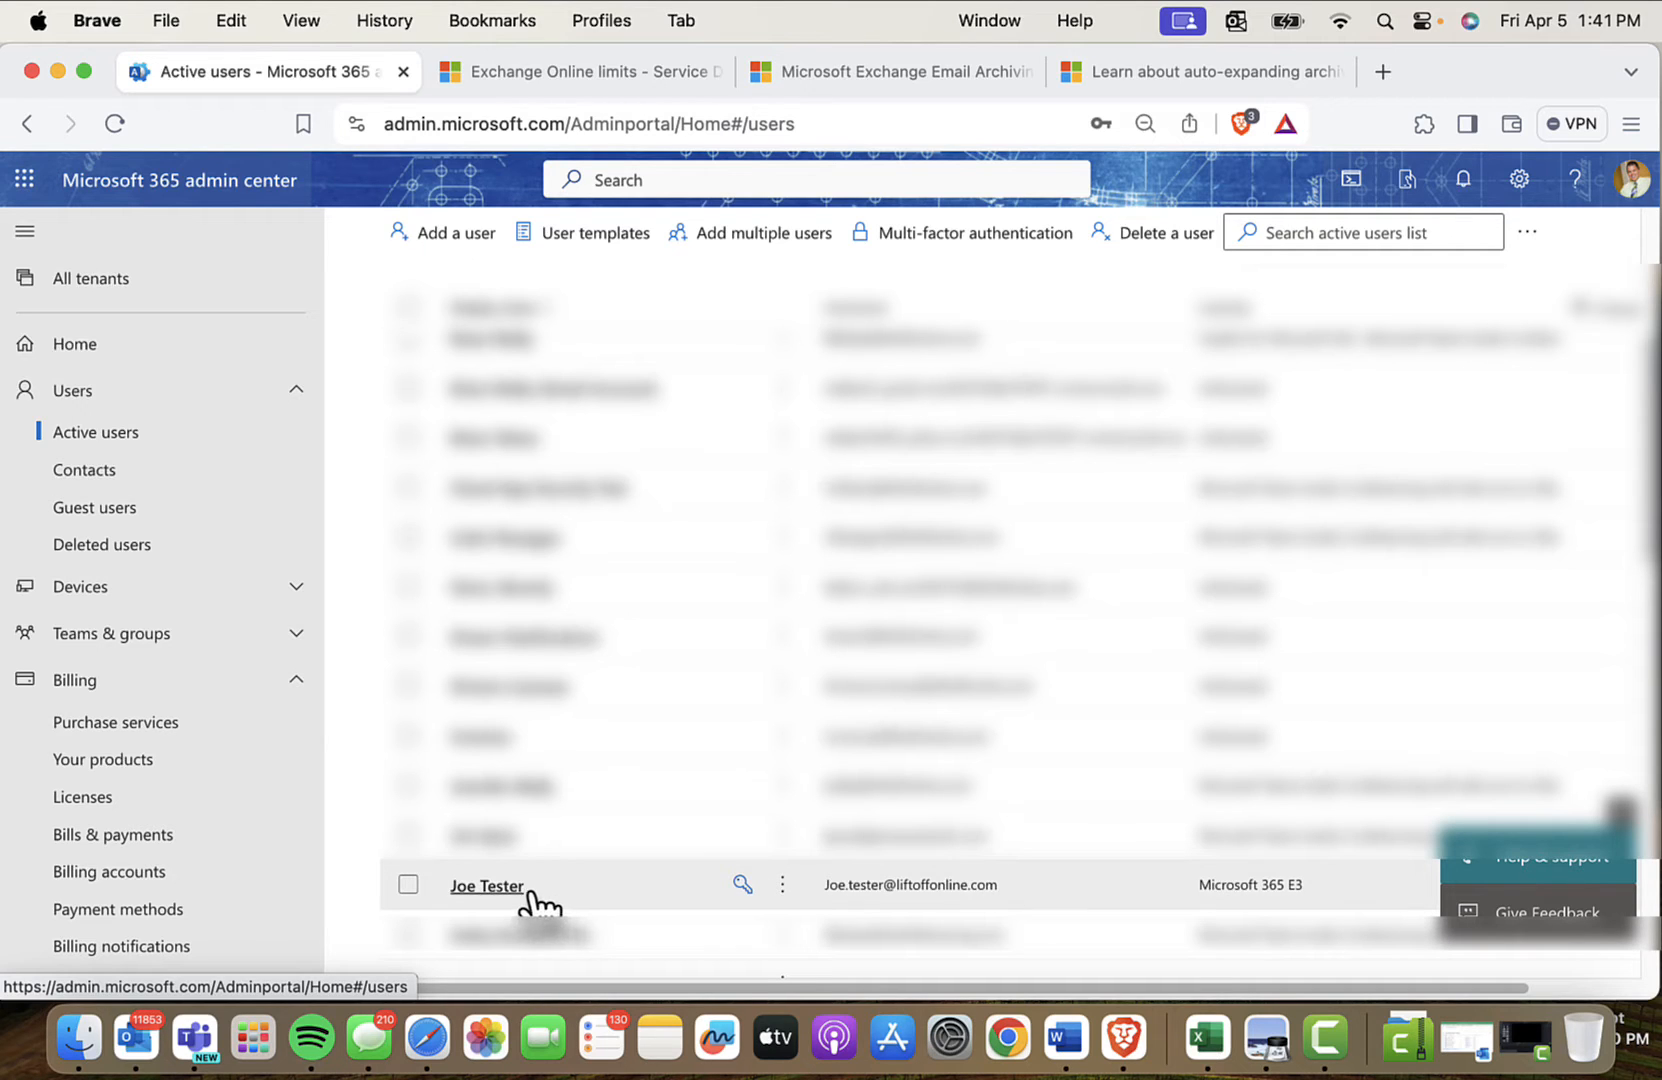
mouse_move(1214, 912)
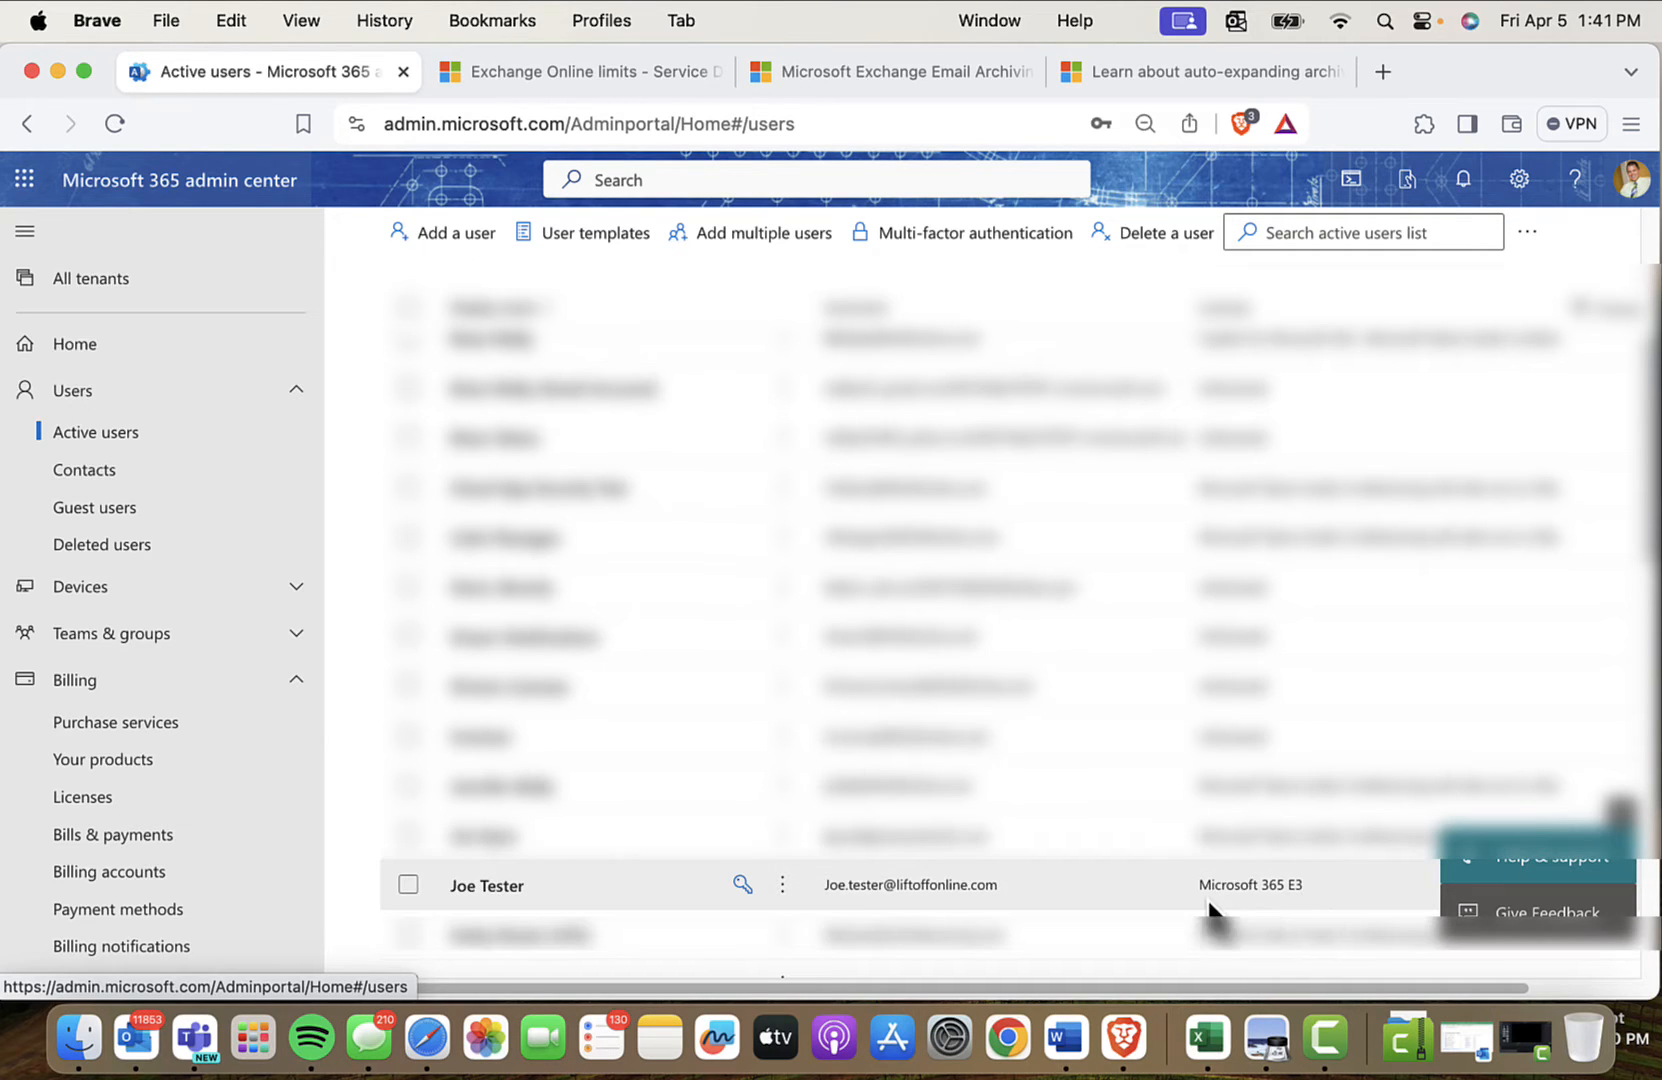
left_click(486, 884)
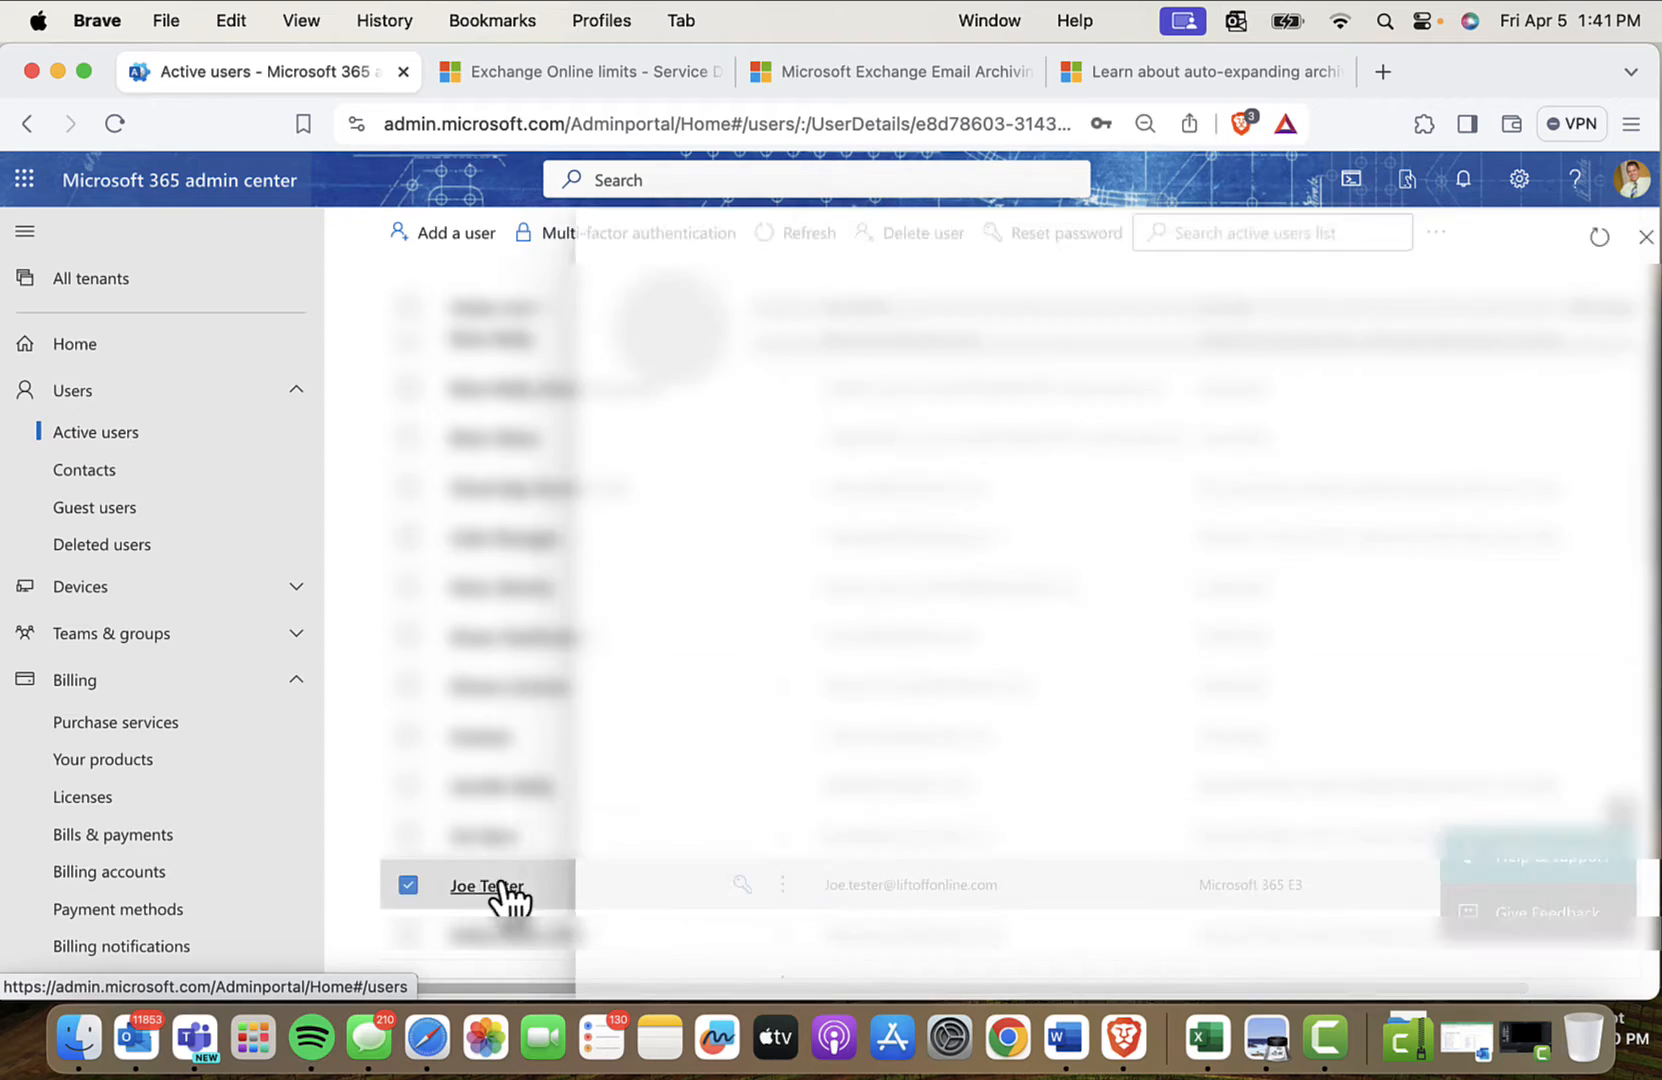
left_click(486, 886)
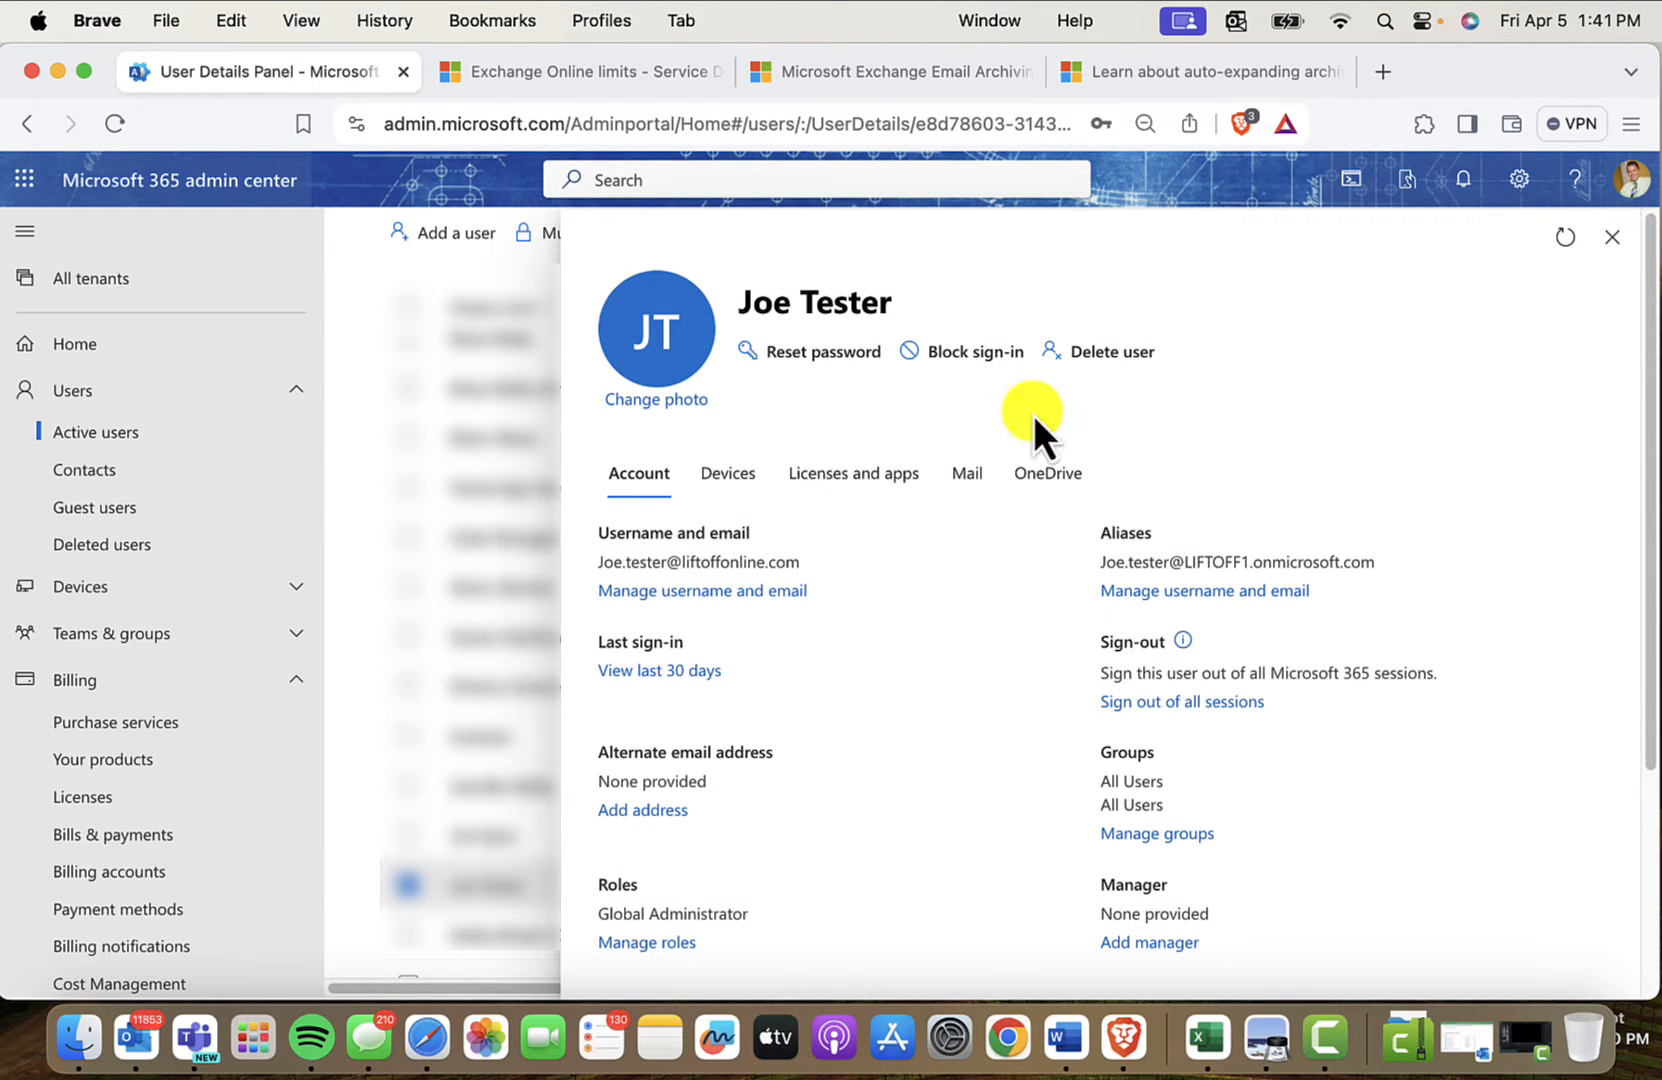
mouse_move(964, 530)
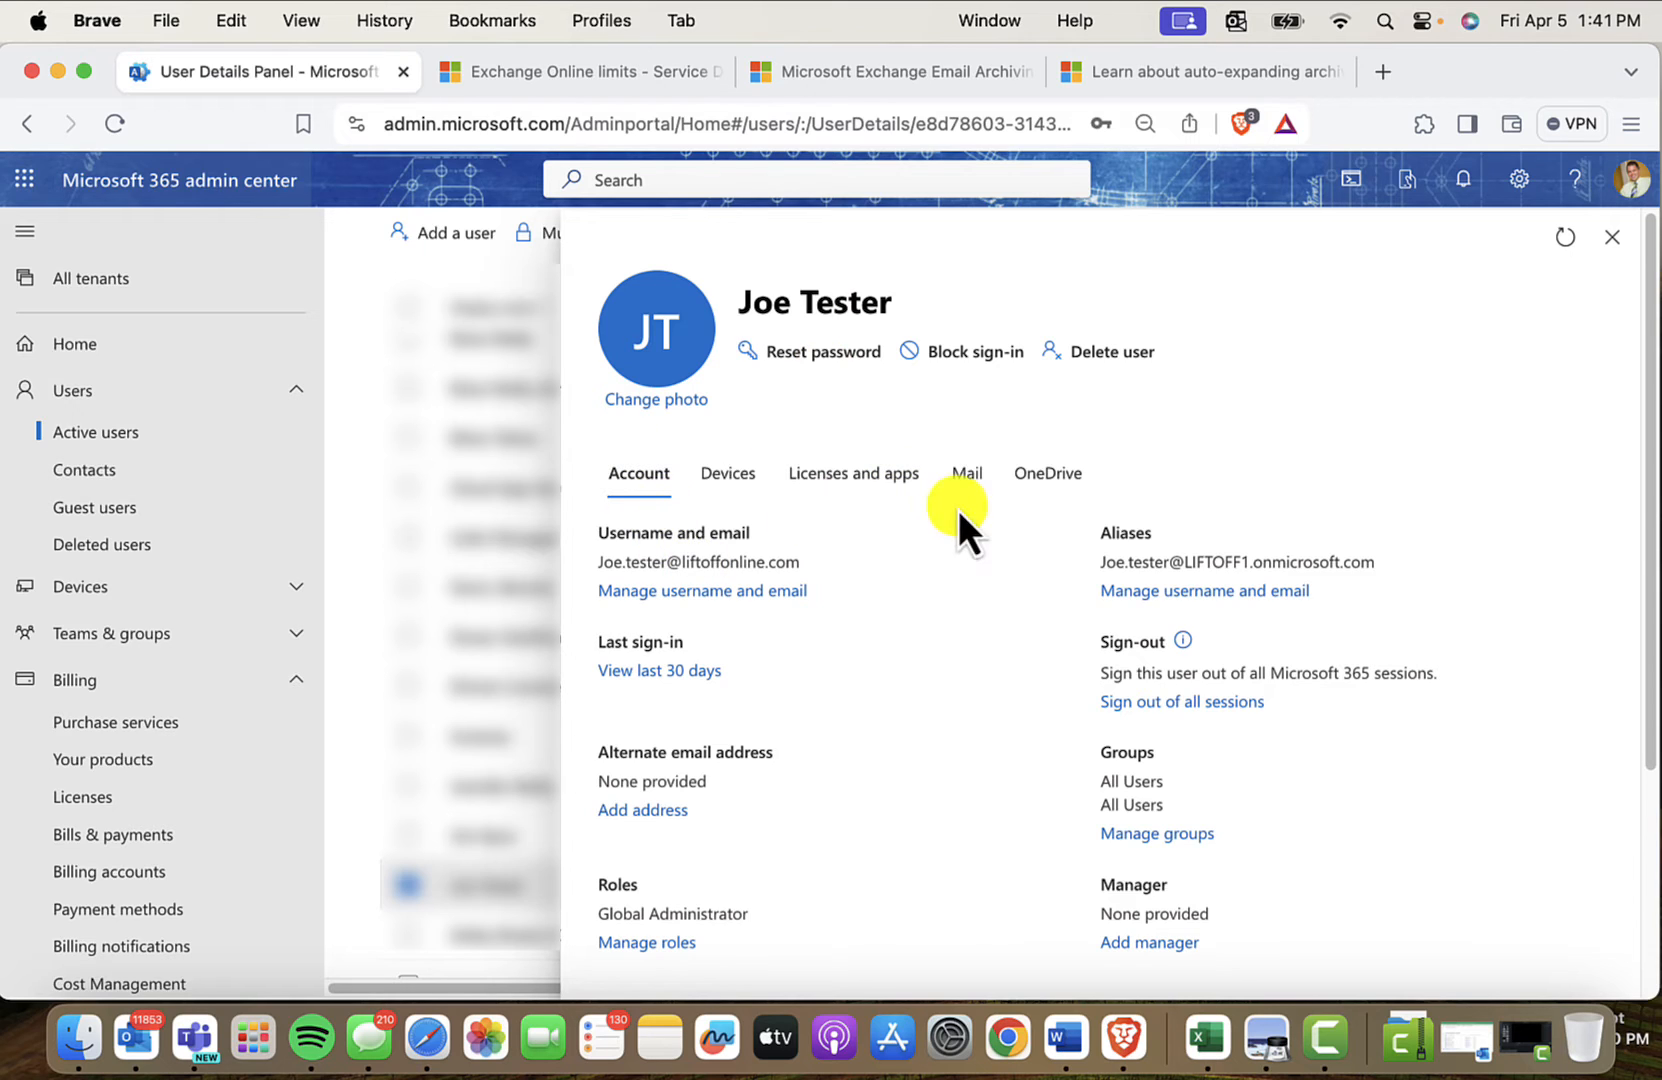
- Show Joe Tester's Mail settings with mailbox storage at 0% of 100GB
left_click(964, 472)
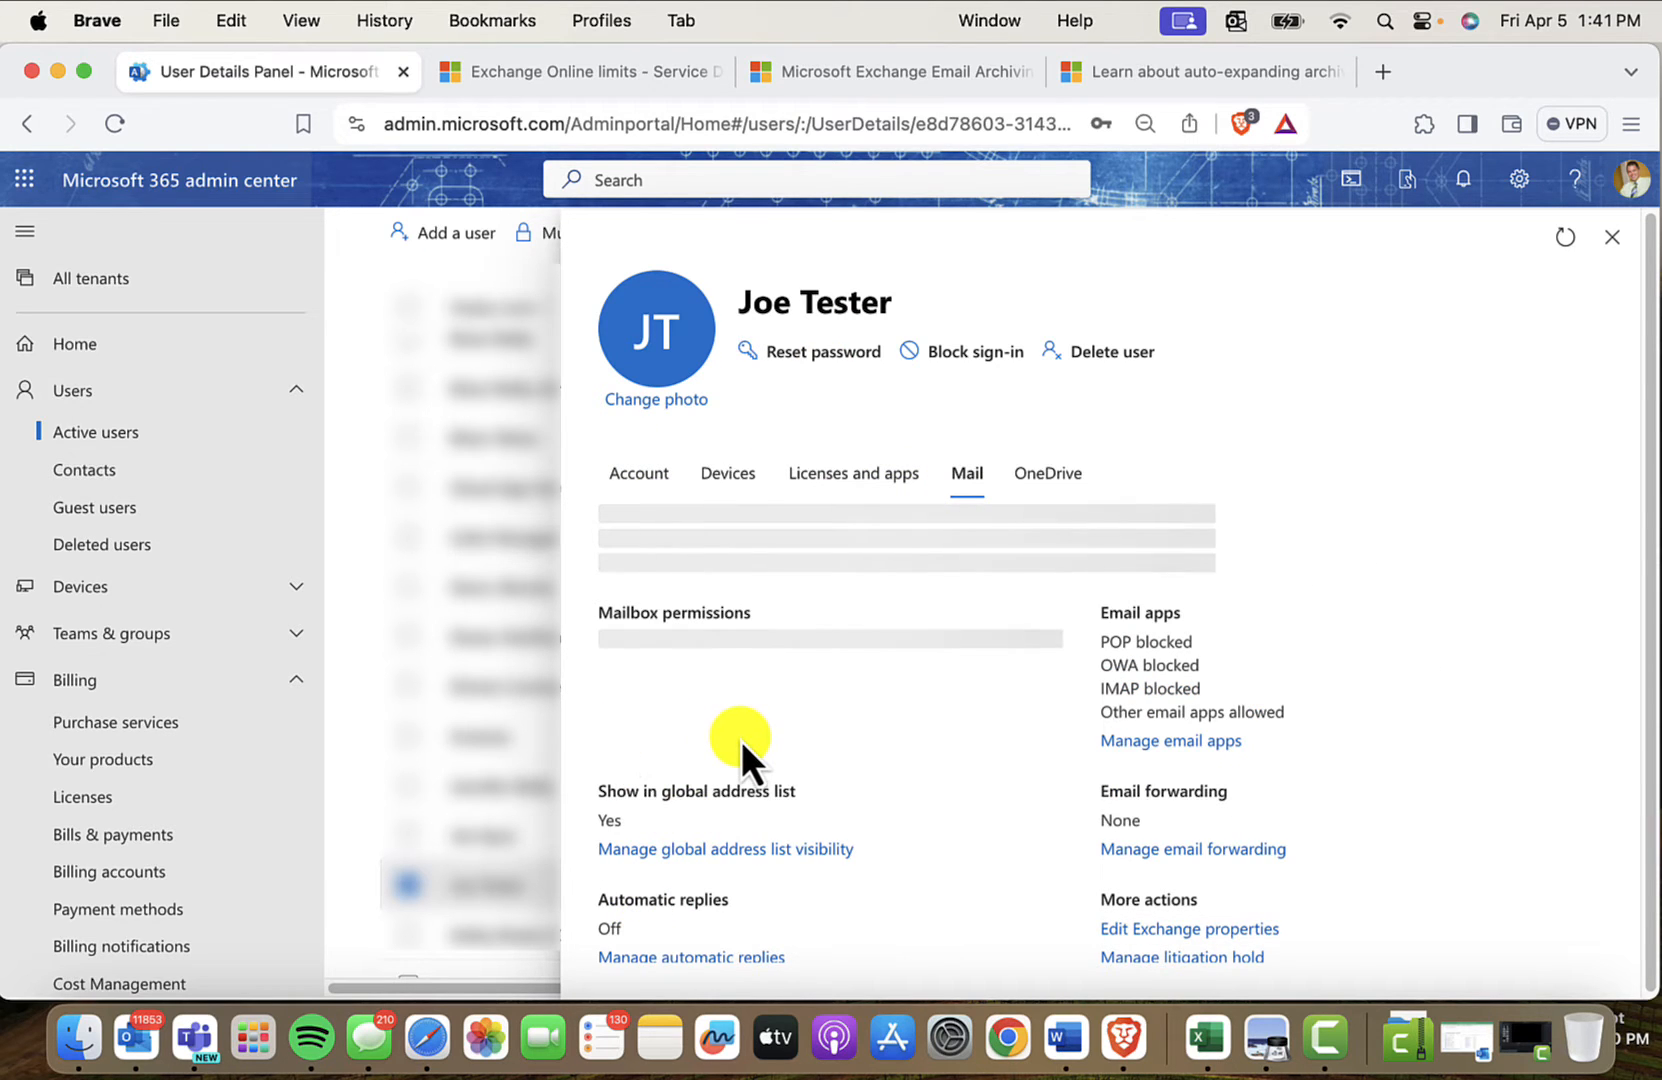
scroll("up", 3)
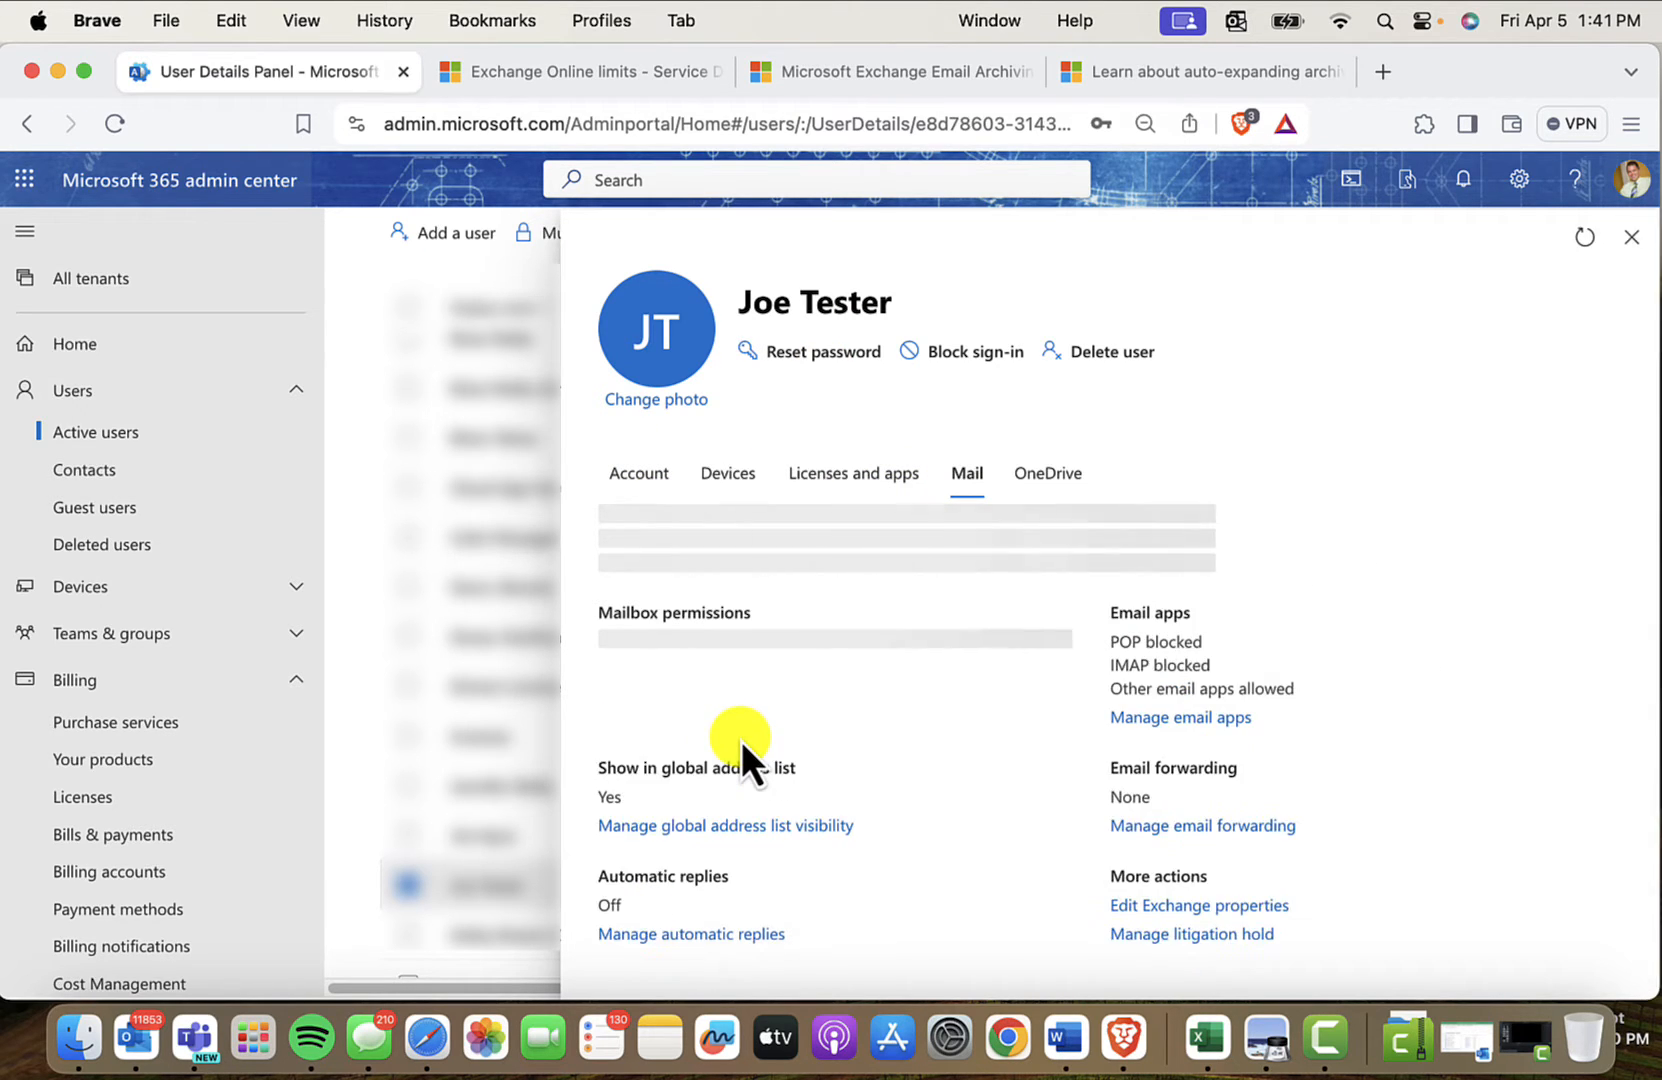
mouse_move(930, 768)
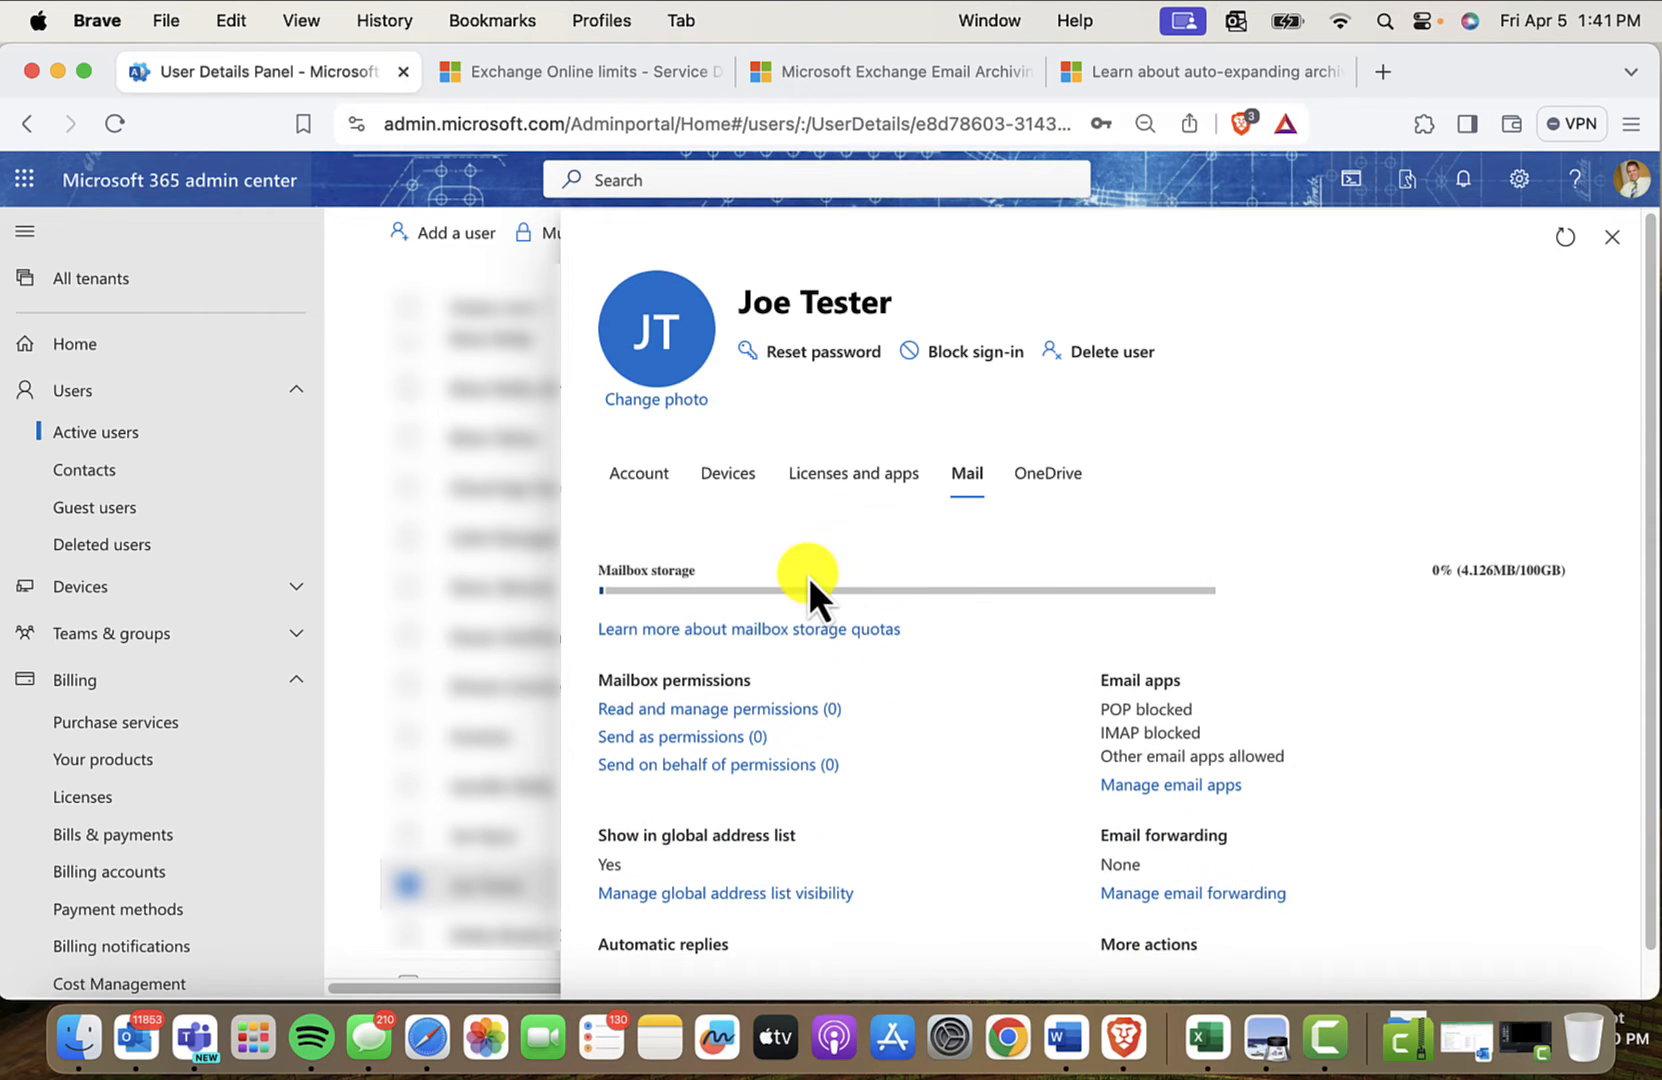
mouse_move(1494, 610)
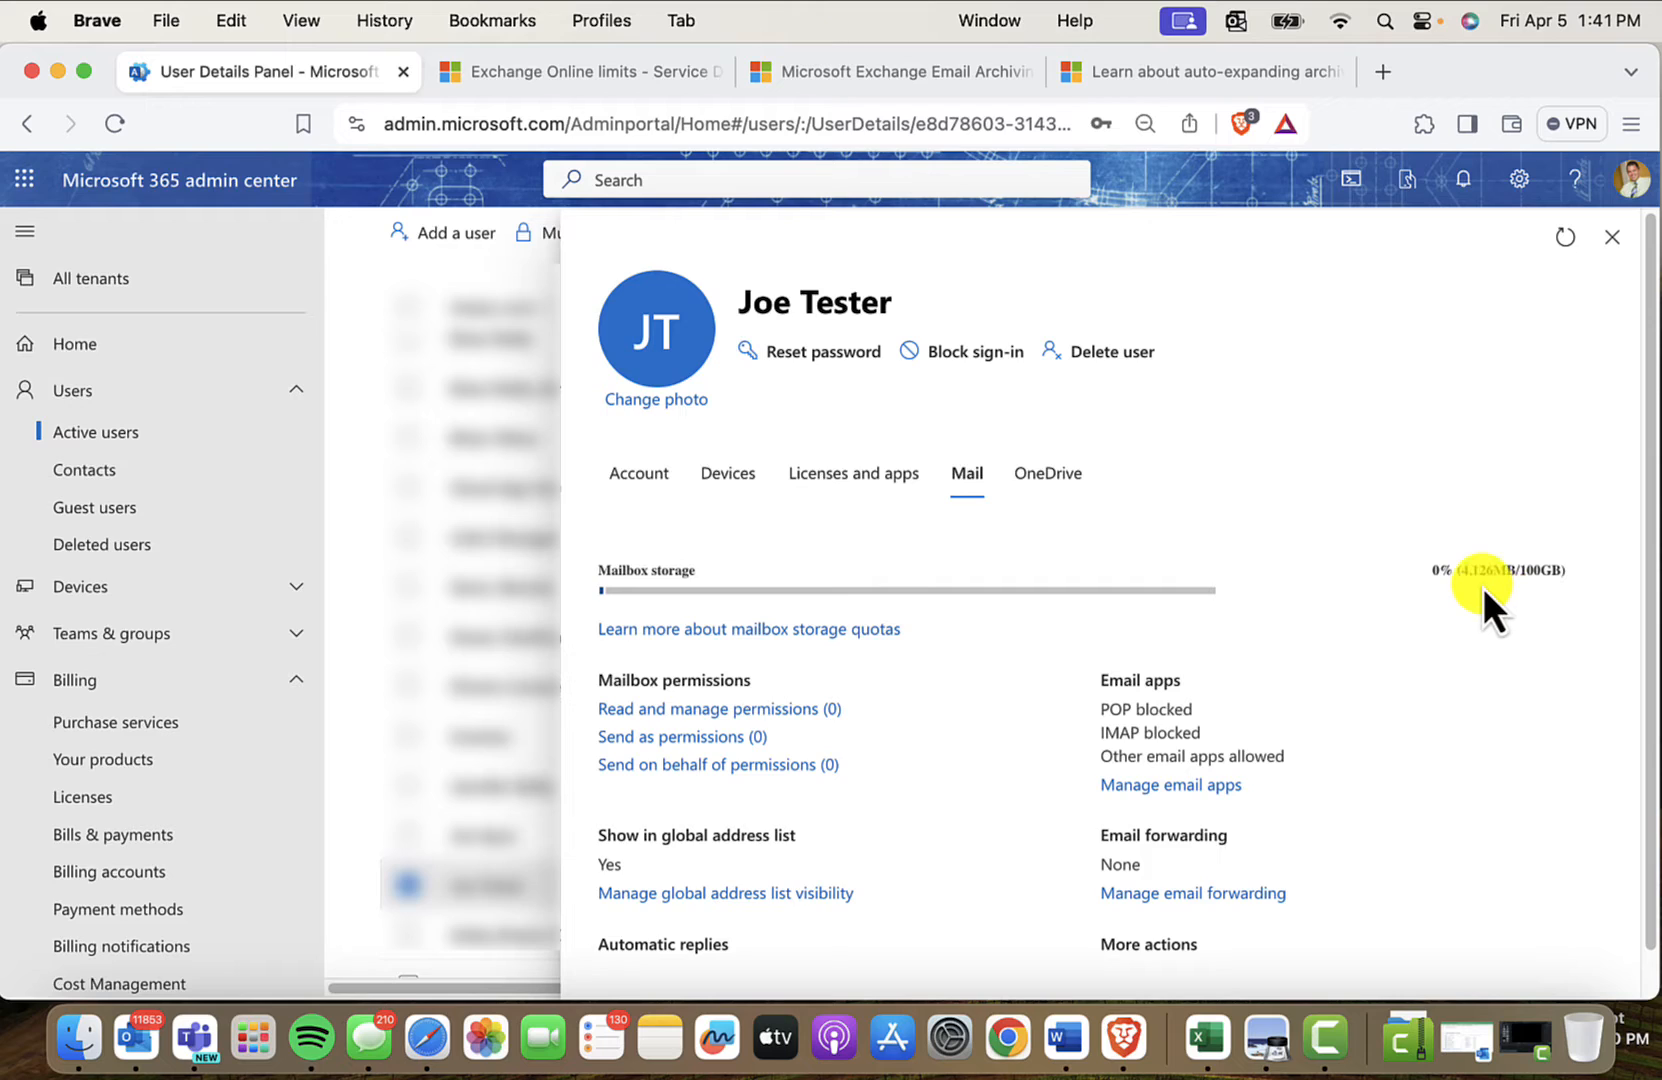
mouse_move(1268, 646)
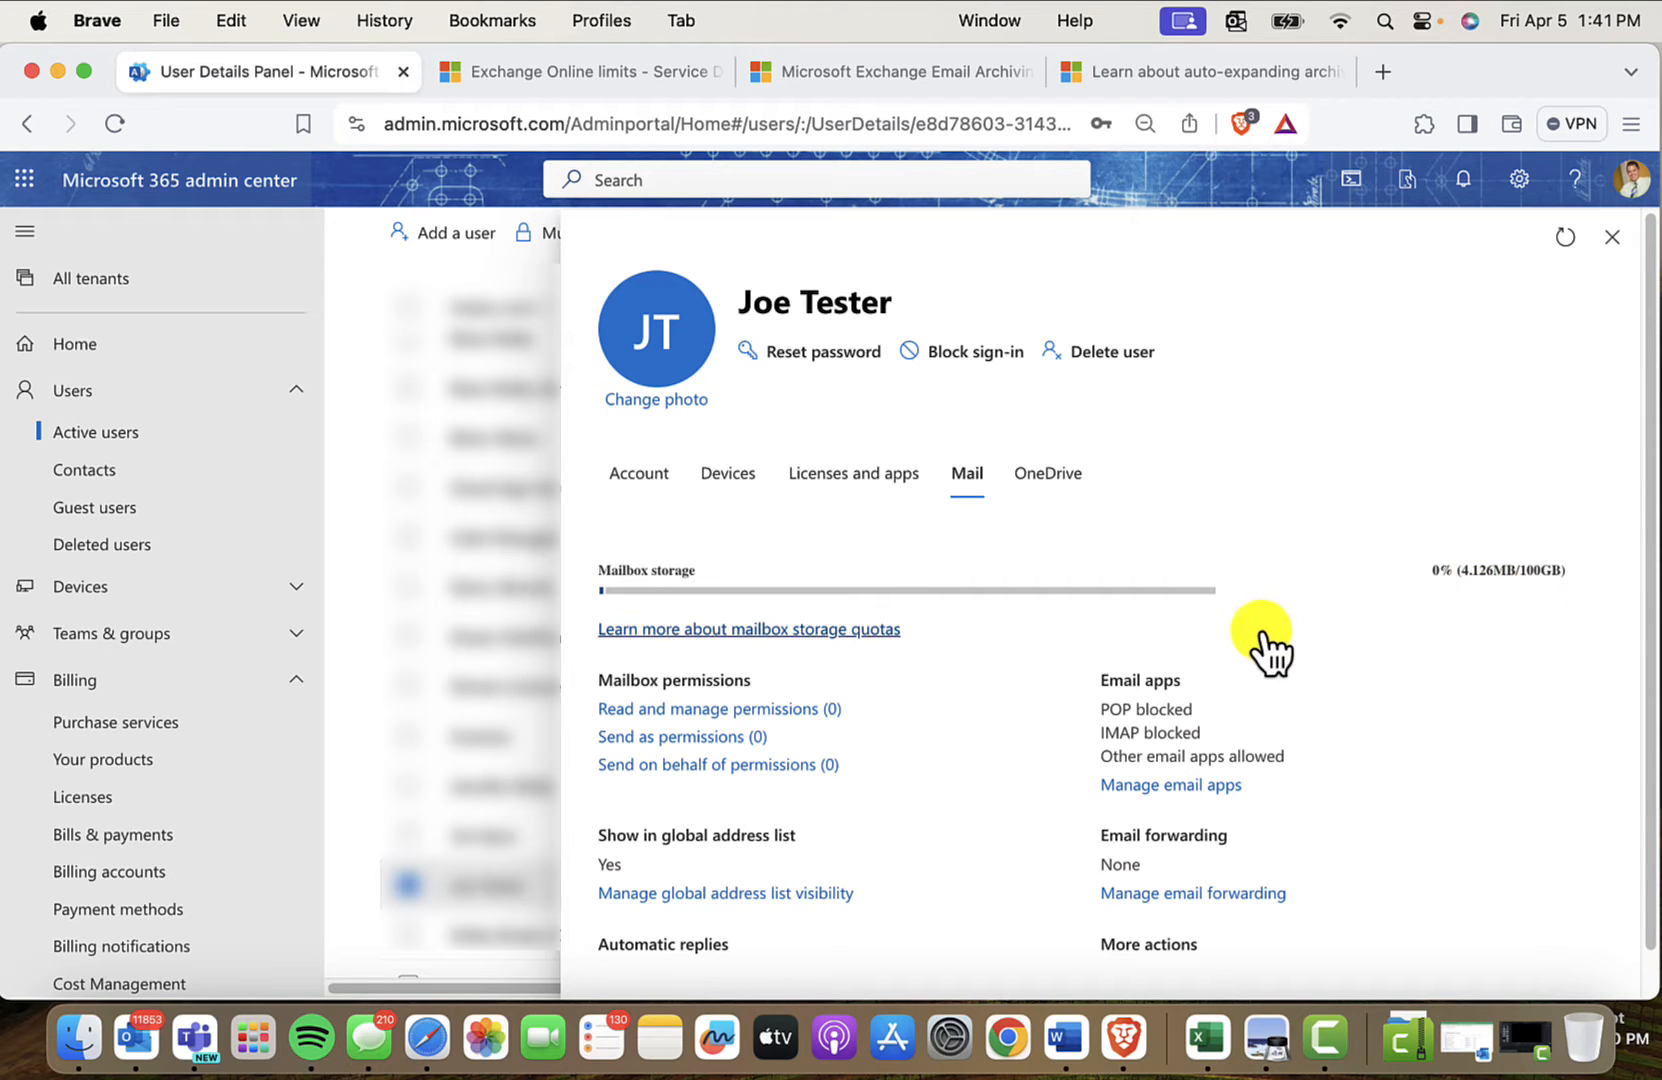
mouse_move(948, 548)
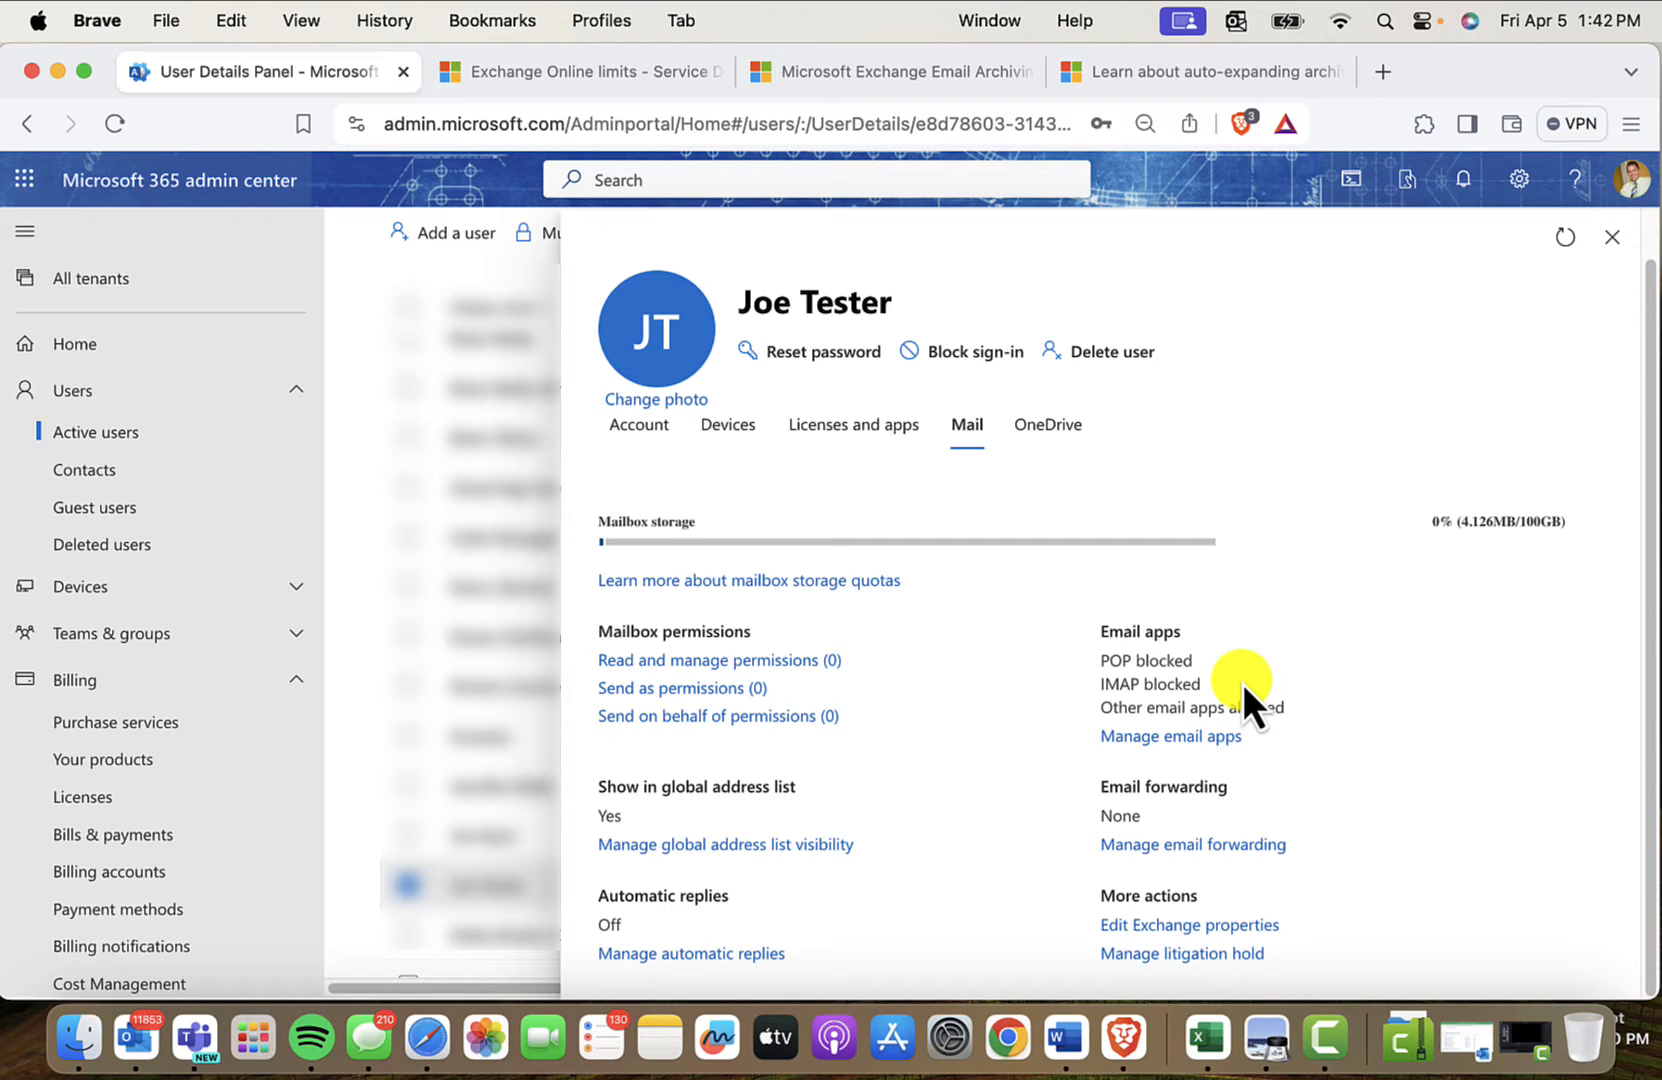
mouse_move(1528, 890)
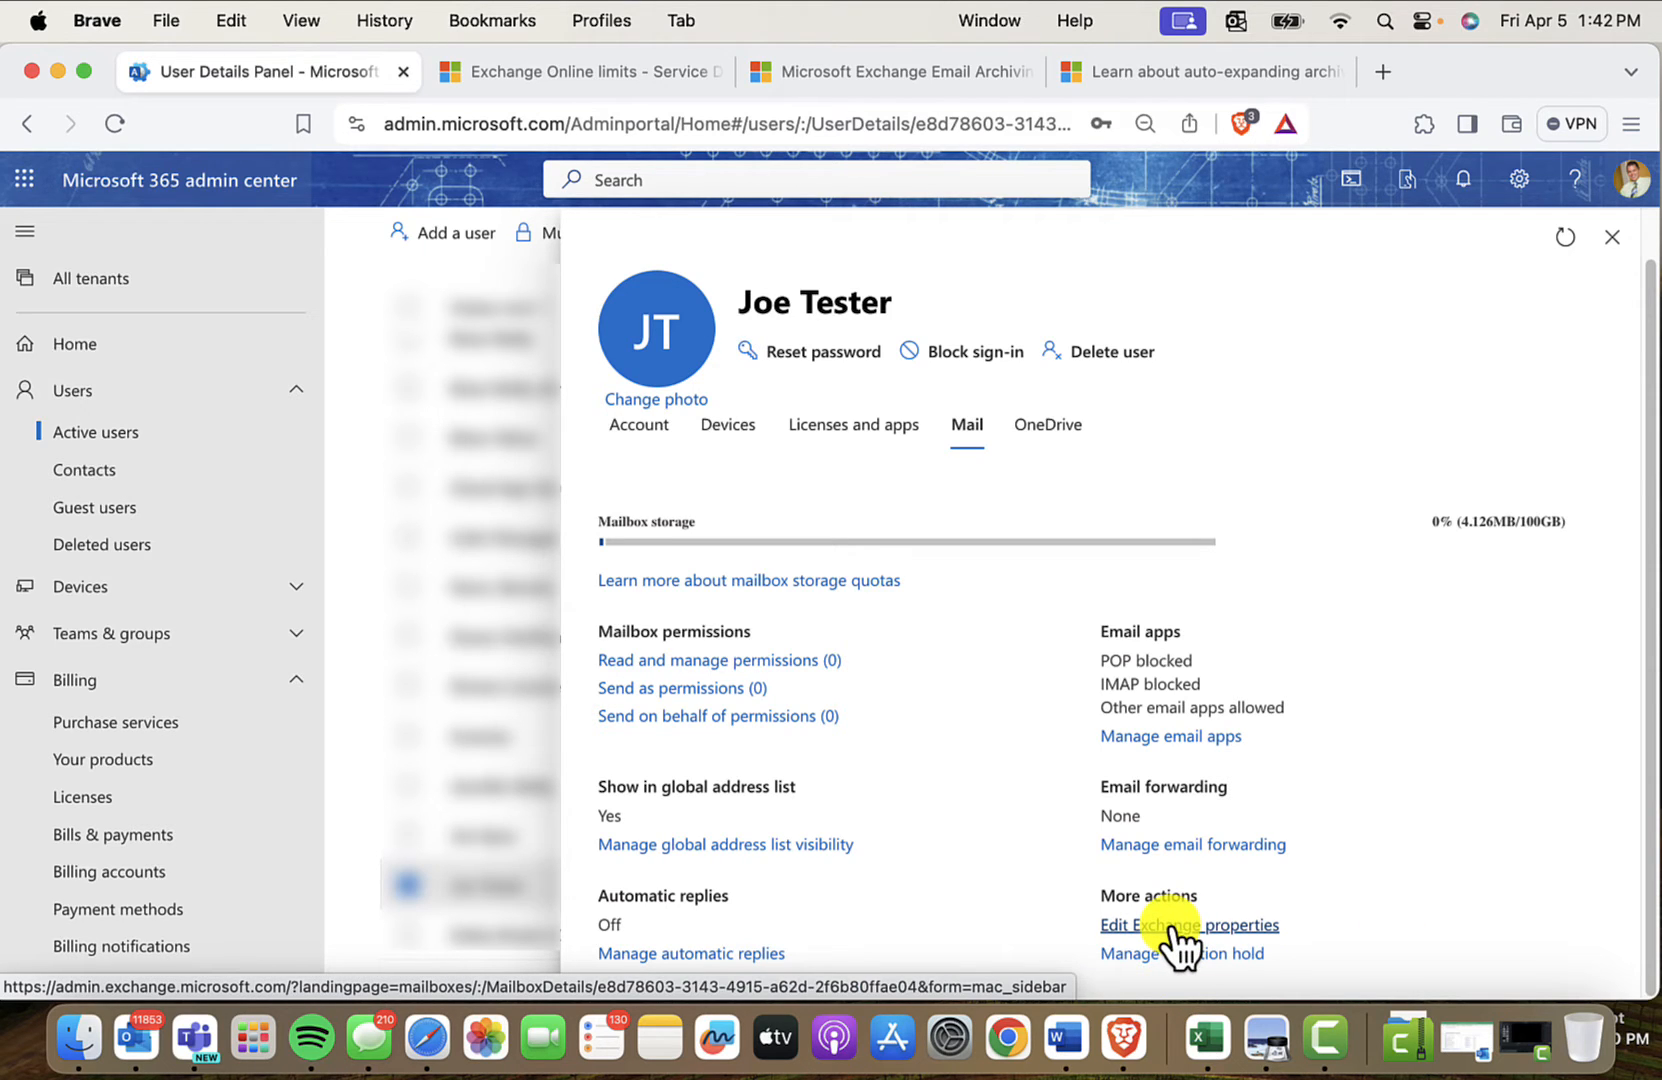
- Bring up Joe Tester's Exchange mailbox properties on the Others tab, archive shown Disabled
left_click(1190, 924)
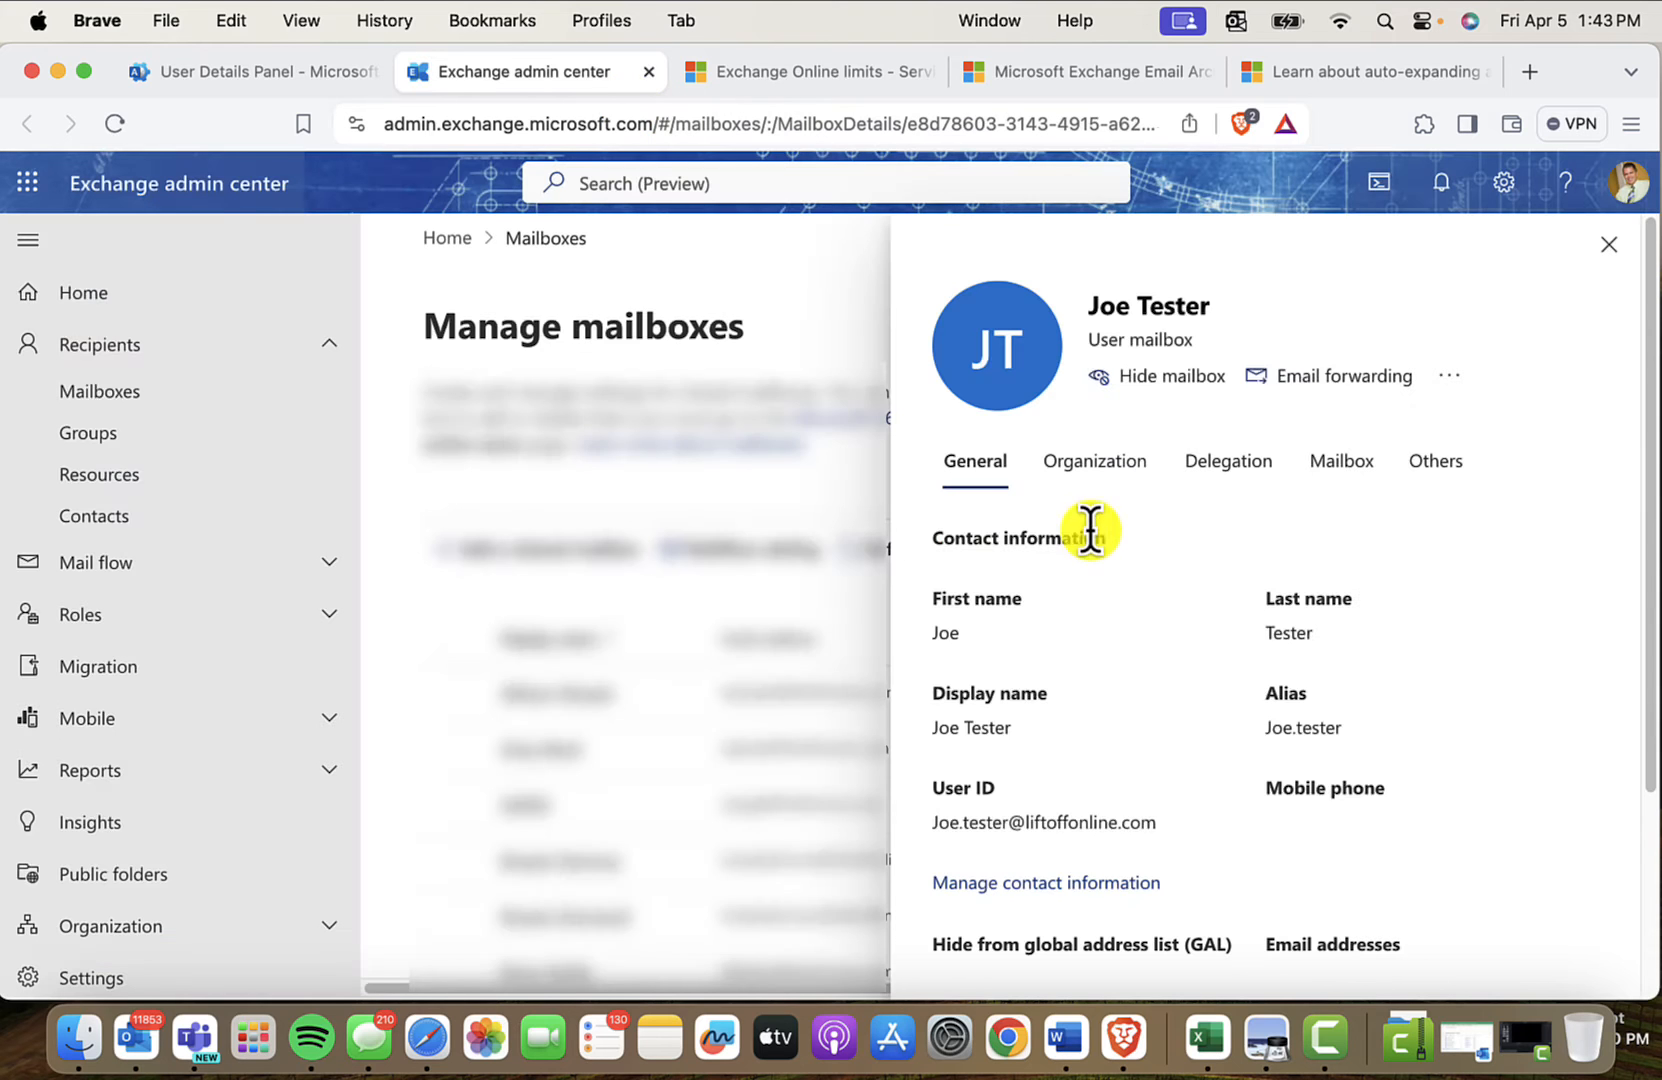
mouse_move(1102, 540)
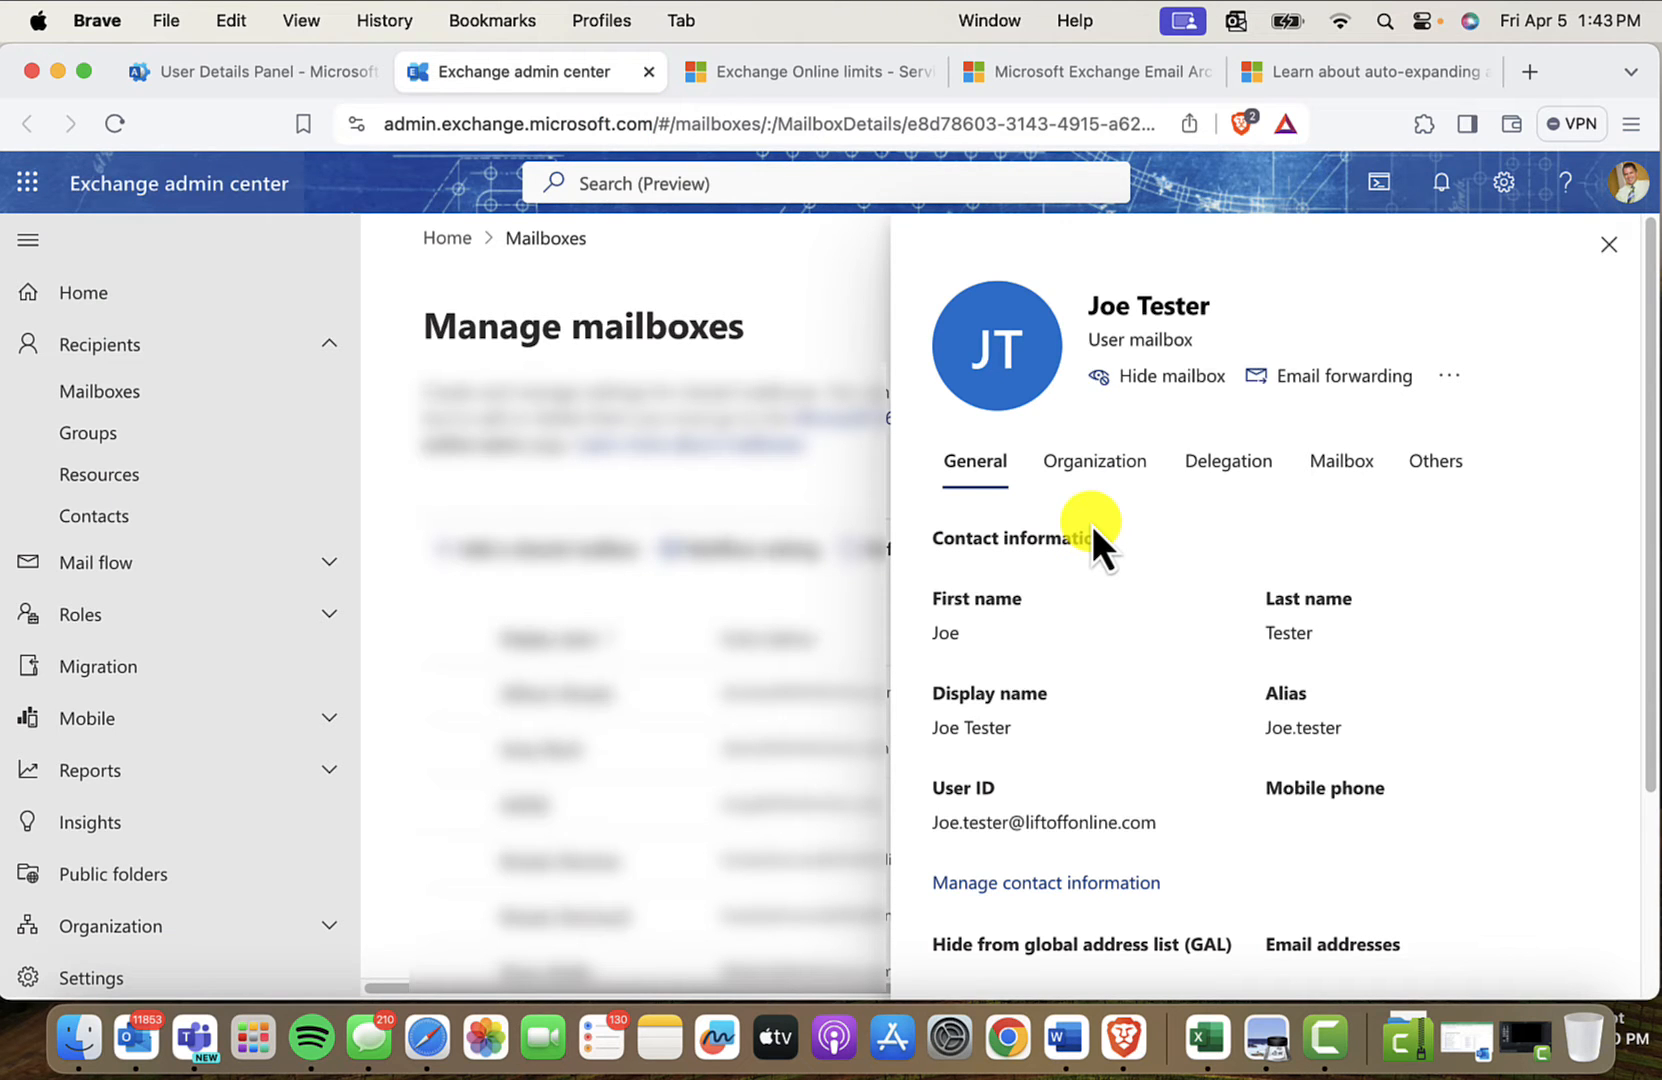
mouse_move(1166, 376)
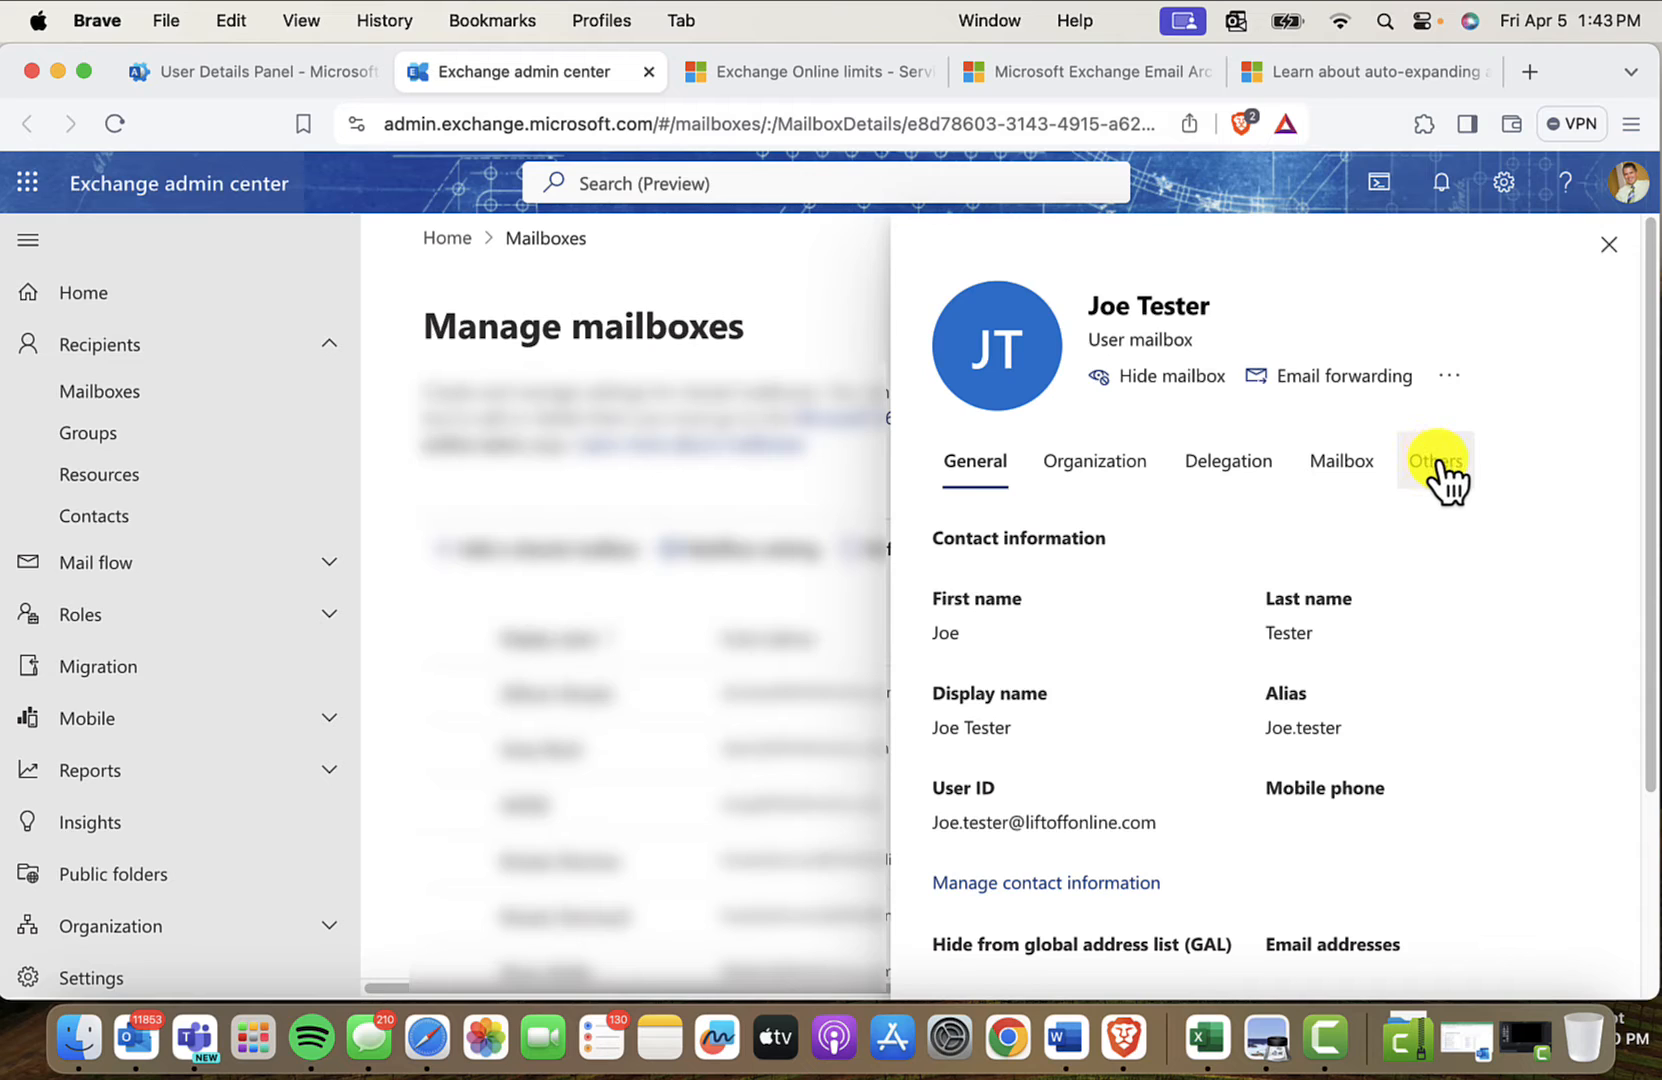
left_click(1436, 462)
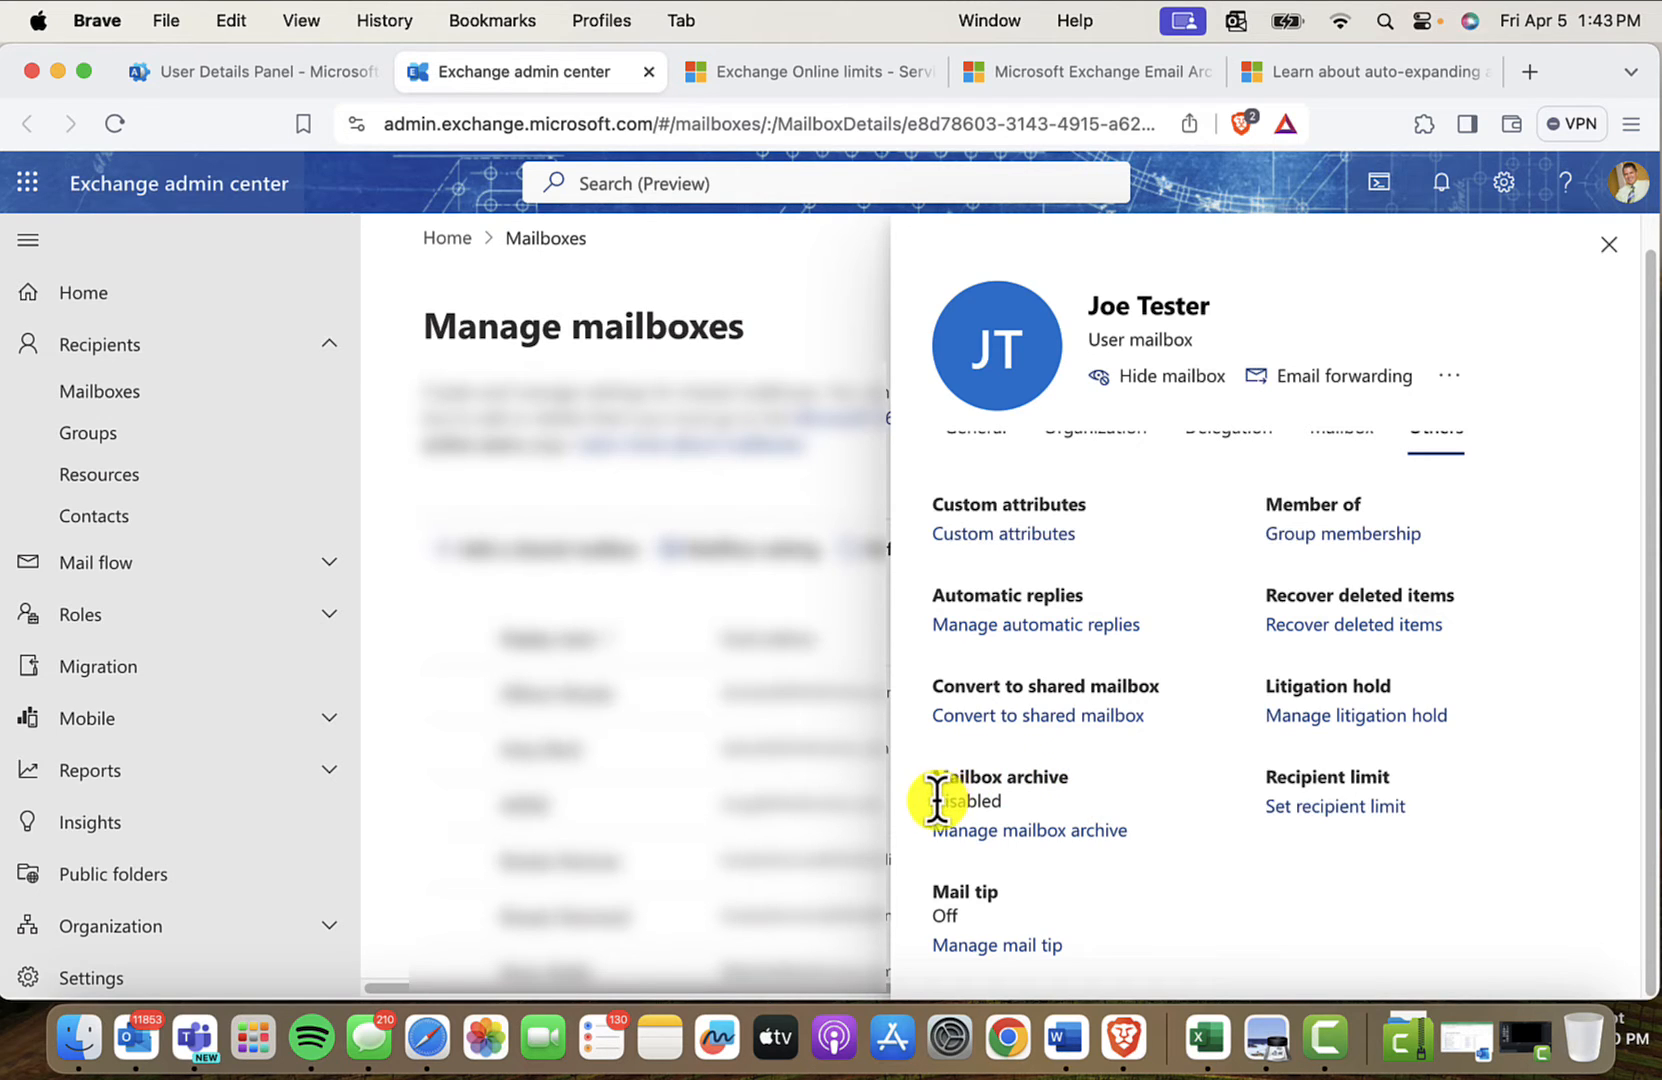
mouse_move(1086, 816)
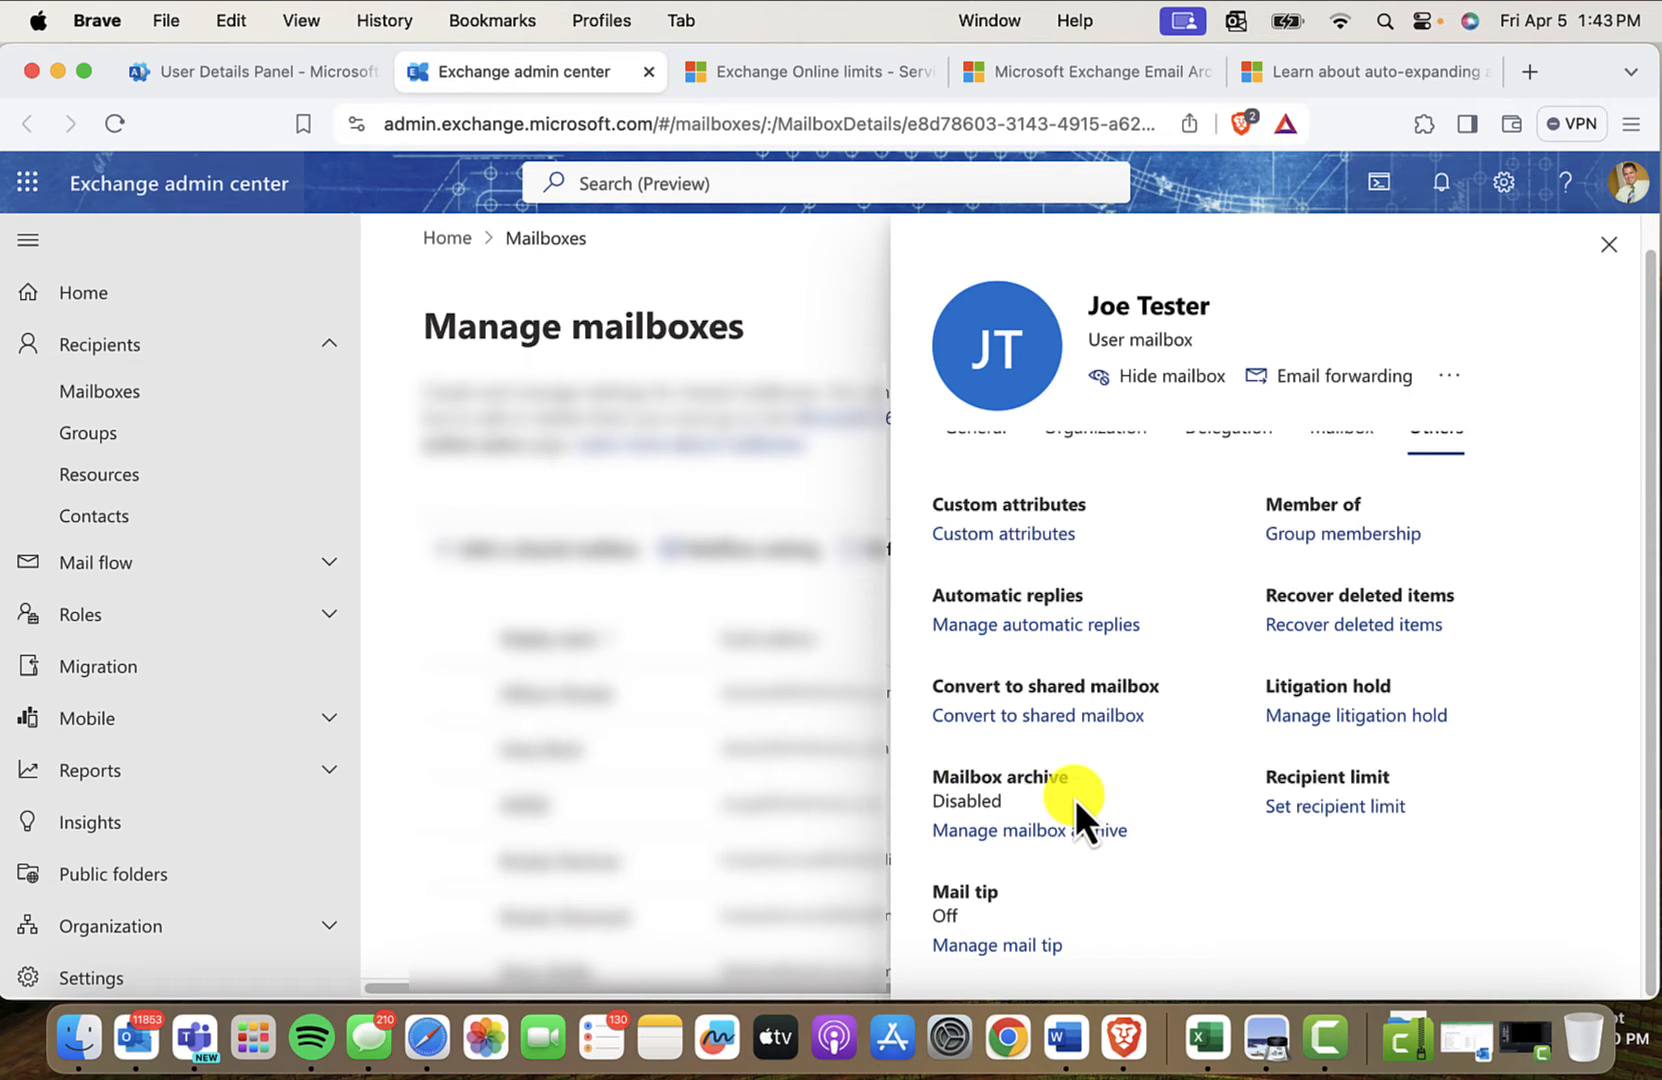
mouse_move(1028, 830)
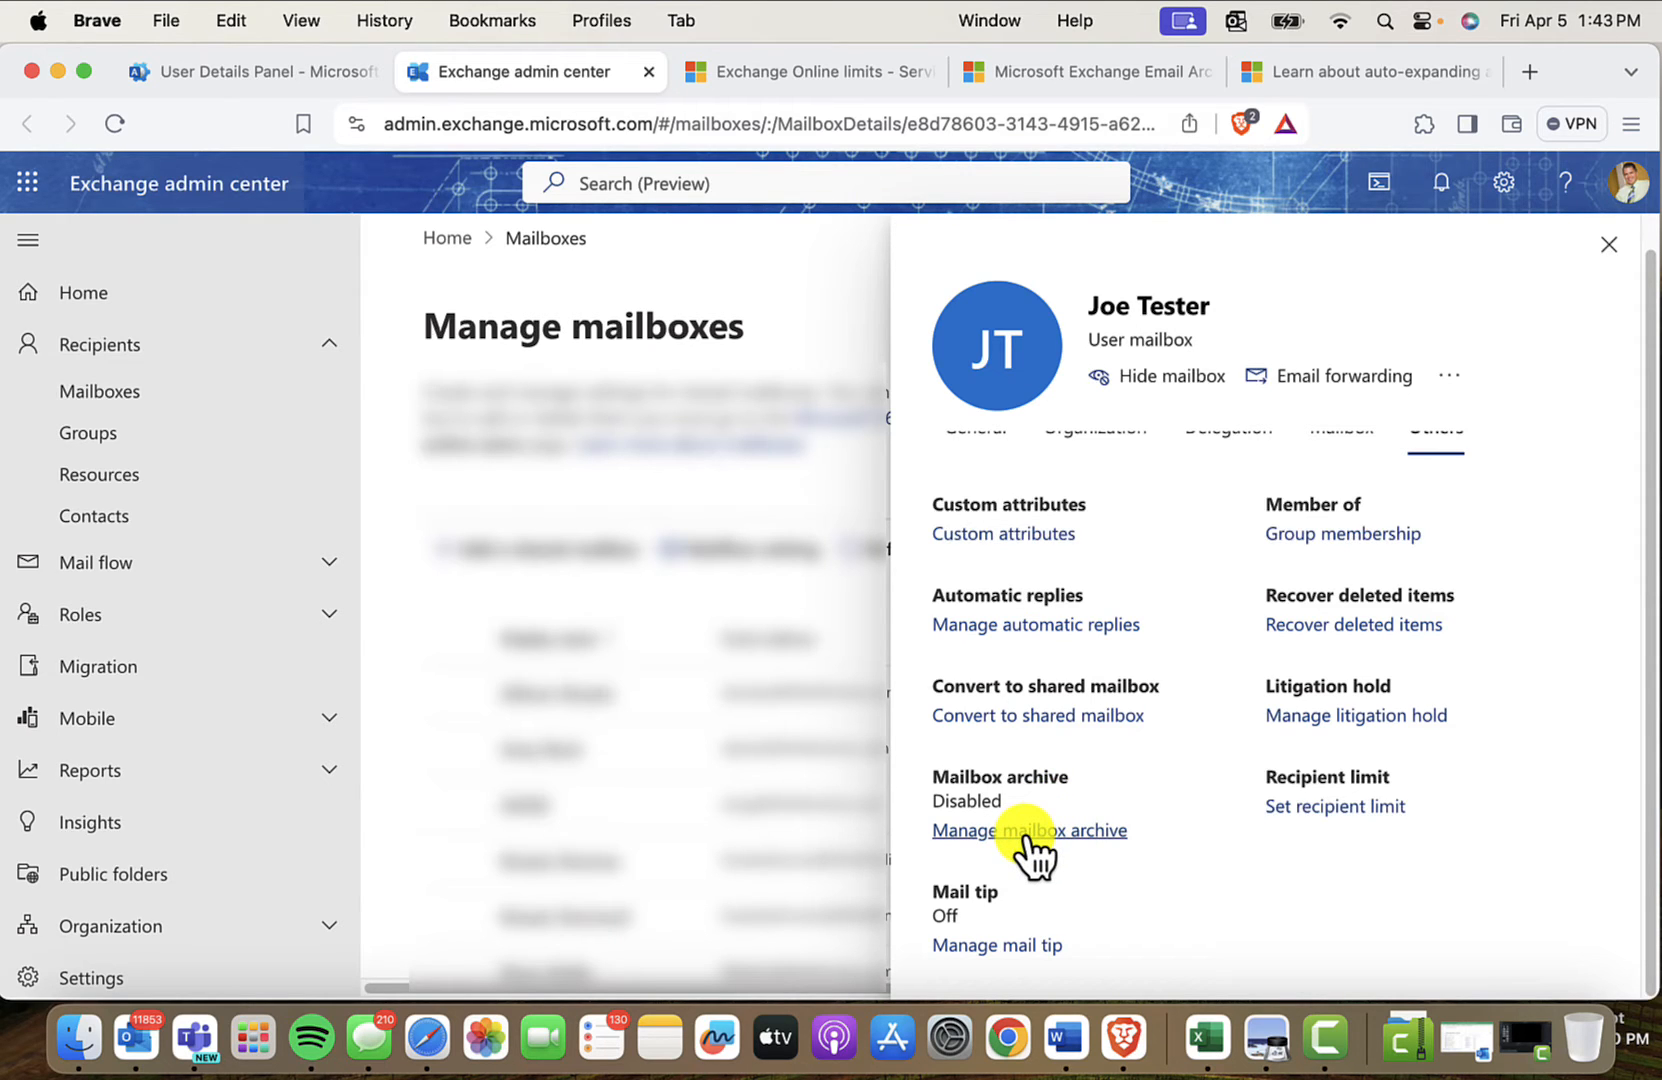
- Enable the mailbox archive named "Joe's archives" and save it
left_click(1026, 830)
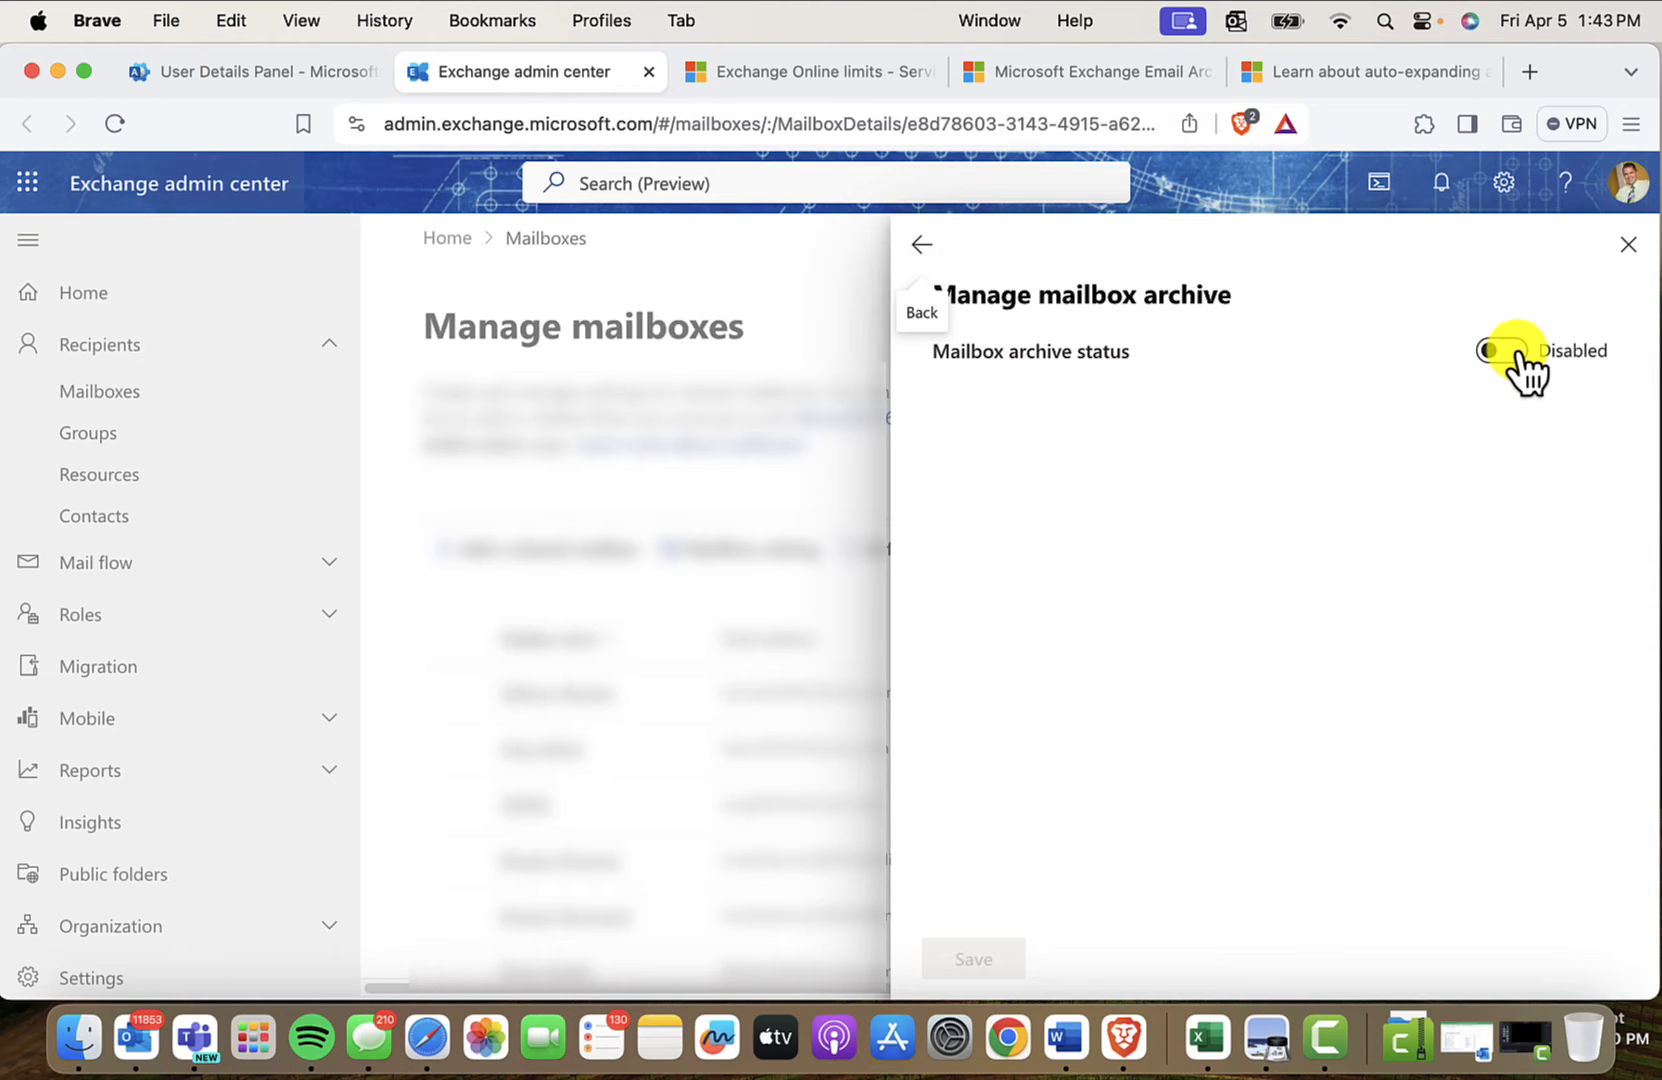
left_click(1506, 350)
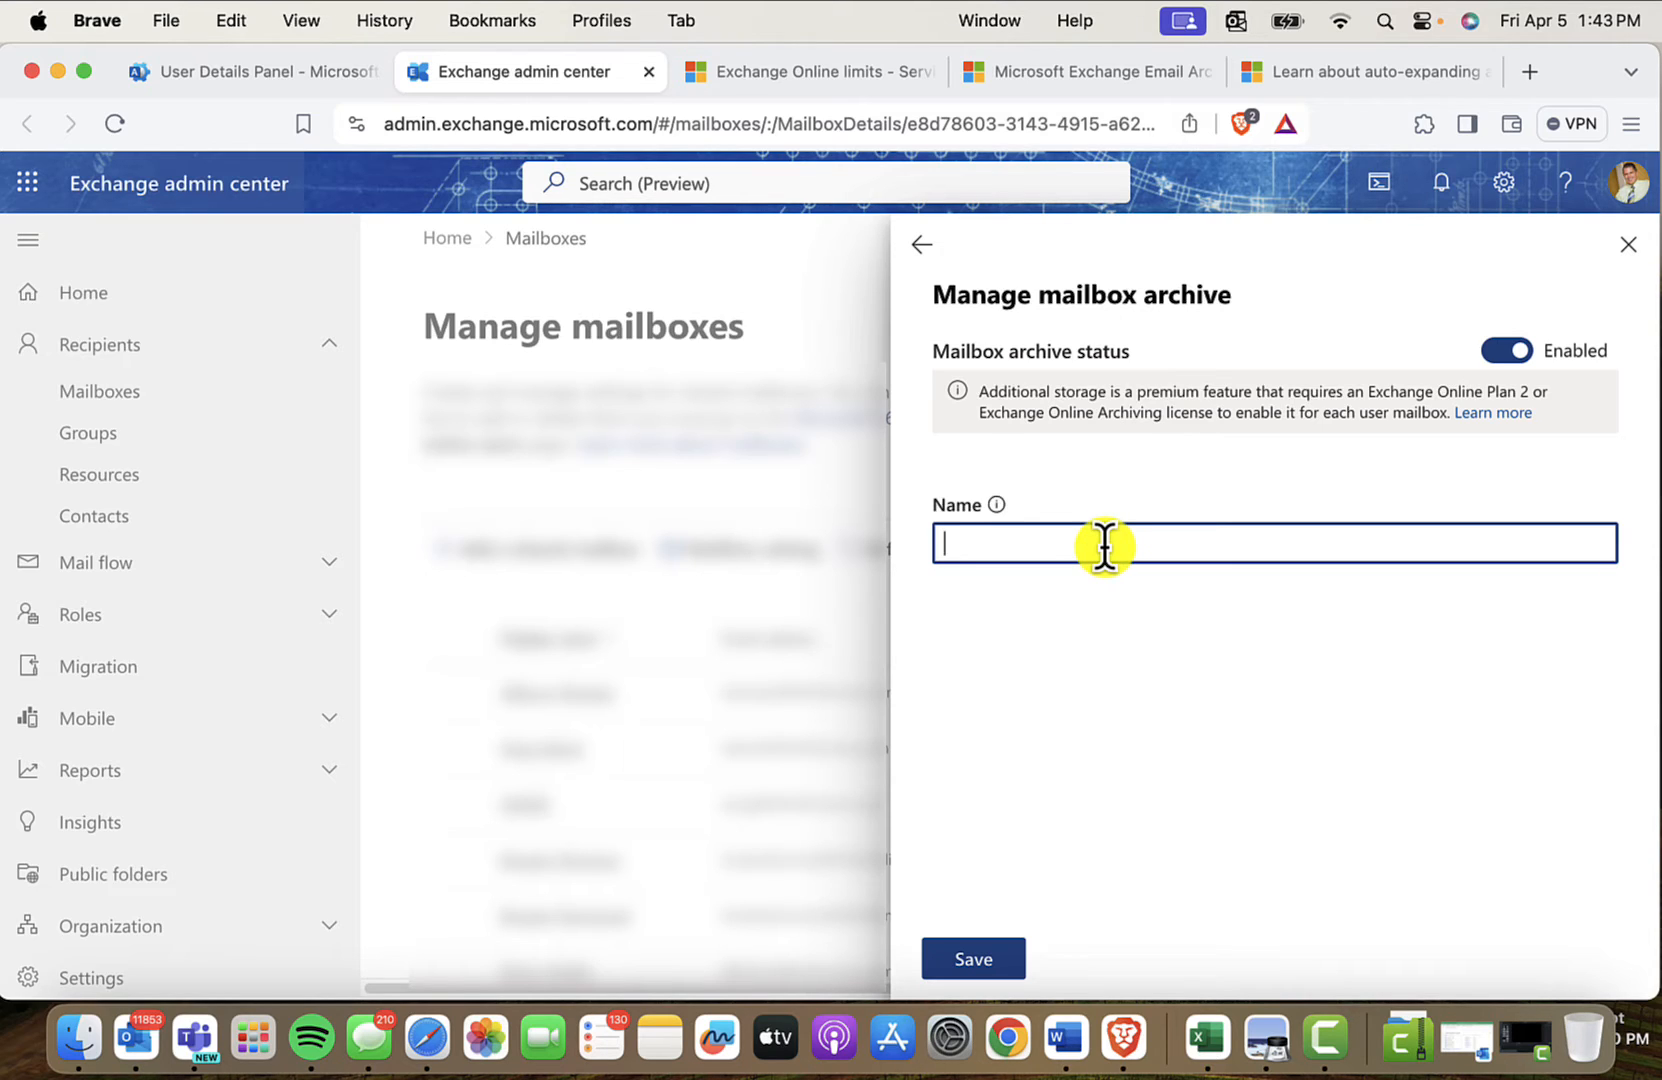
type("Joe")
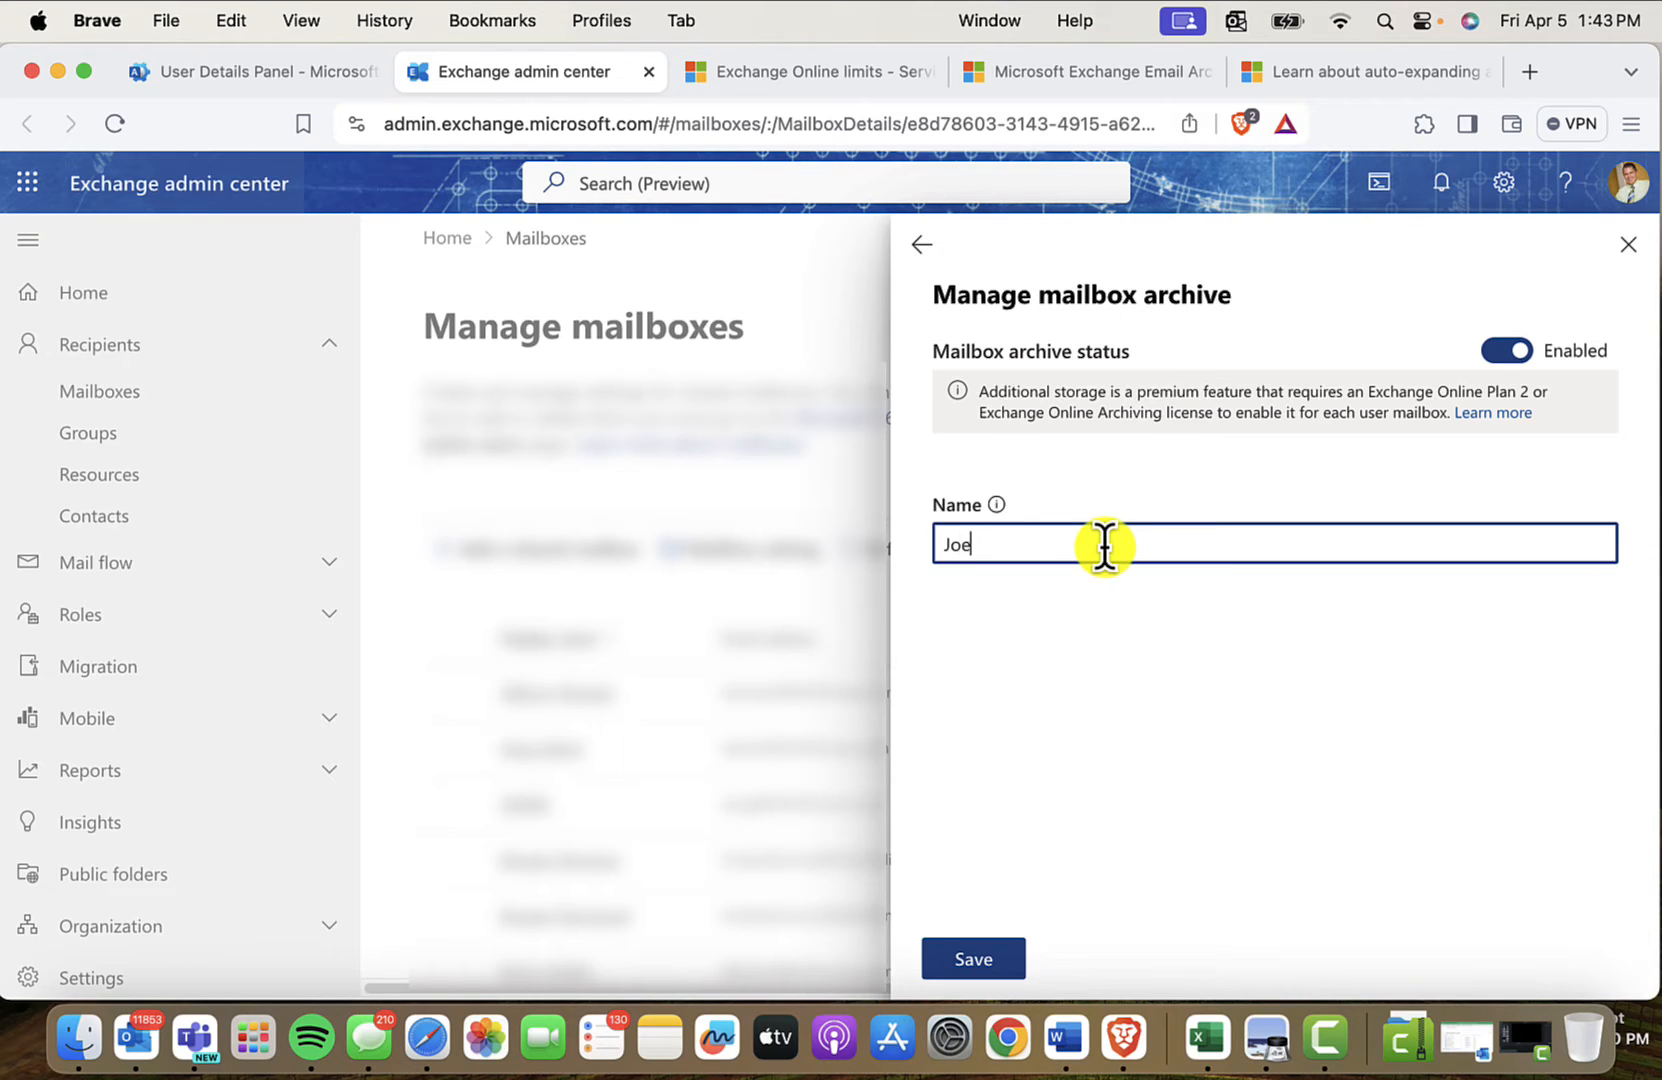
type("'s archive")
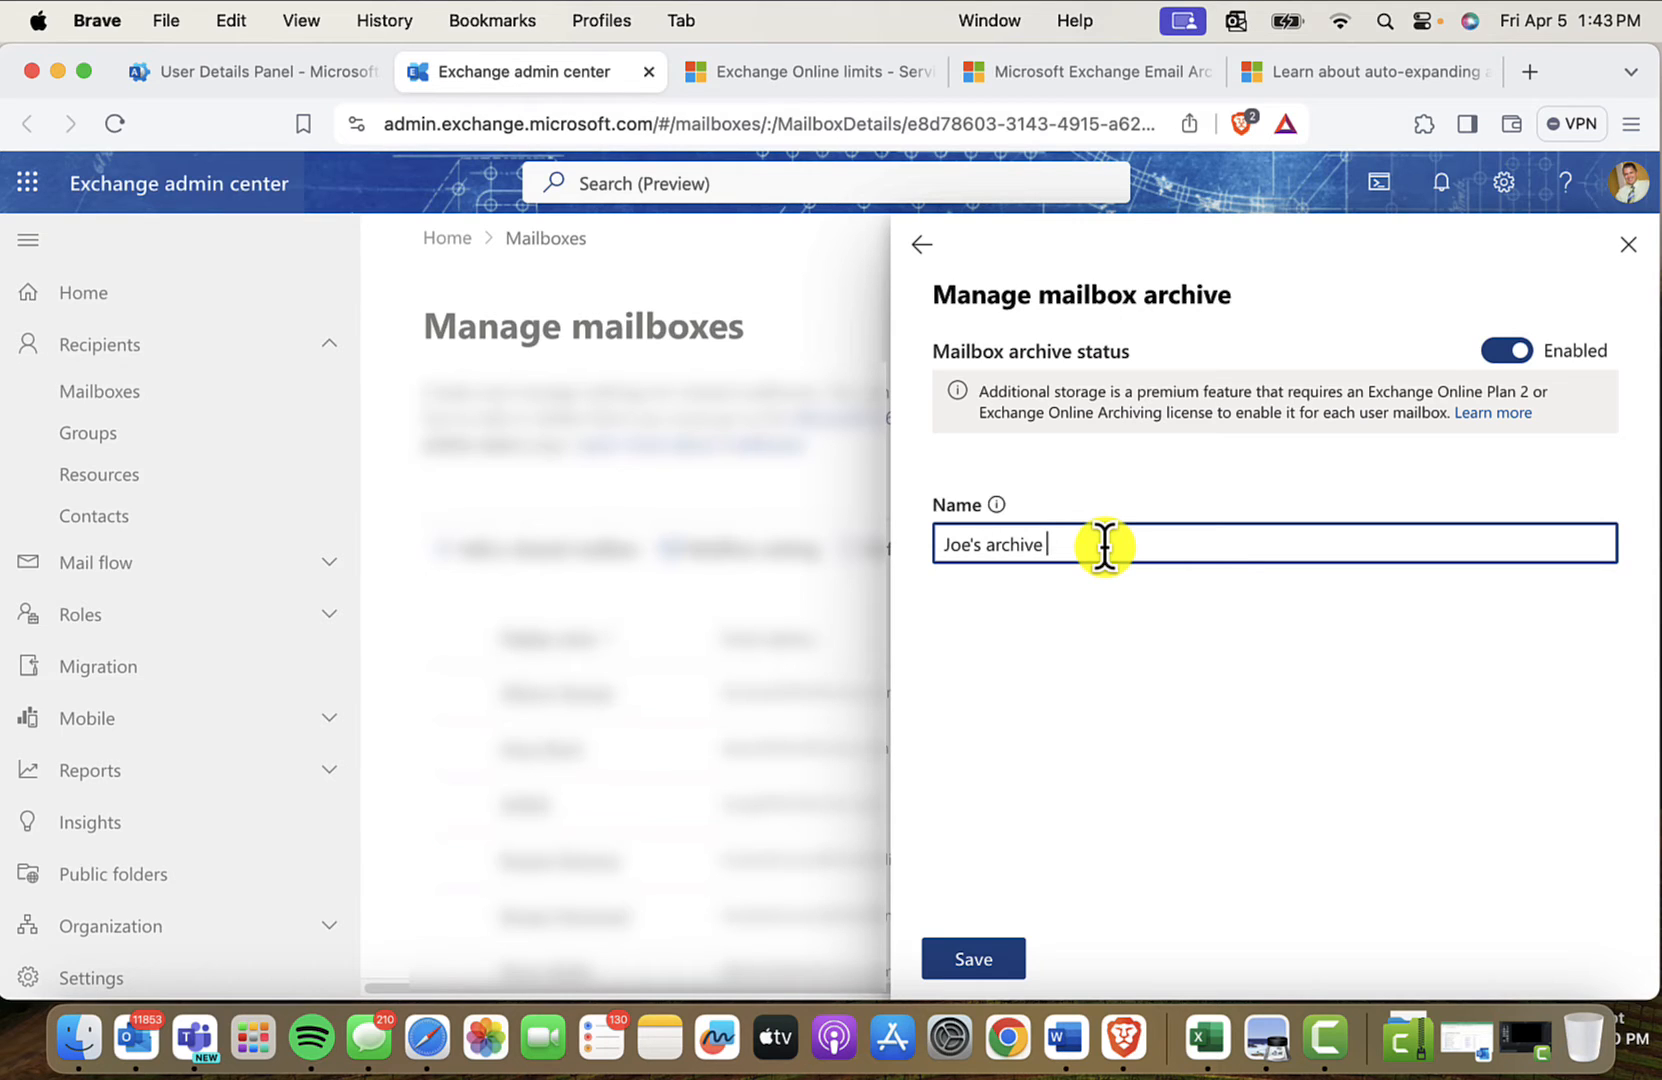
type("s")
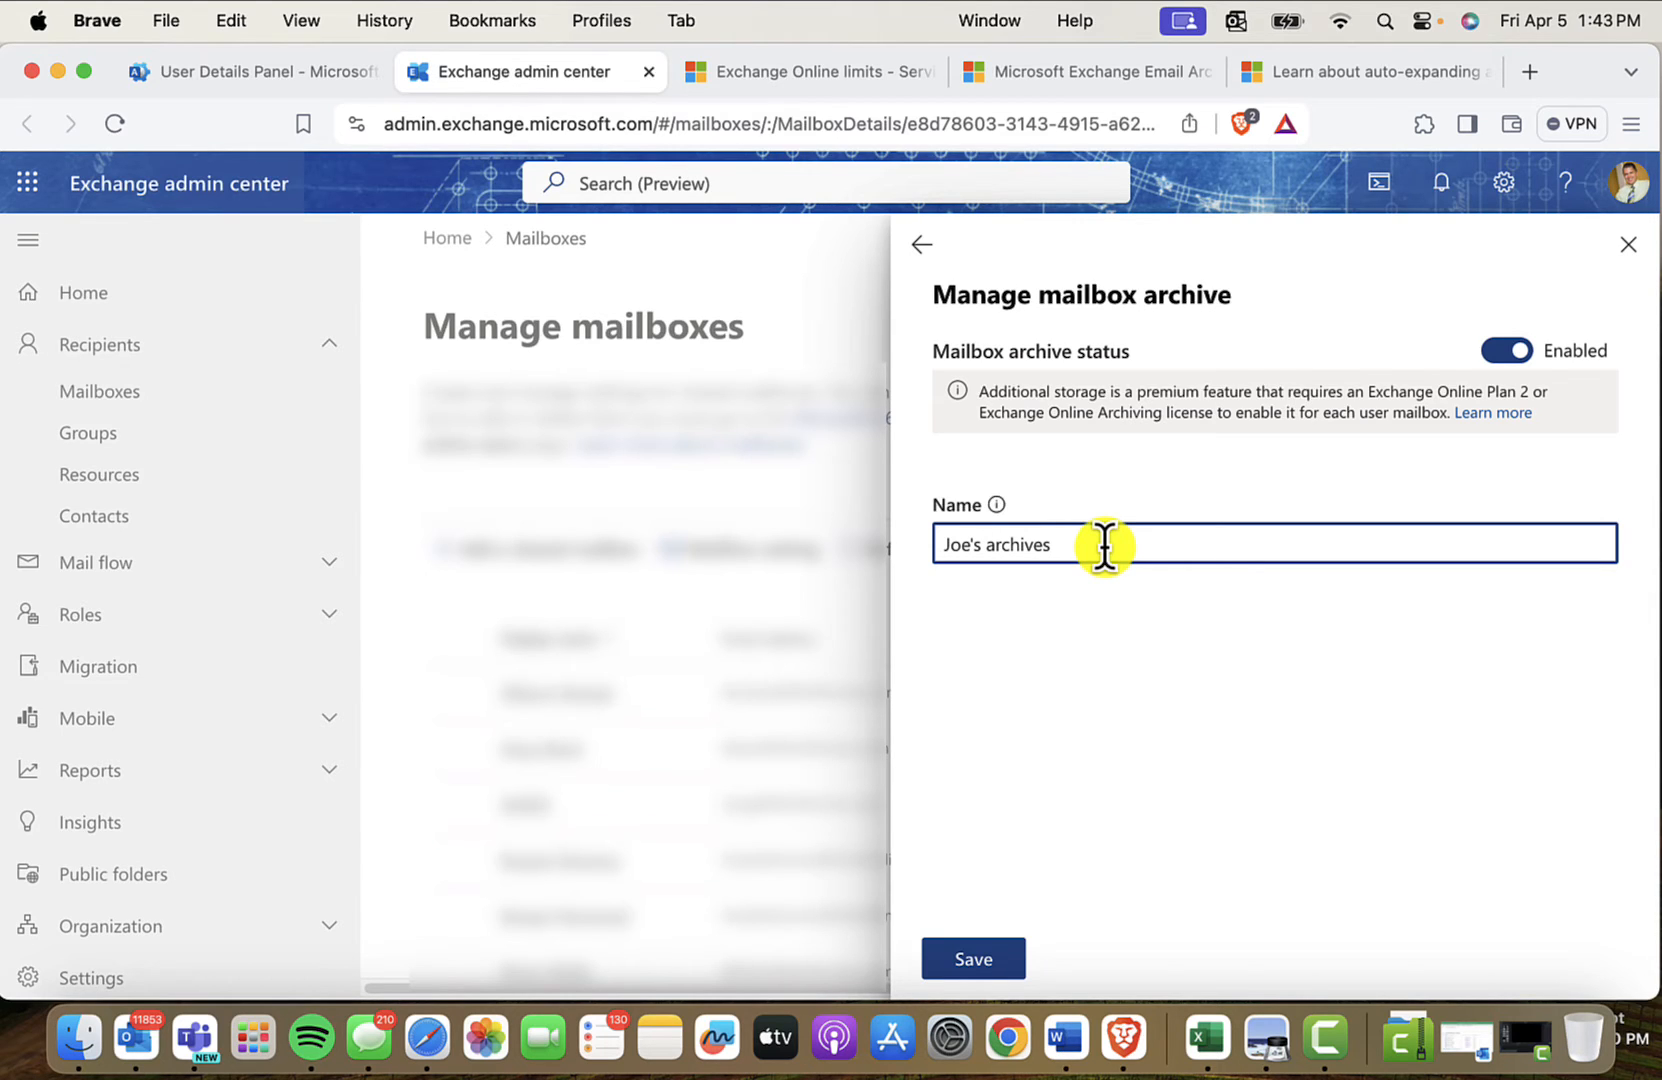
left_click(970, 958)
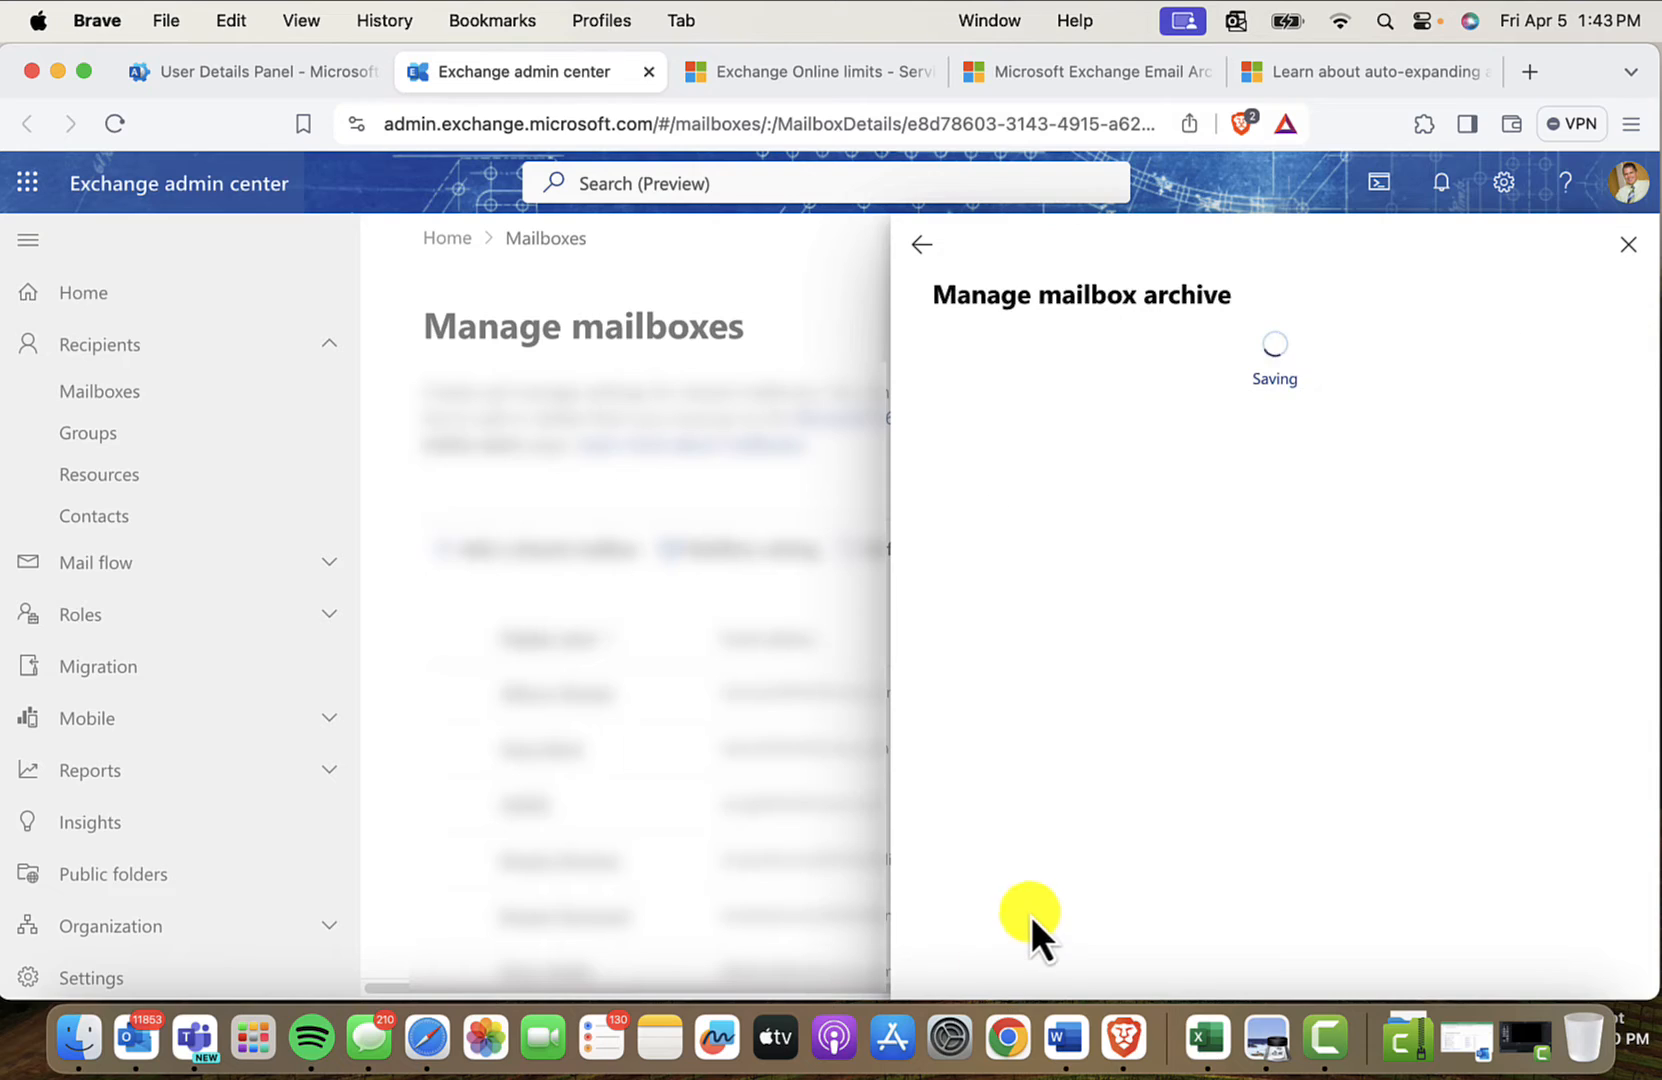
mouse_move(1054, 814)
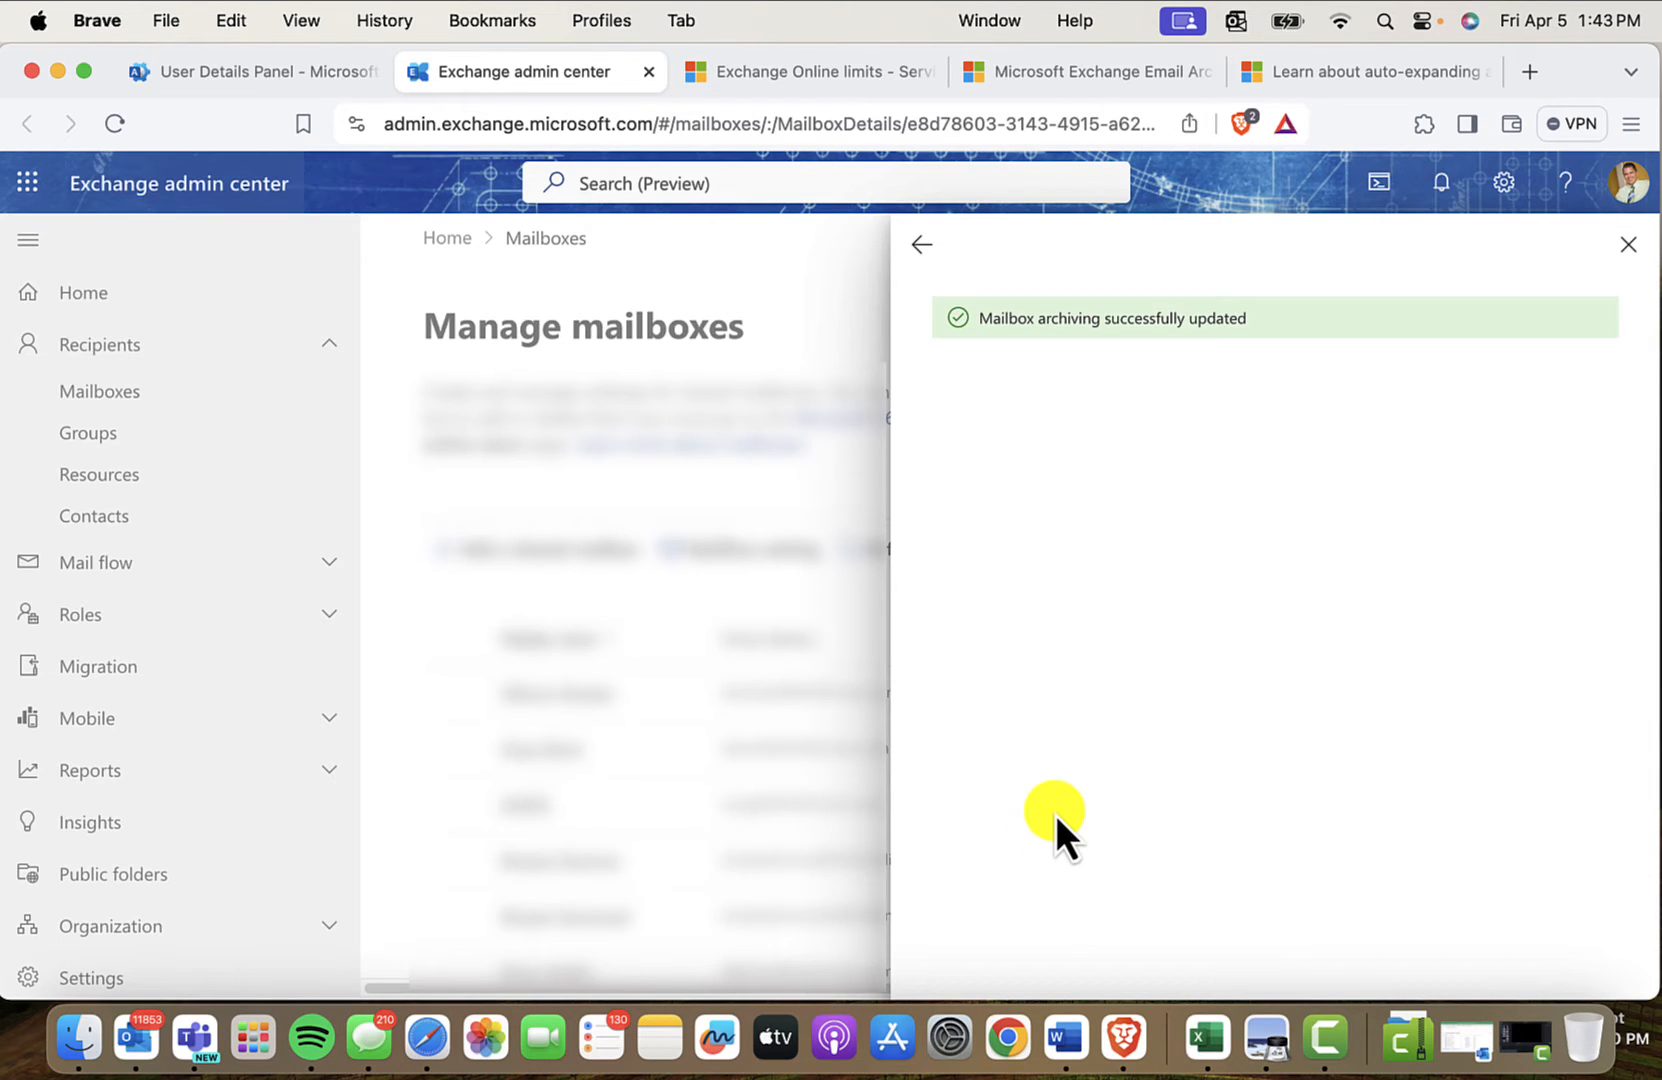
- Close the Manage mailbox archive pane after the save confirmation
left_click(1628, 244)
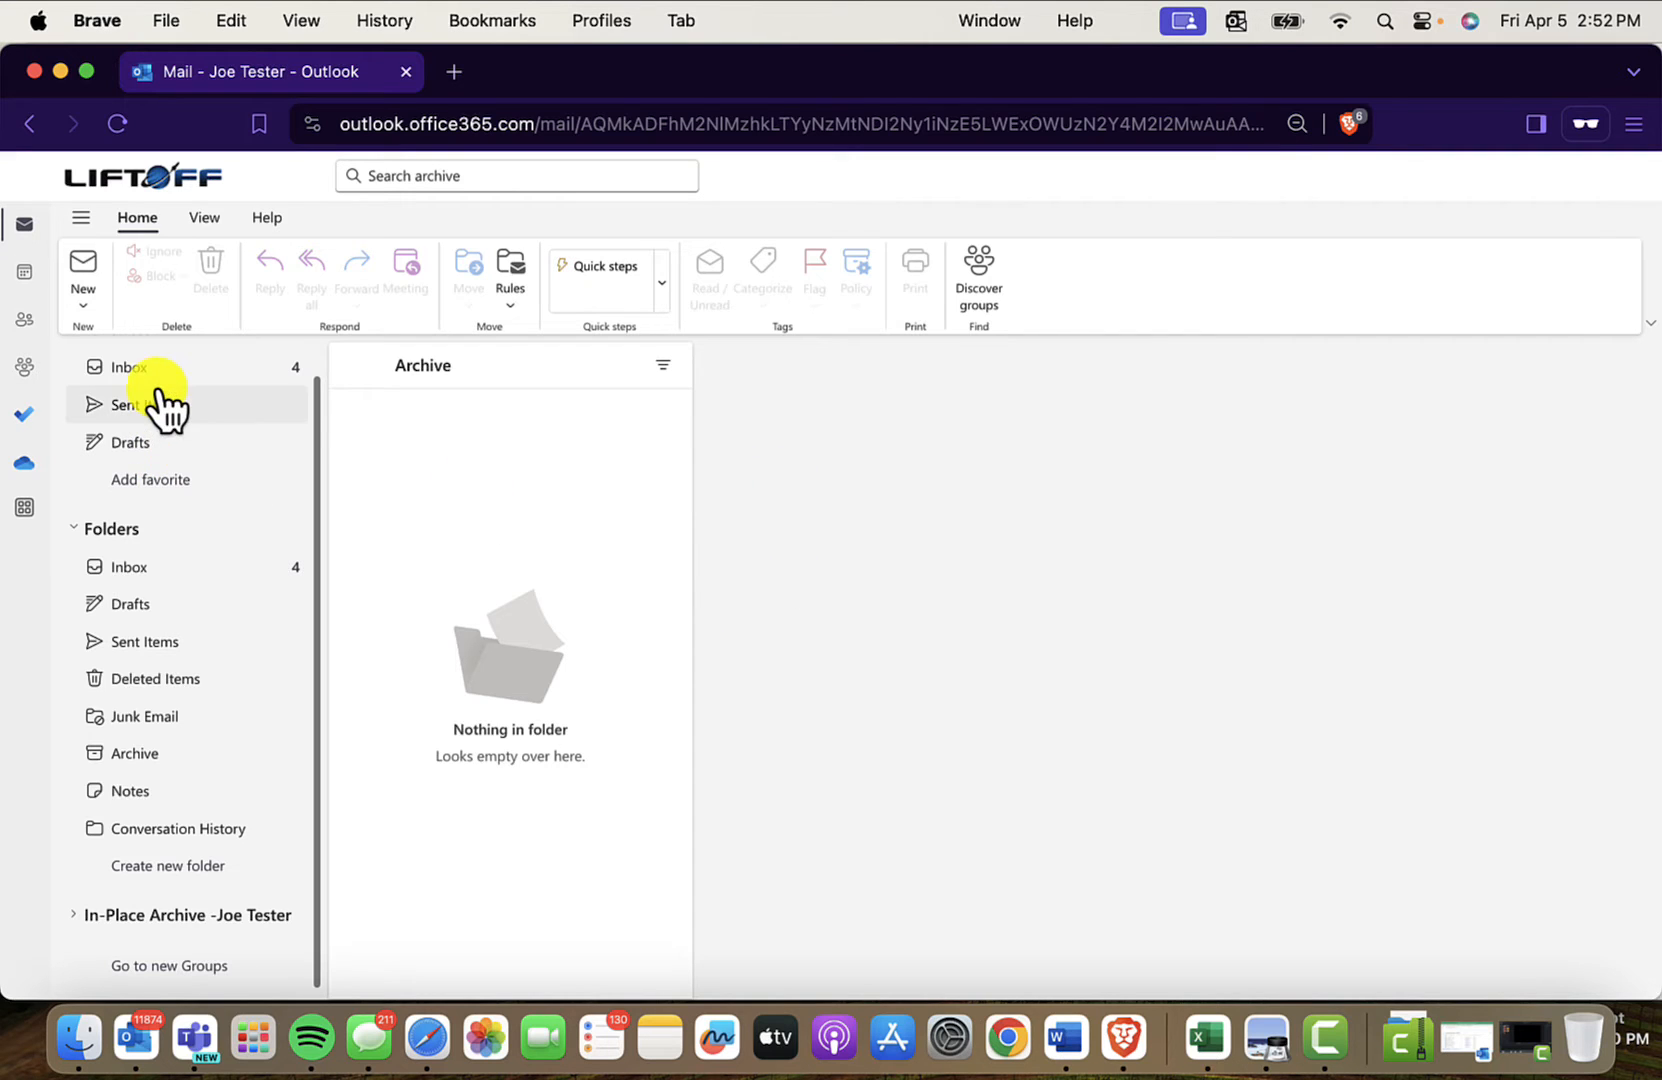
- Expand the In-Place Archive in the folder pane and view its empty Archive folder
left_click(130, 366)
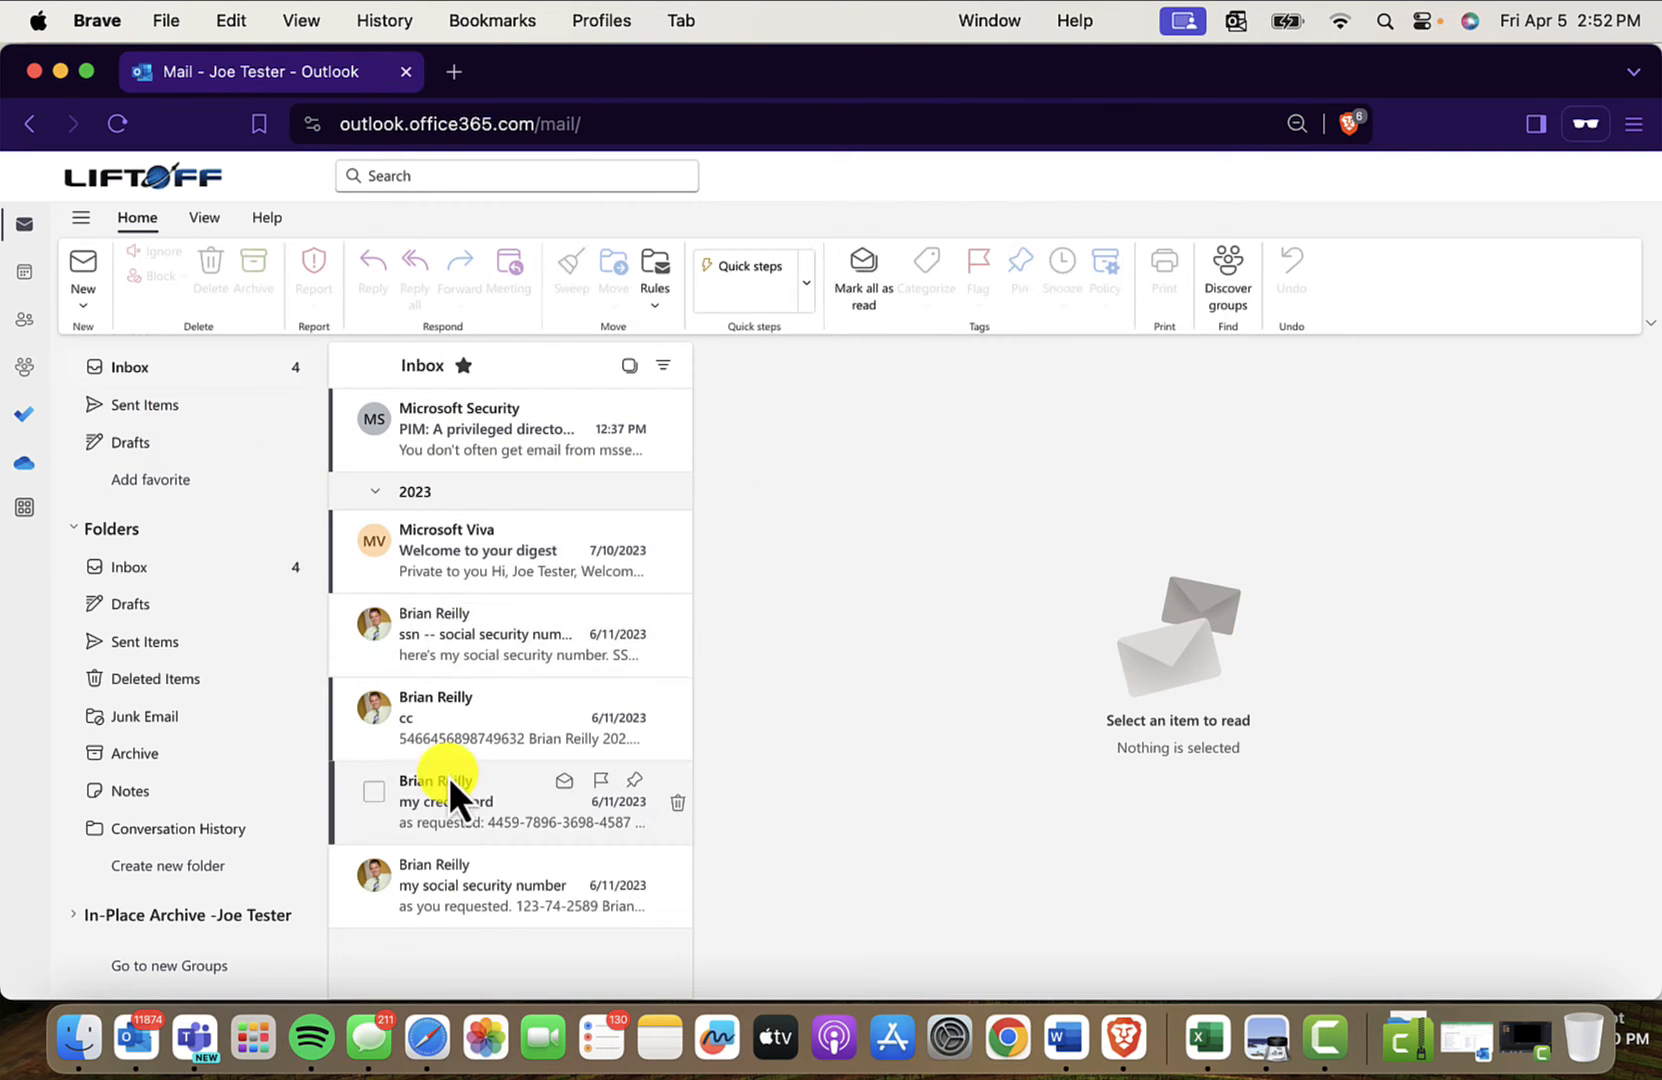
mouse_move(250, 588)
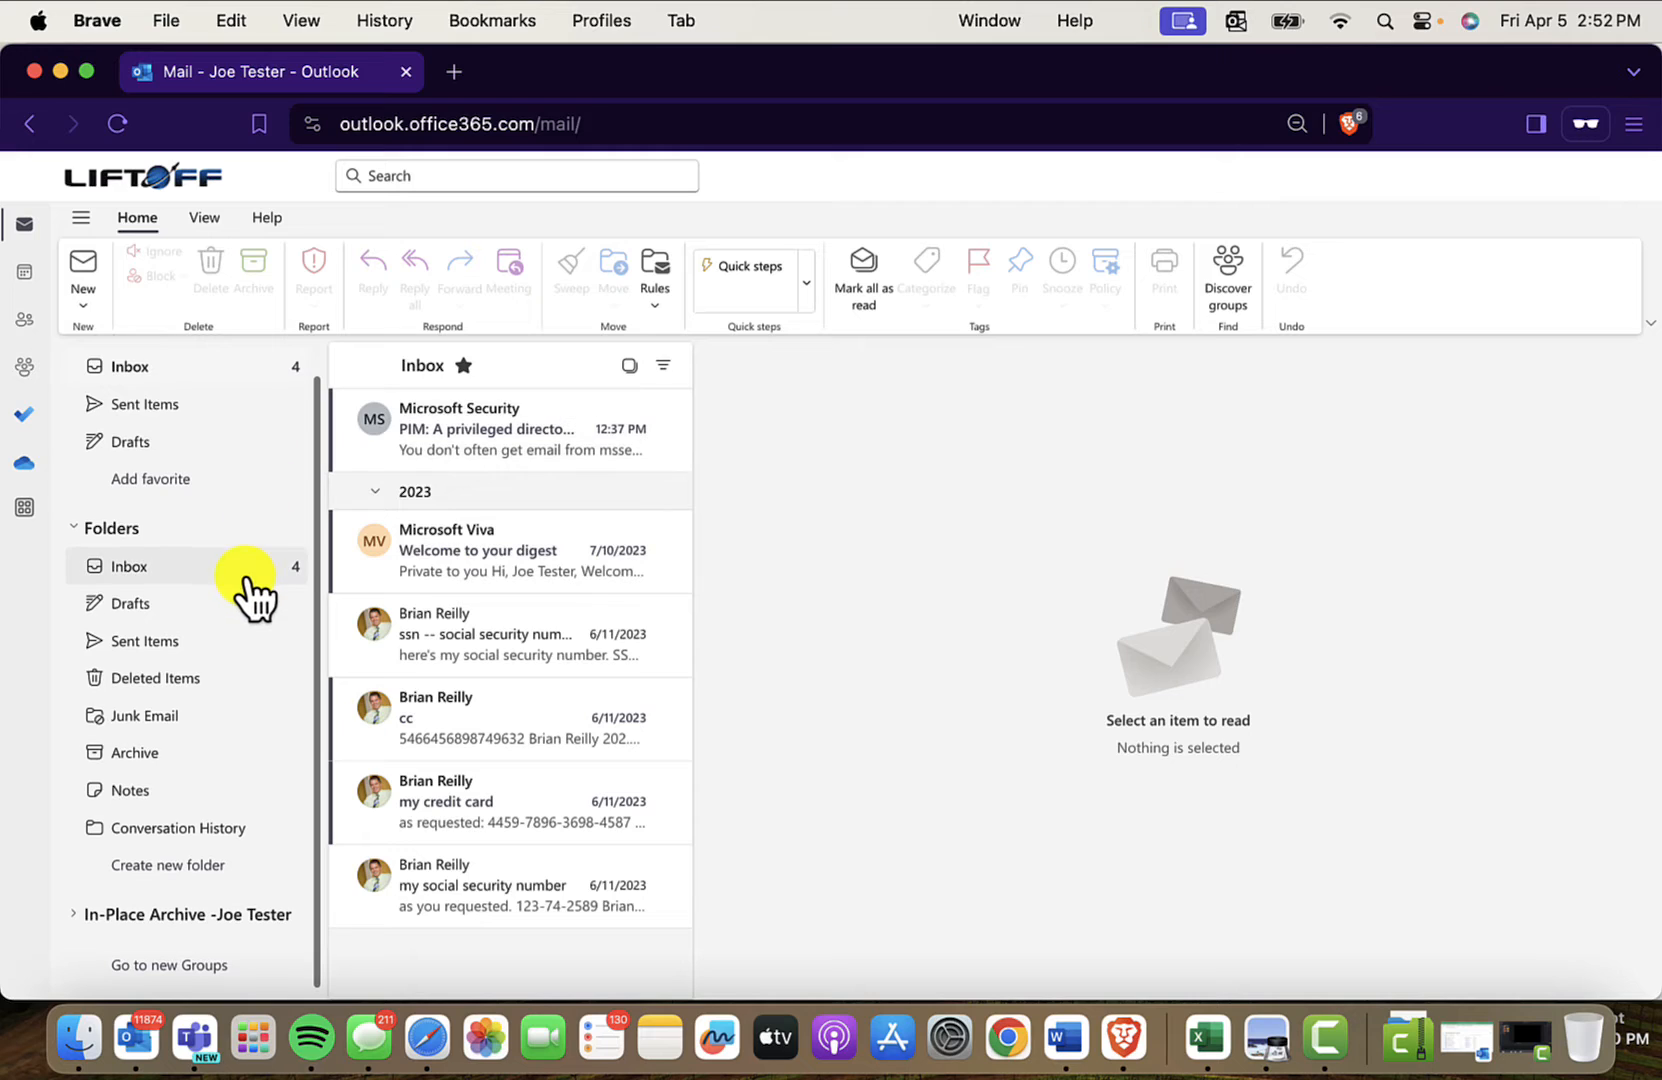
mouse_move(138, 934)
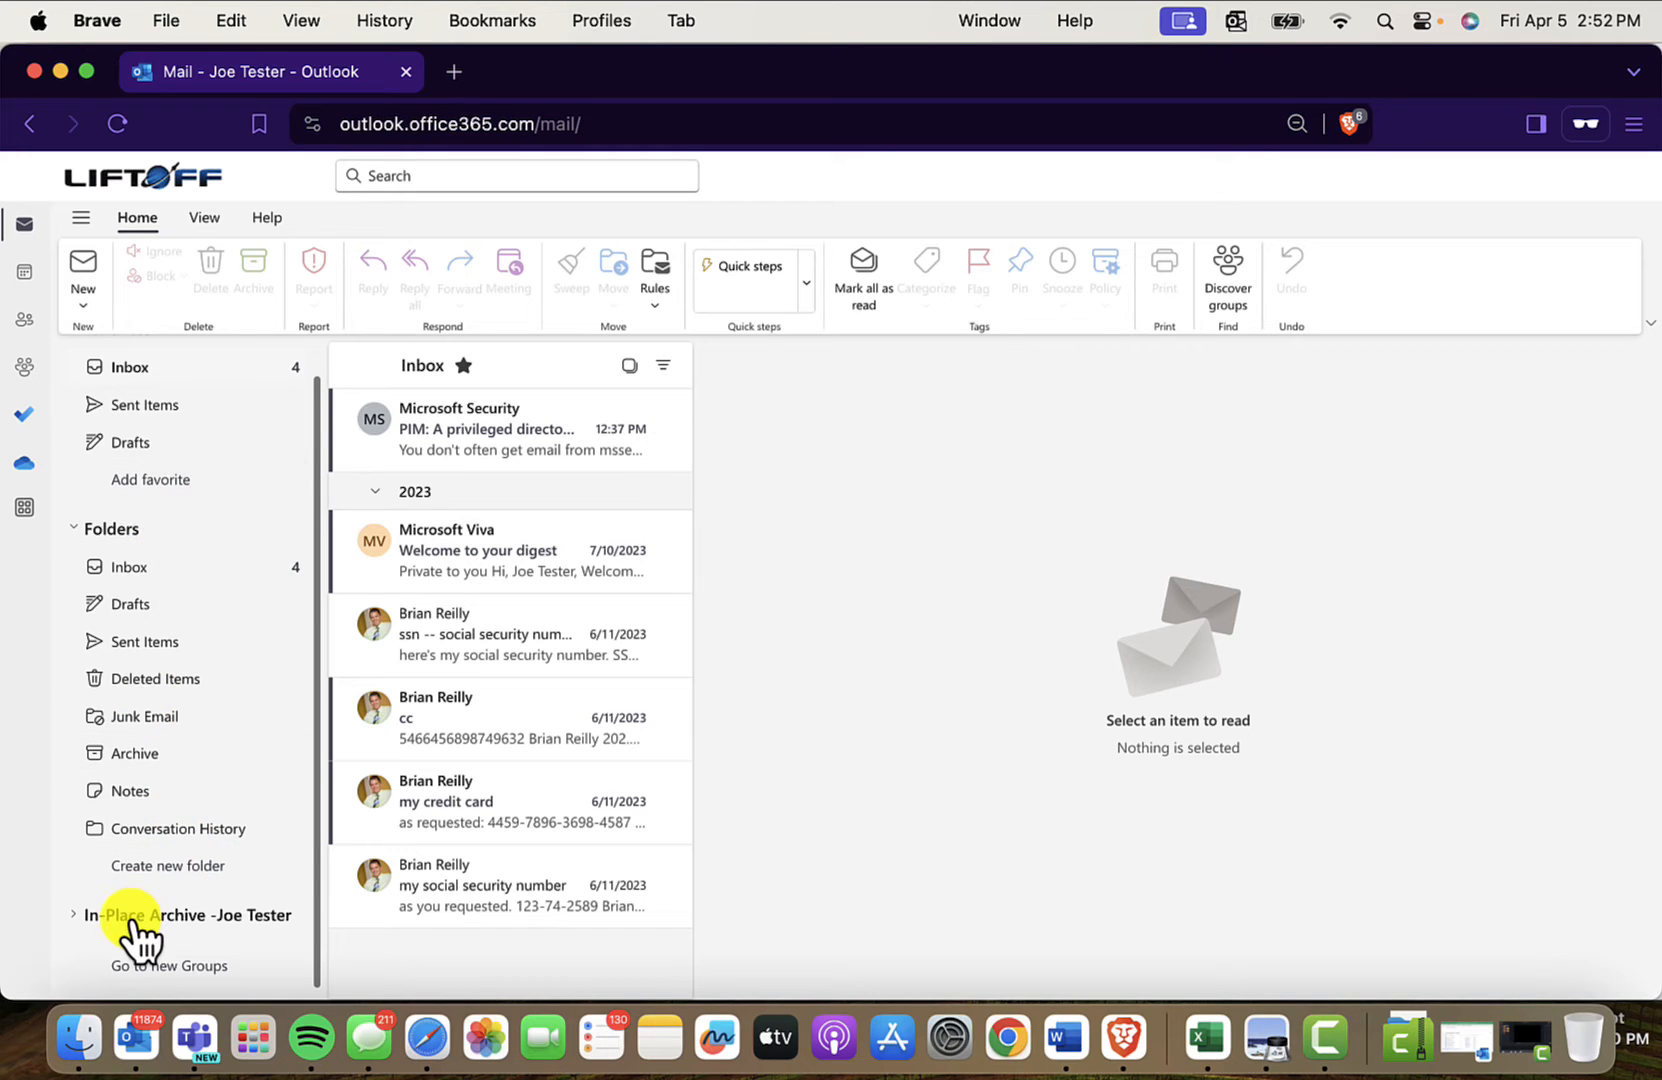
mouse_move(188, 914)
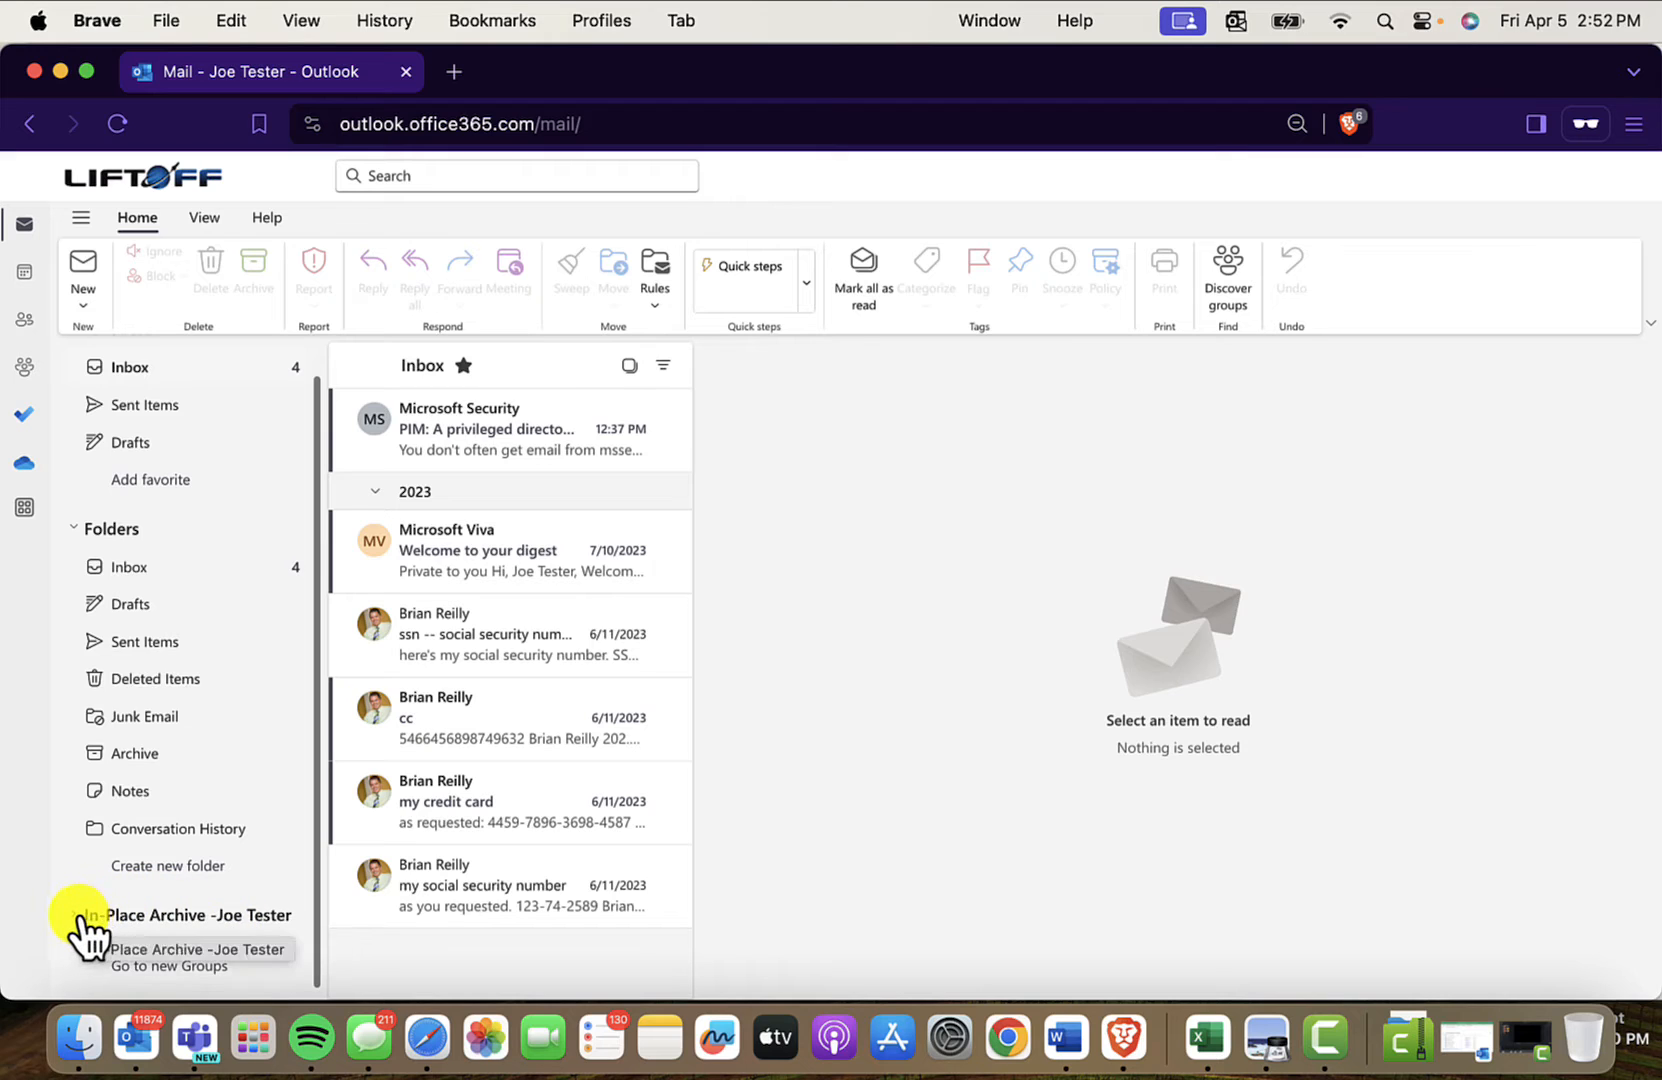
left_click(194, 916)
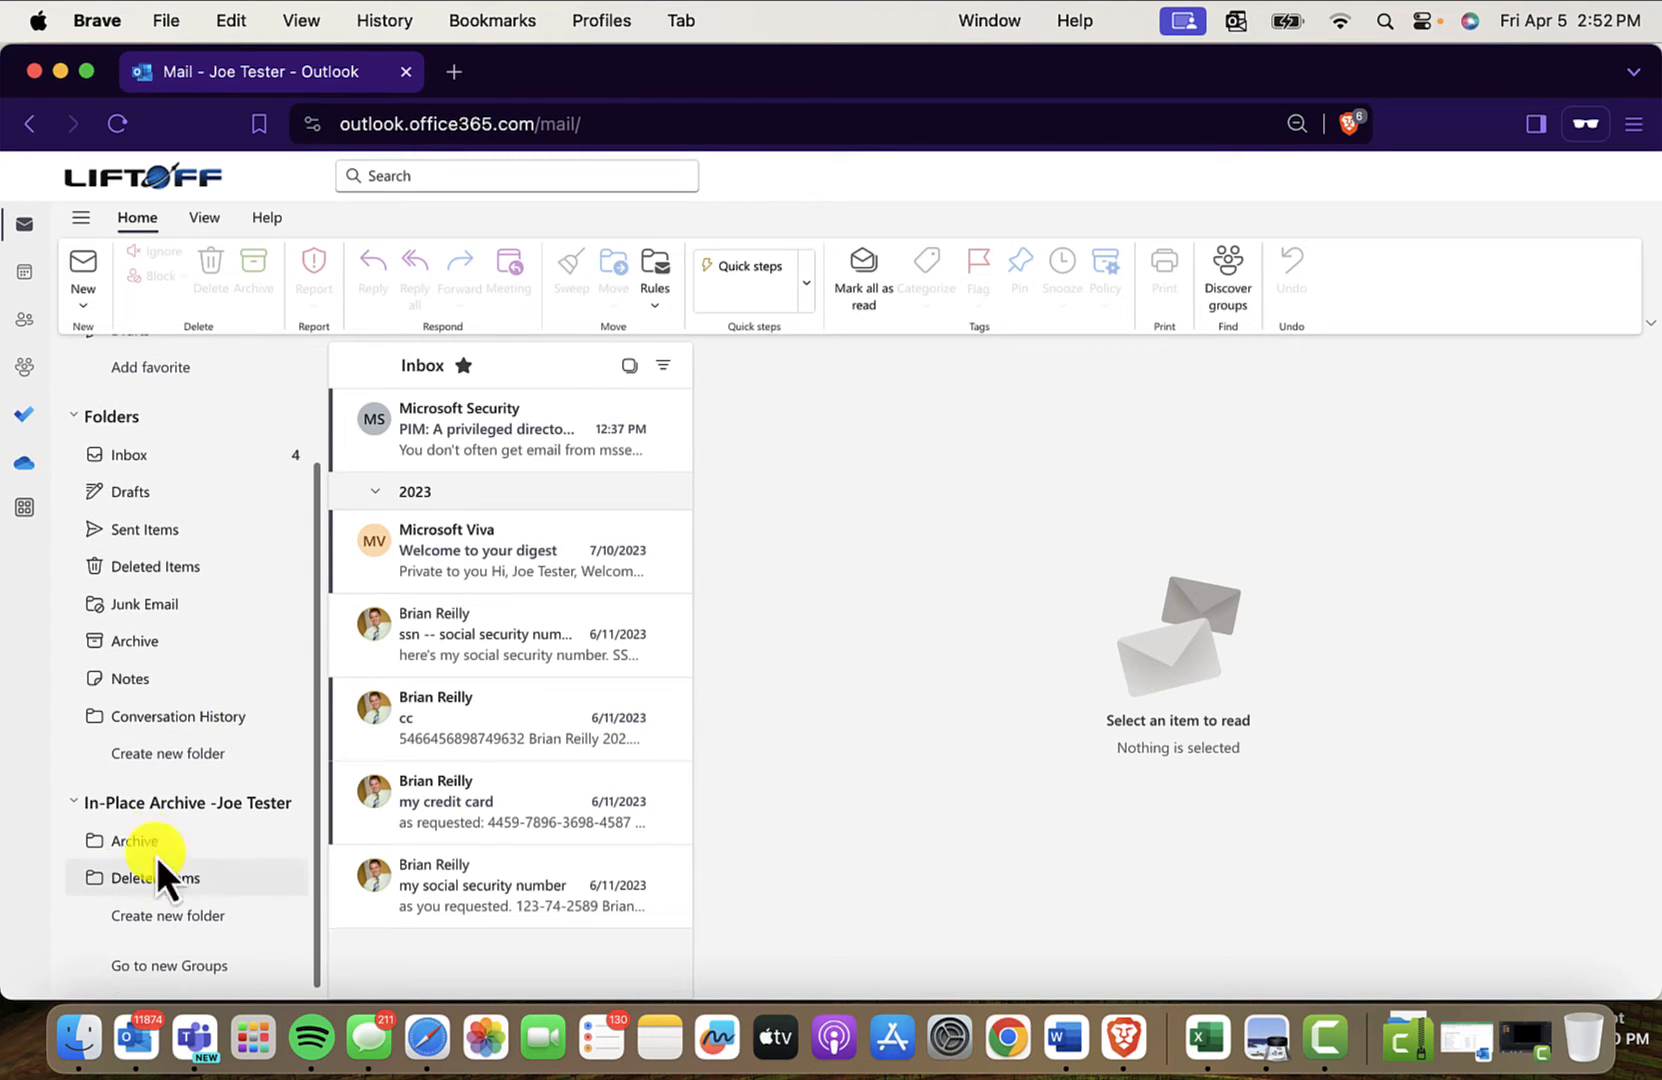
left_click(134, 840)
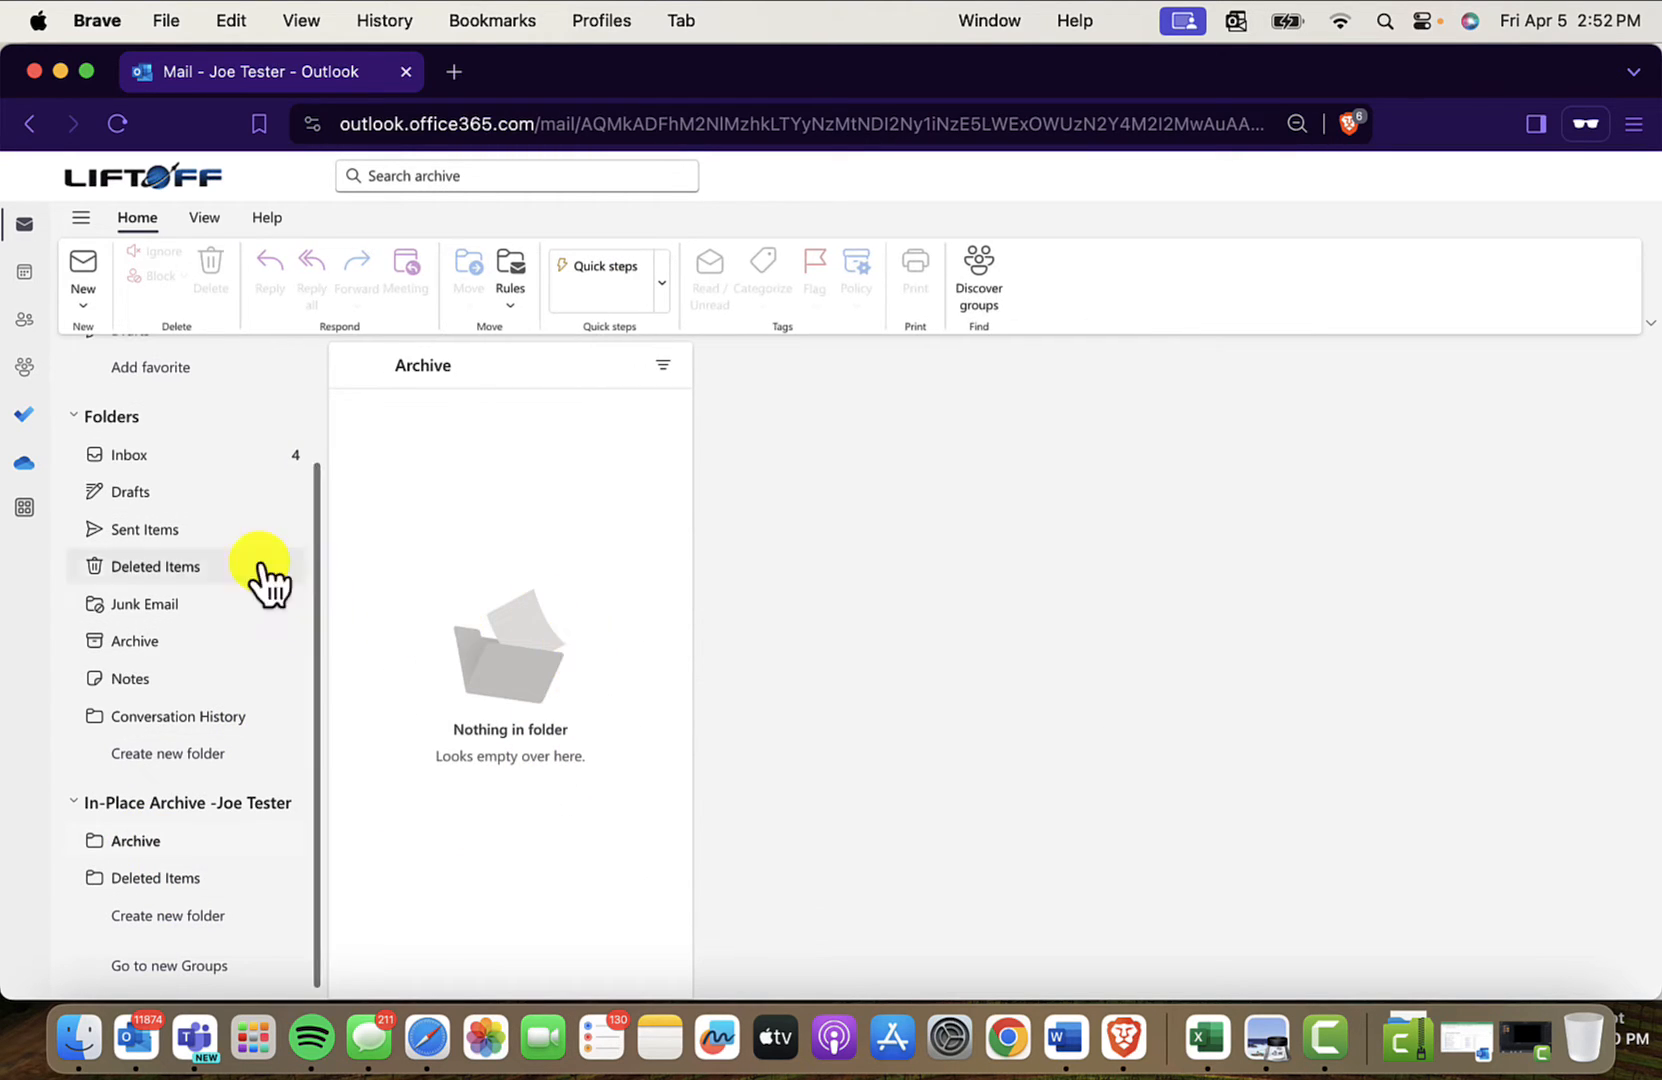
mouse_move(250, 536)
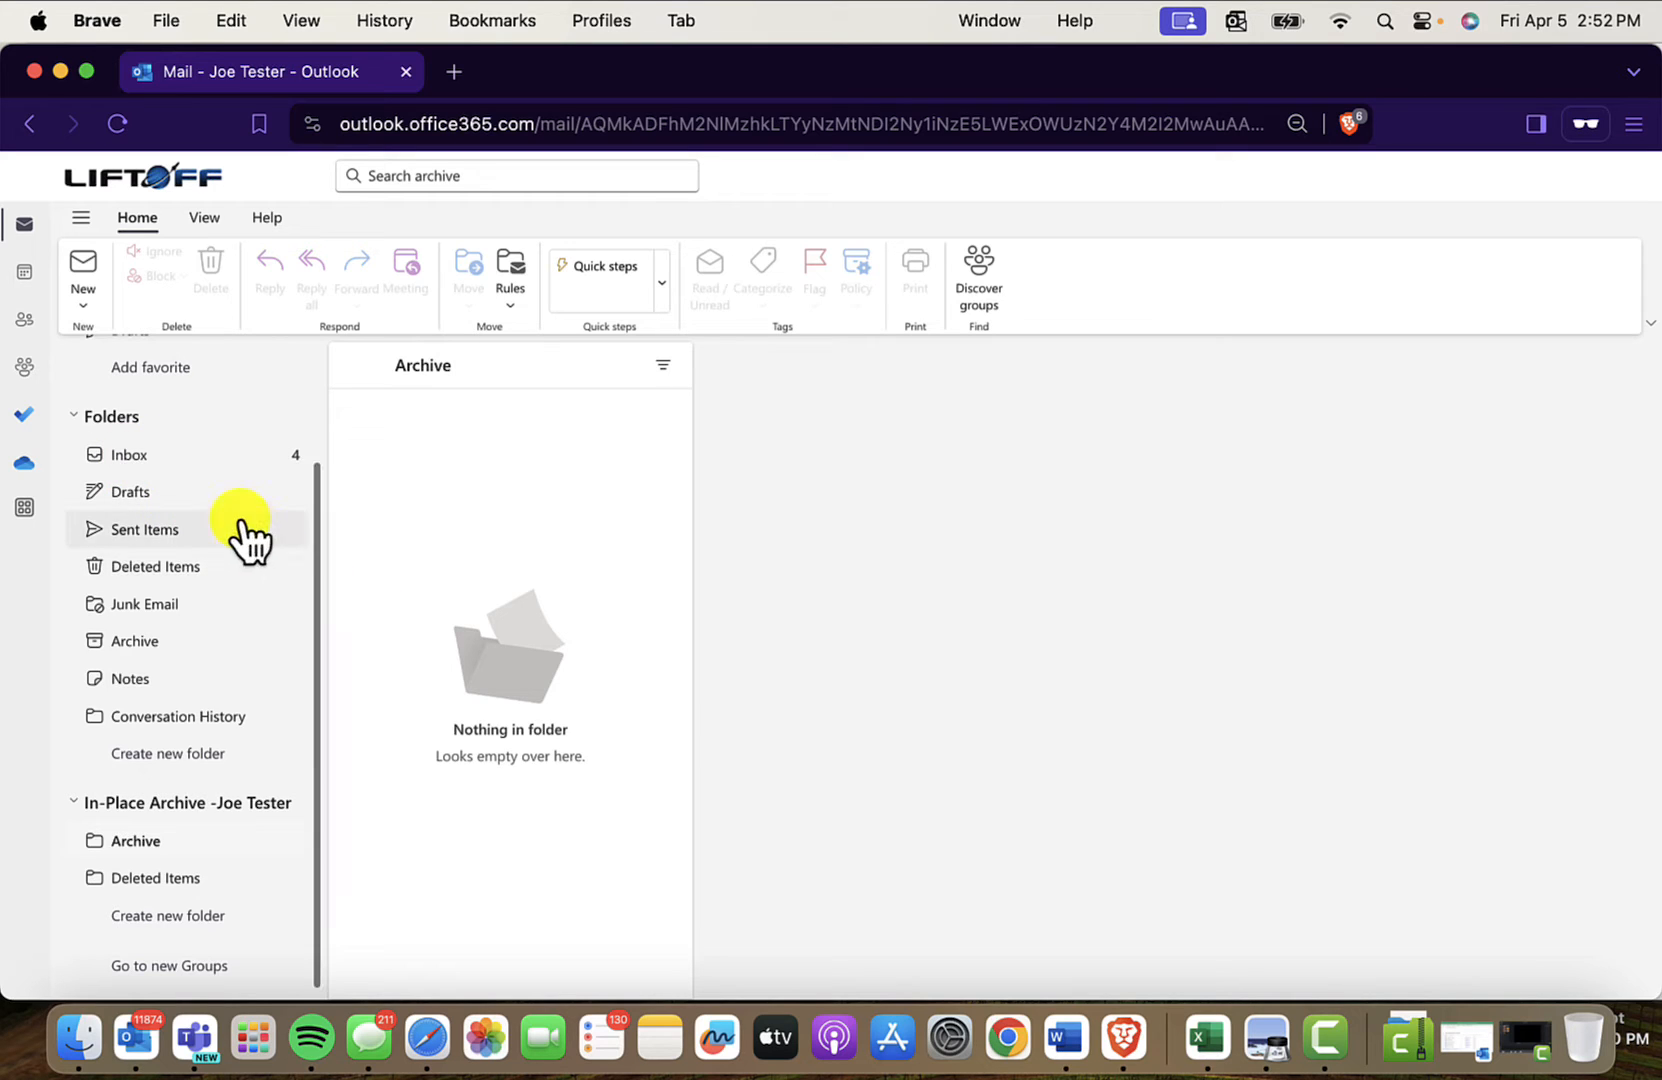
mouse_move(146, 466)
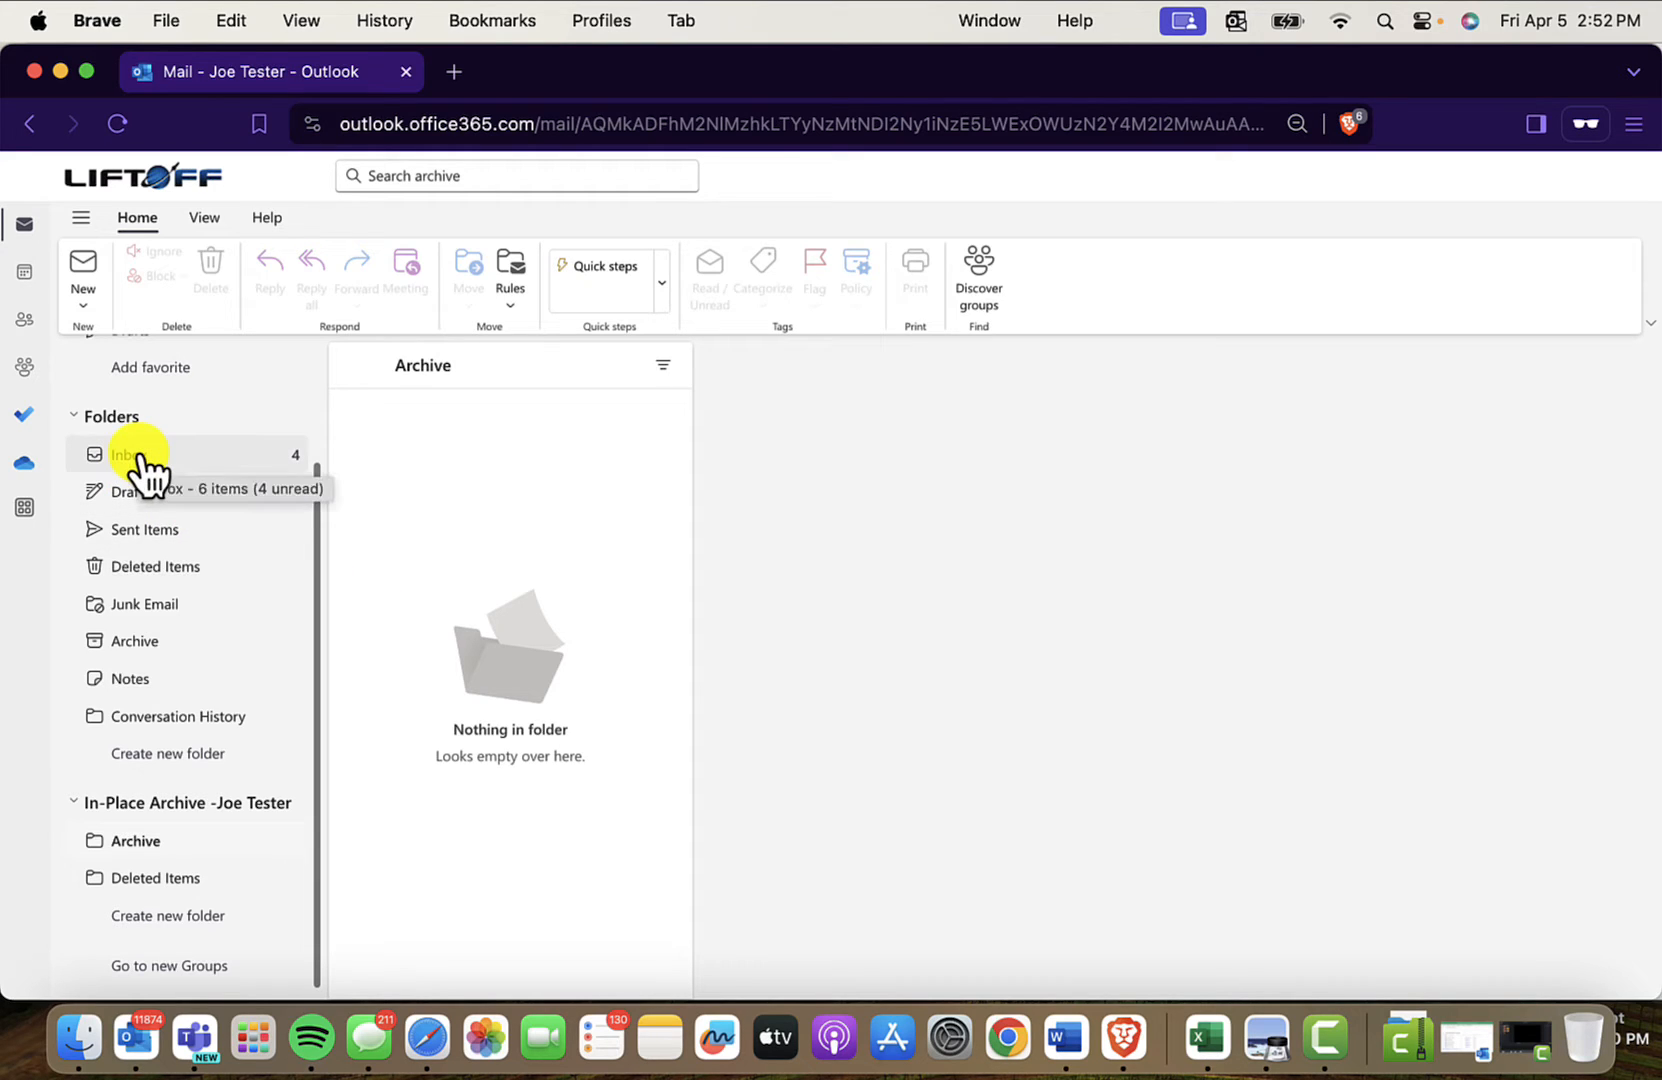
mouse_move(580, 800)
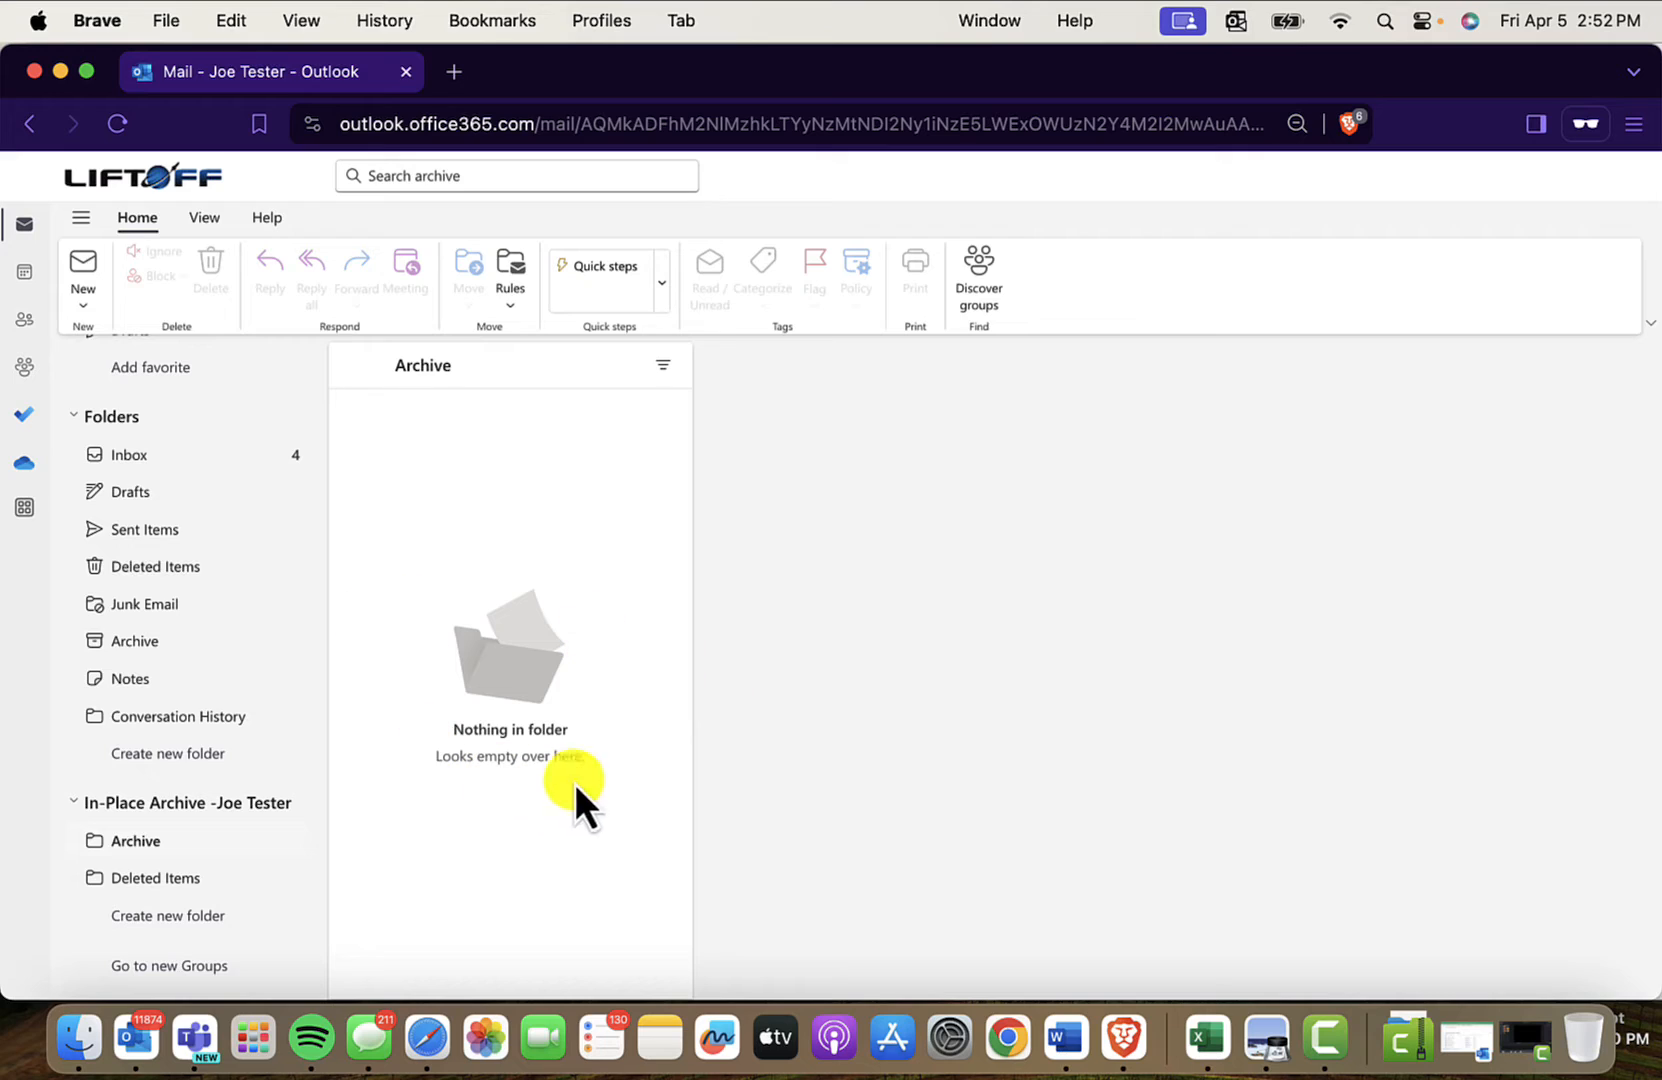
mouse_move(780, 822)
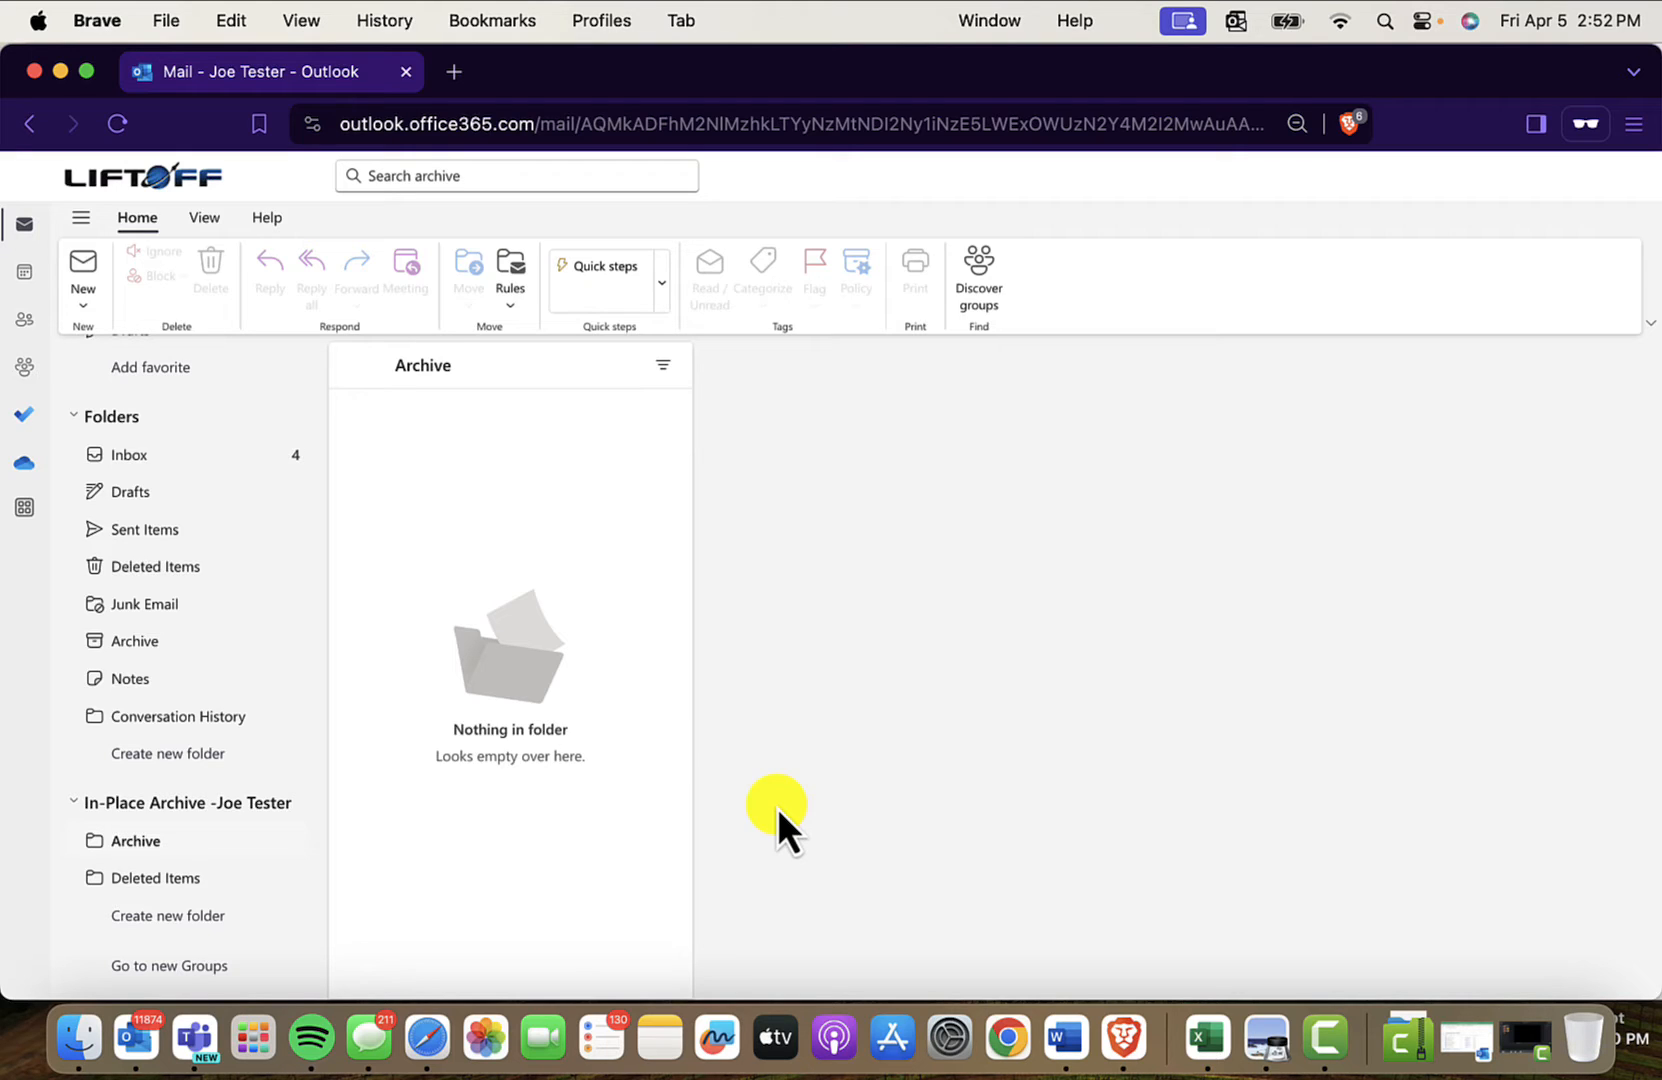
mouse_move(896, 832)
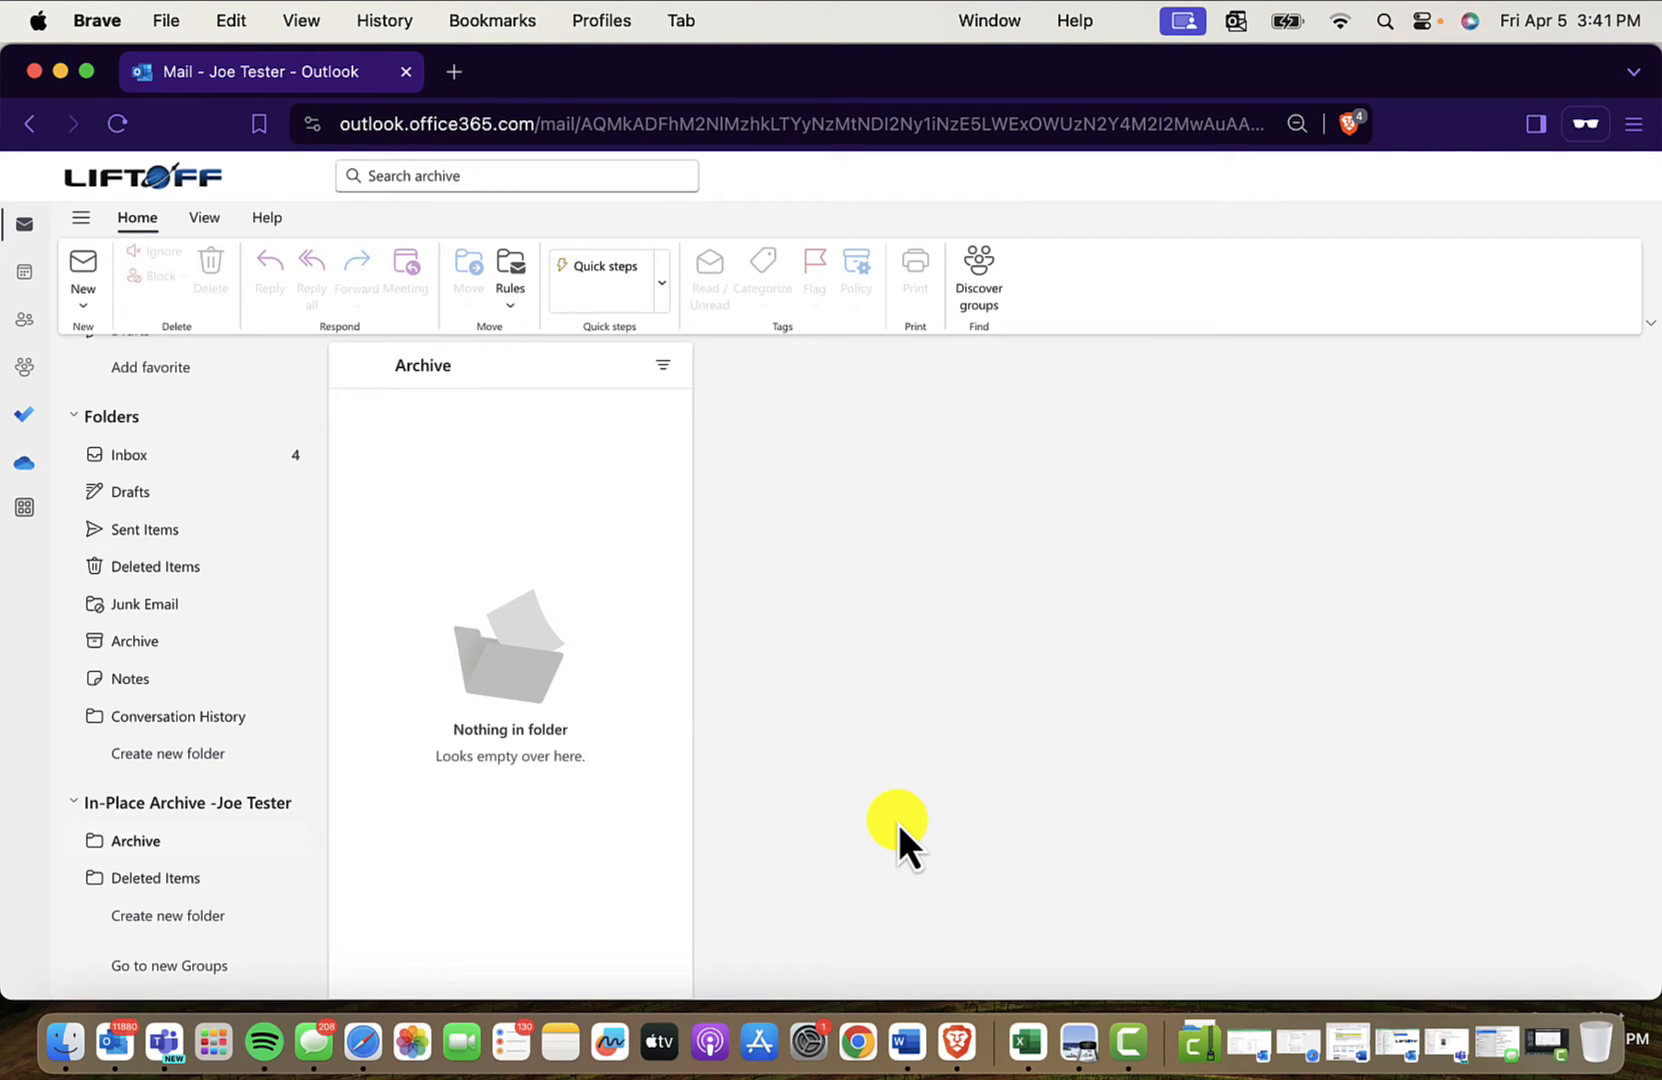
mouse_move(816, 838)
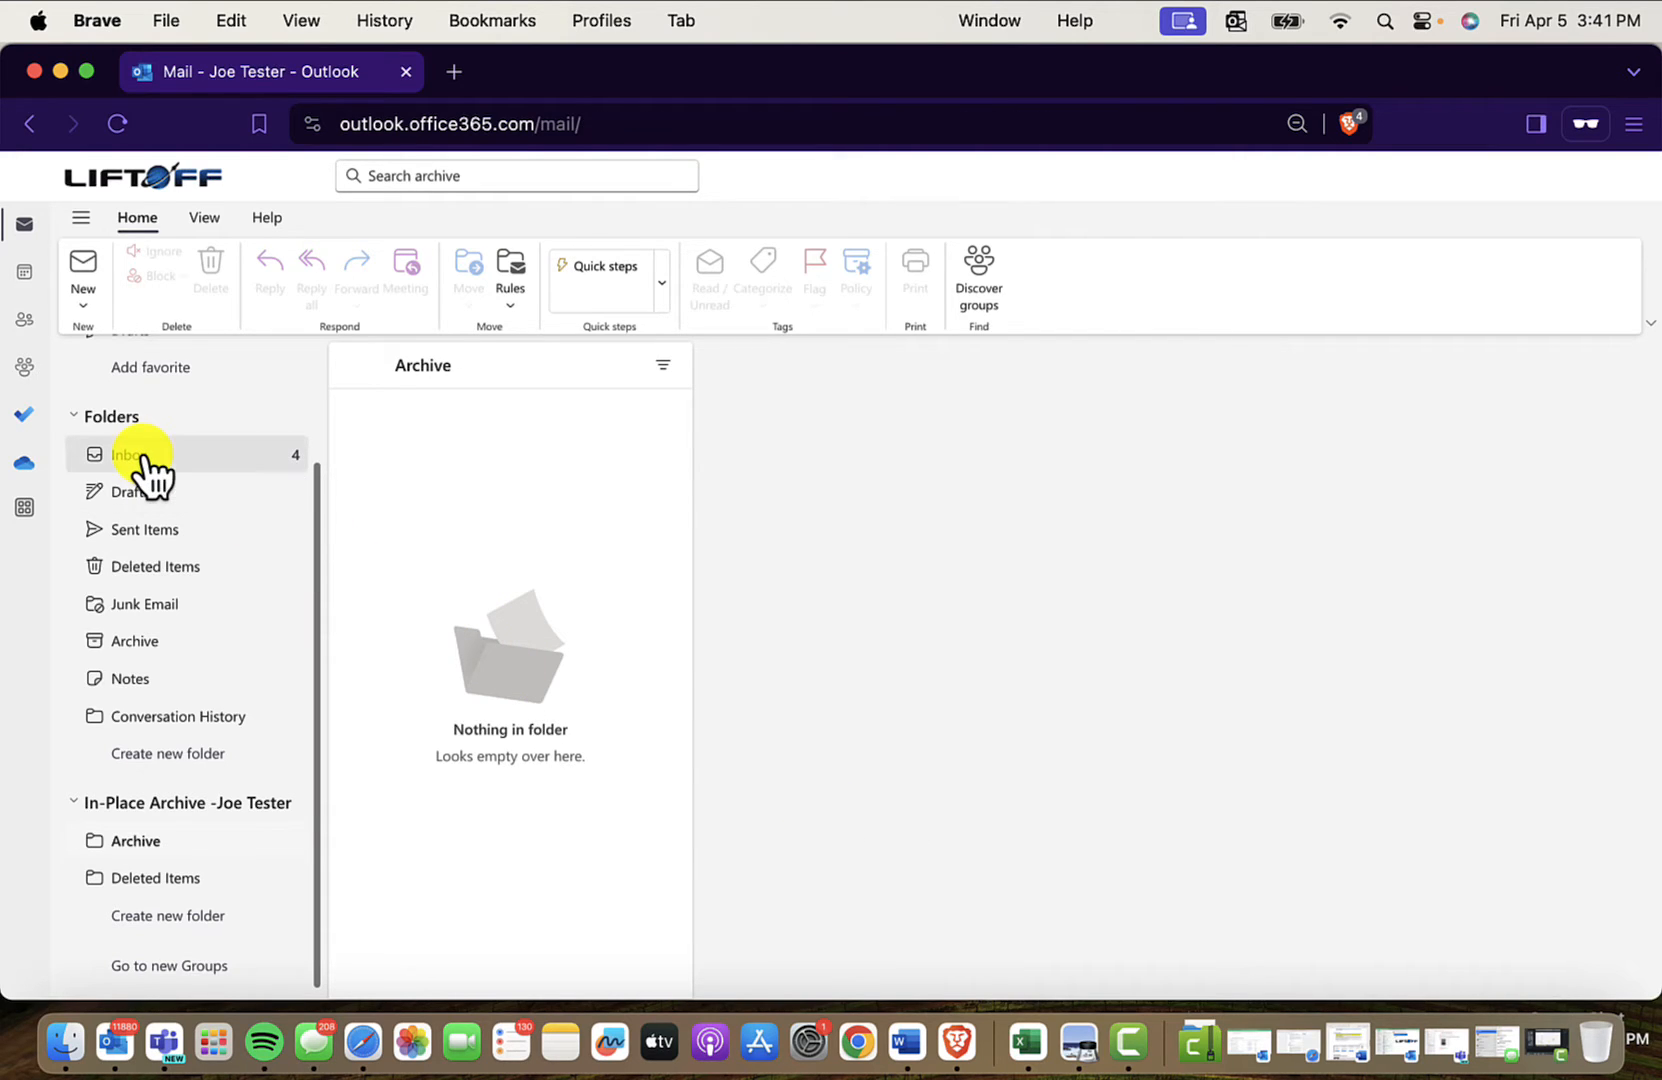
- Move the Microsoft Security message from the Inbox into the In-Place Archive's Archive folder
left_click(128, 454)
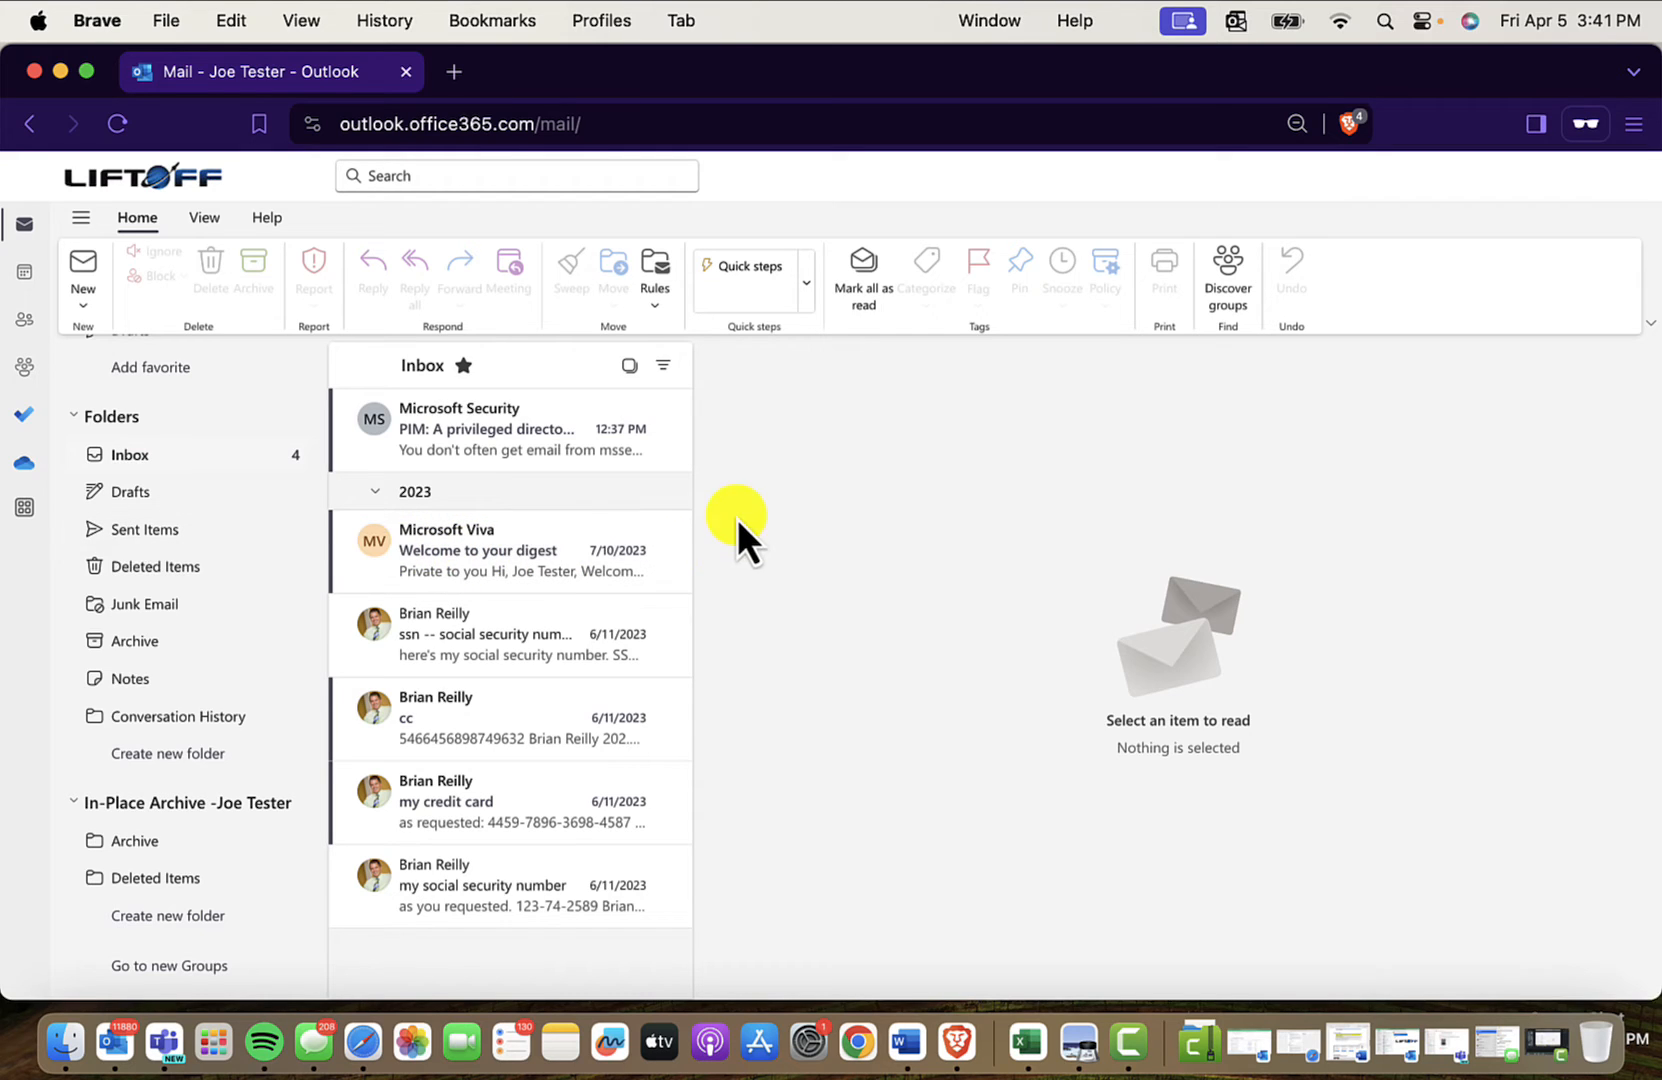
mouse_move(836, 428)
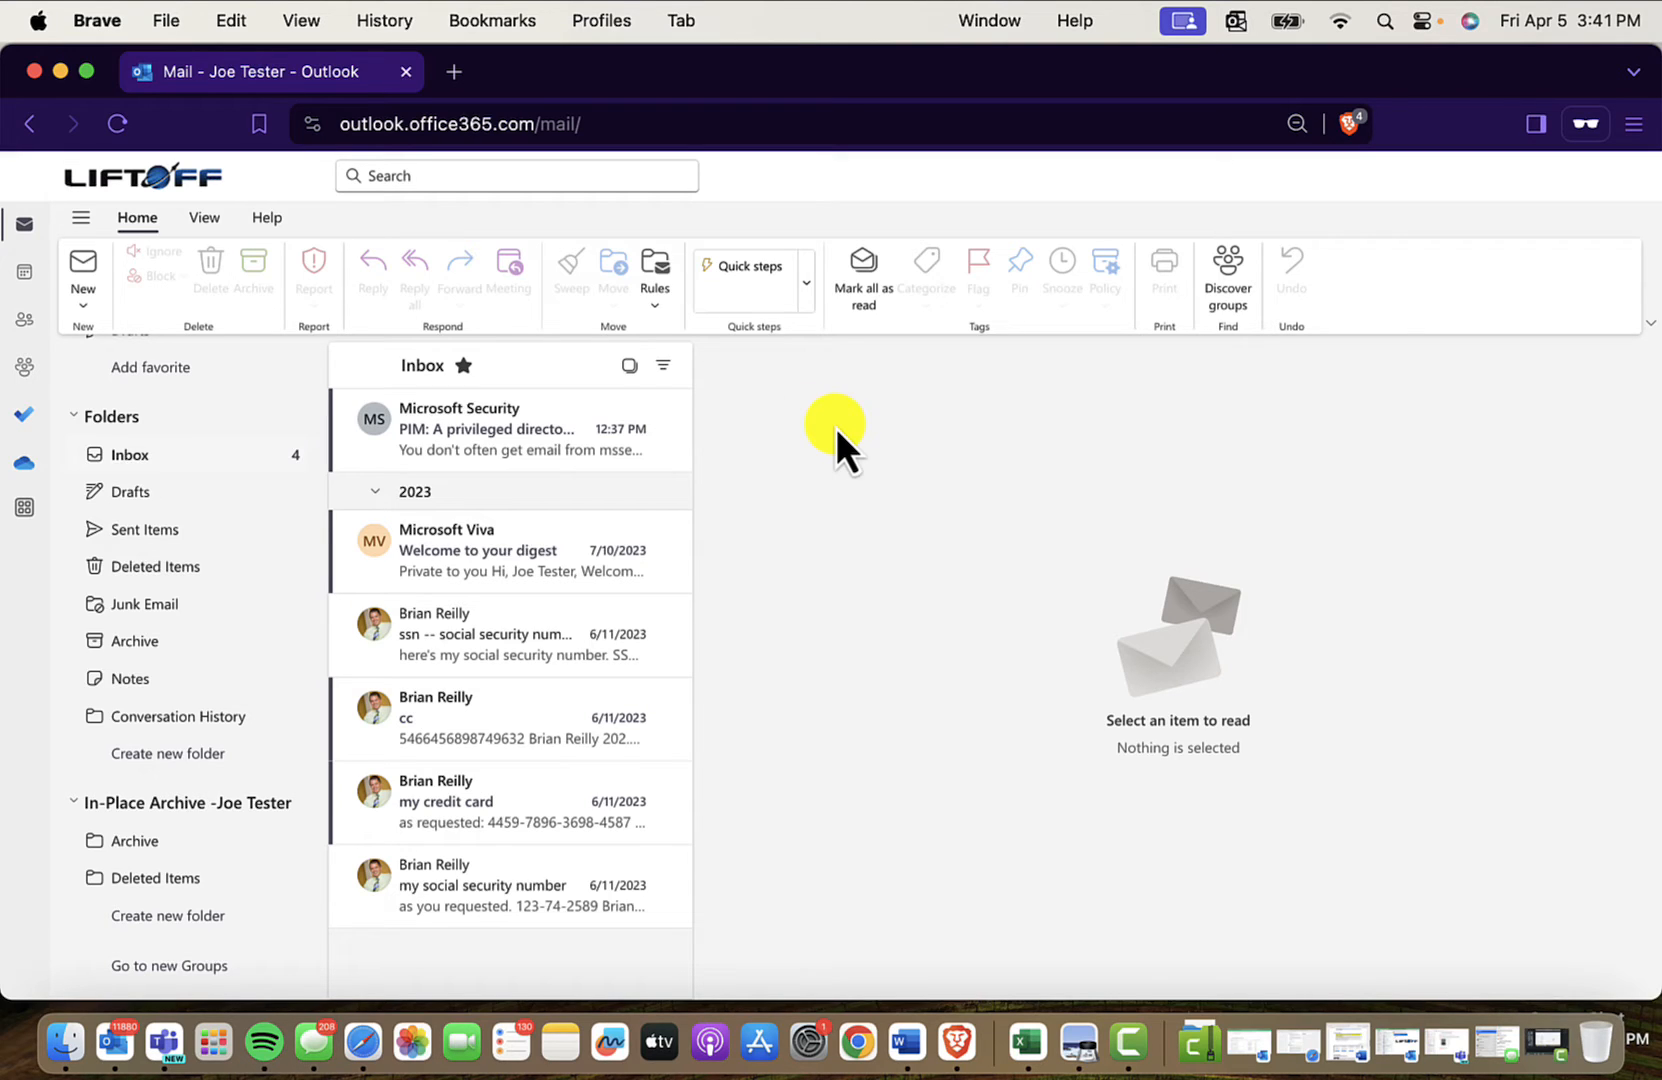
mouse_move(128, 880)
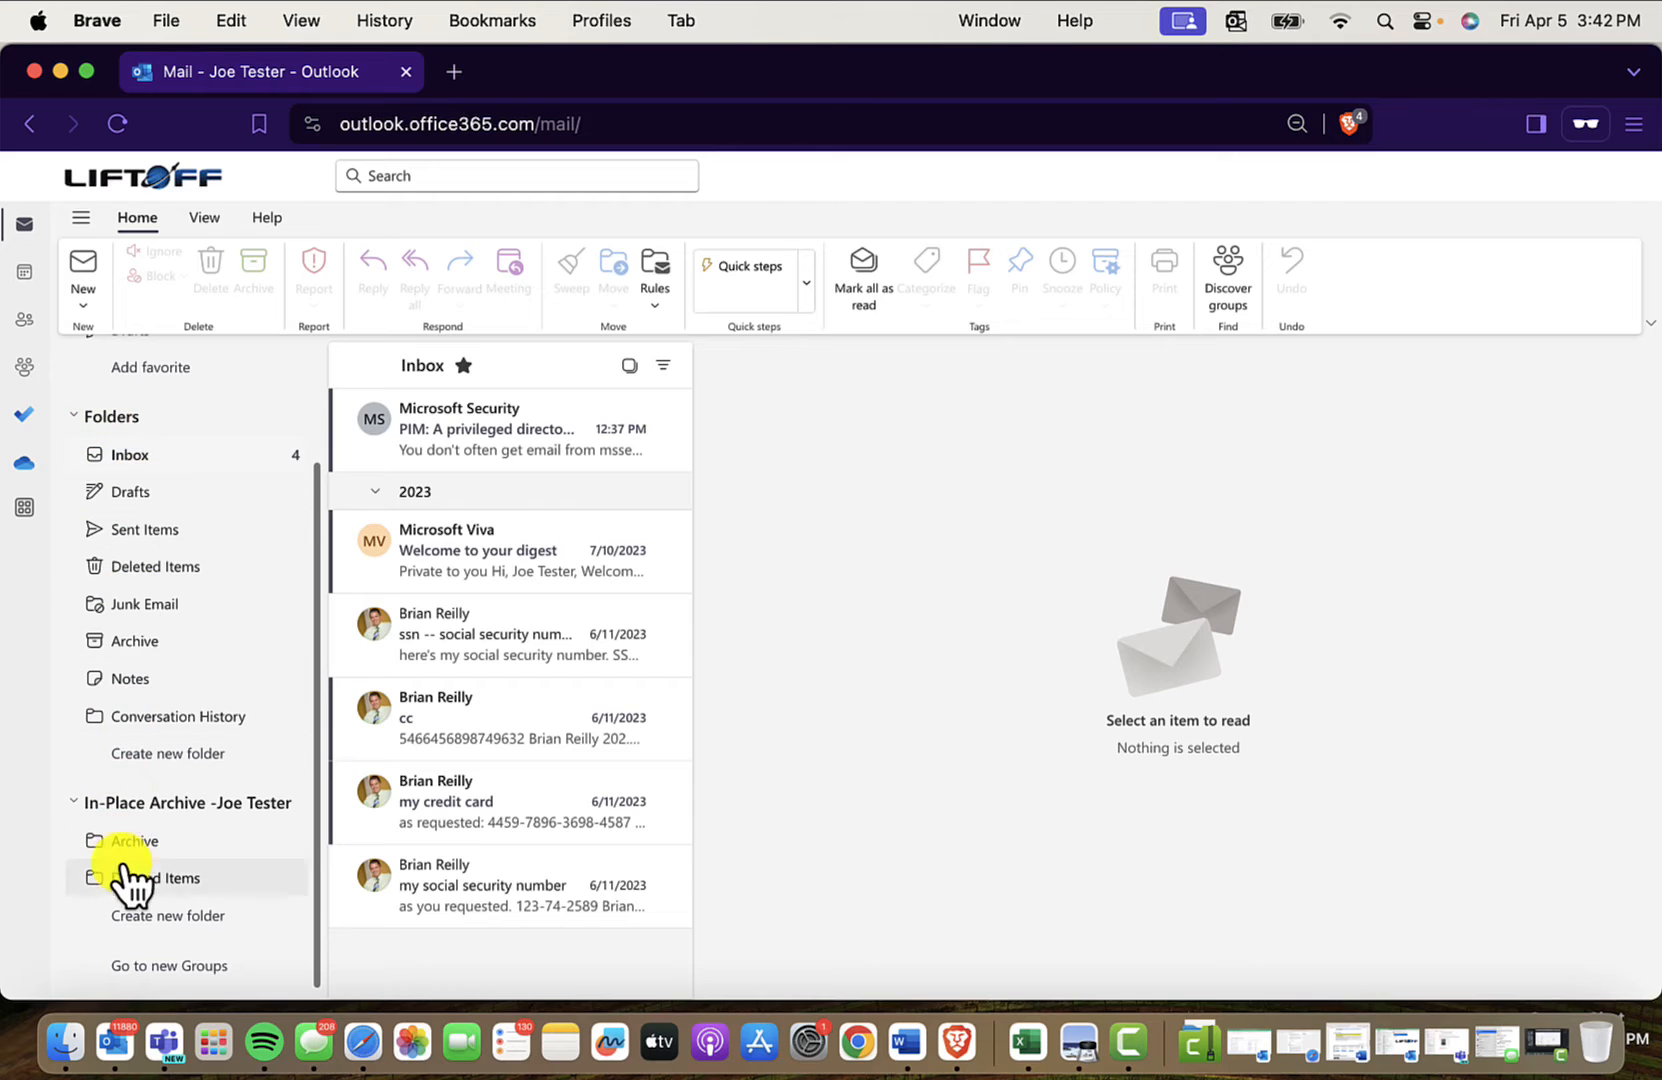
mouse_move(952, 656)
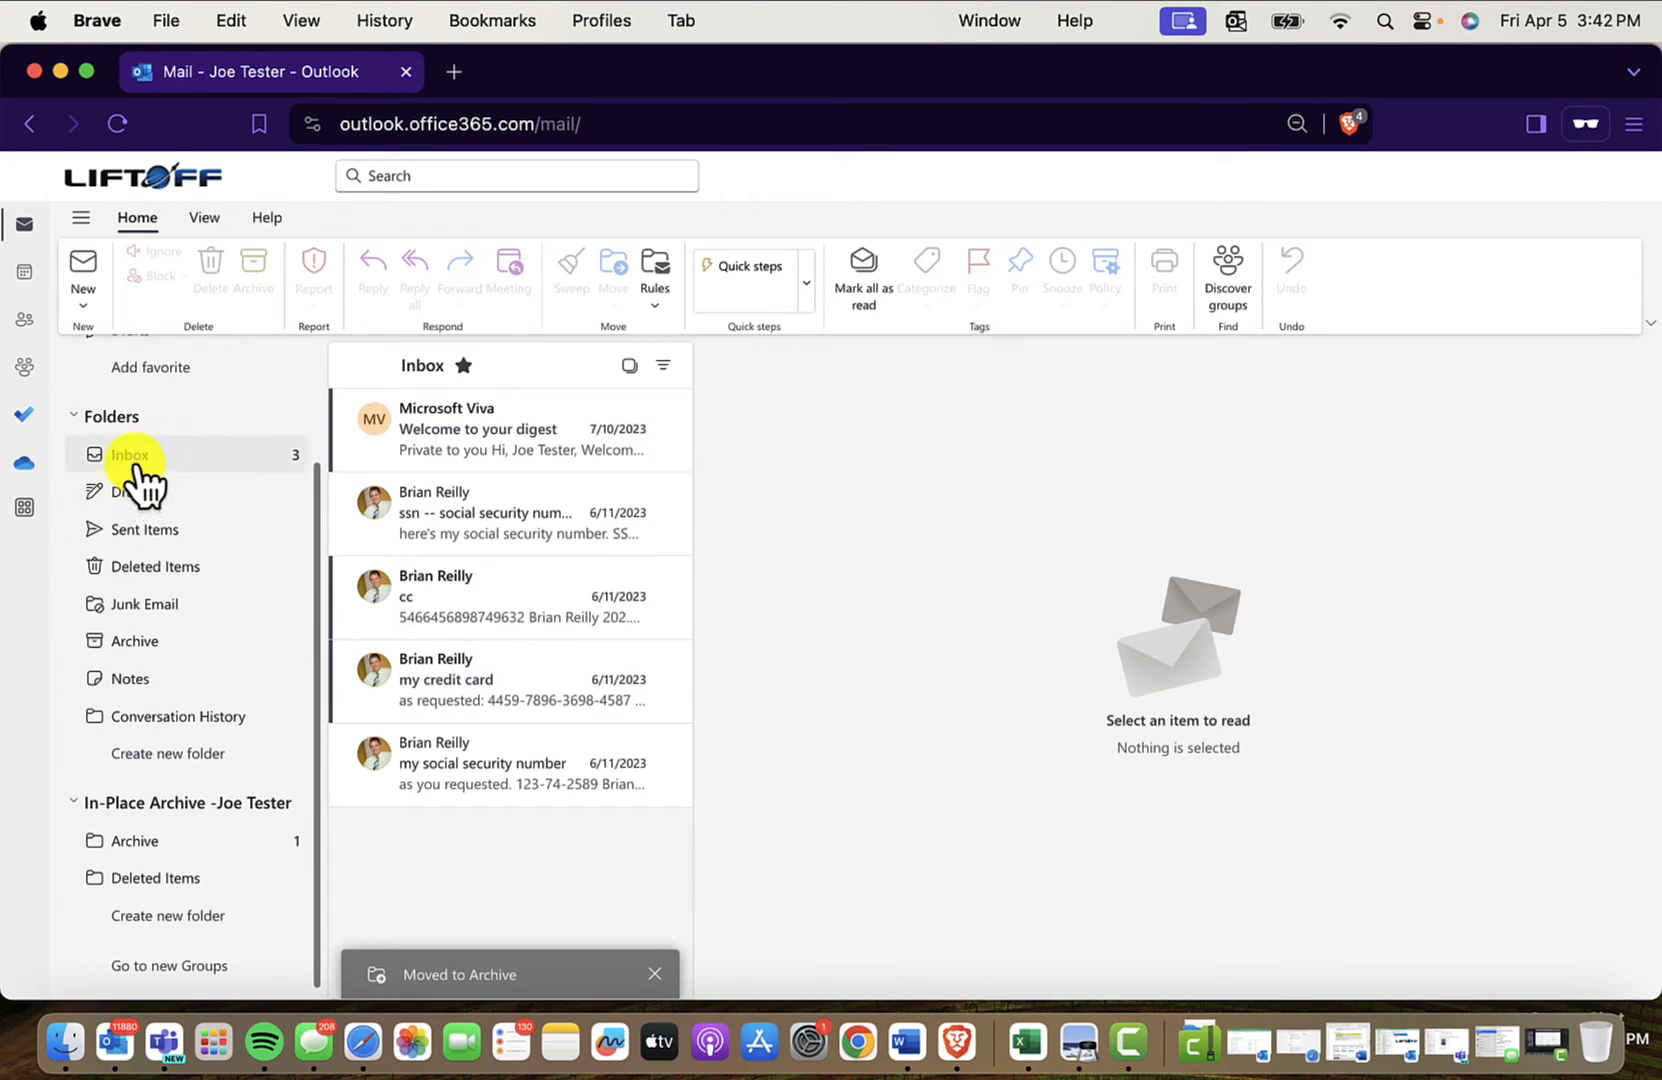
mouse_move(130, 454)
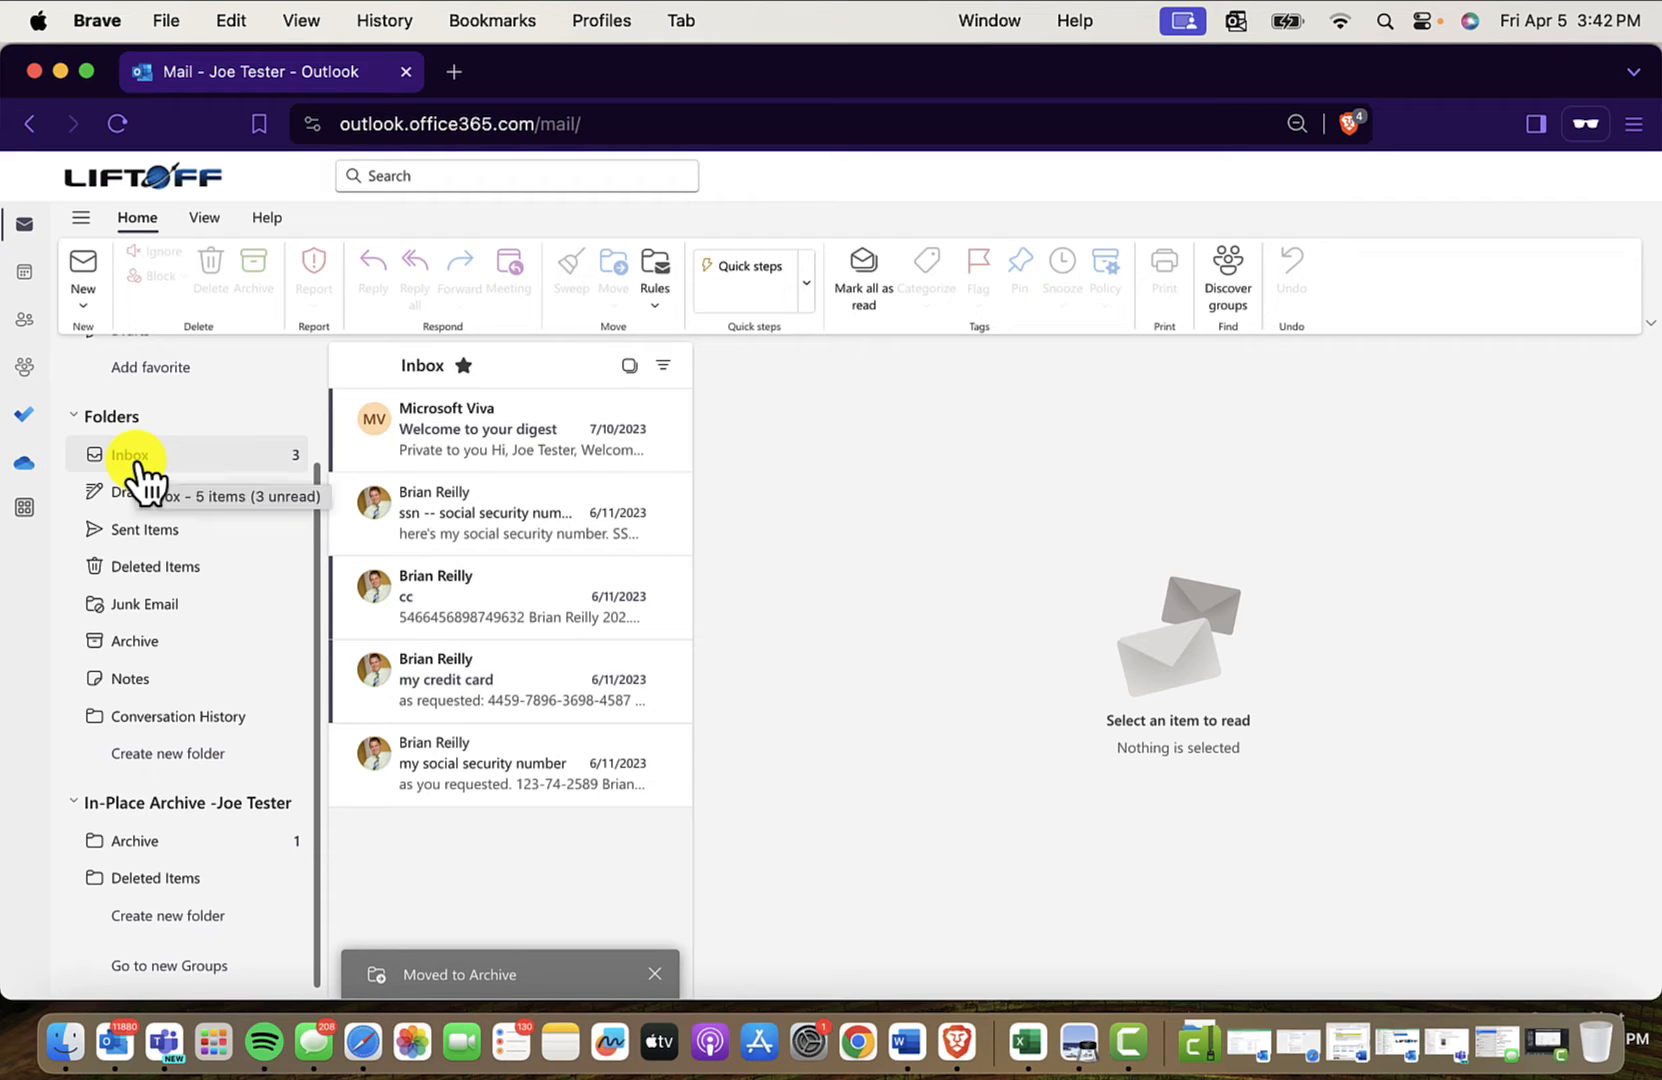
left_click(656, 972)
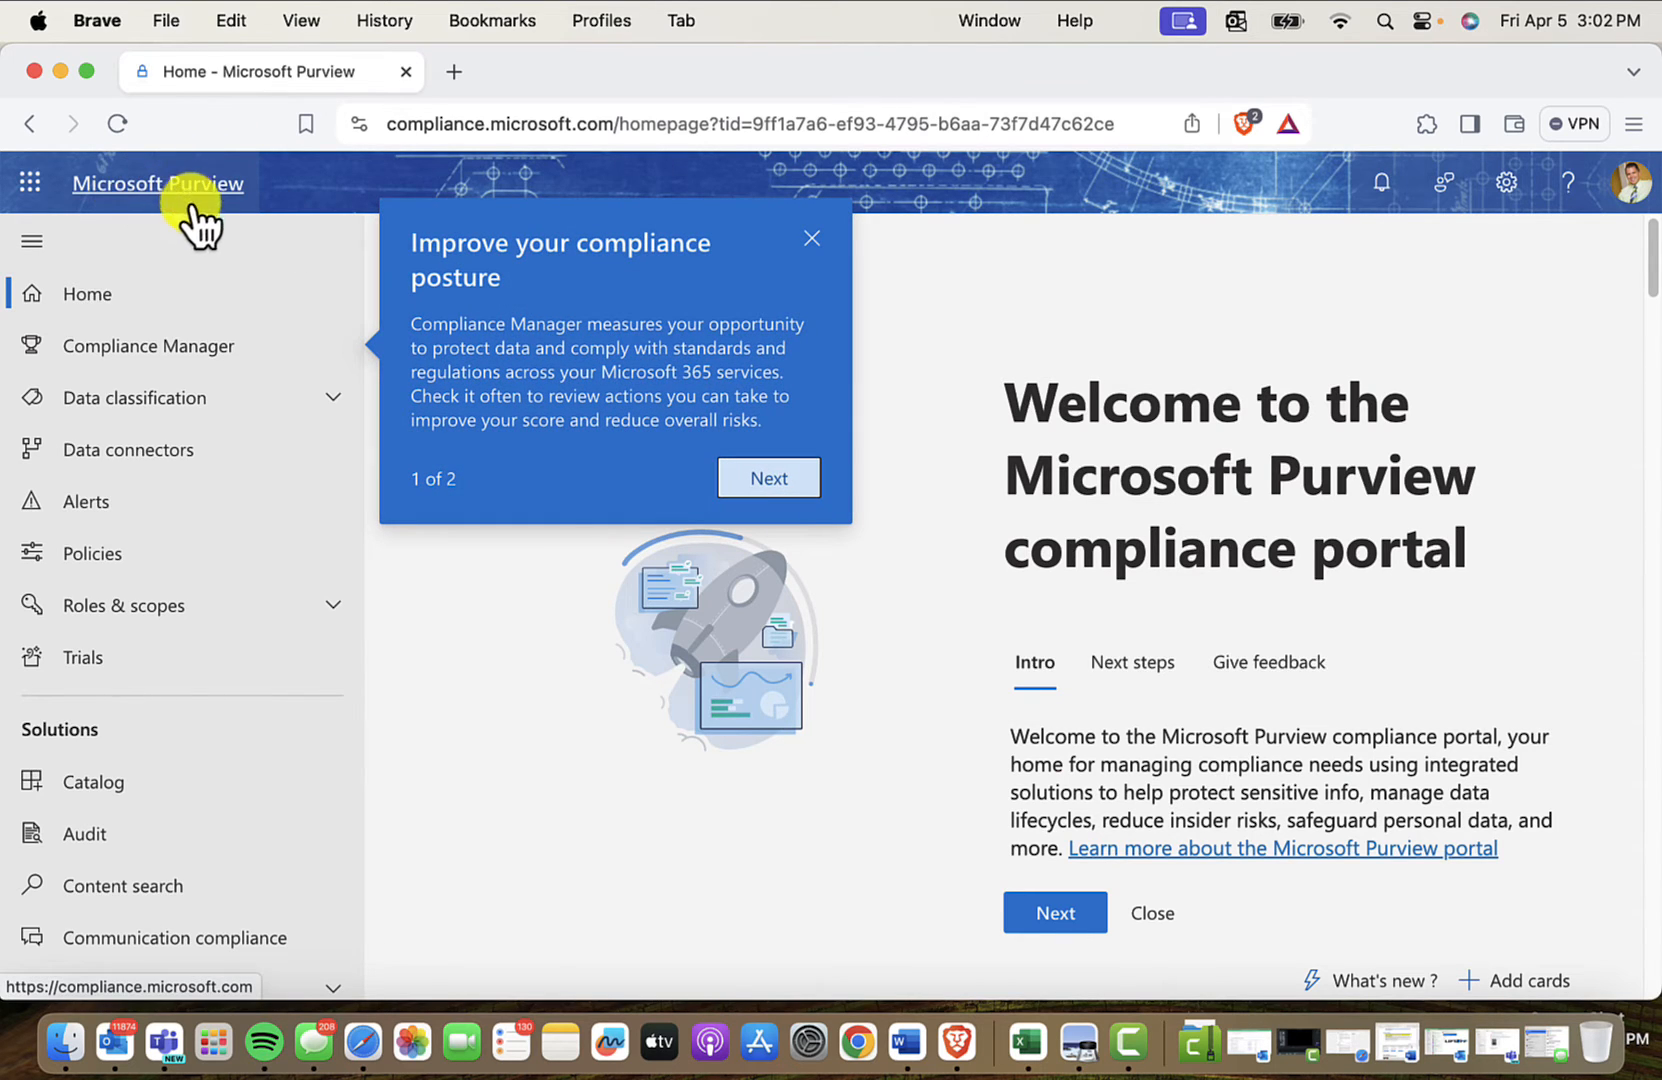
mouse_move(428, 170)
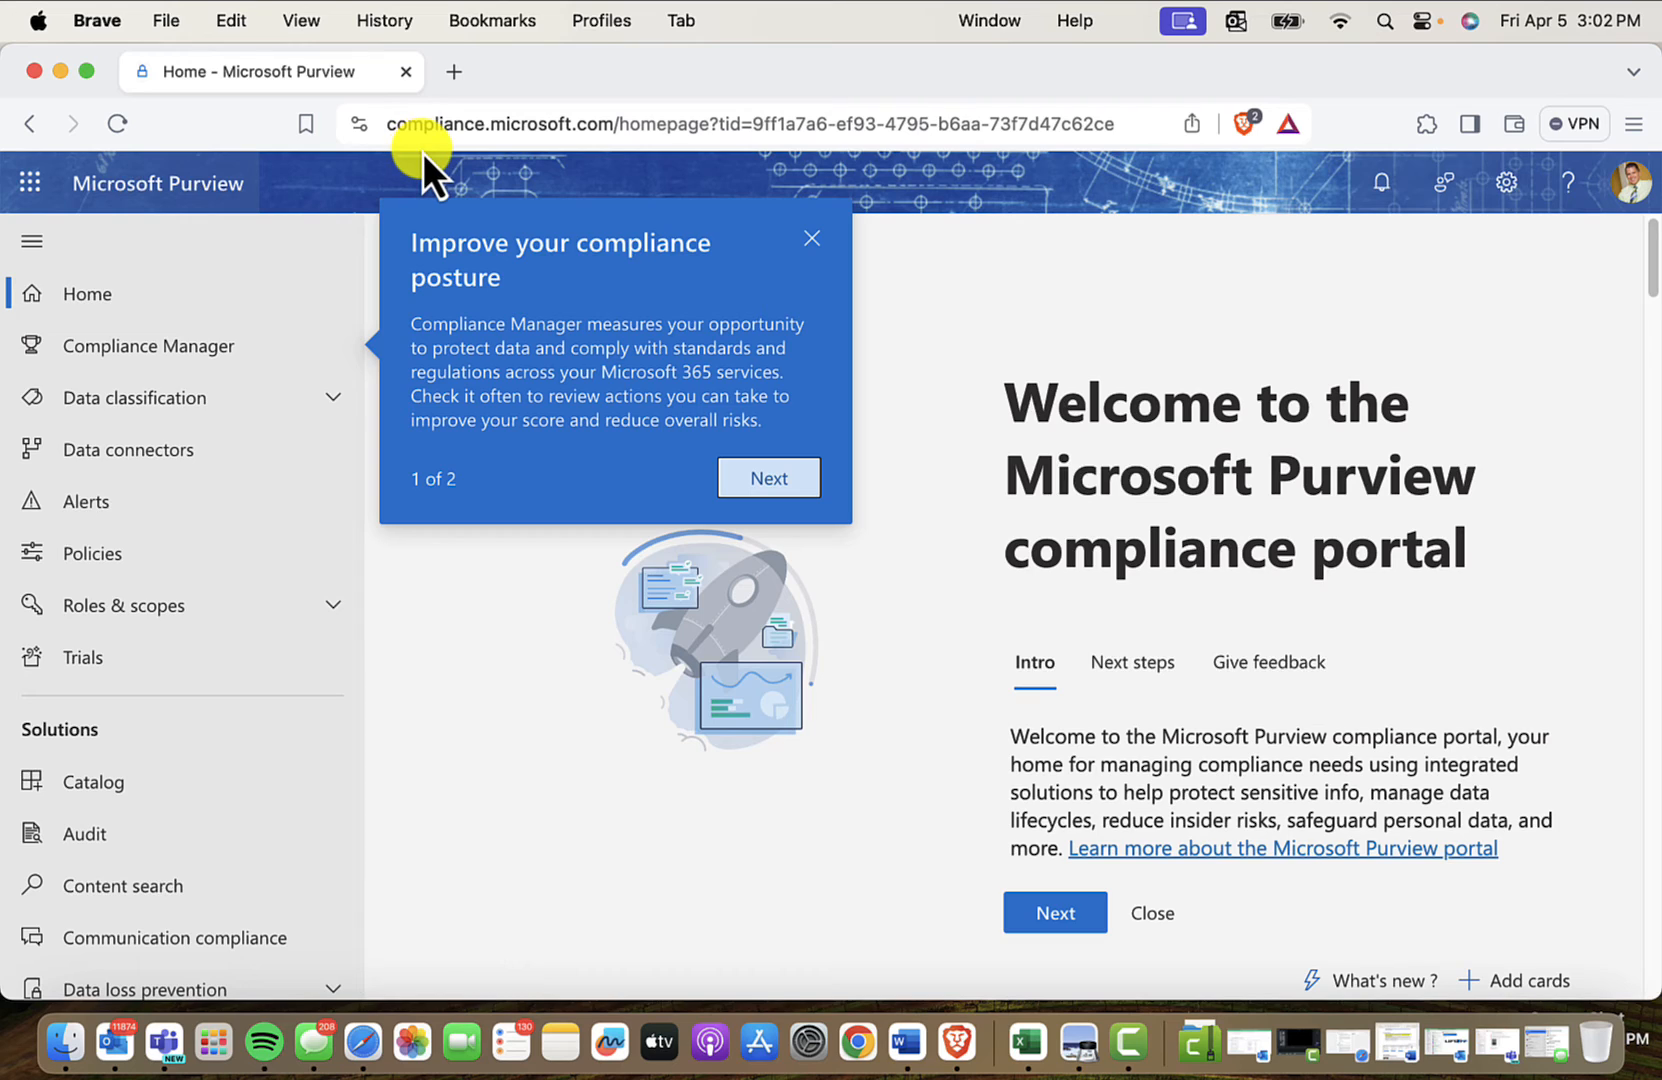
mouse_move(212, 196)
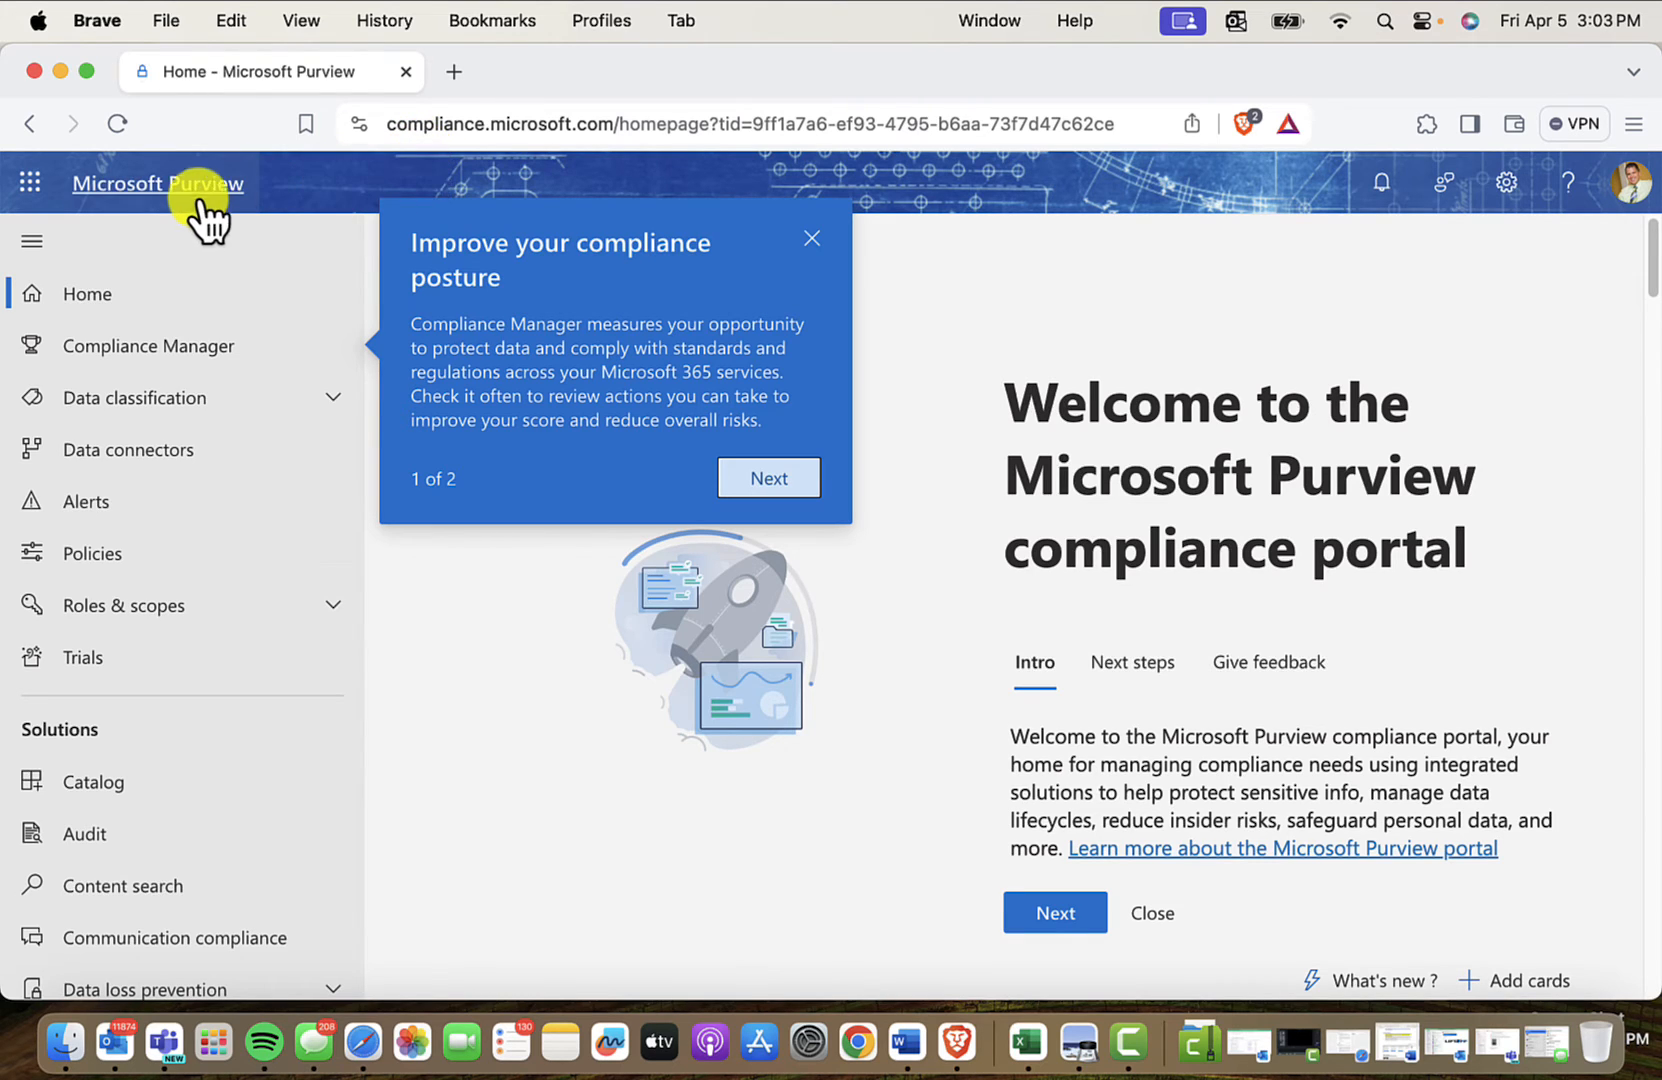
mouse_move(186, 294)
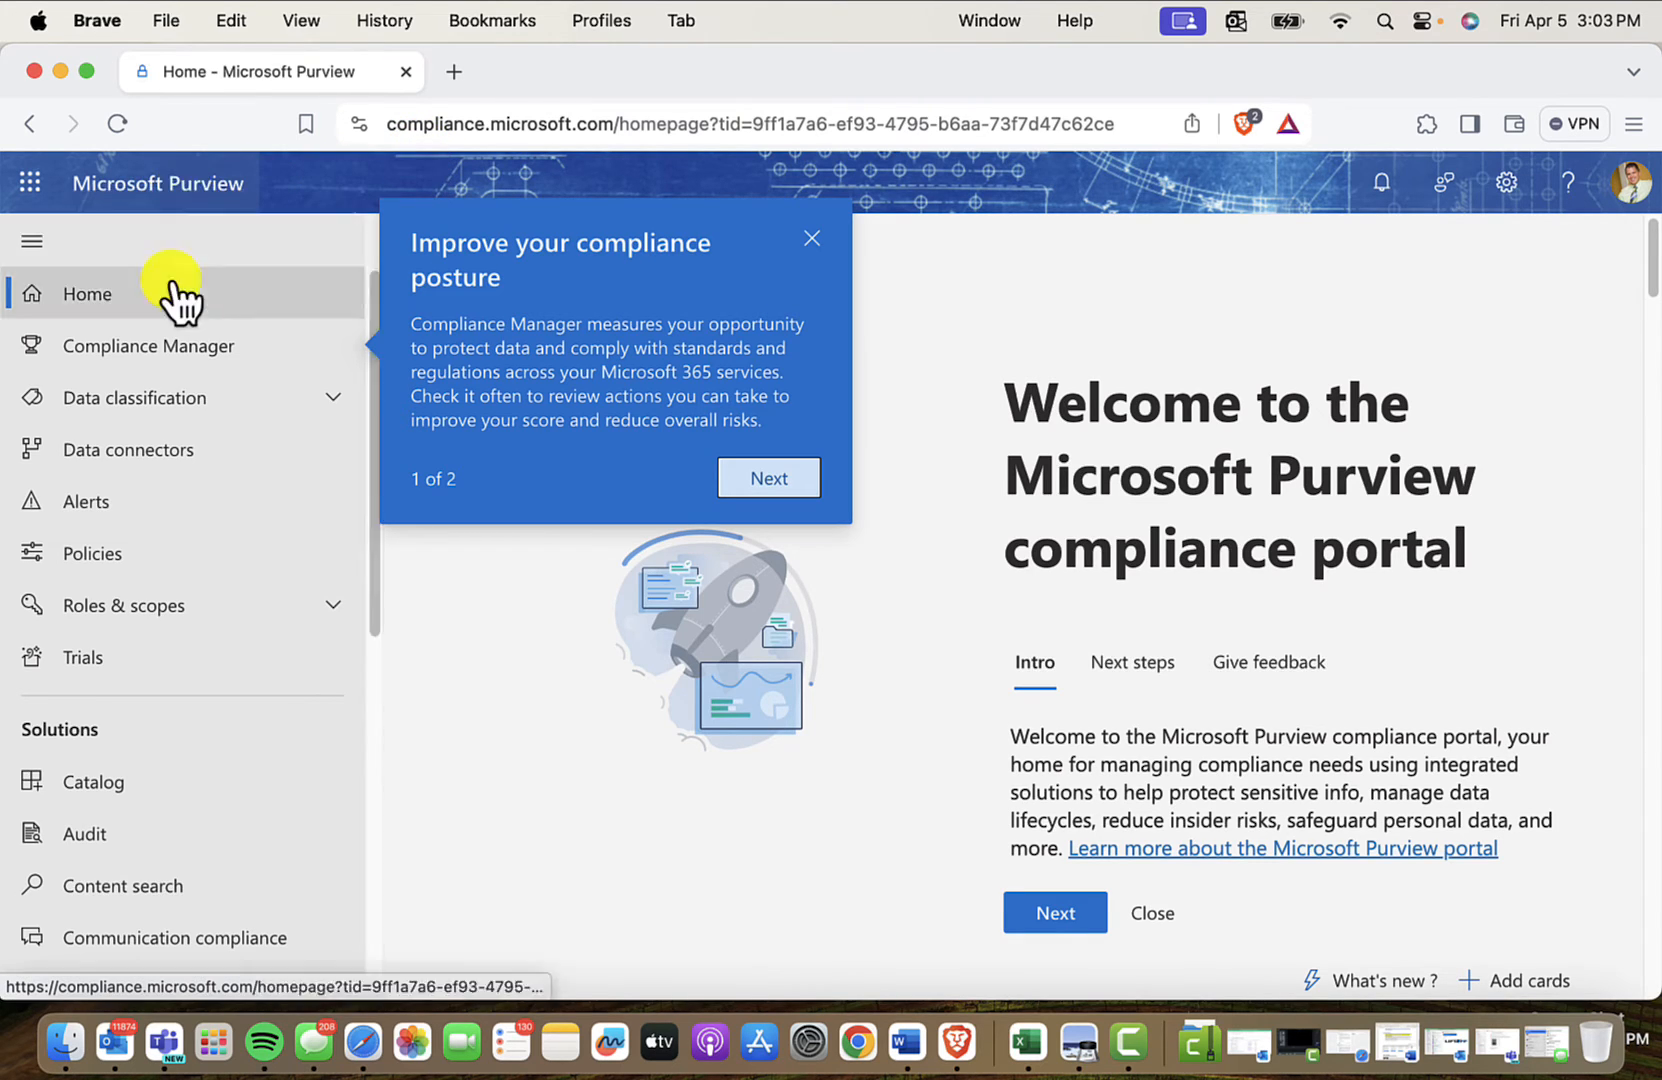
scroll("down", 3)
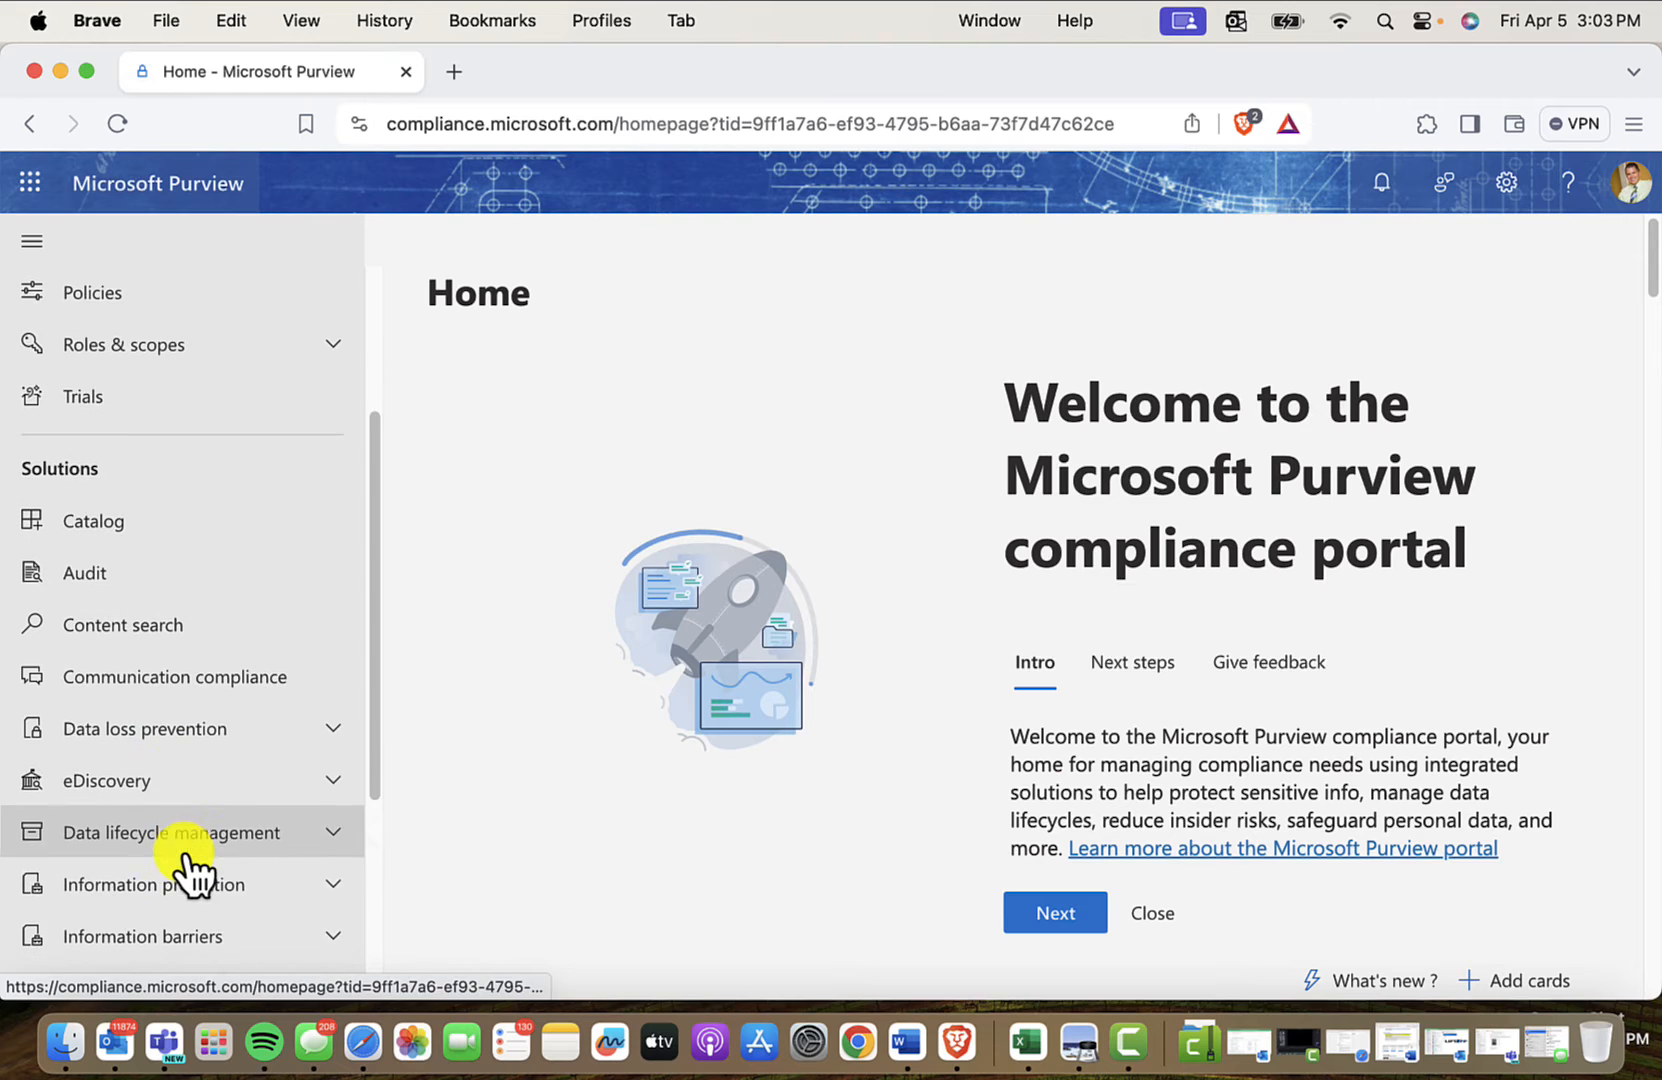
left_click(170, 832)
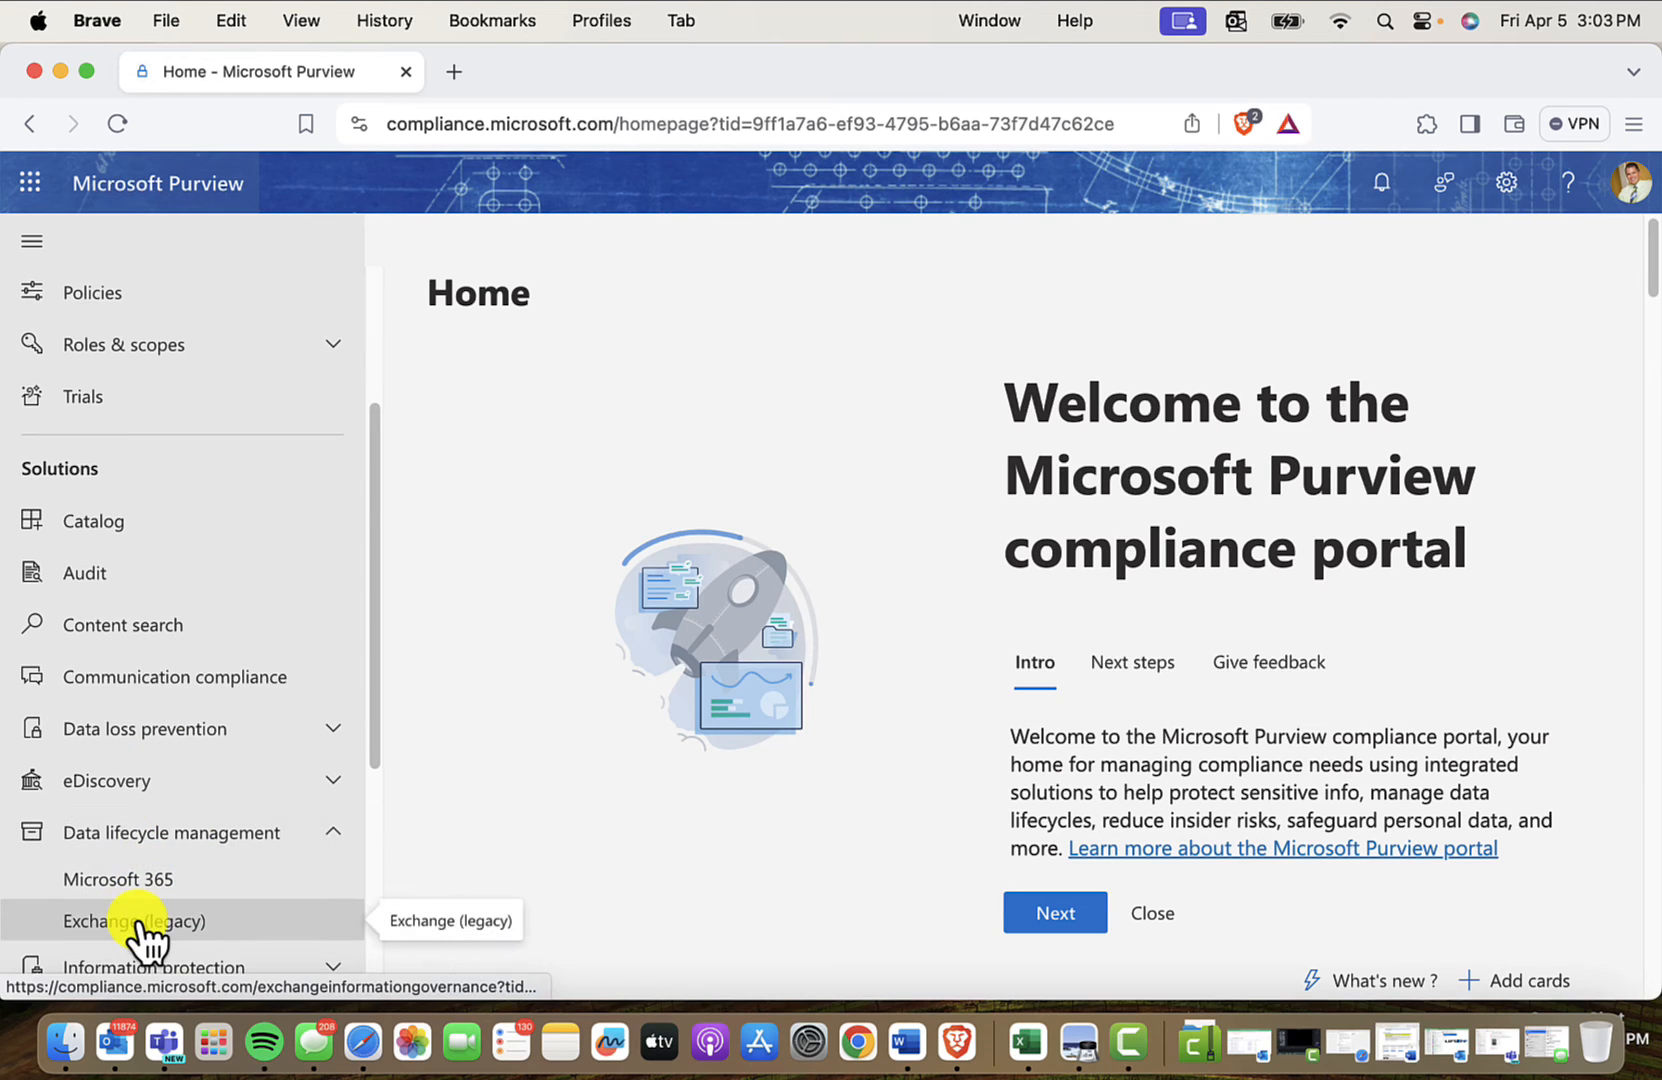
left_click(134, 920)
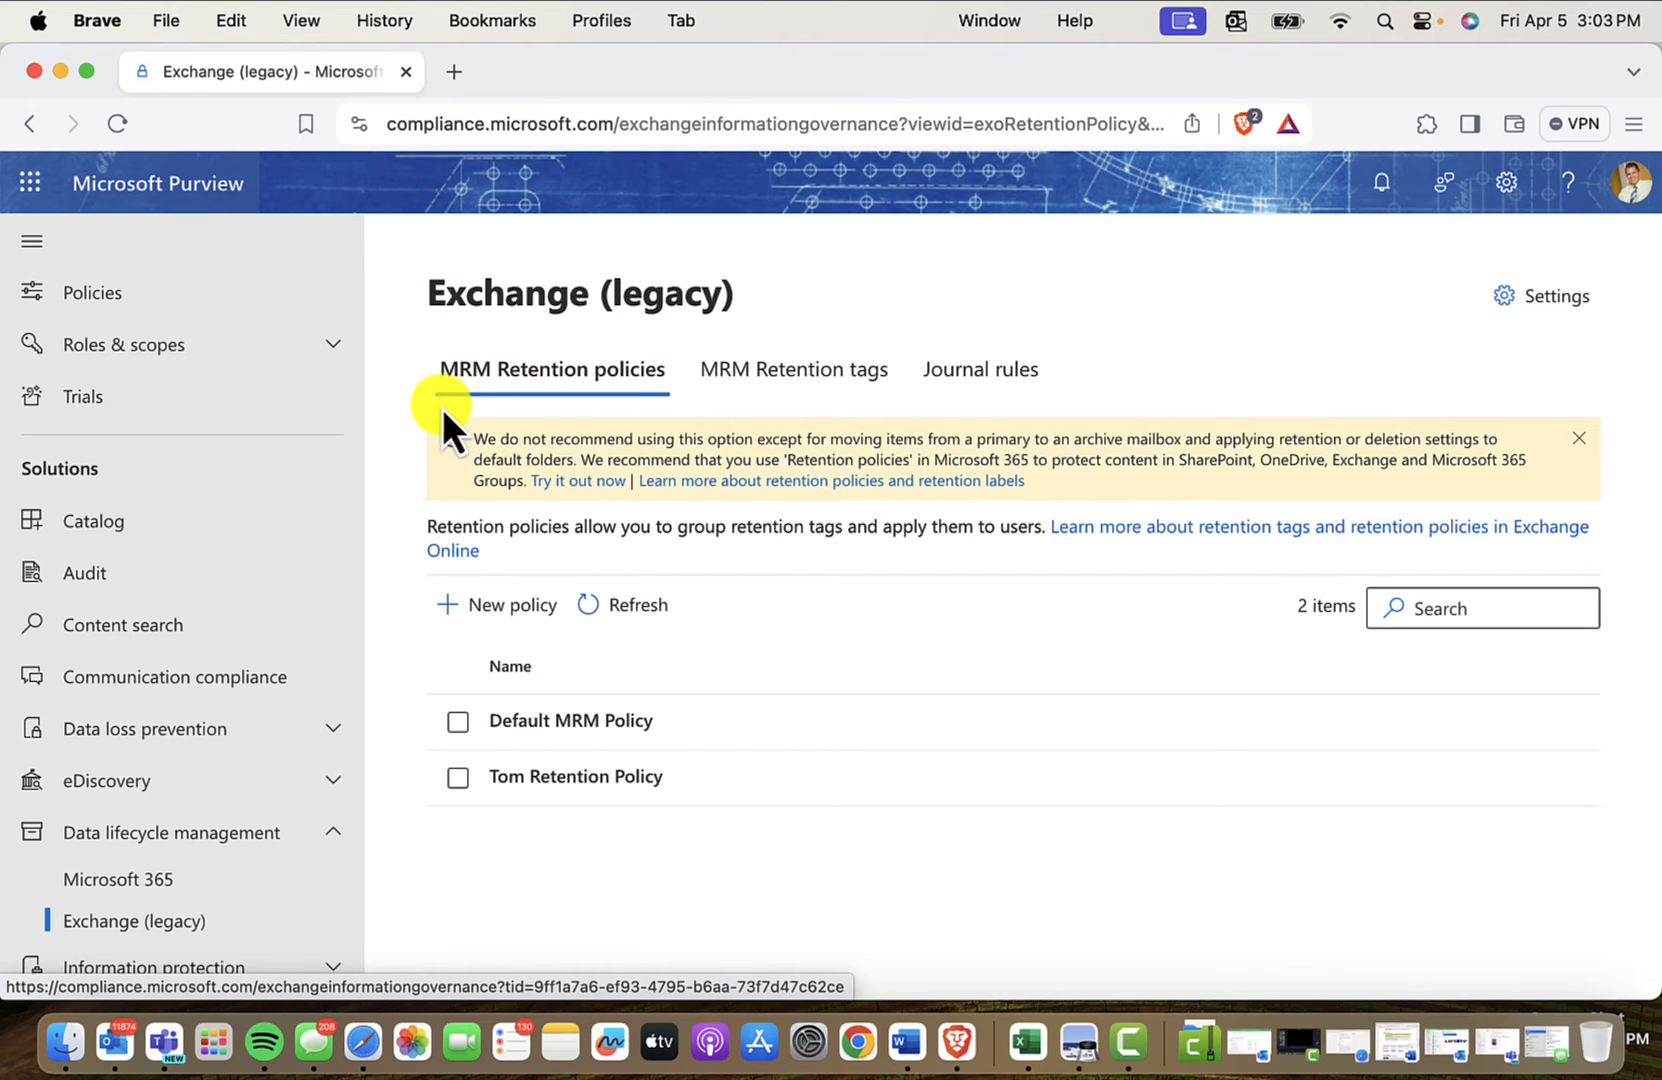
mouse_move(658, 402)
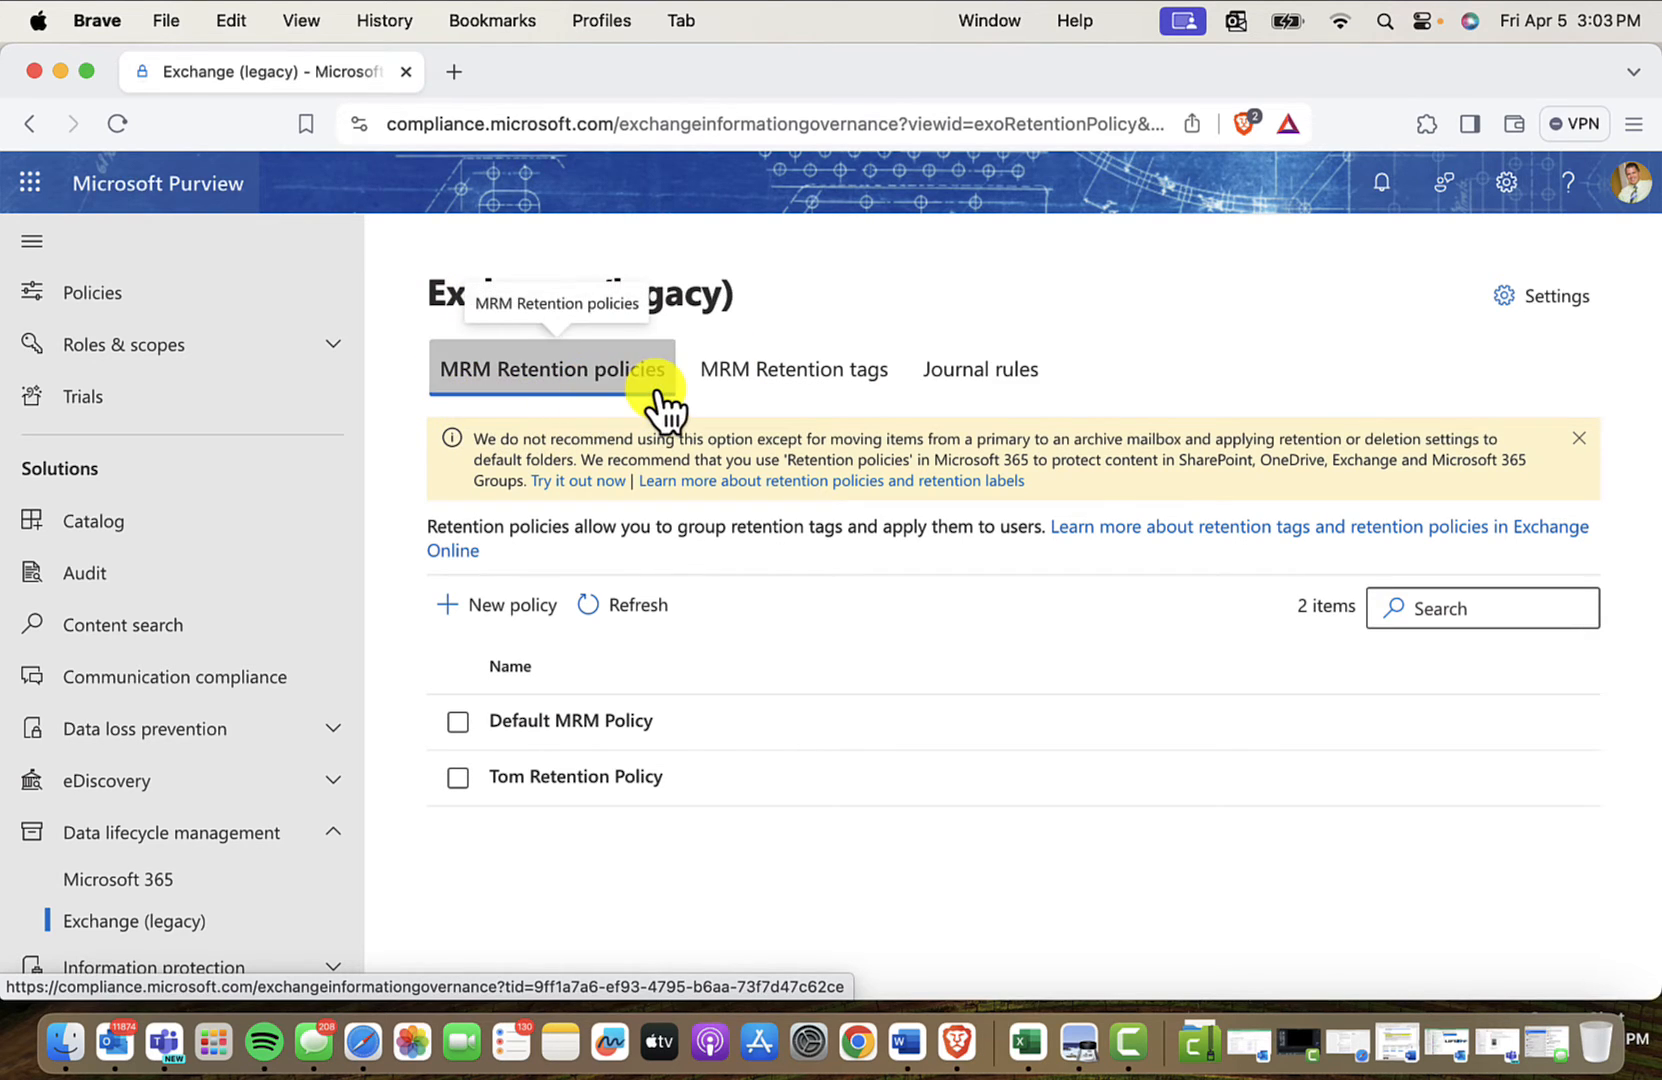
mouse_move(792, 368)
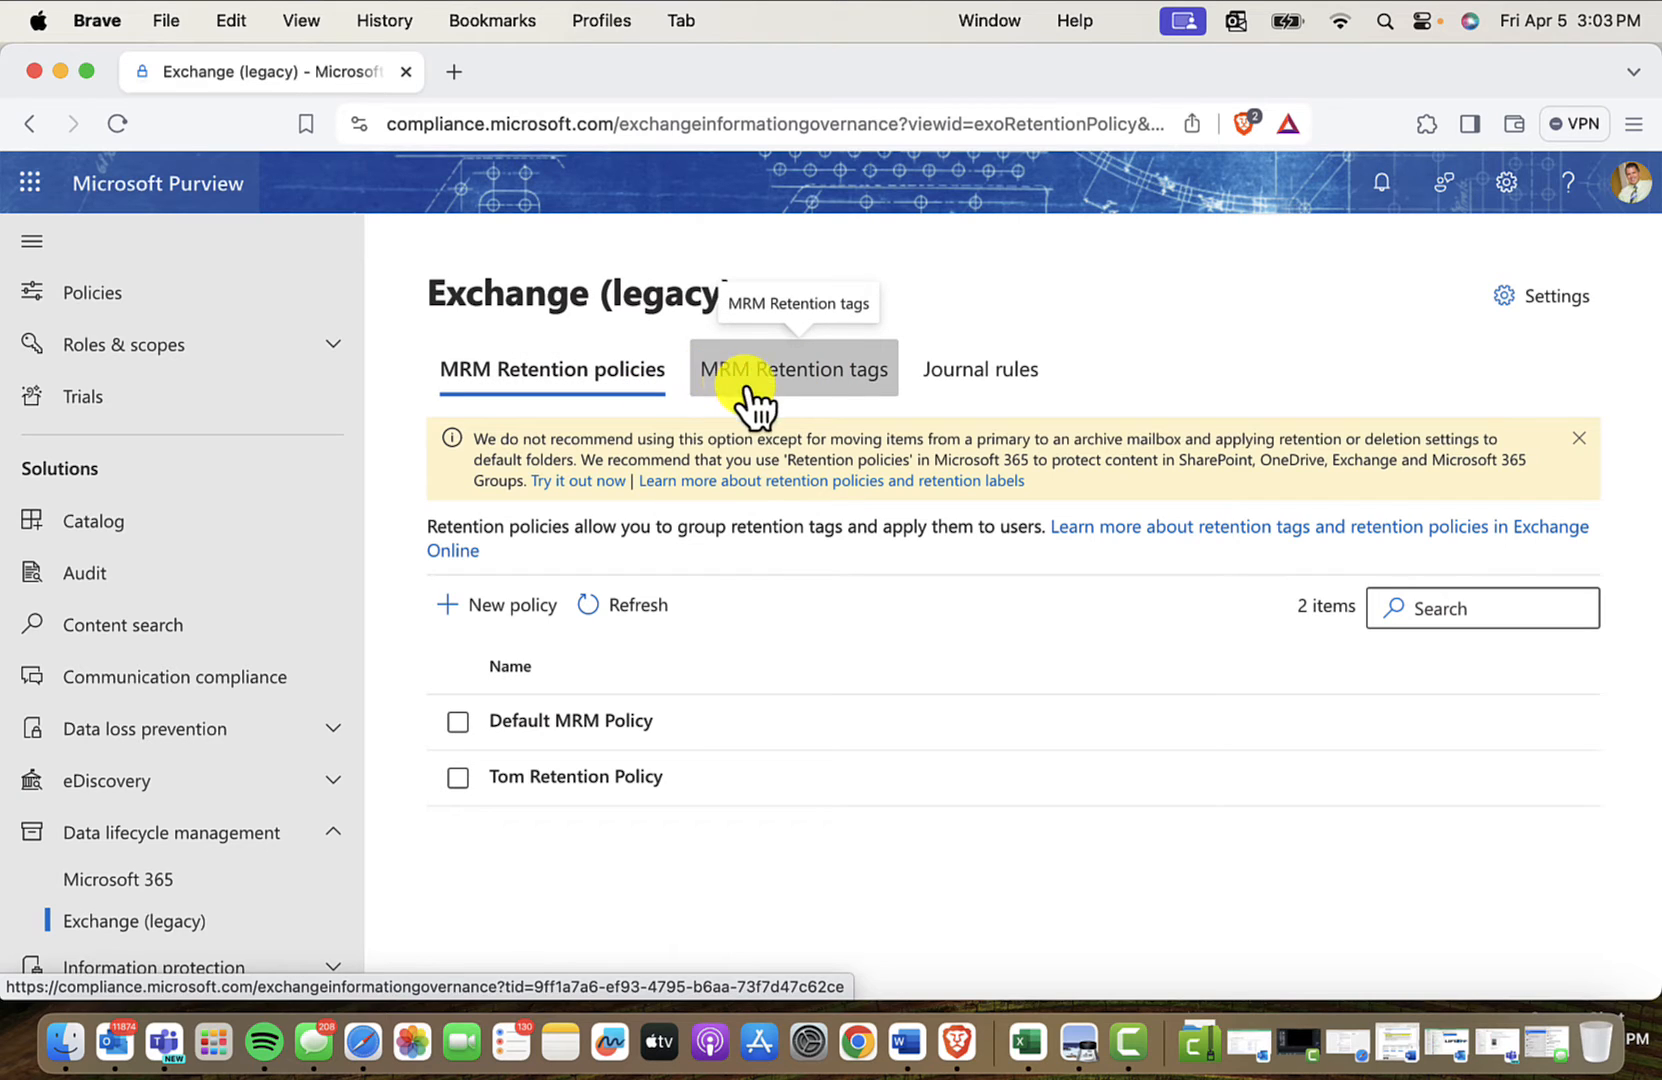
mouse_move(980, 368)
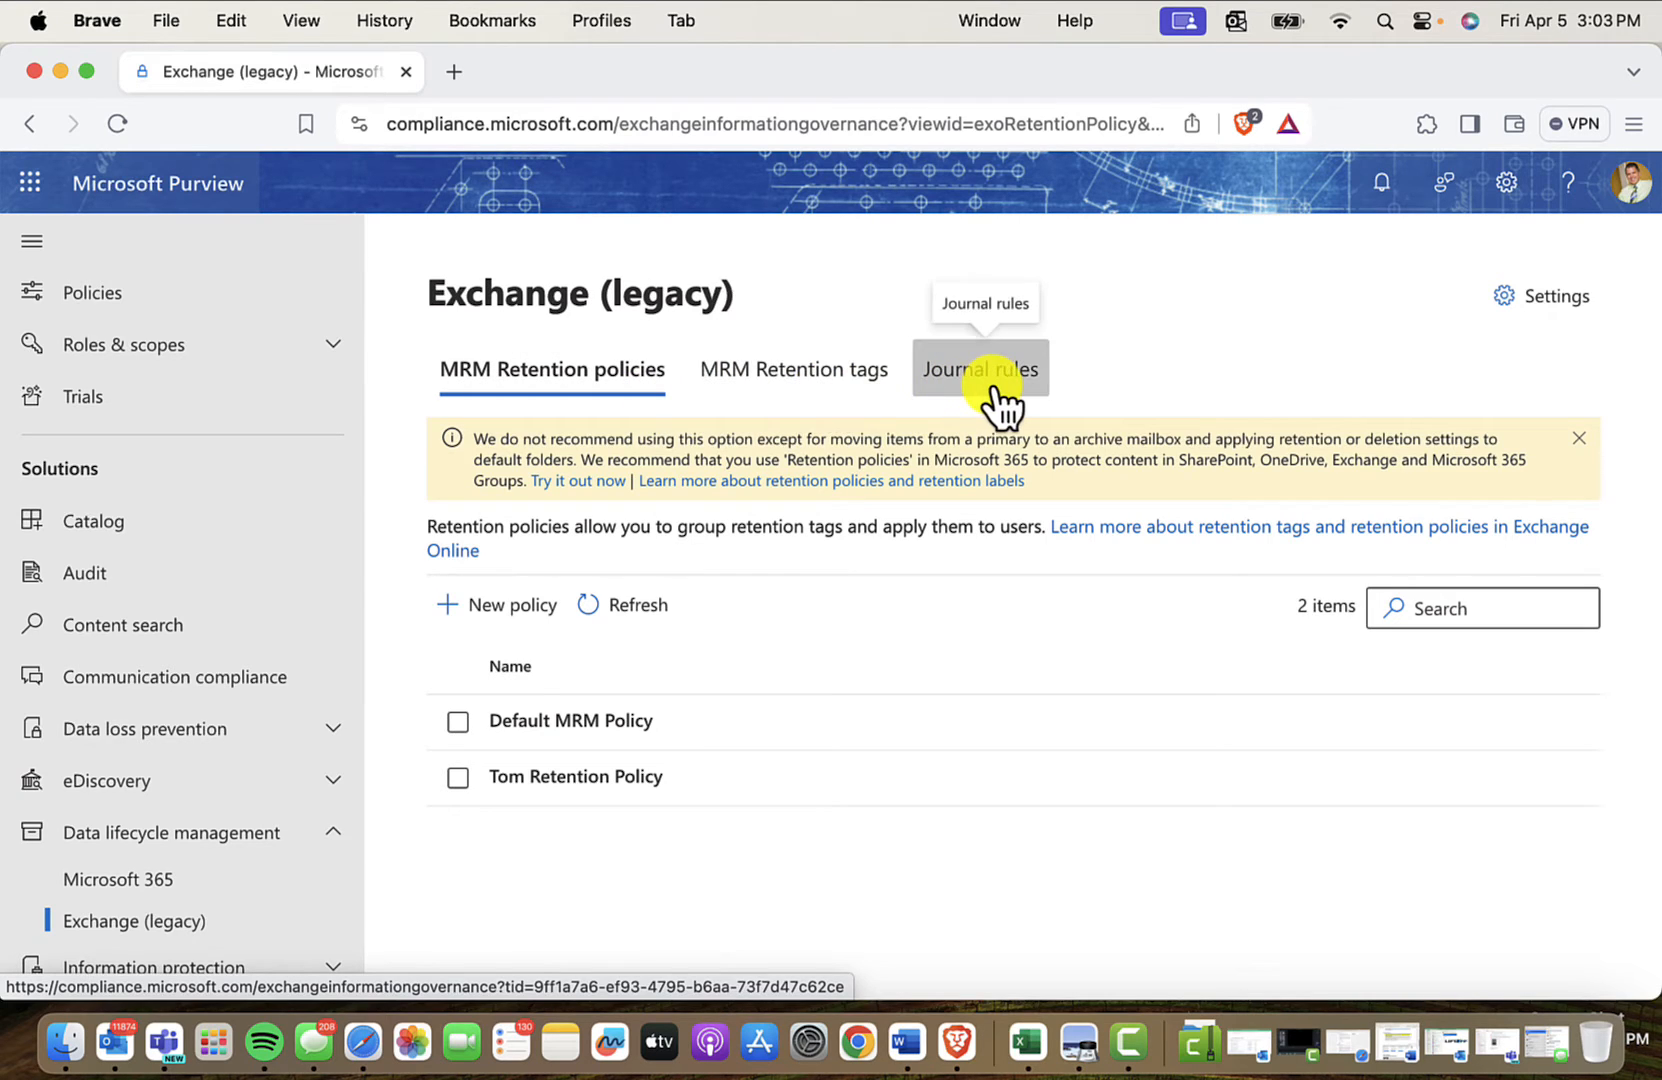
mouse_move(648, 914)
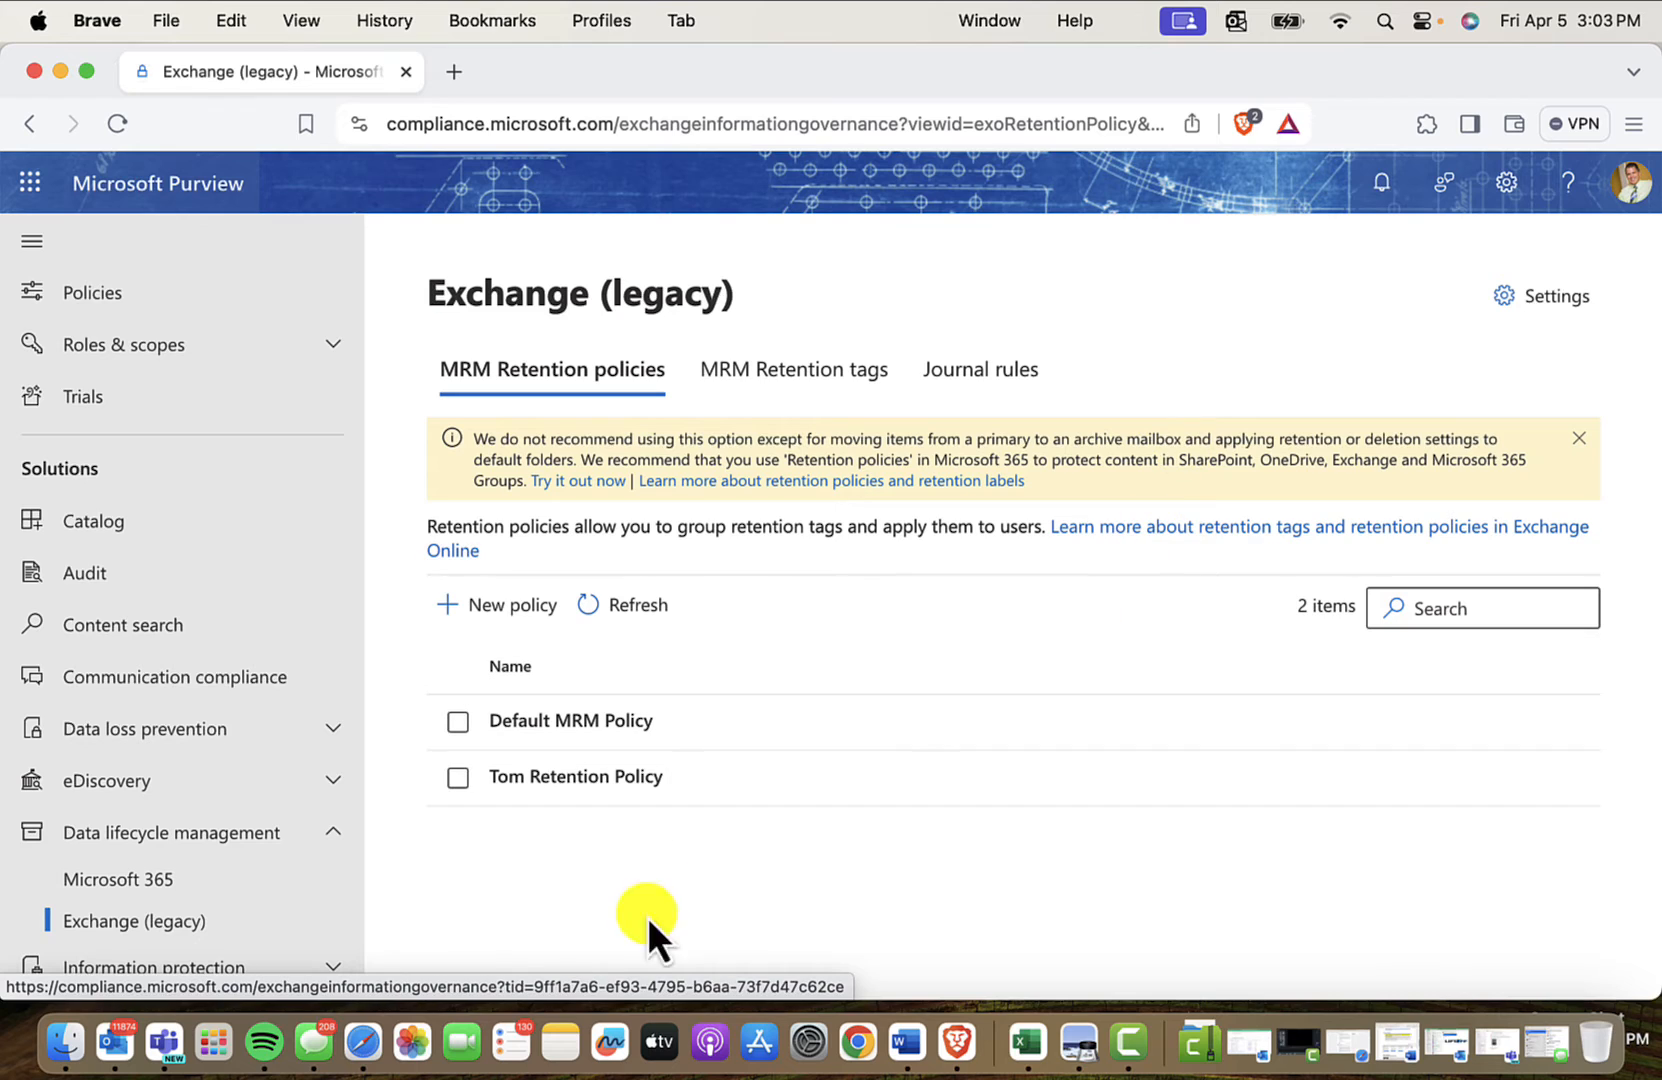
mouse_move(766, 810)
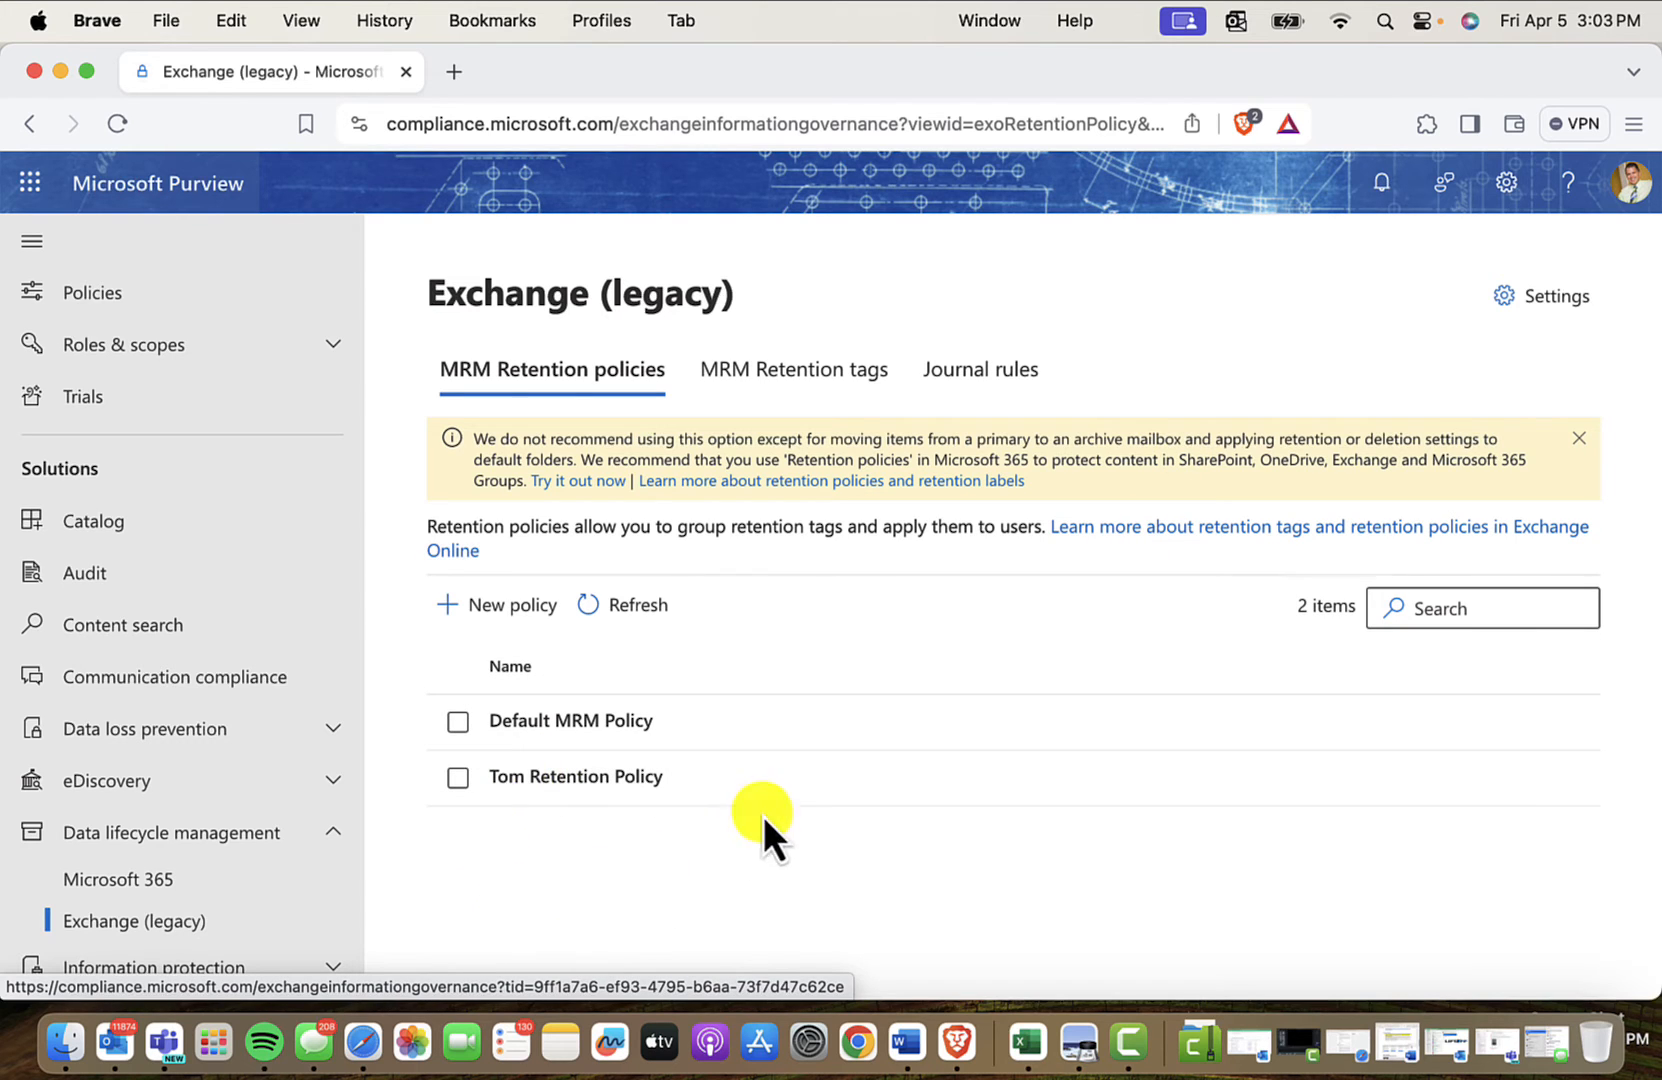
mouse_move(518, 884)
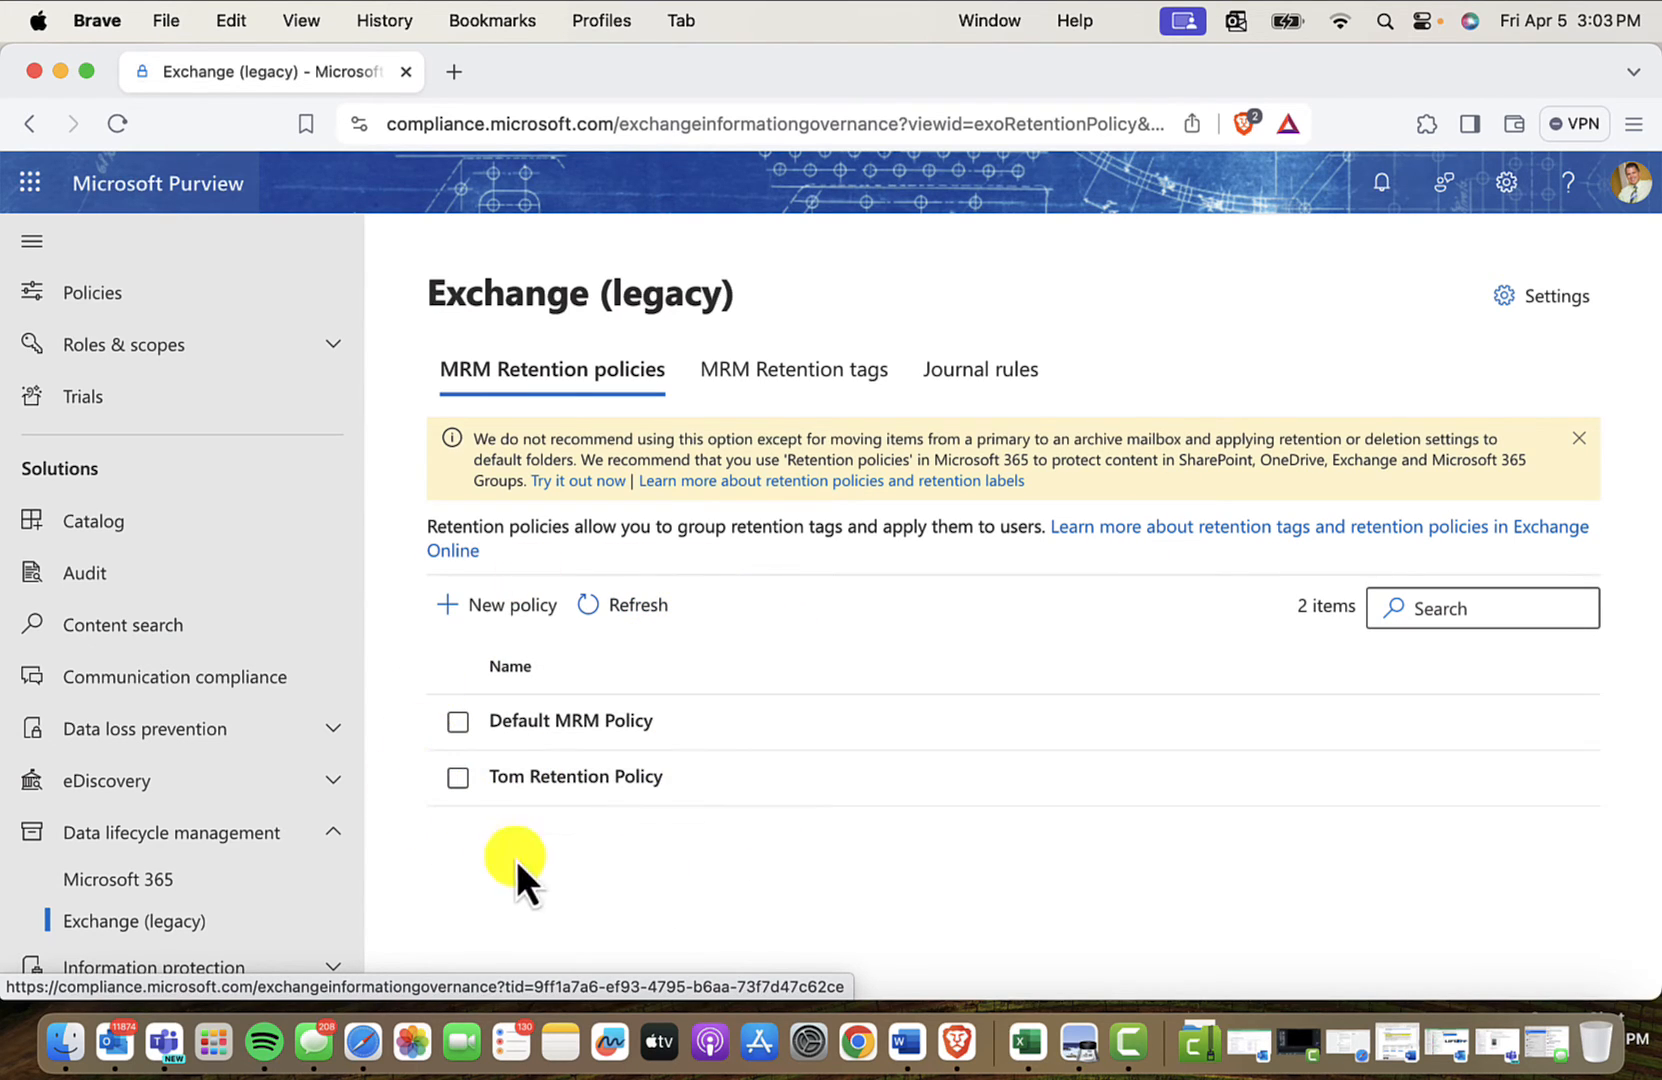
mouse_move(570, 720)
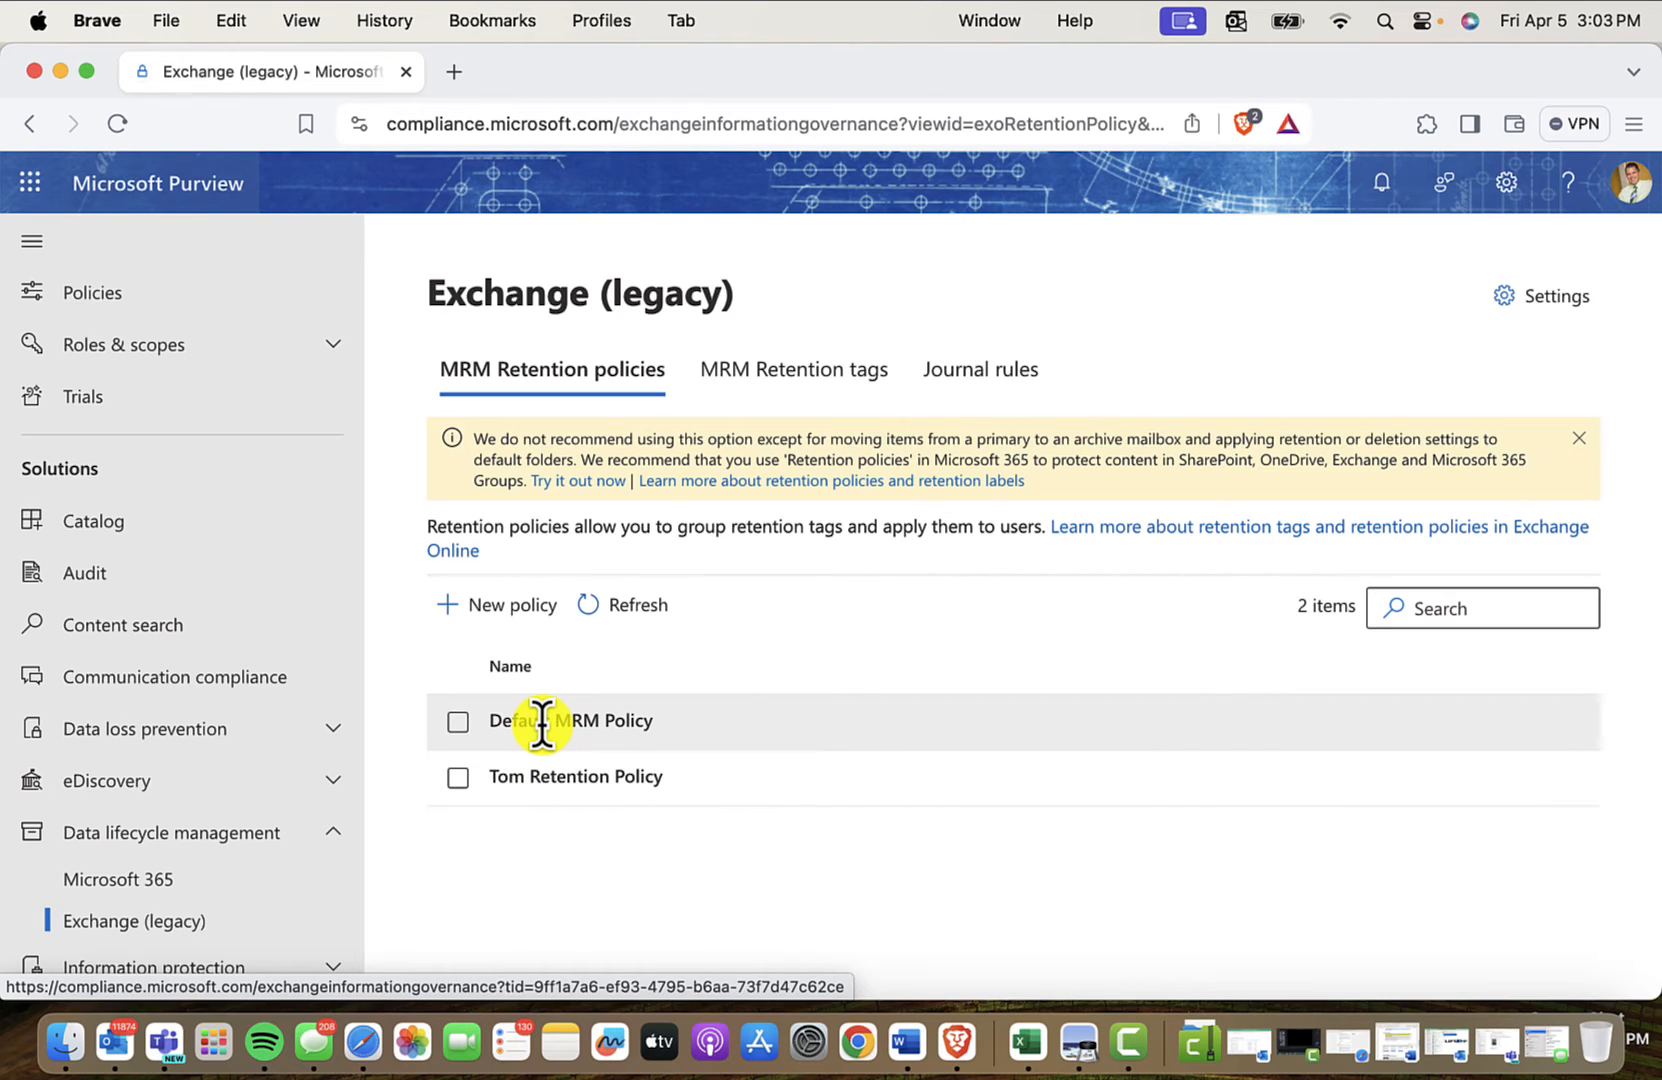
left_click(458, 722)
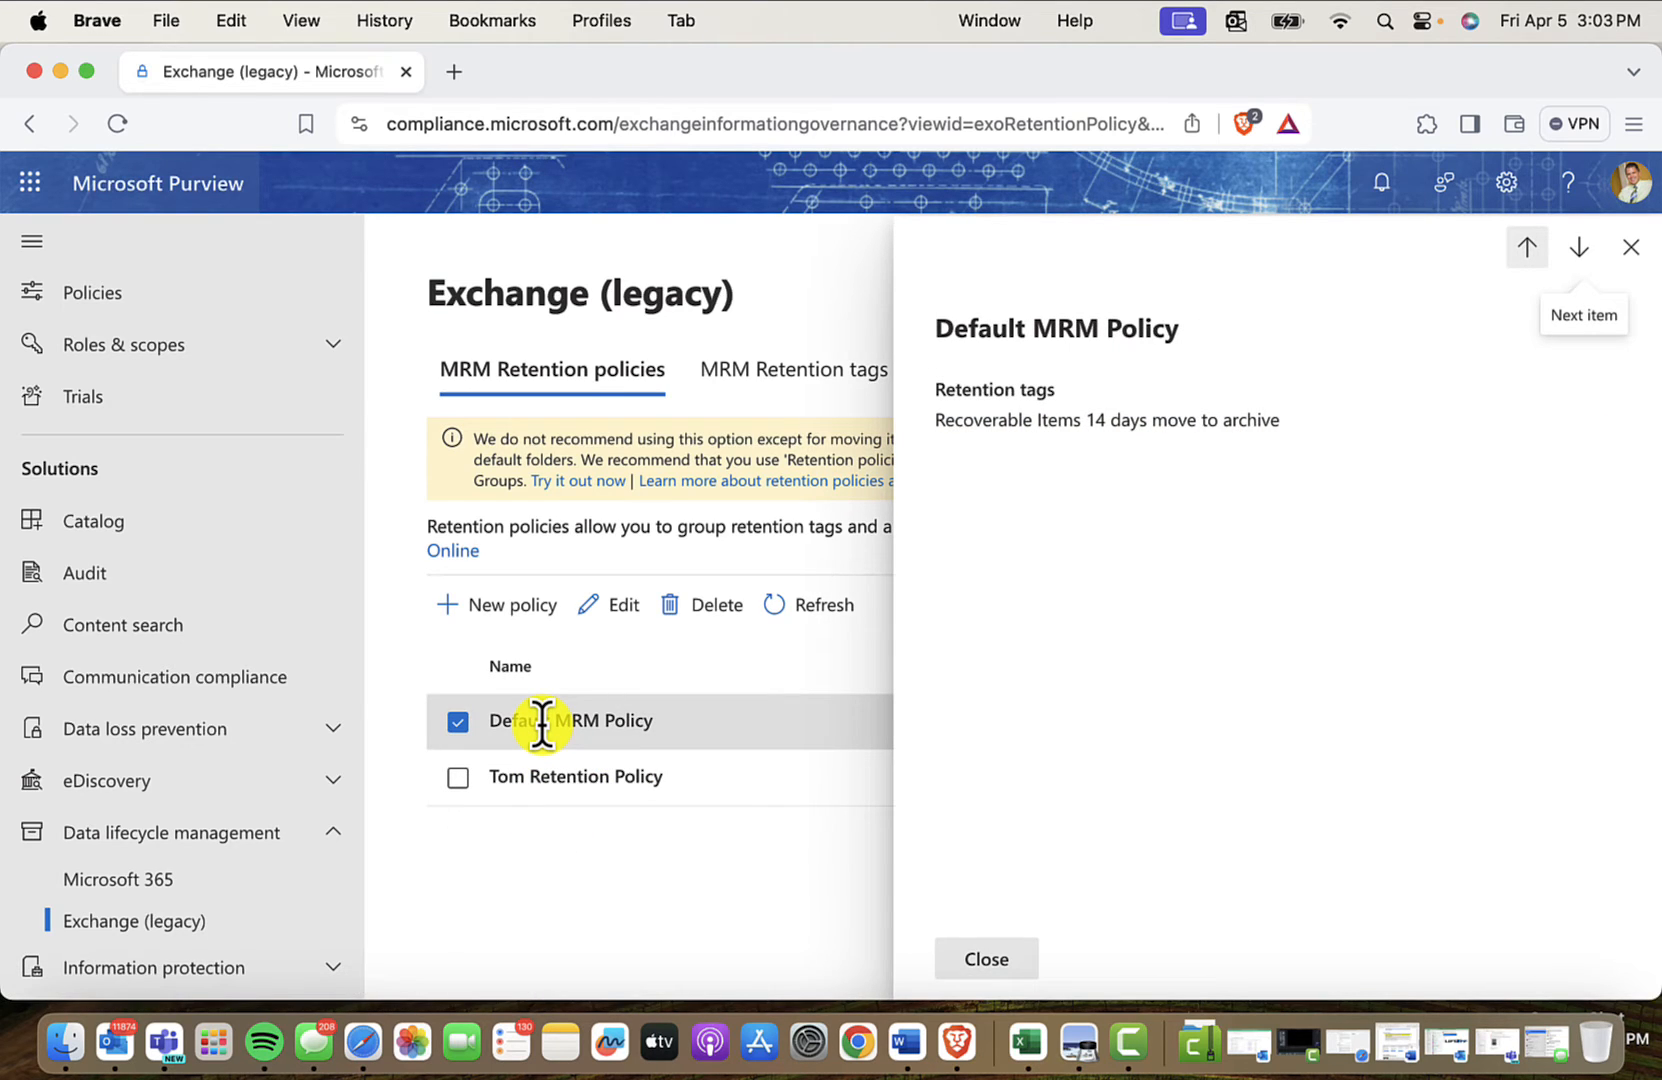
mouse_move(996, 472)
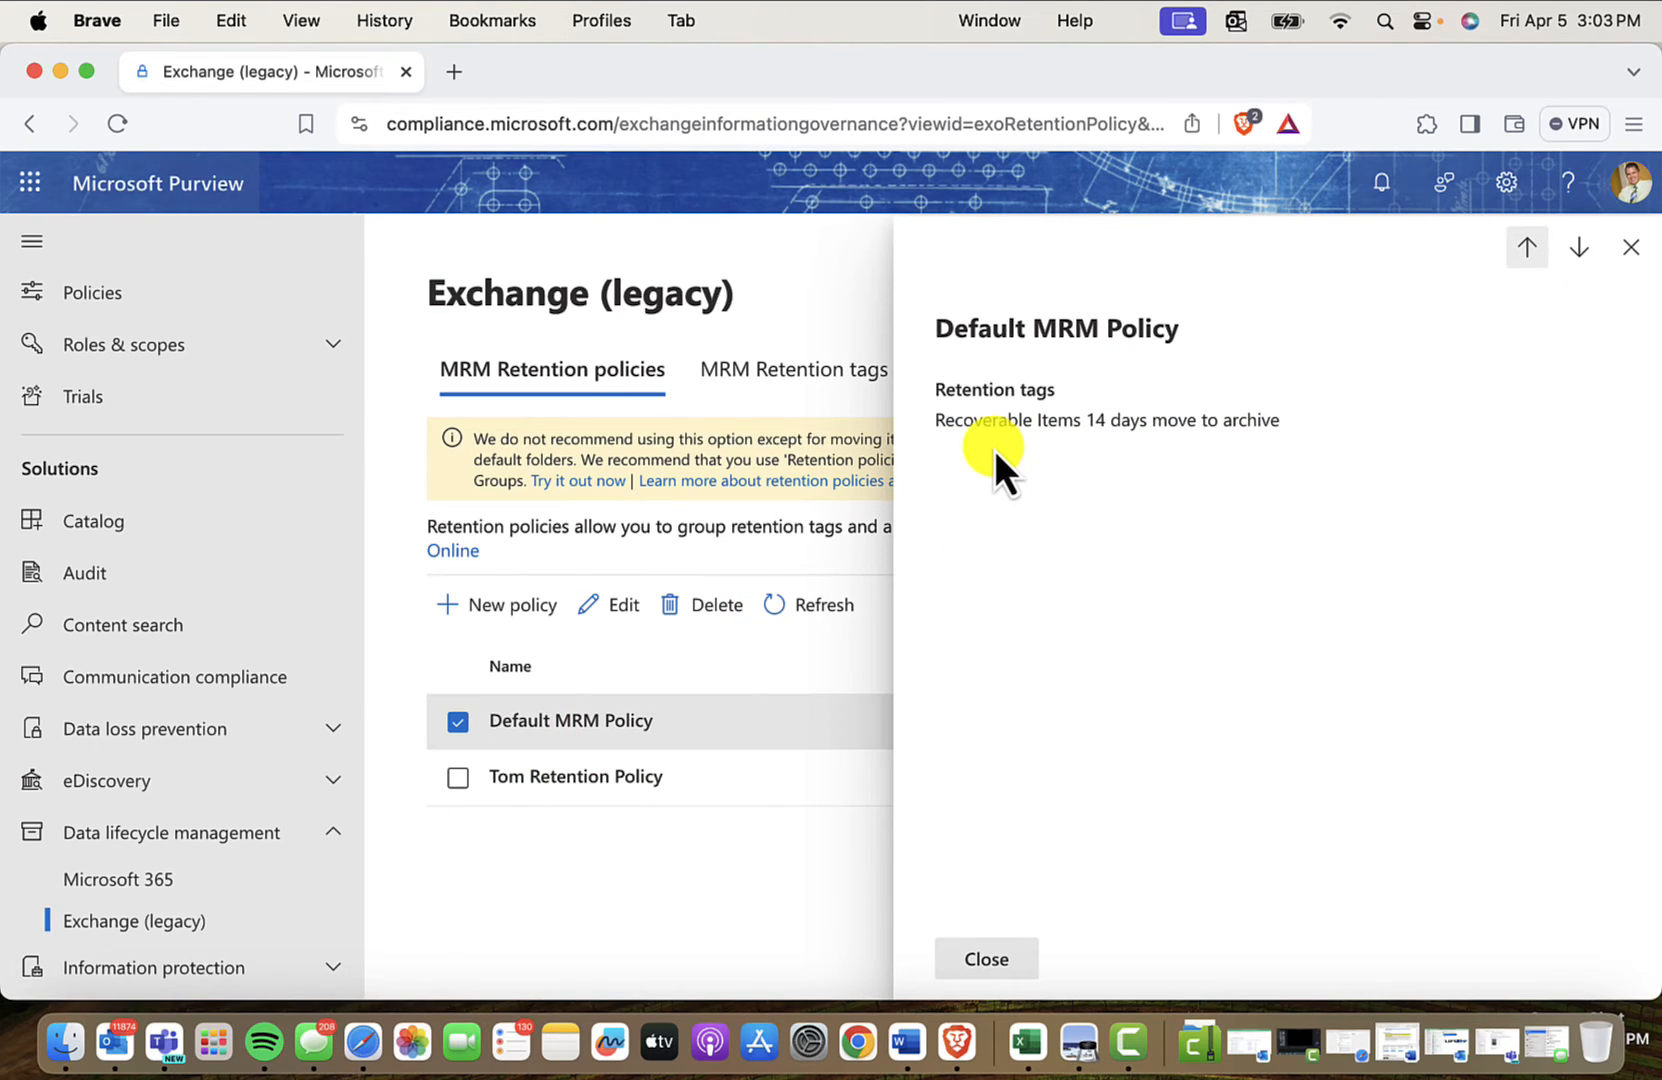
mouse_move(1004, 536)
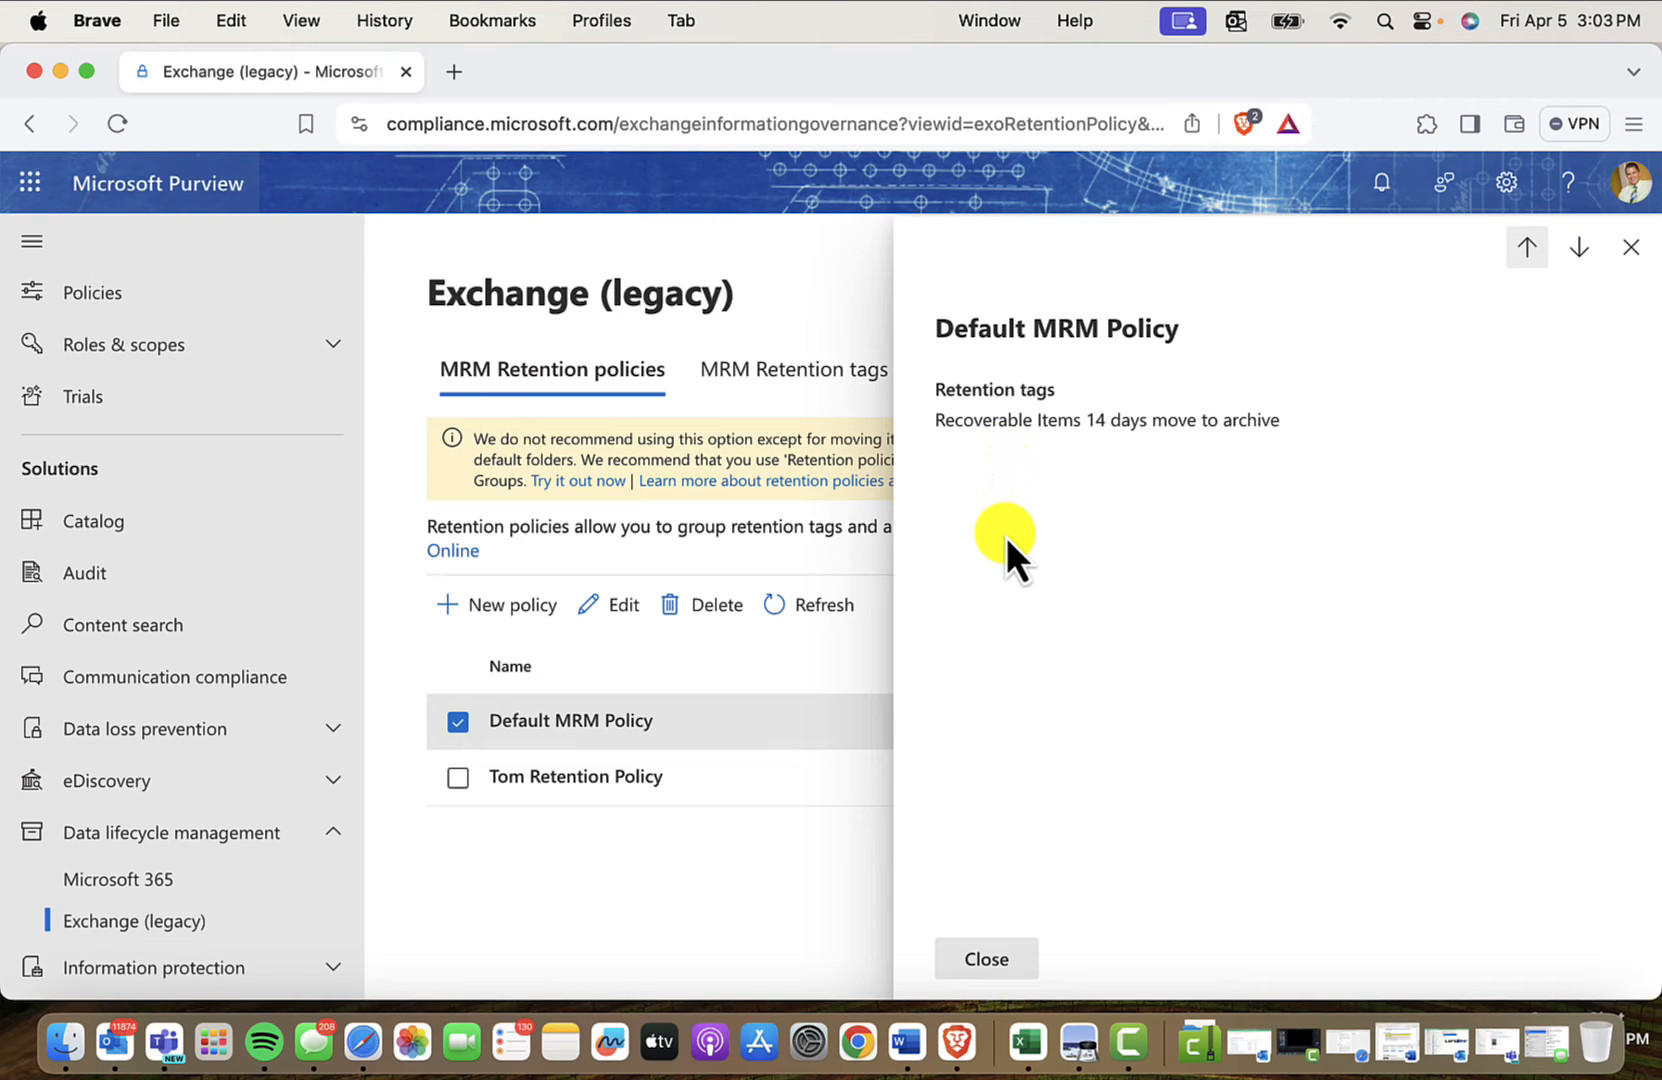
mouse_move(1072, 420)
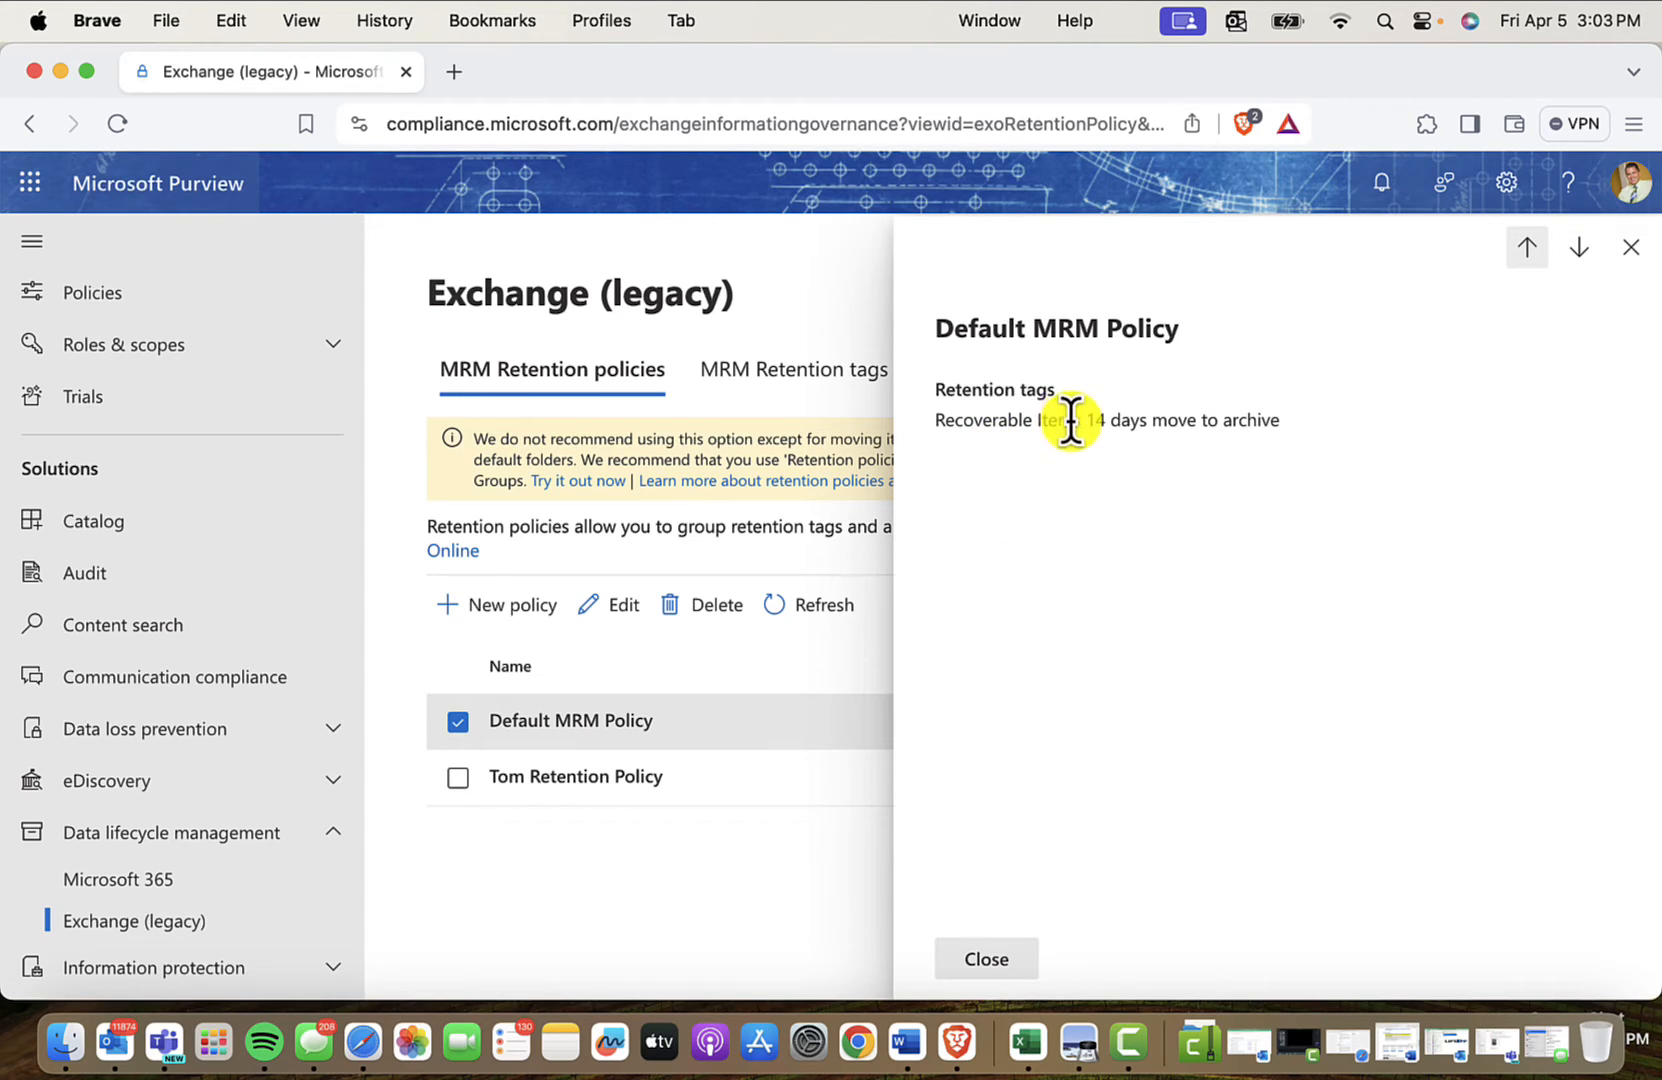
mouse_move(996, 764)
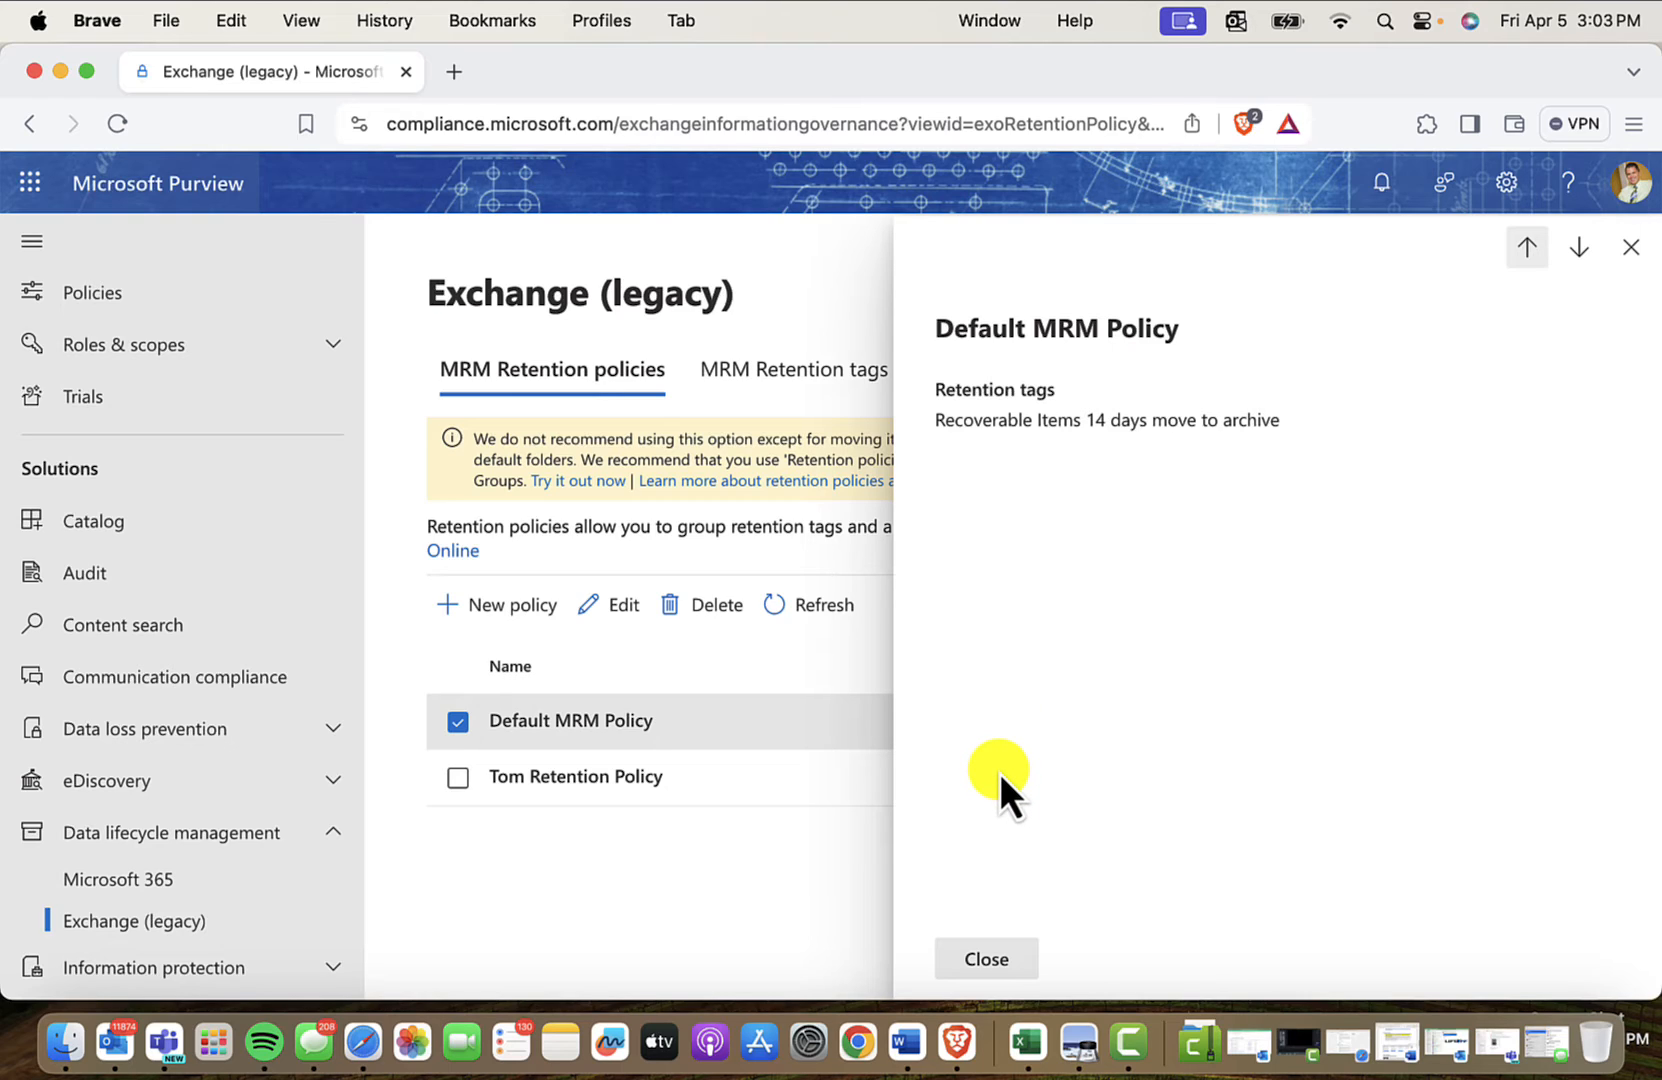
mouse_move(1010, 774)
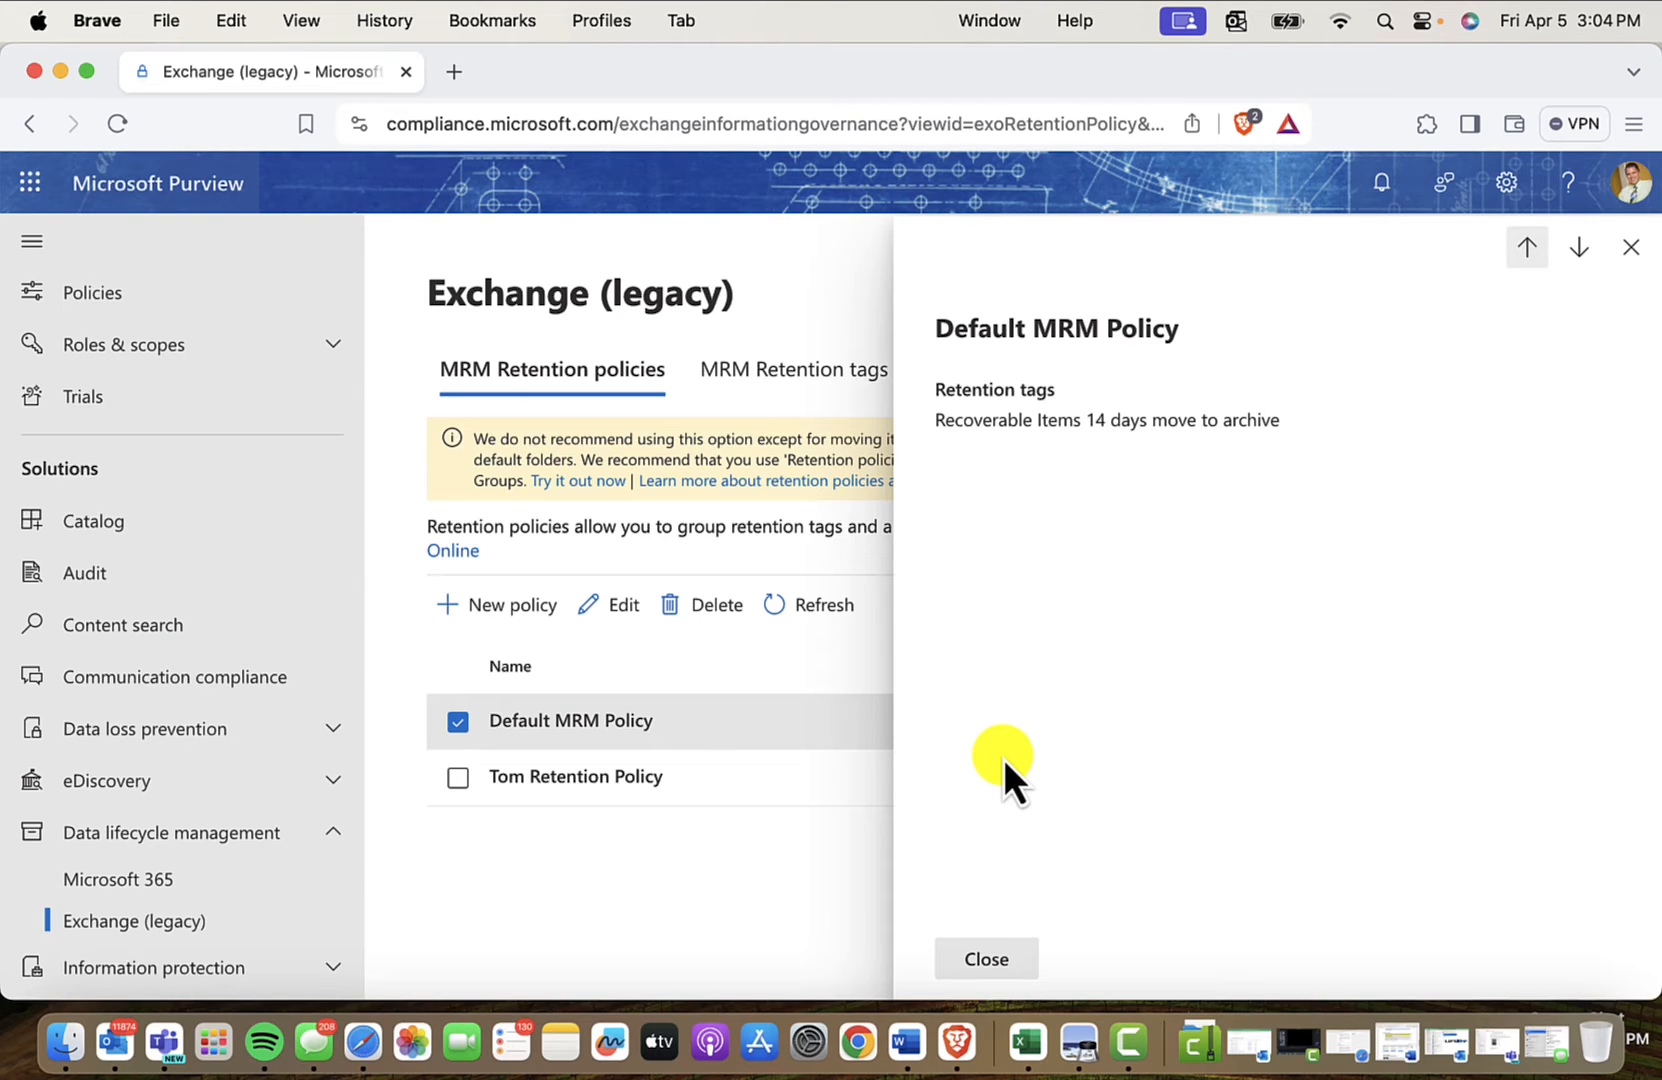
mouse_move(1044, 504)
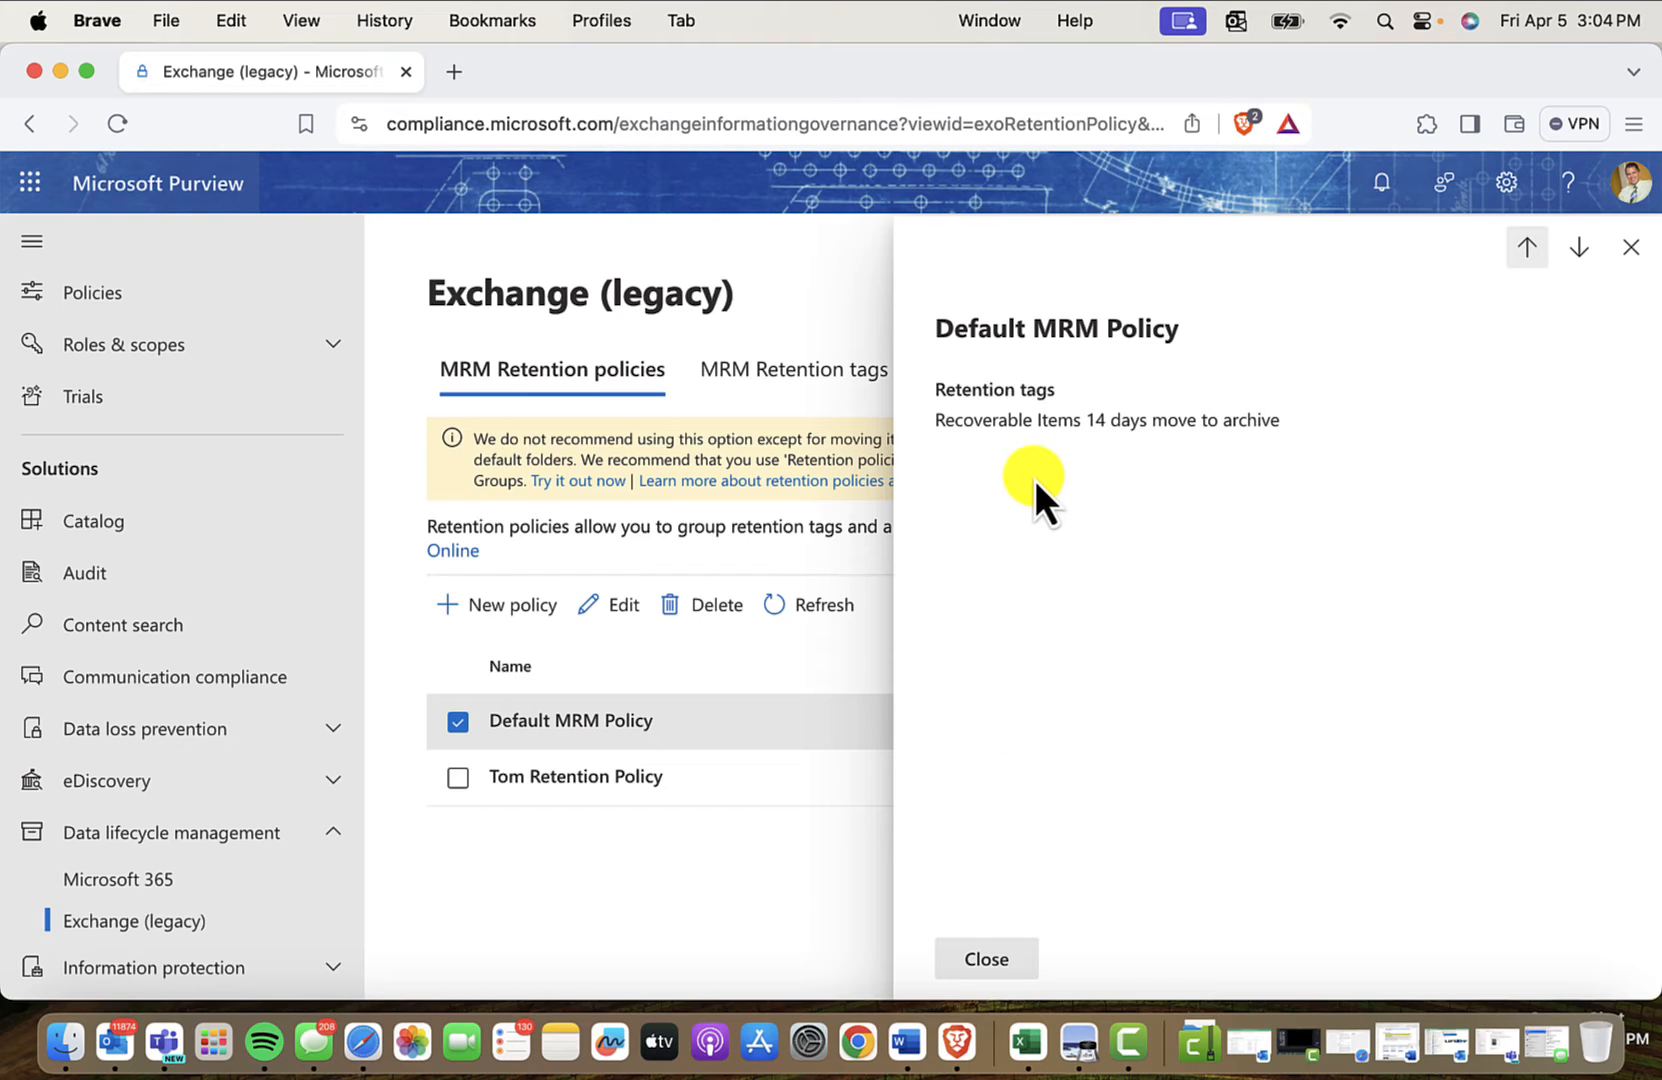
mouse_move(1216, 538)
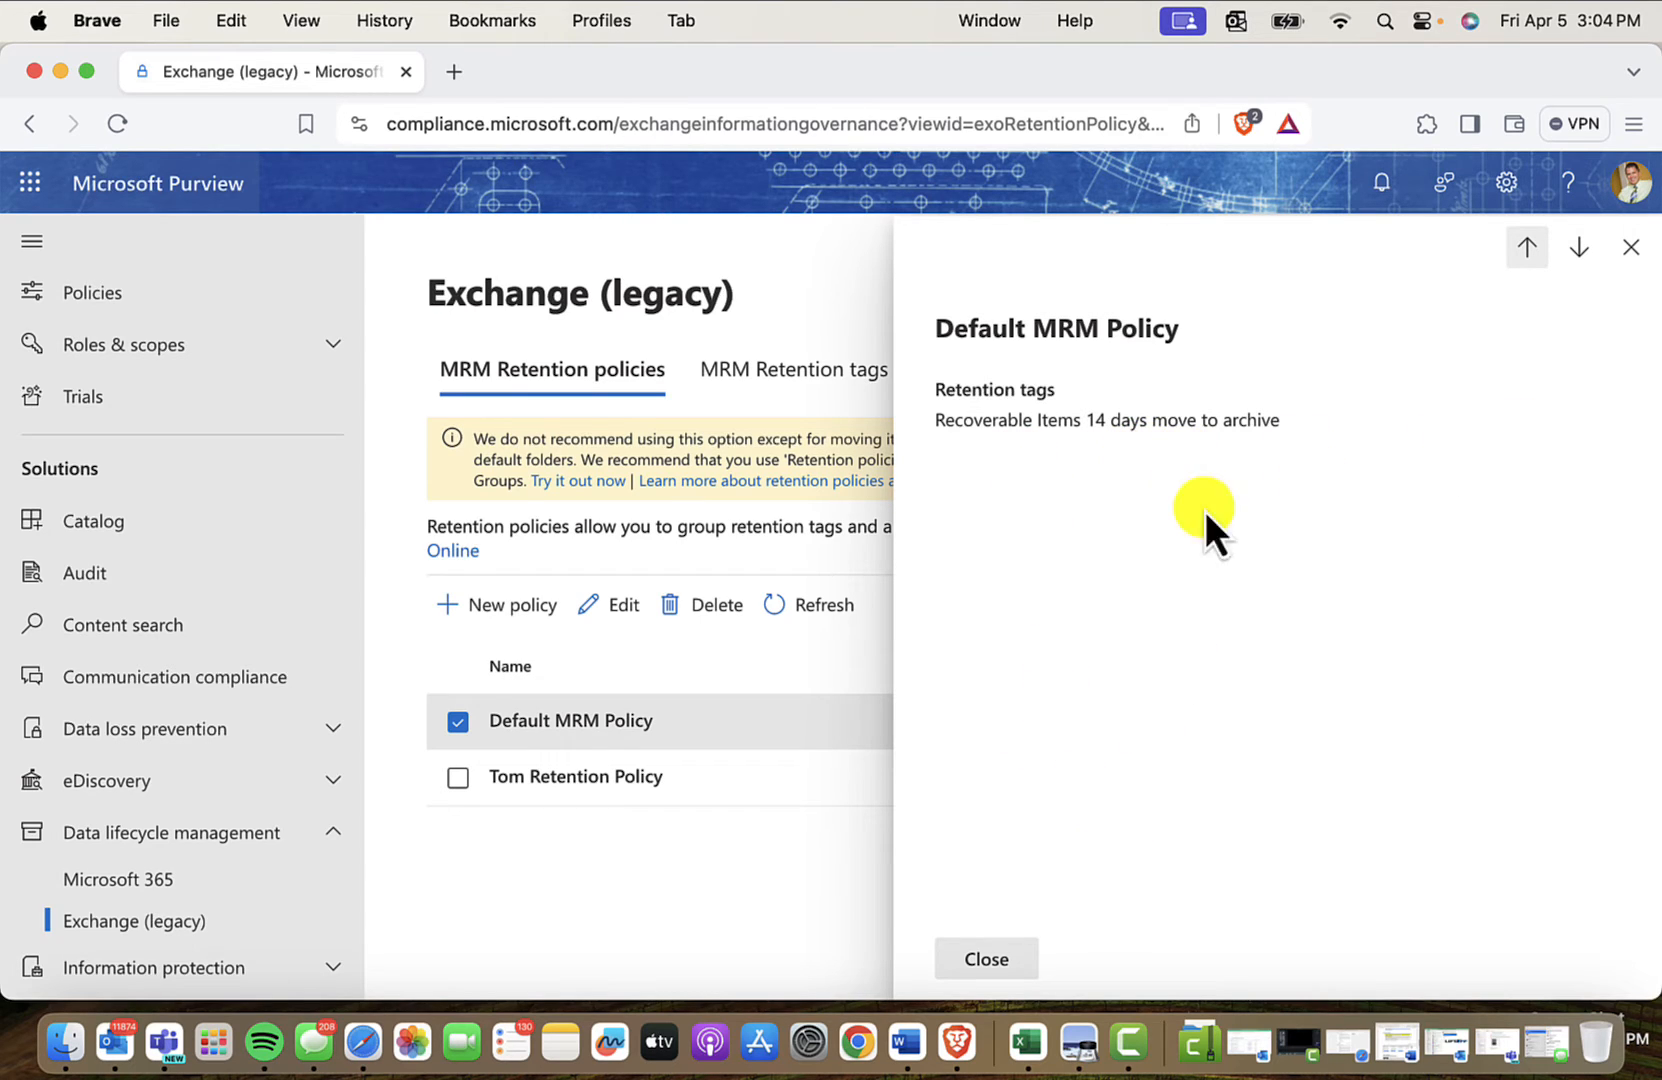
mouse_move(1084, 466)
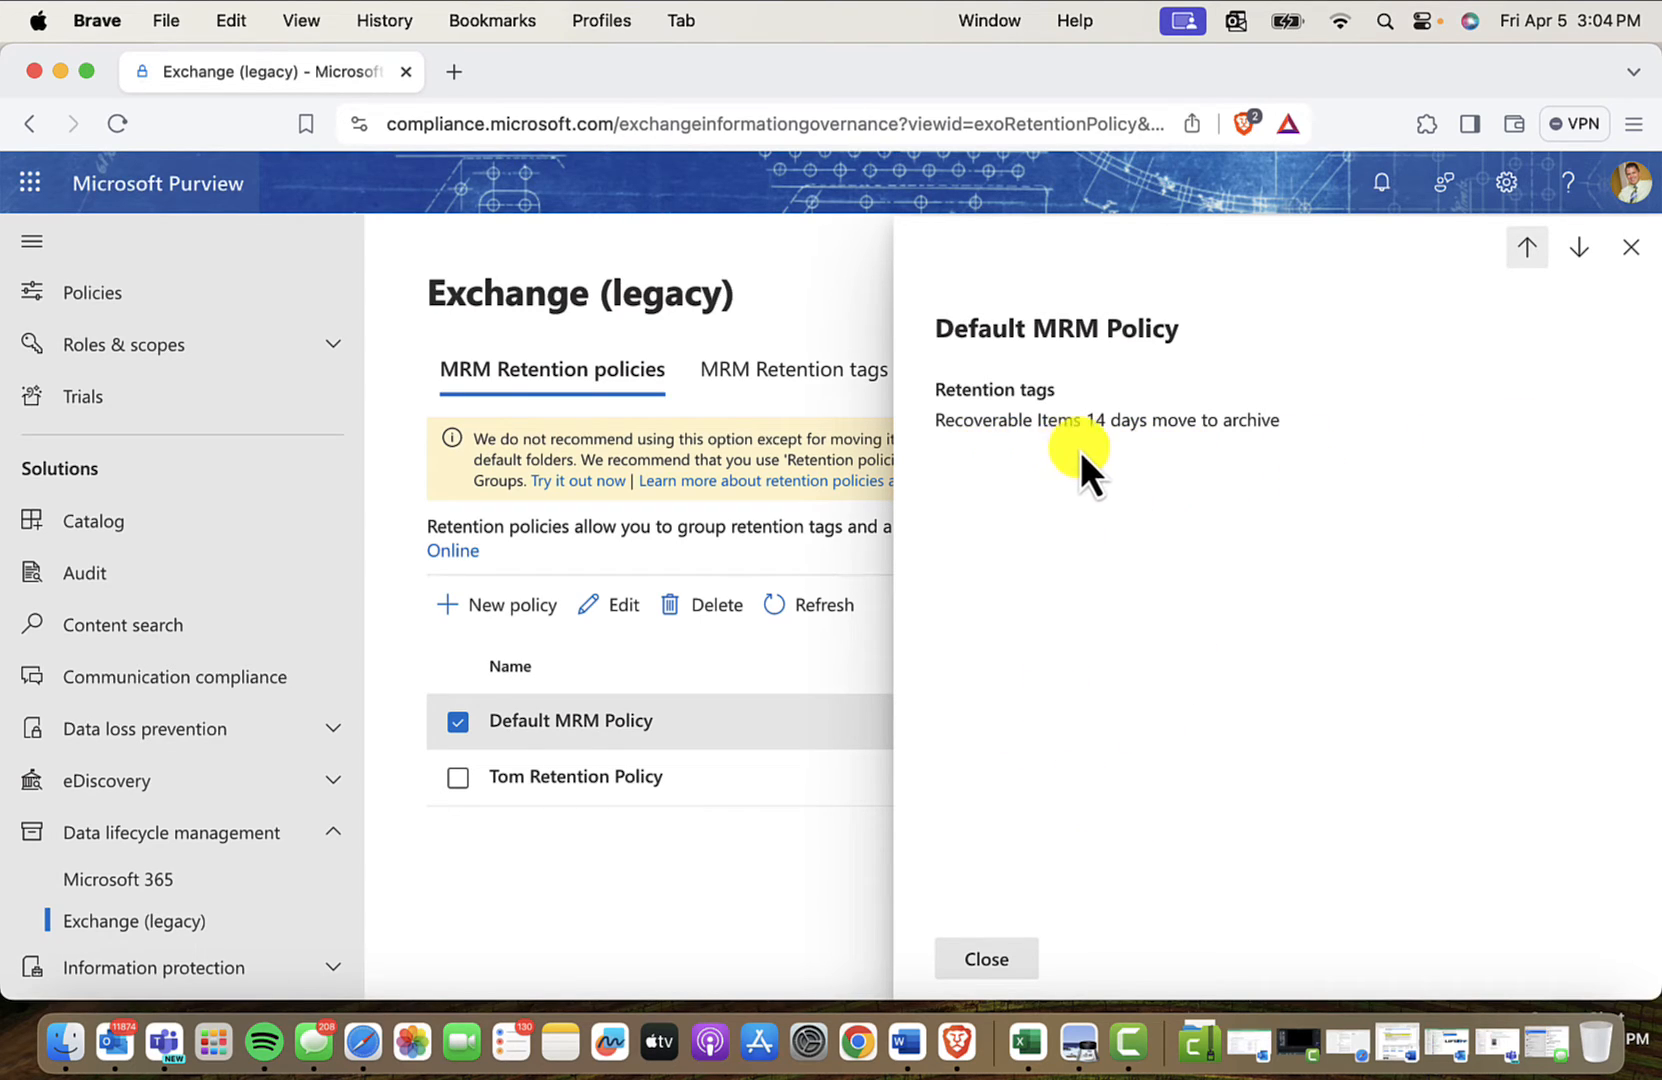
mouse_move(1066, 462)
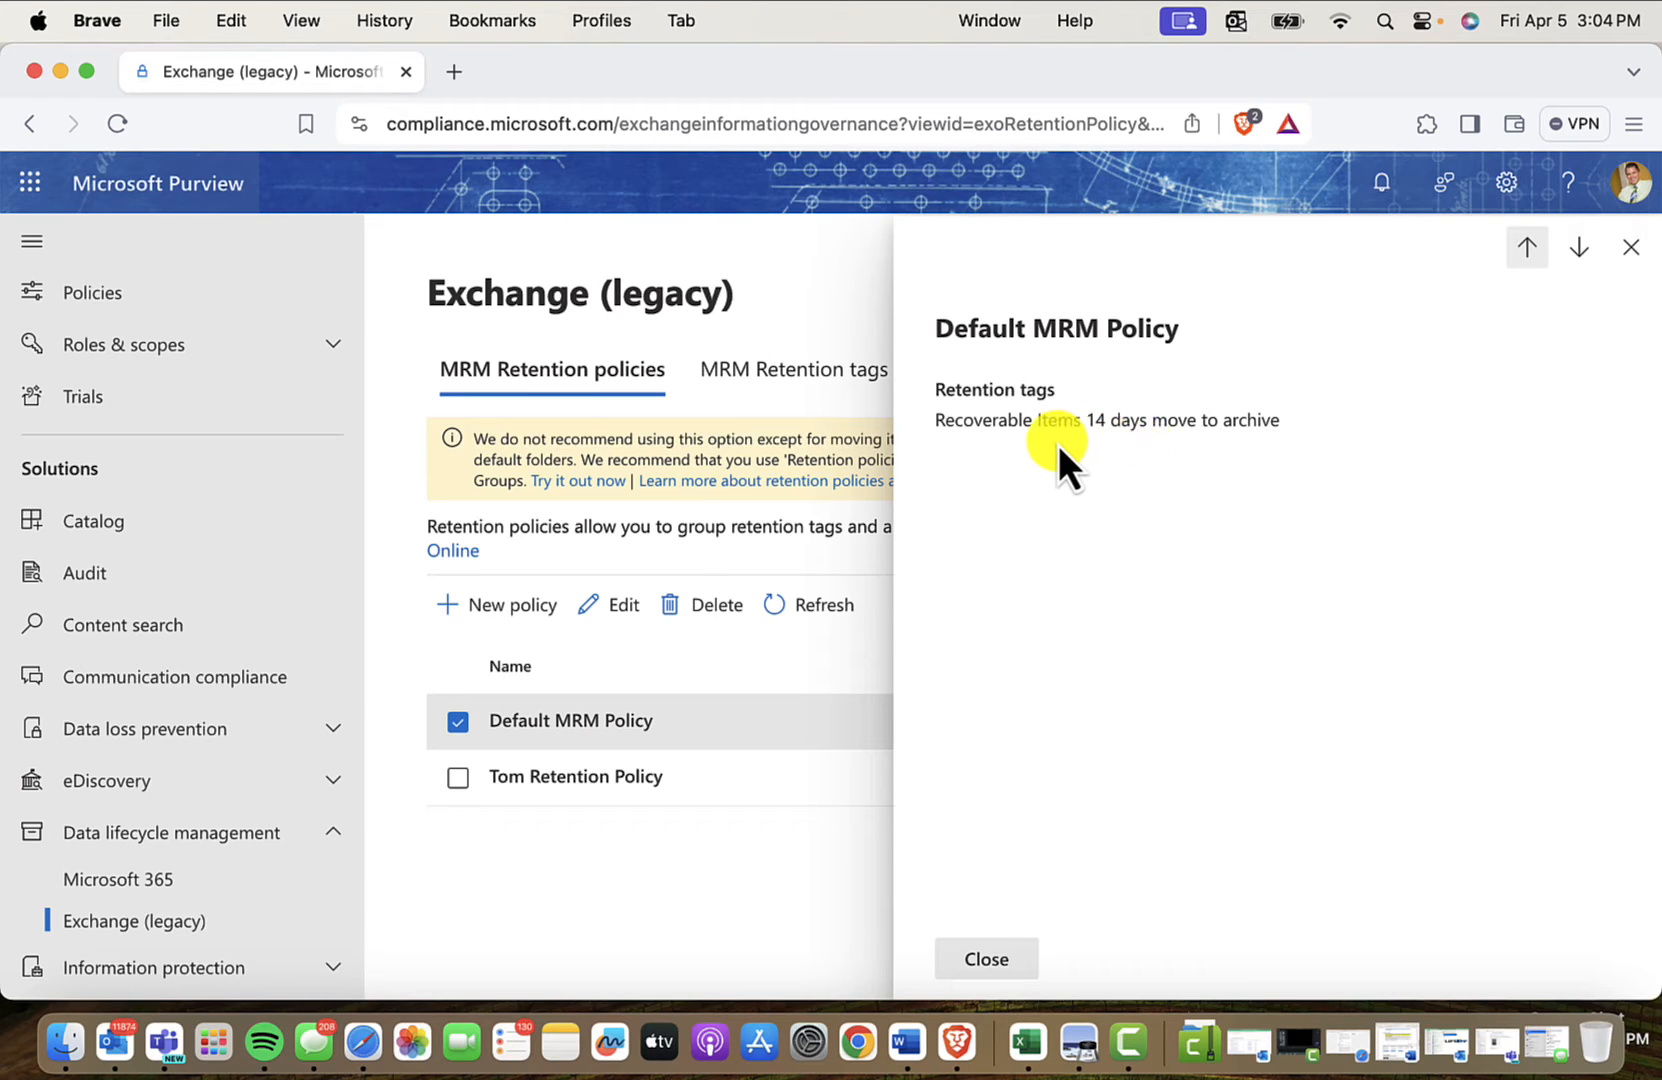
mouse_move(1128, 466)
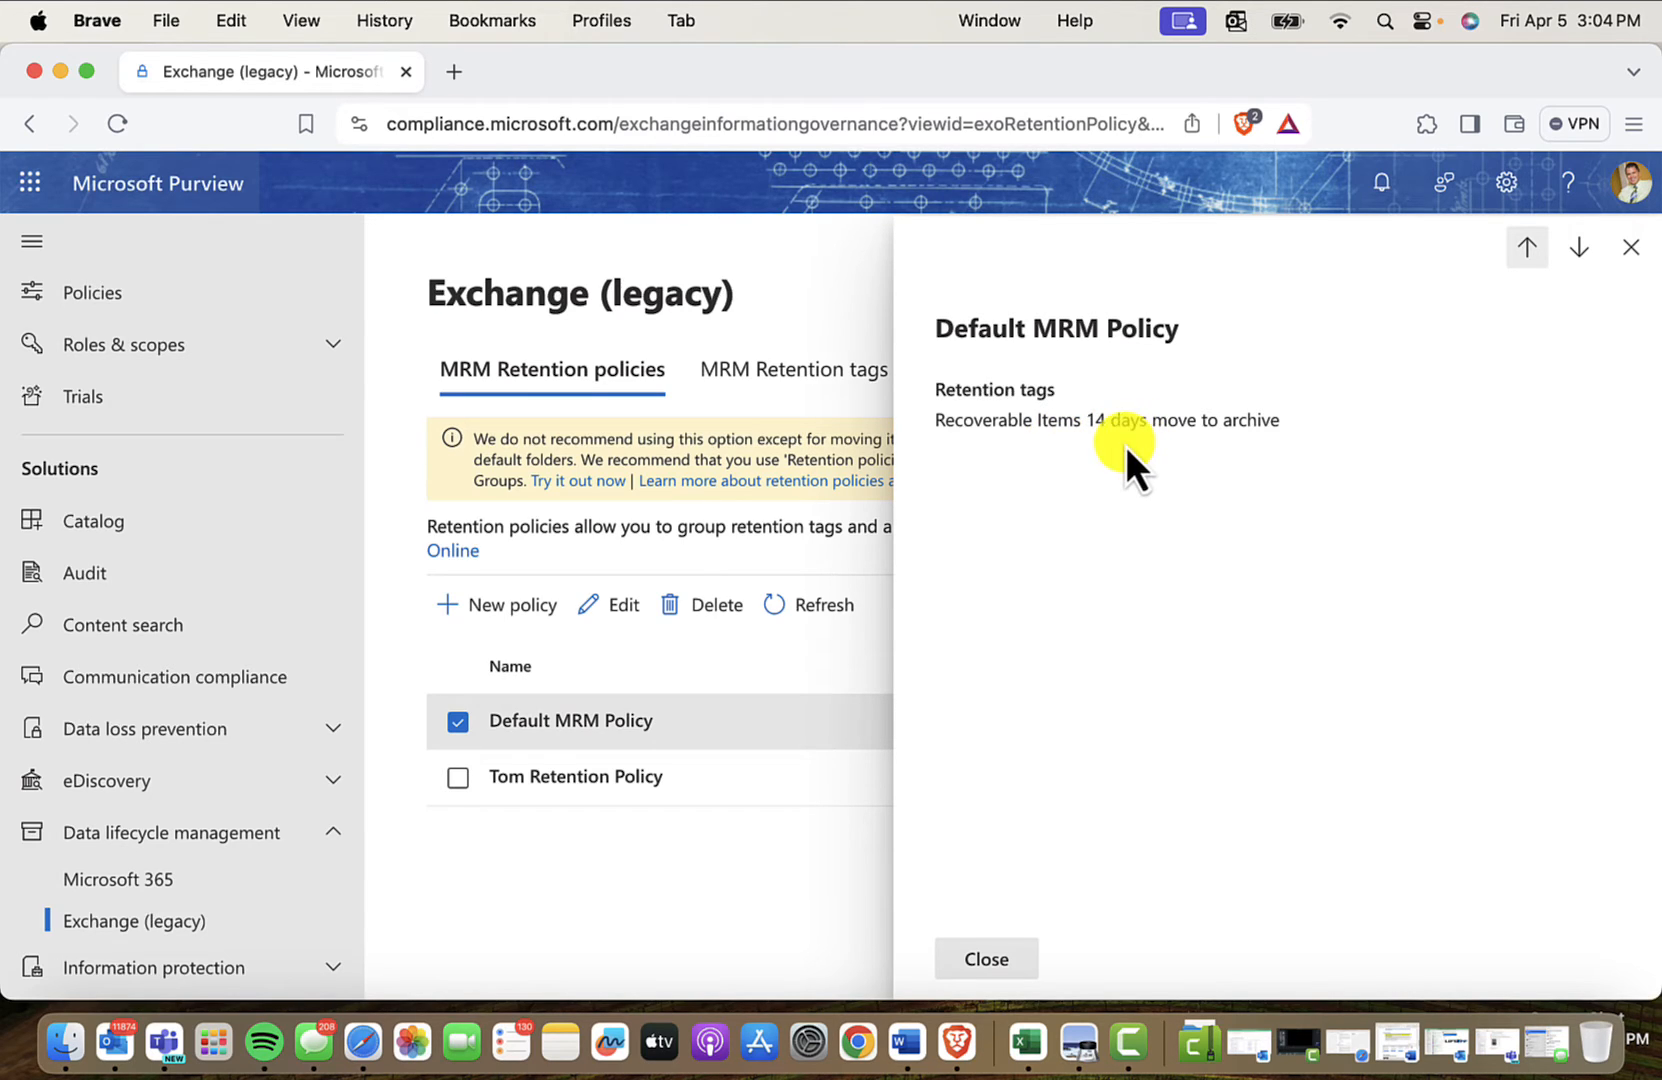
mouse_move(1268, 458)
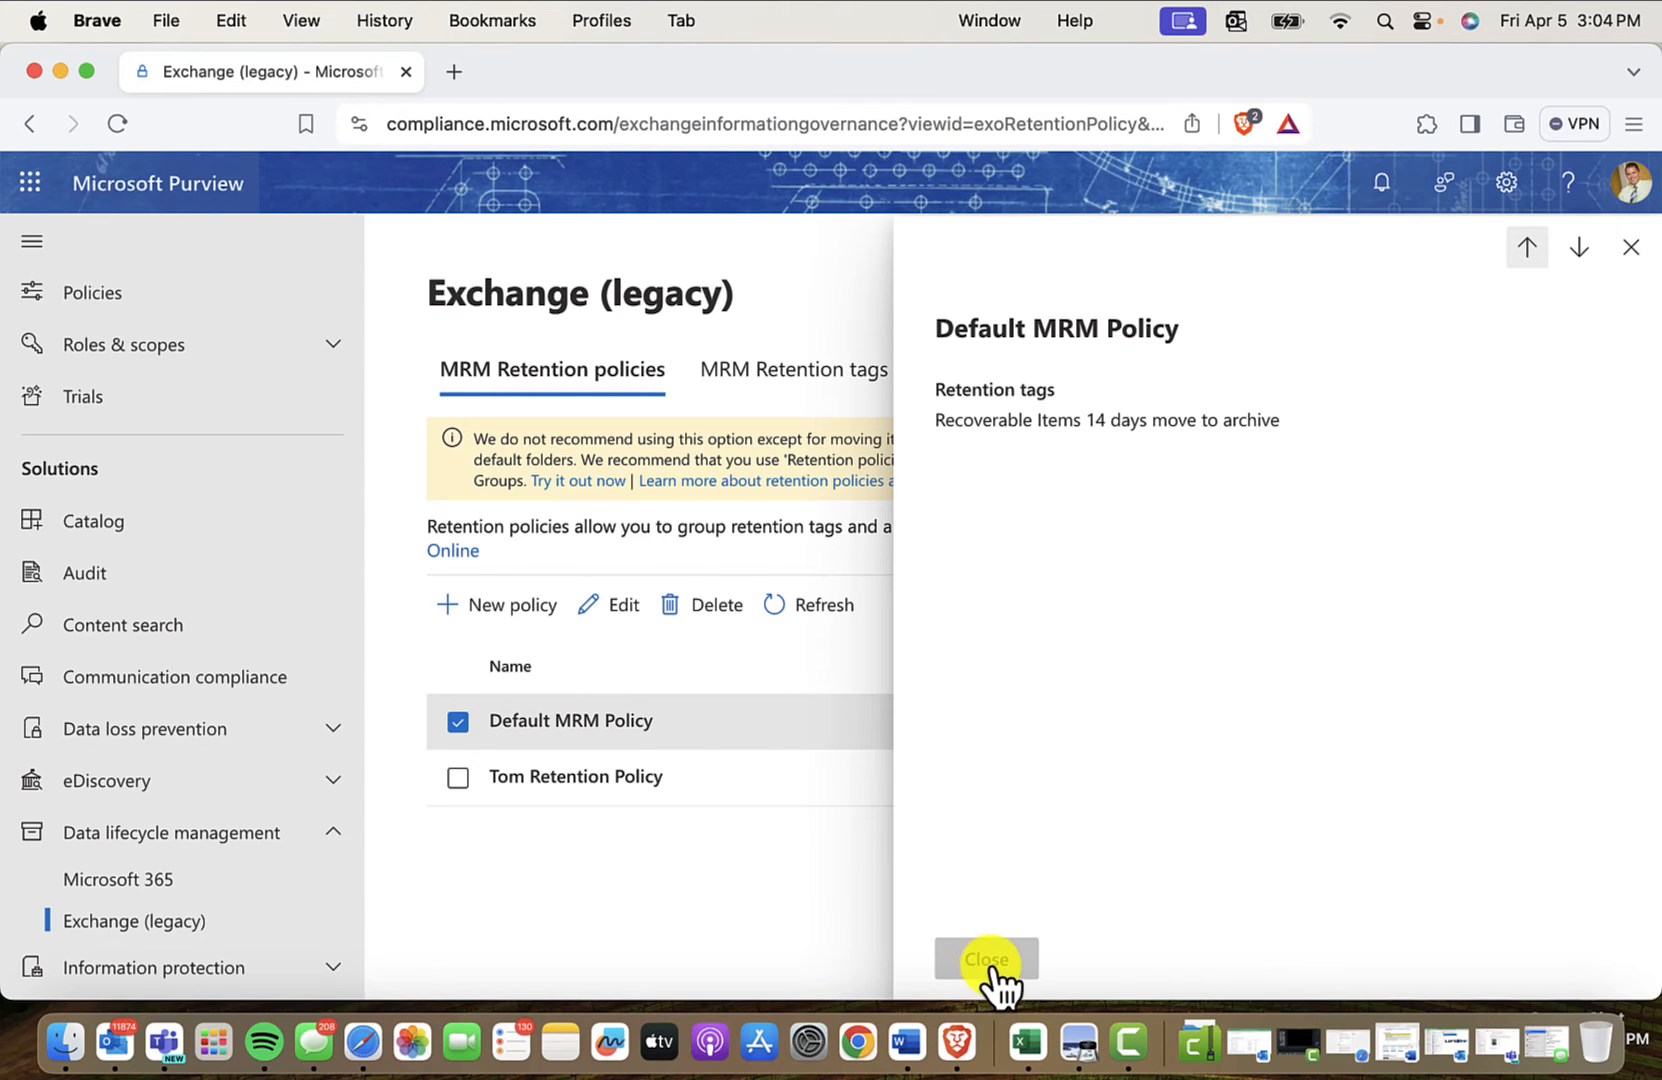
left_click(984, 958)
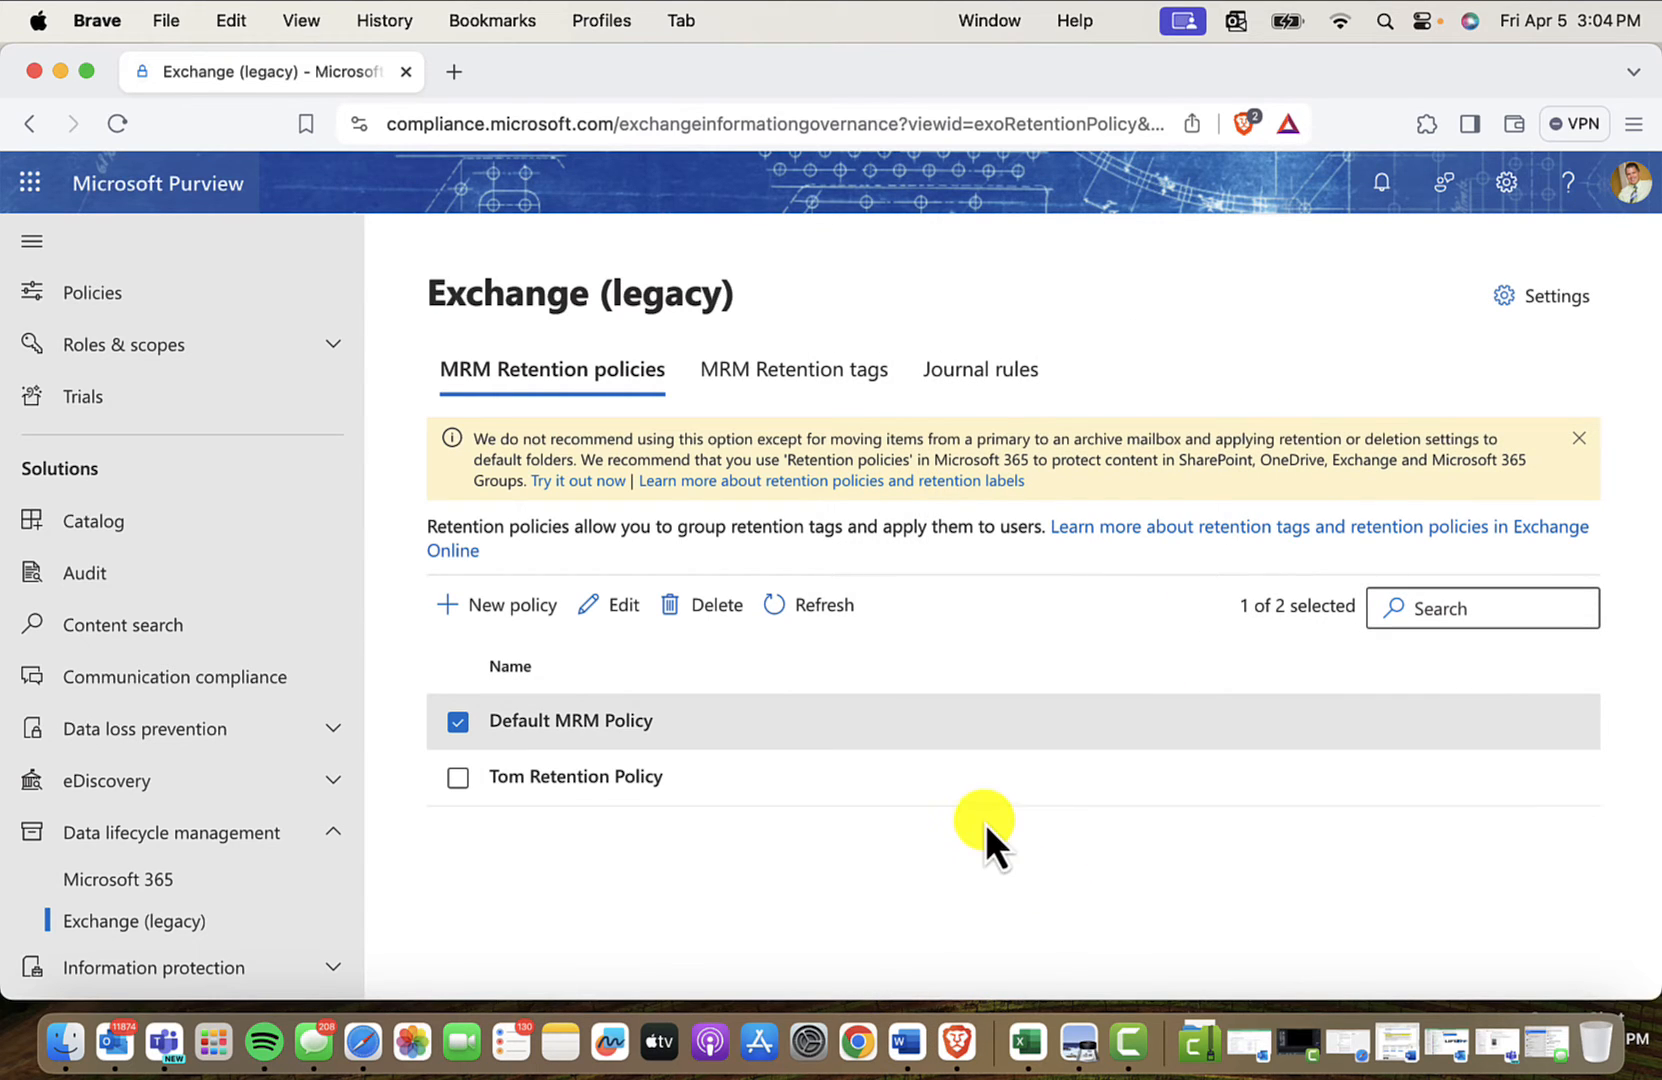
mouse_move(726, 912)
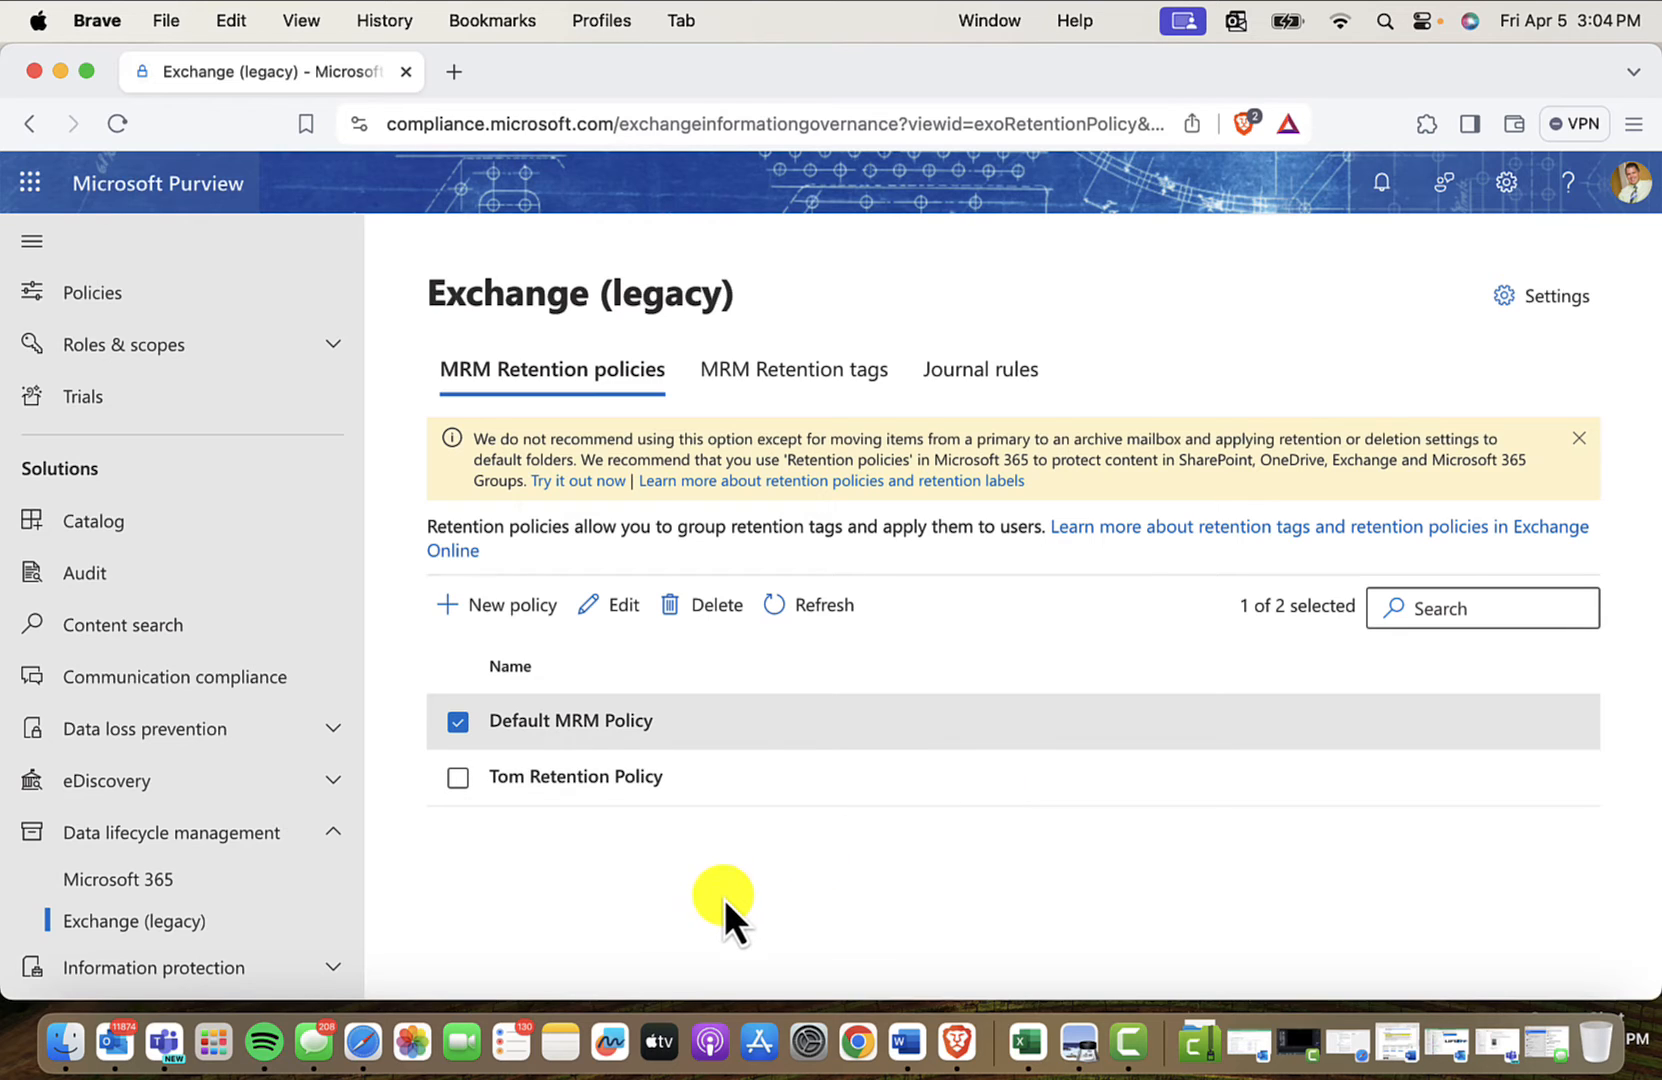
- Start a new MRM retention policy named 'Joe archive move from inbox'
left_click(510, 604)
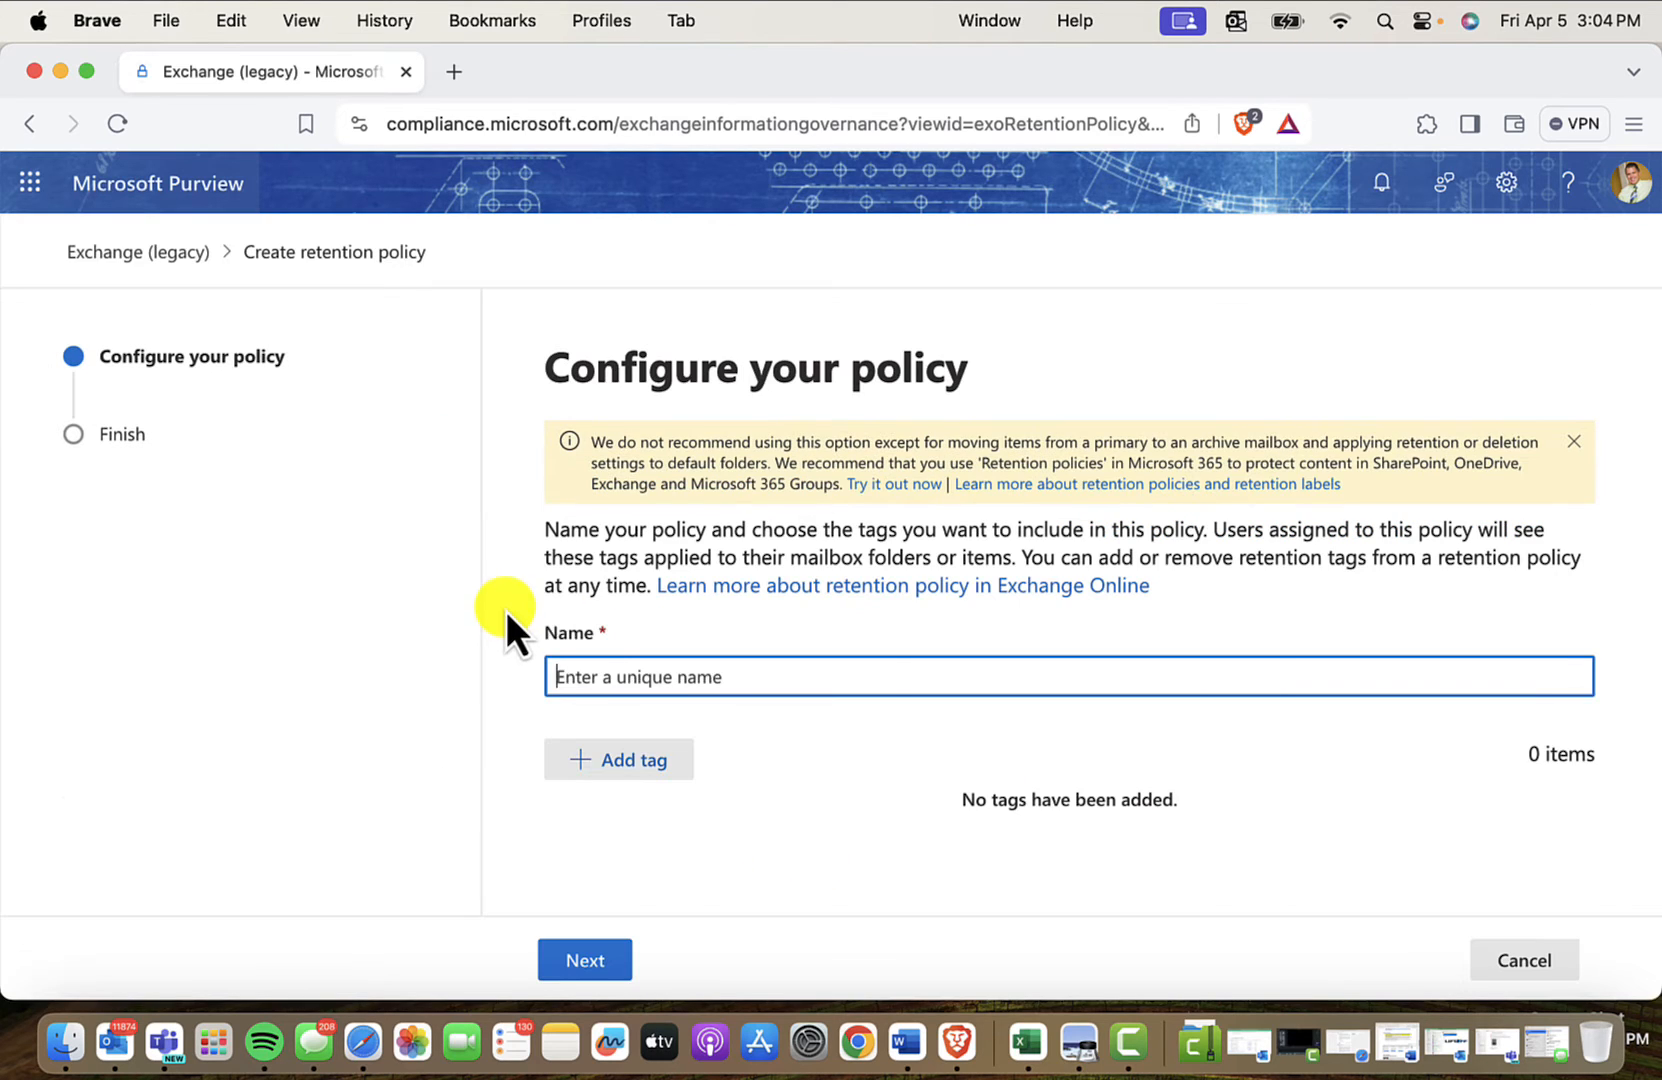
type("JOe")
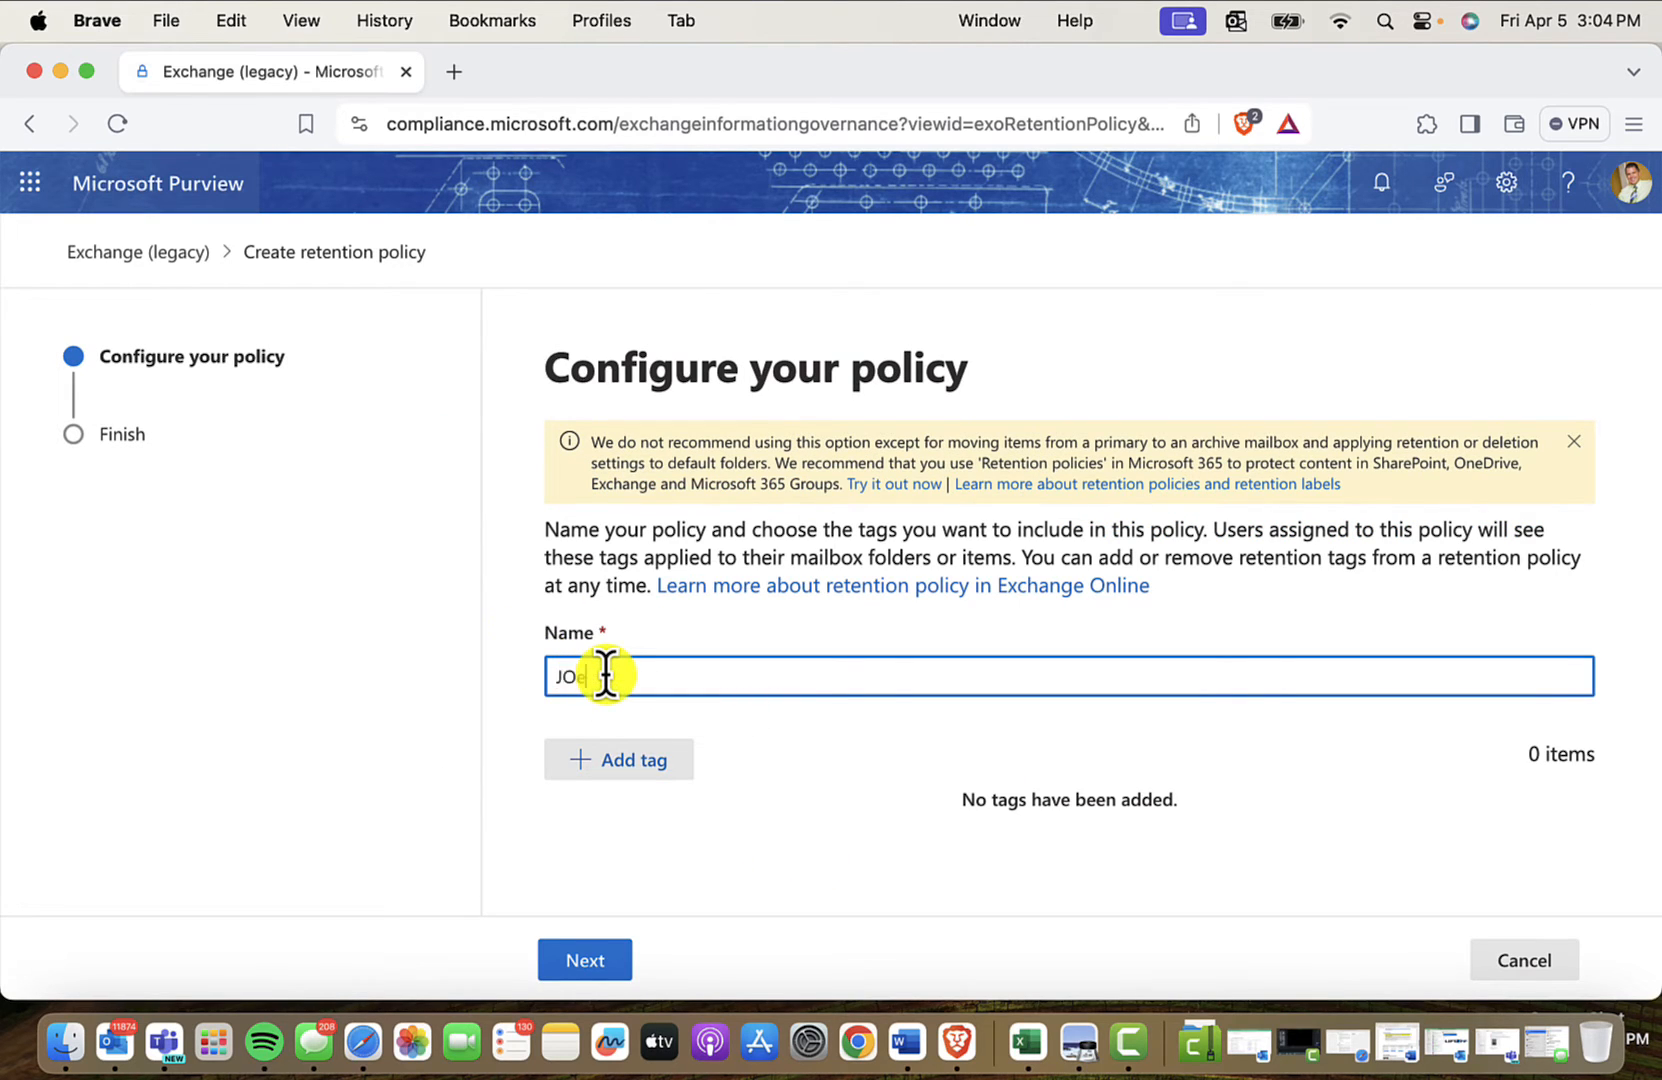
type("Joe archive move f")
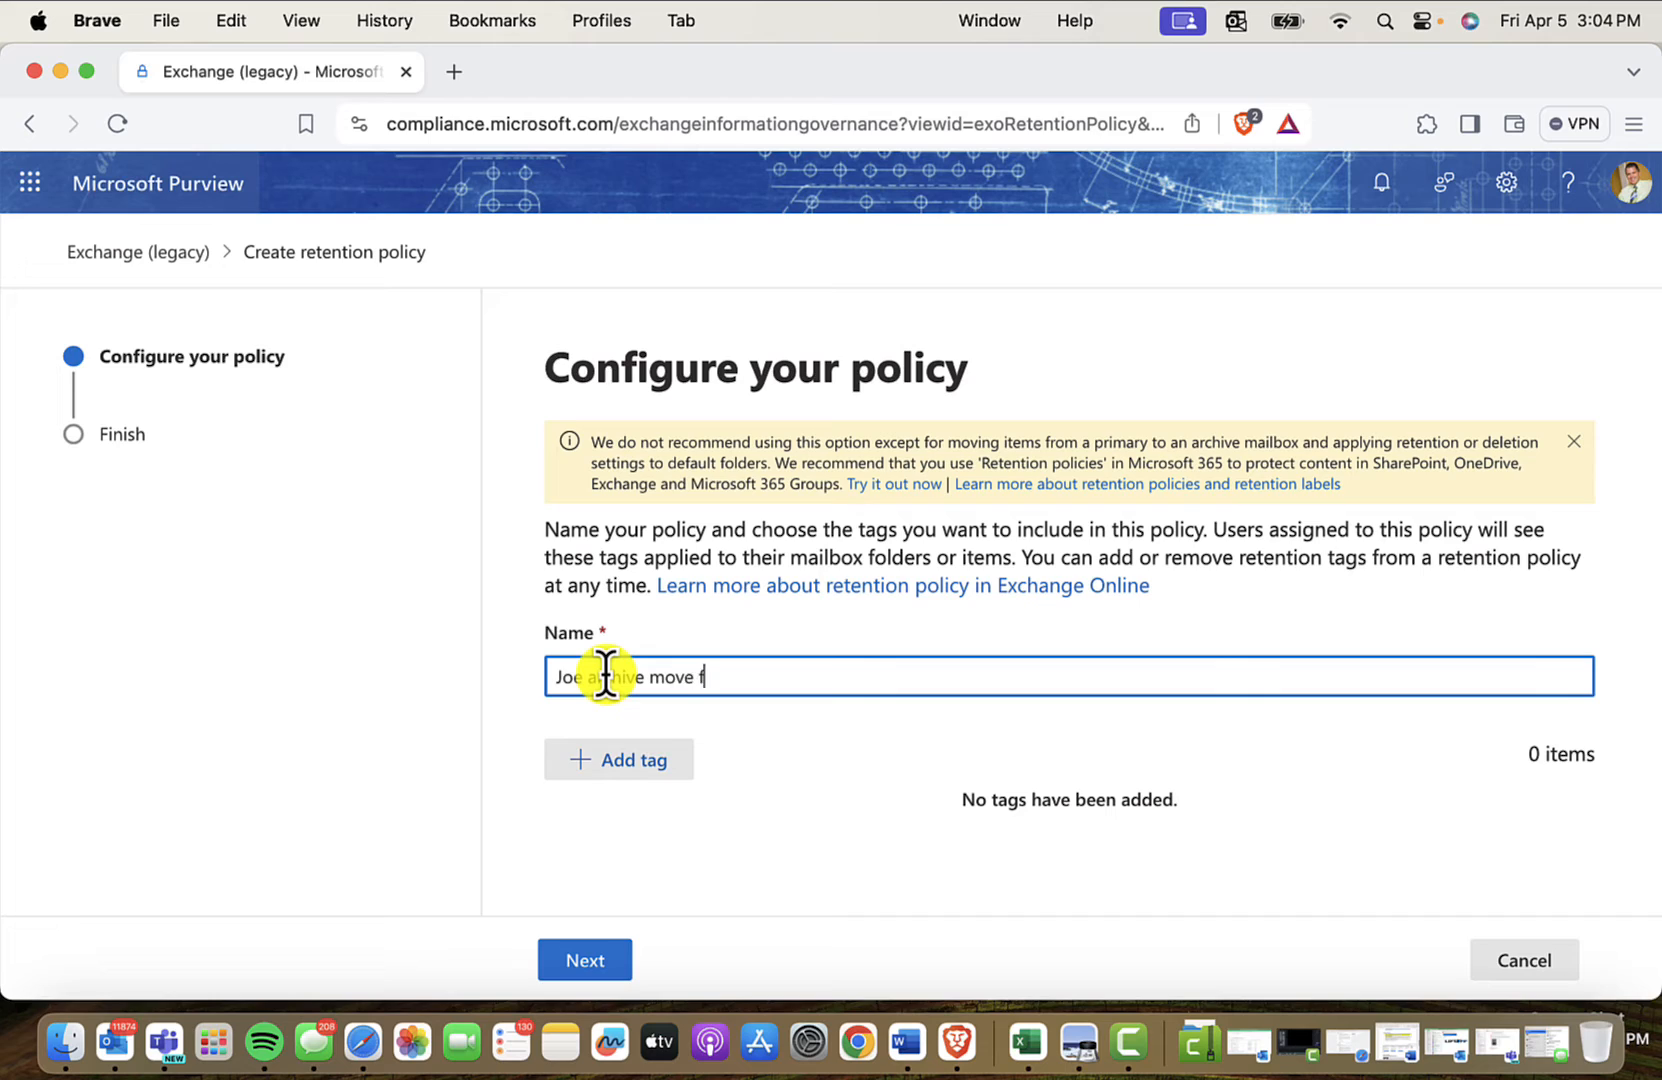
type("rom i")
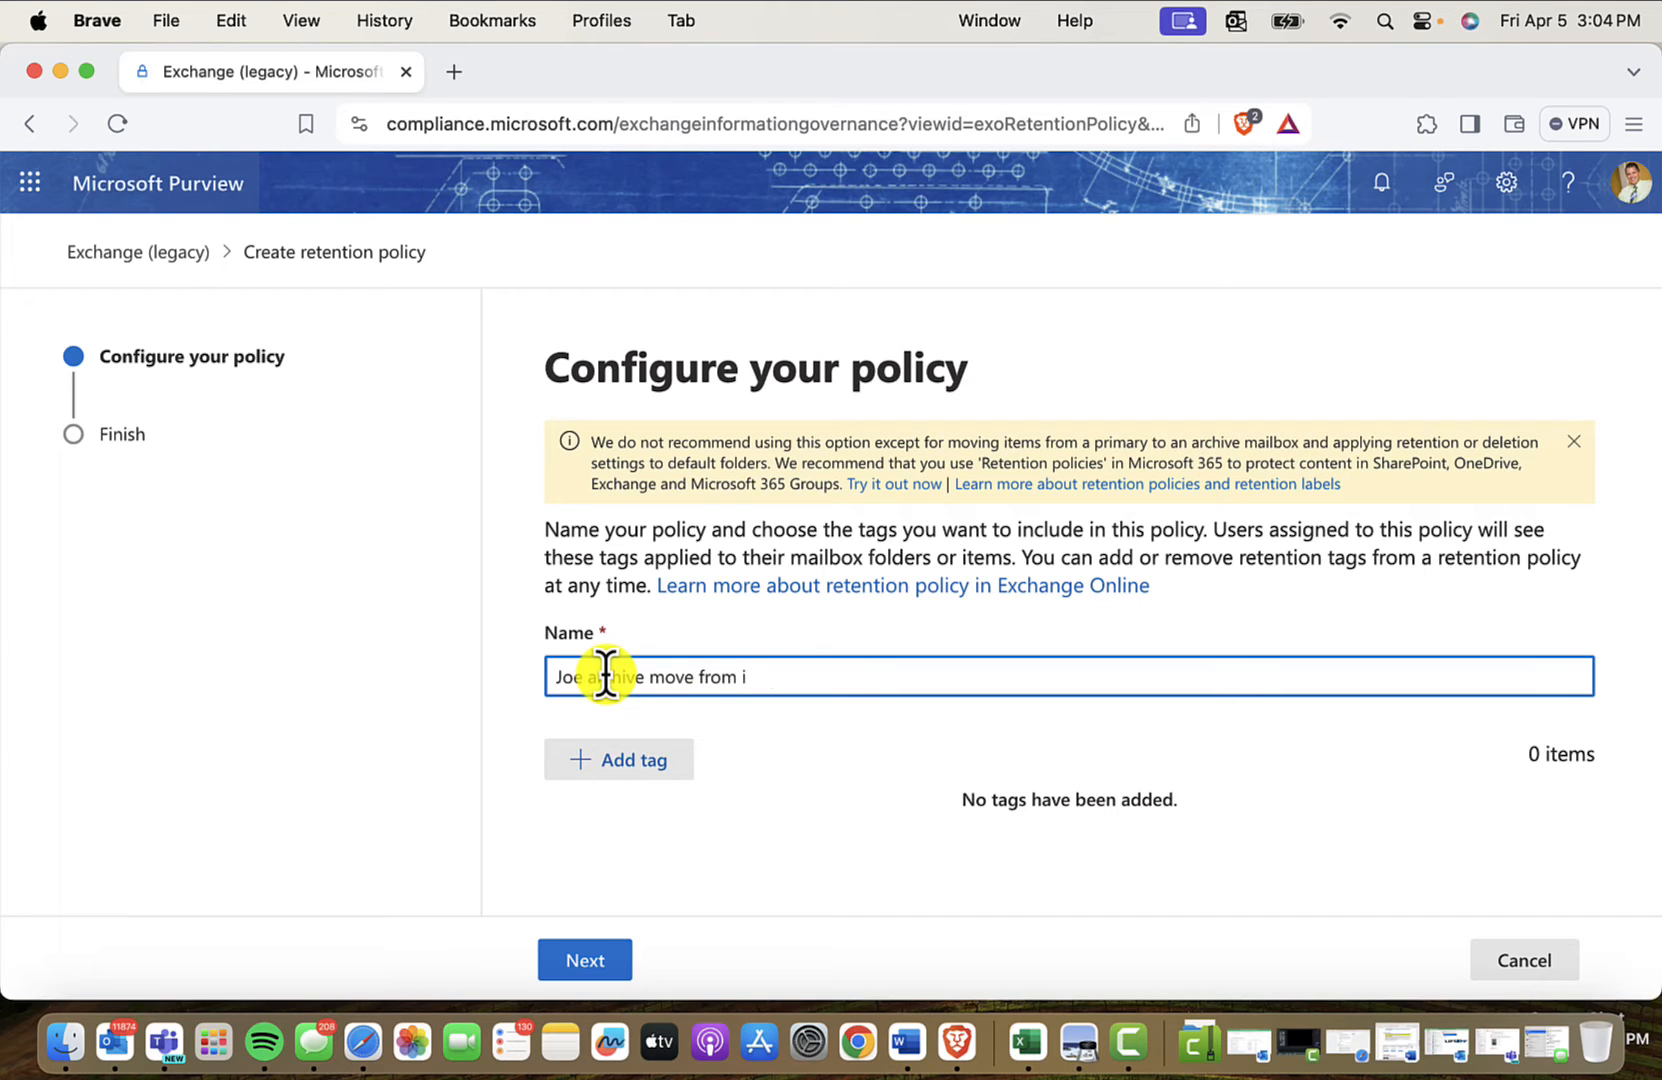
type("nbox")
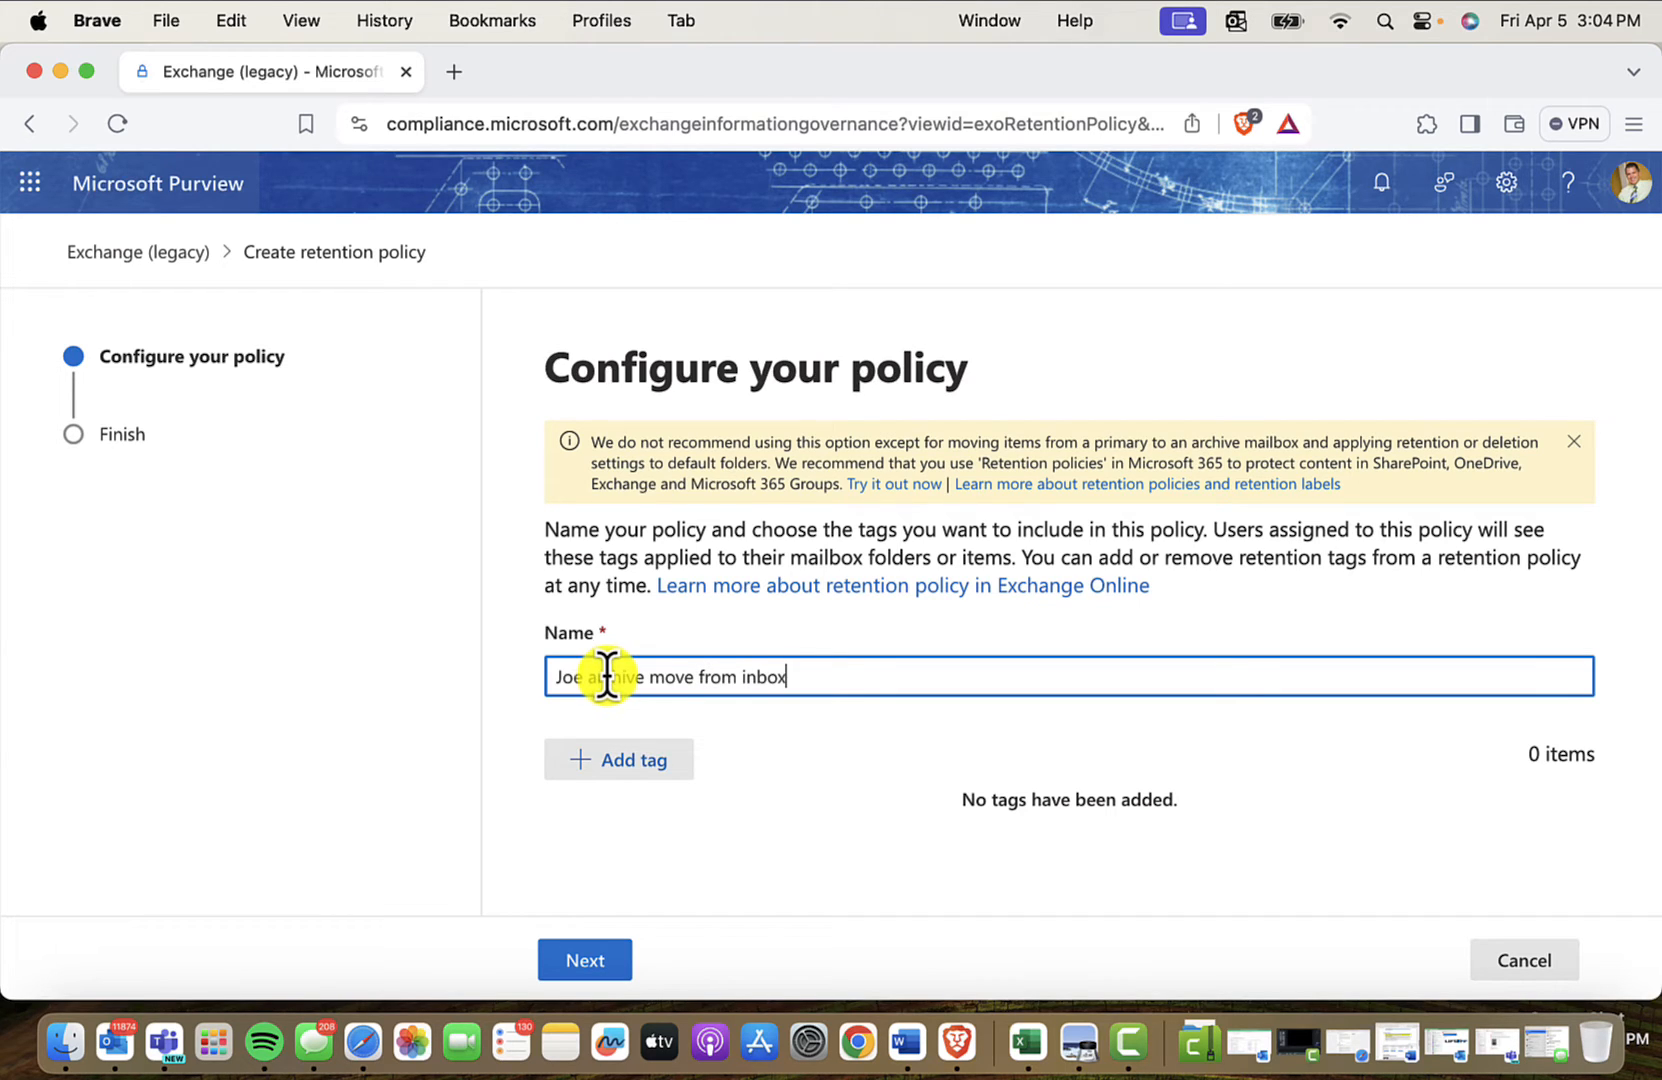
- Review and submit the new policy without tags, then dismiss the confirmation
left_click(582, 960)
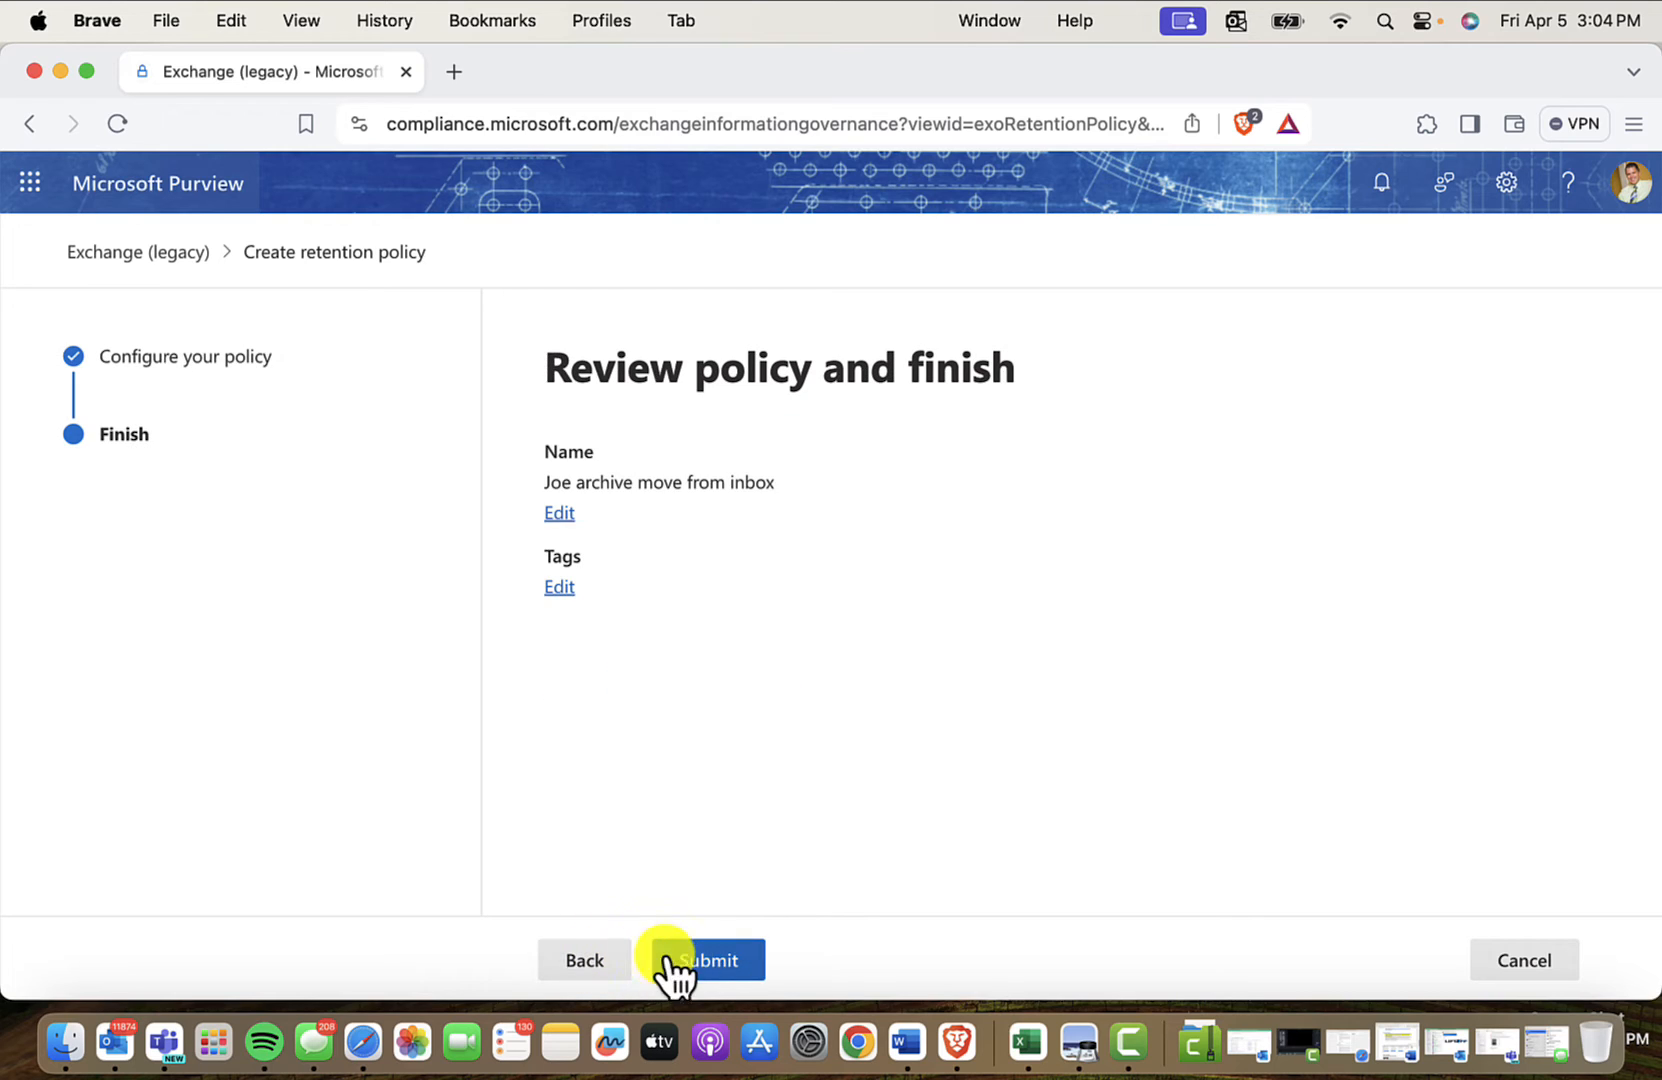
left_click(706, 960)
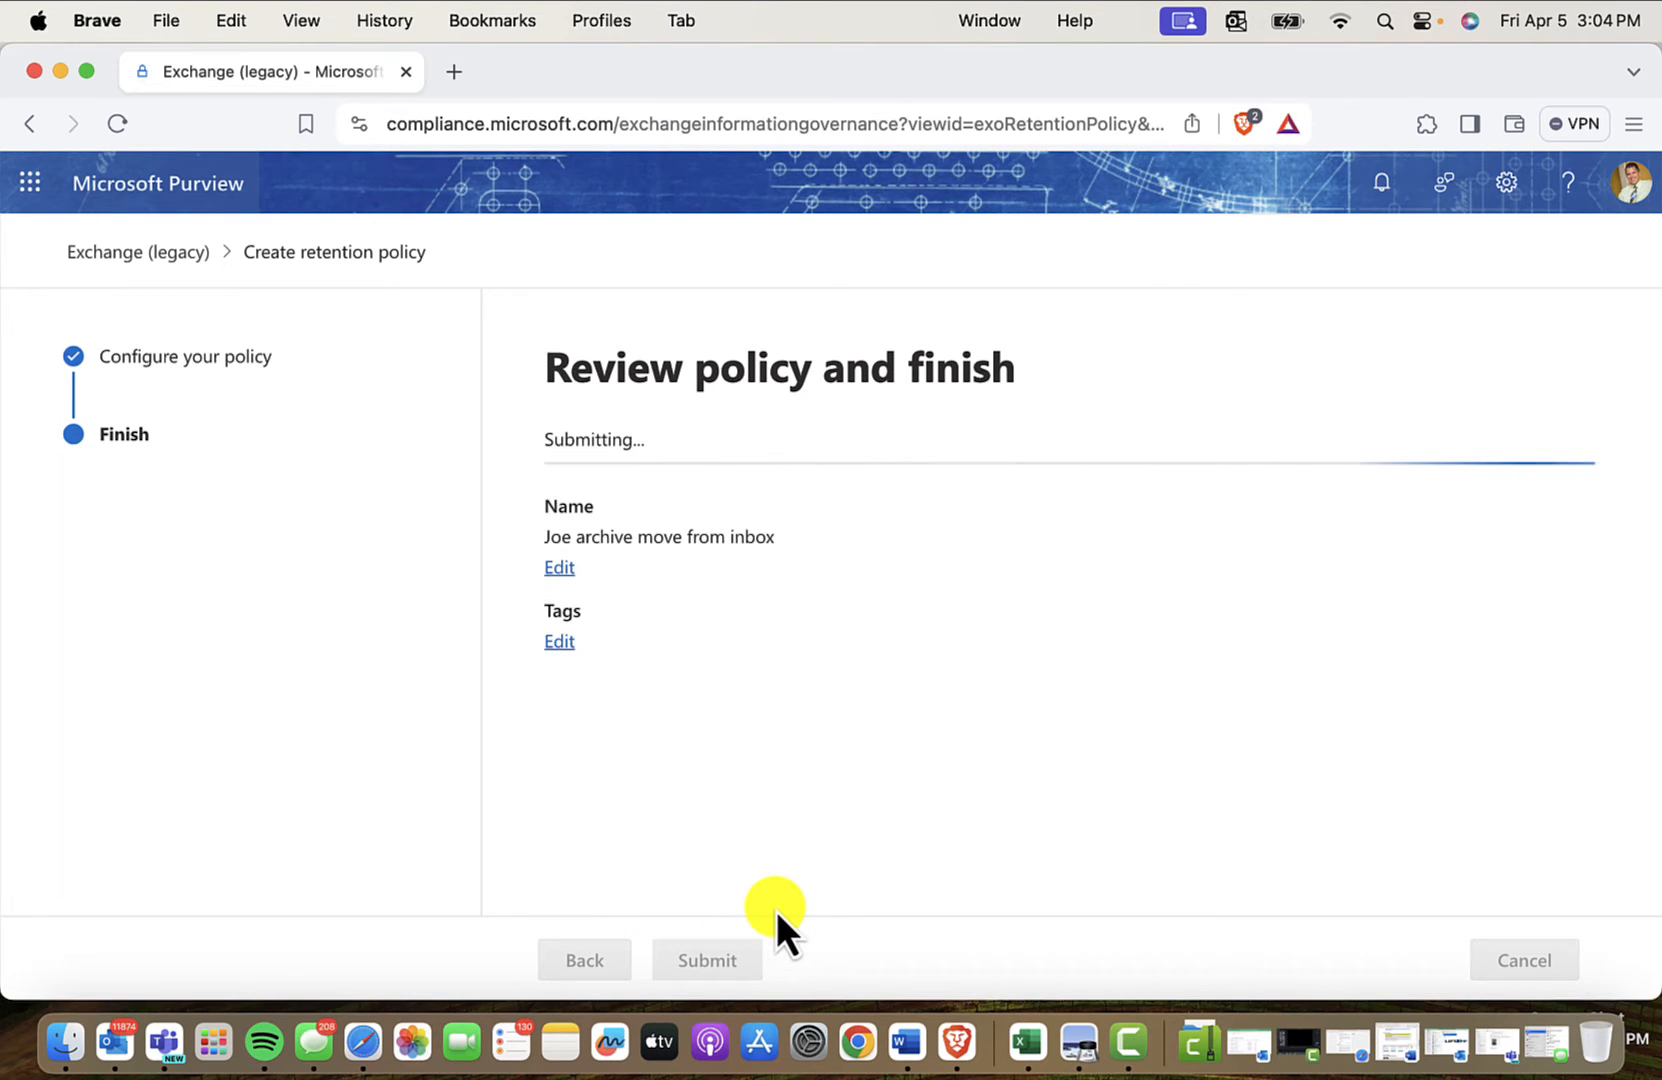
left_click(706, 960)
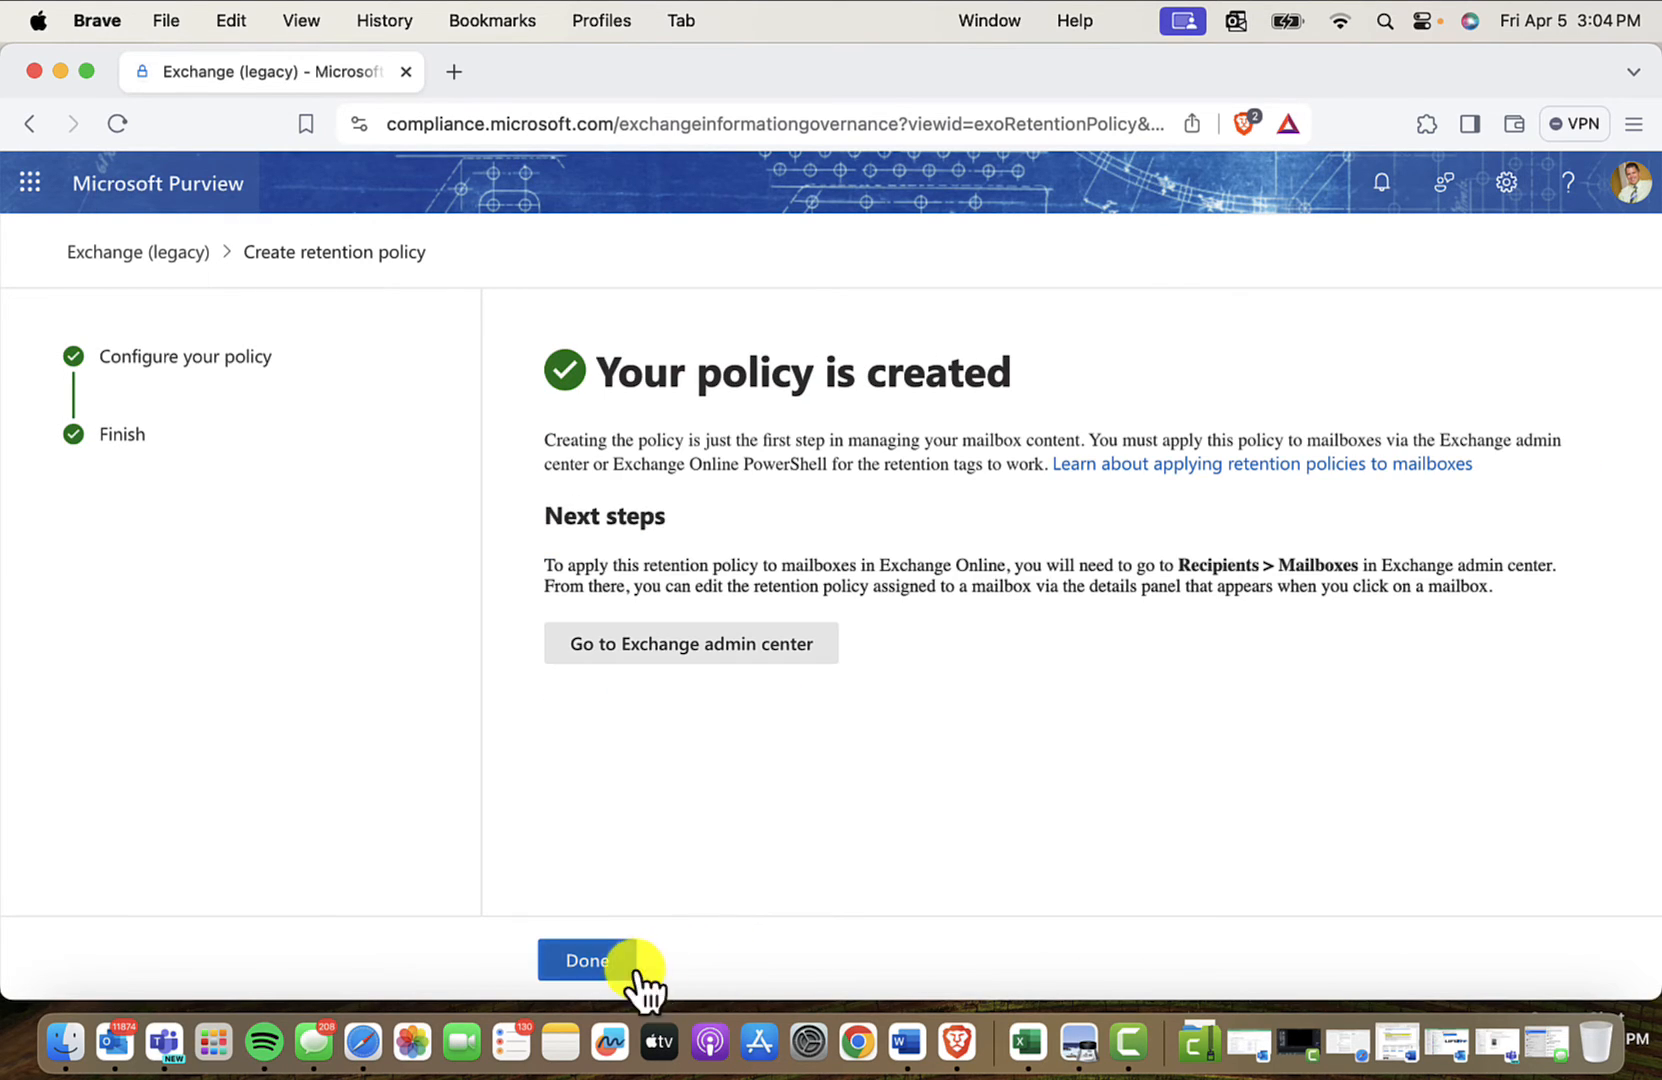
left_click(584, 960)
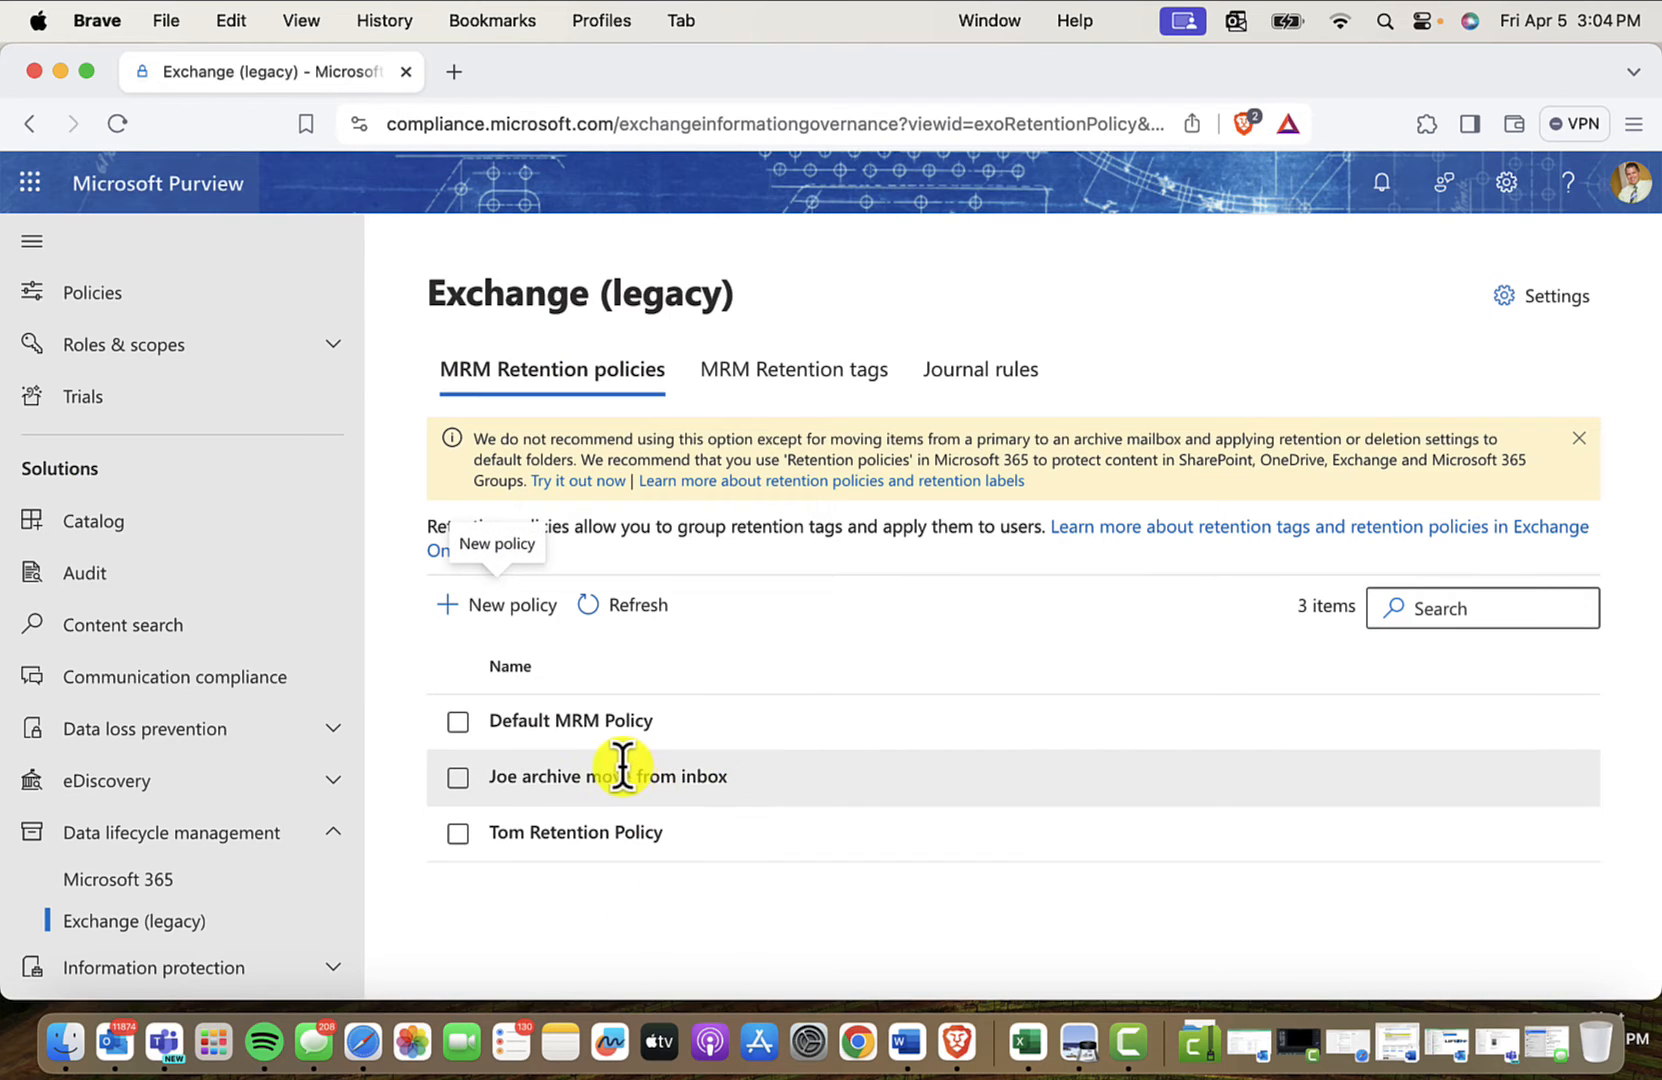
mouse_move(572, 832)
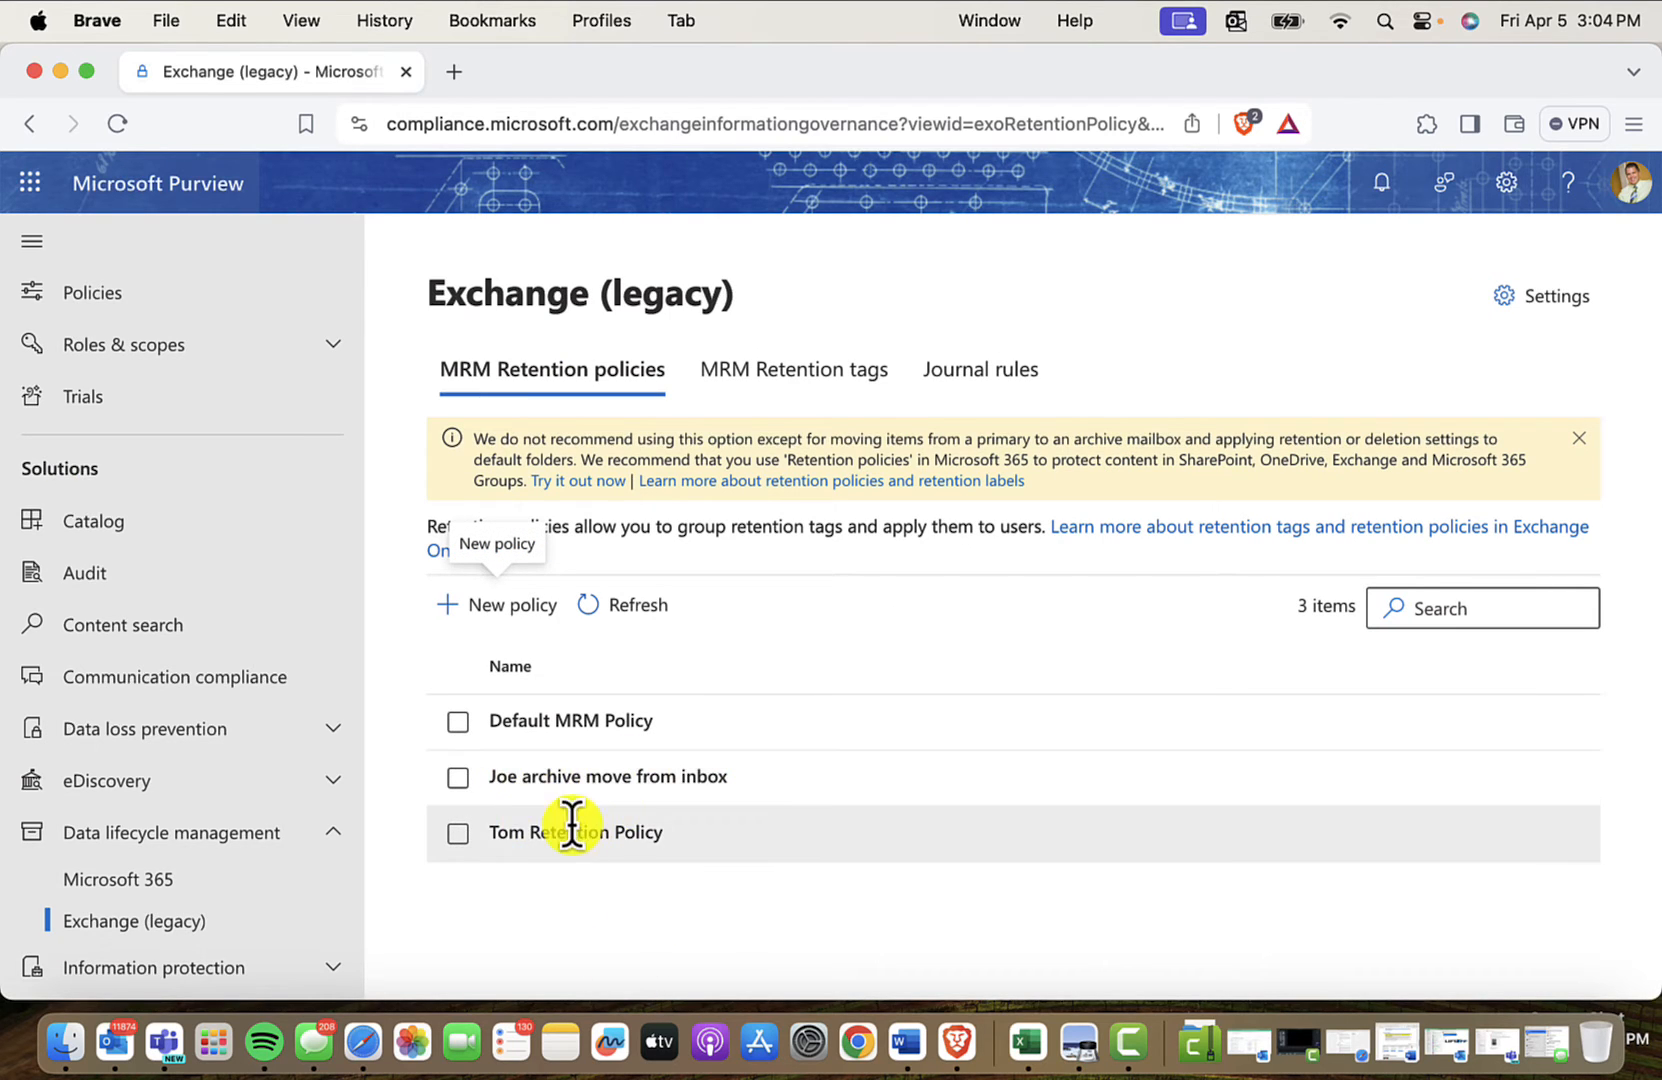
mouse_move(712, 786)
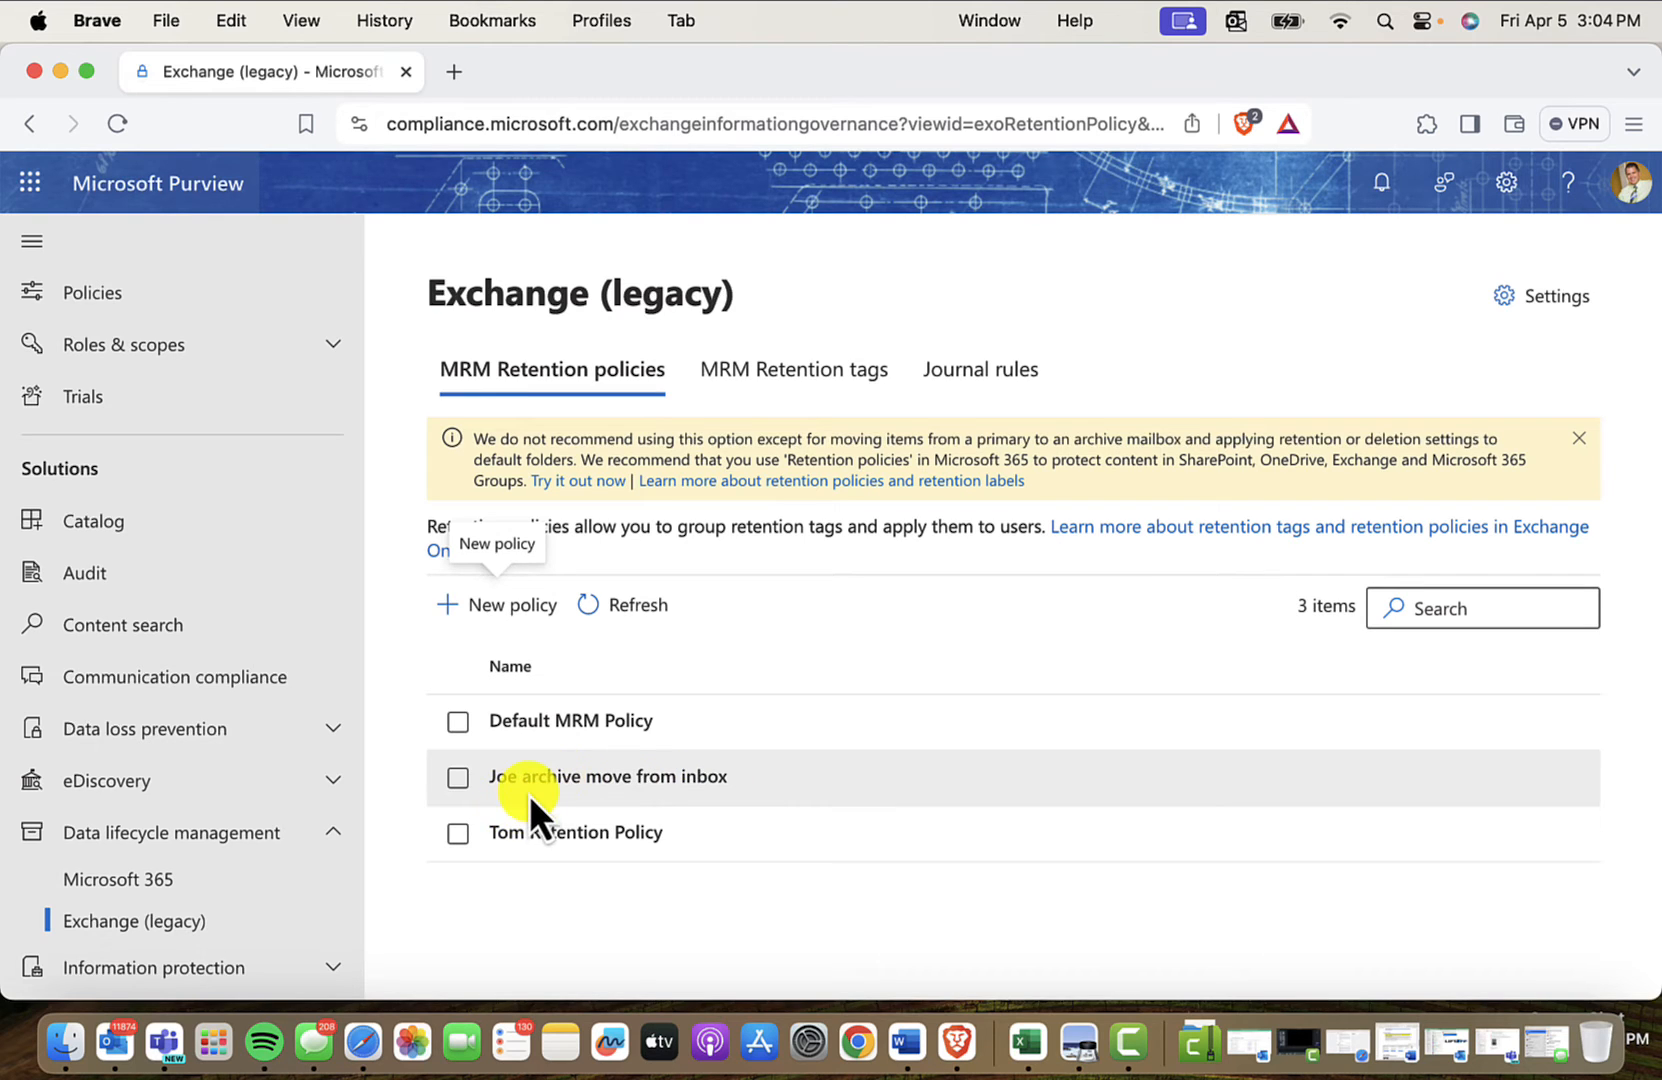
mouse_move(792, 368)
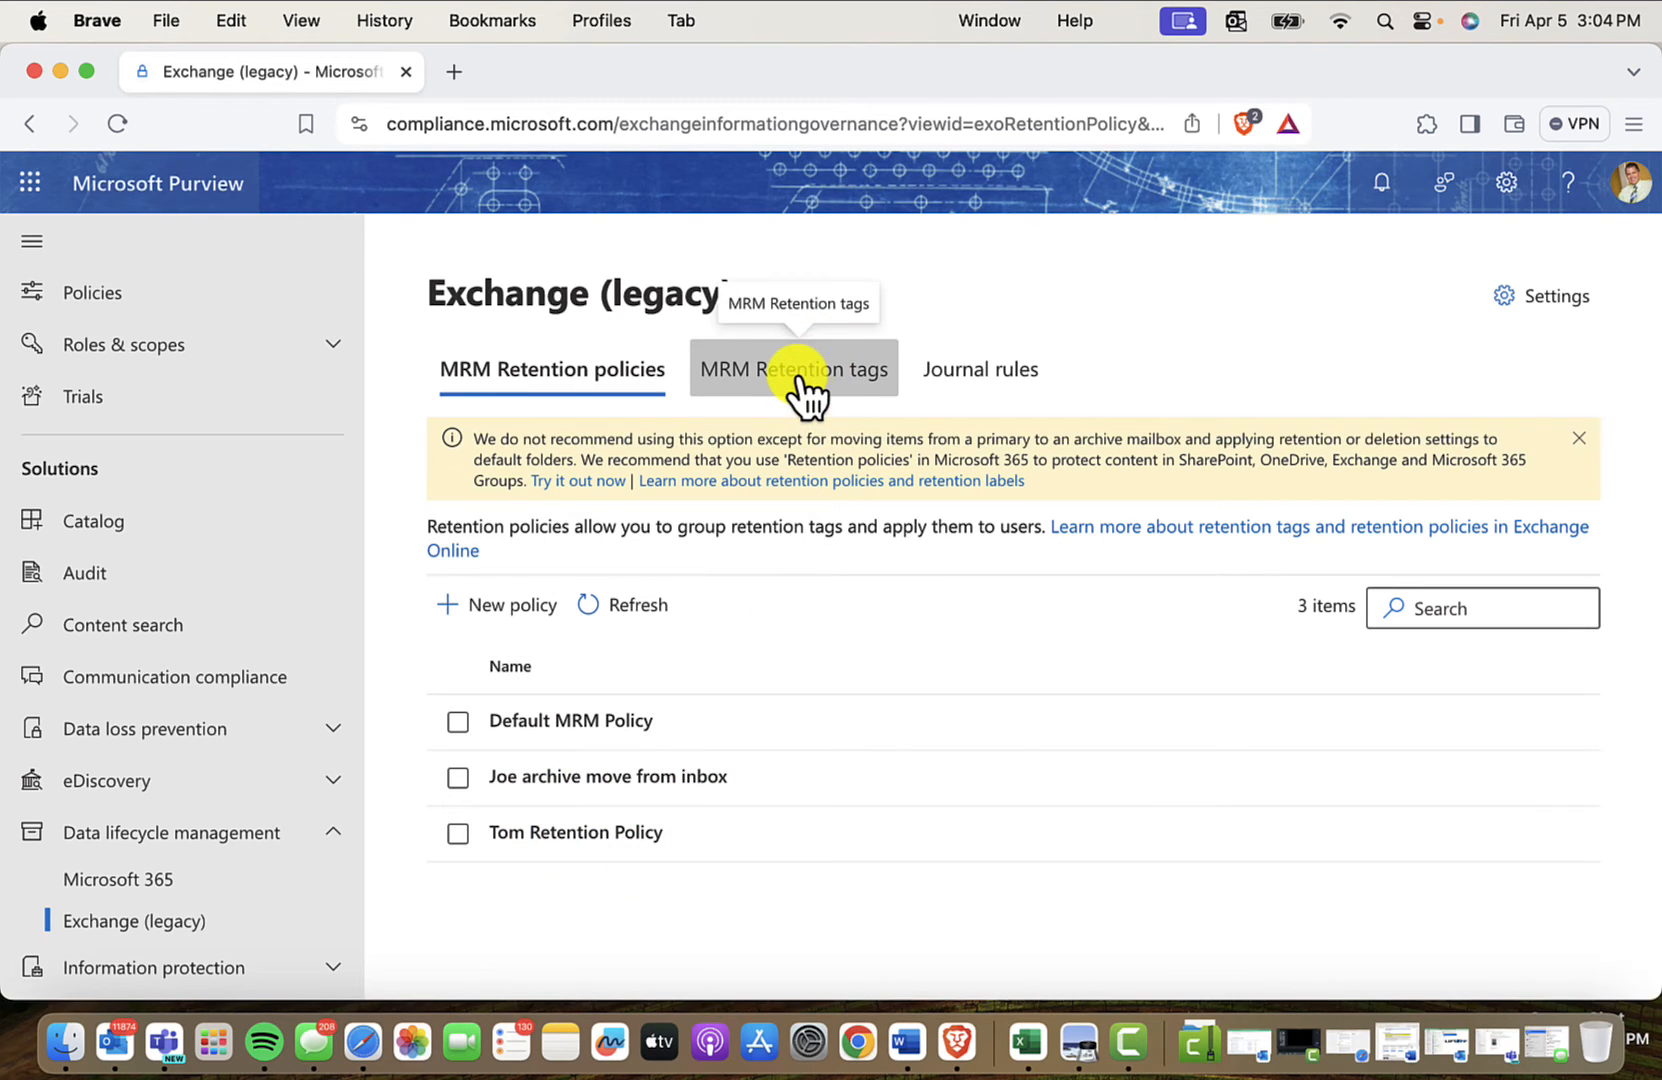
- Review the 19 MRM retention tags, including Default 2 year move to archive (730 days, Archive)
left_click(792, 368)
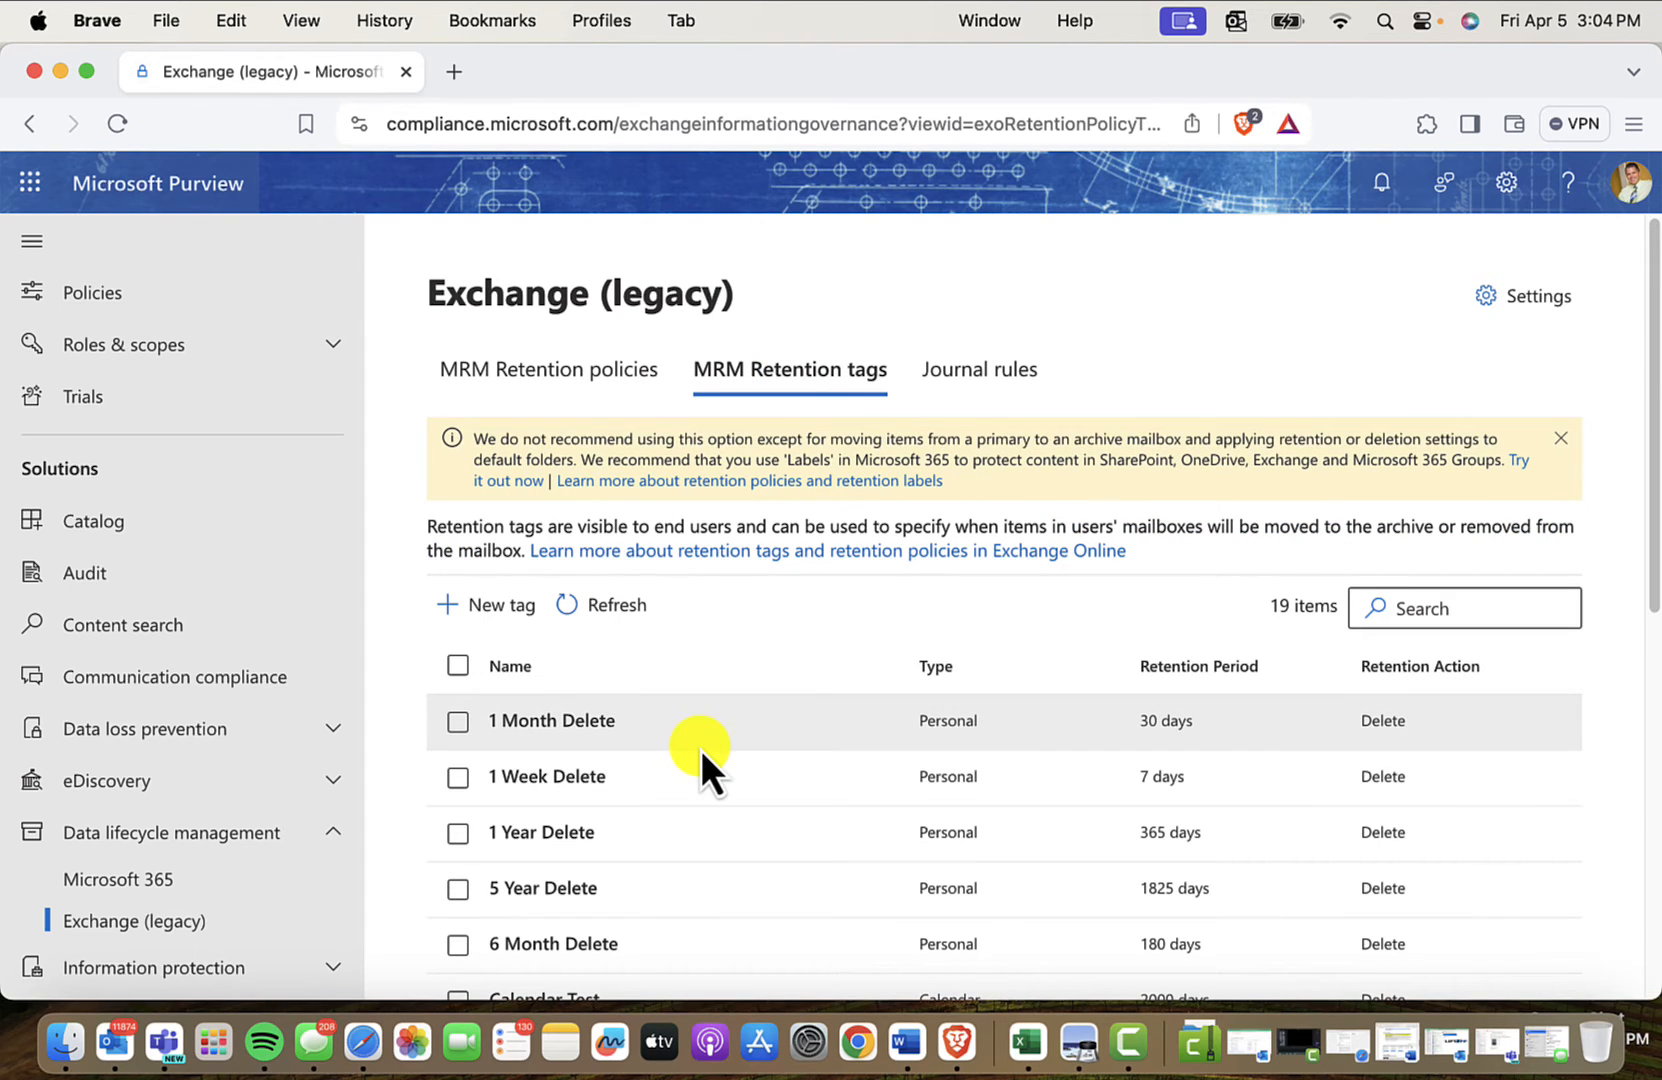
scroll("down", 3)
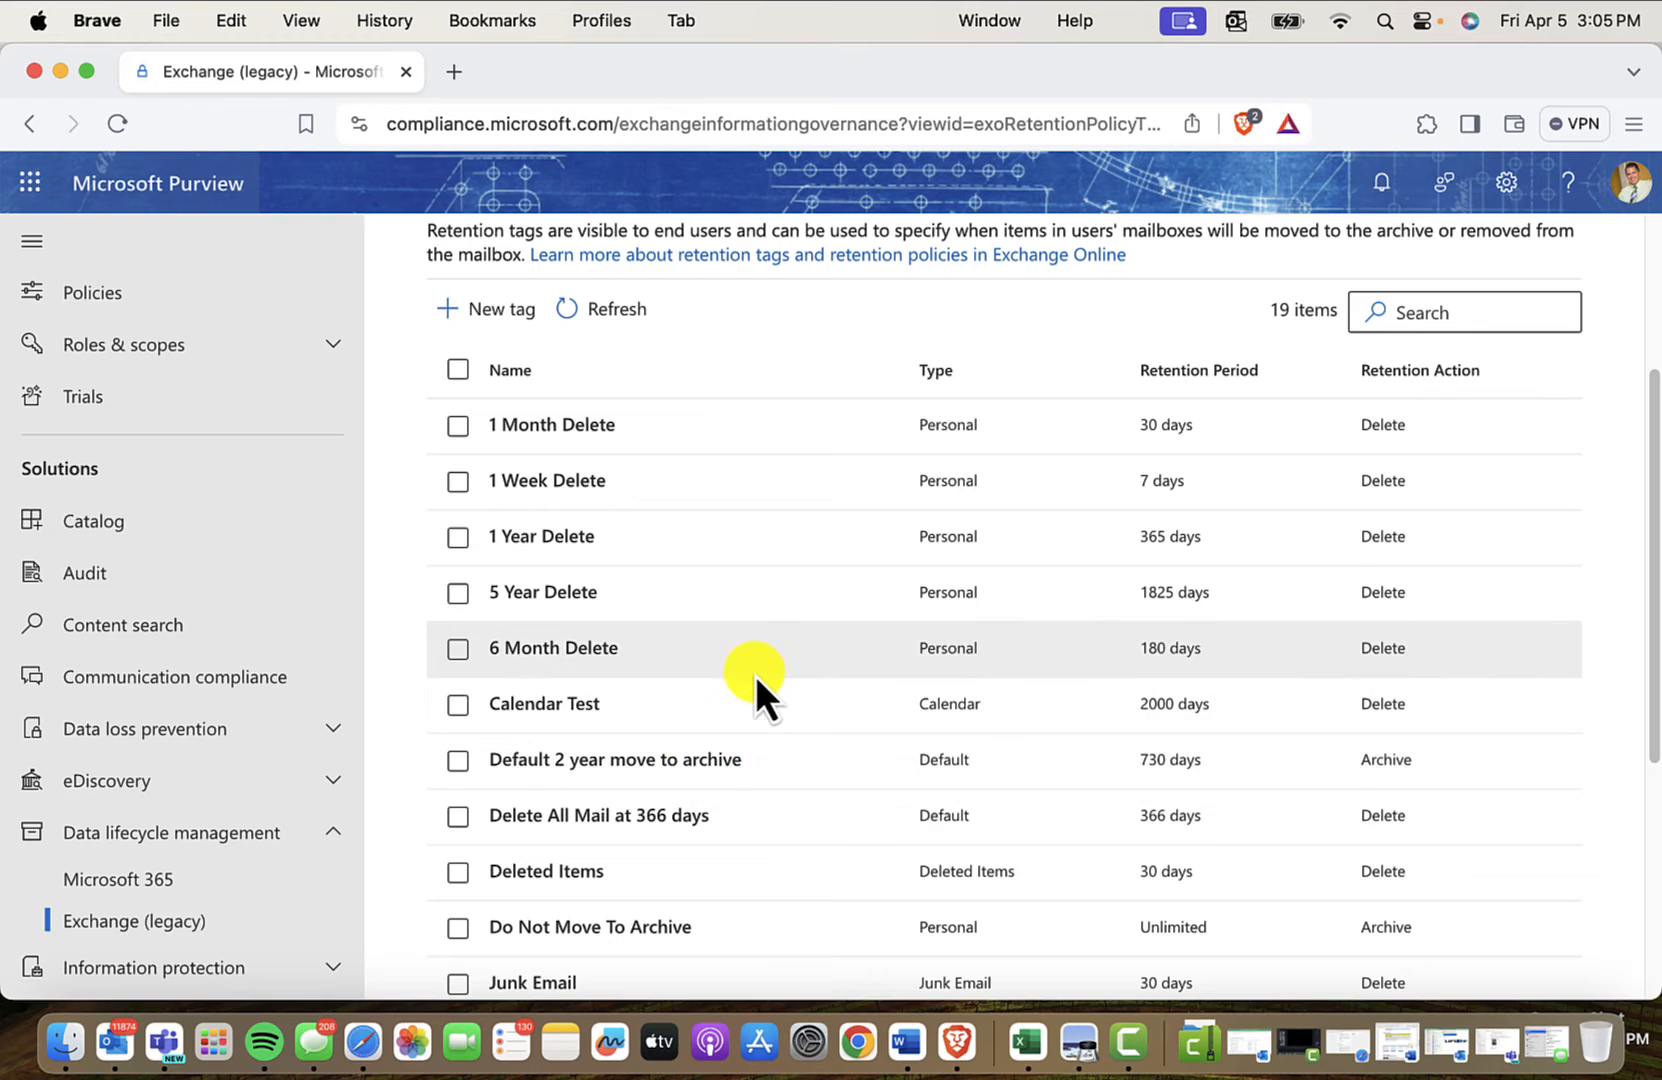
scroll("up", 3)
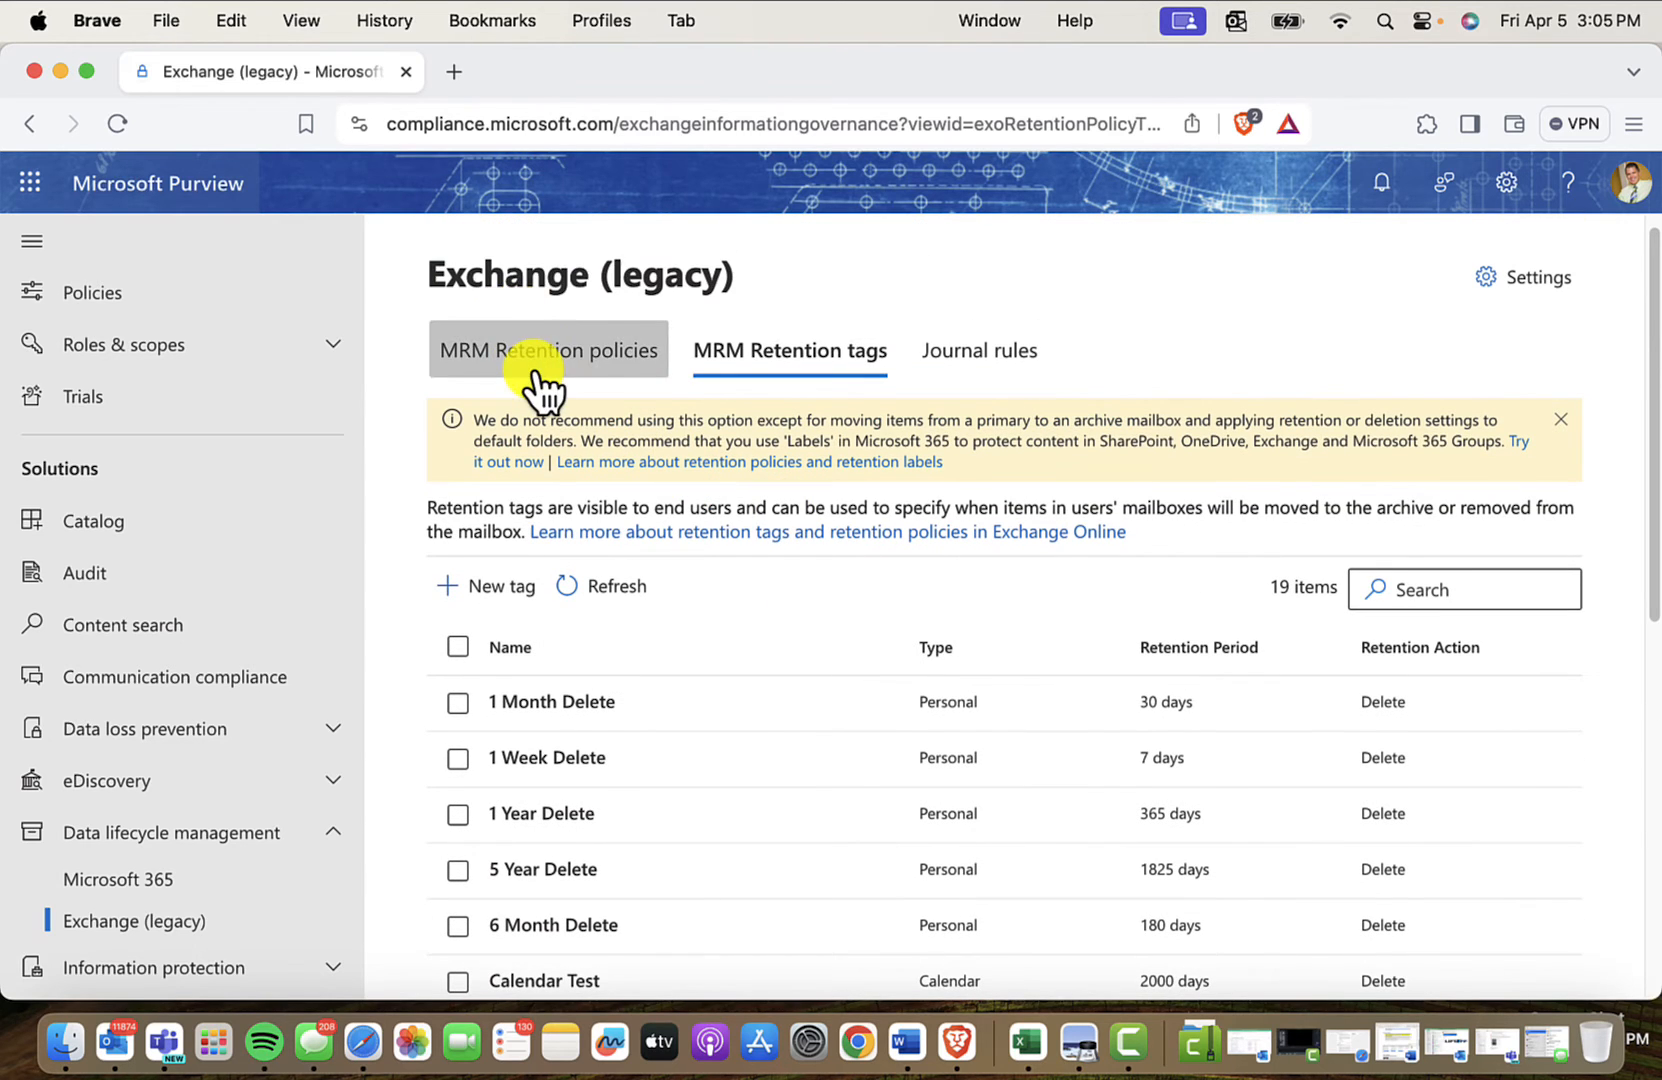
scroll("down", 3)
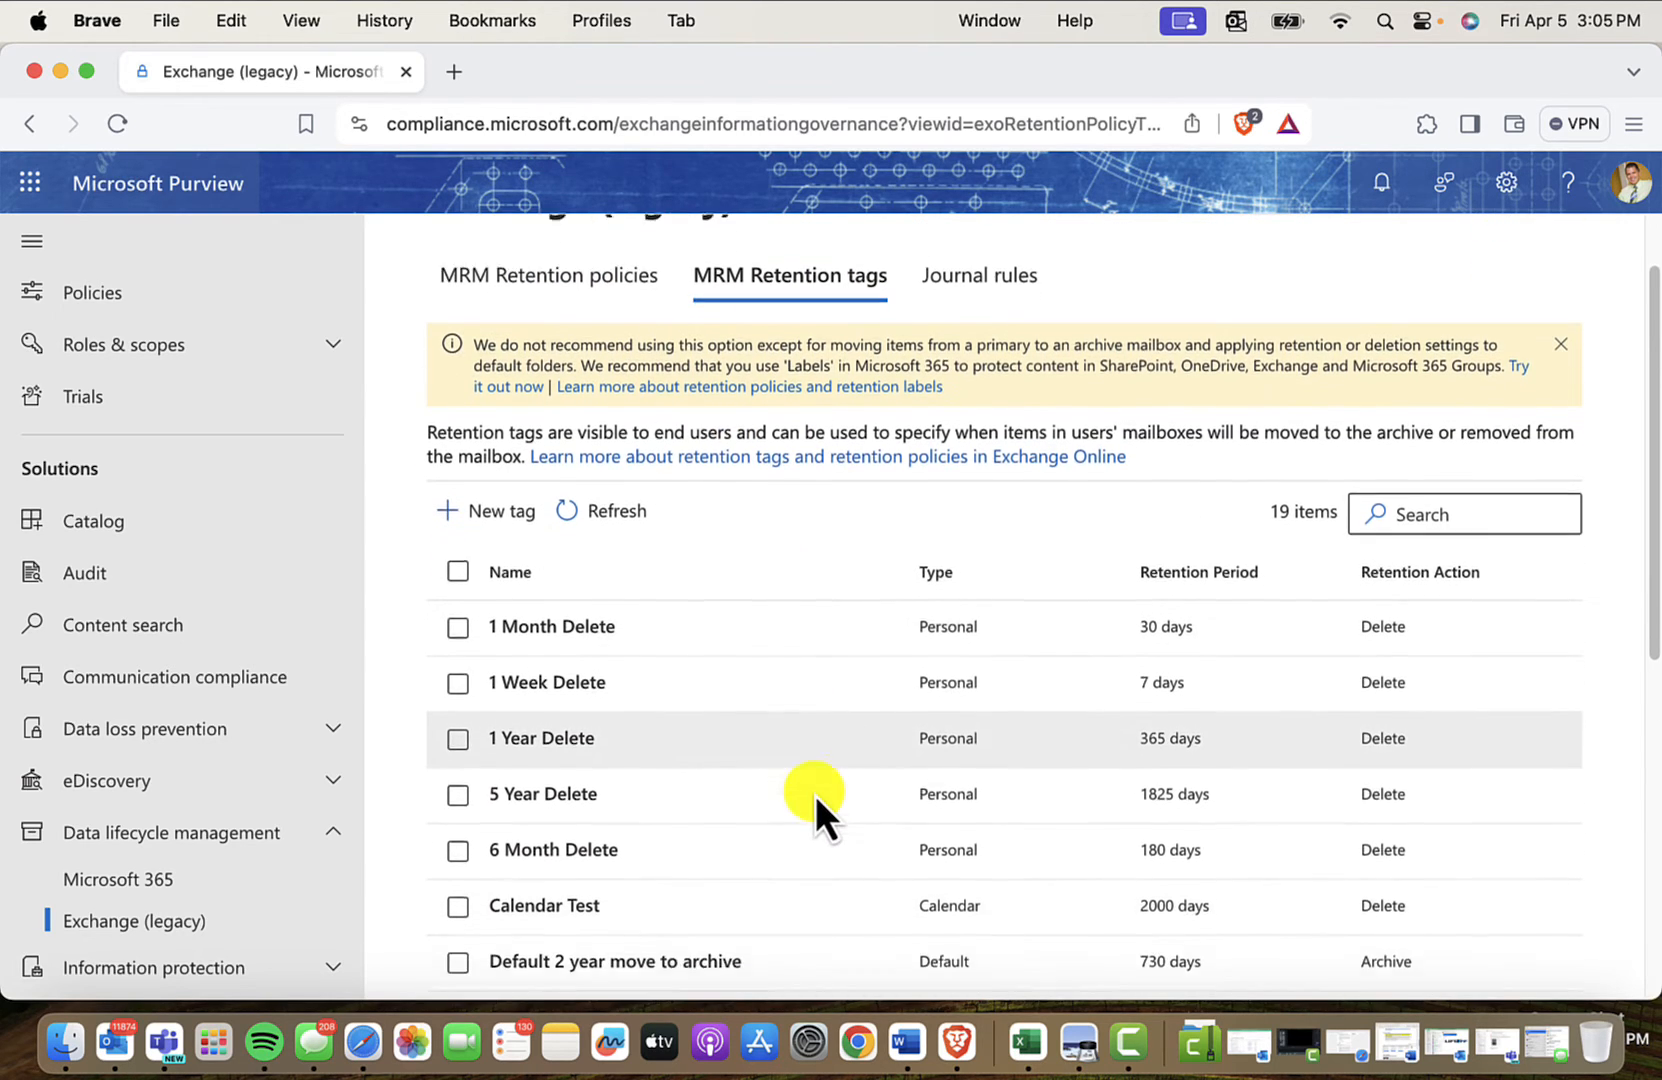
scroll("down", 3)
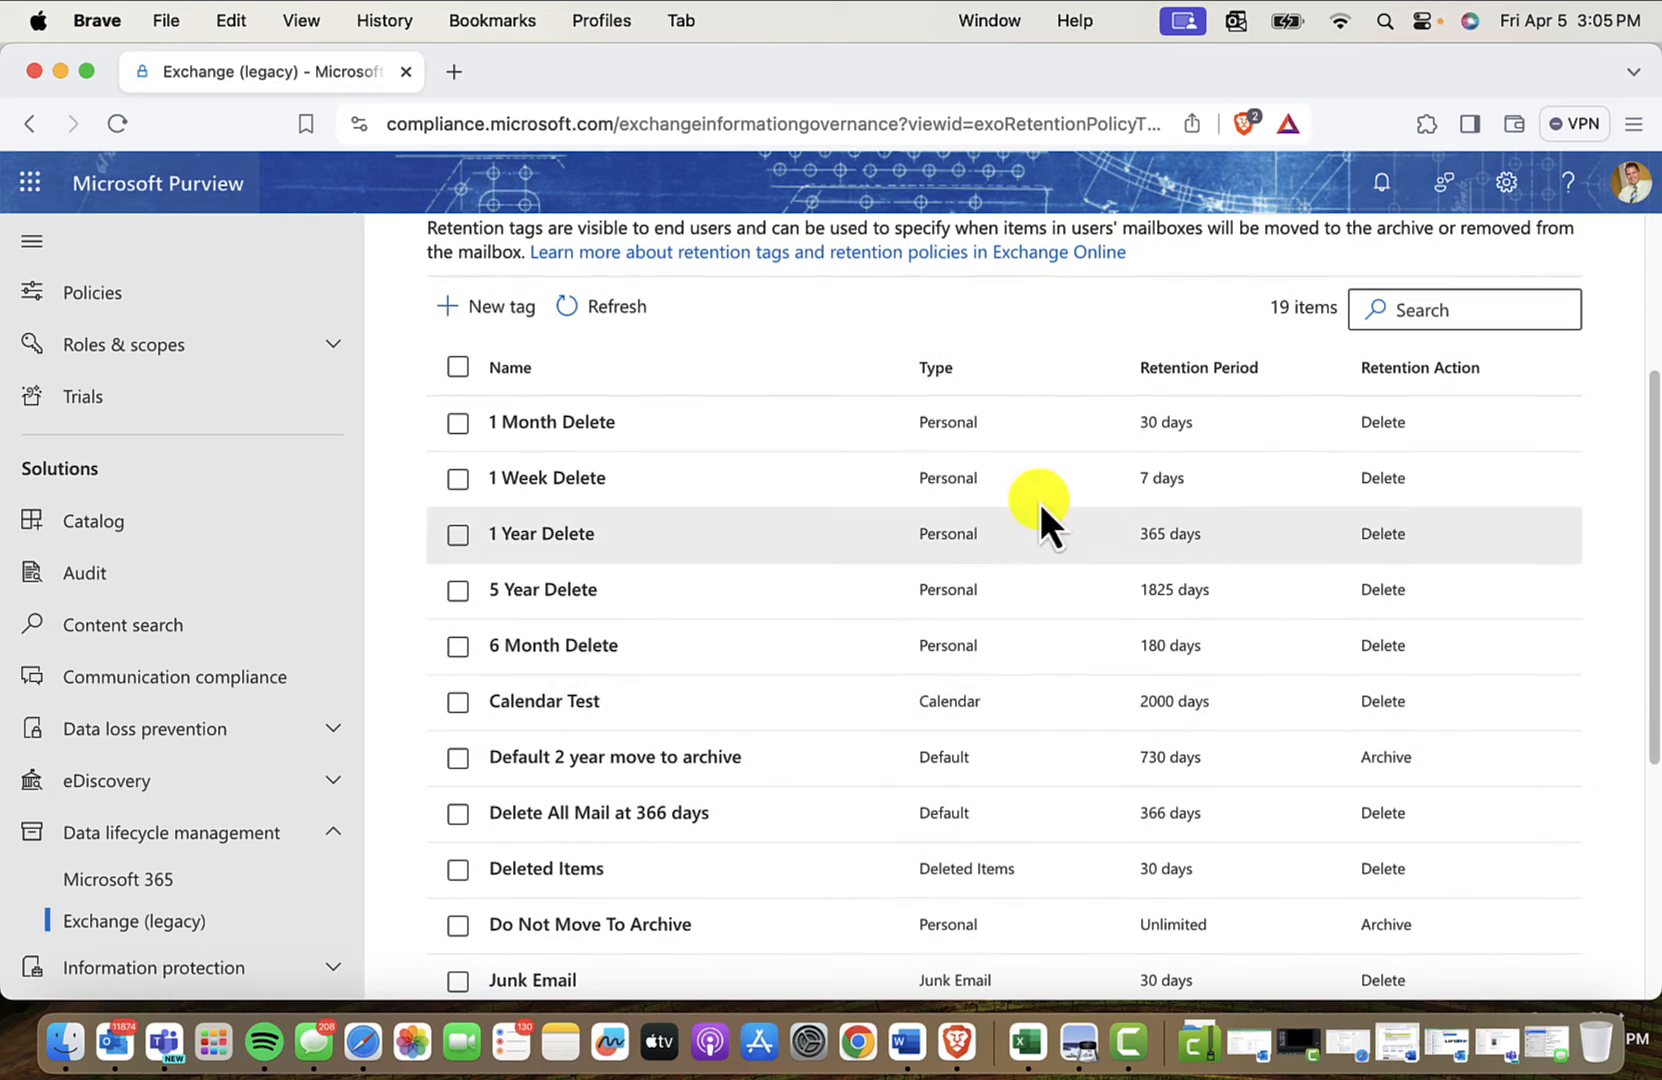
mouse_move(506, 646)
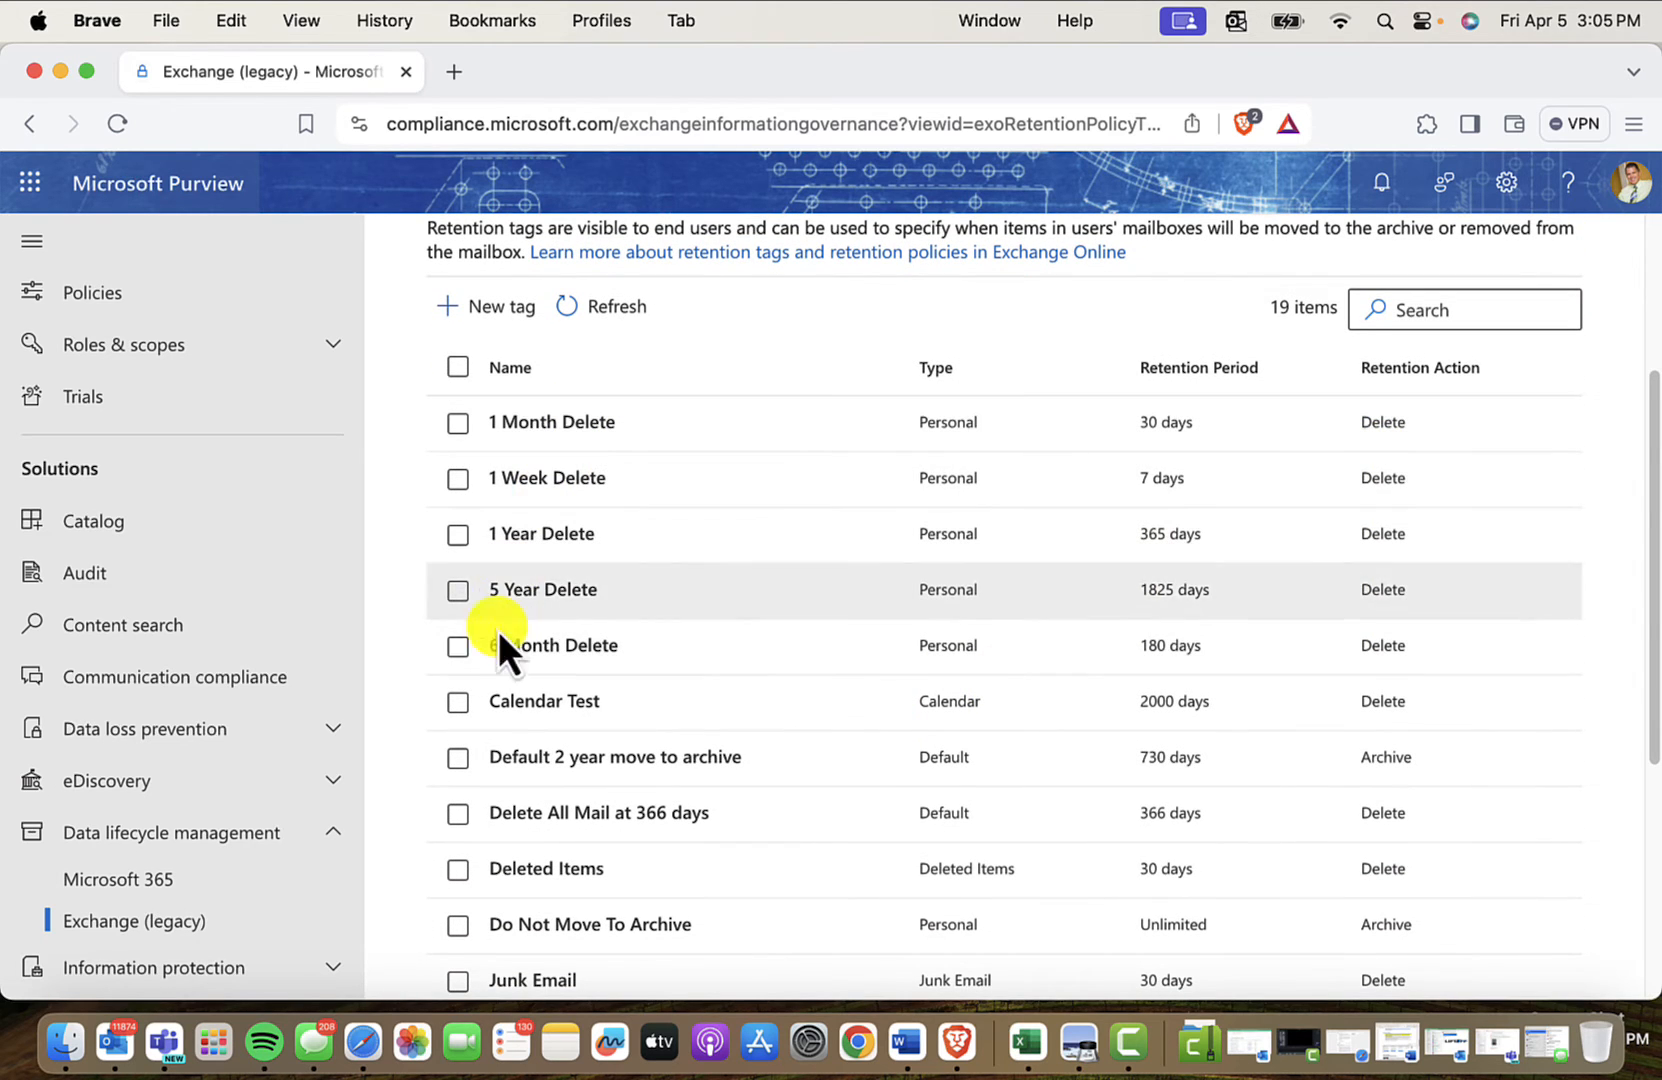
mouse_move(514, 770)
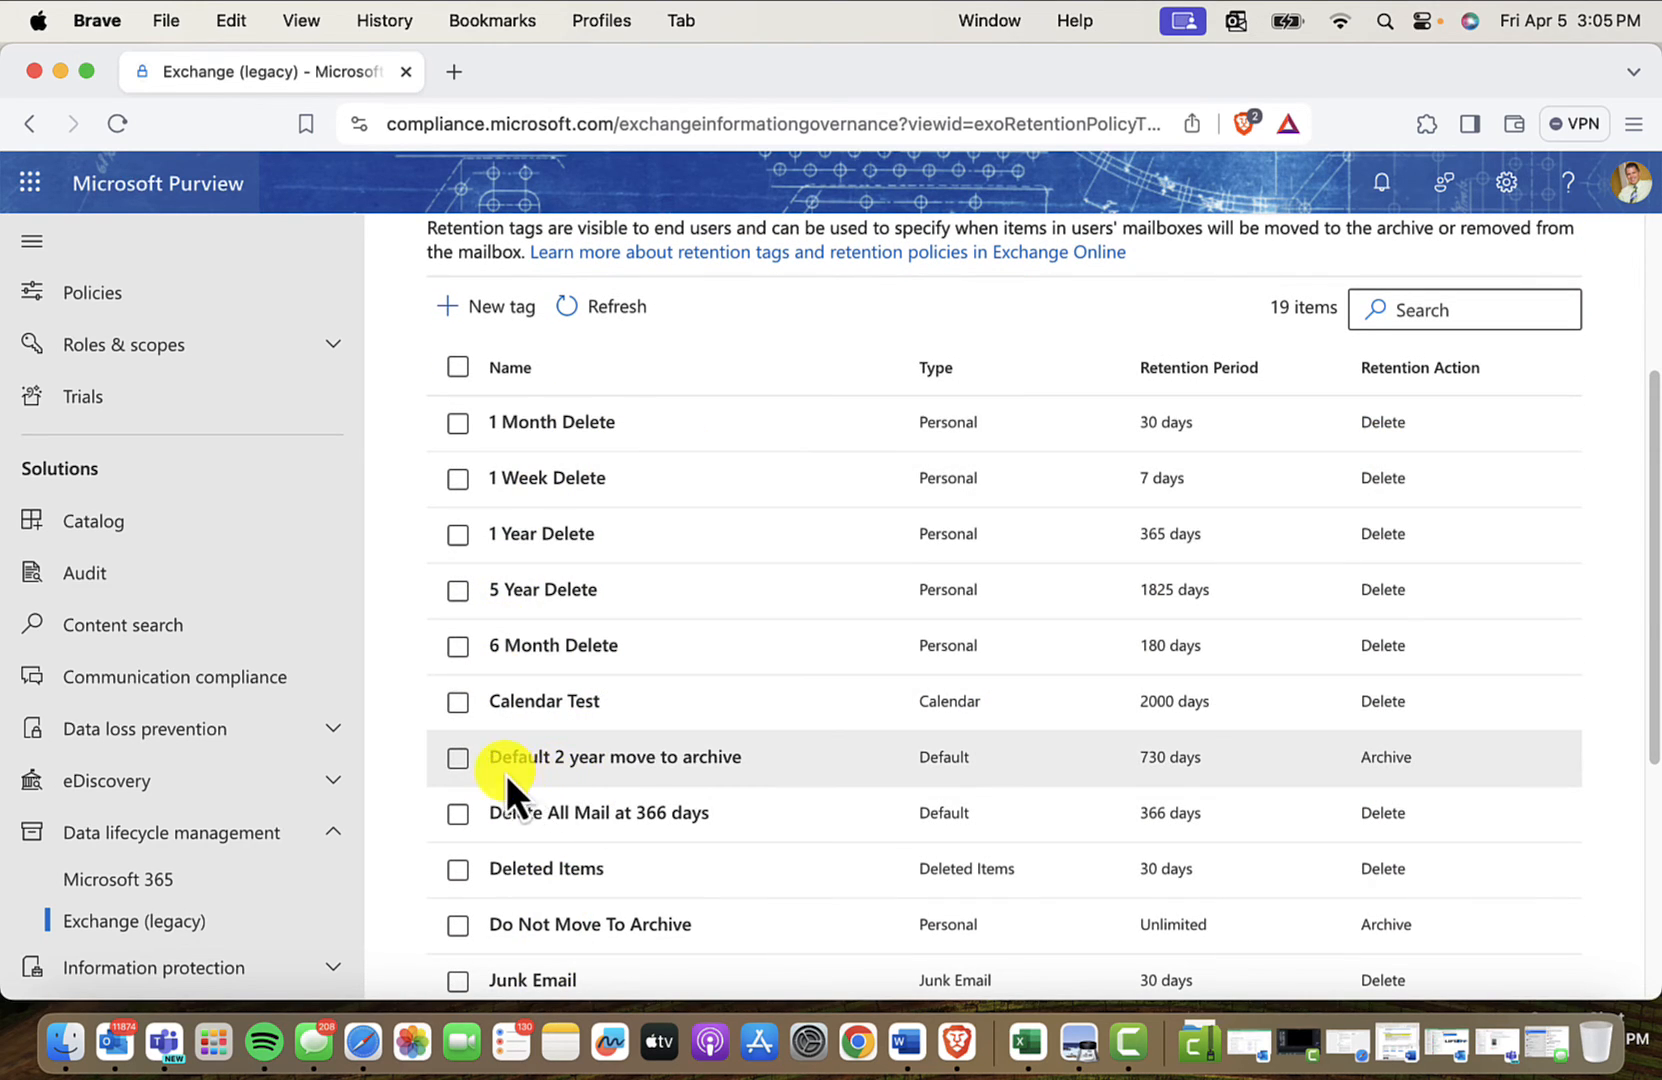
mouse_move(646, 784)
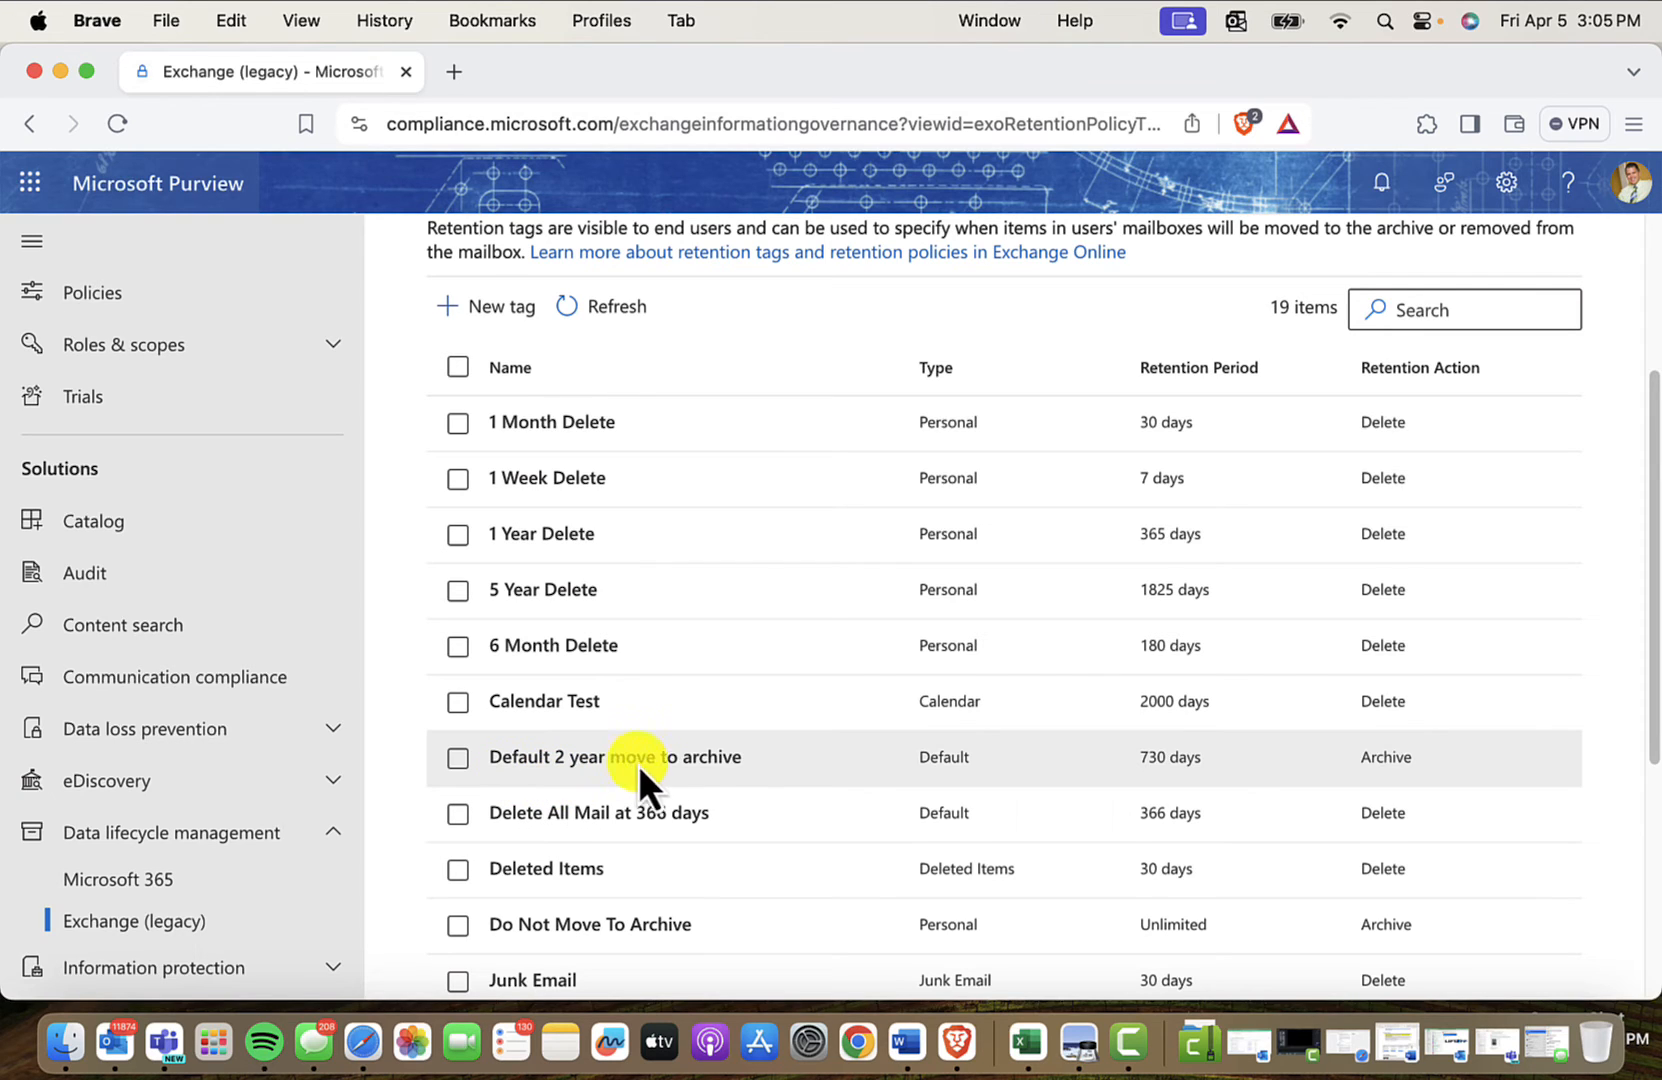
mouse_move(704, 790)
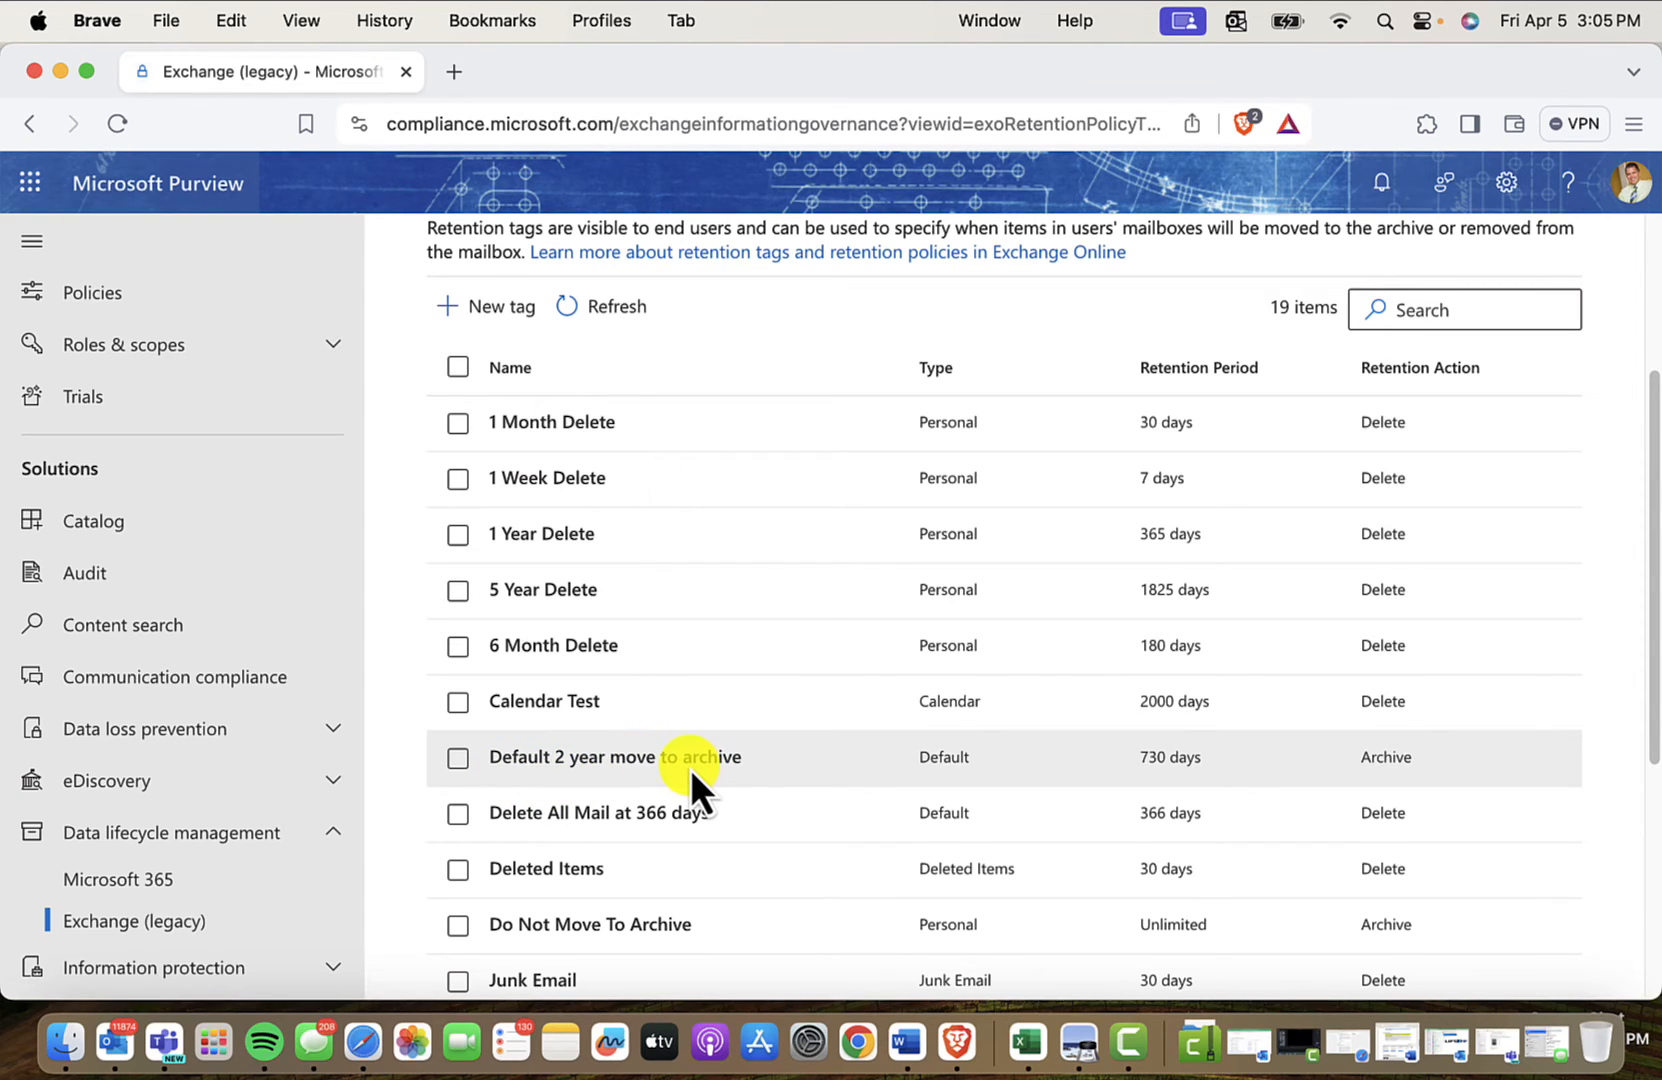
mouse_move(694, 764)
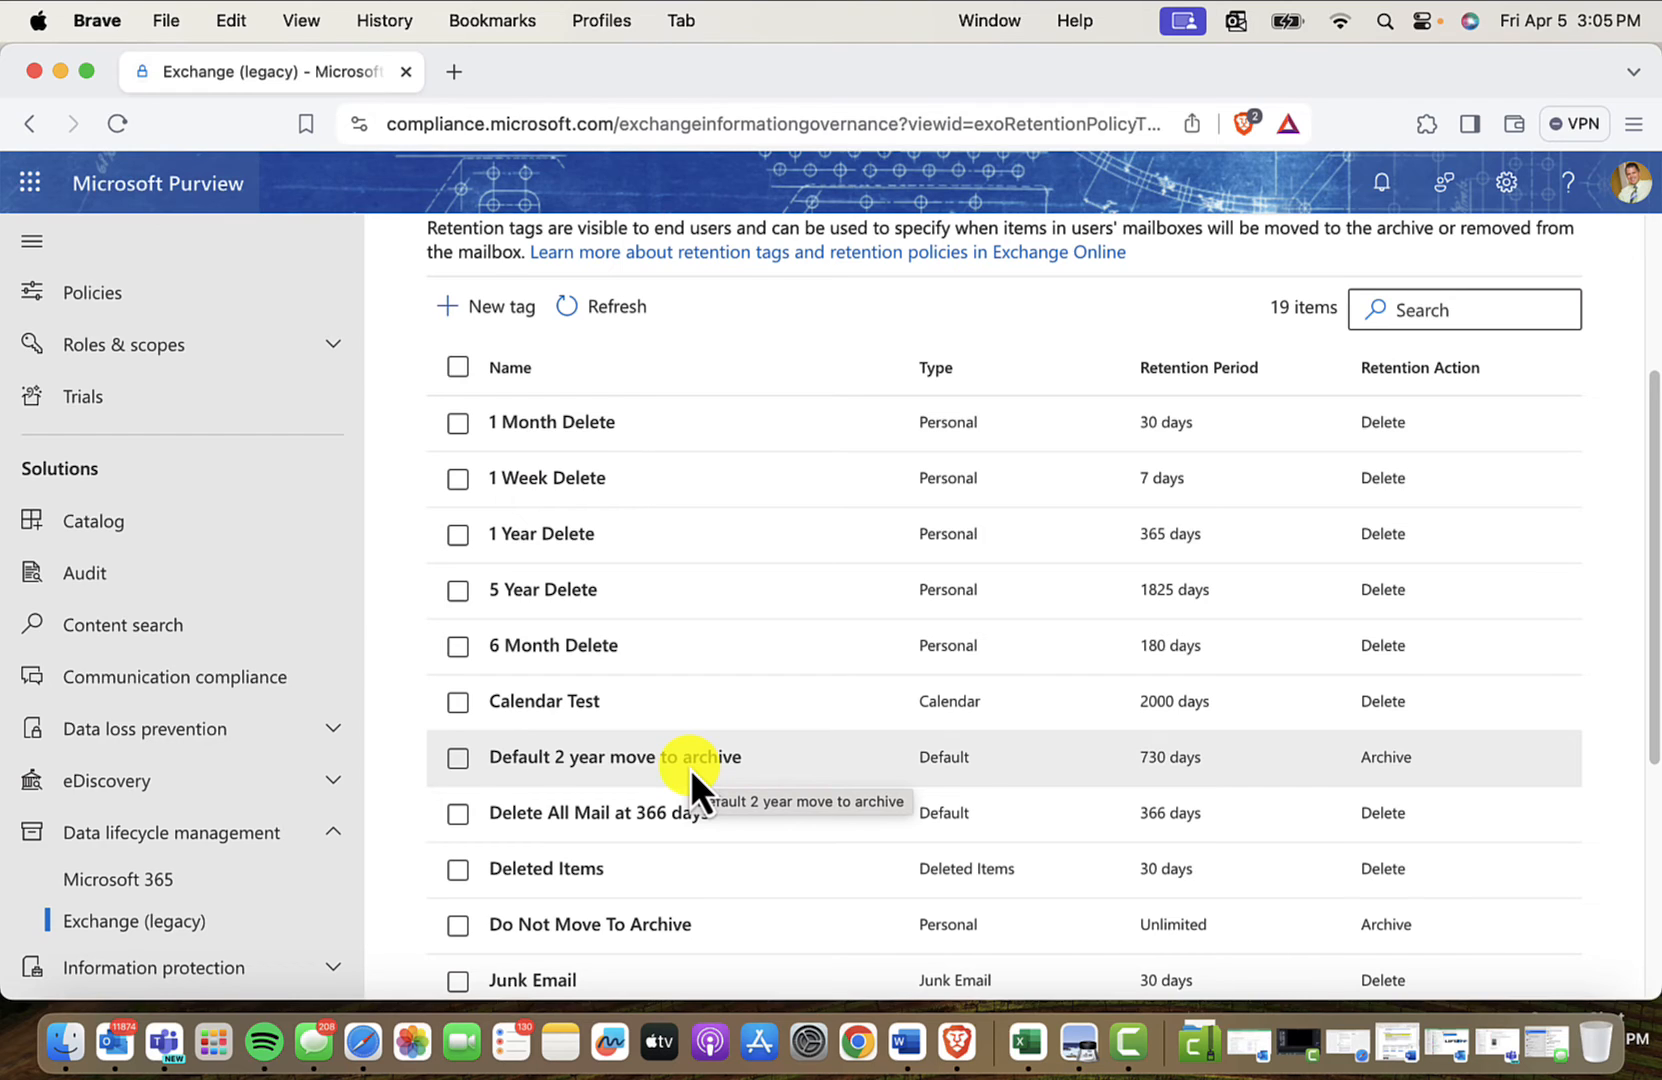
mouse_move(530, 756)
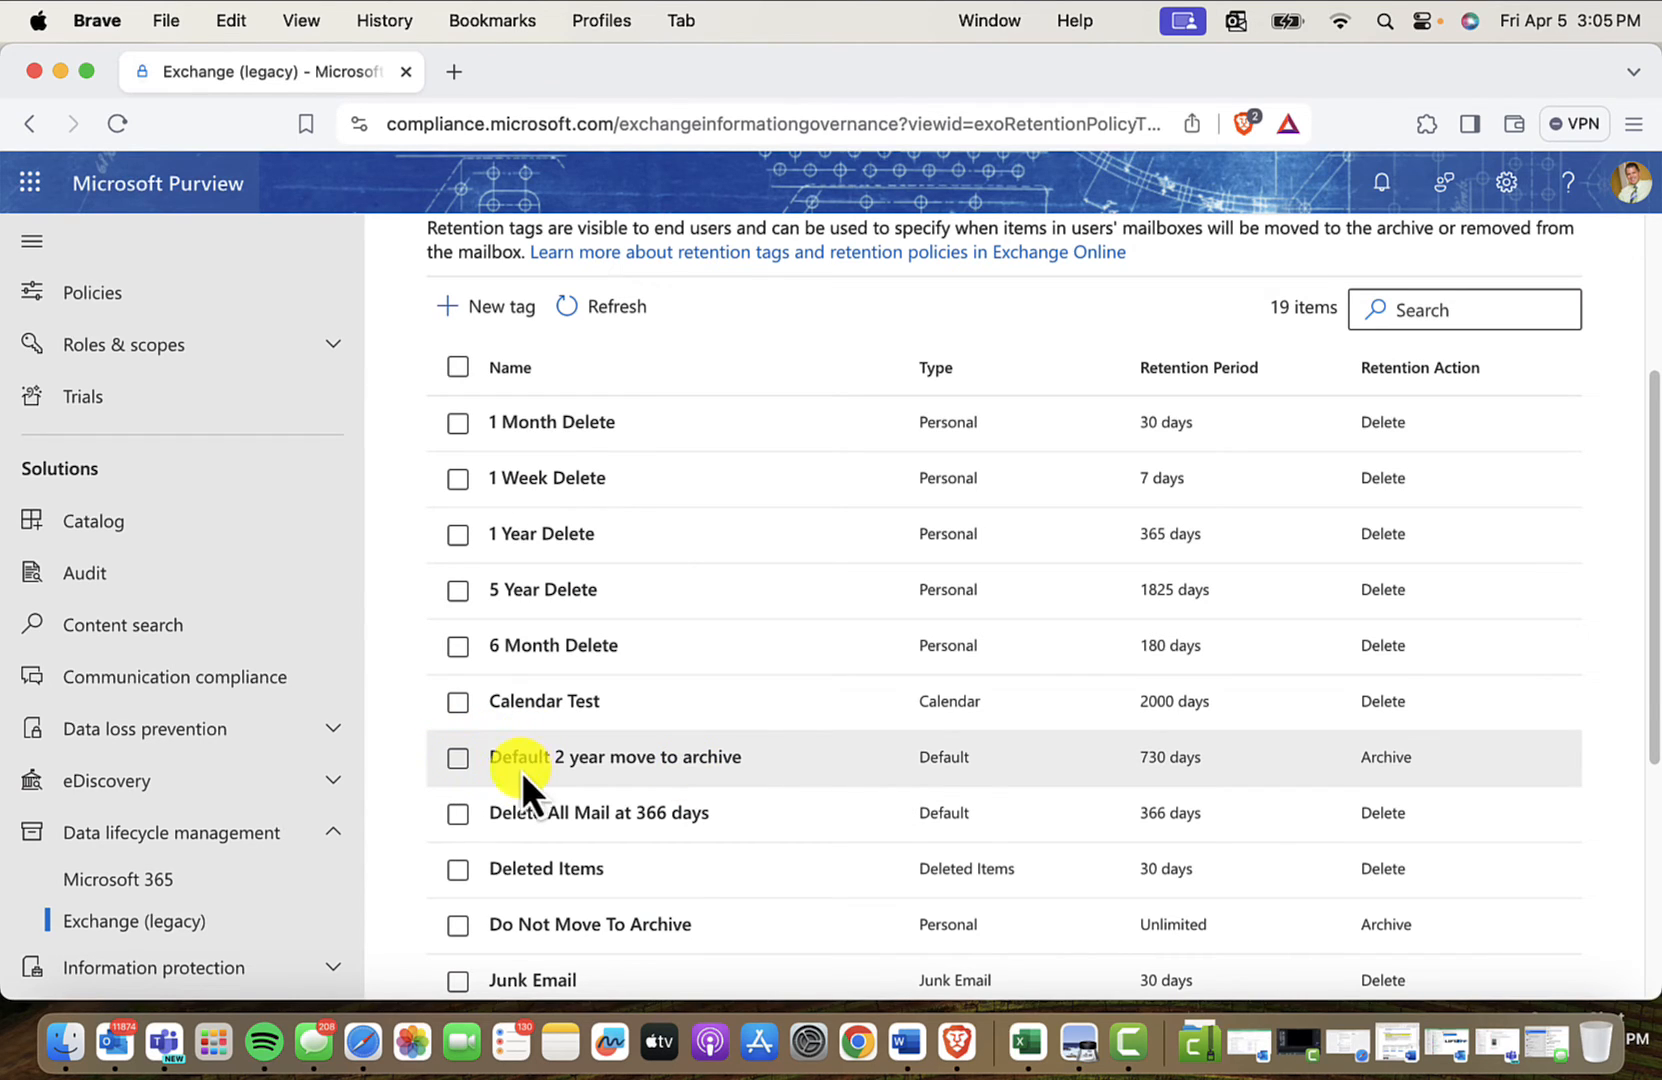
mouse_move(644, 790)
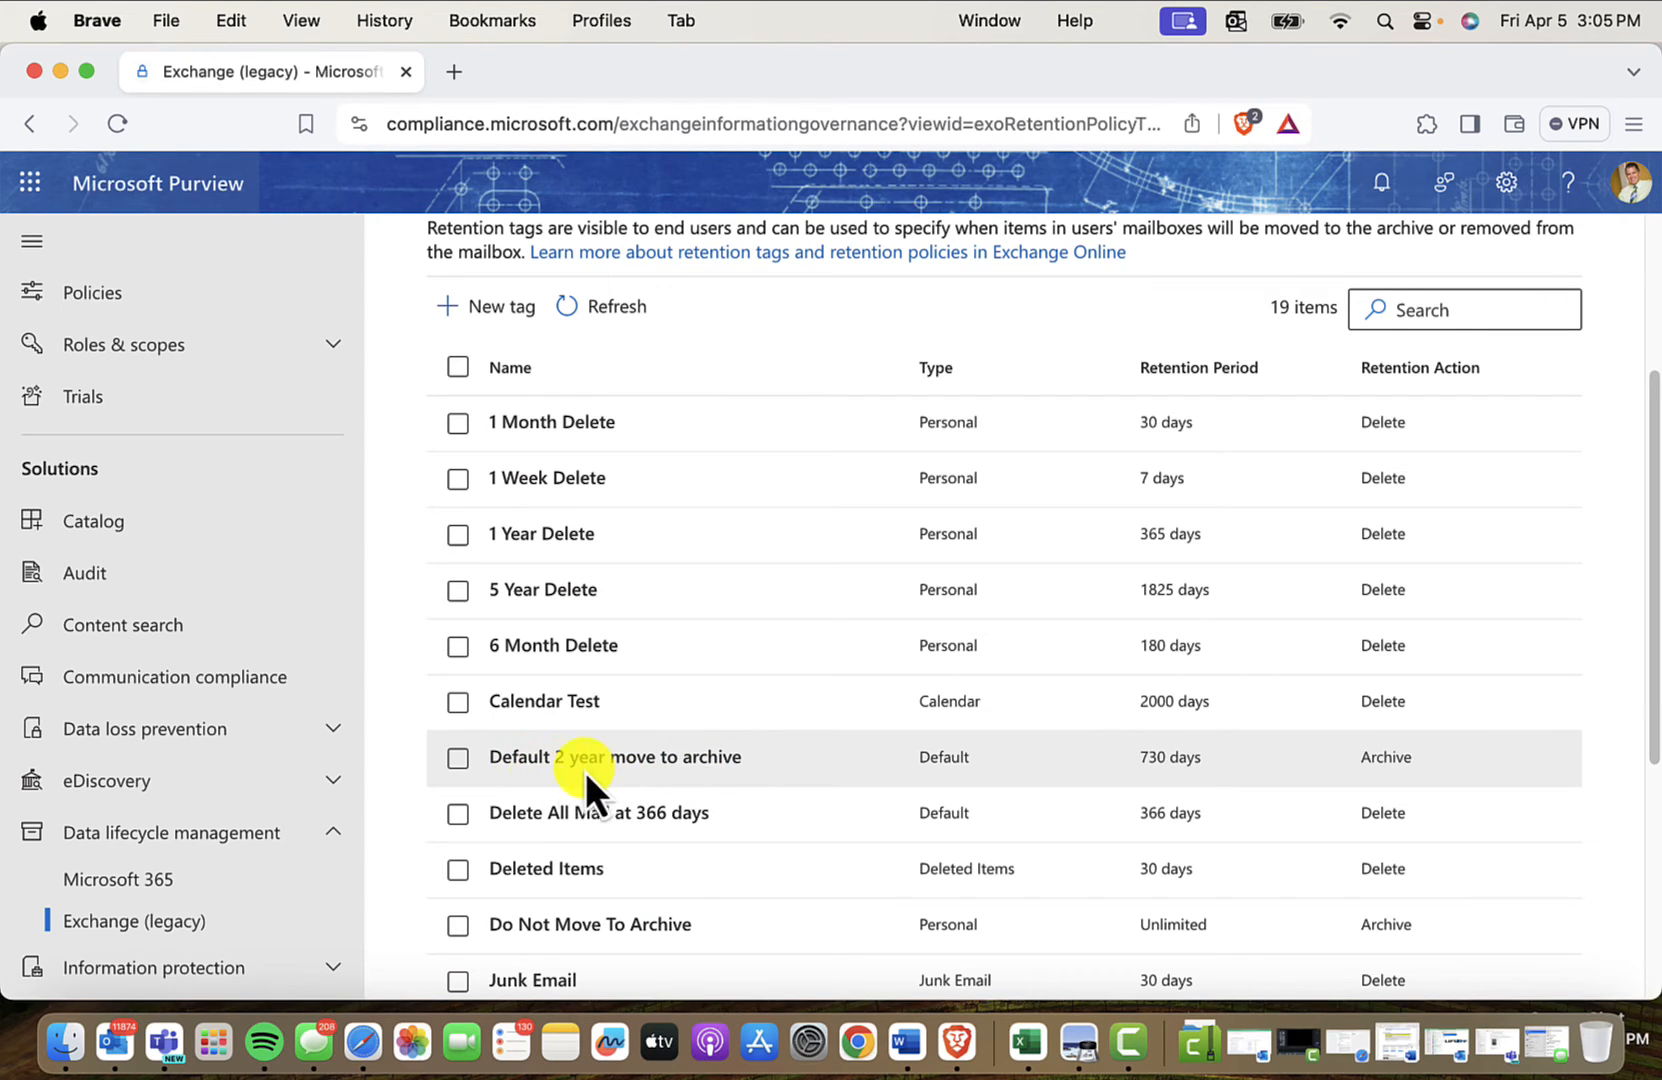
mouse_move(938, 758)
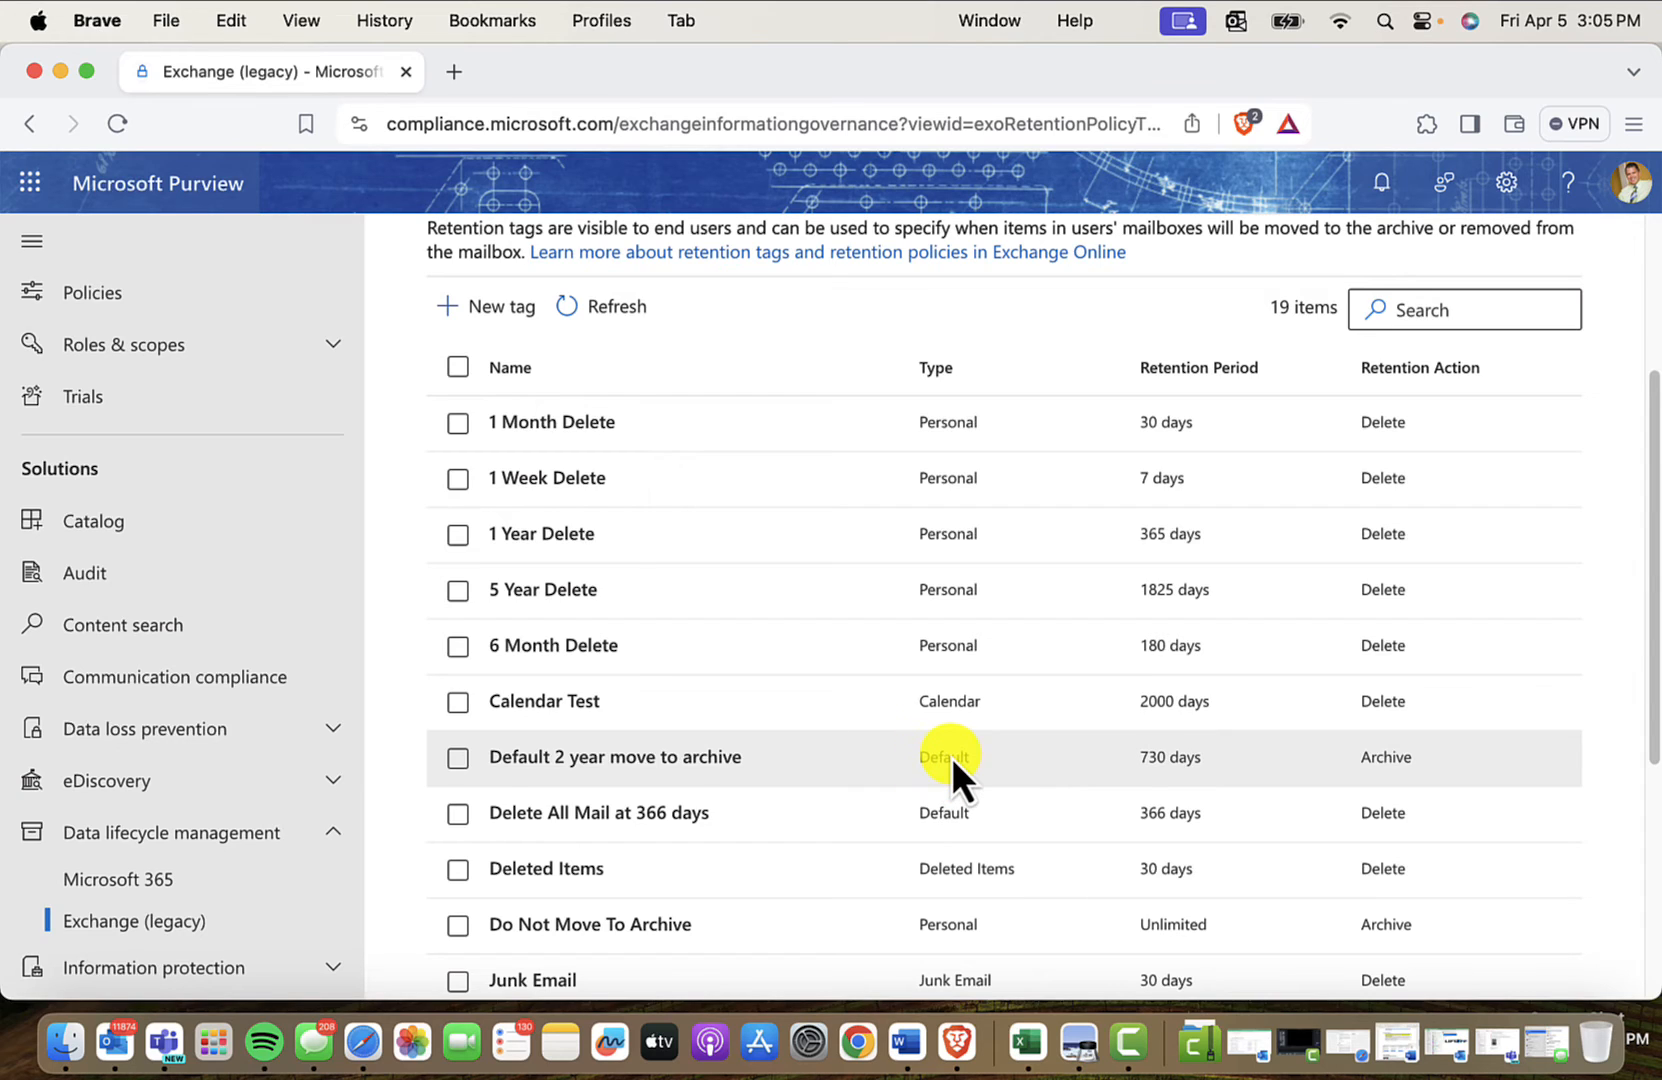
mouse_move(948, 774)
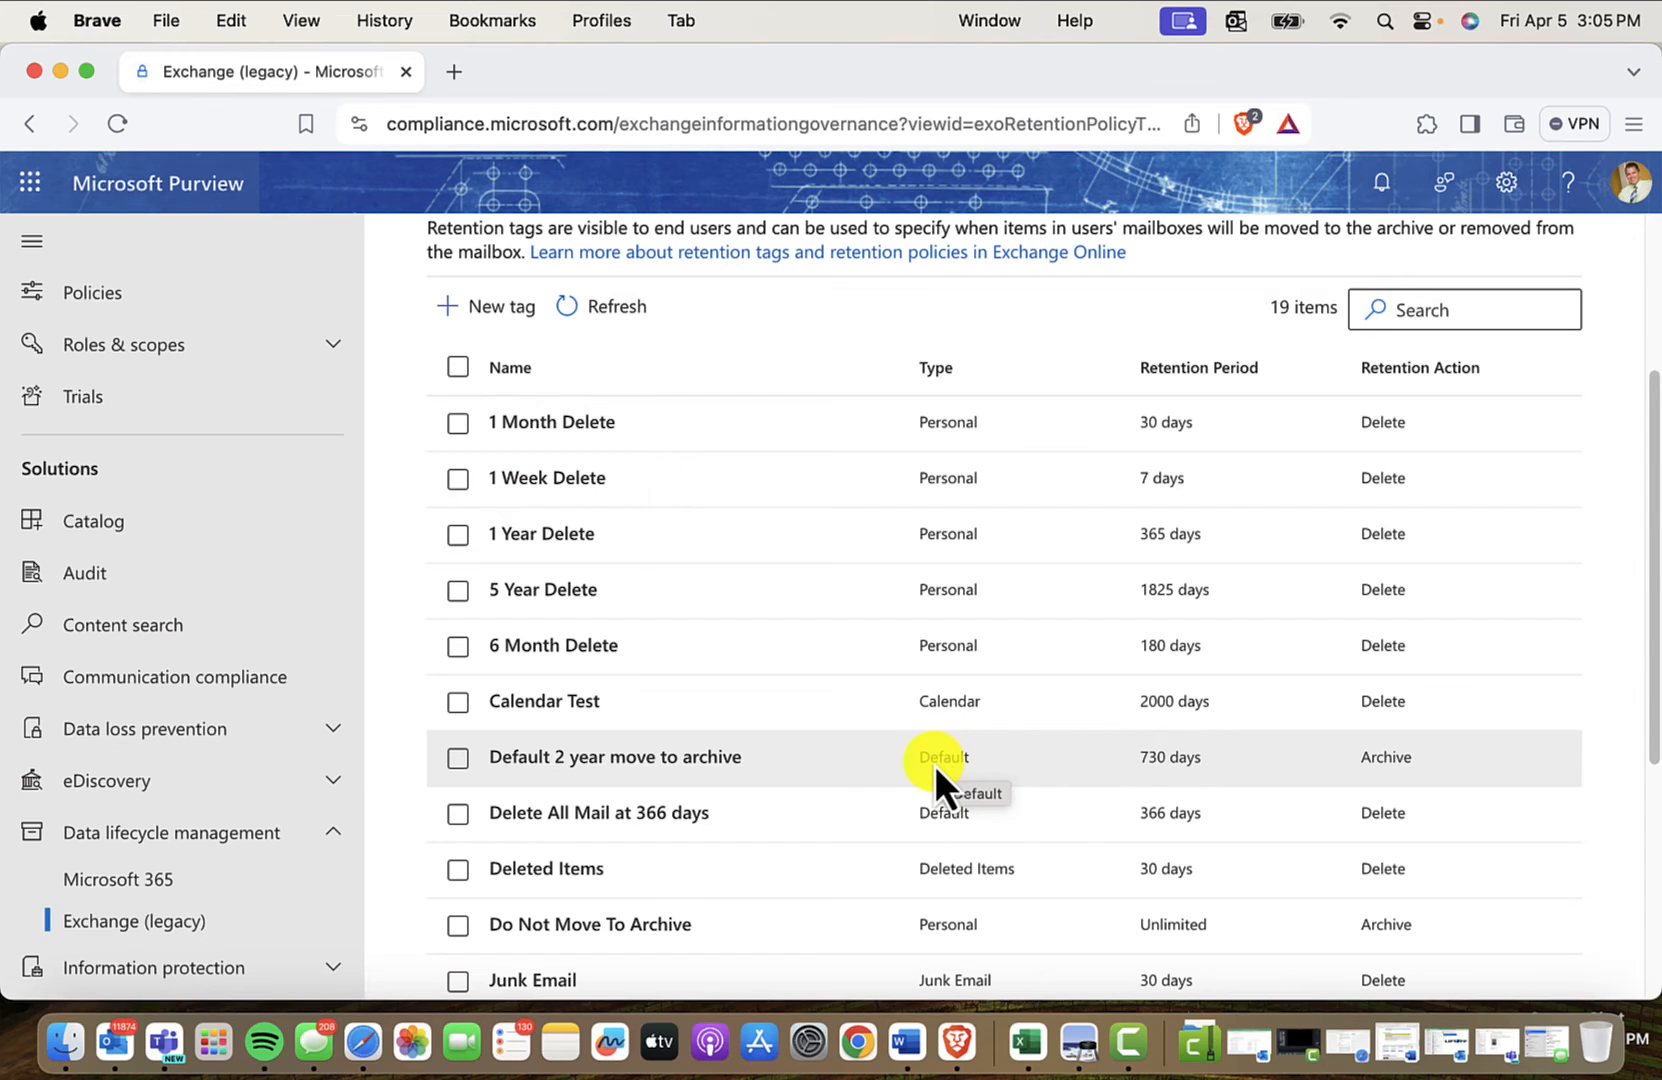
mouse_move(1064, 768)
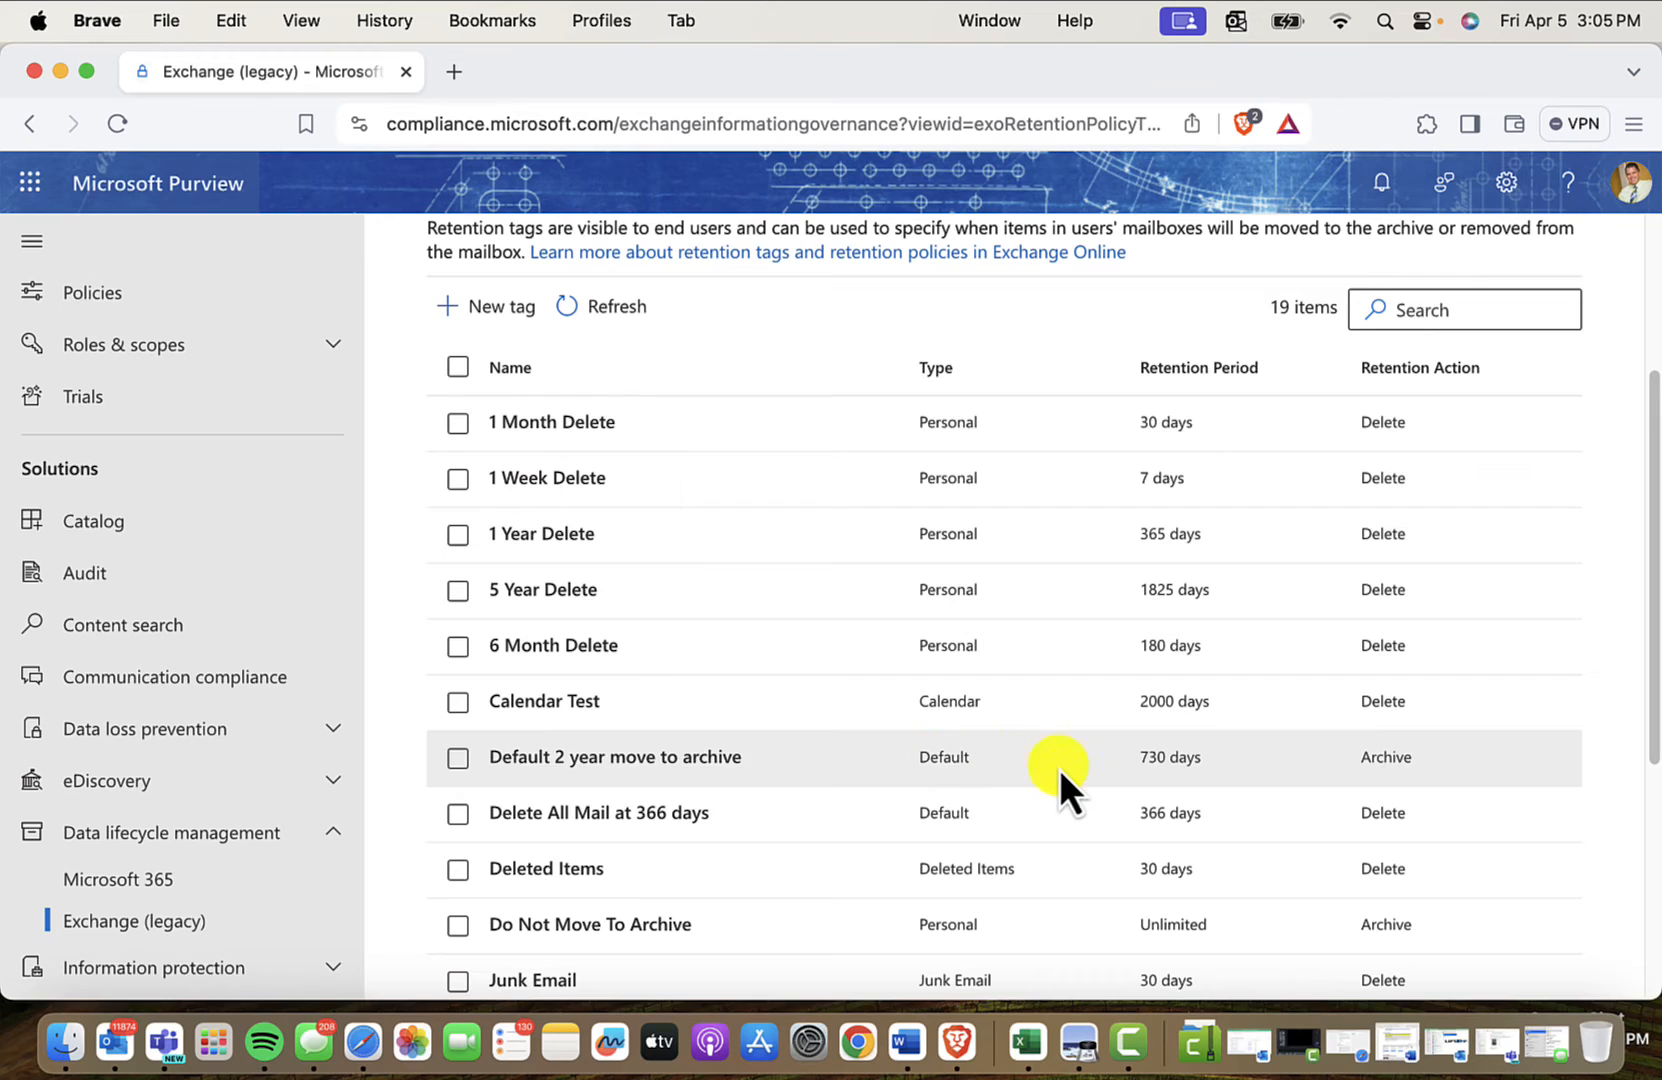
mouse_move(1168, 788)
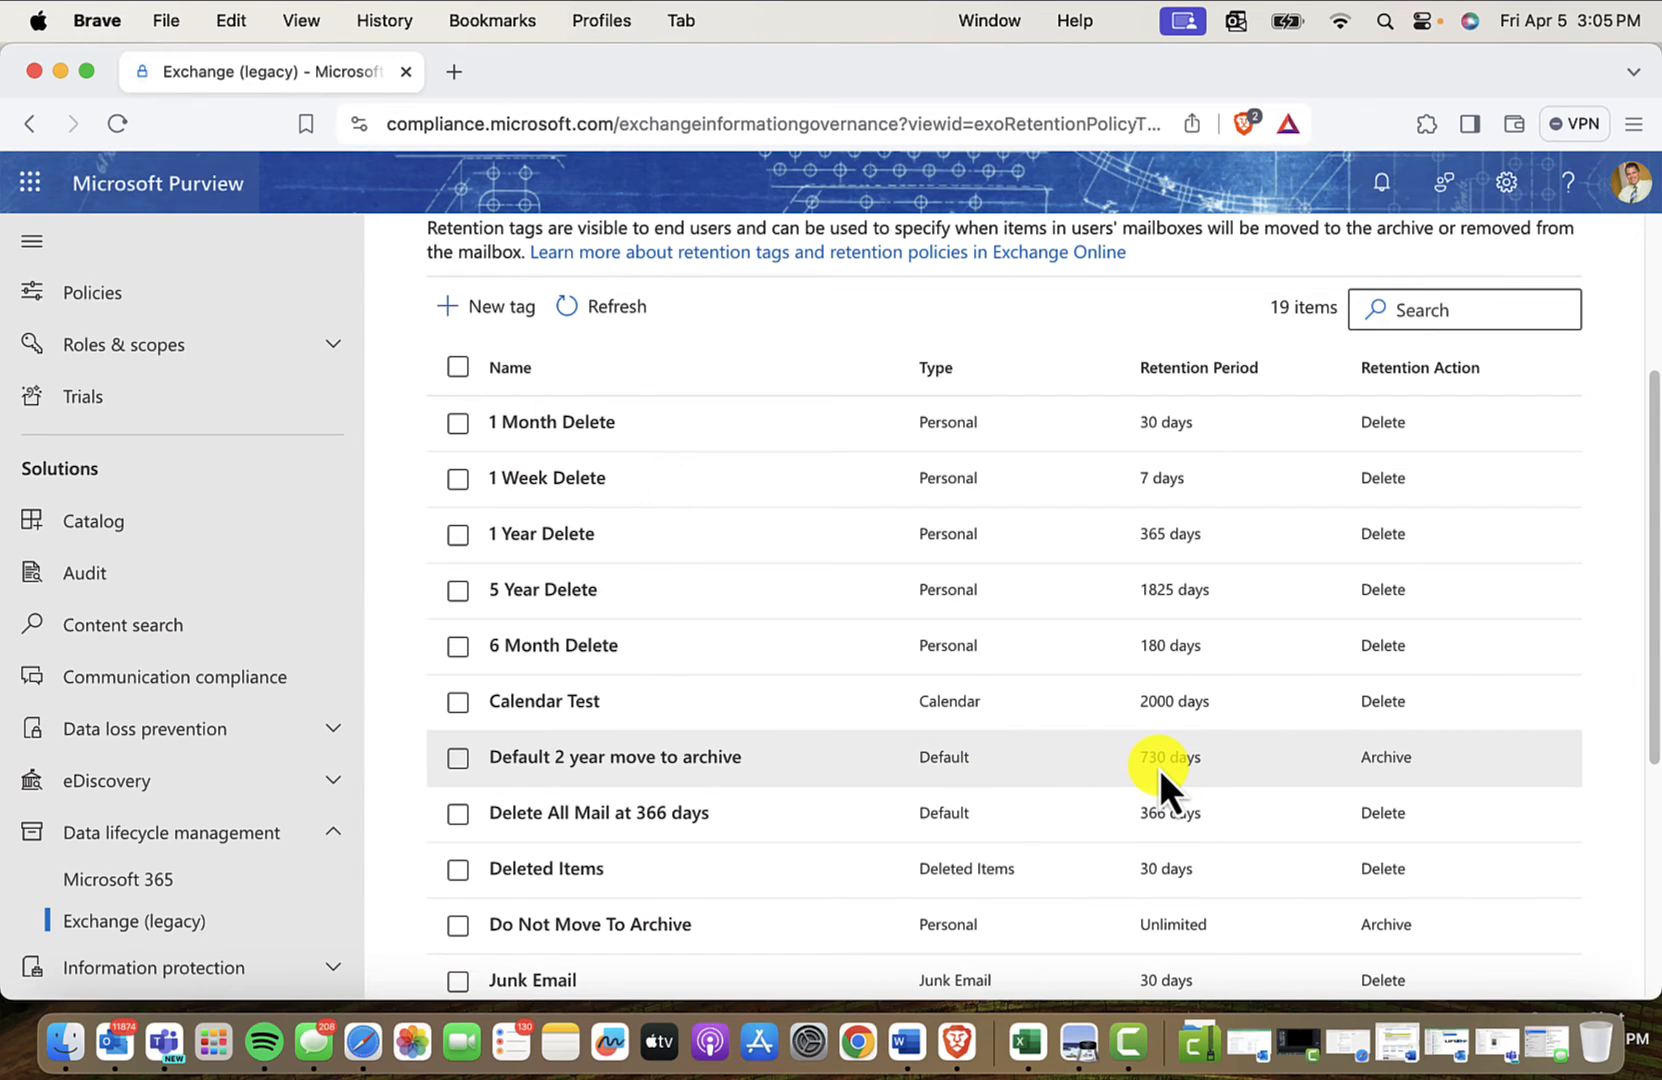
mouse_move(1130, 790)
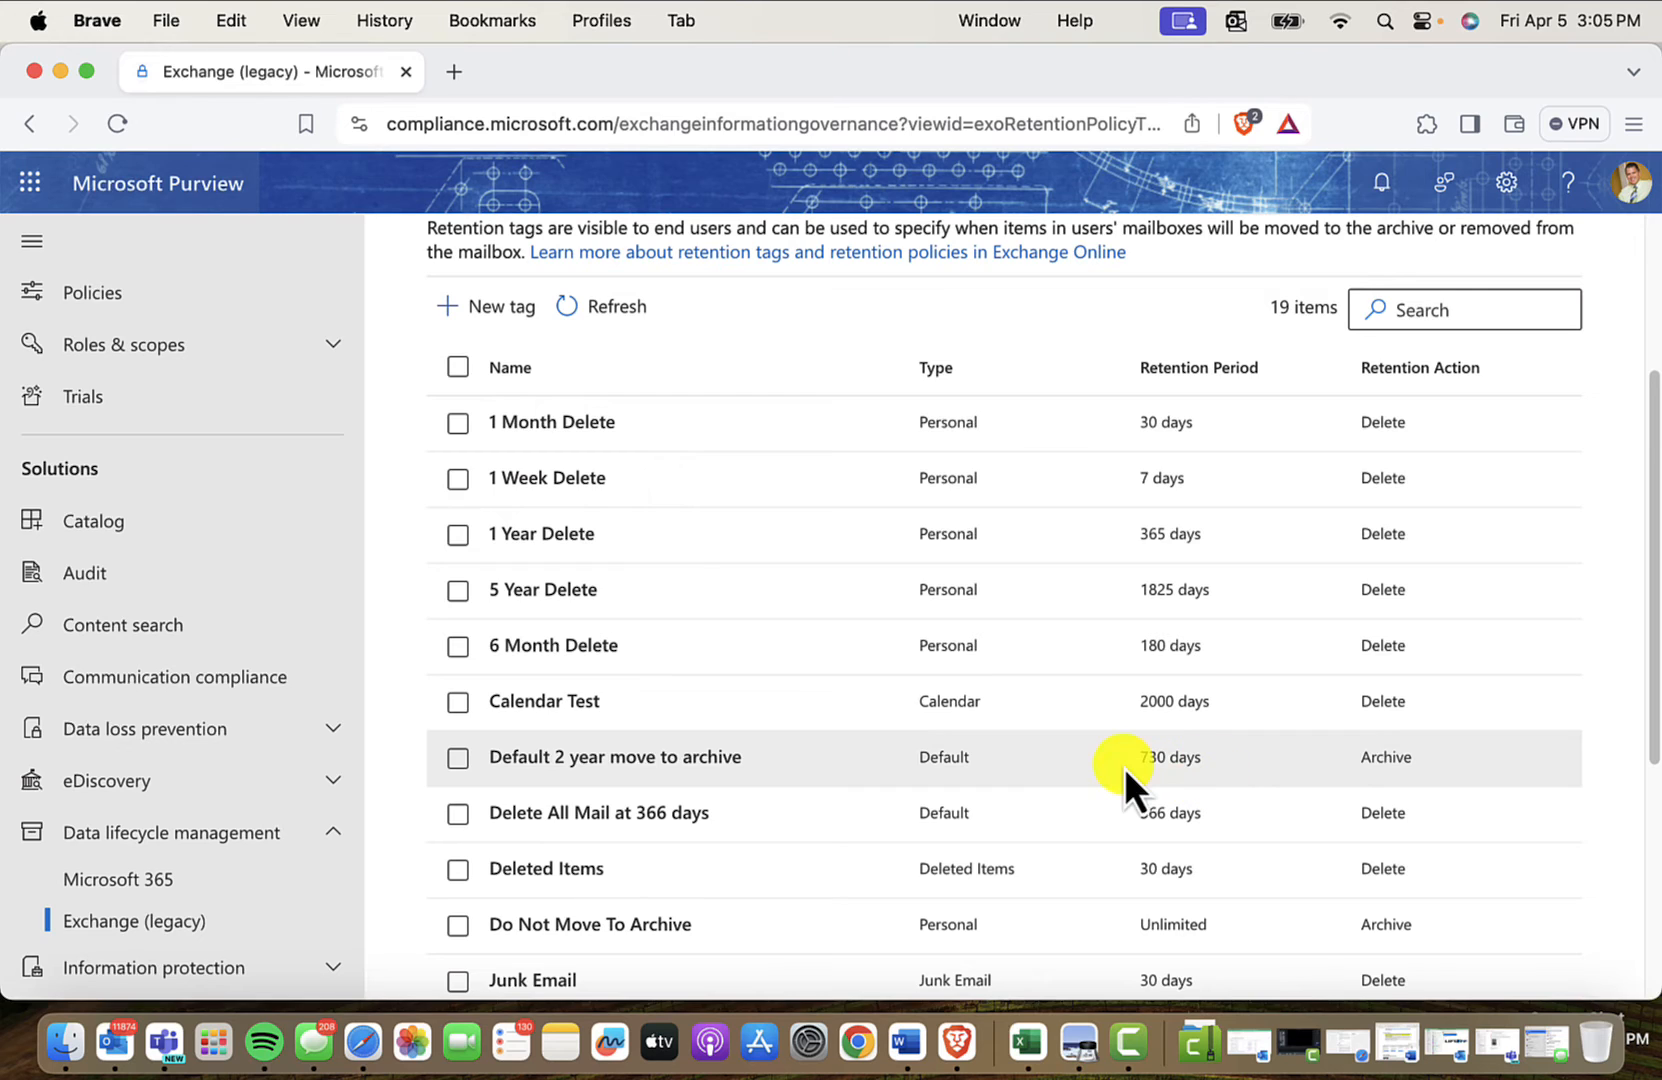
mouse_move(1400, 790)
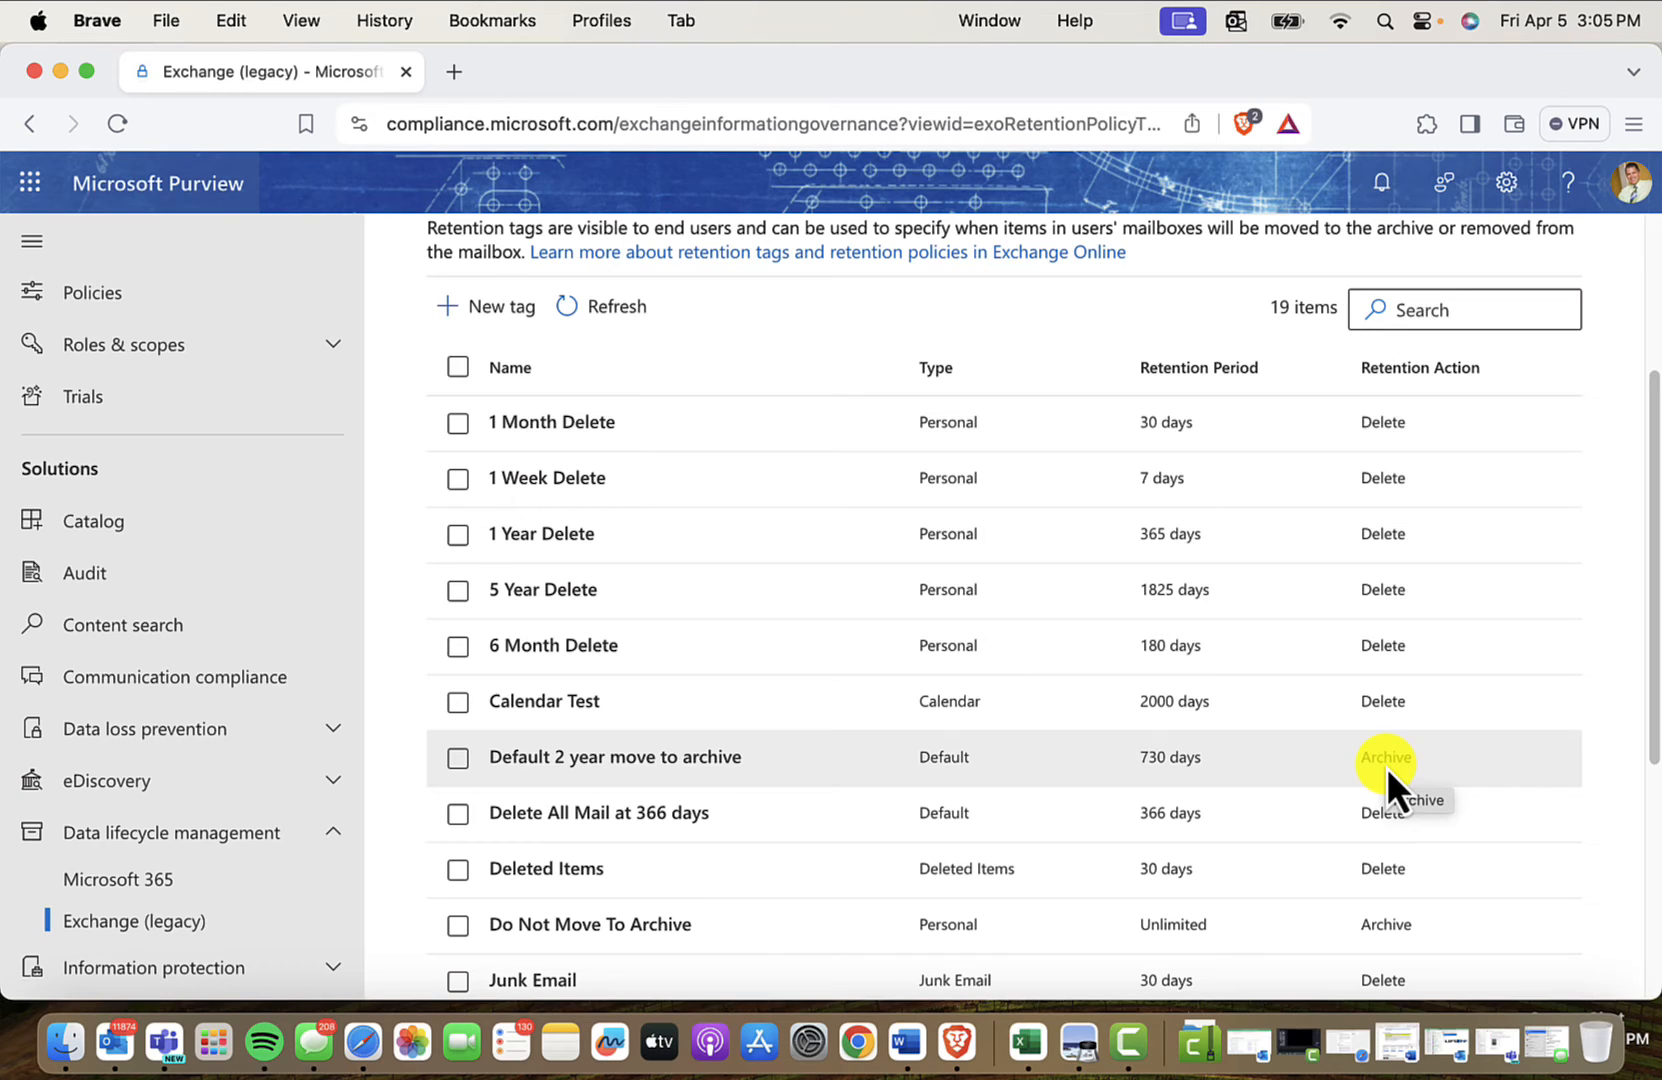
mouse_move(604, 774)
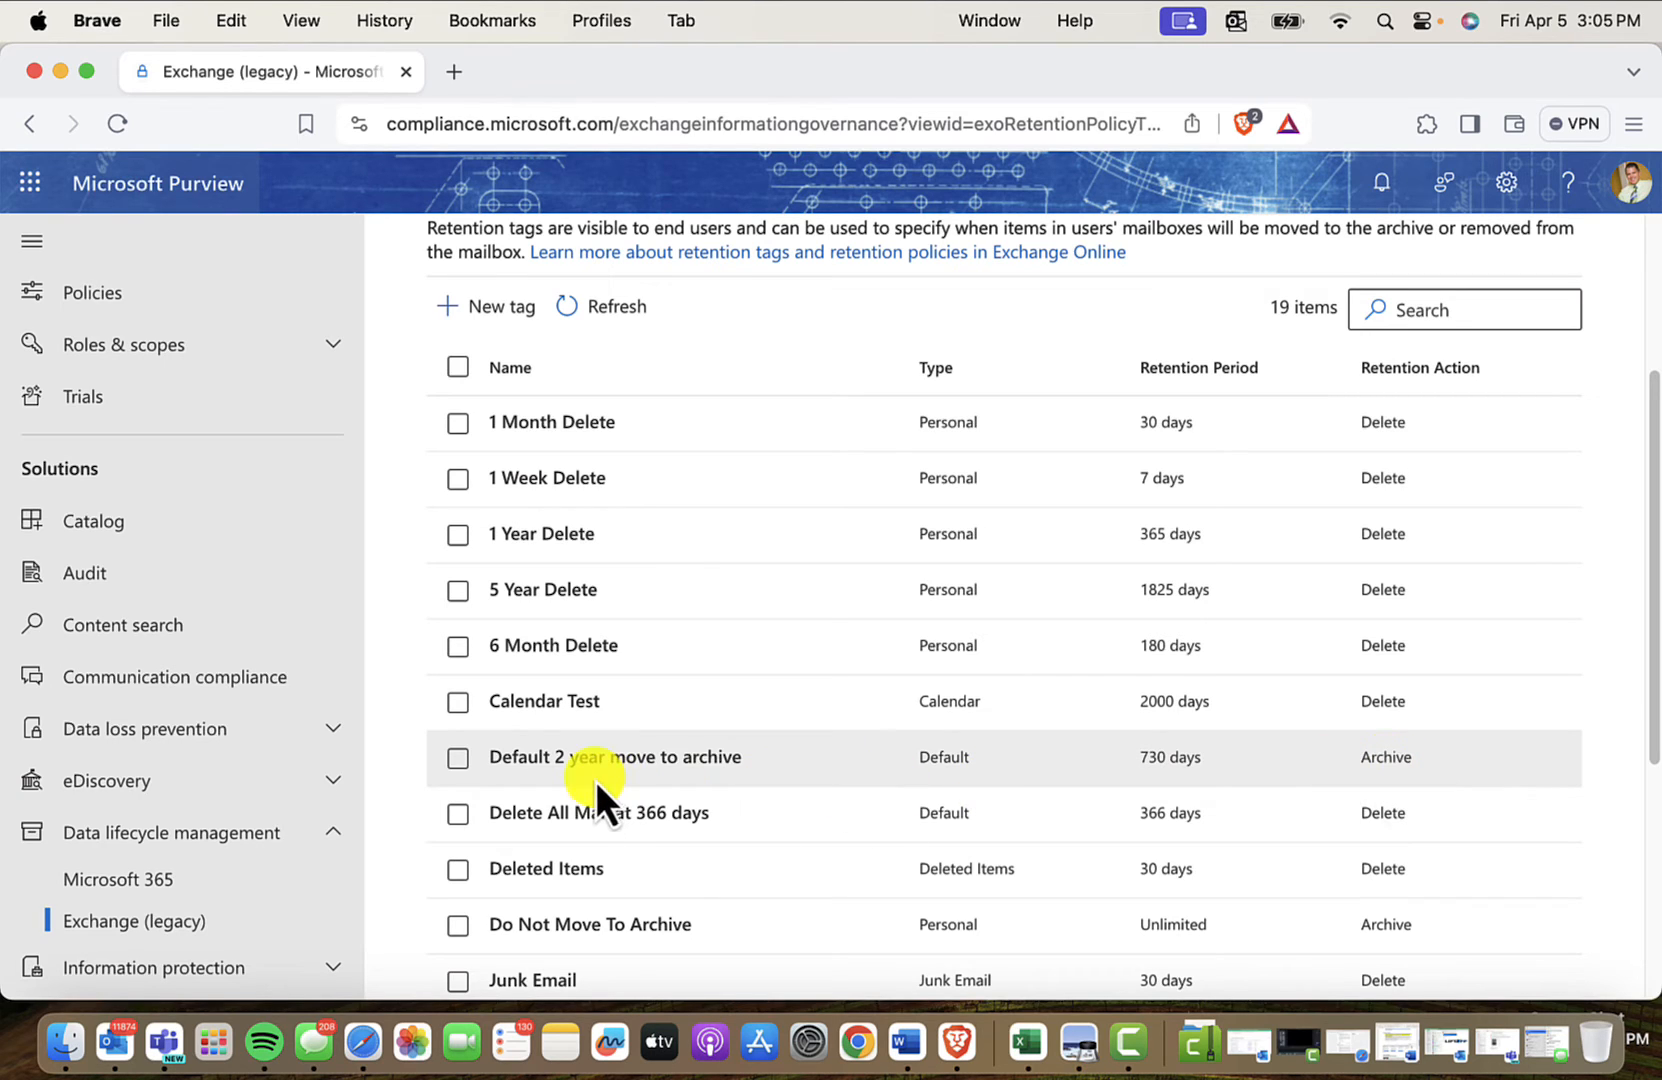
mouse_move(702, 792)
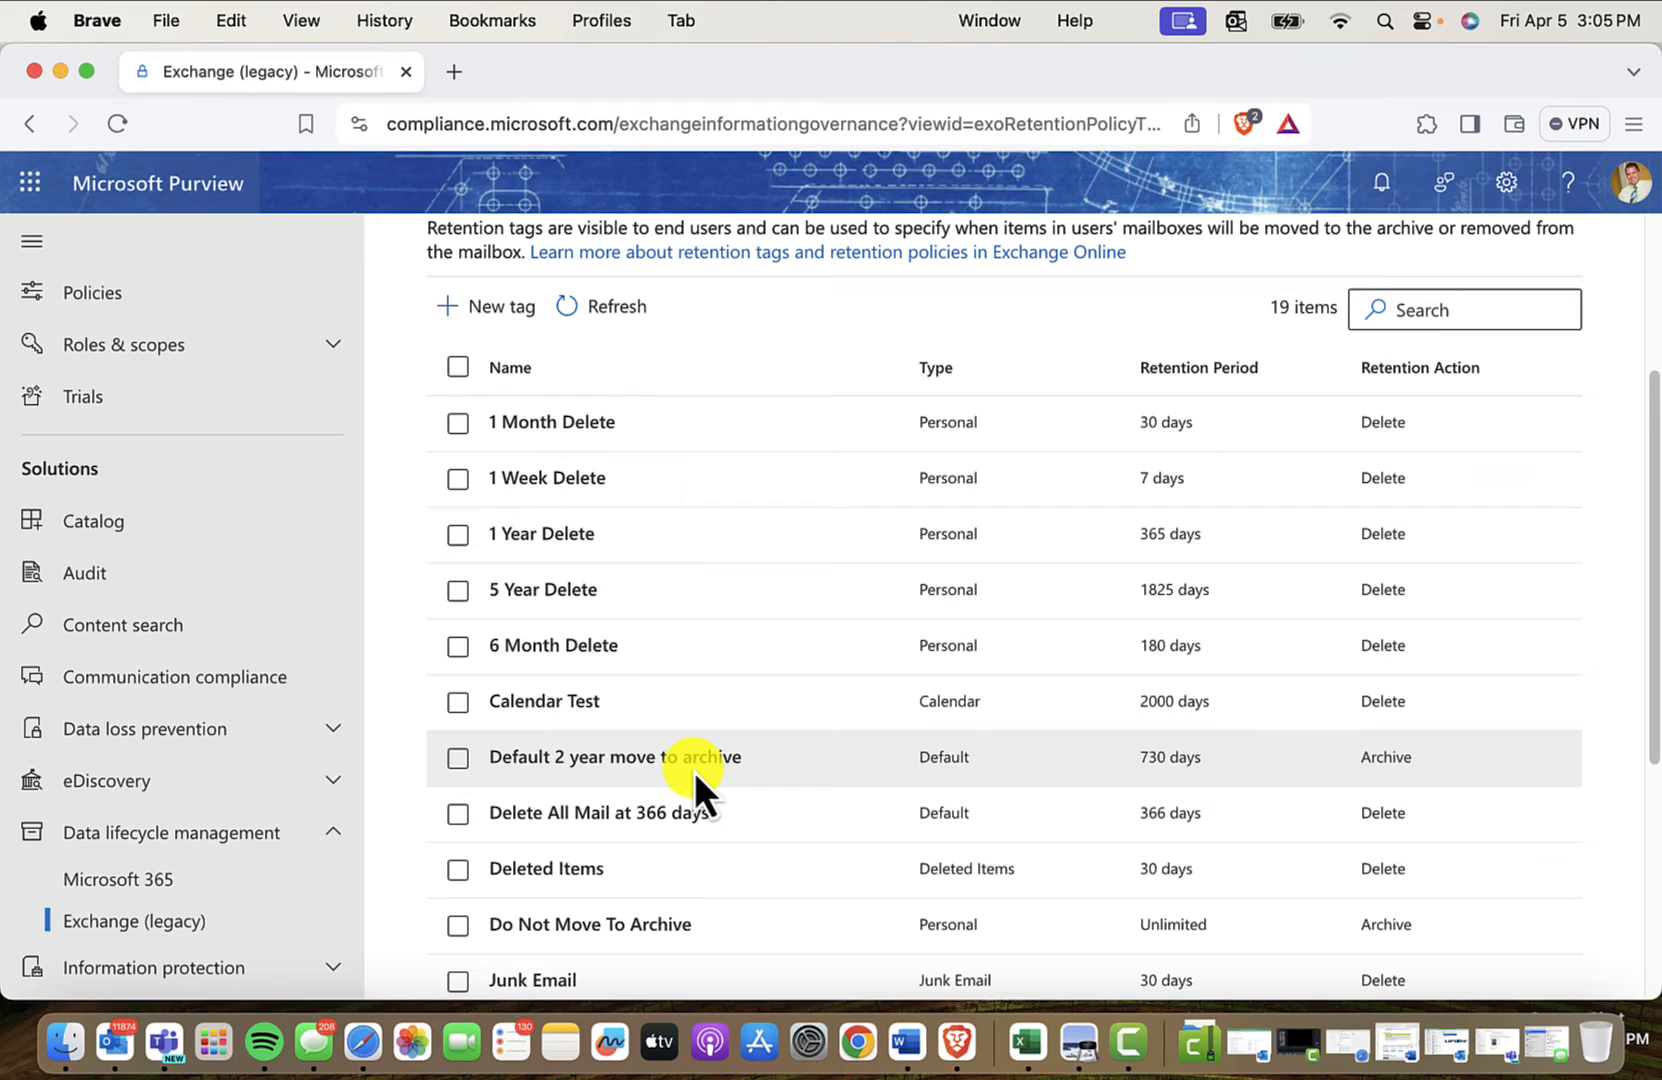
mouse_move(1370, 790)
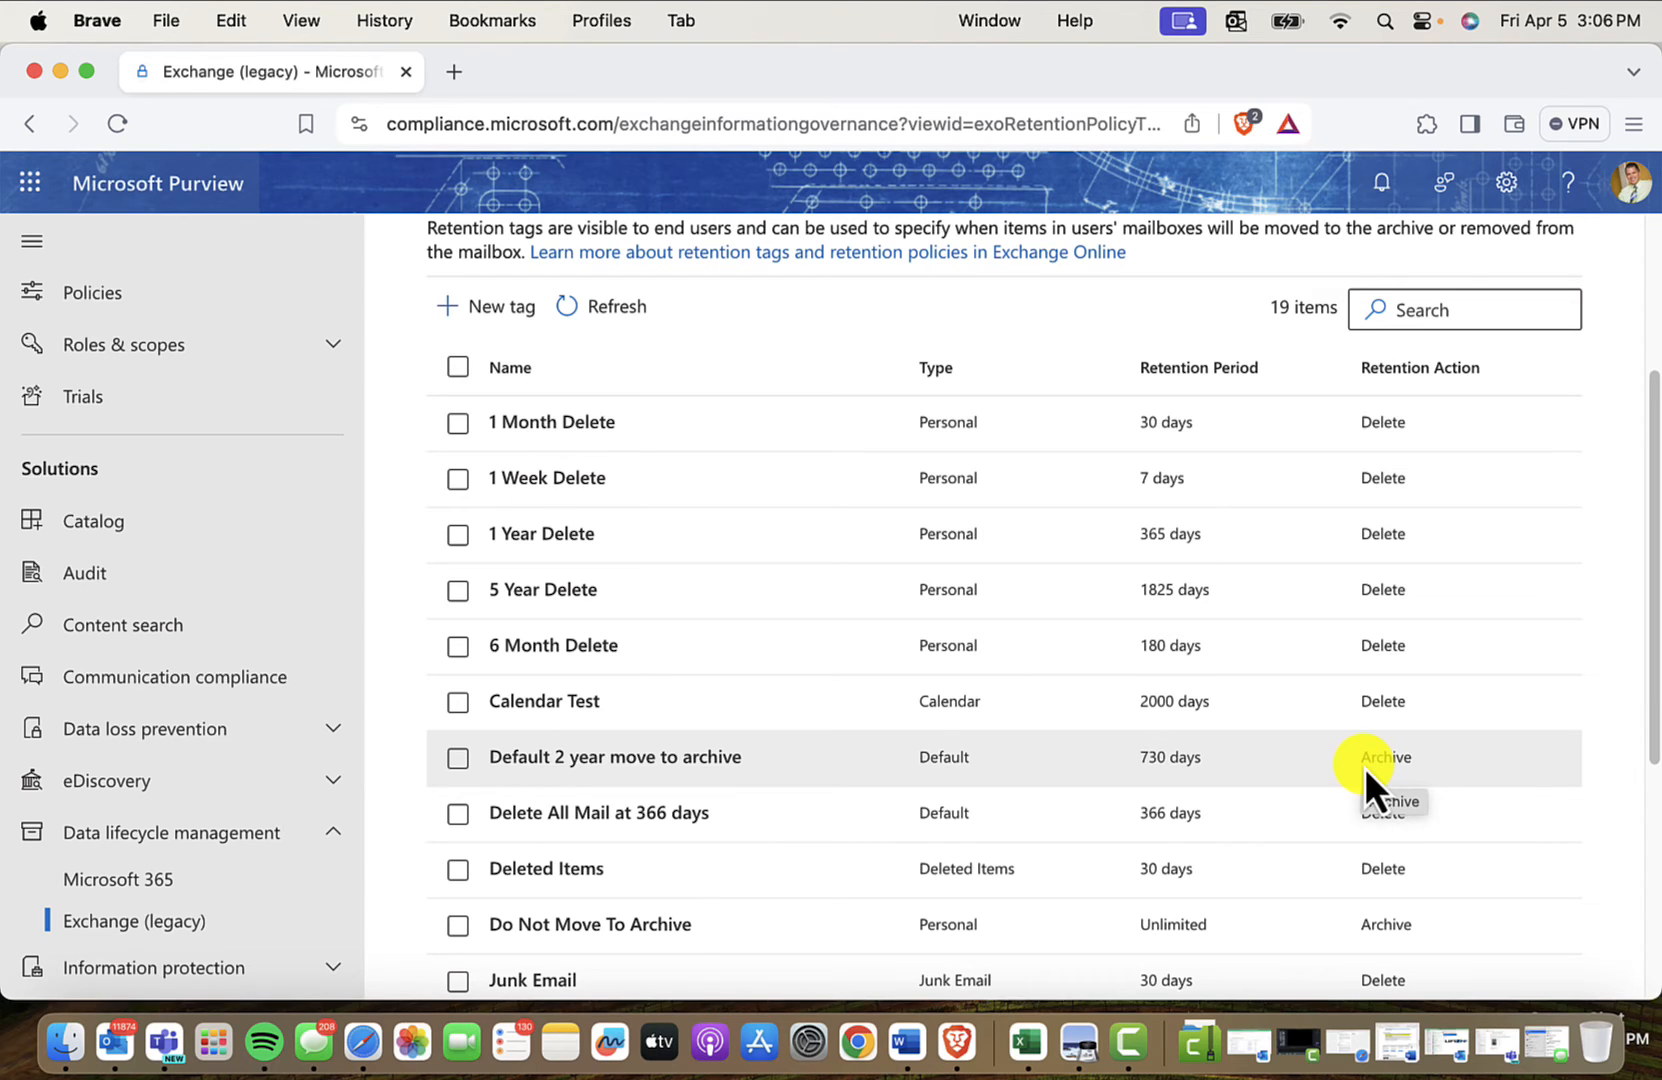
mouse_move(520, 774)
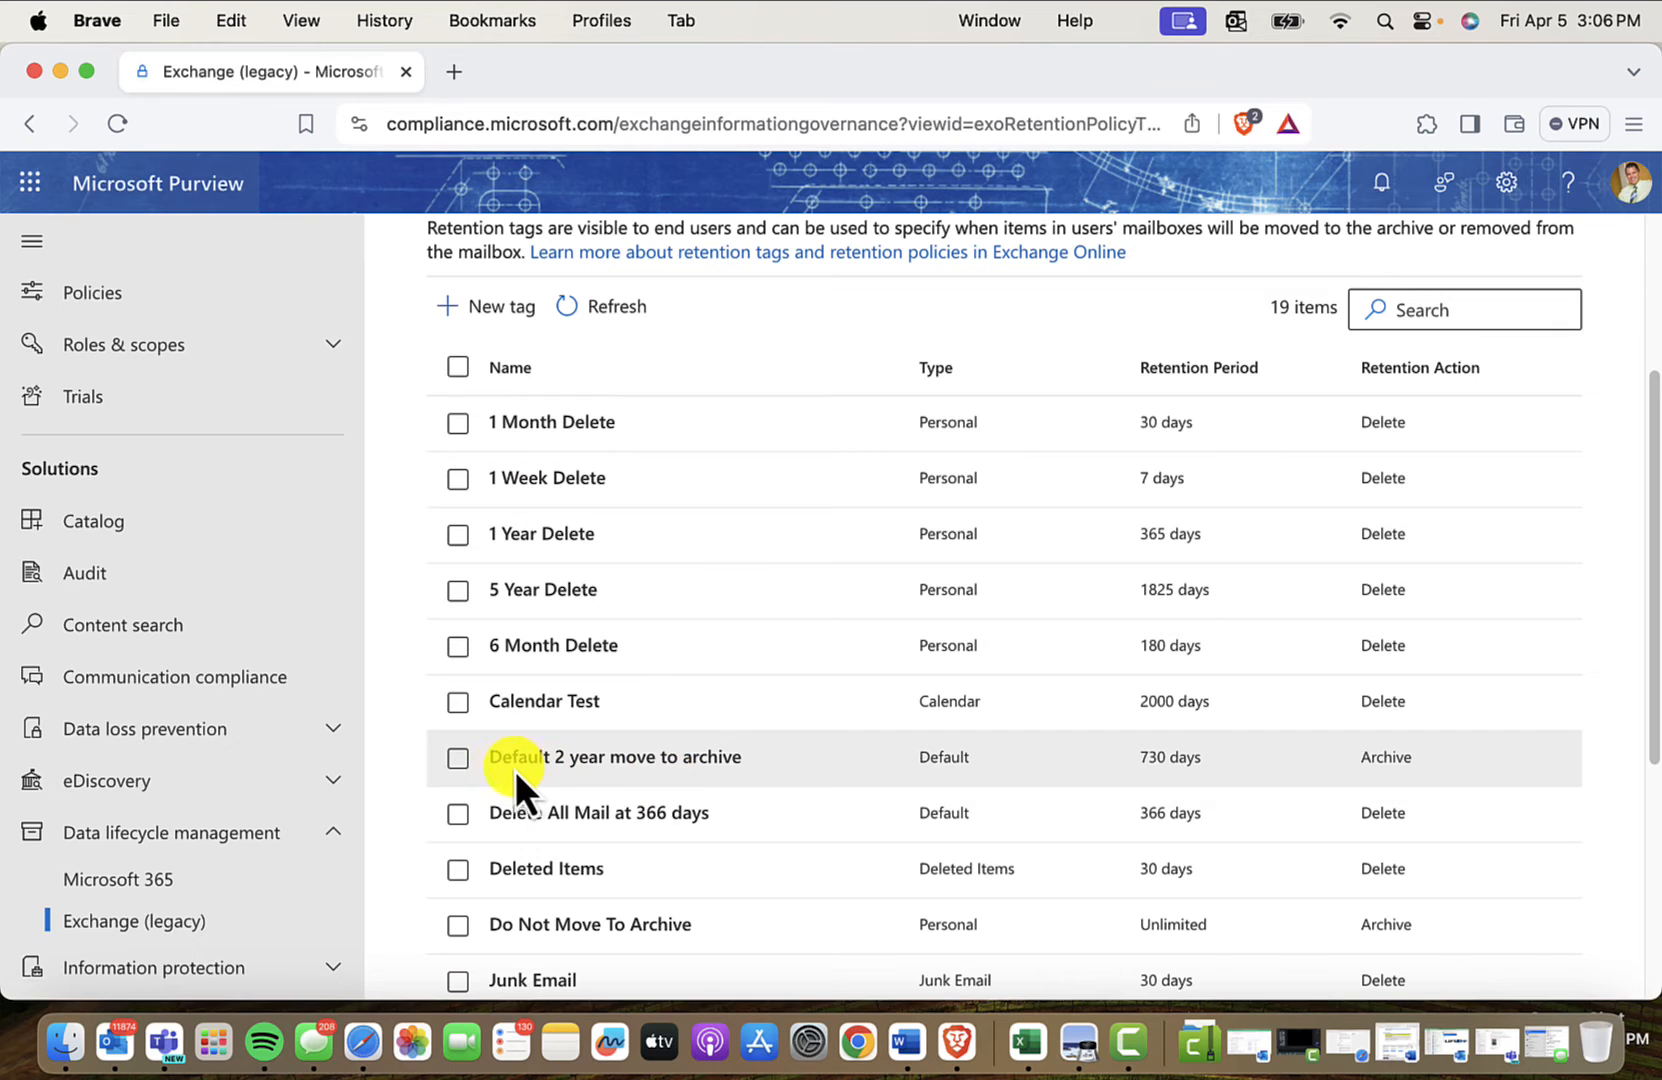
mouse_move(536, 778)
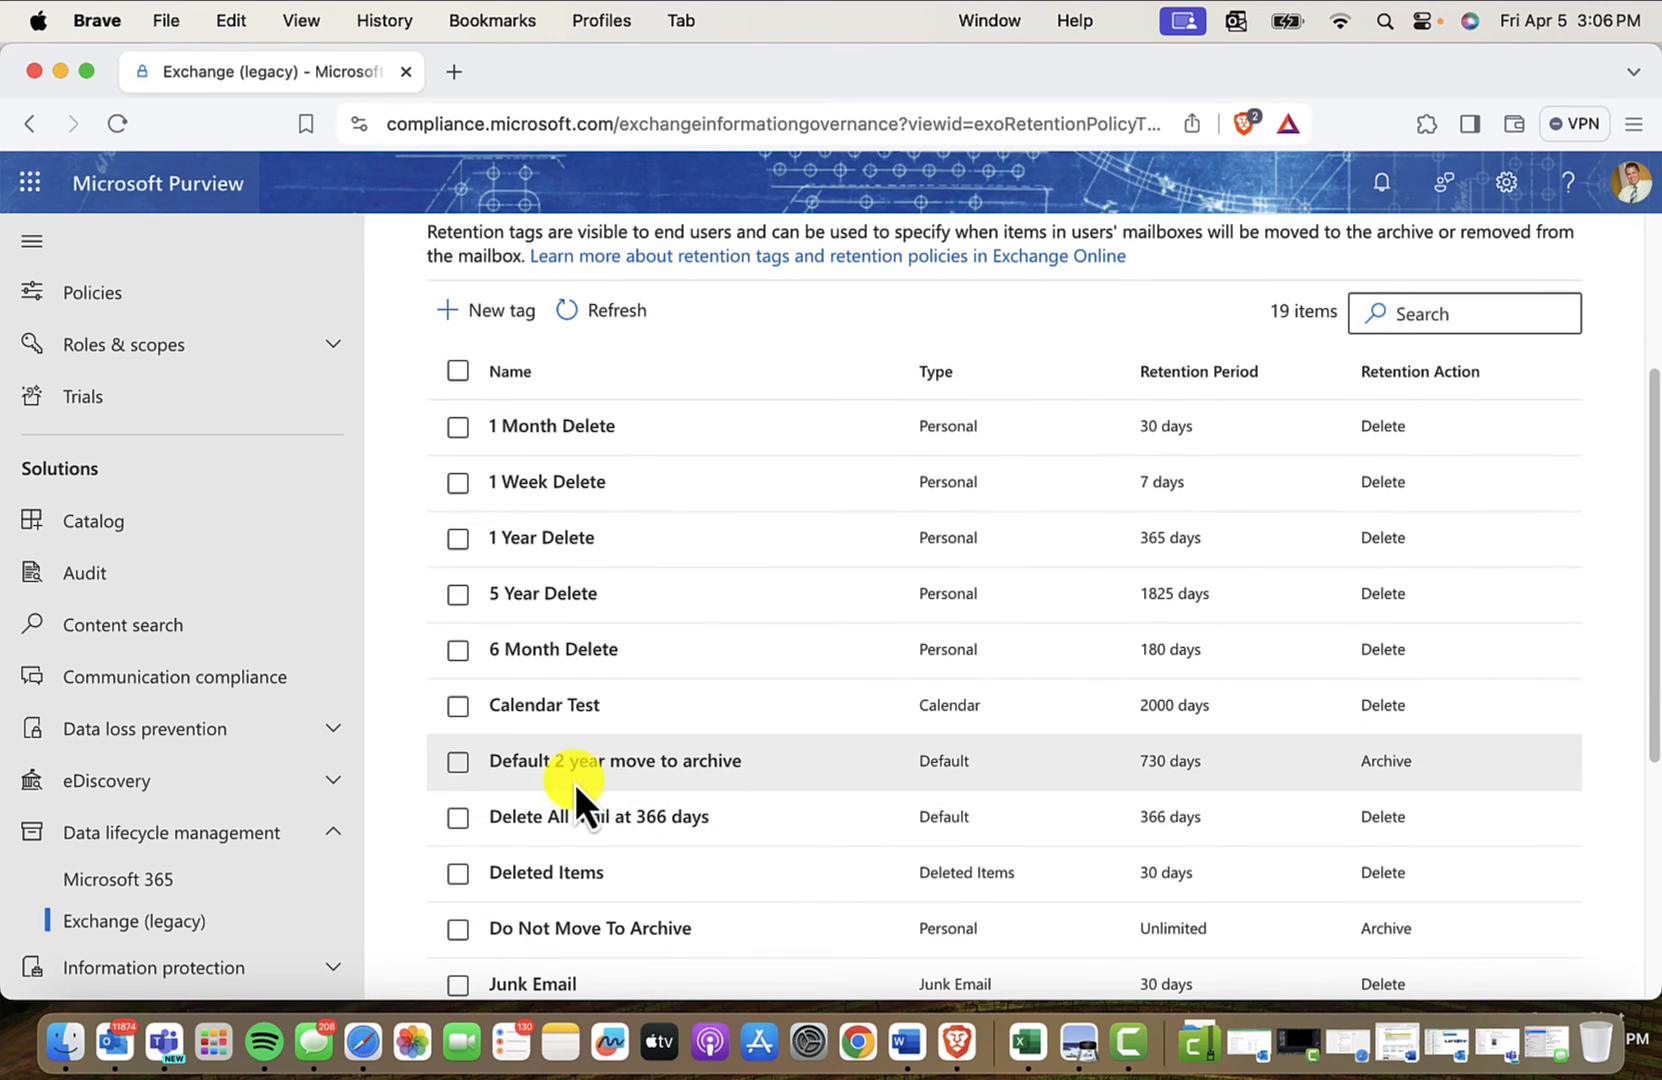
scroll("up", 3)
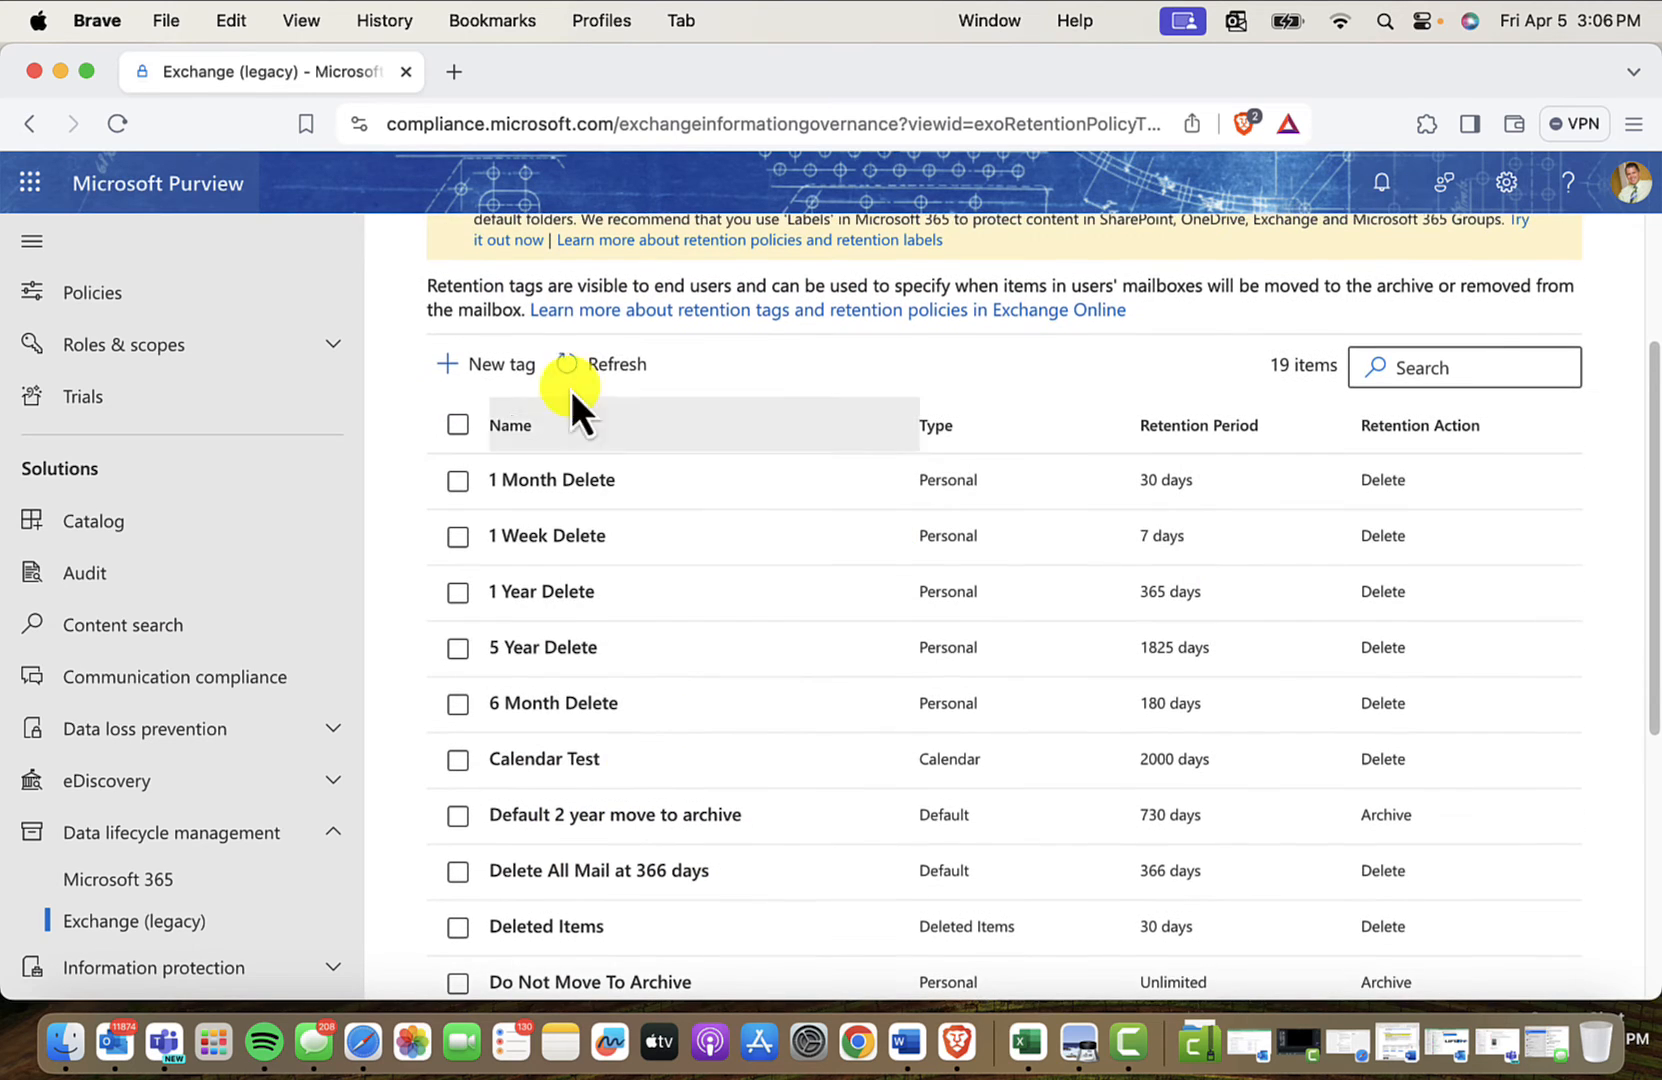
- Start a new retention tag named 'move 1 year to archive' and continue to its application method
left_click(498, 364)
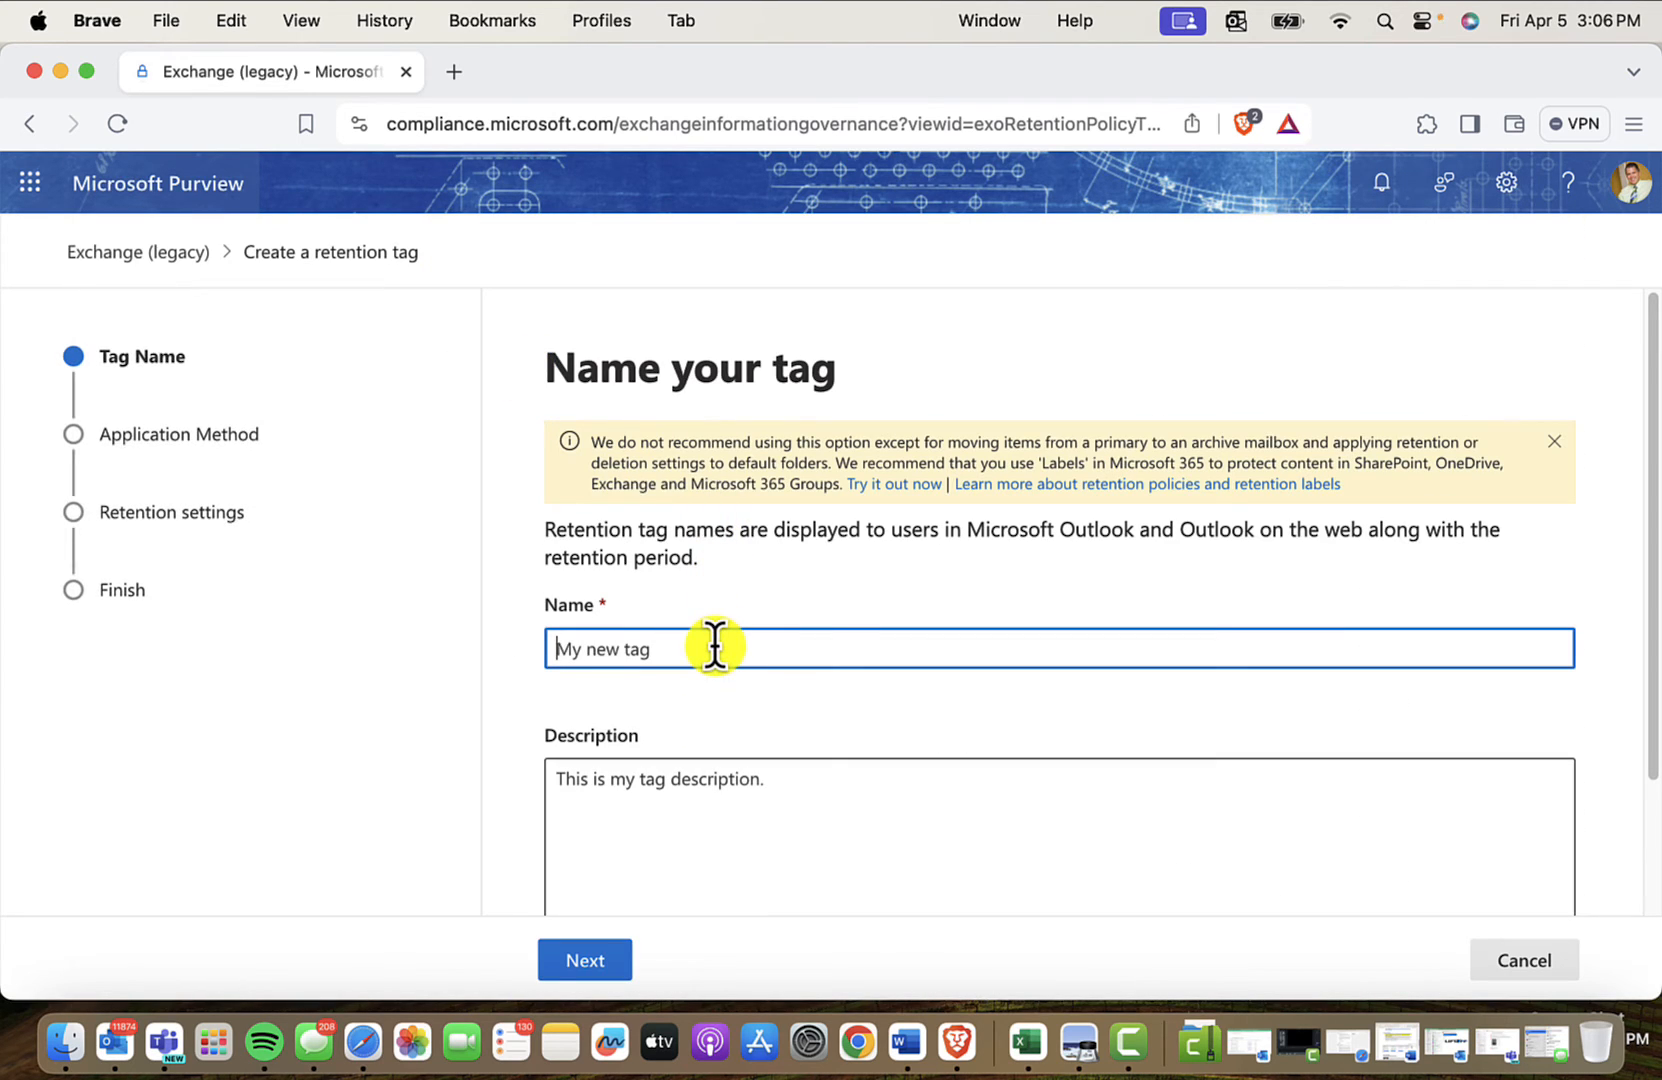
type("move")
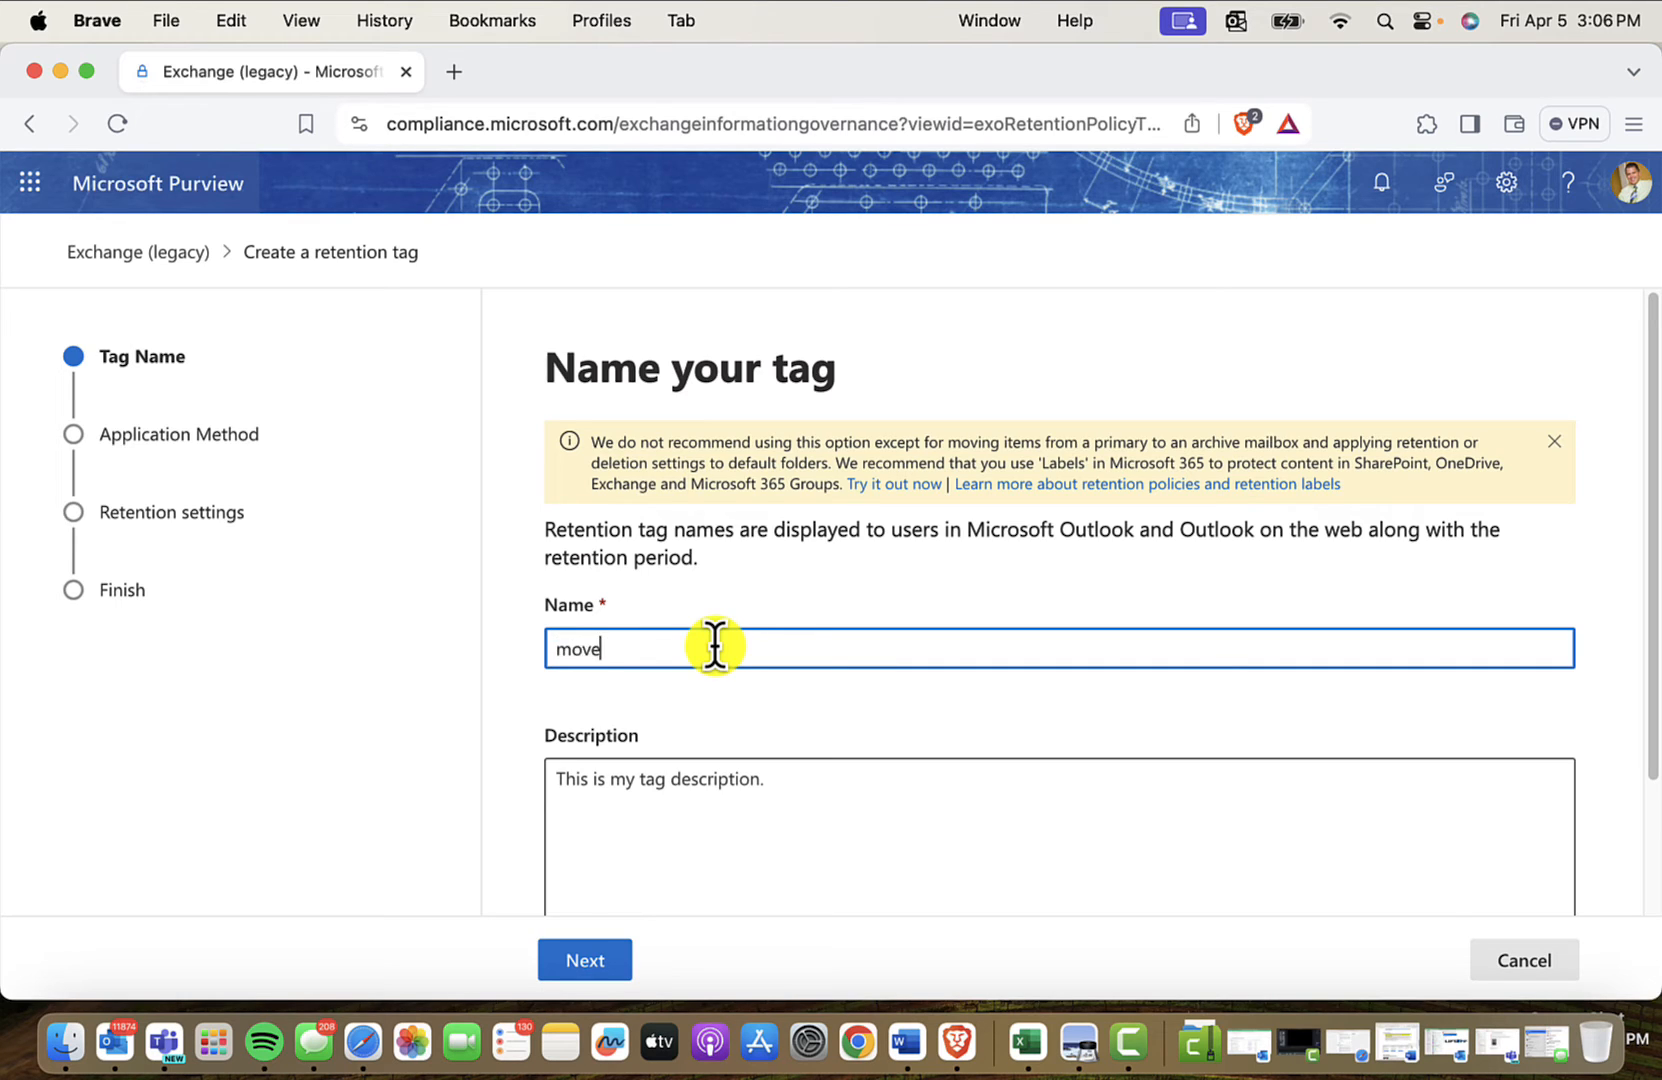
type("1 year")
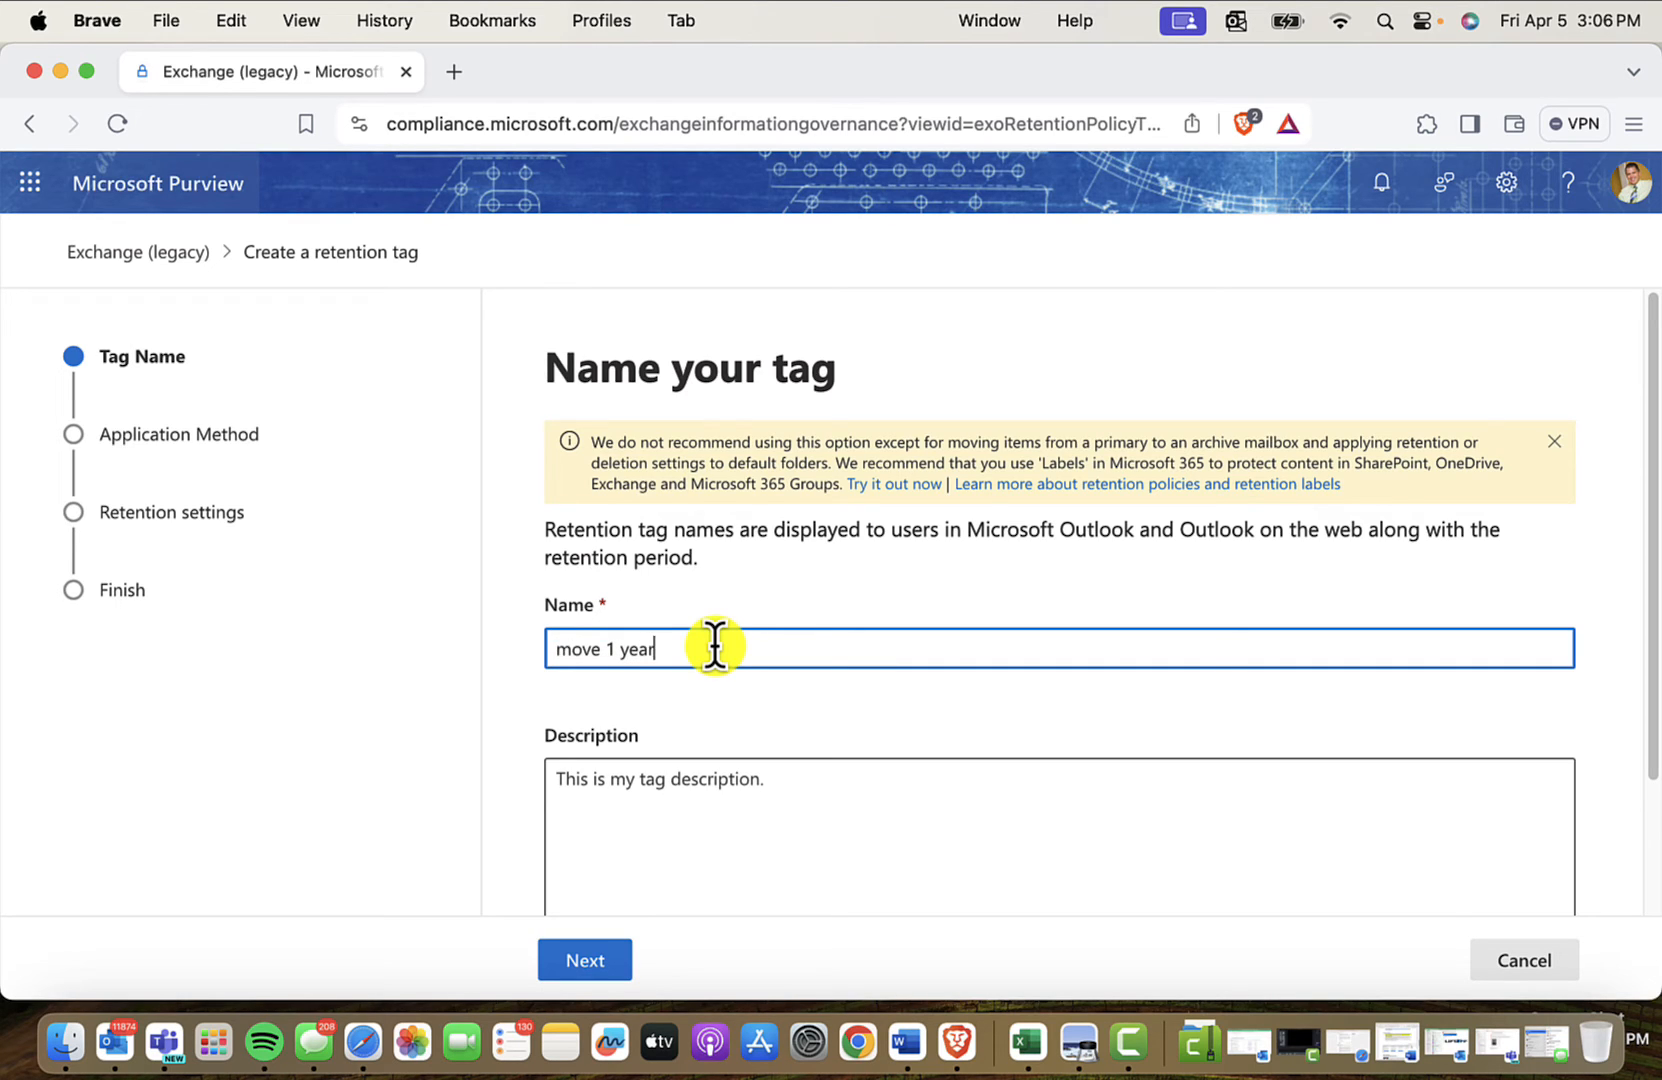
type("to archive")
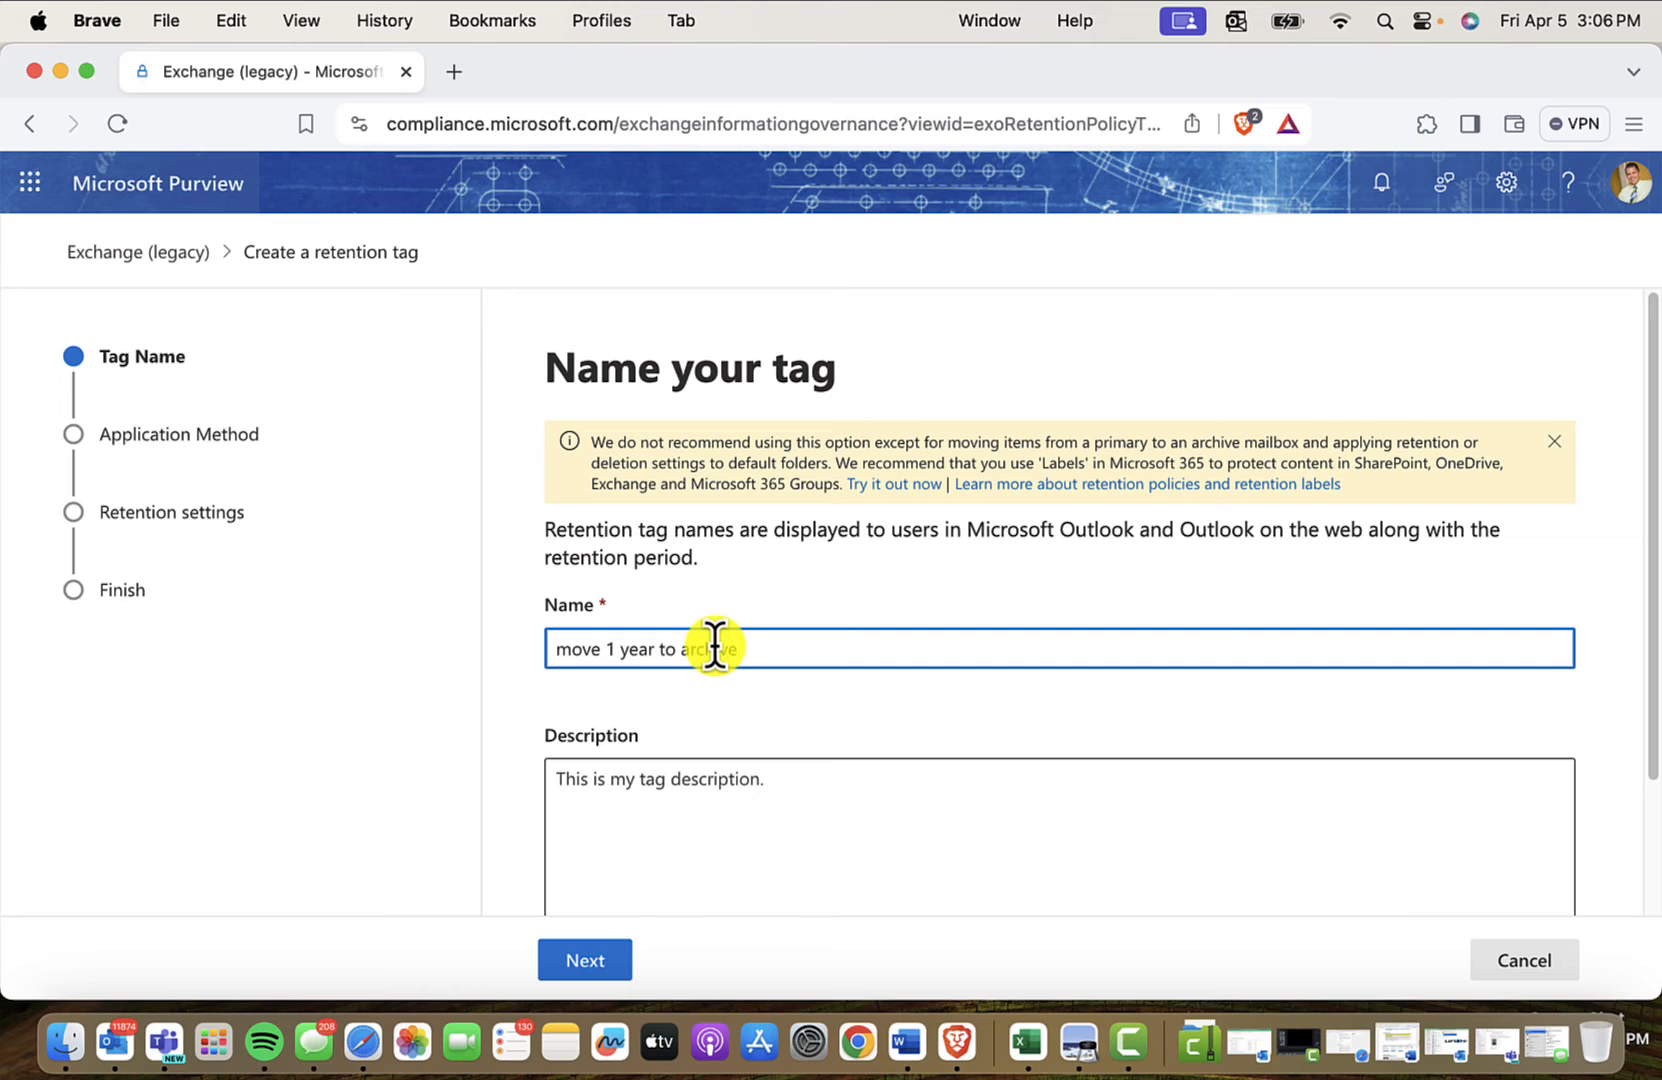
left_click(582, 960)
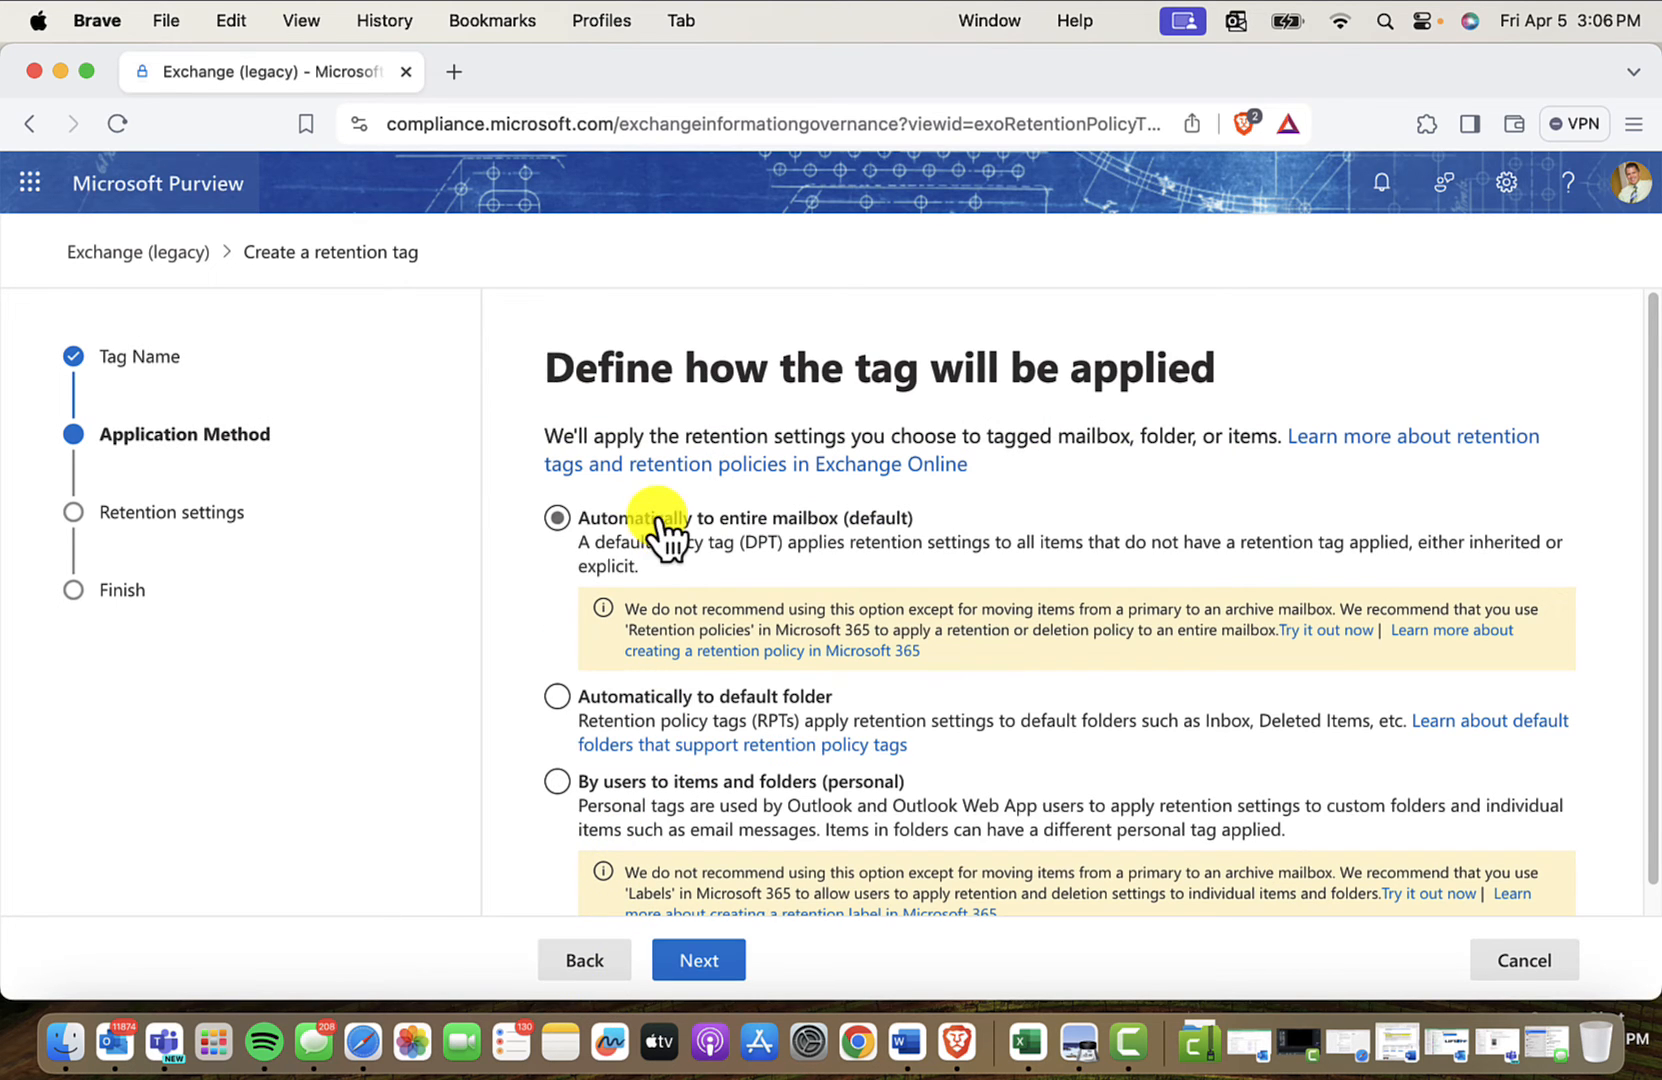
mouse_move(630, 562)
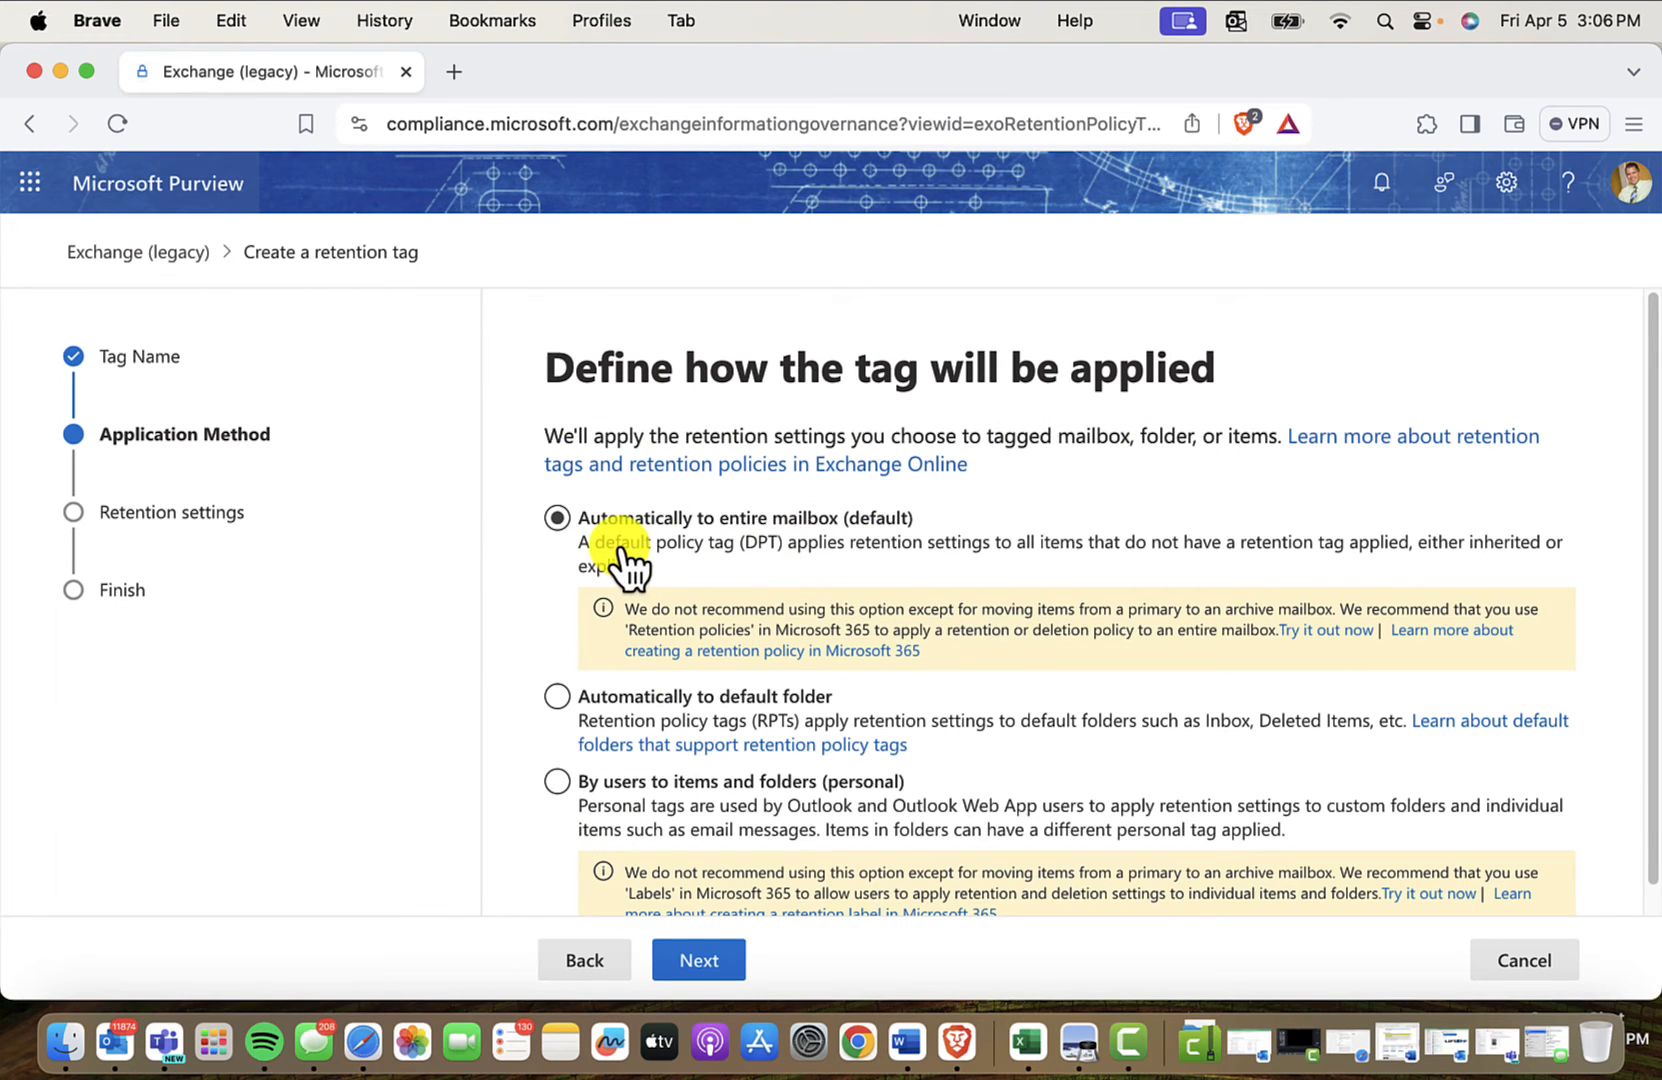
mouse_move(736, 542)
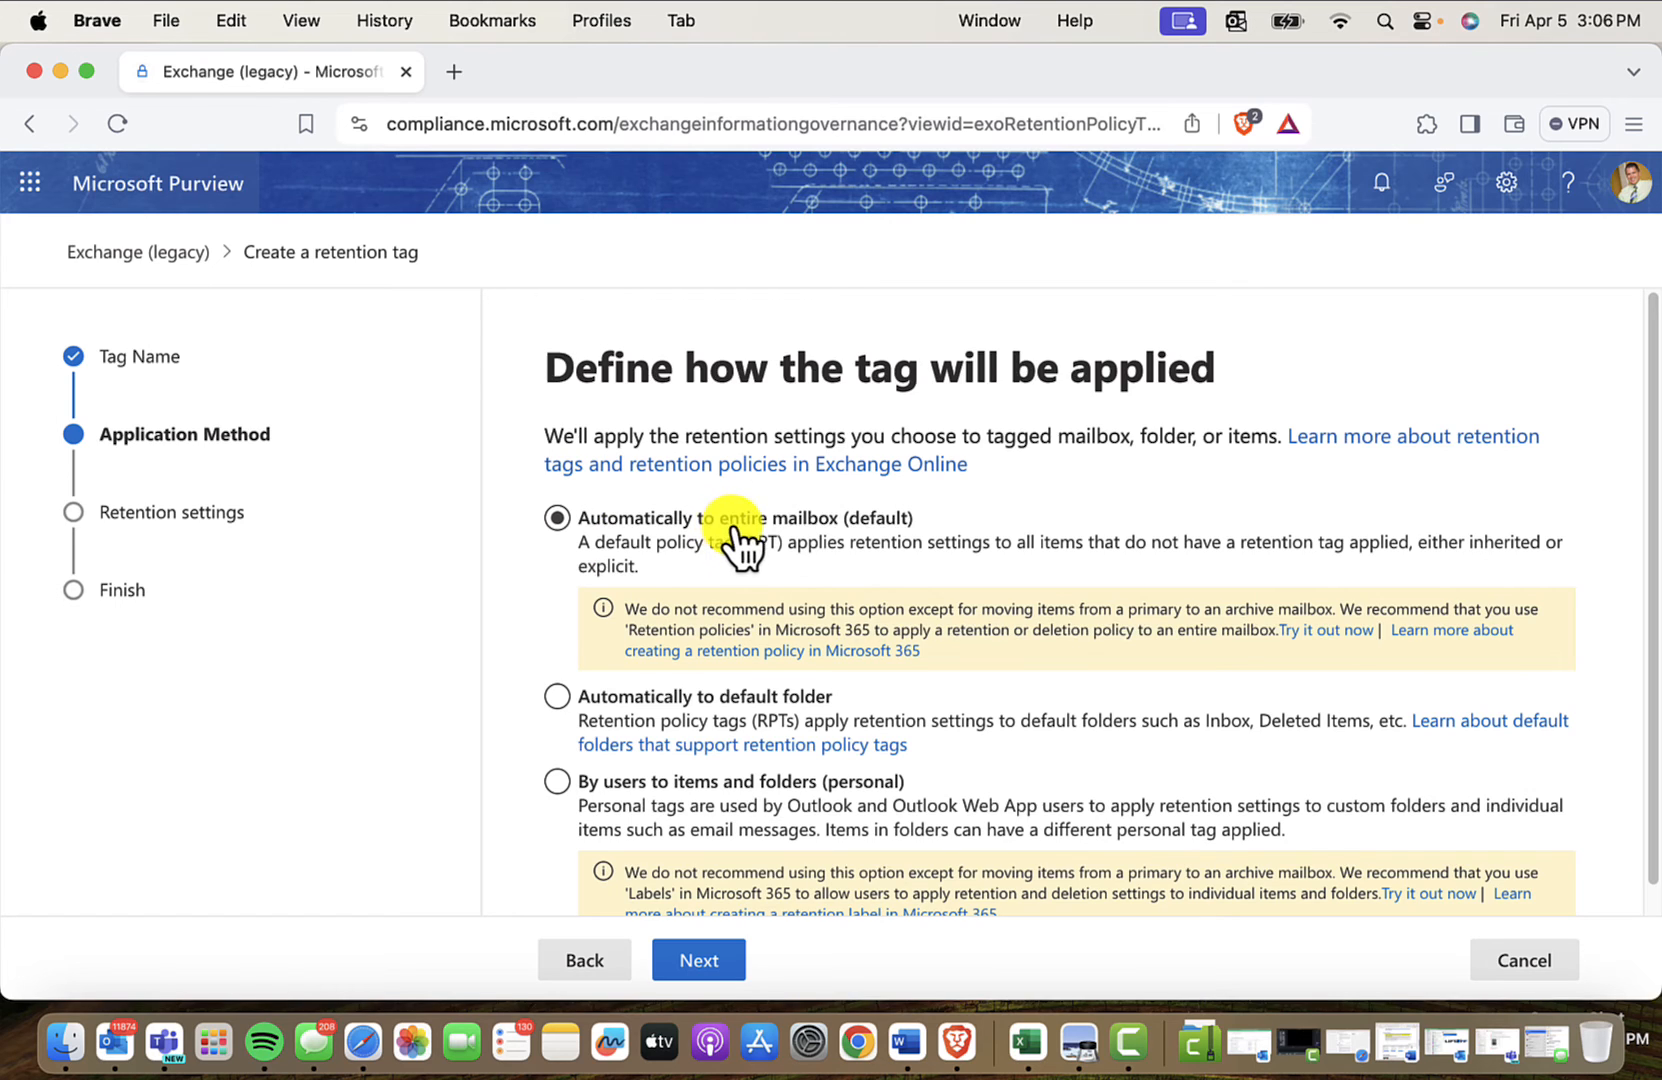
mouse_move(822, 546)
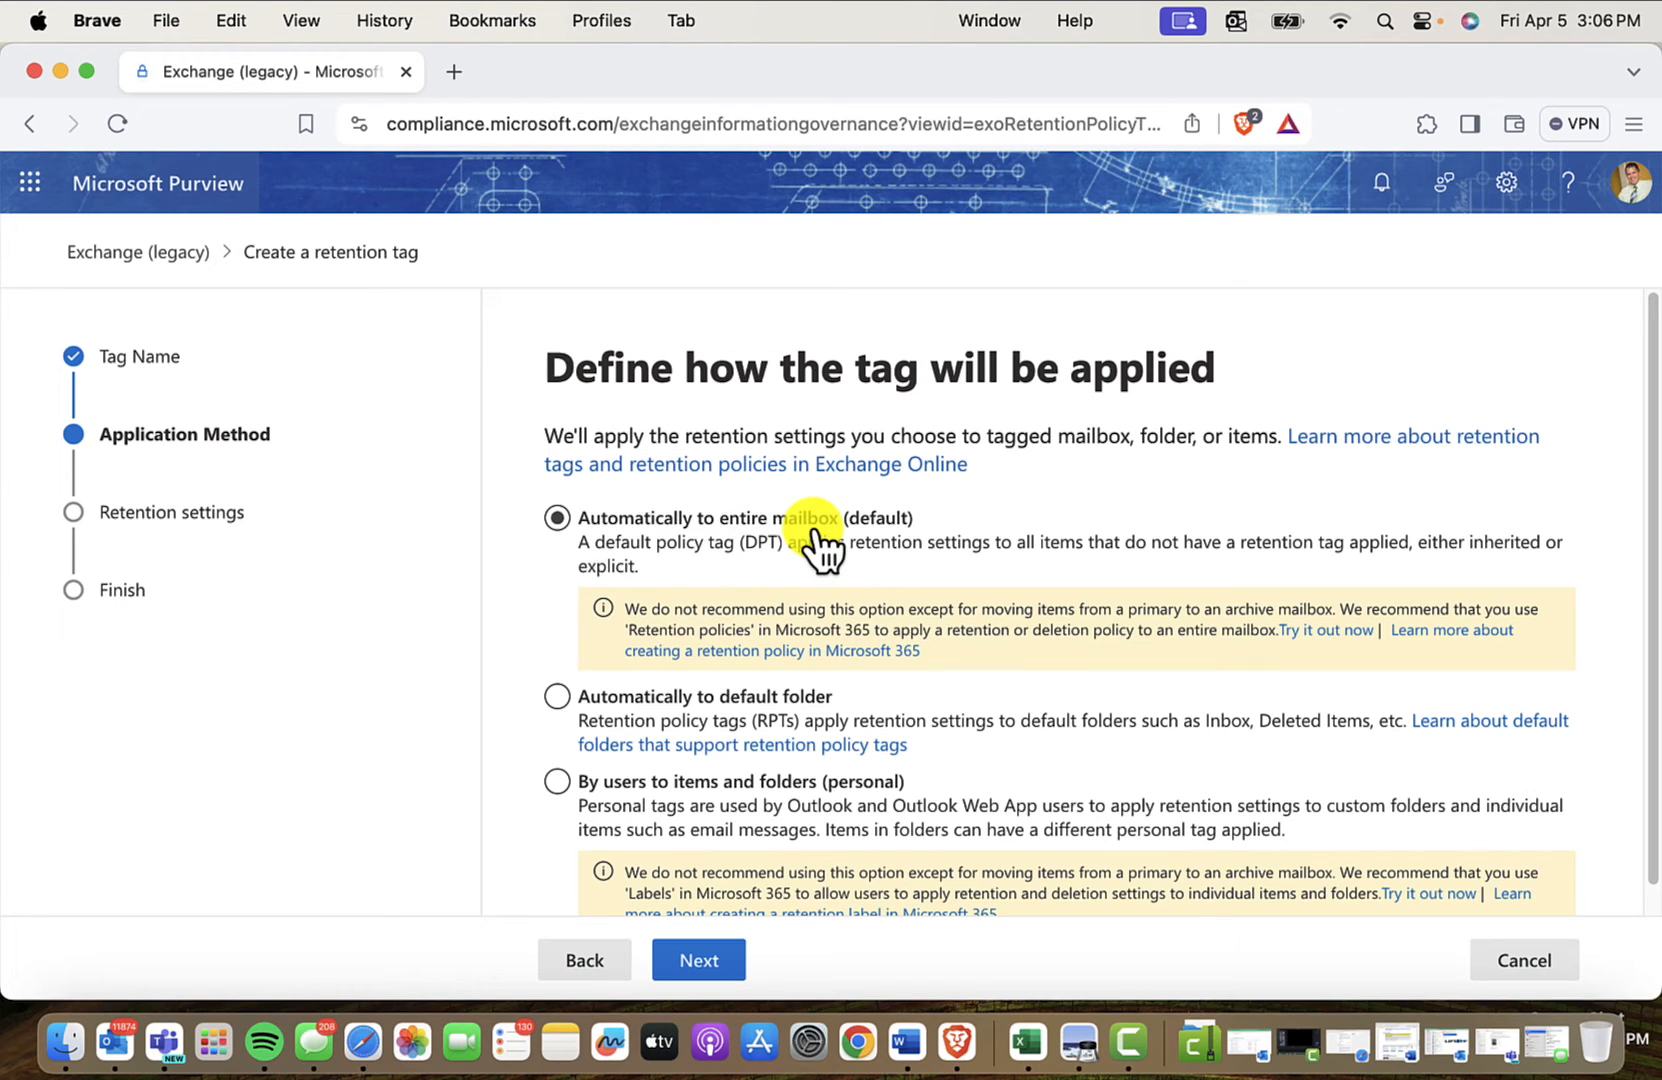
- Apply the tag automatically to the entire mailbox (default) and continue to retention settings
left_click(558, 696)
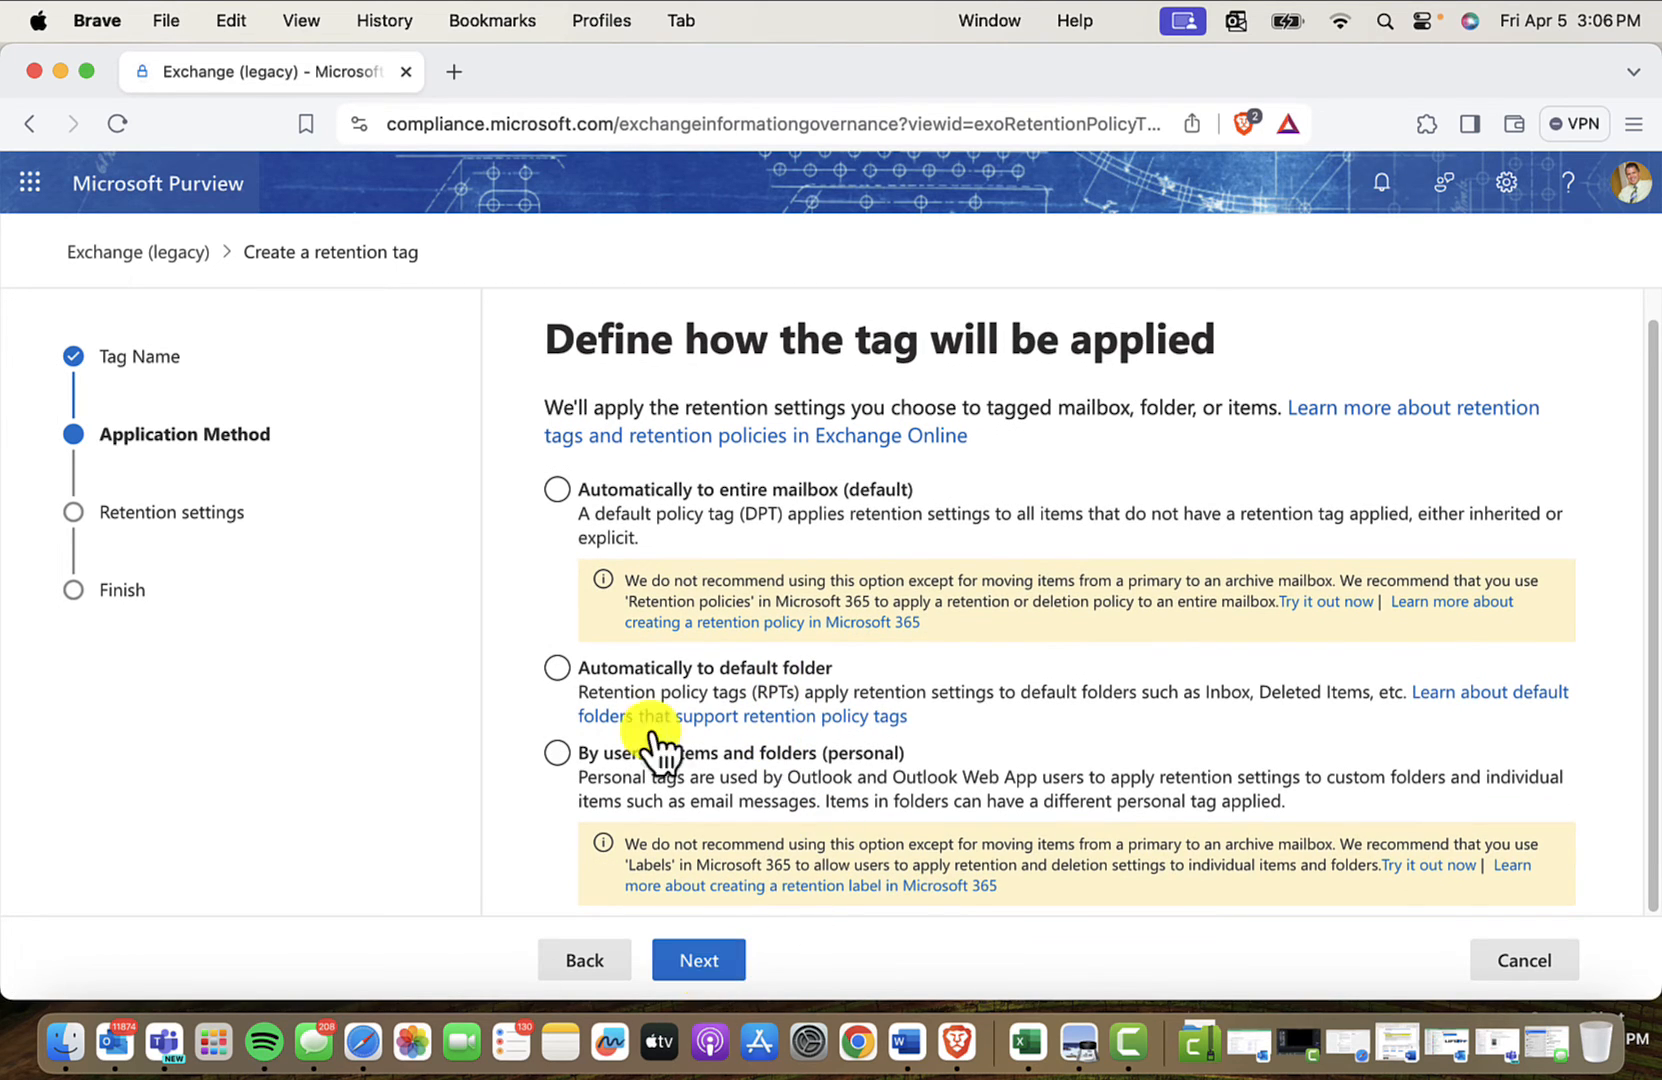
left_click(556, 488)
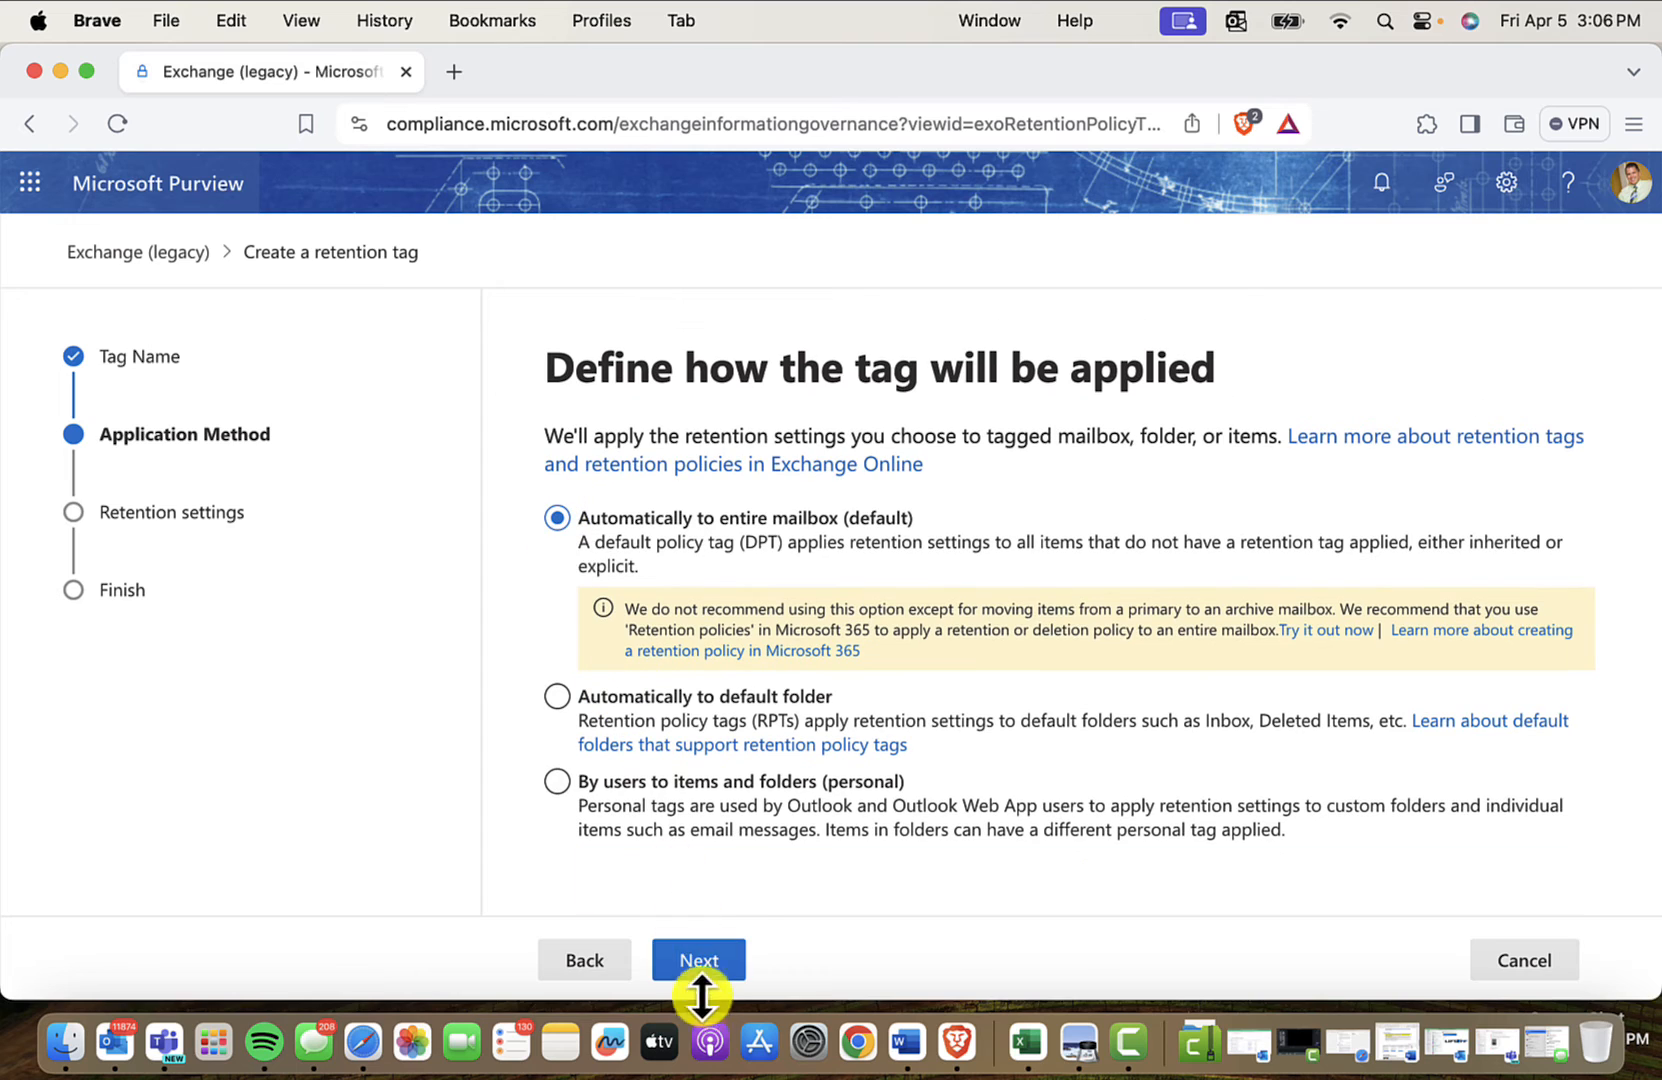
left_click(698, 960)
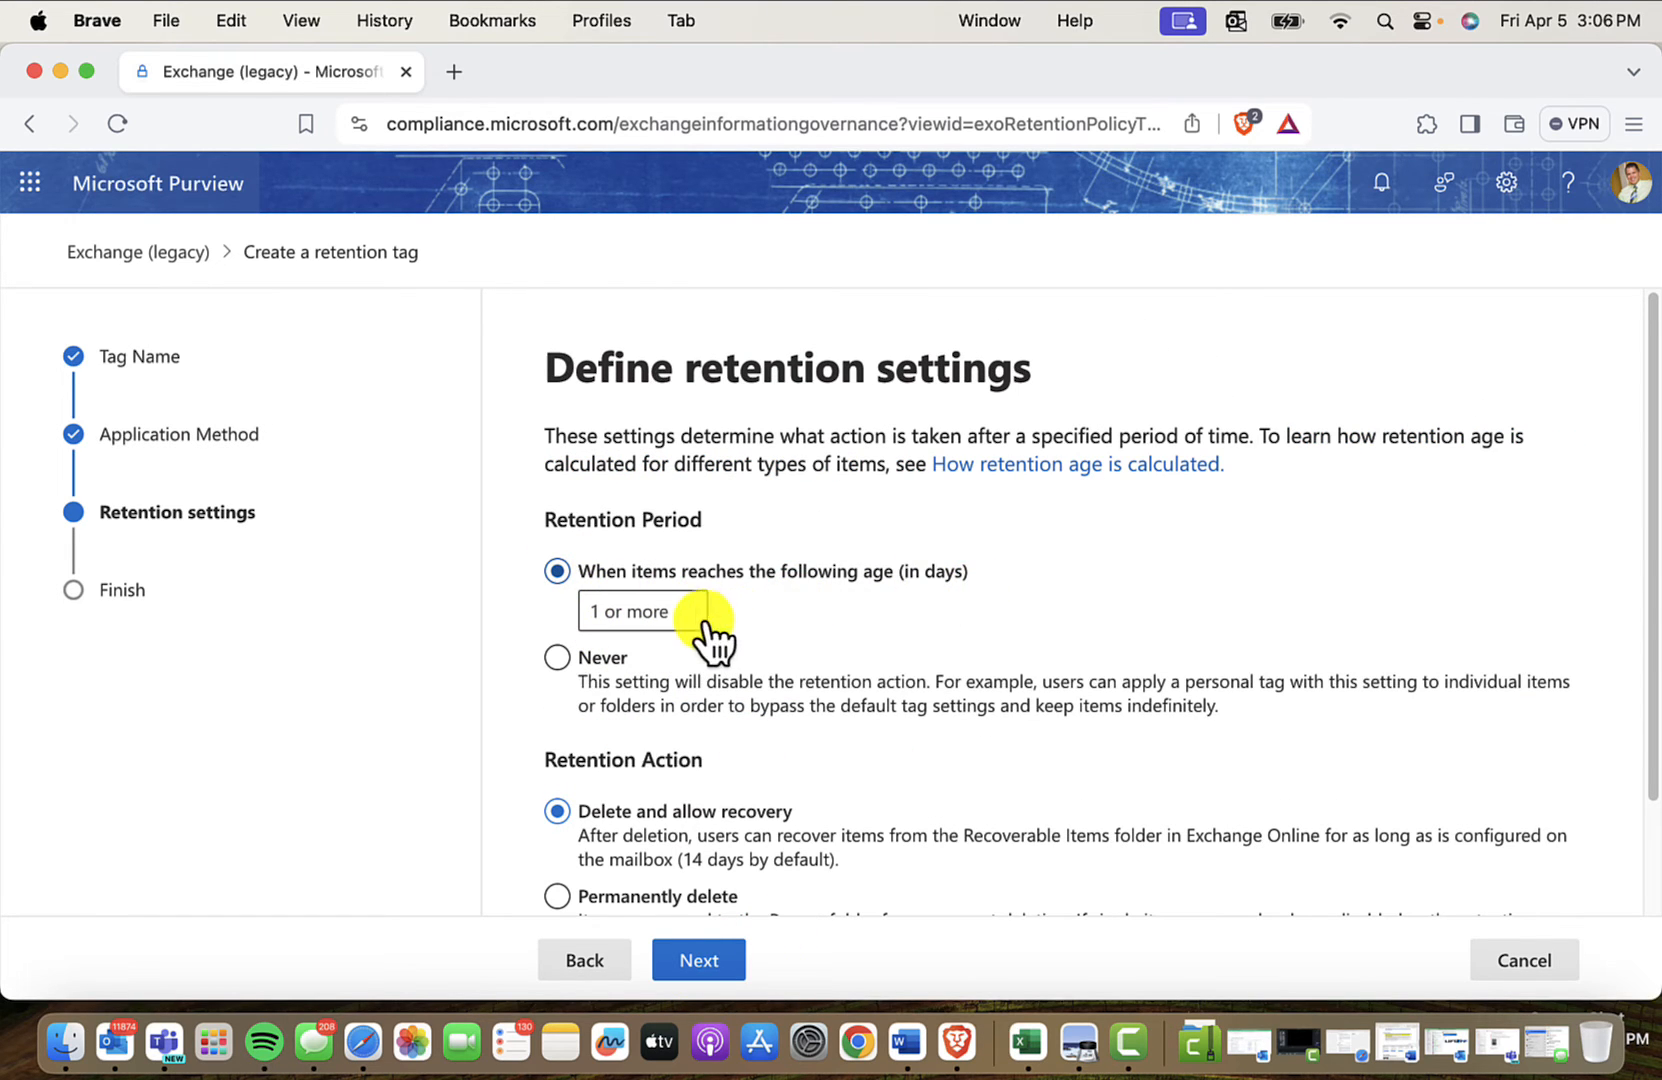
- Set retention to 365 days with the 'Move item to archive' action and continue to review
type("365")
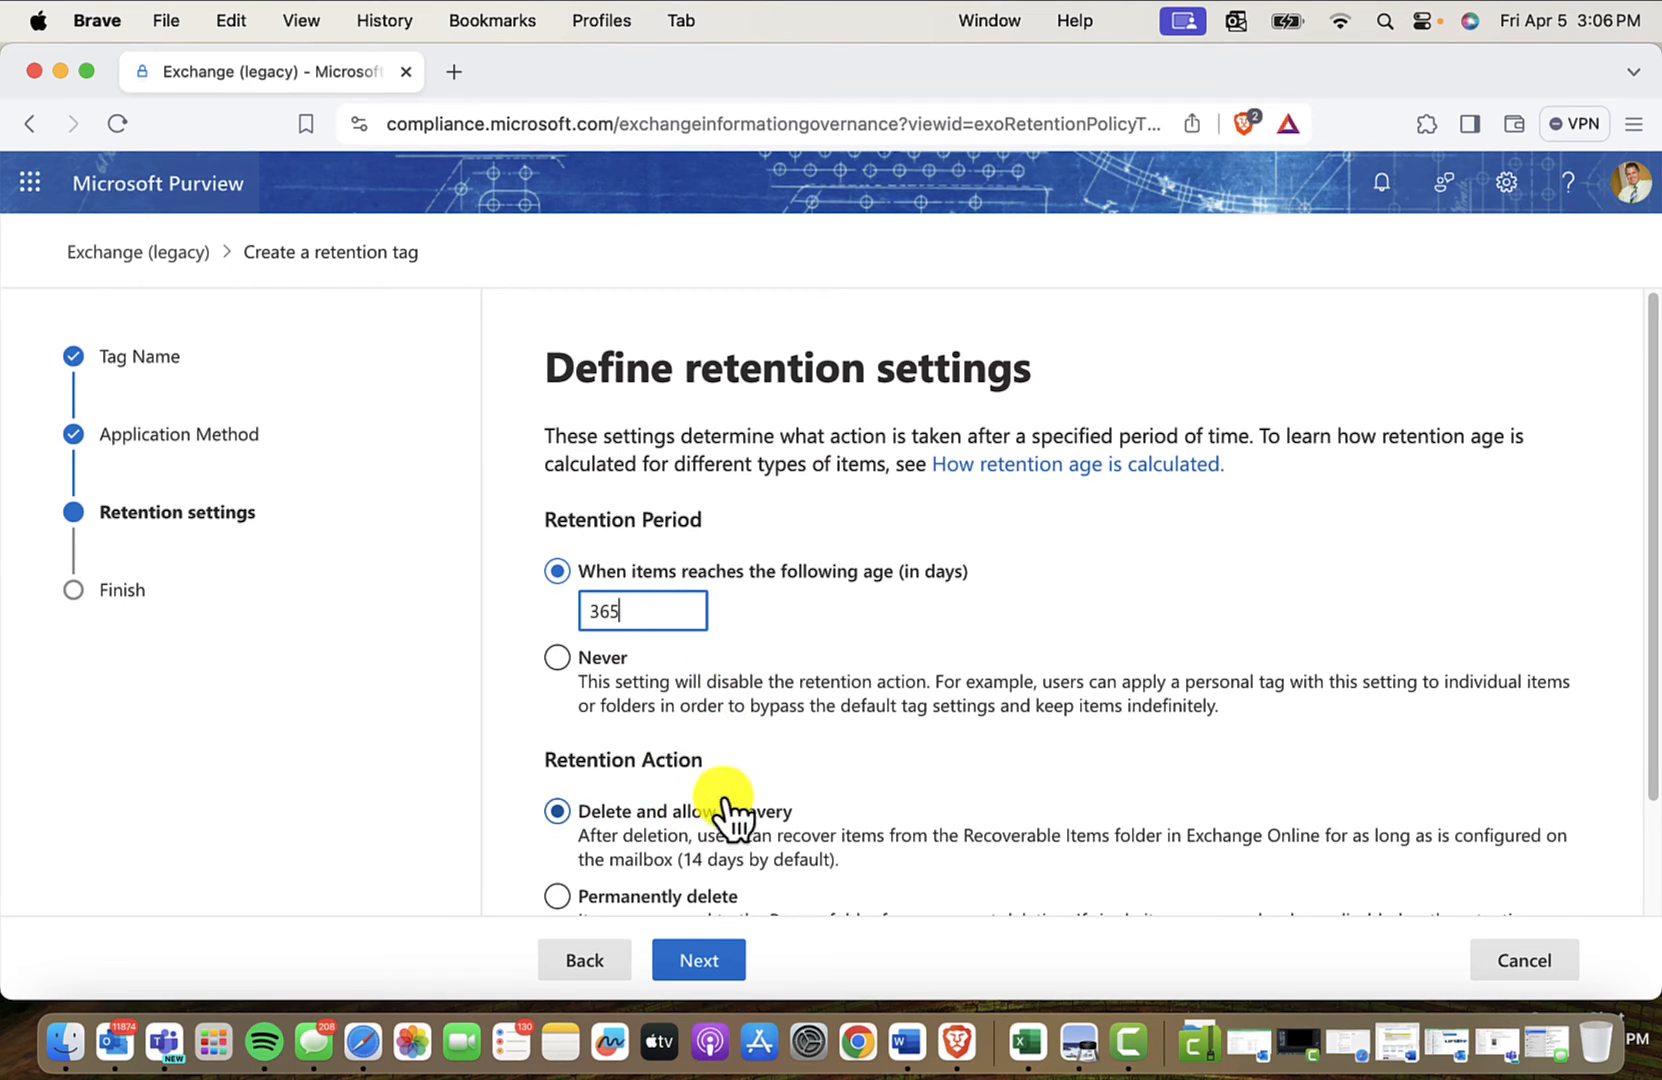
scroll("down", 3)
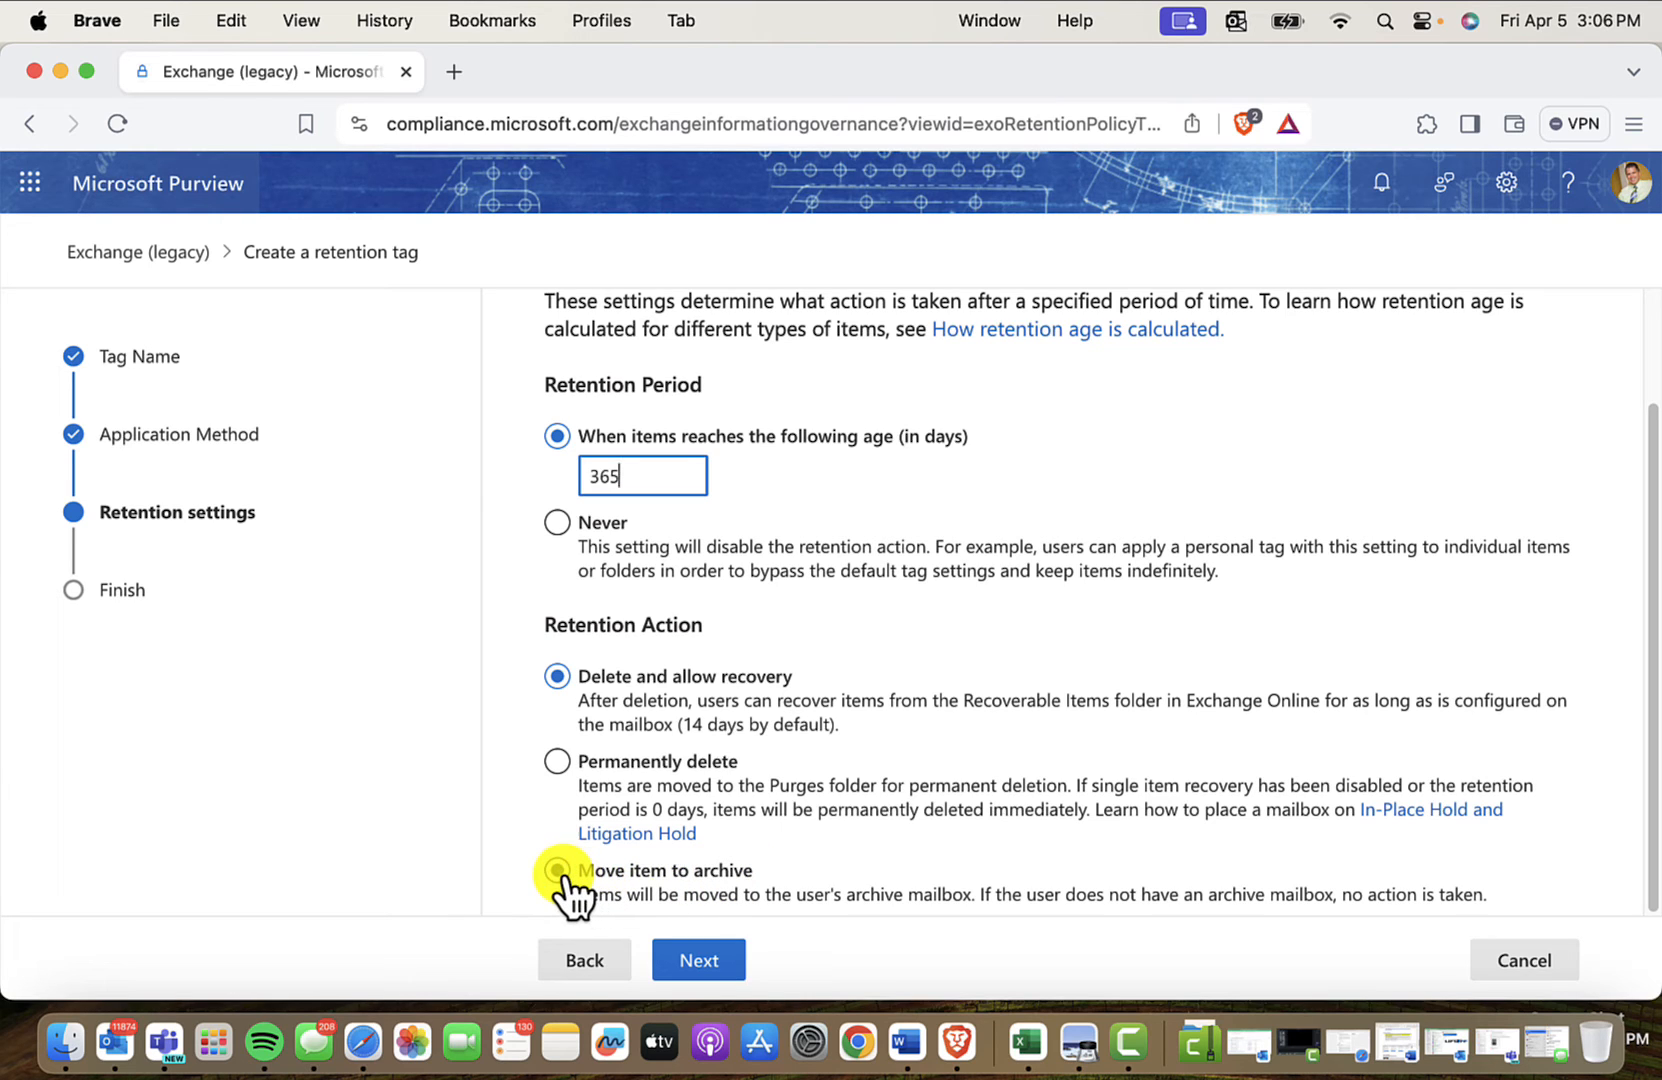
left_click(556, 870)
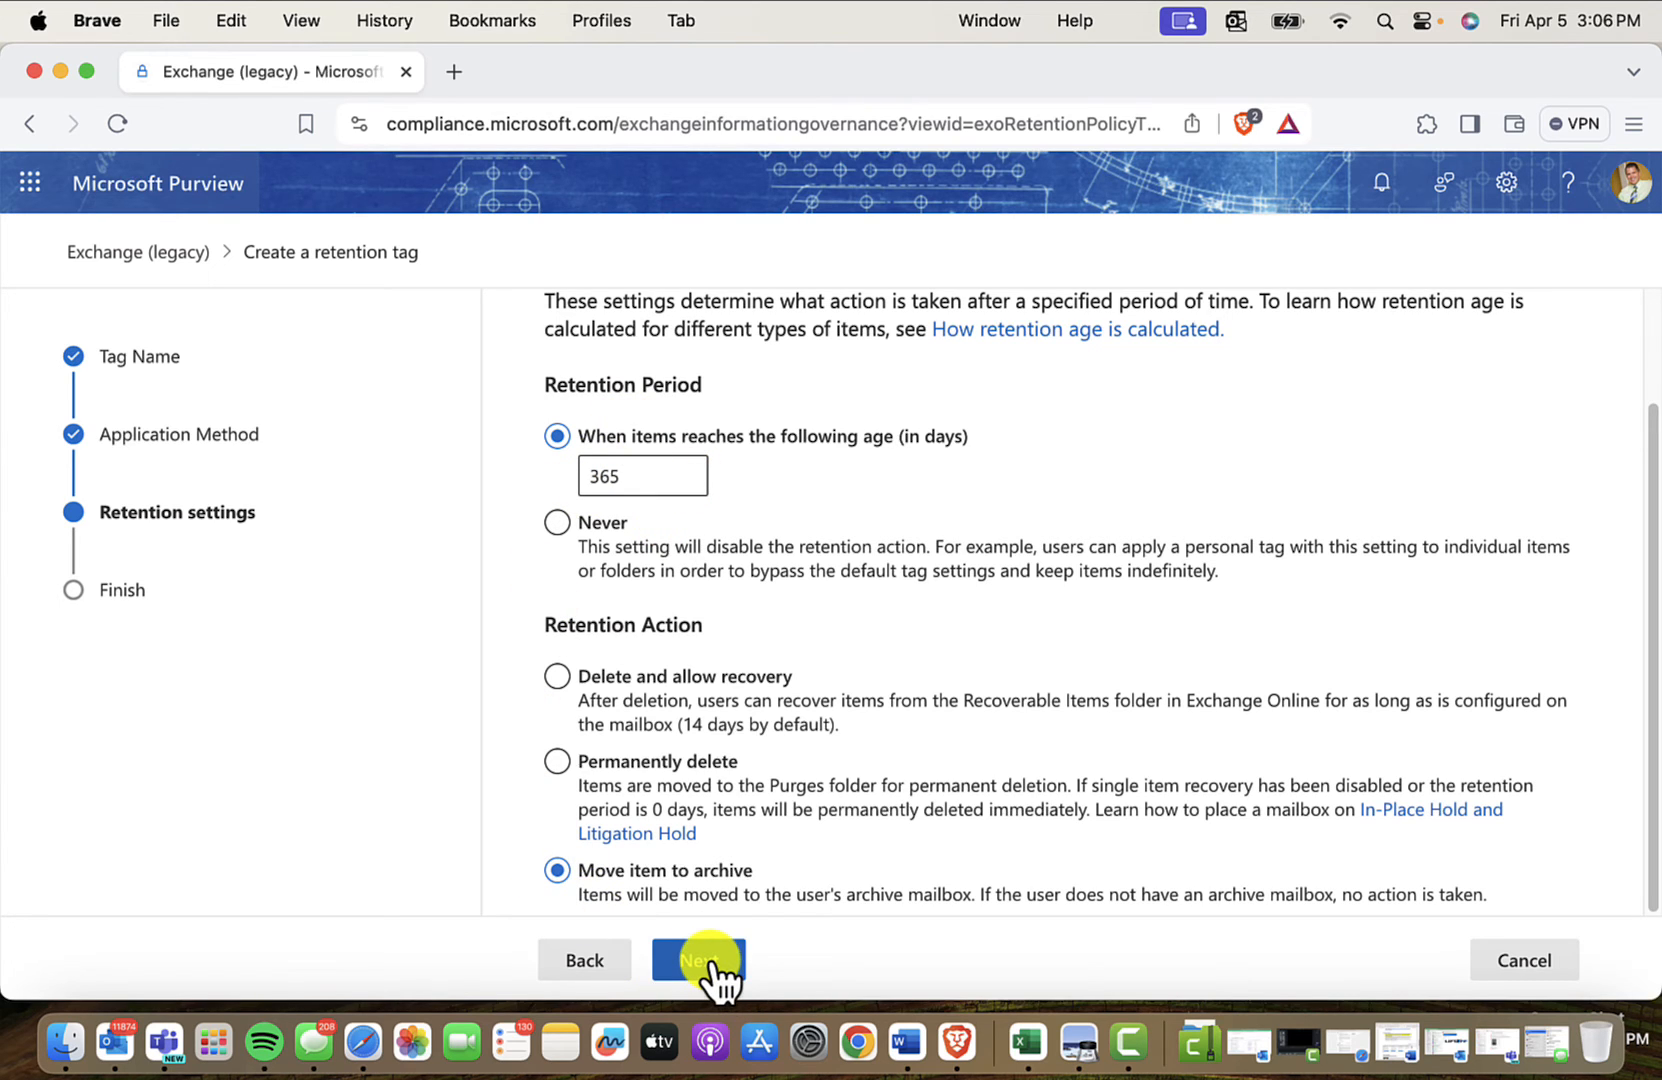
left_click(698, 960)
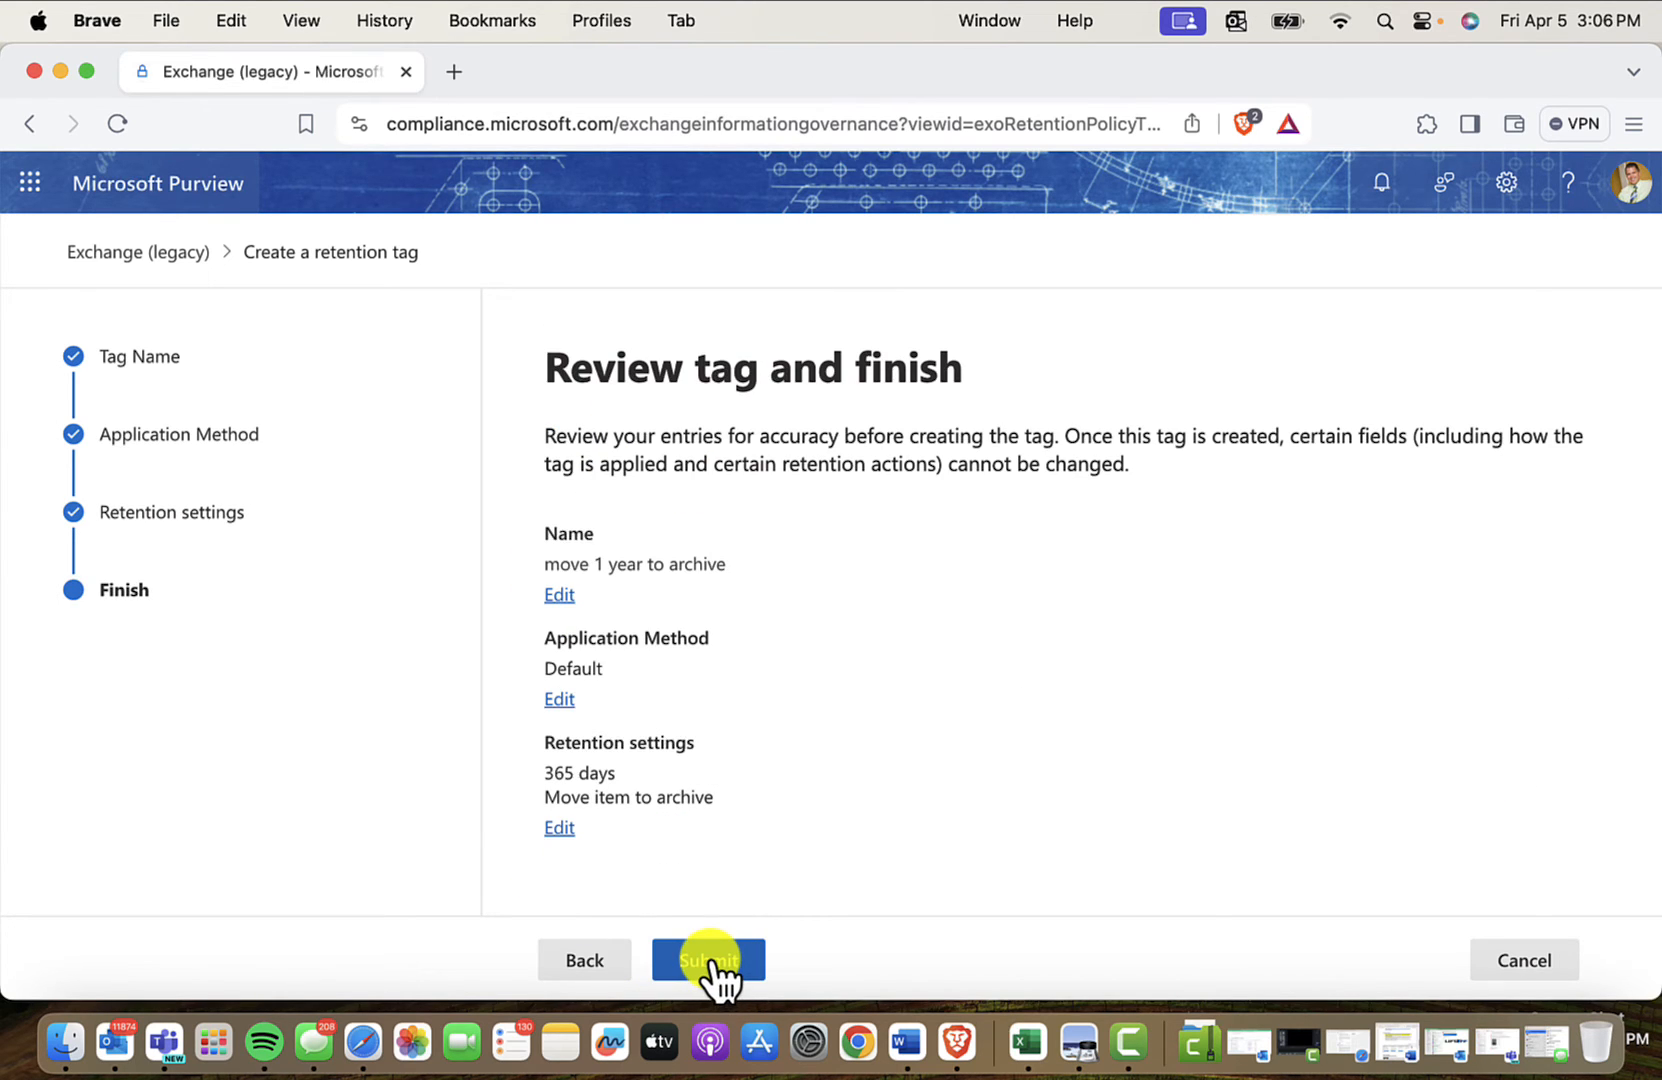
- Submit the 'move 1 year to archive' tag, bringing the retention tags list to 20 items
left_click(708, 960)
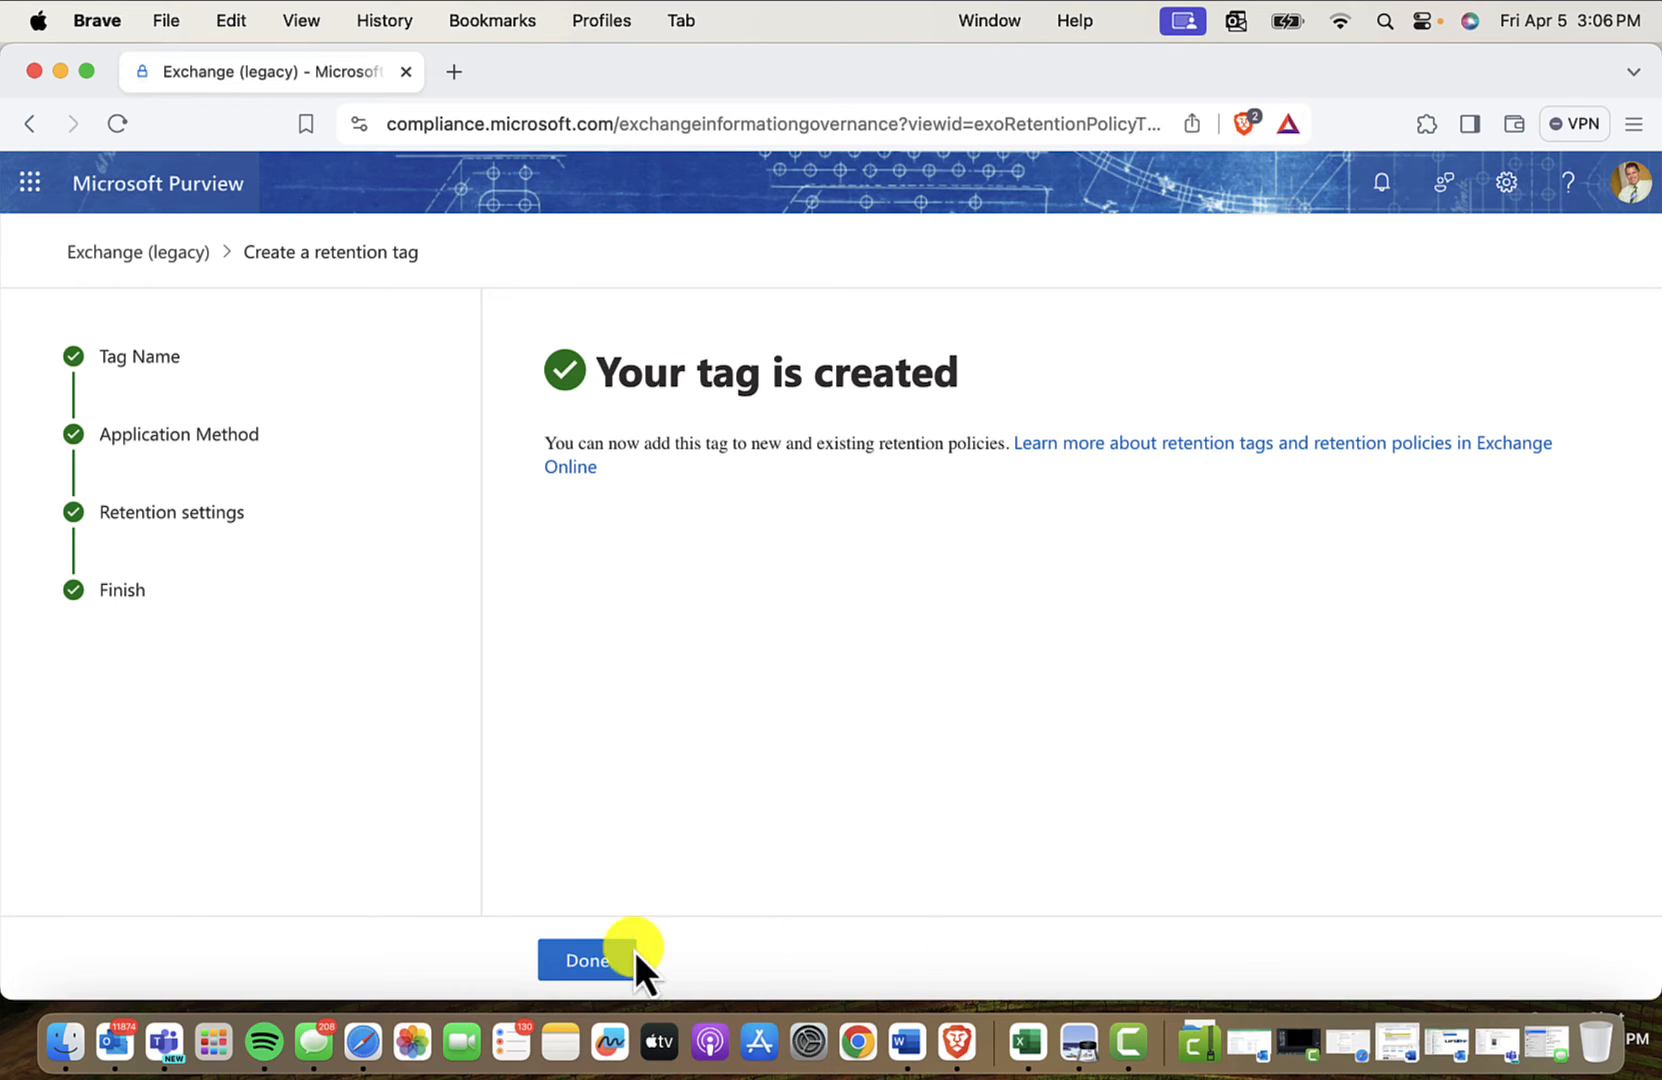
left_click(584, 960)
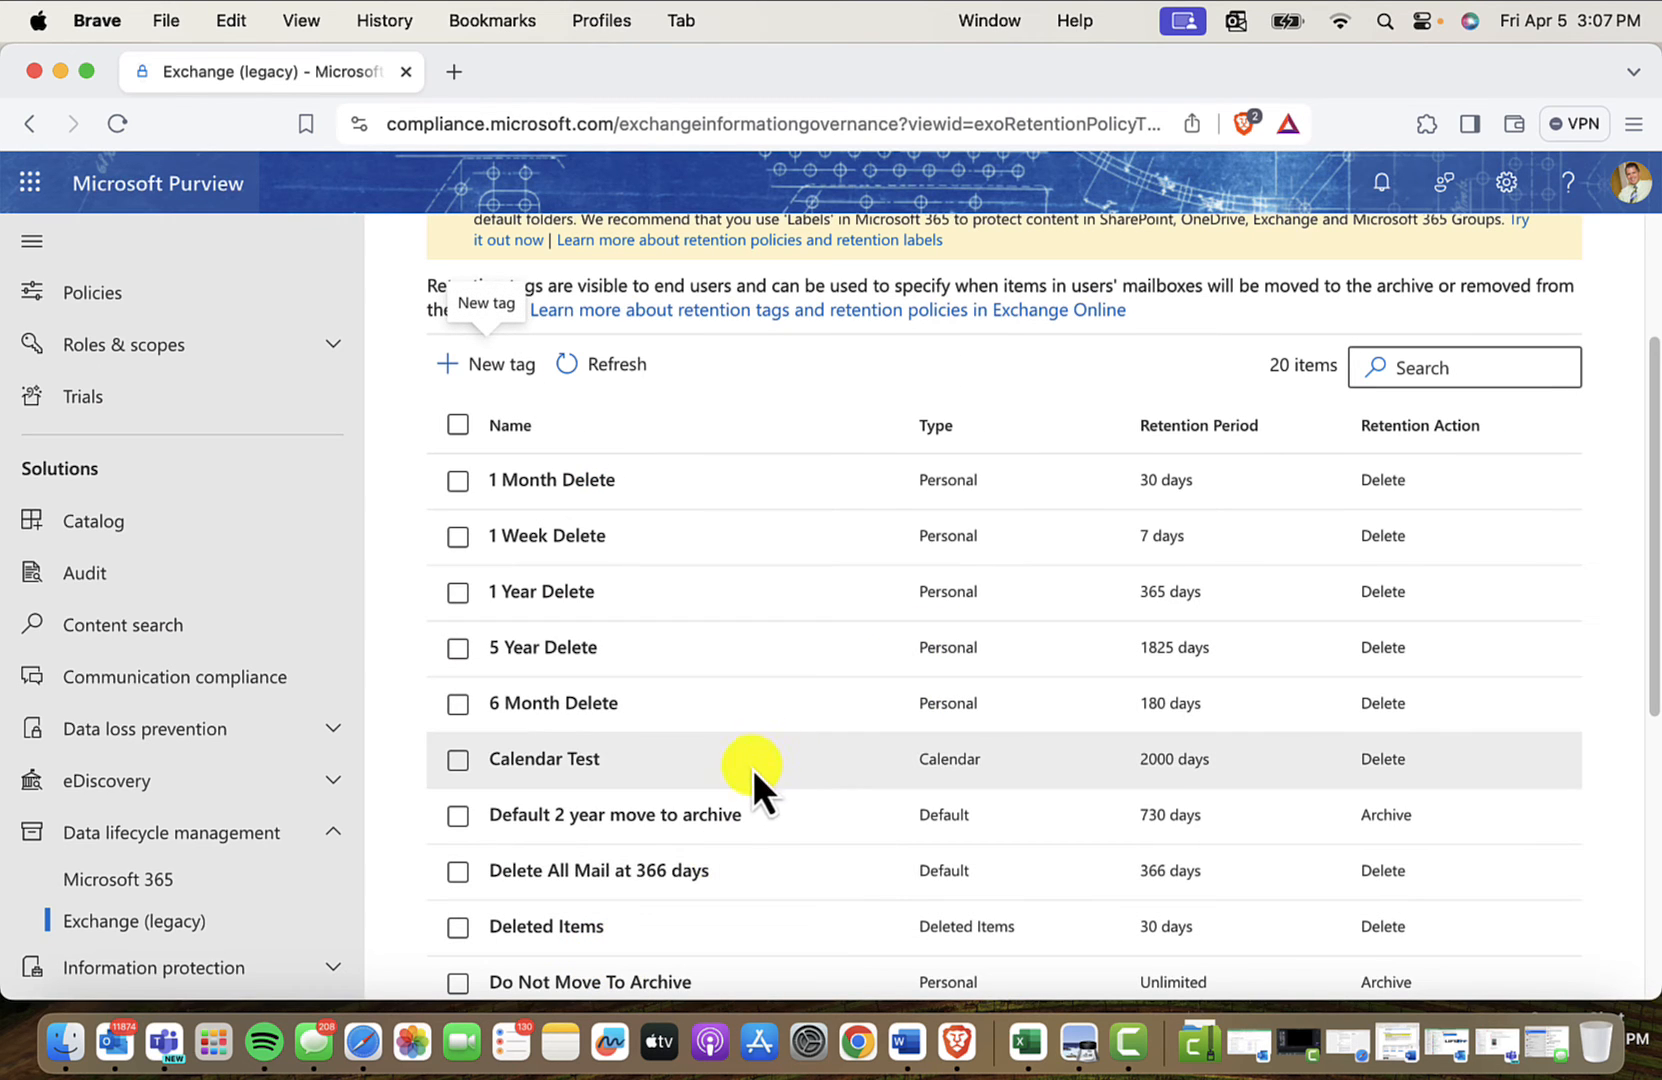
scroll("up", 3)
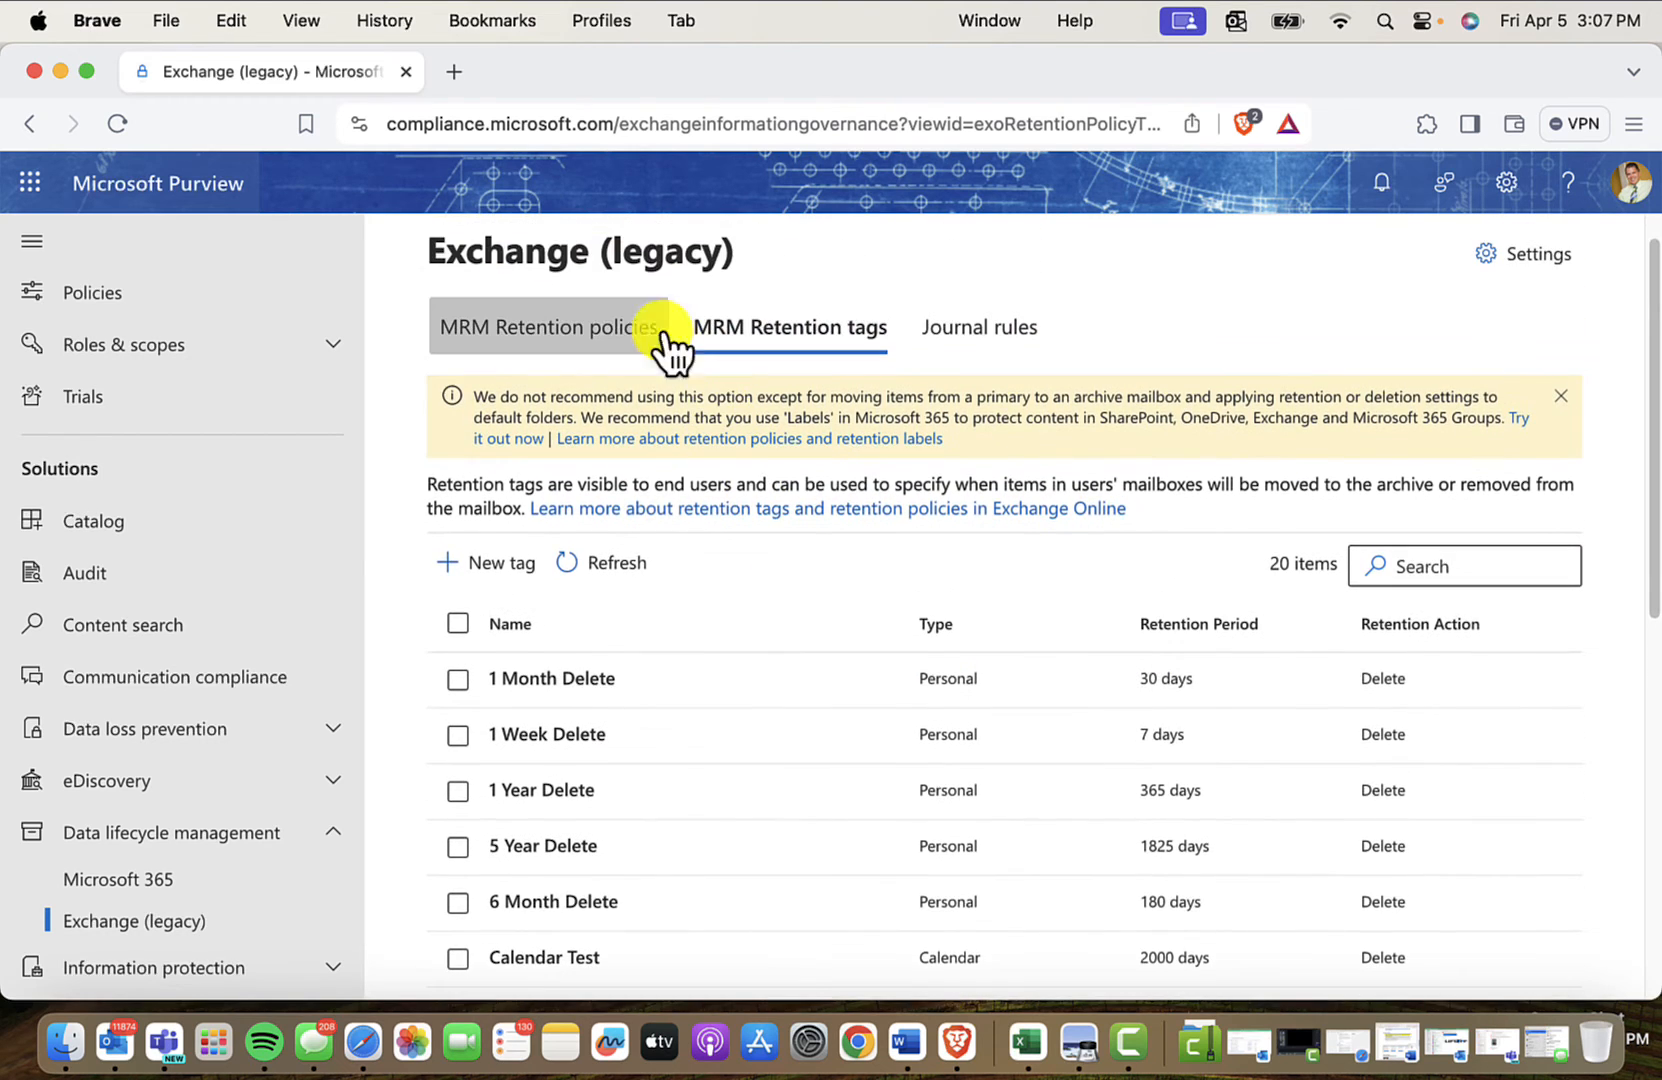
- Select the 'Joe archive move from inbox' retention policy and begin editing it
left_click(552, 326)
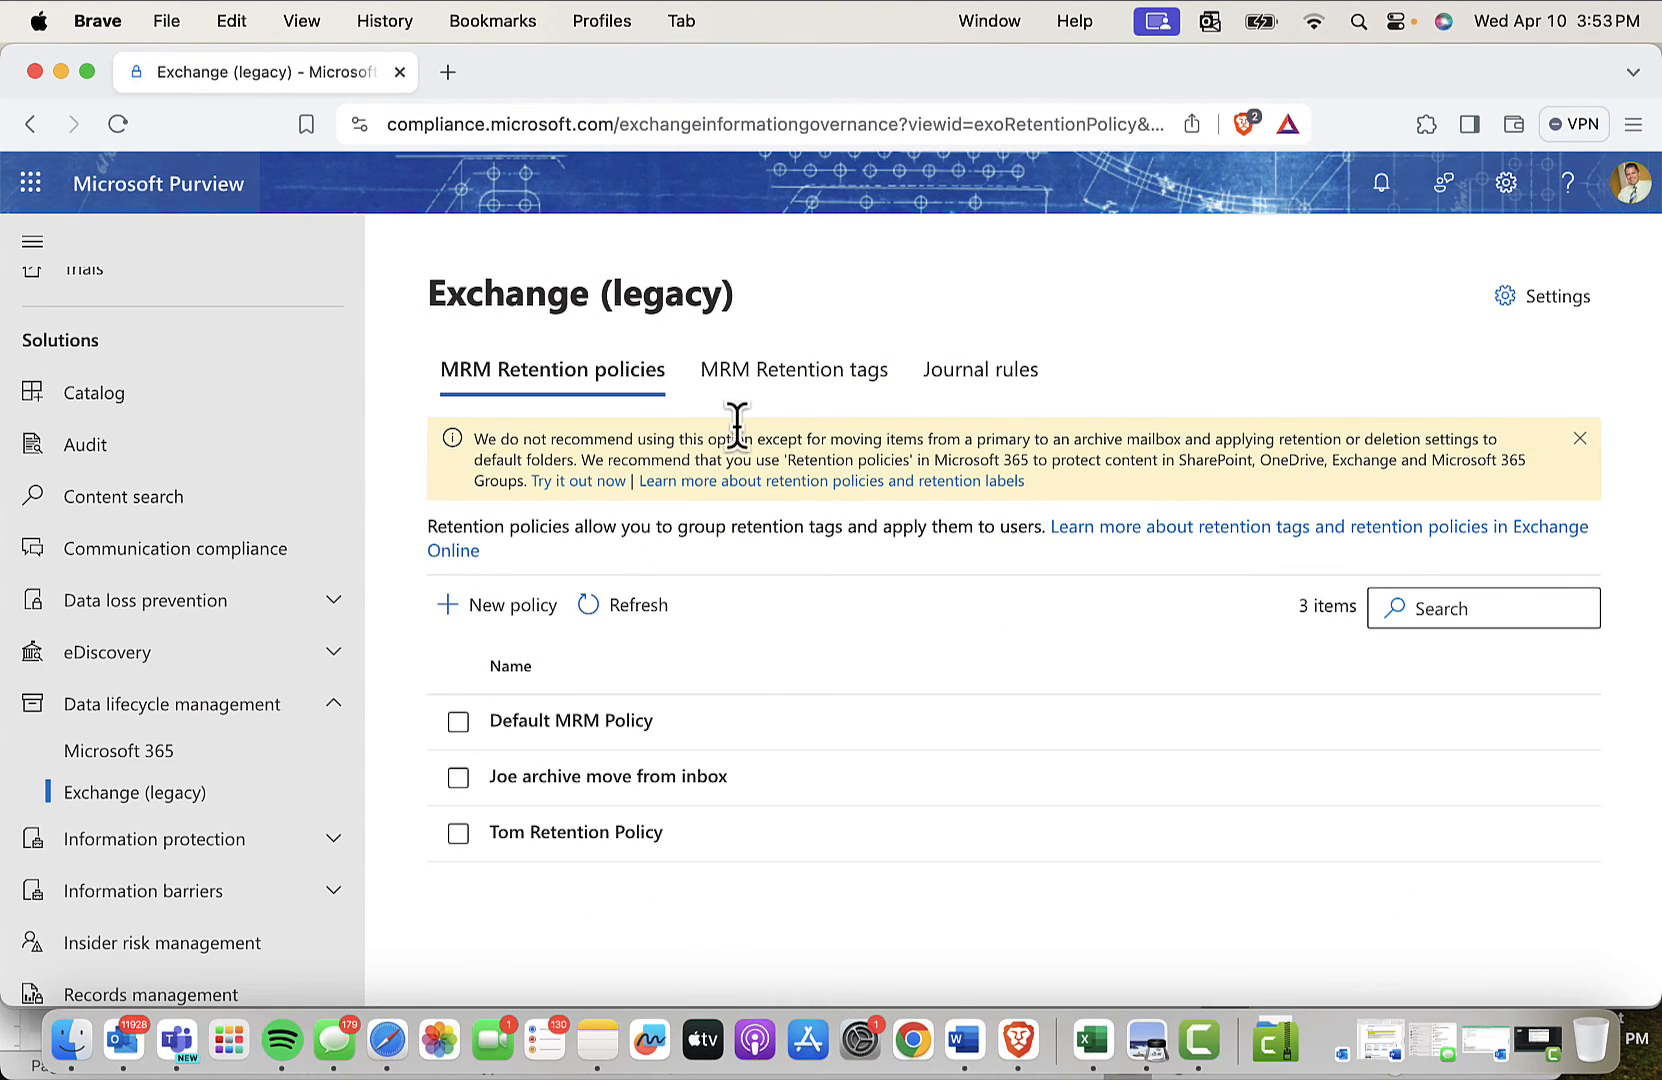
mouse_move(488, 782)
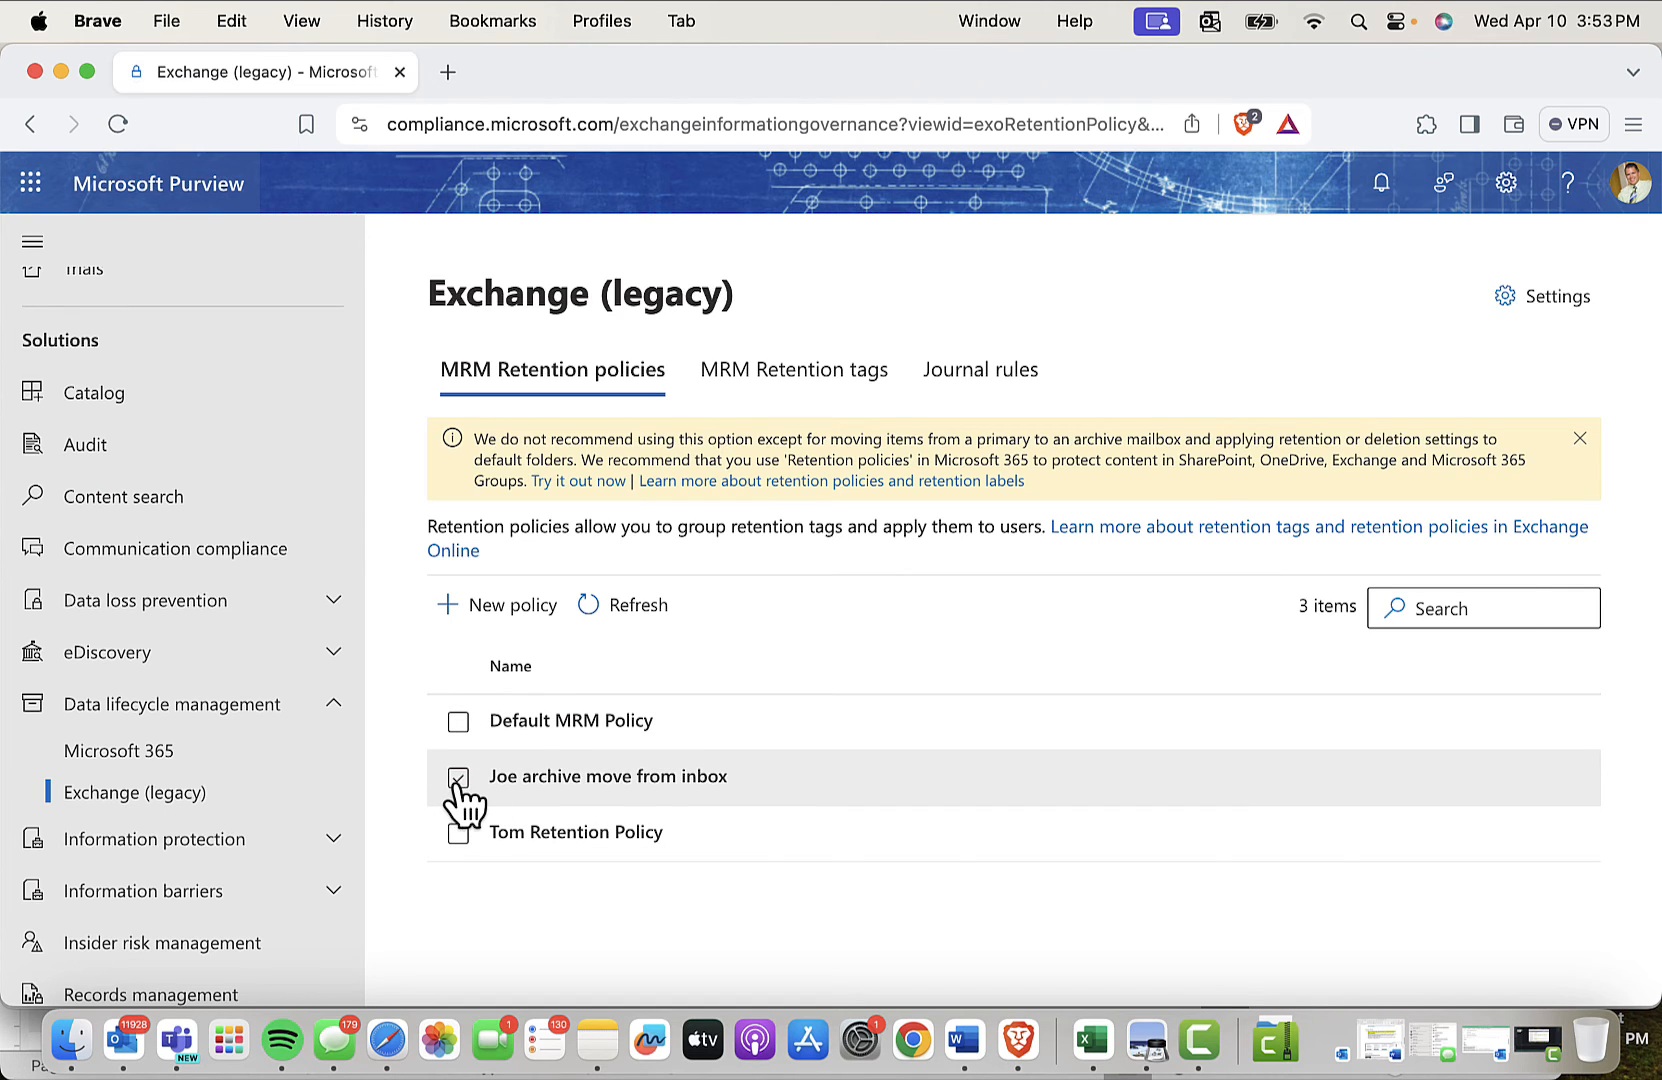
left_click(456, 776)
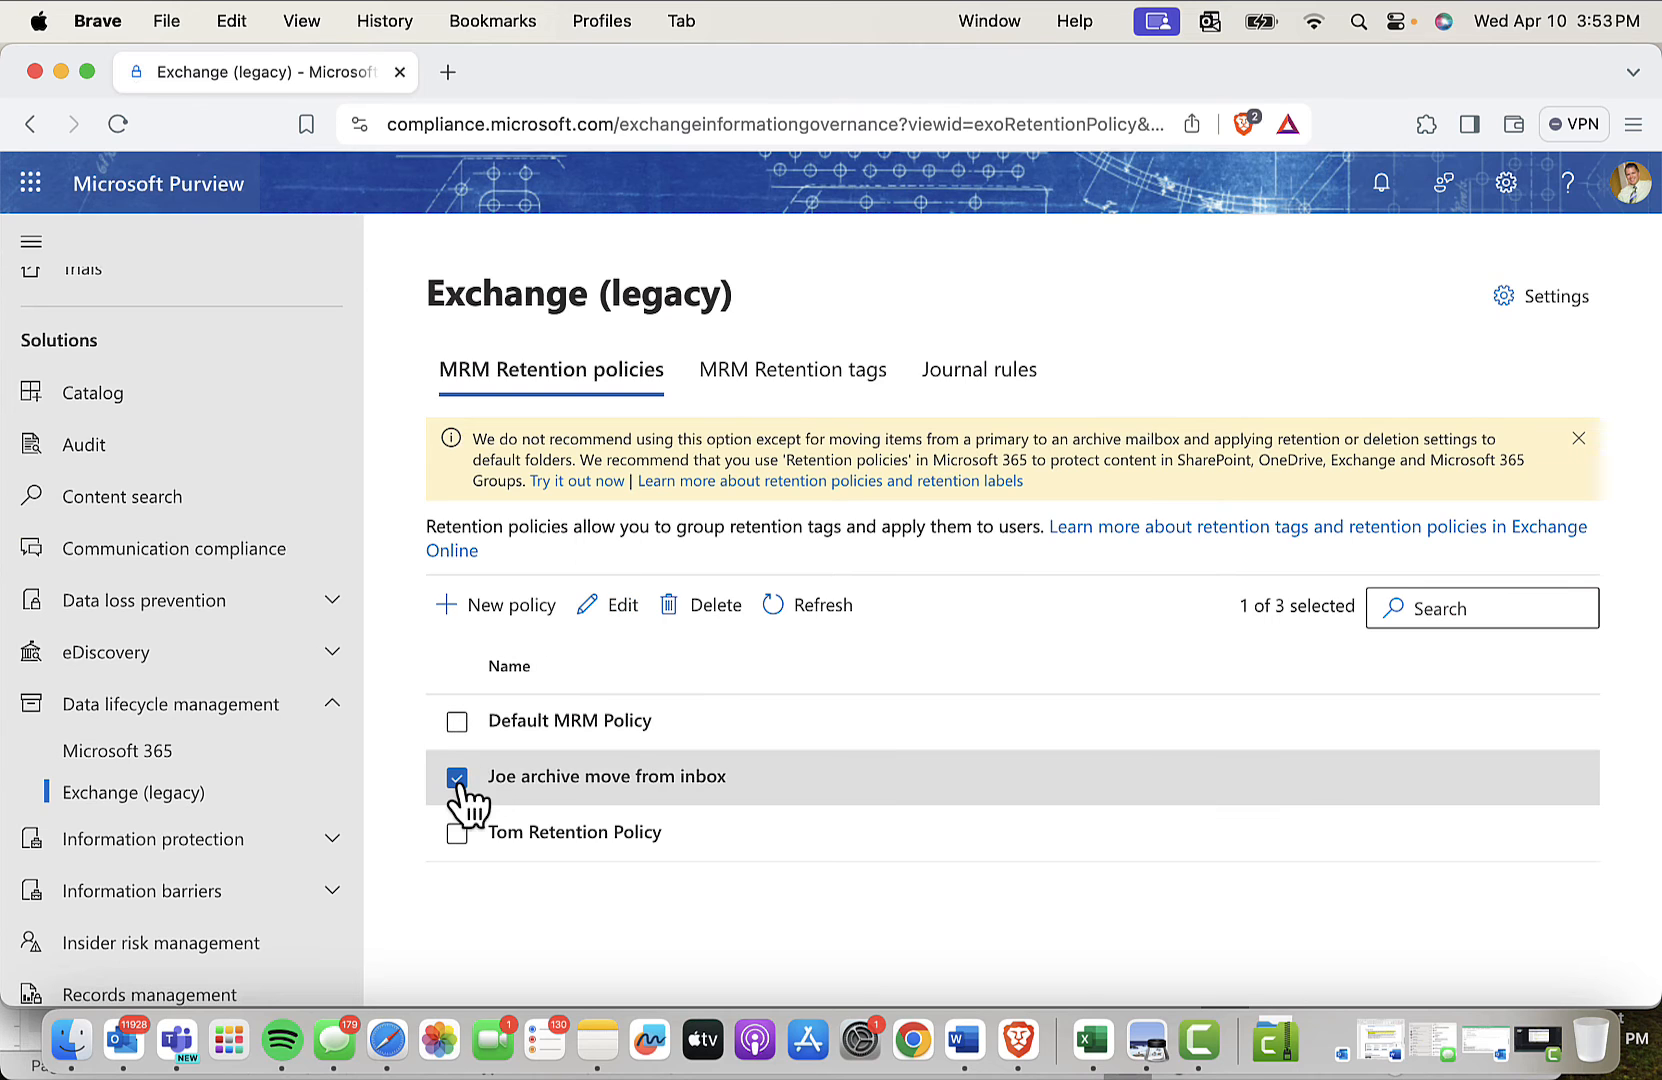
left_click(620, 604)
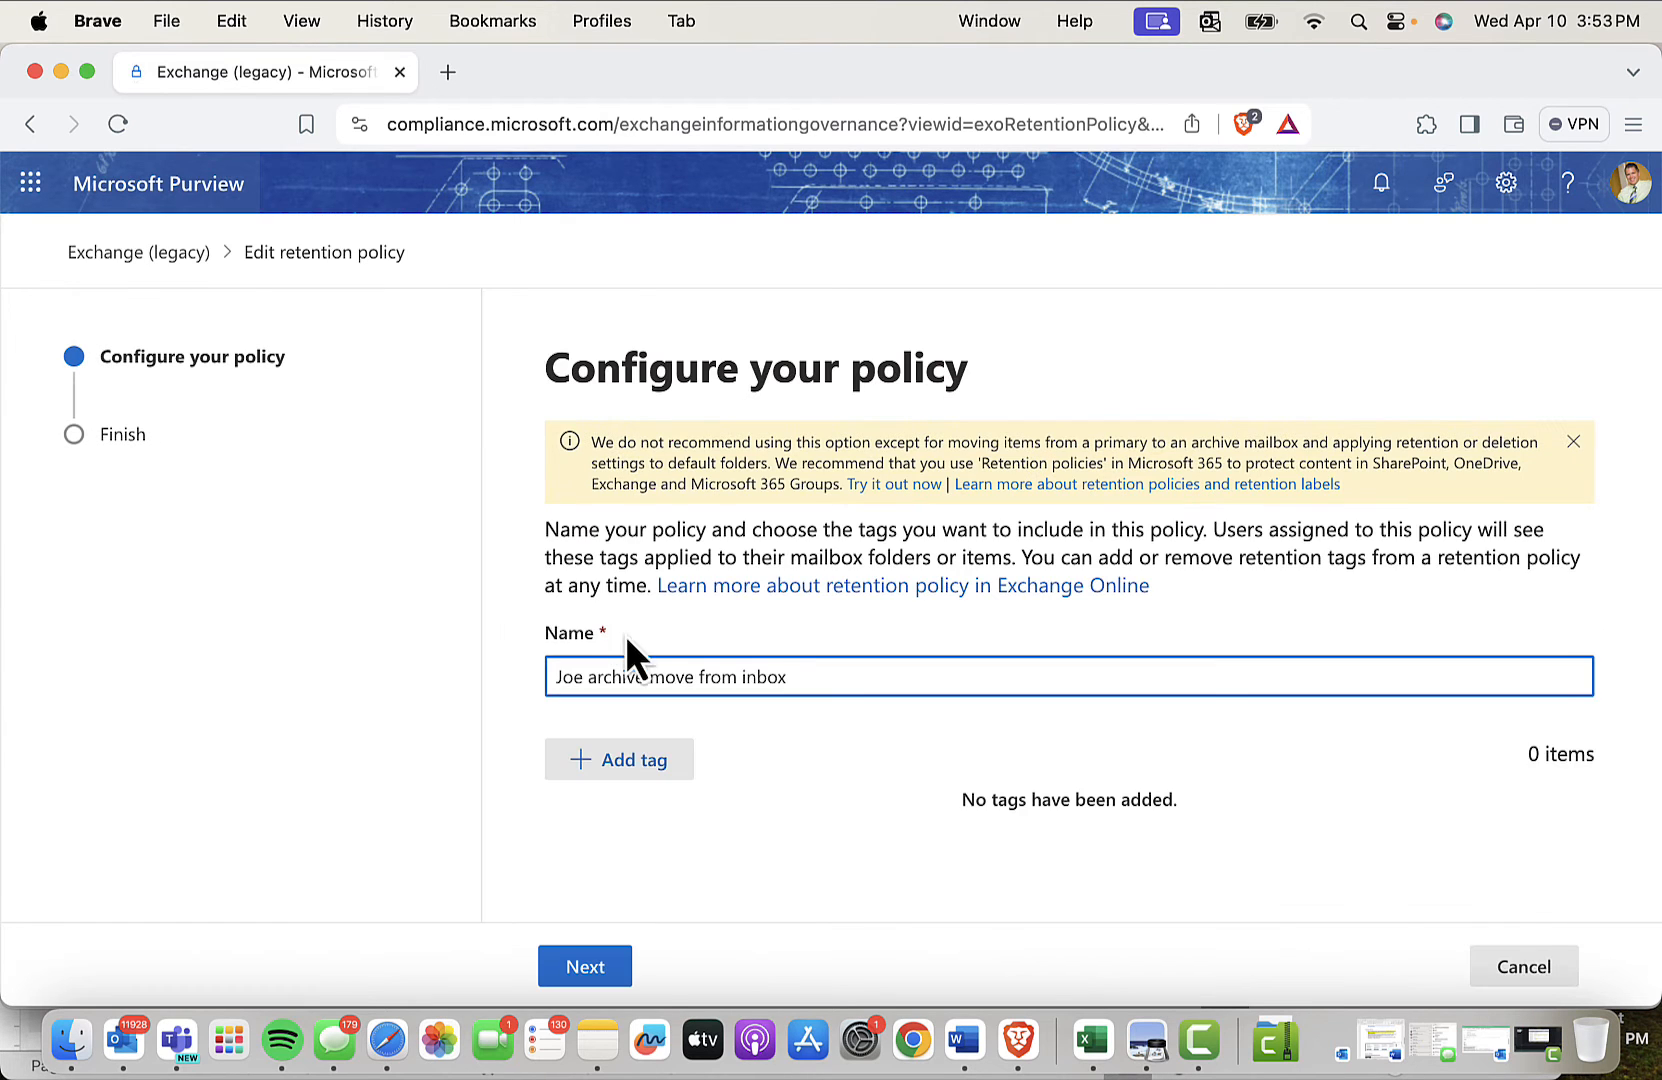
- Add the 'move 1 year to archive' and 'Recoverable Items 14 days move to archive' tags to the policy
left_click(620, 758)
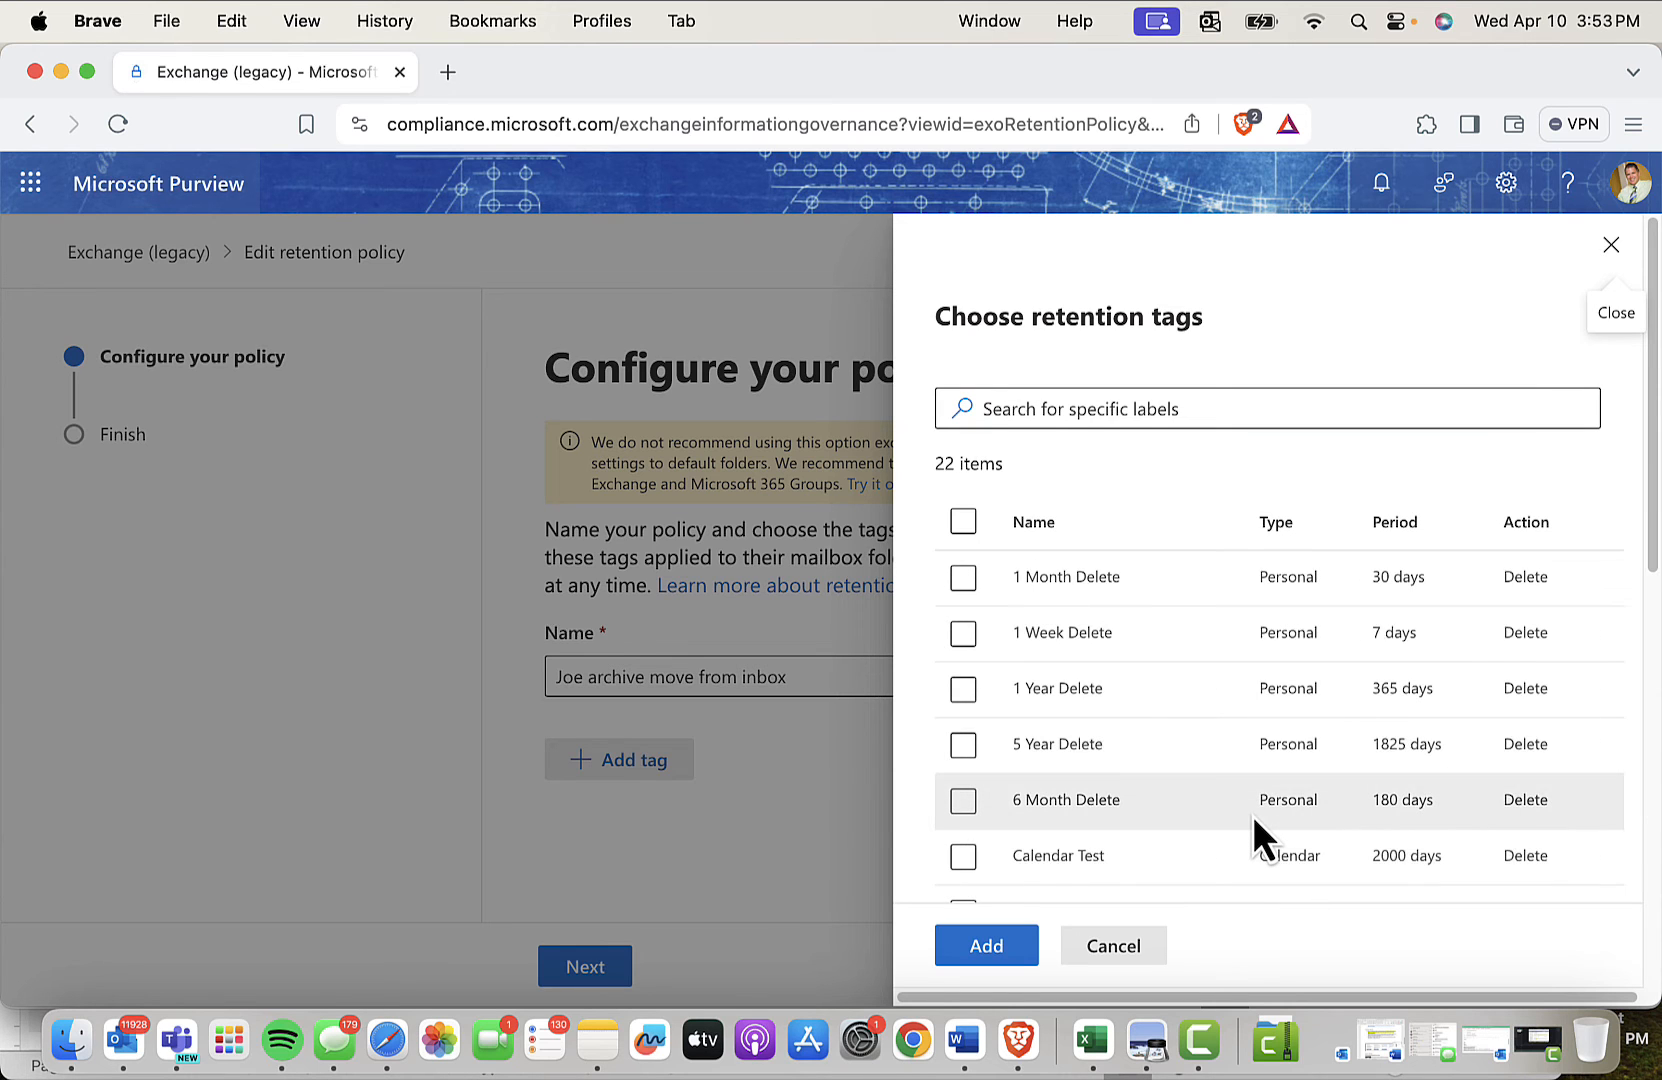
scroll("down", 3)
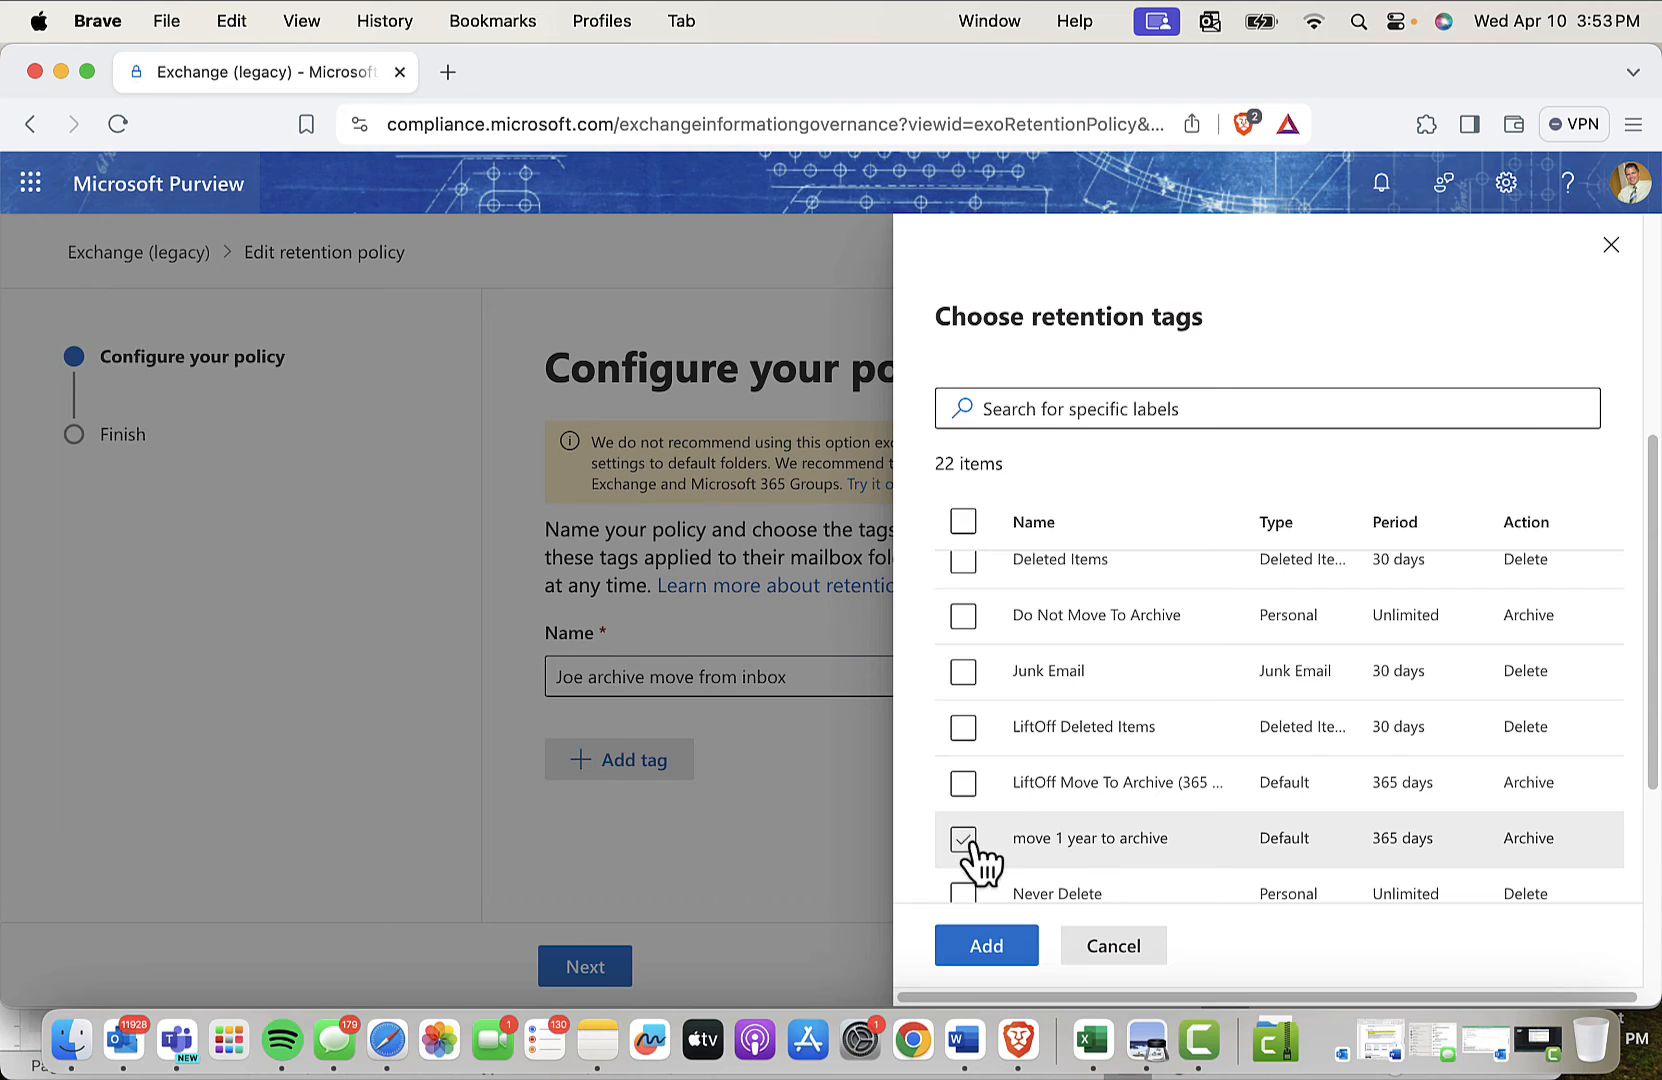
left_click(962, 838)
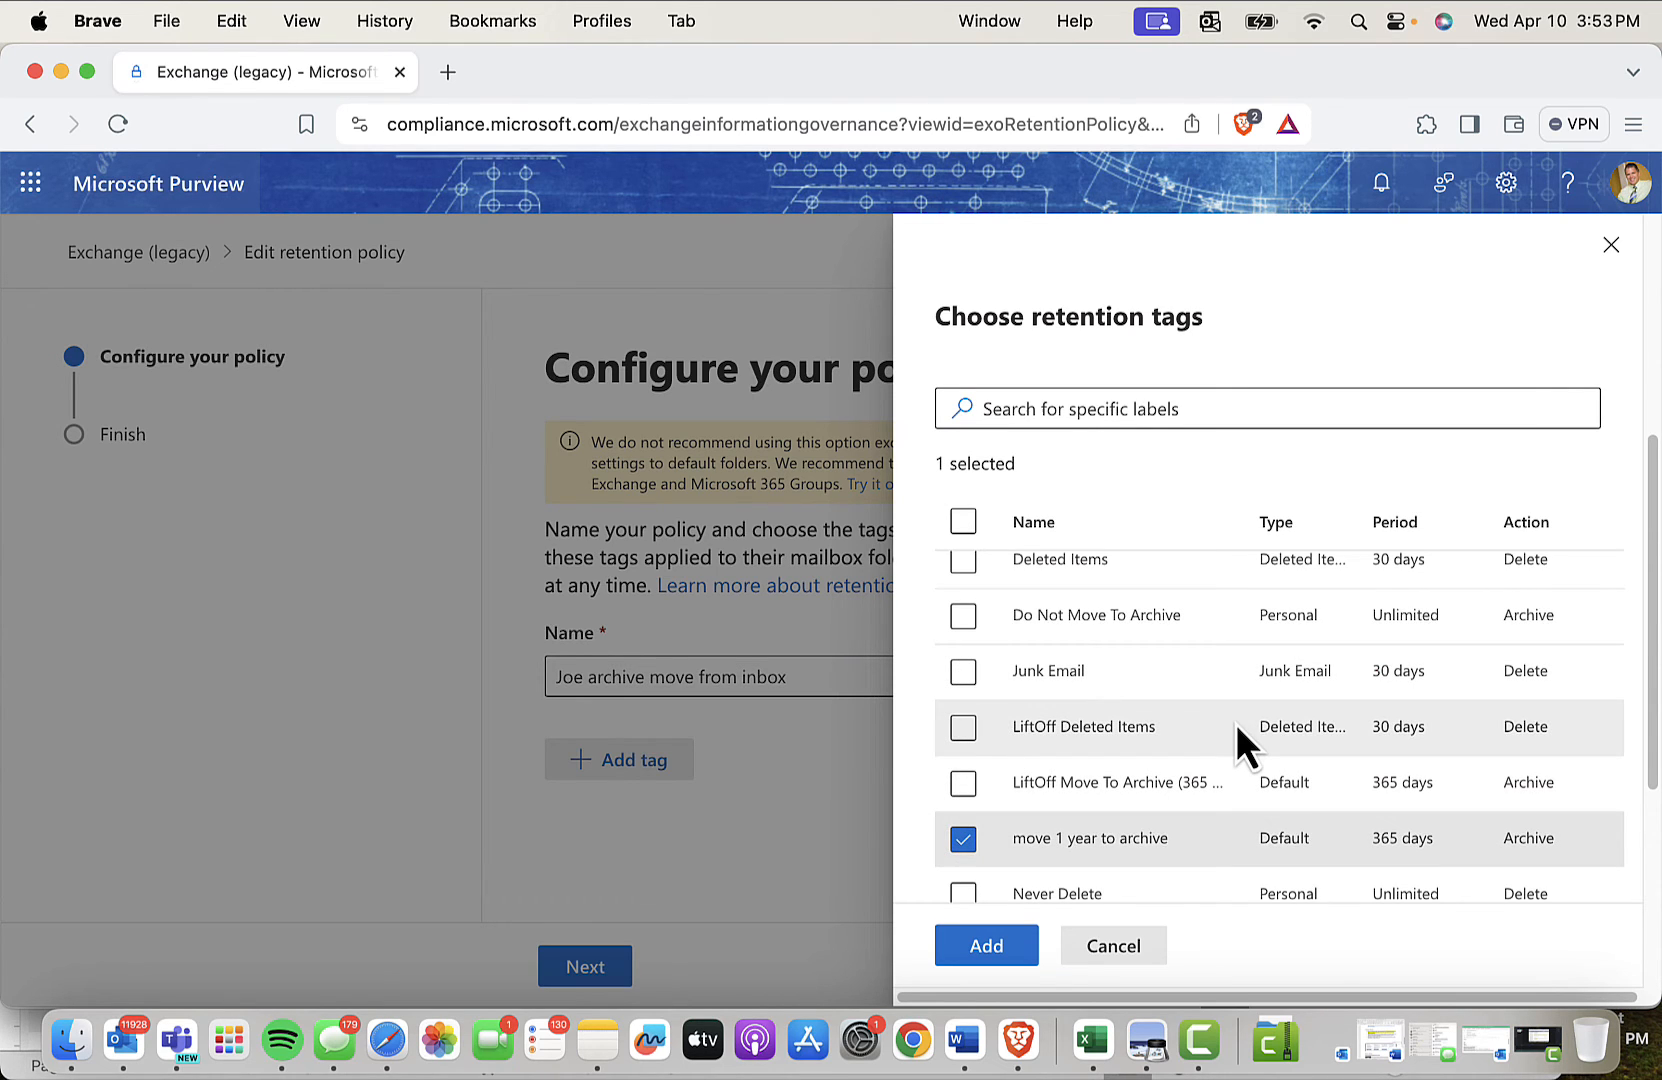
scroll("down", 3)
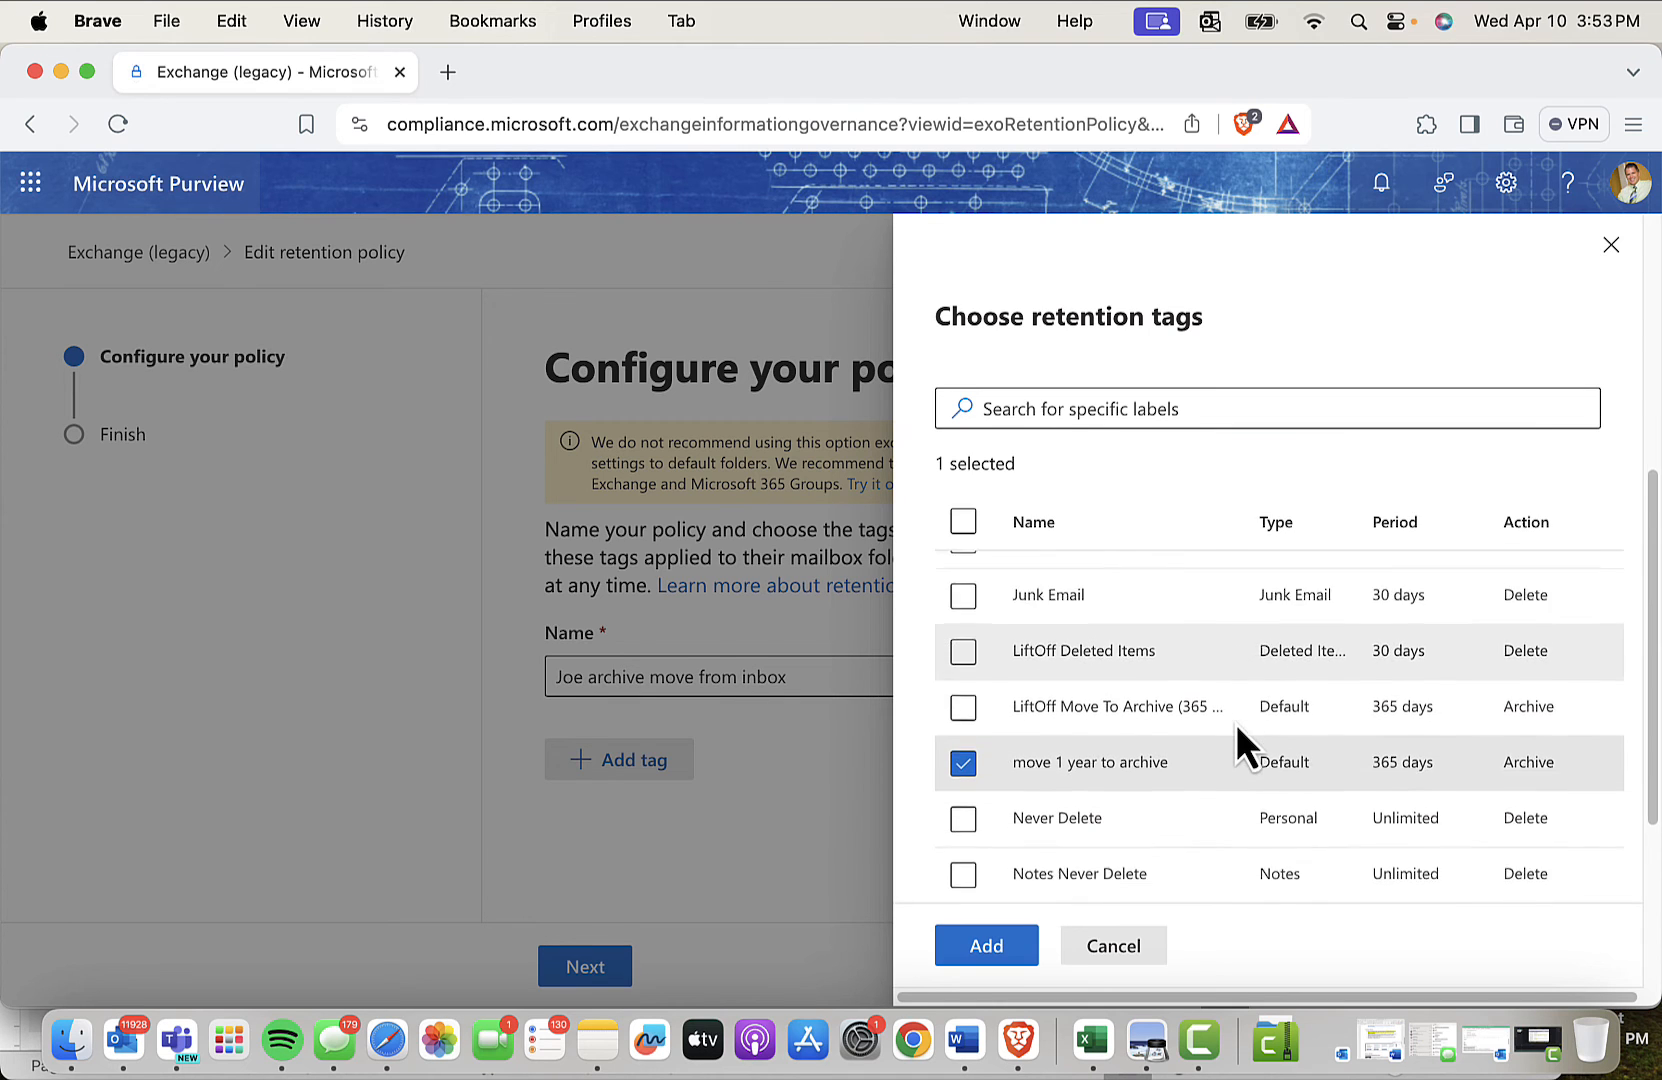
scroll("down", 3)
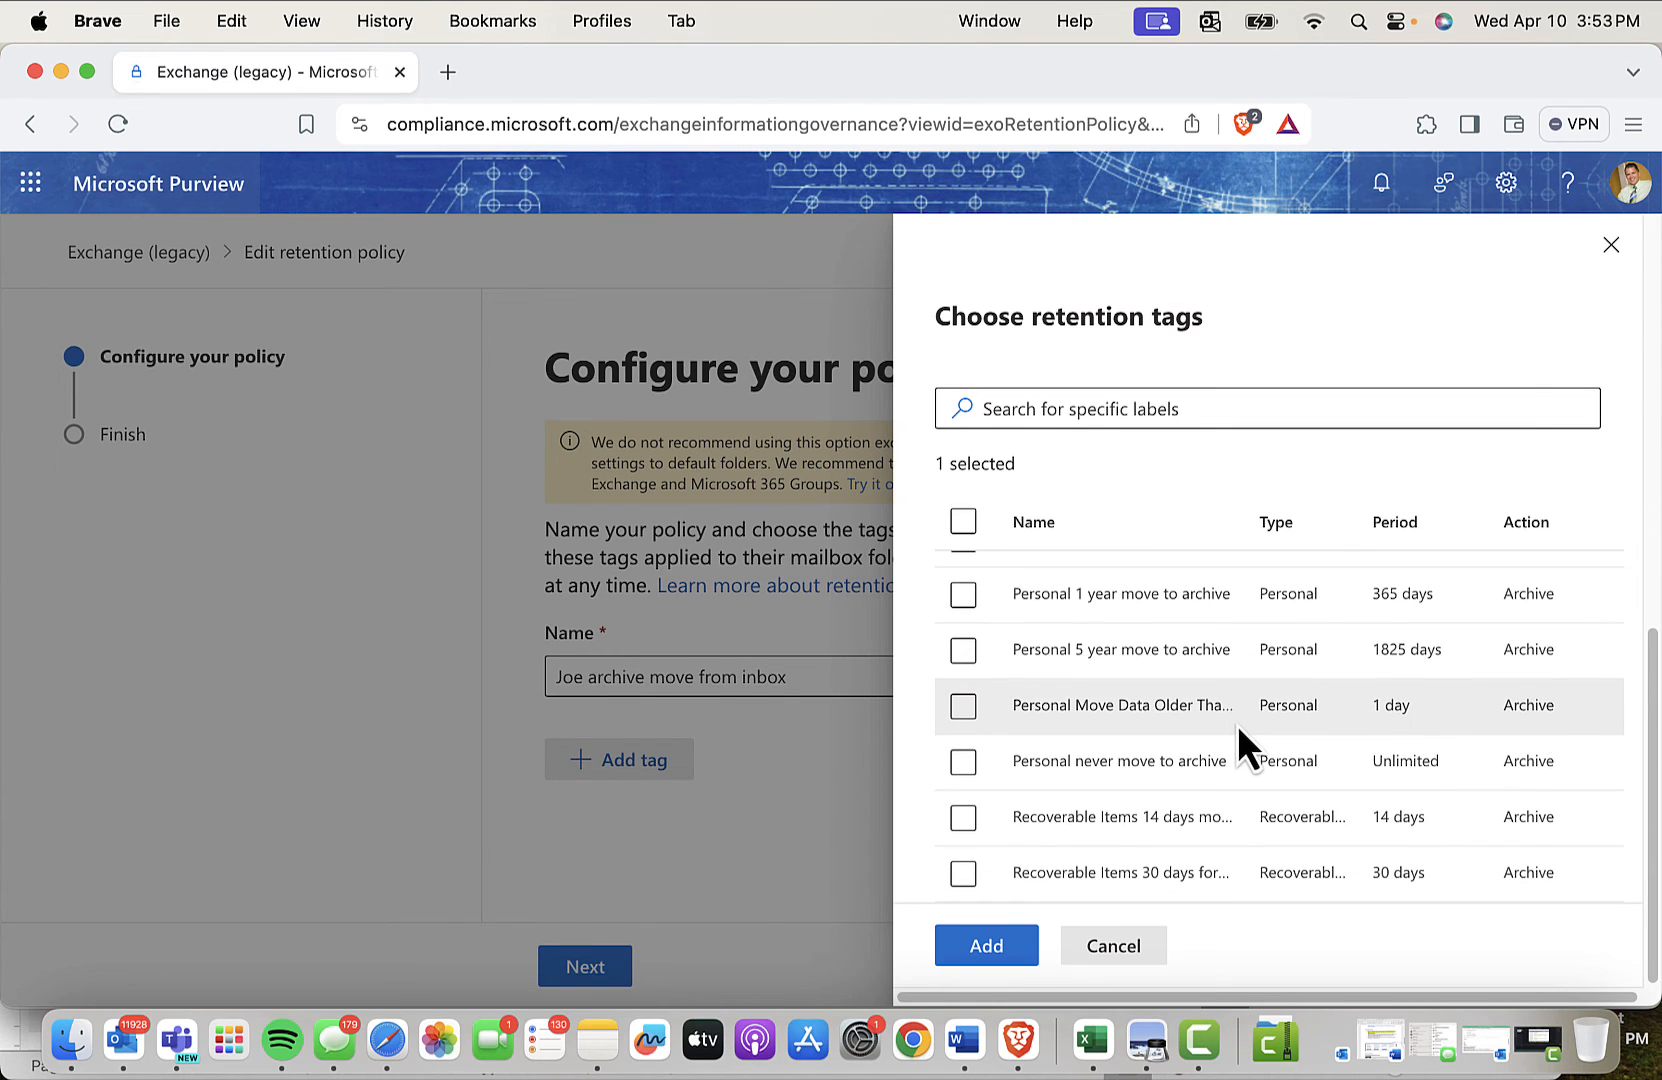
mouse_move(1118, 838)
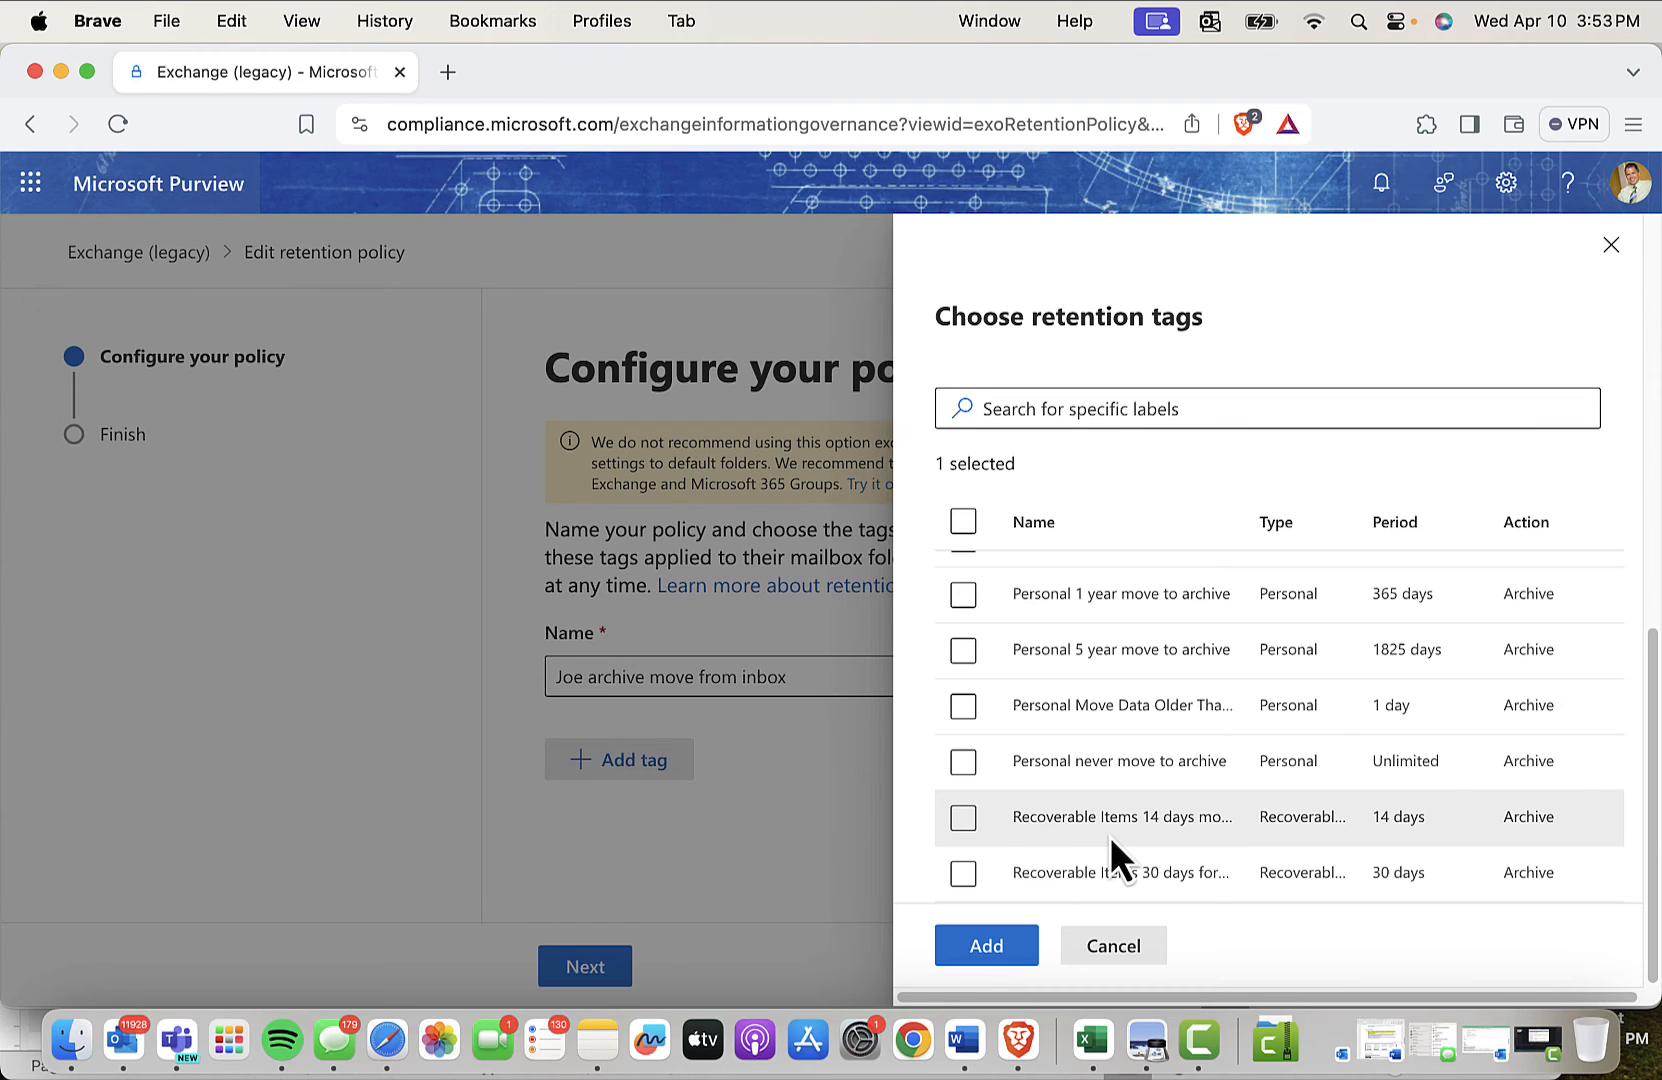
mouse_move(1098, 858)
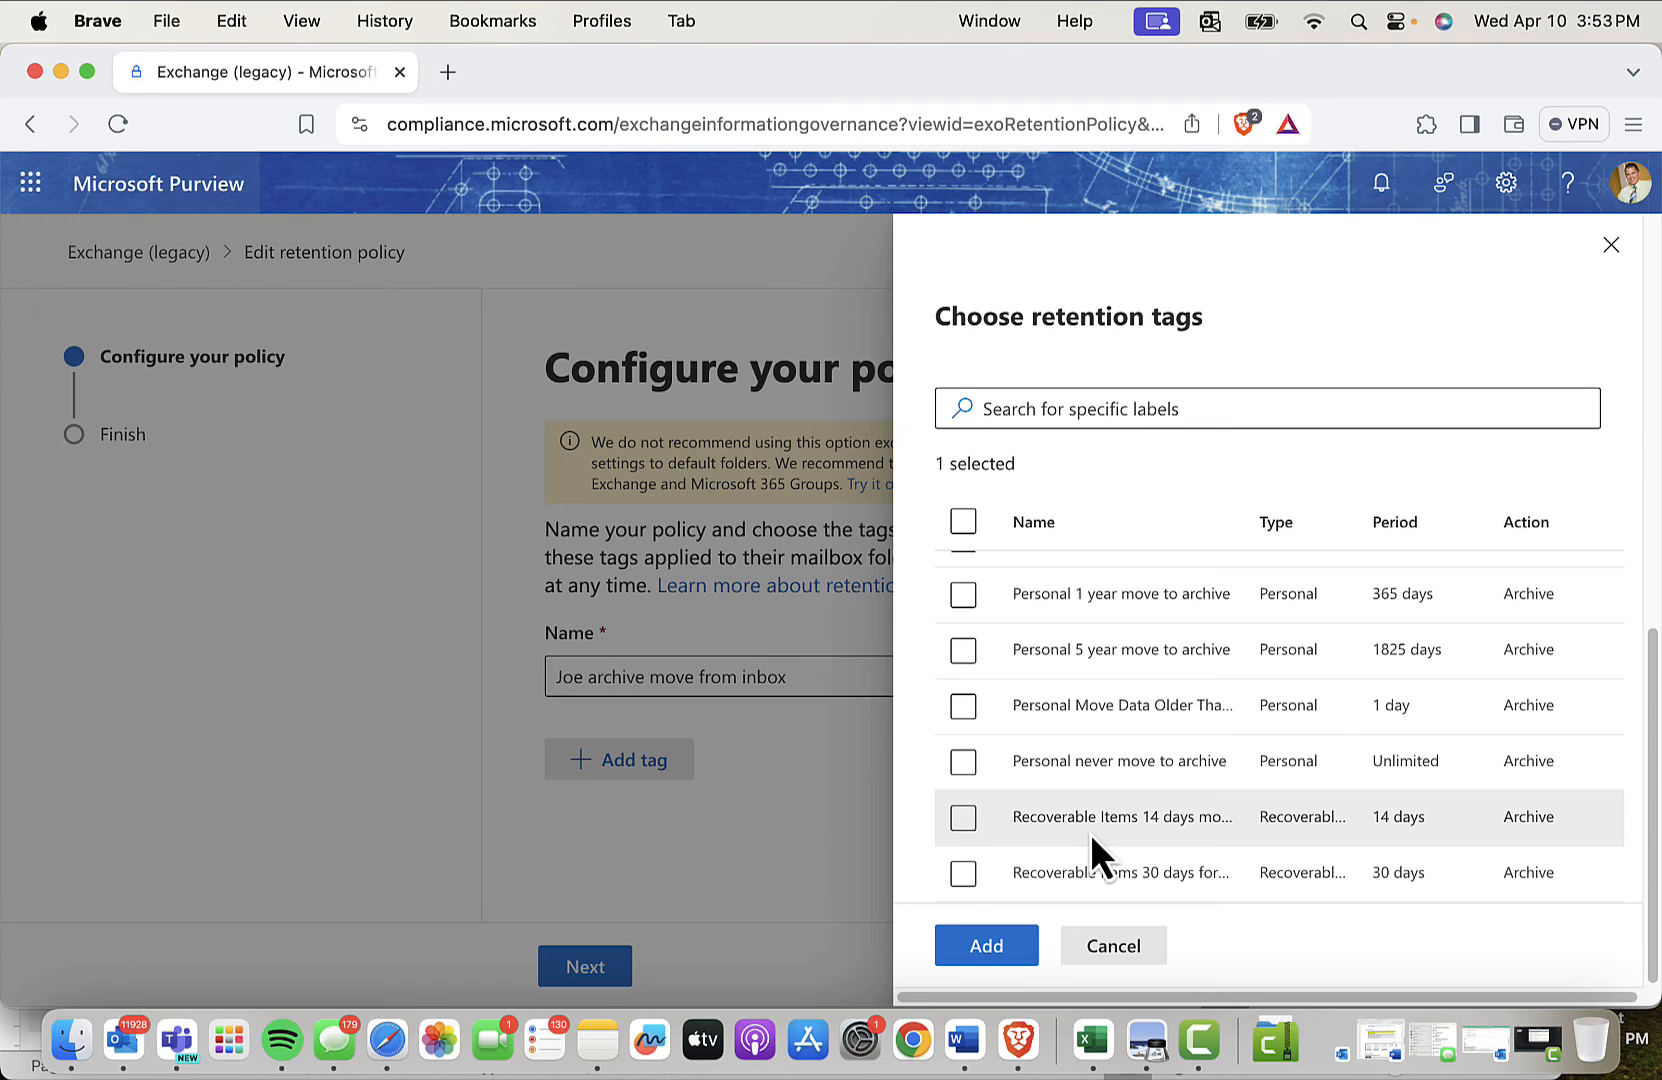
mouse_move(1044, 842)
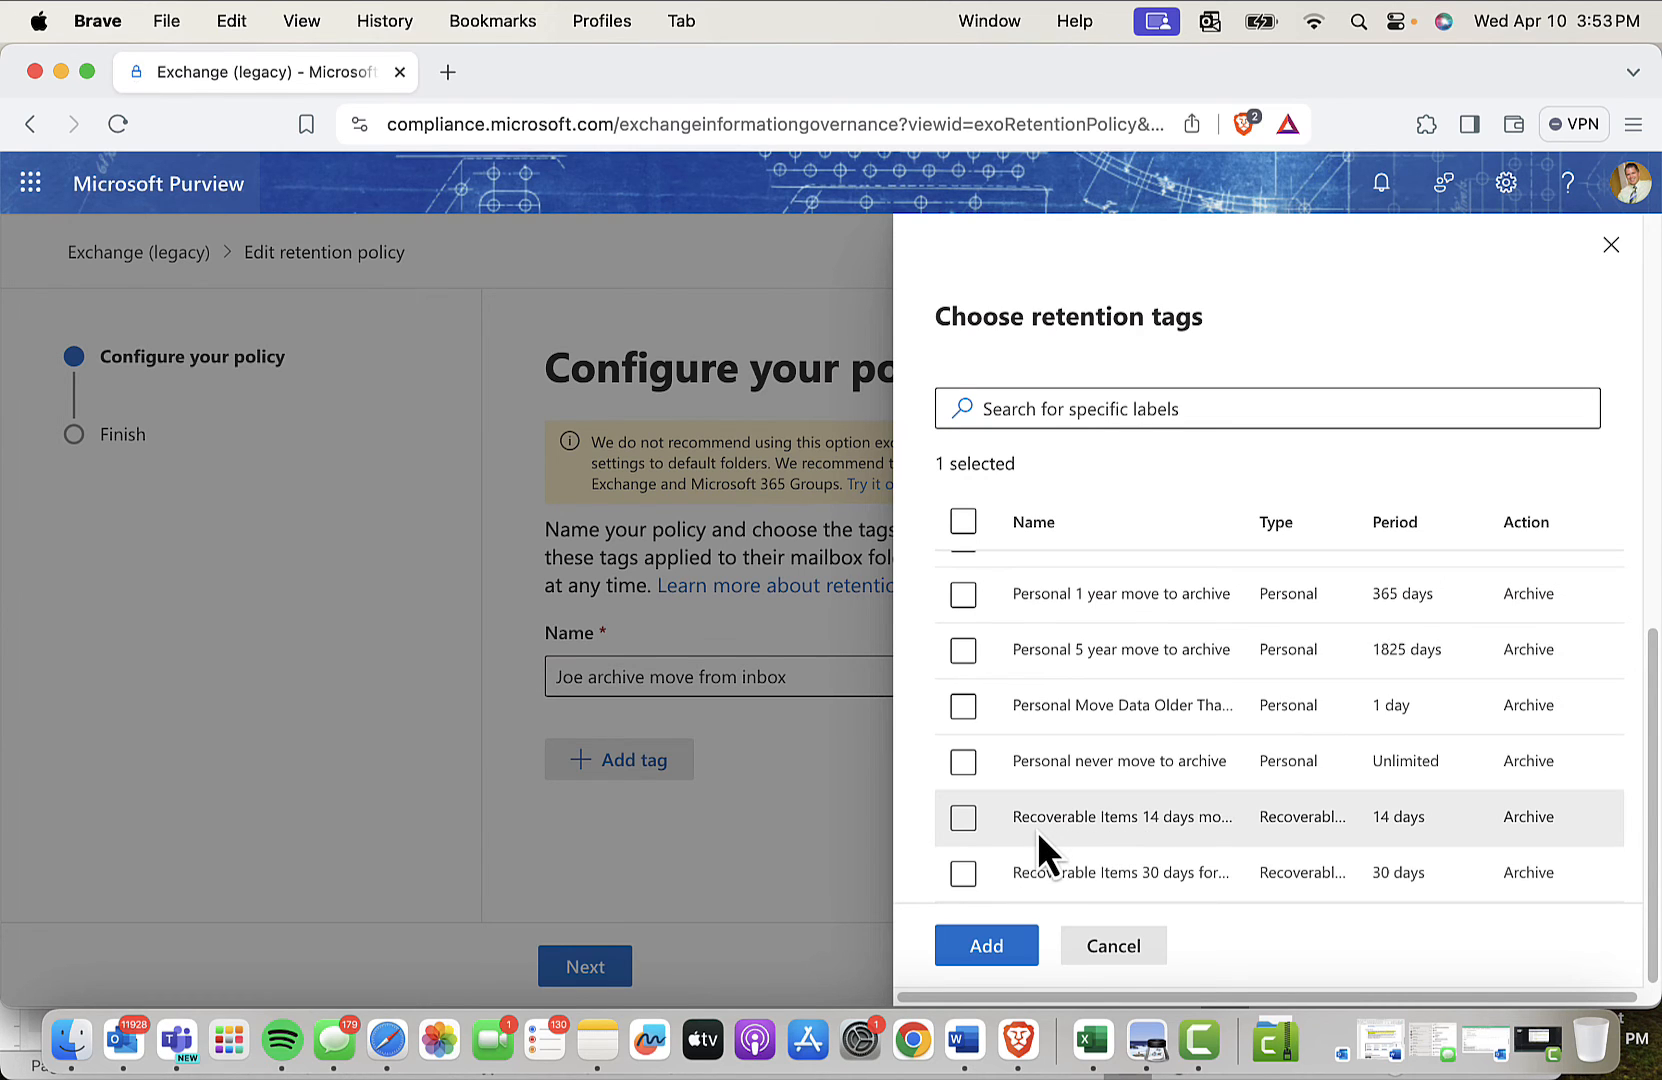
mouse_move(1144, 850)
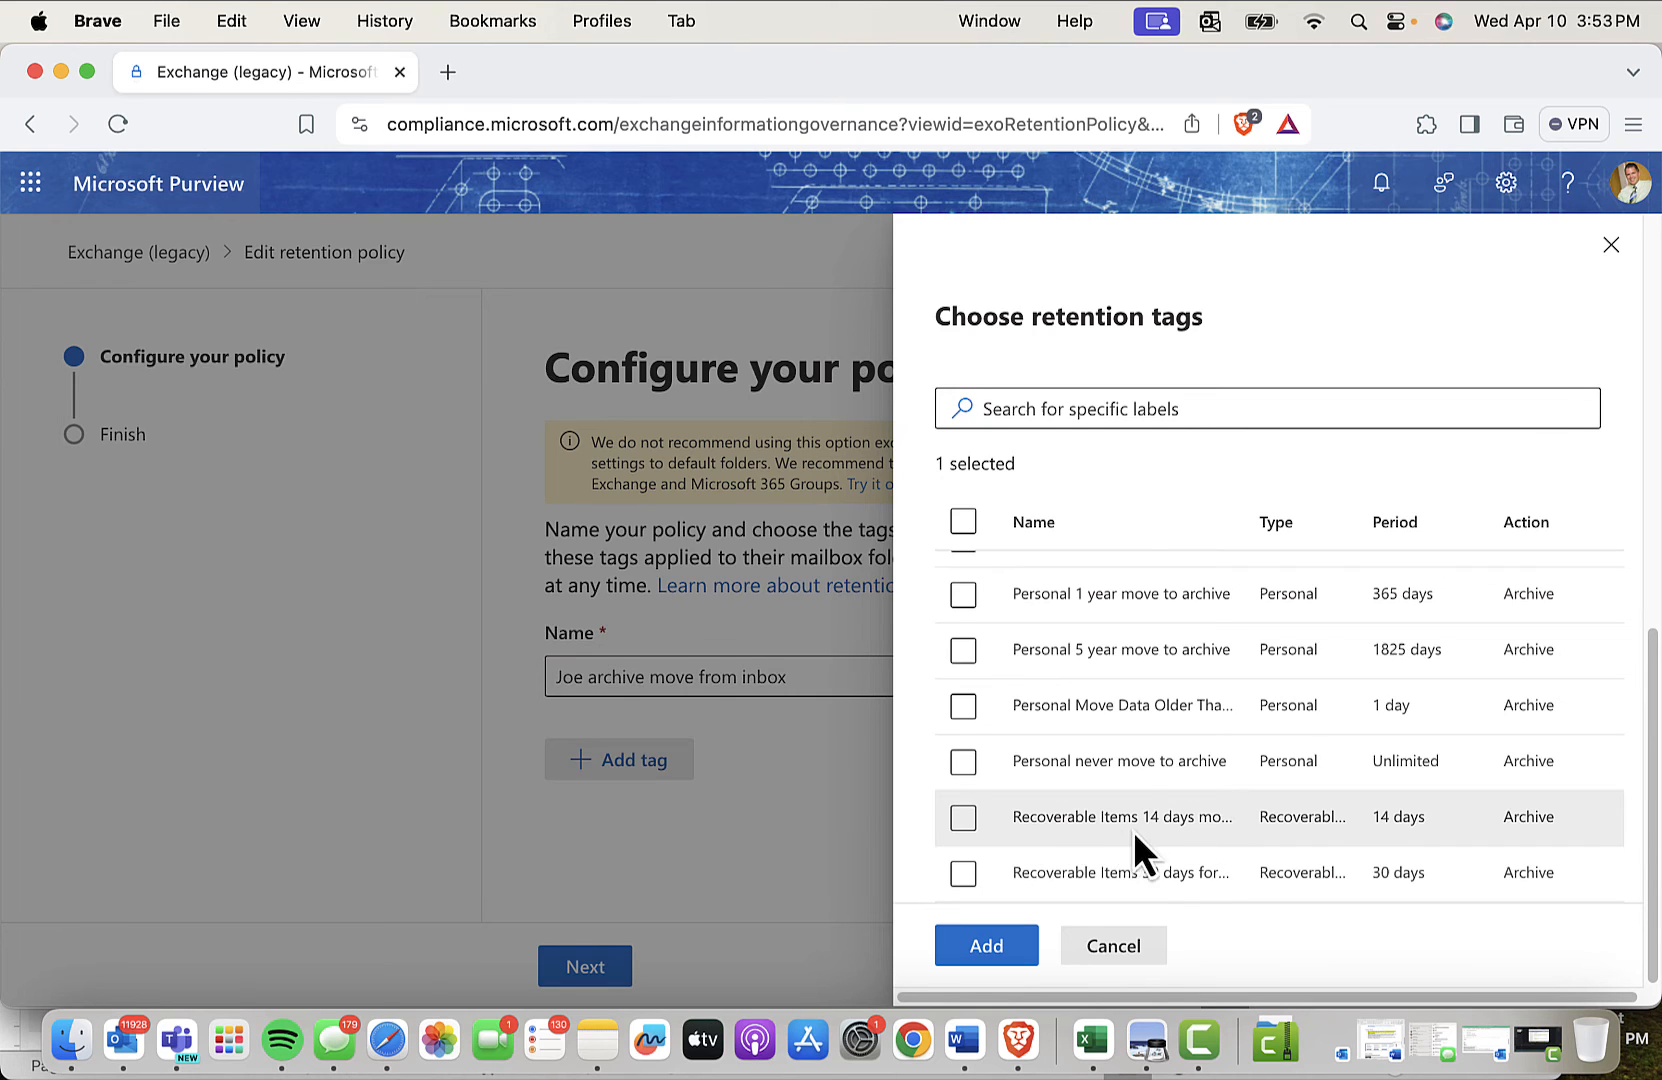
mouse_move(1526, 858)
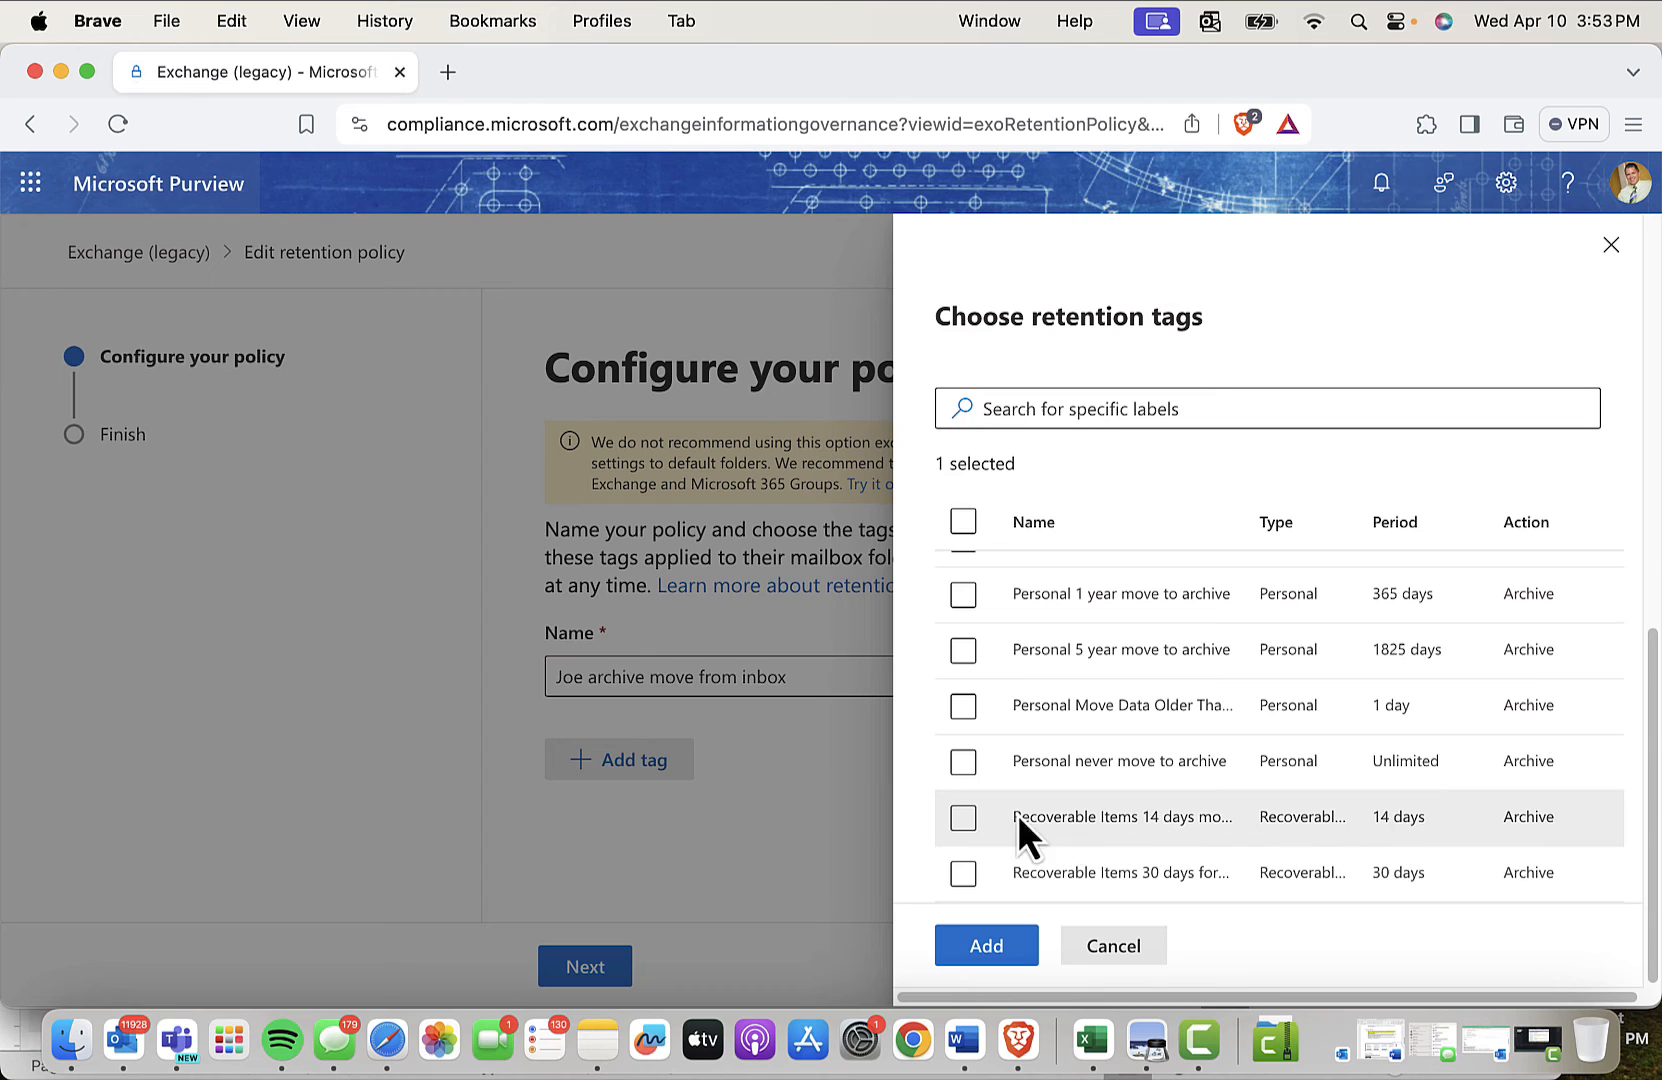
left_click(962, 818)
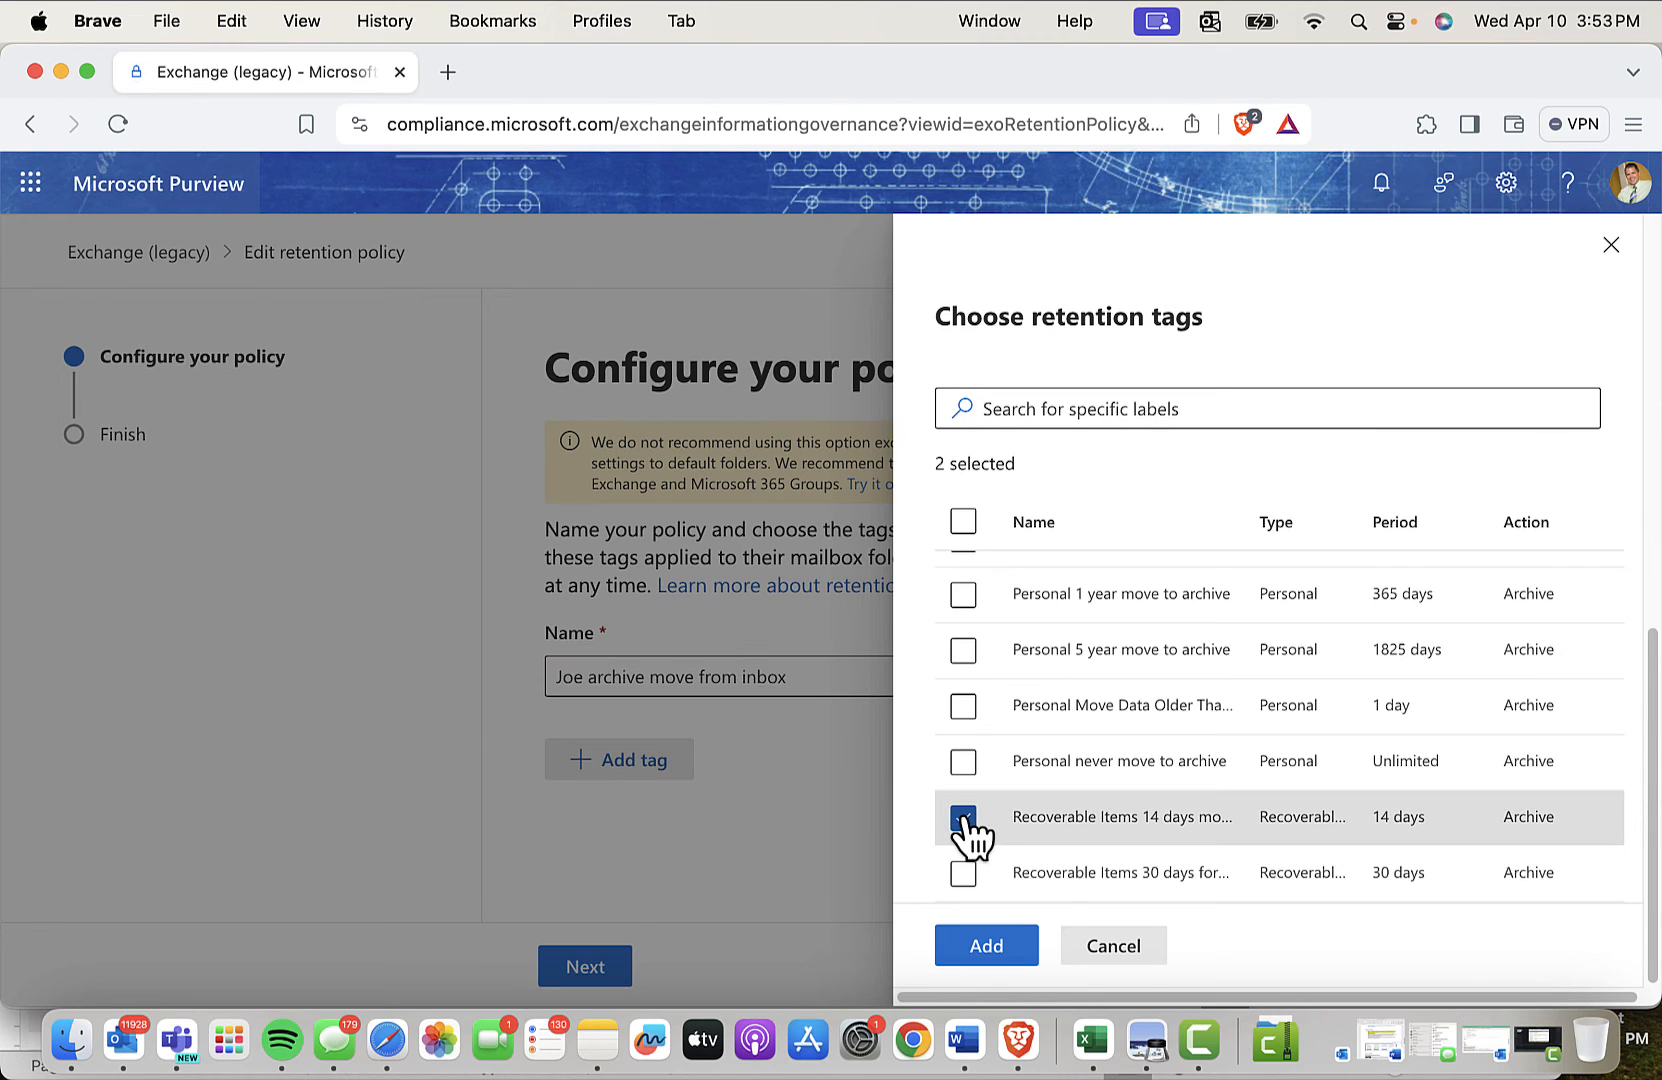
left_click(962, 818)
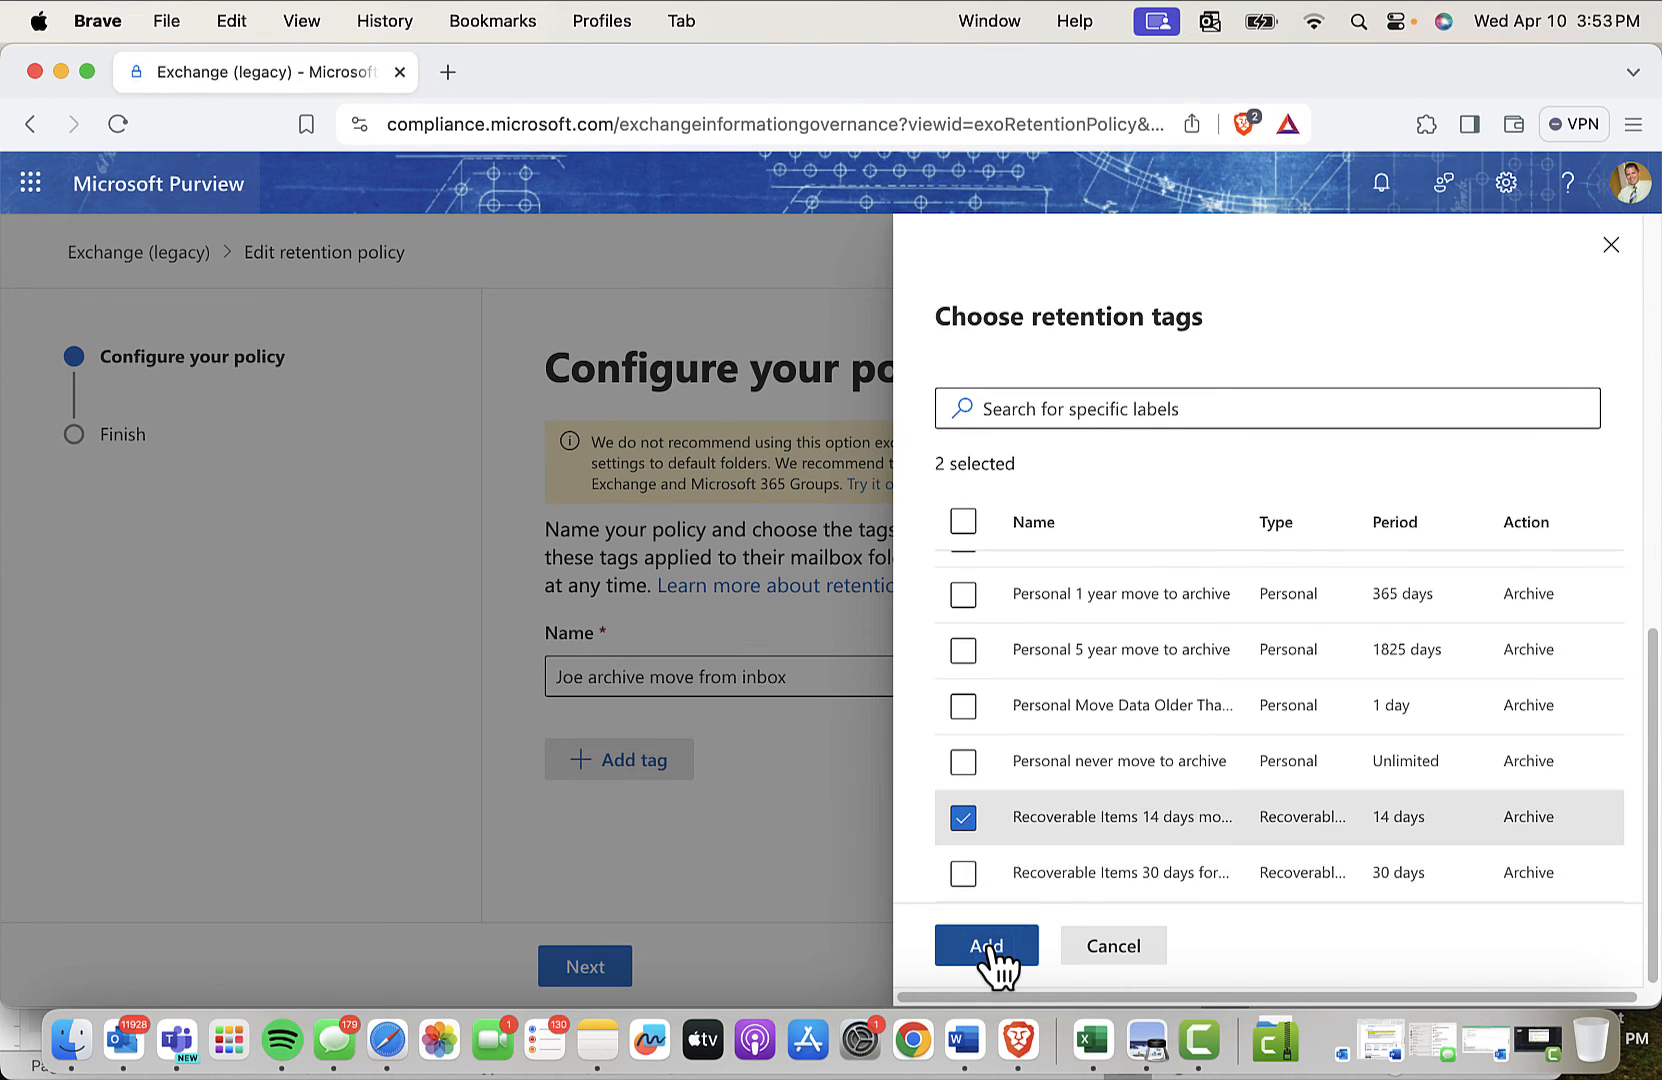
left_click(984, 944)
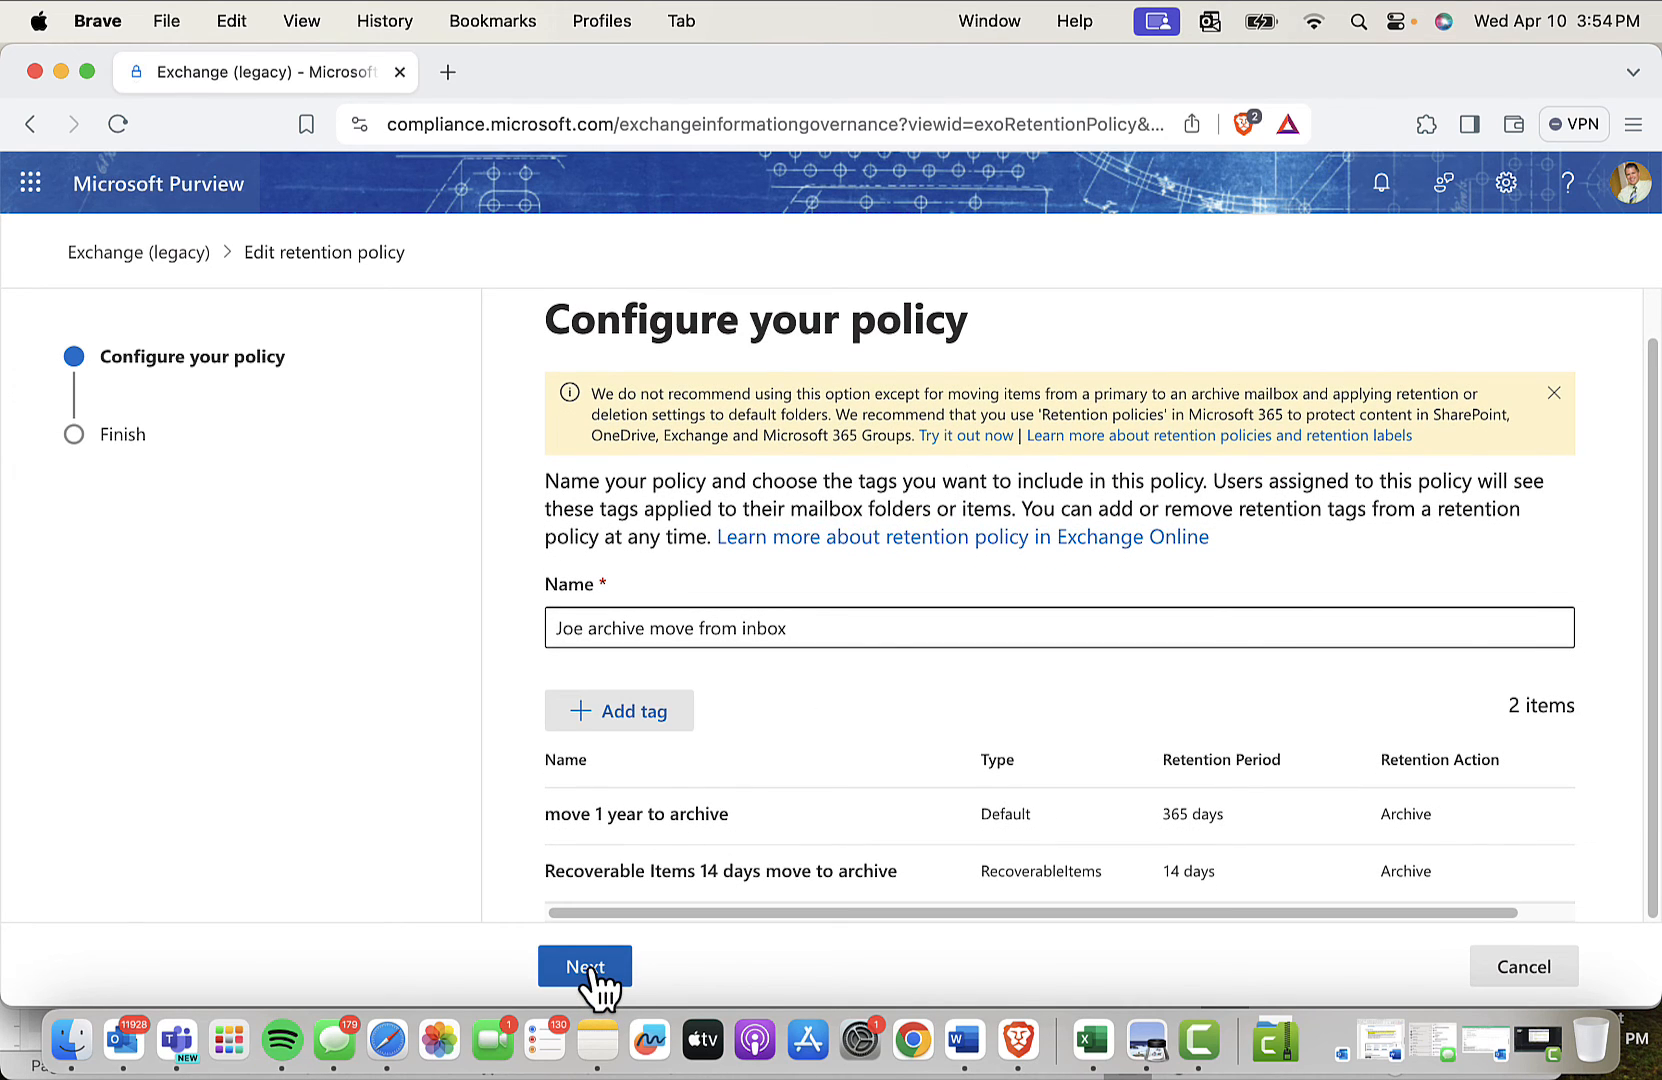
- Review and submit the updated policy with both tags, then finish editing
left_click(584, 966)
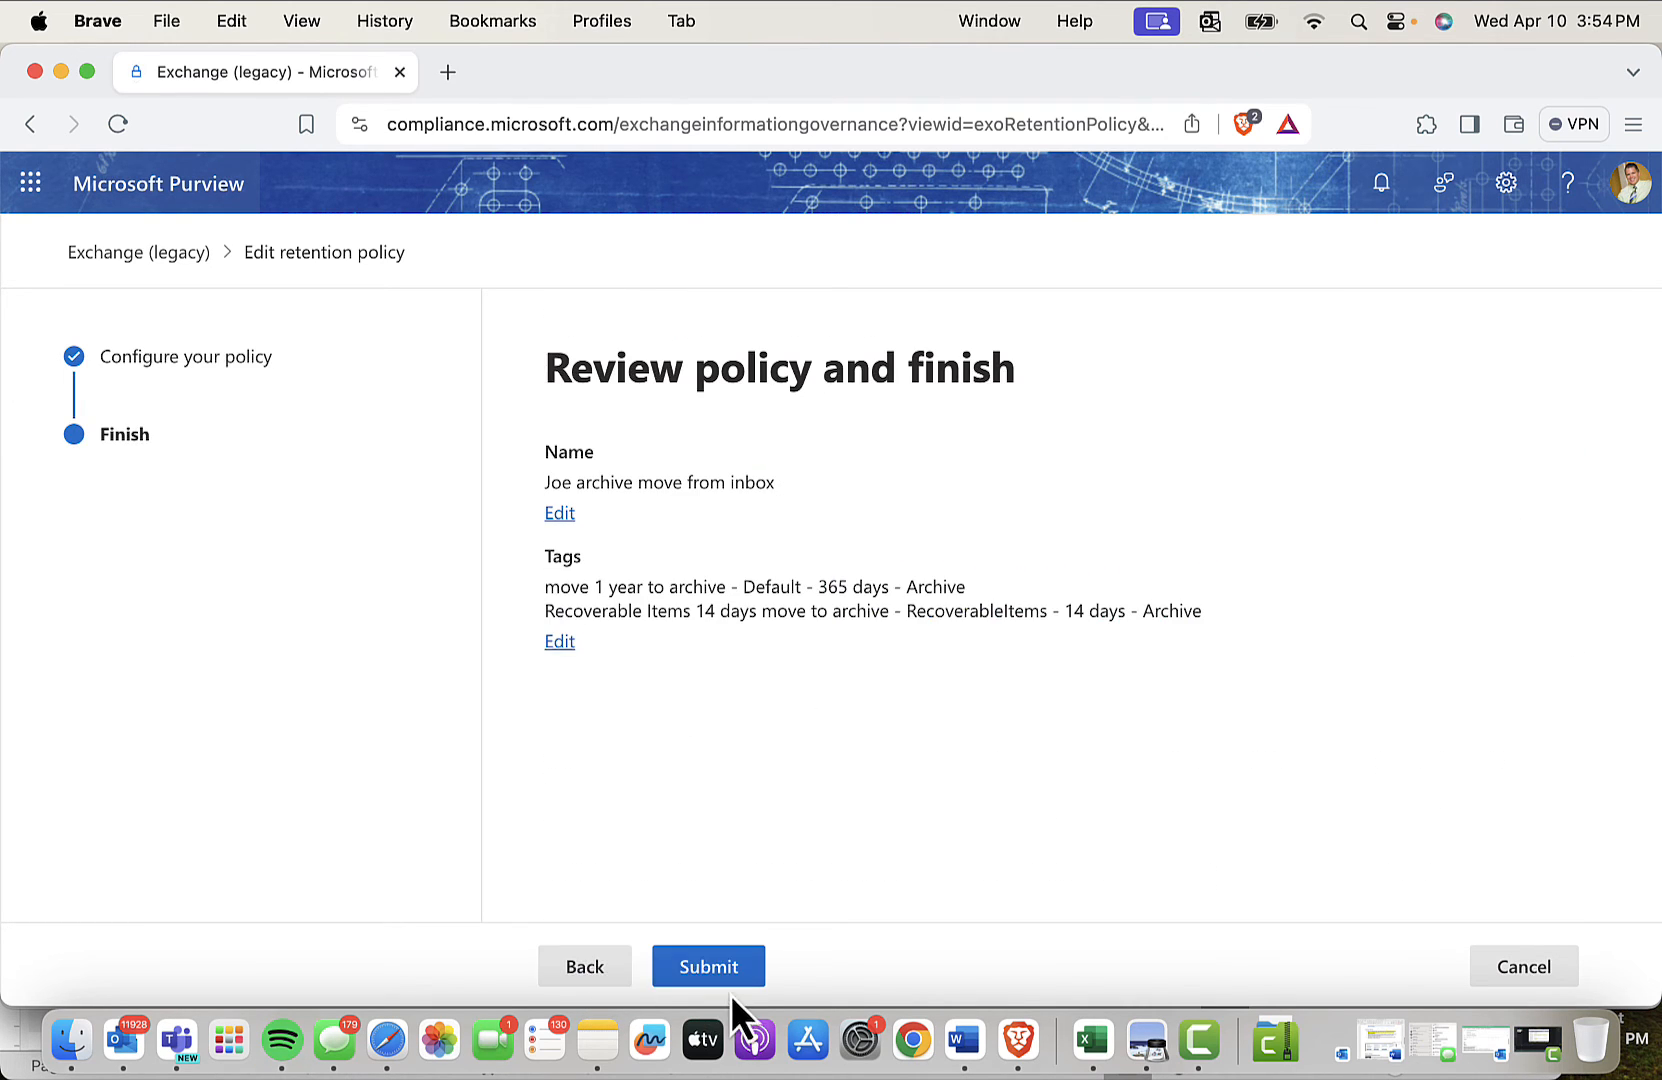
left_click(706, 966)
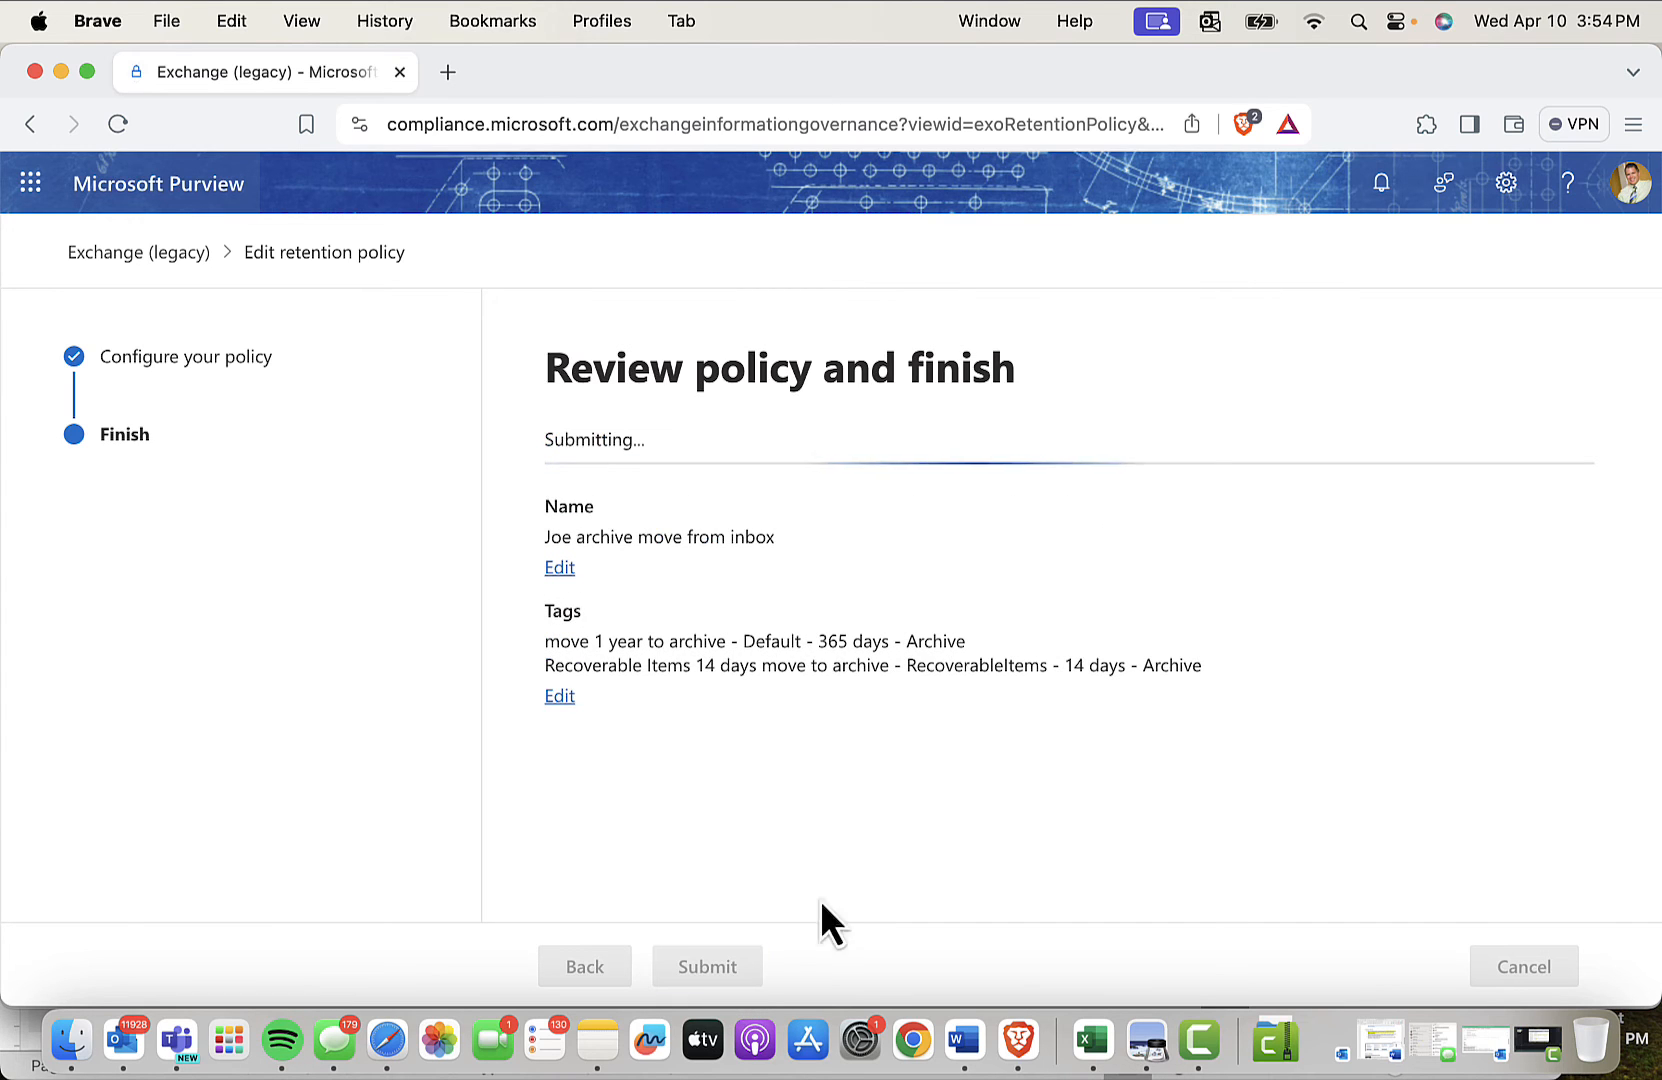
left_click(706, 966)
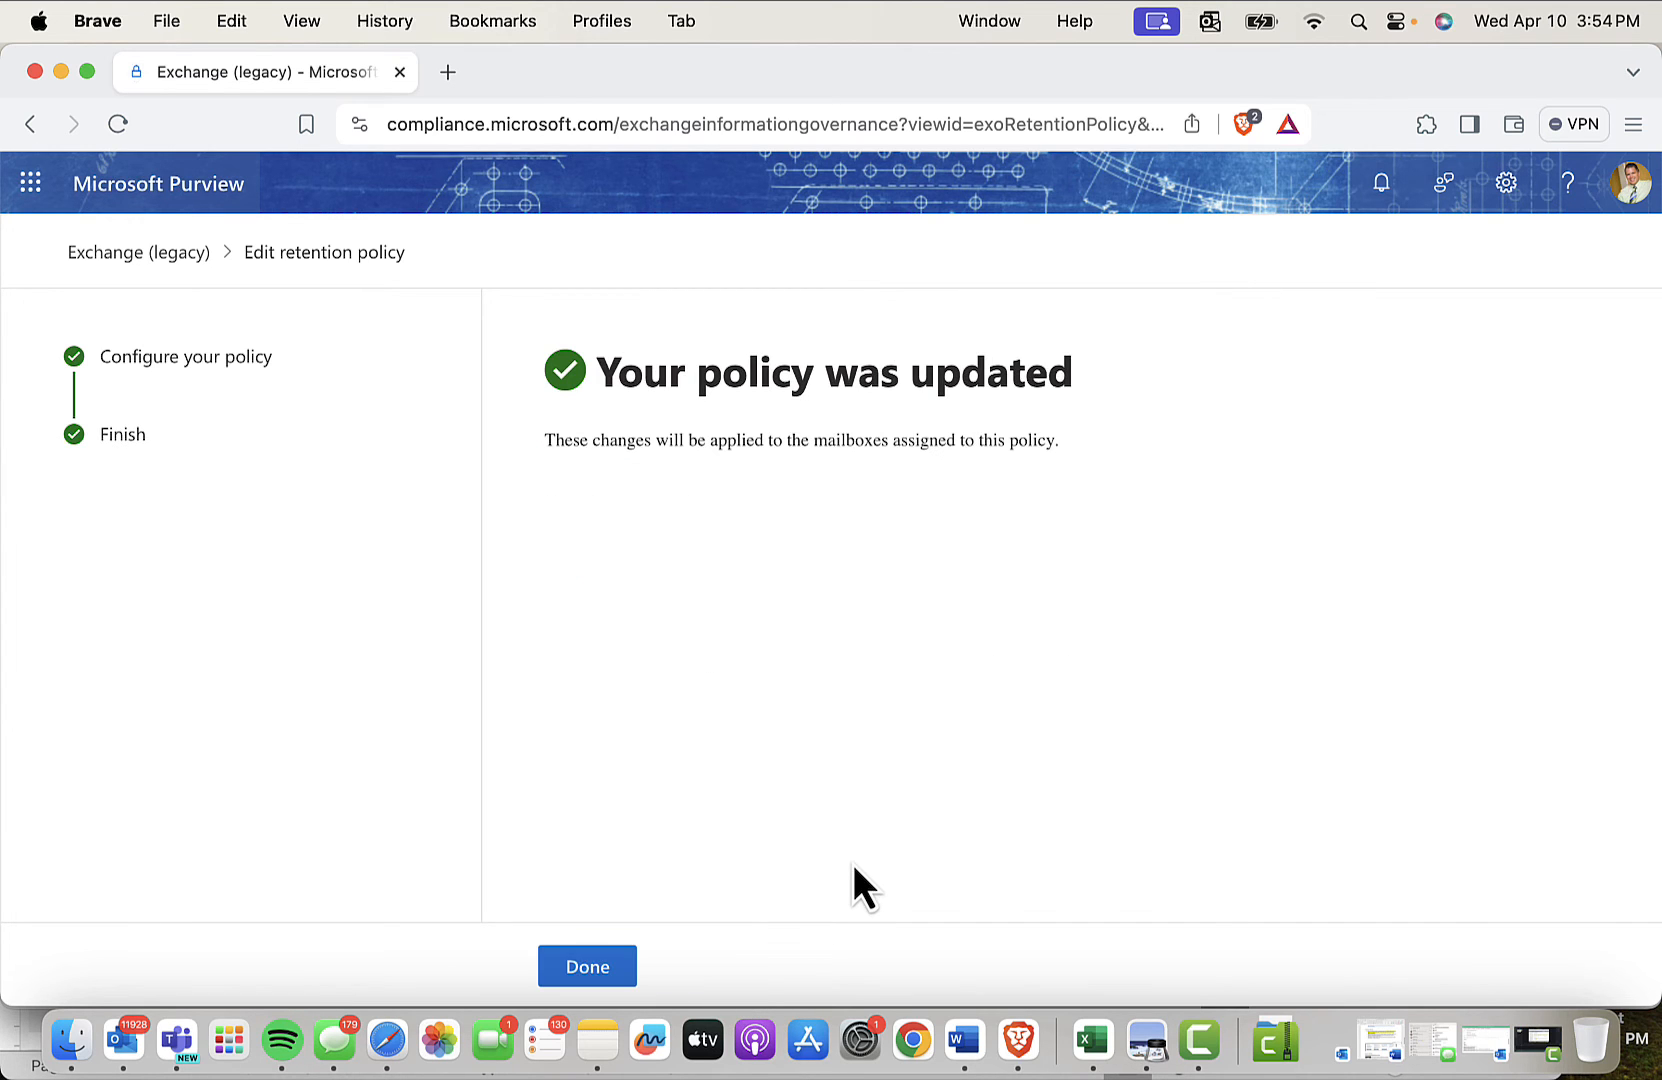
left_click(870, 72)
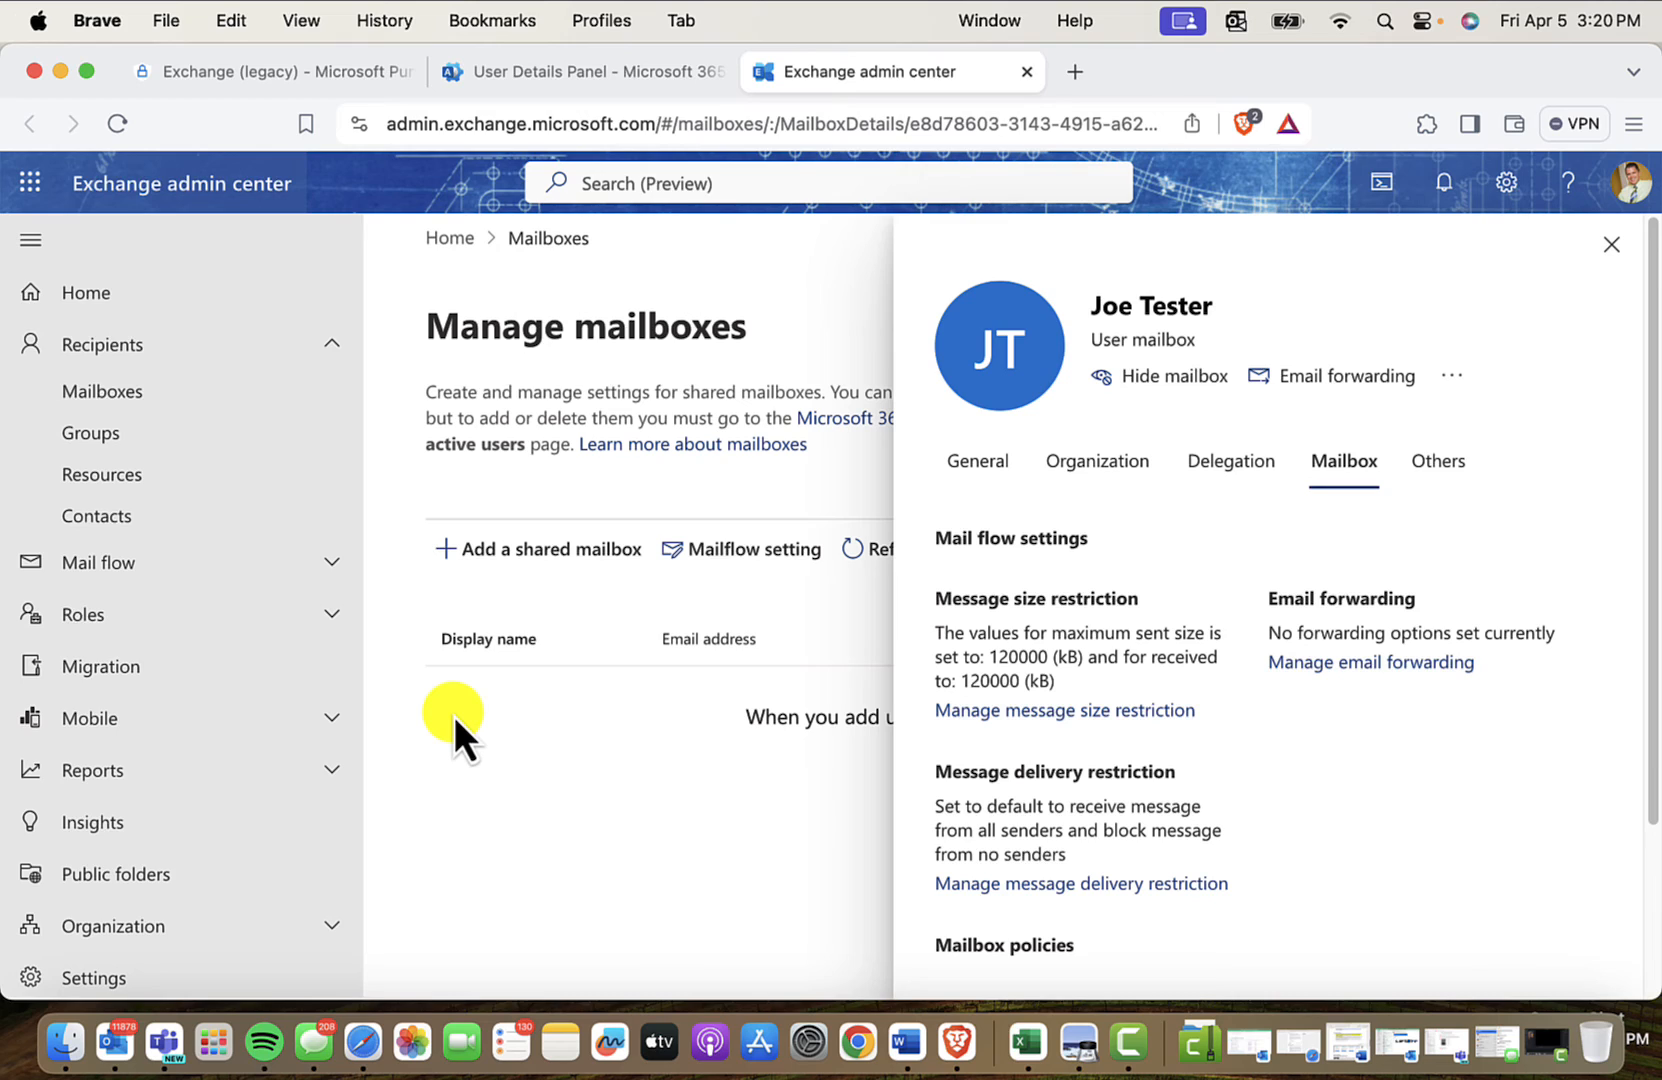
mouse_move(212, 234)
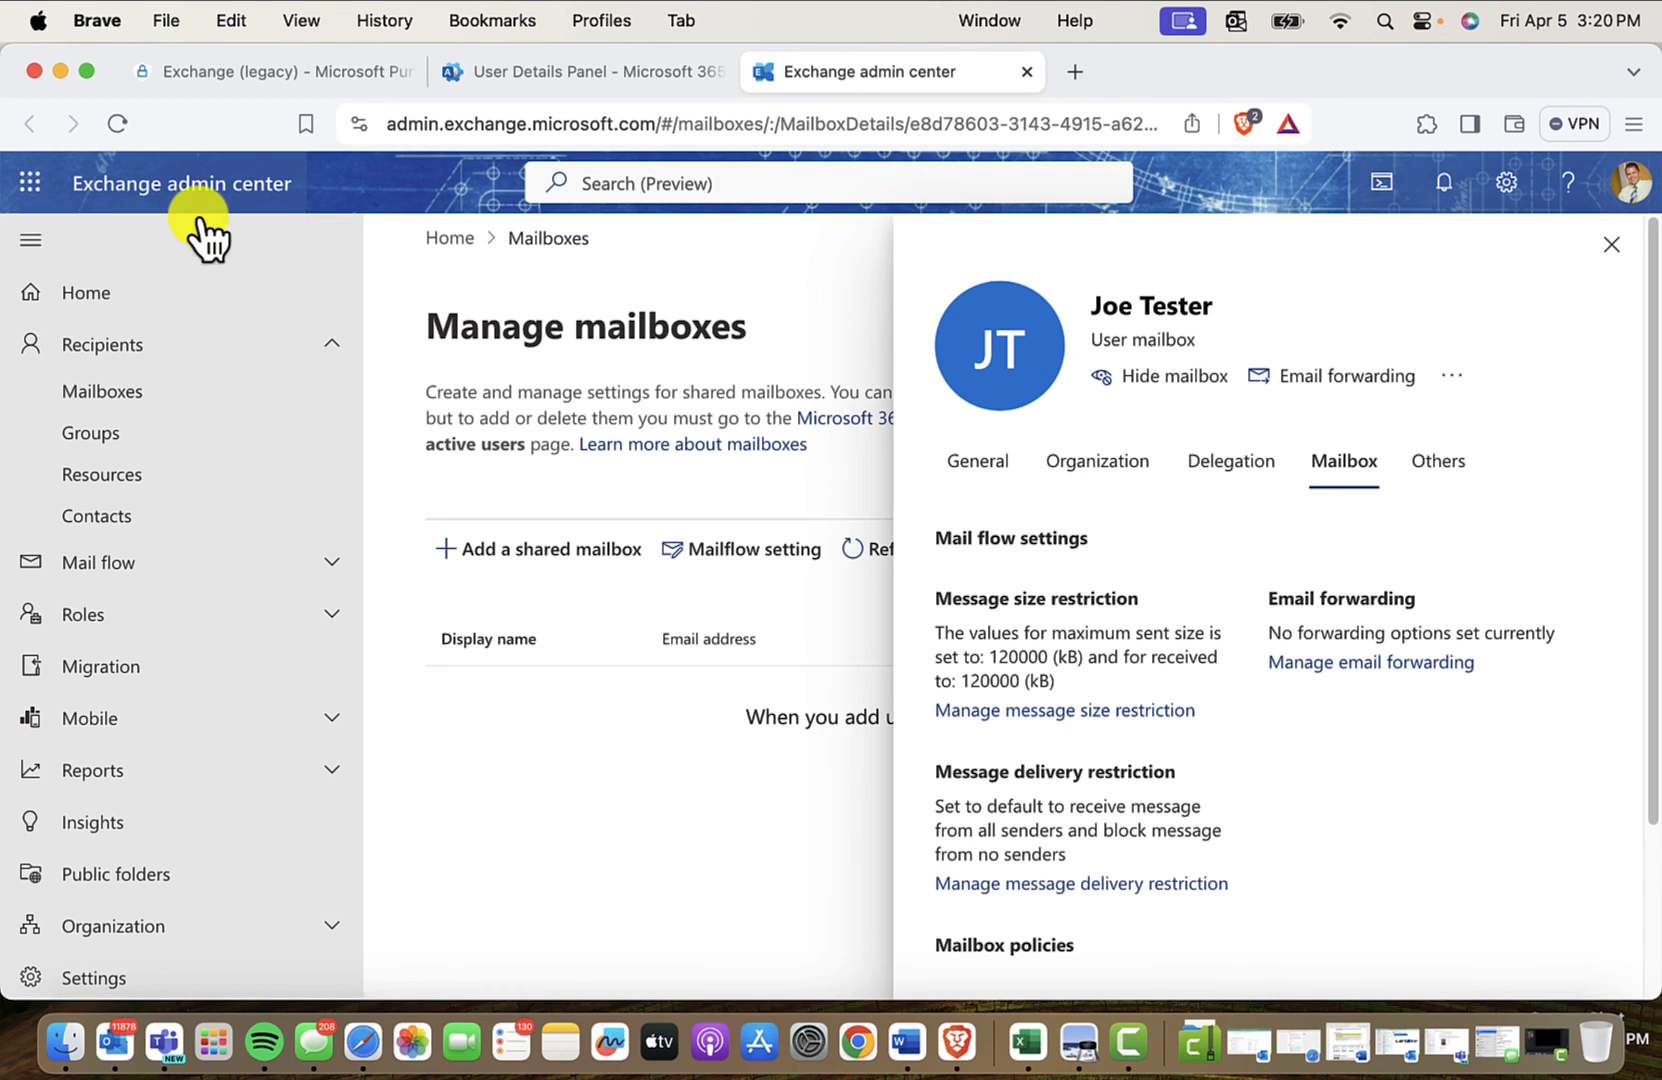
mouse_move(296, 222)
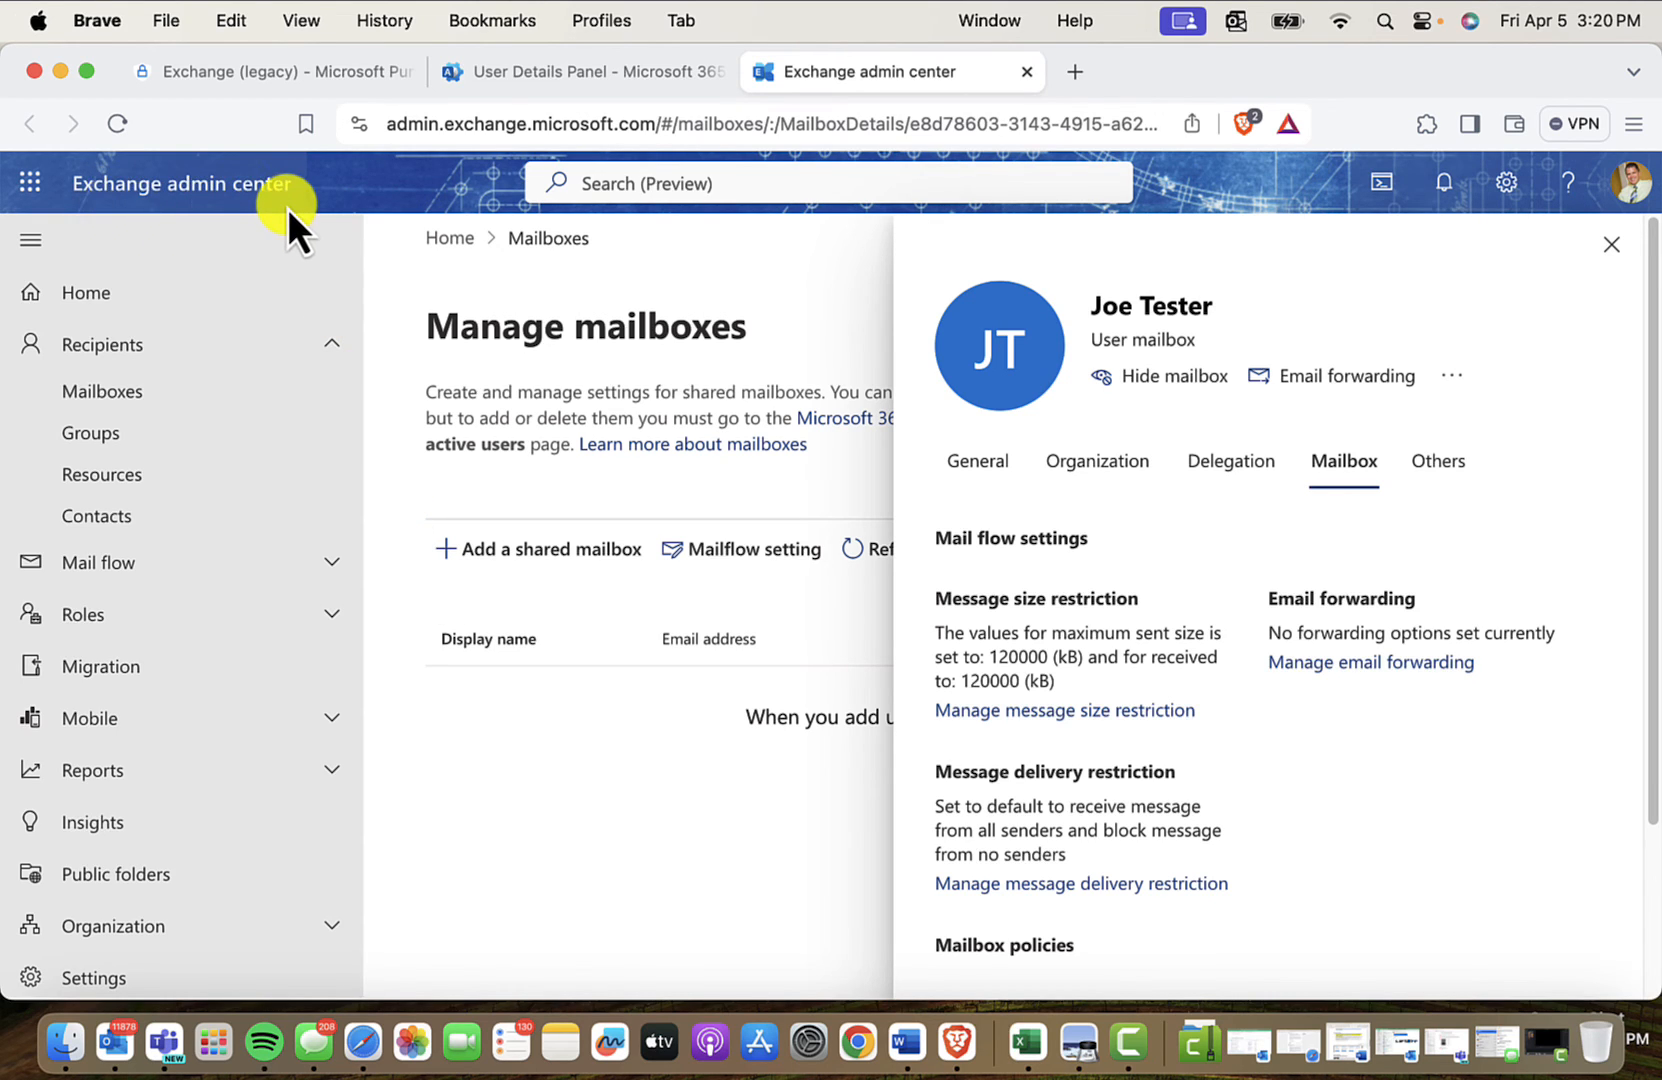
mouse_move(106, 344)
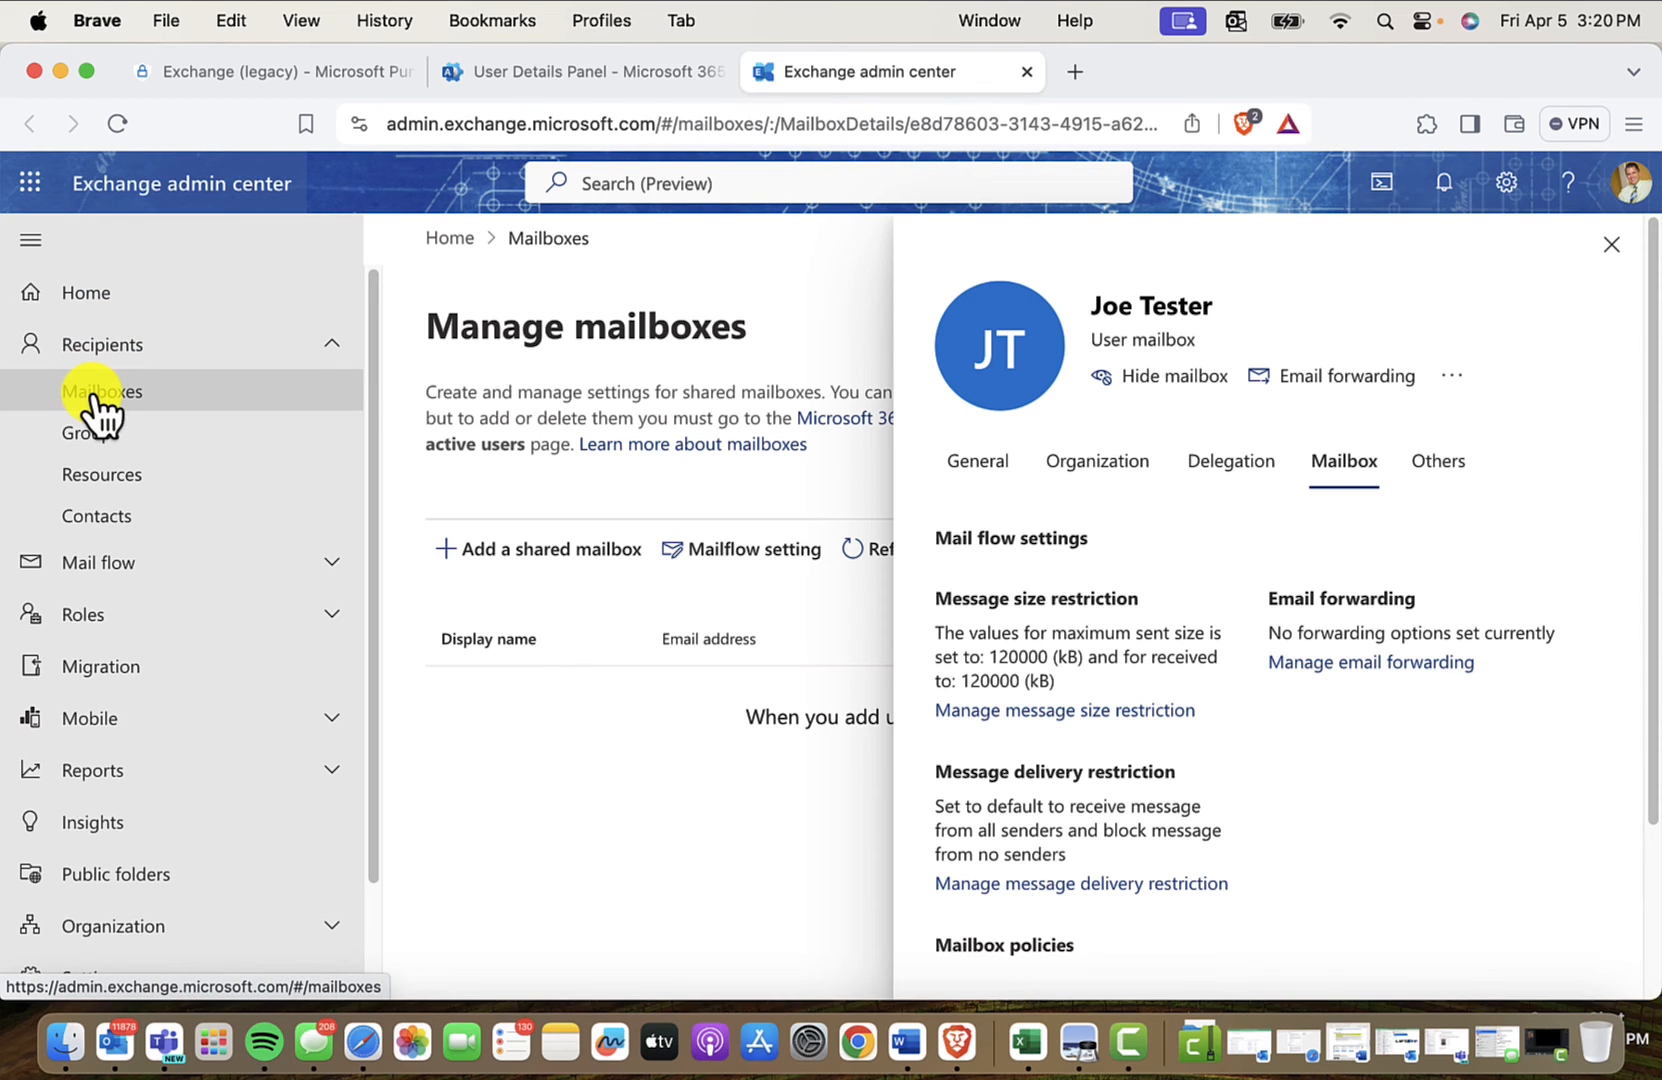
mouse_move(1124, 666)
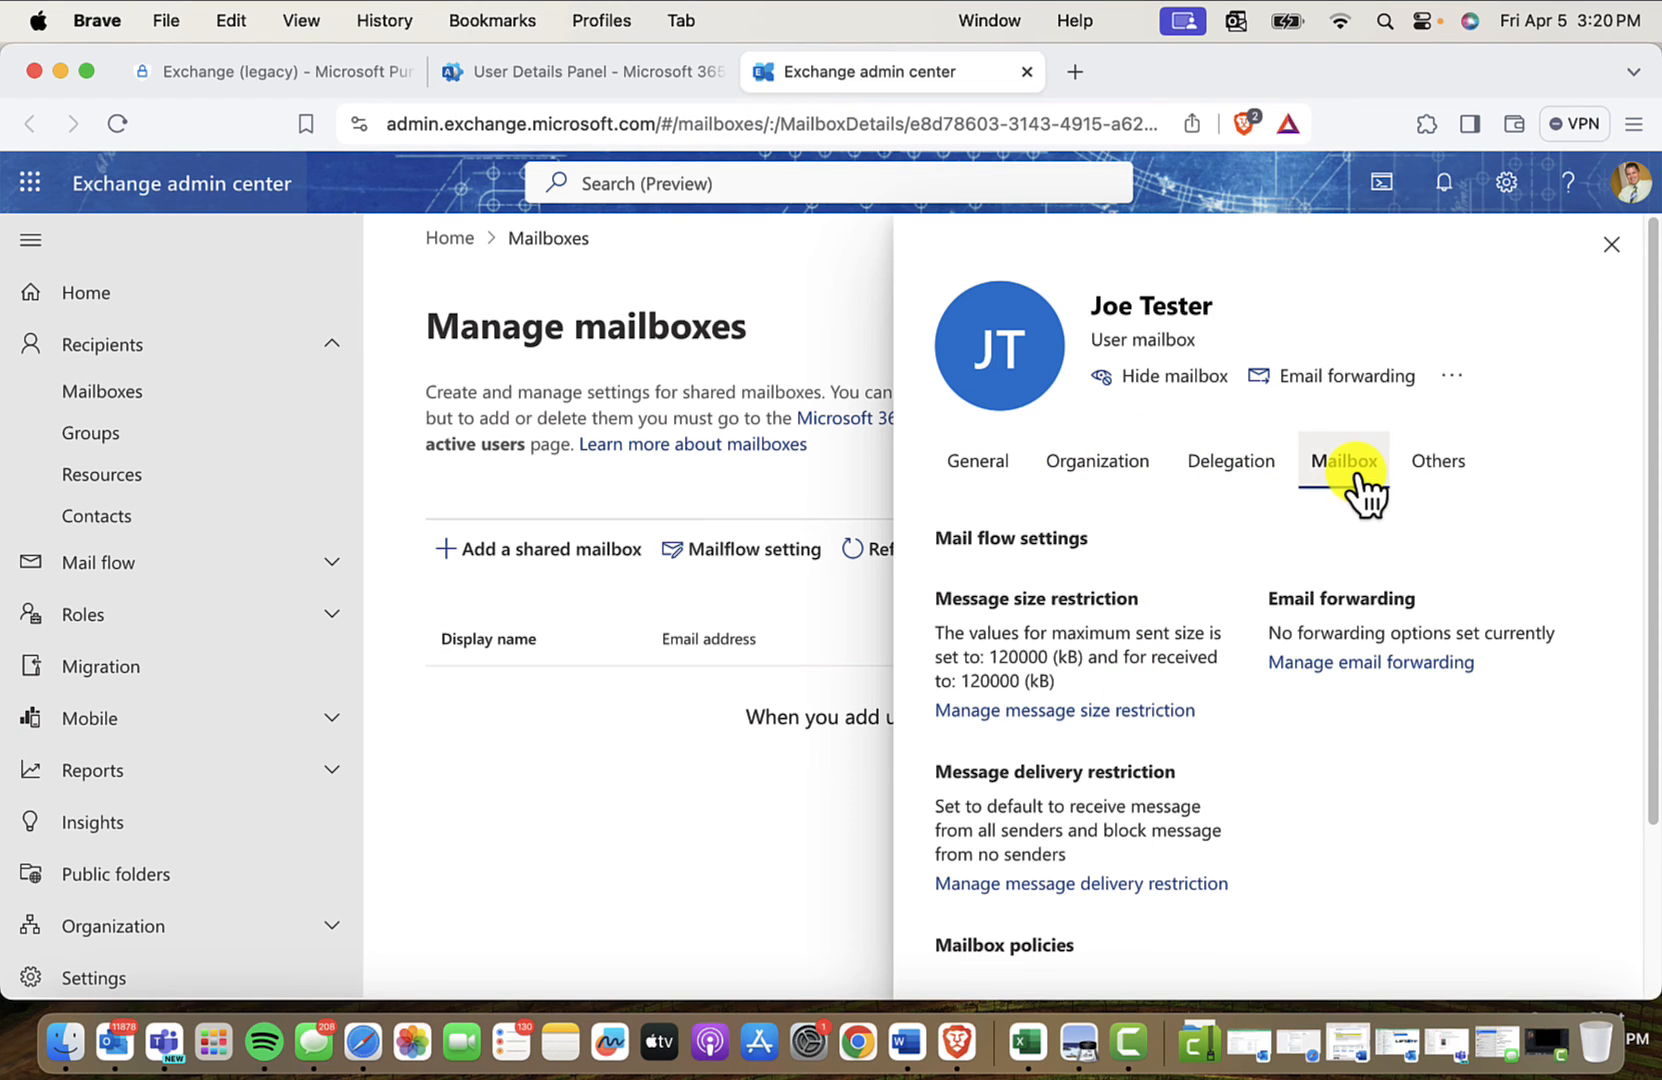
scroll("down", 3)
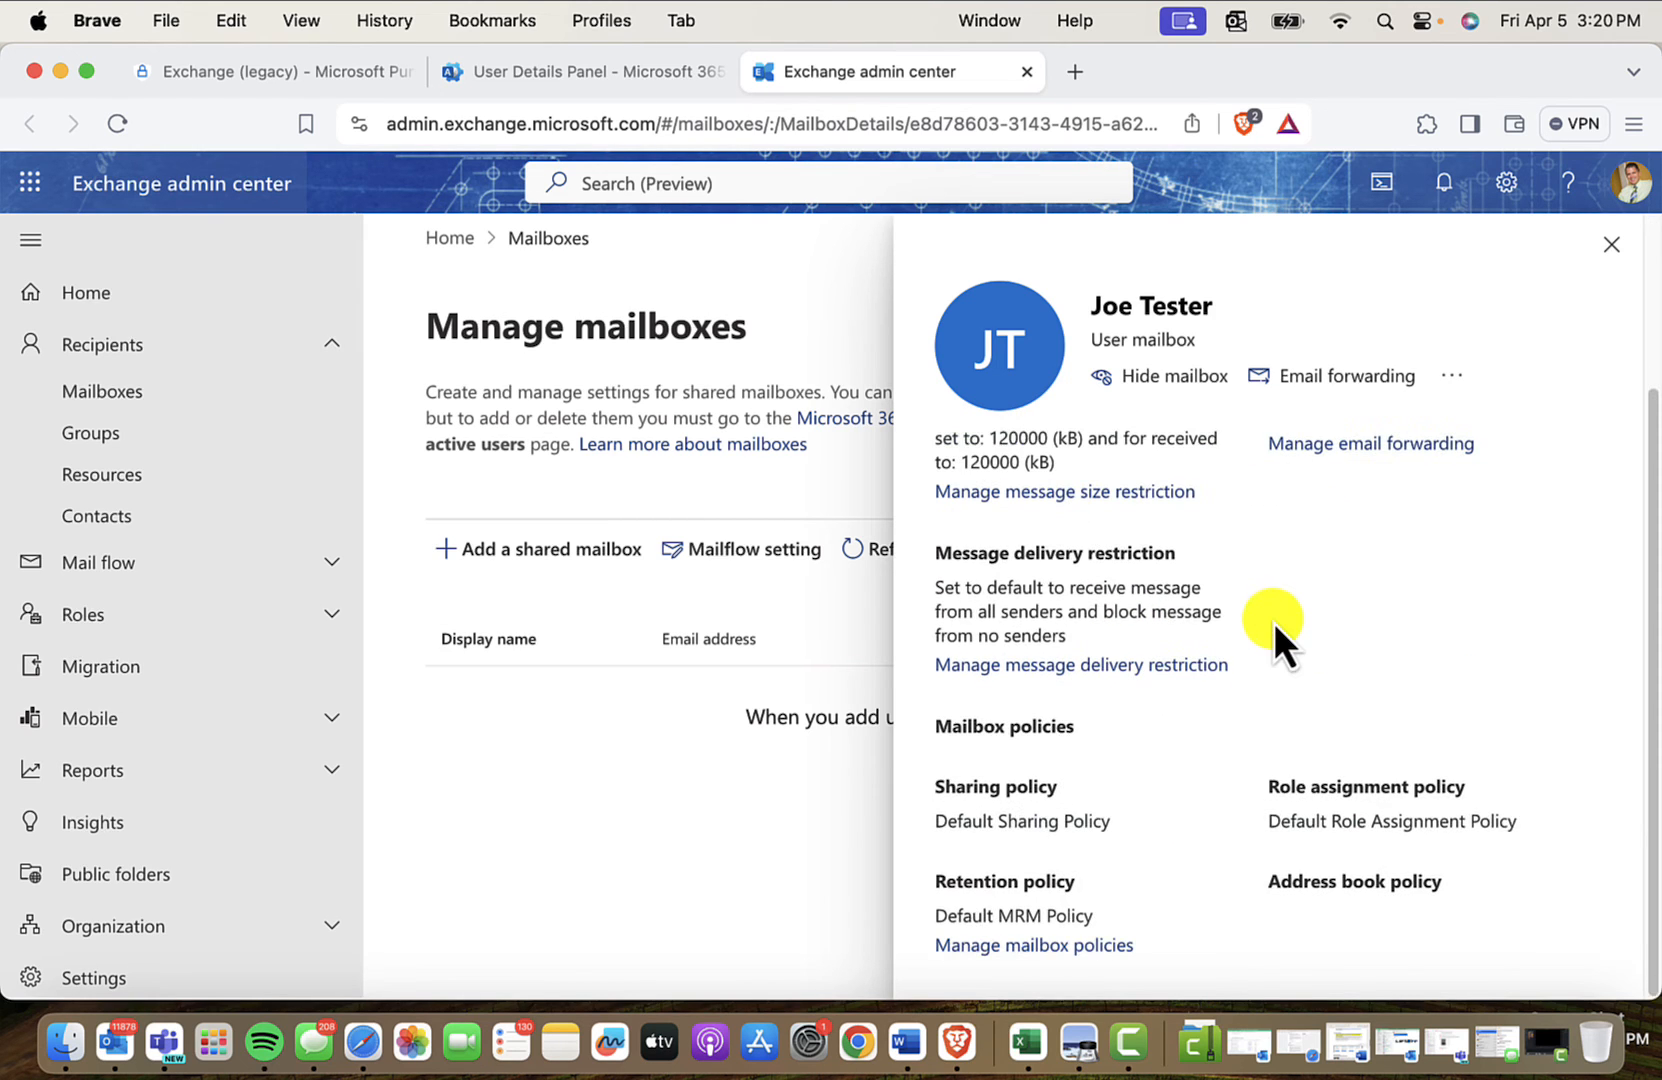
mouse_move(934, 882)
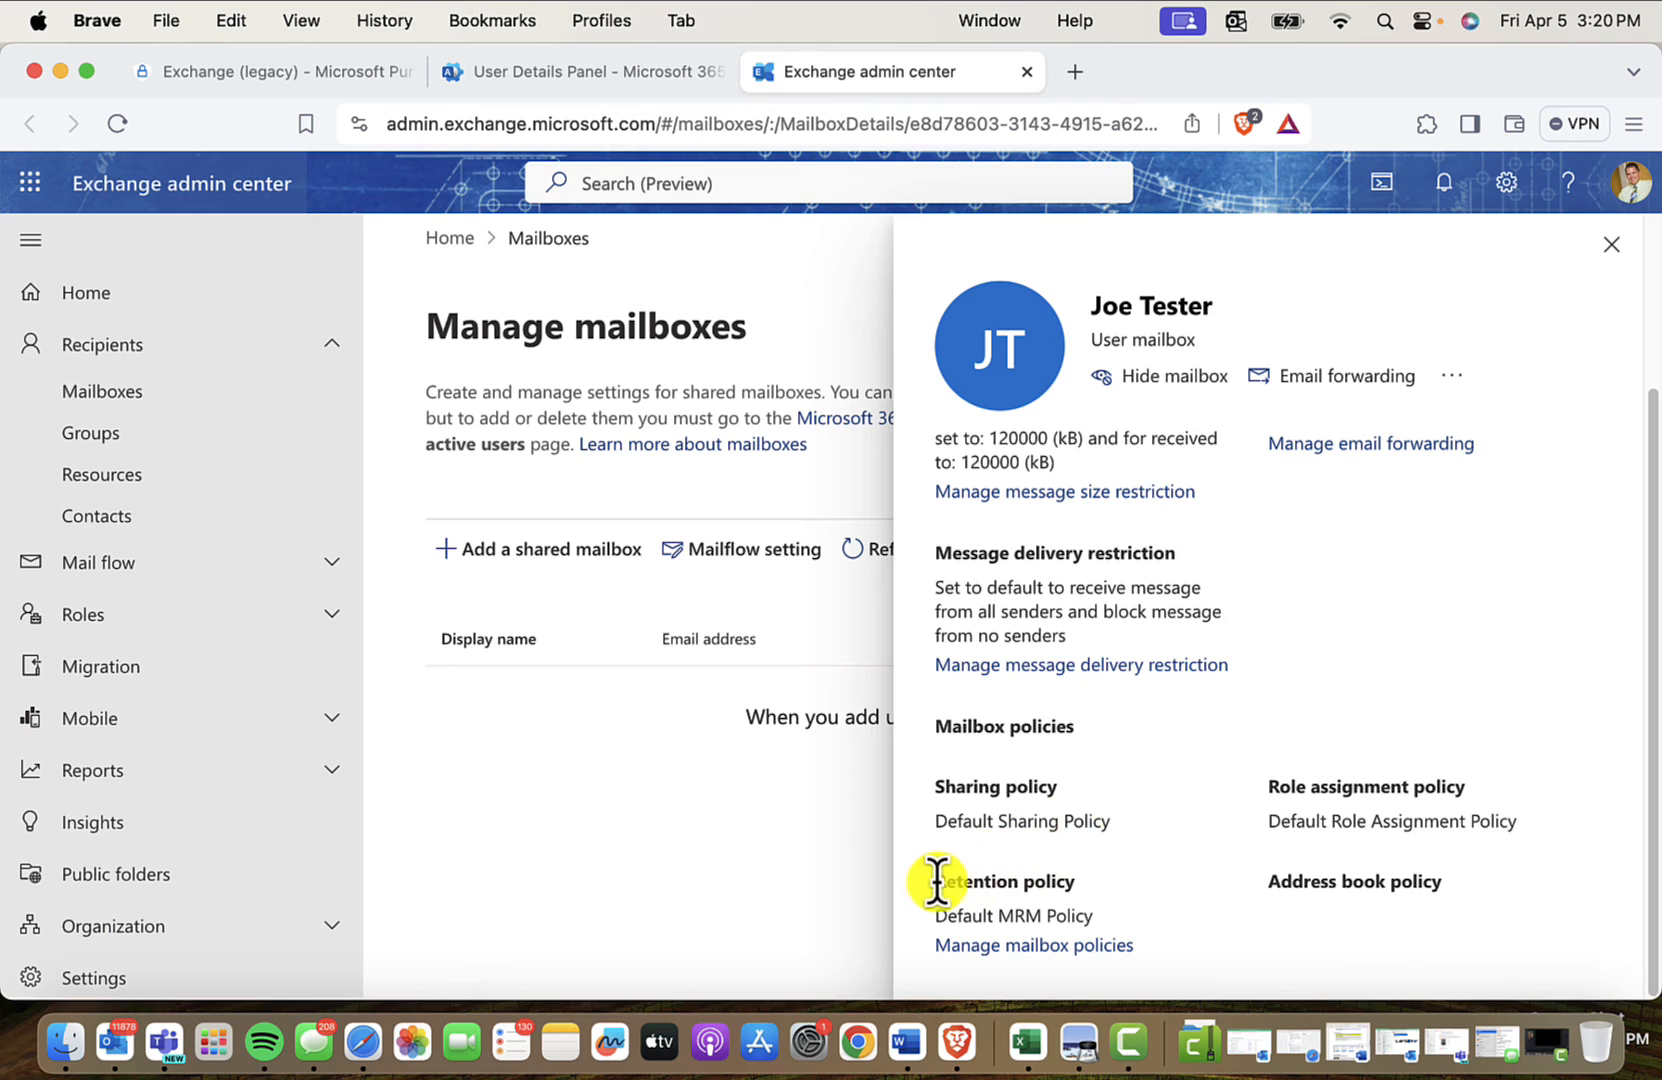
mouse_move(1012, 922)
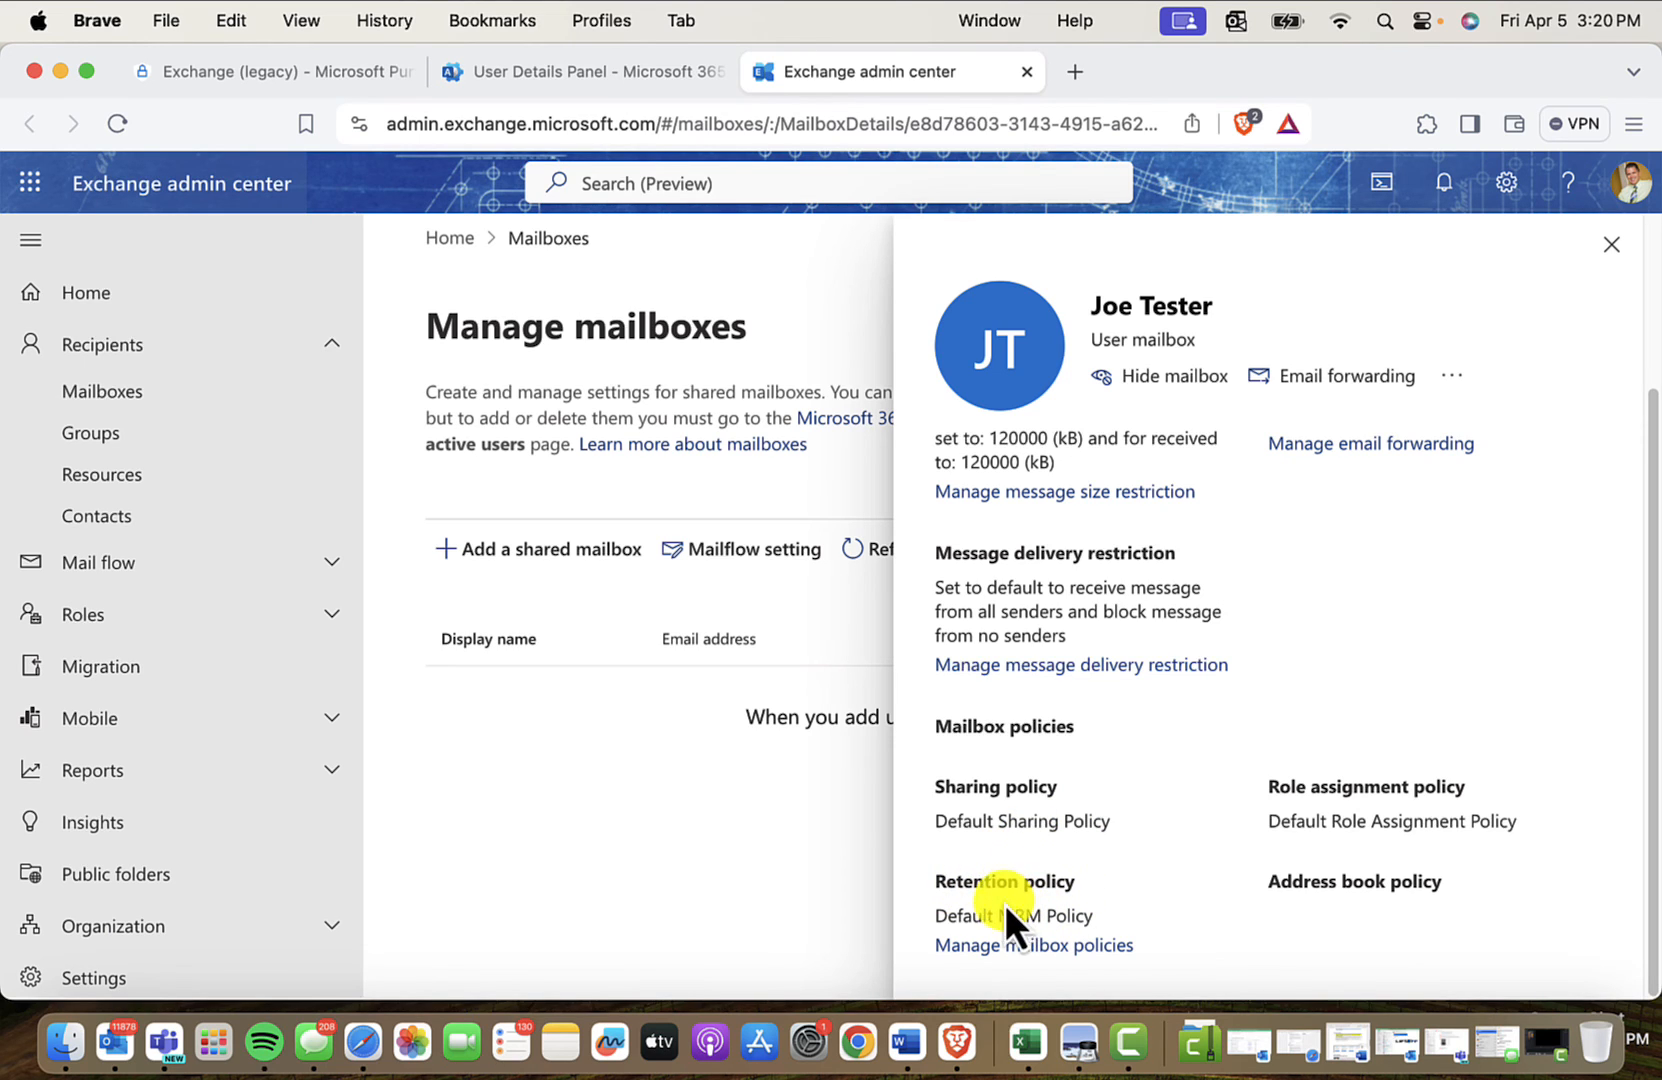
mouse_move(980, 916)
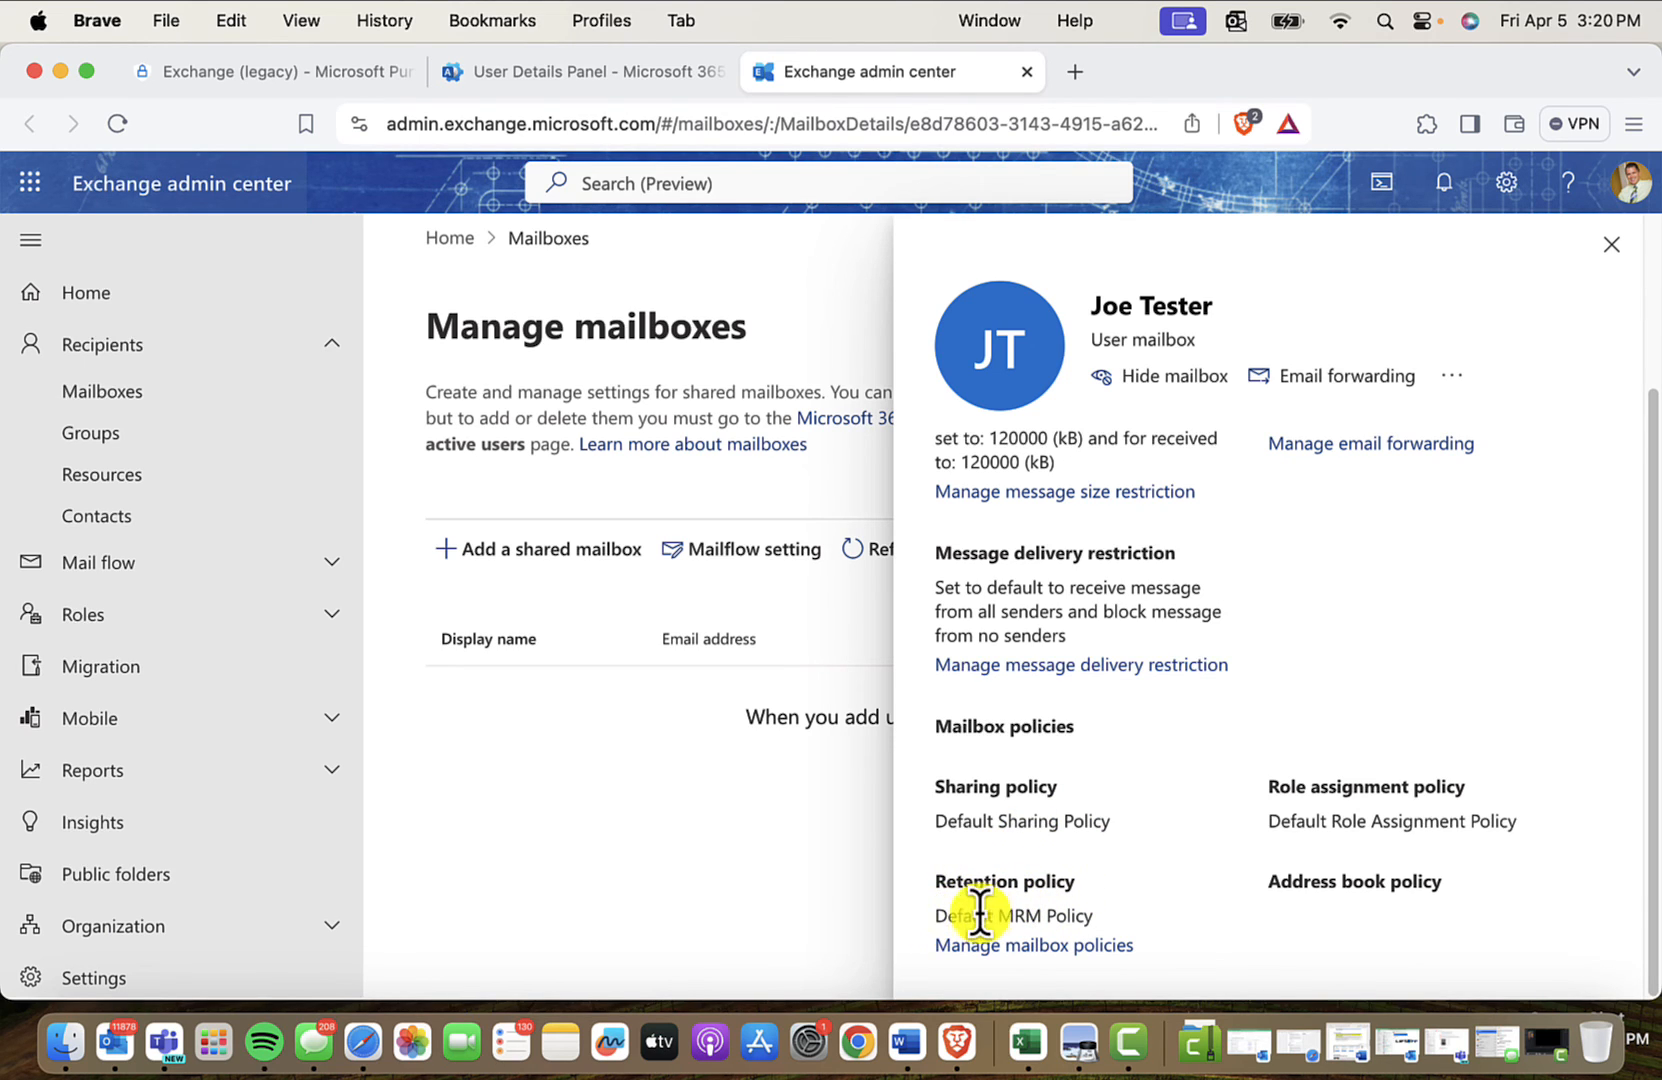
mouse_move(942, 916)
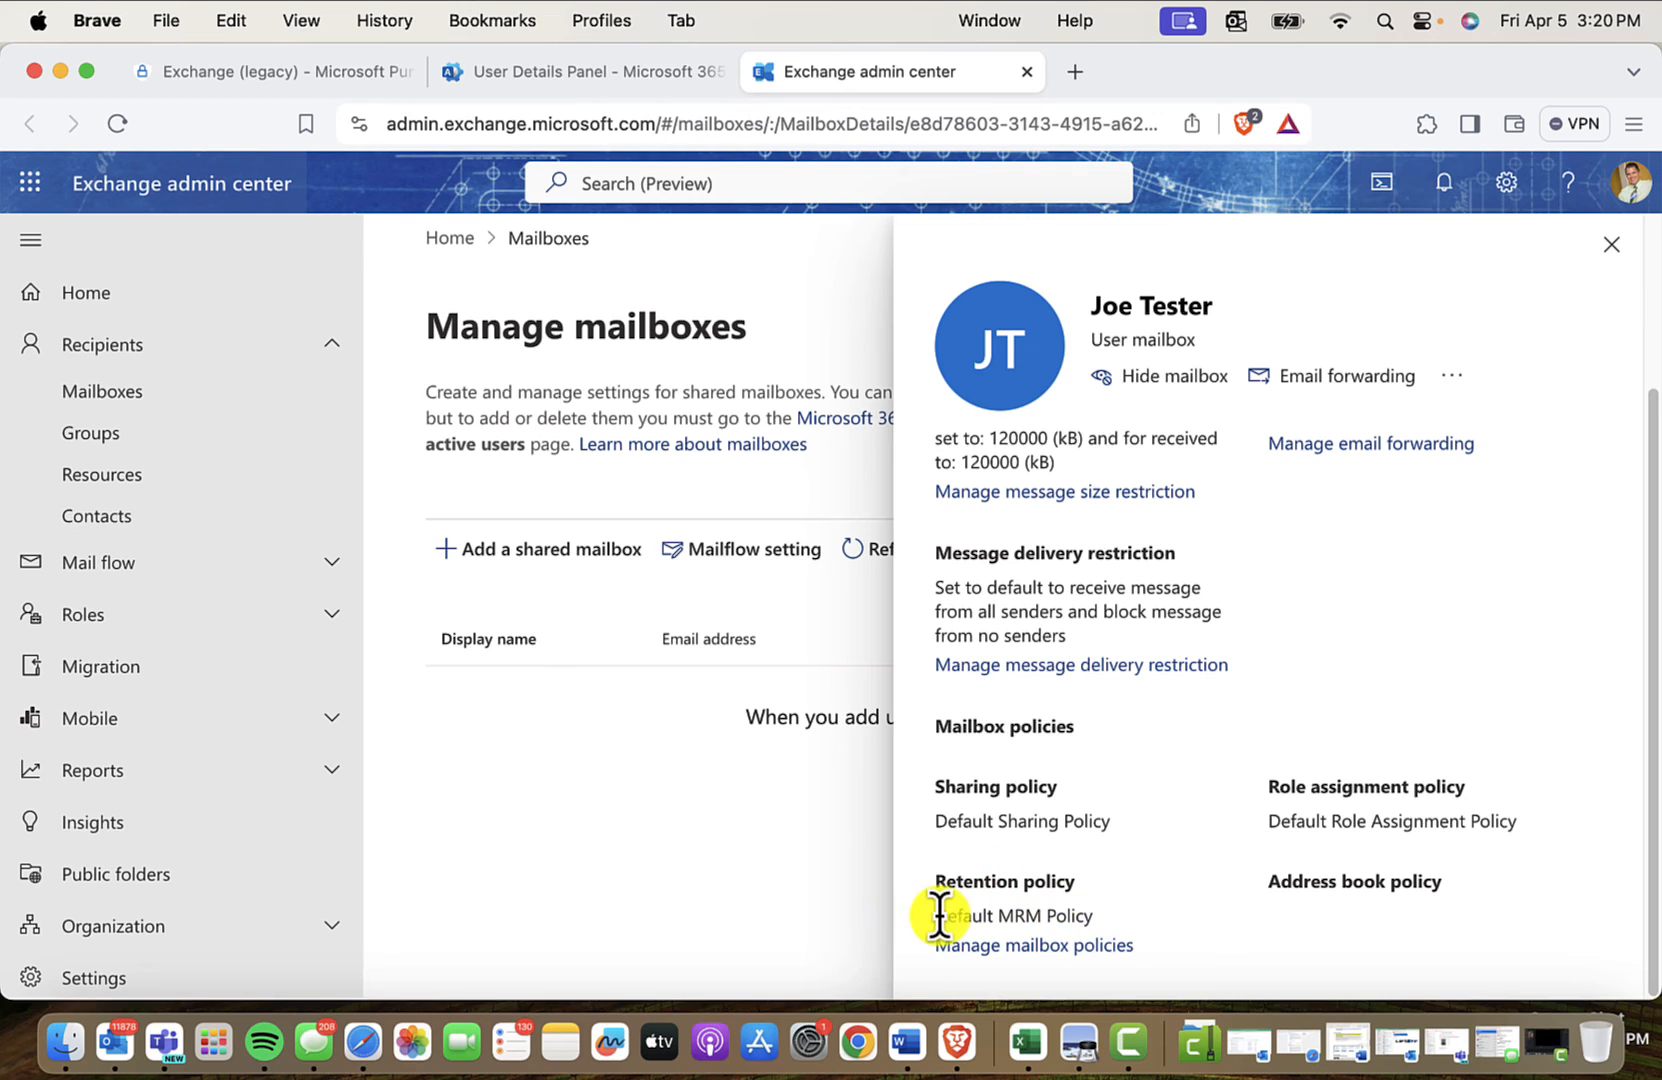
mouse_move(1038, 888)
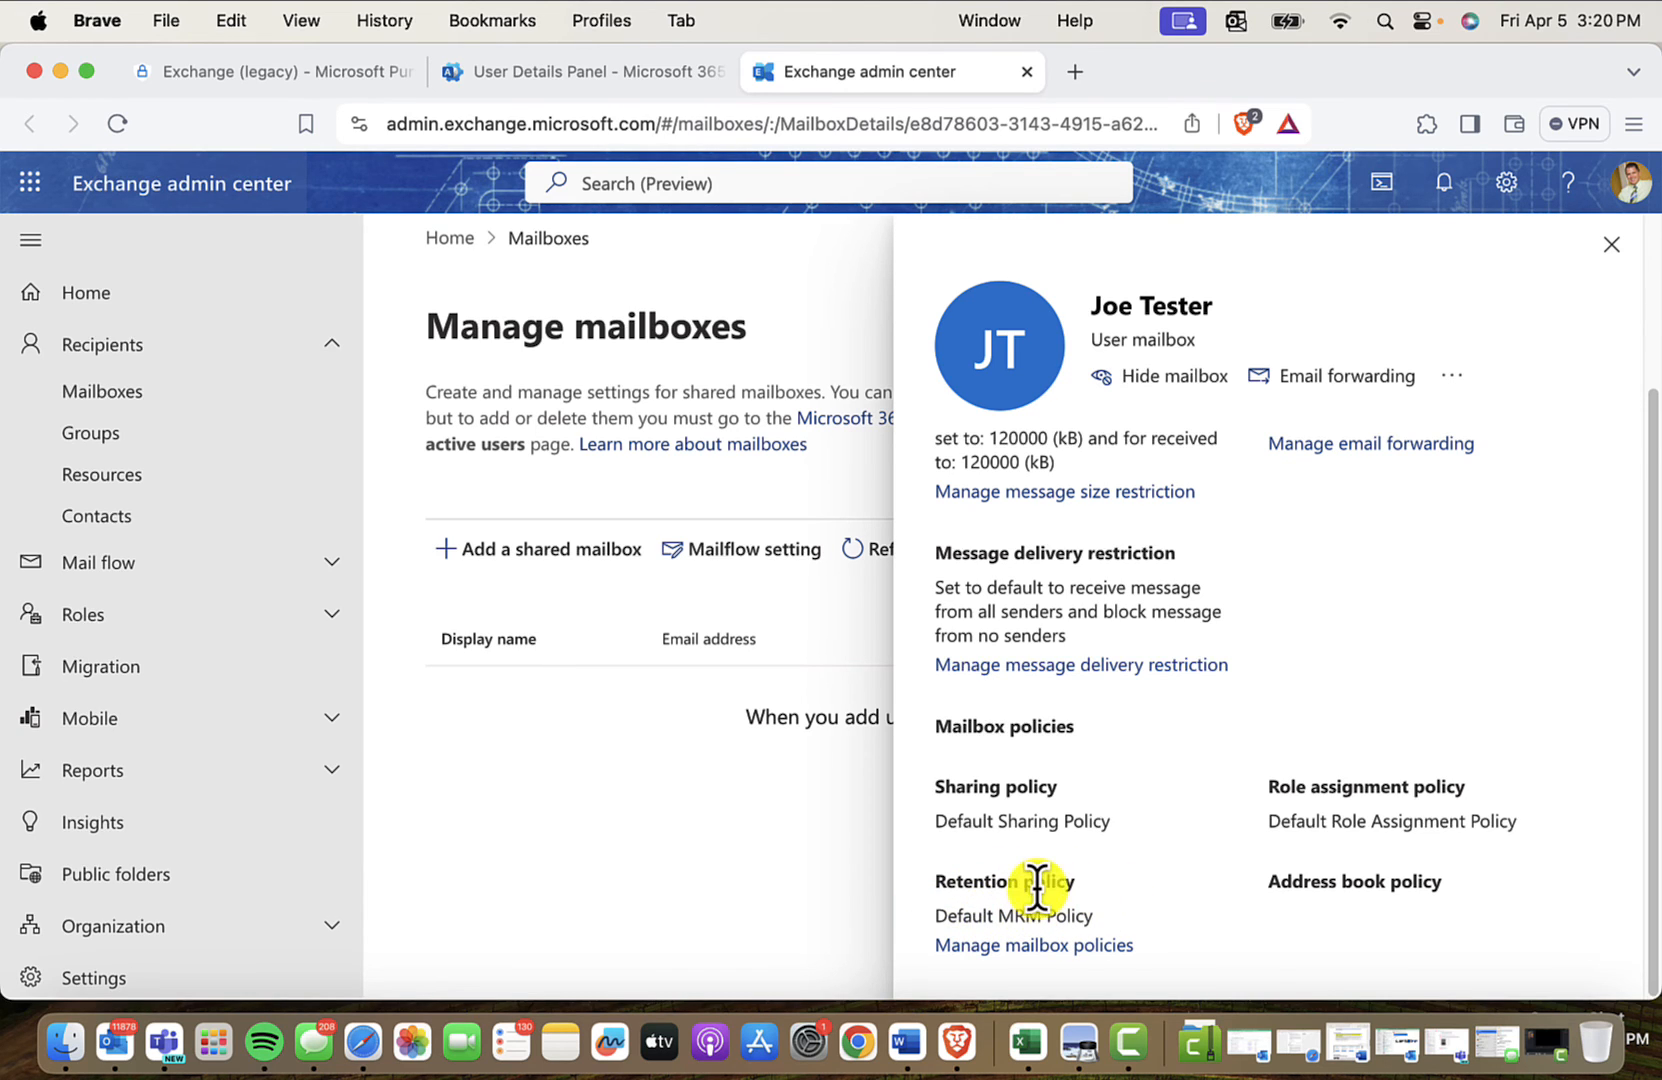
mouse_move(1020, 912)
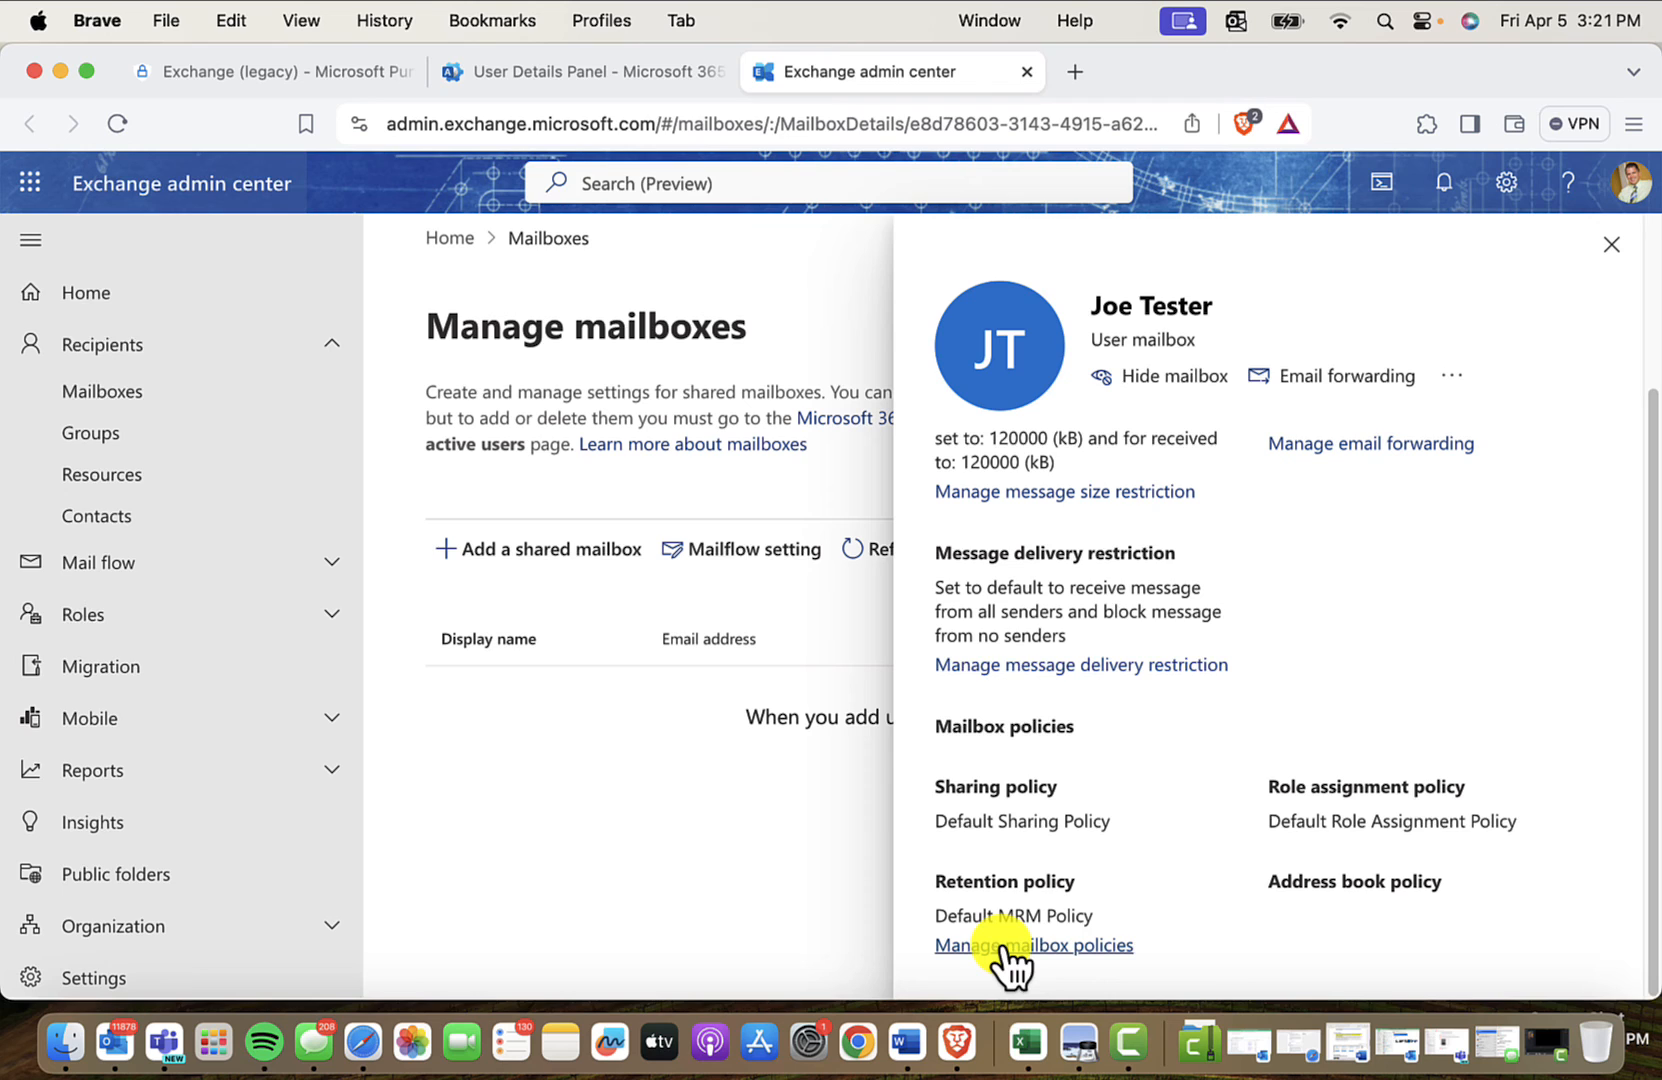
- Assign 'Joe archive move from inbox' as Joe Tester's mailbox retention policy and save
left_click(1034, 944)
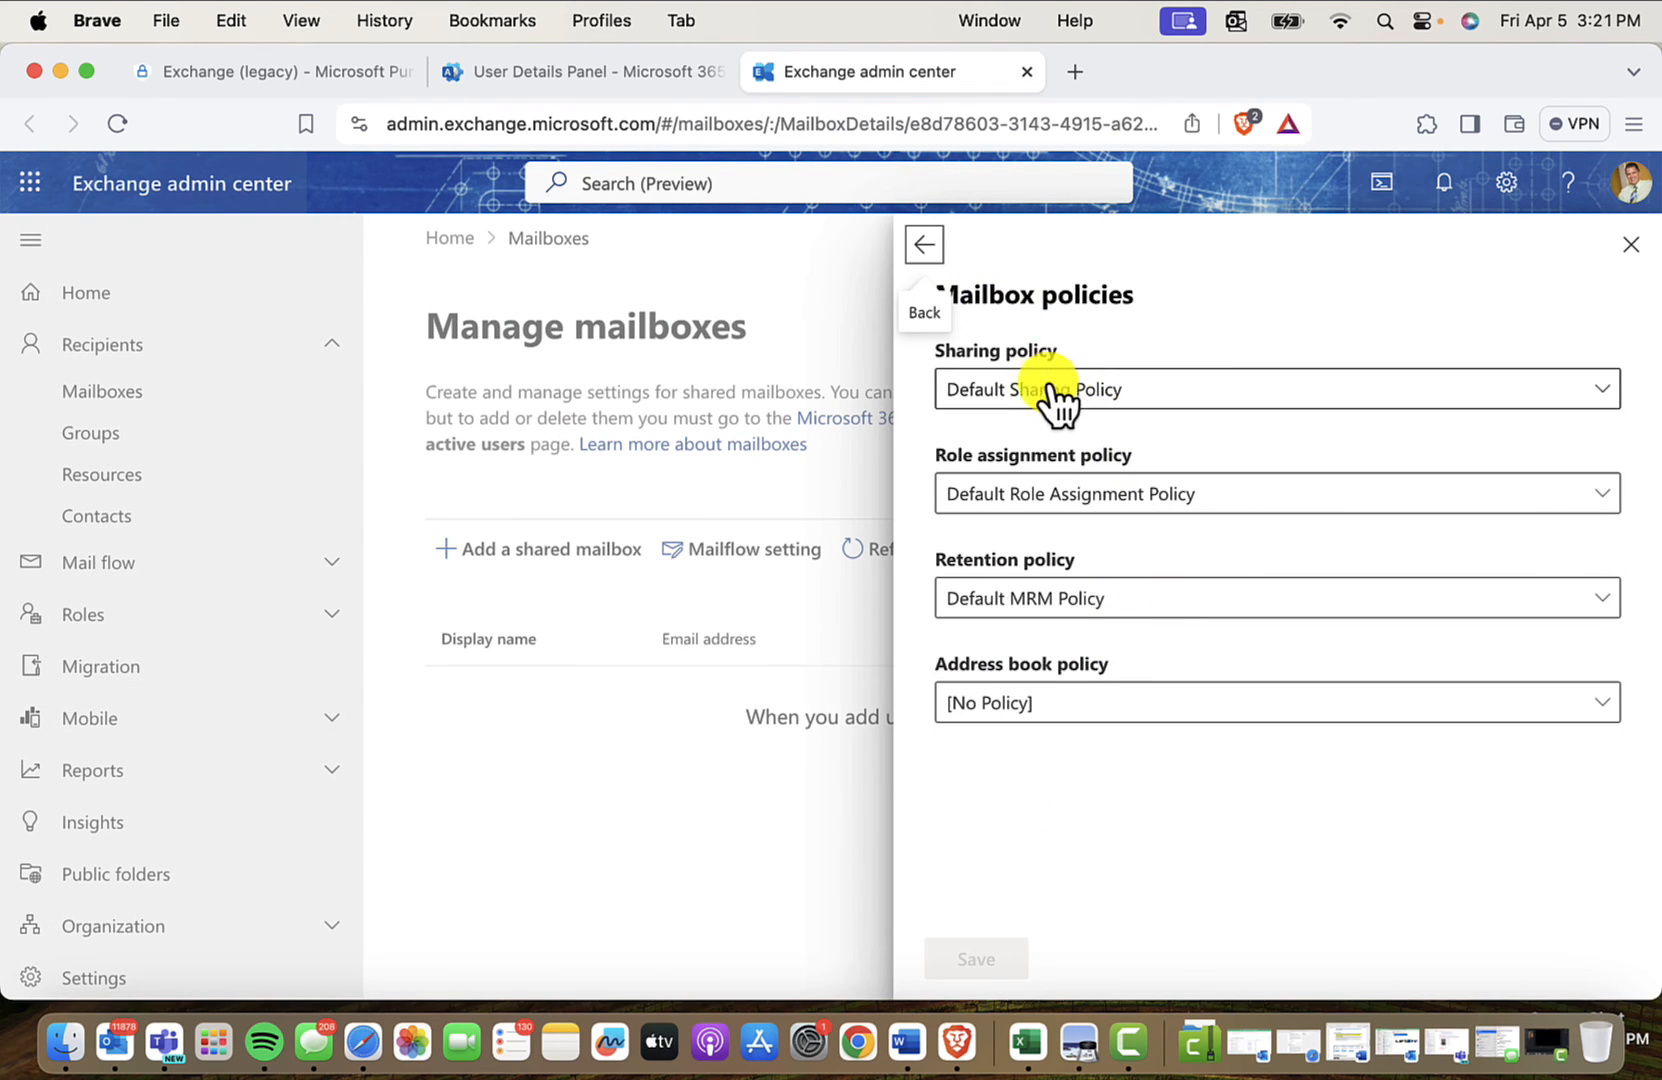
mouse_move(1022, 608)
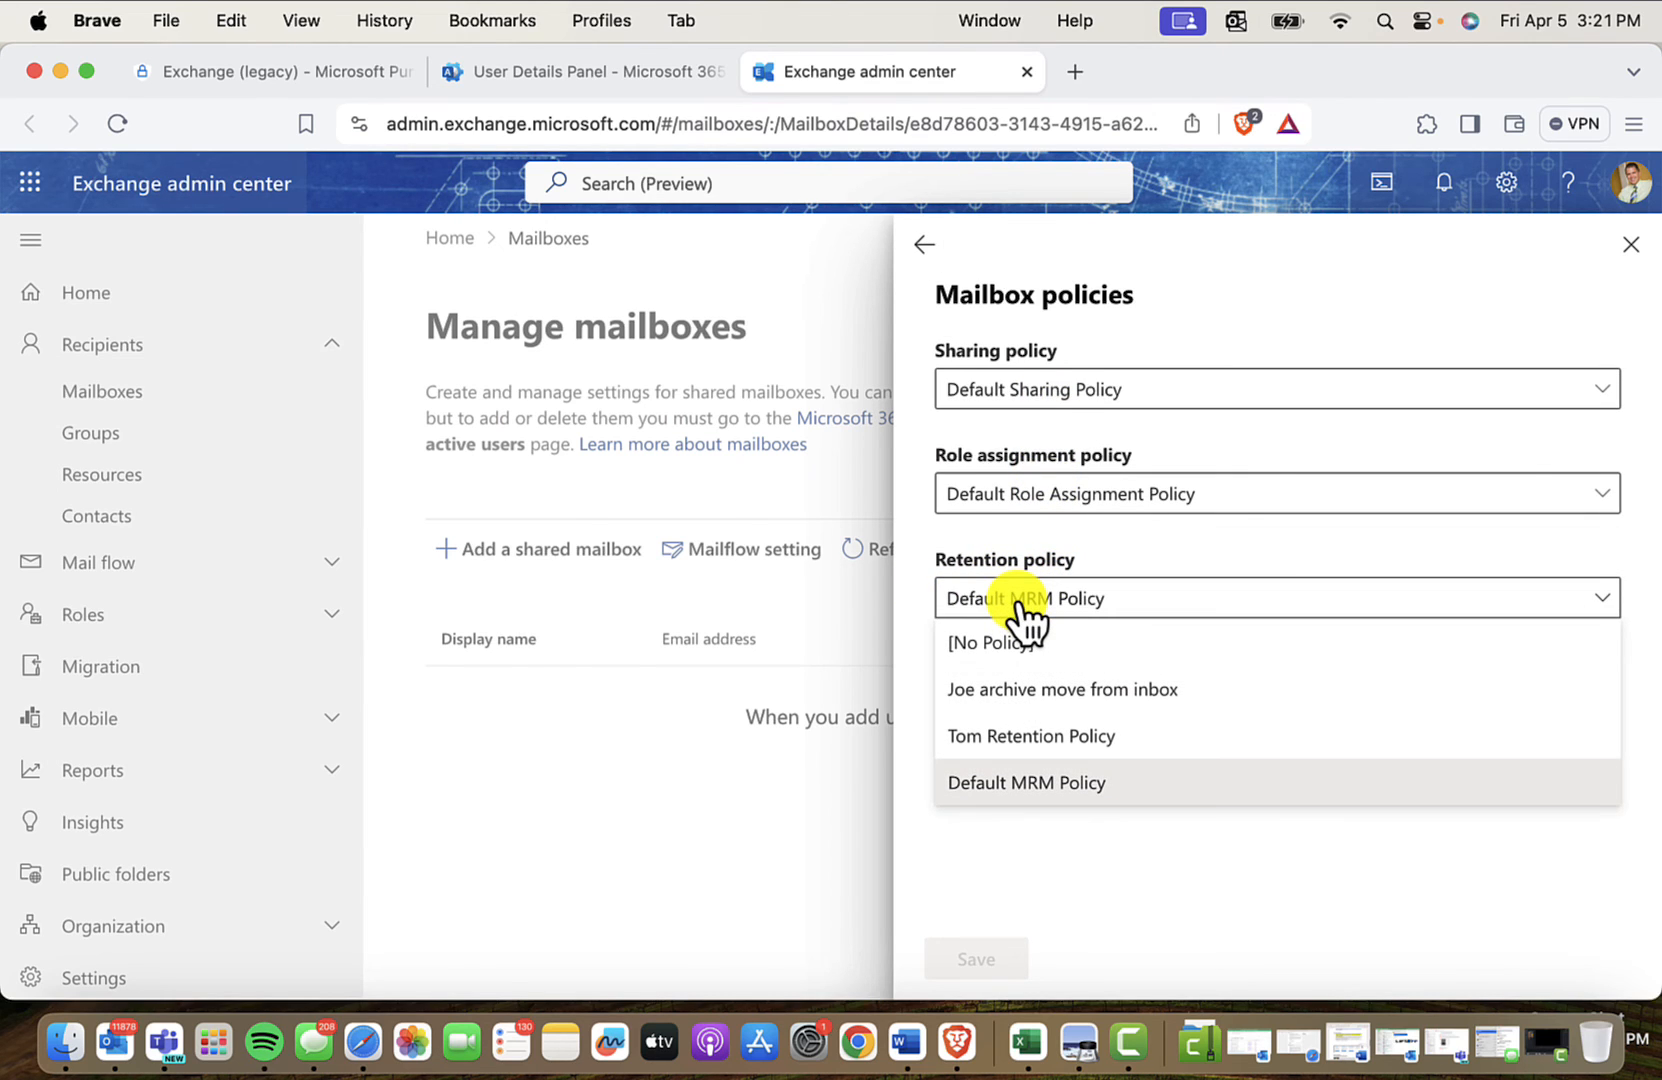
mouse_move(1028, 704)
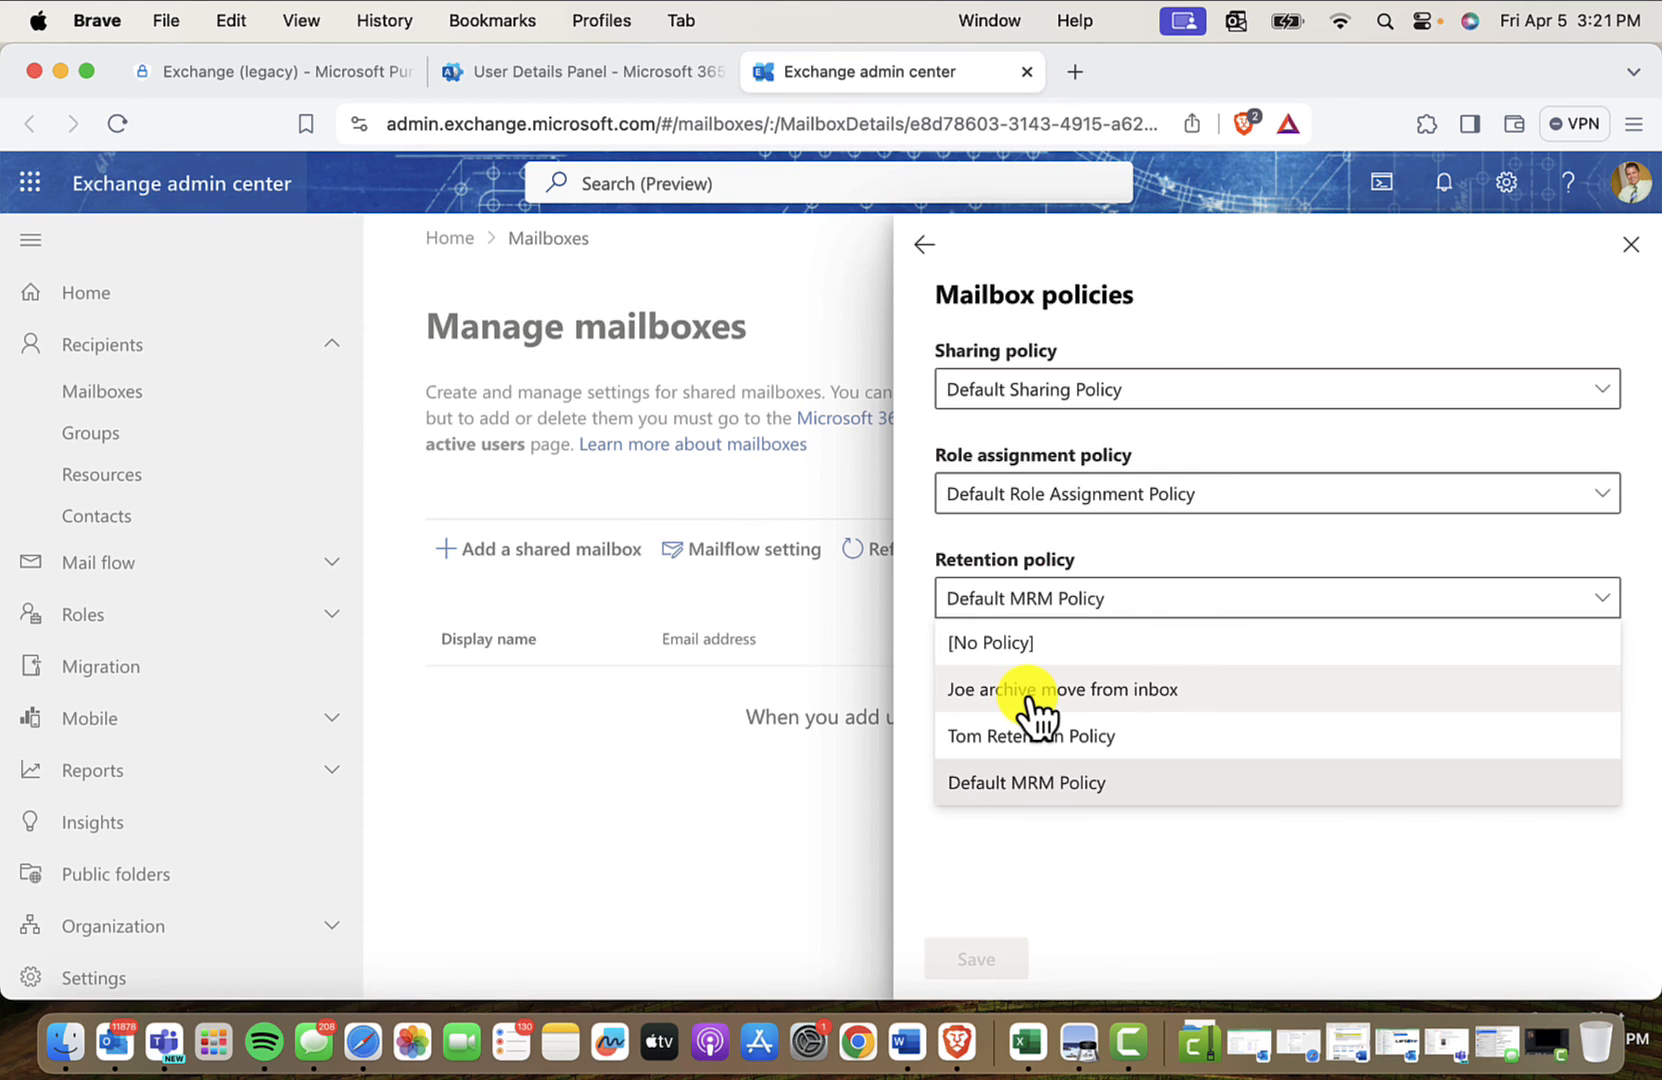
mouse_move(992, 710)
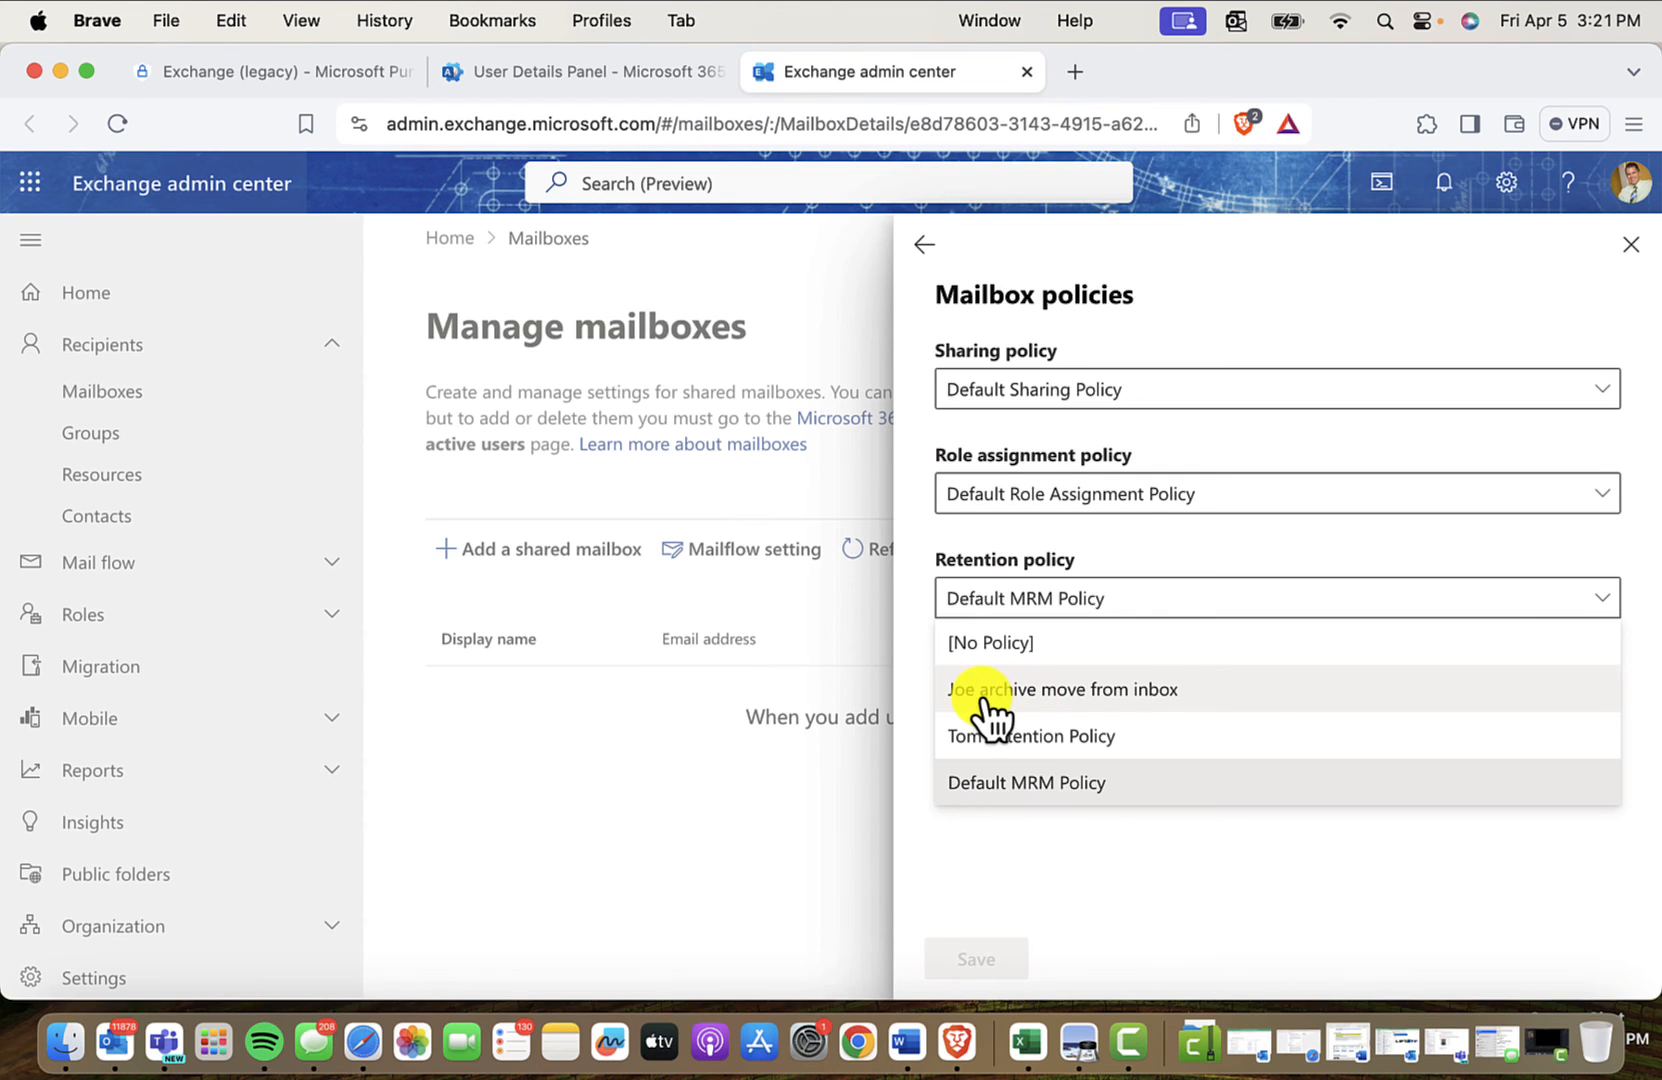
mouse_move(1082, 704)
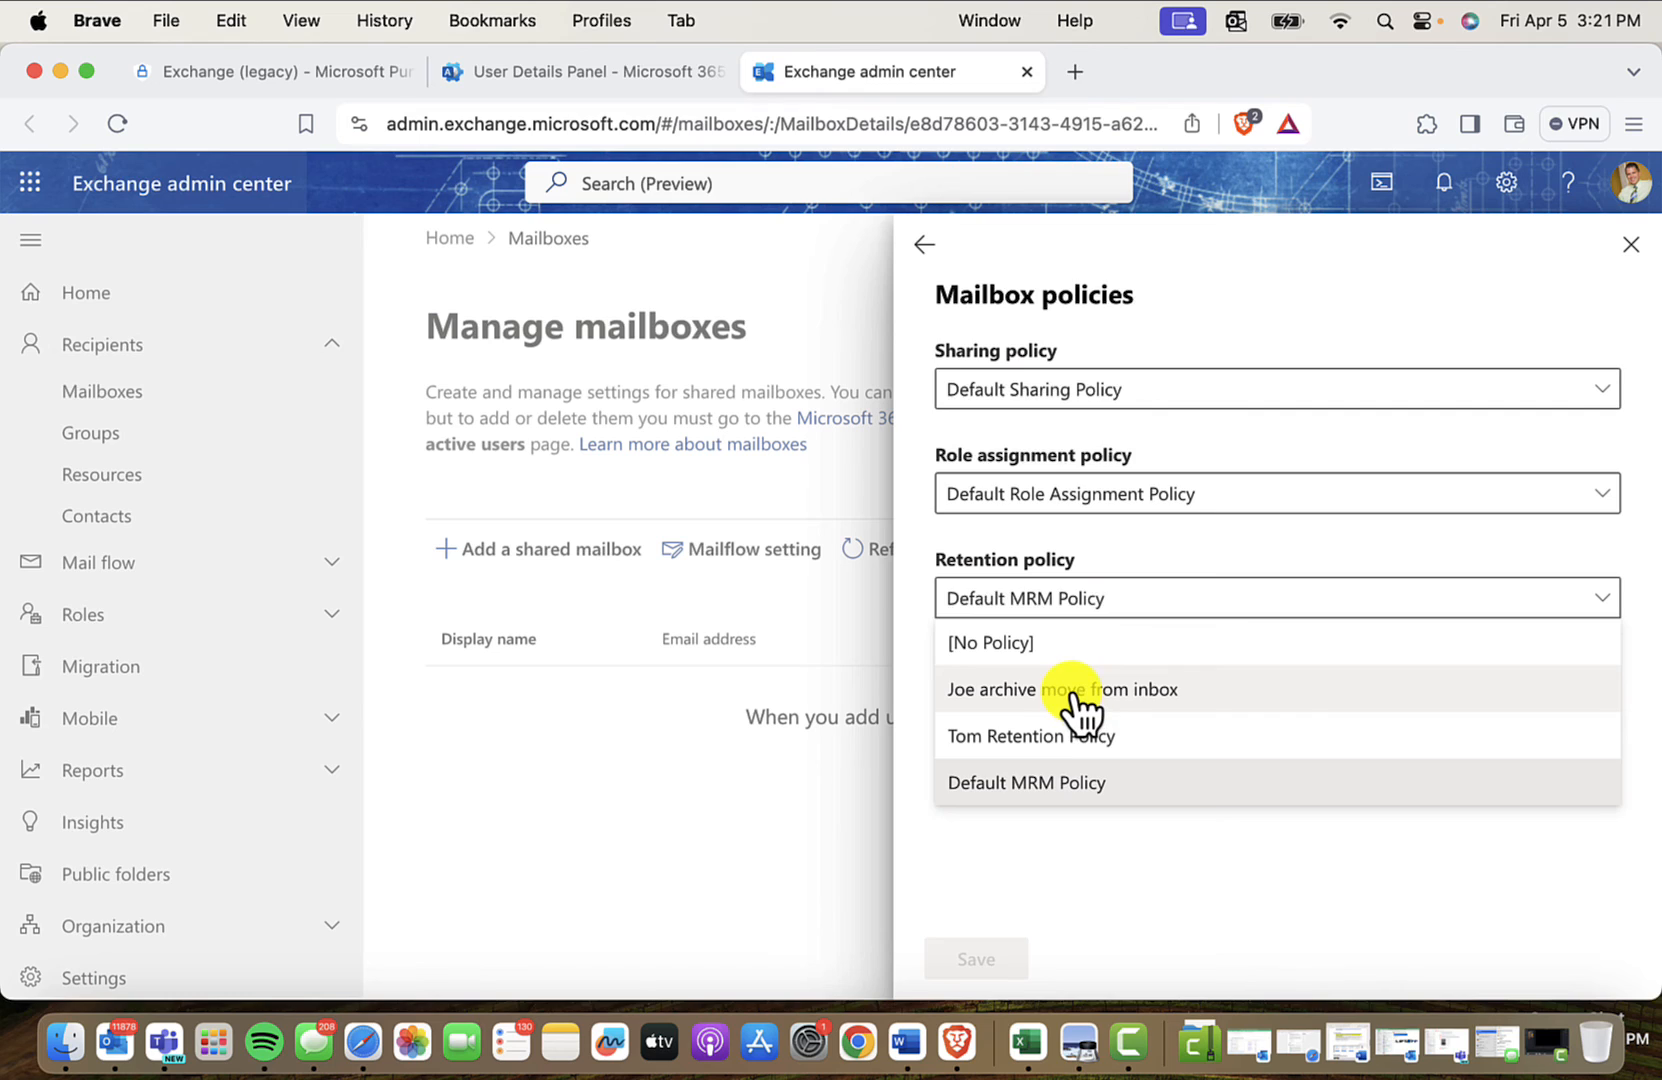
left_click(1062, 688)
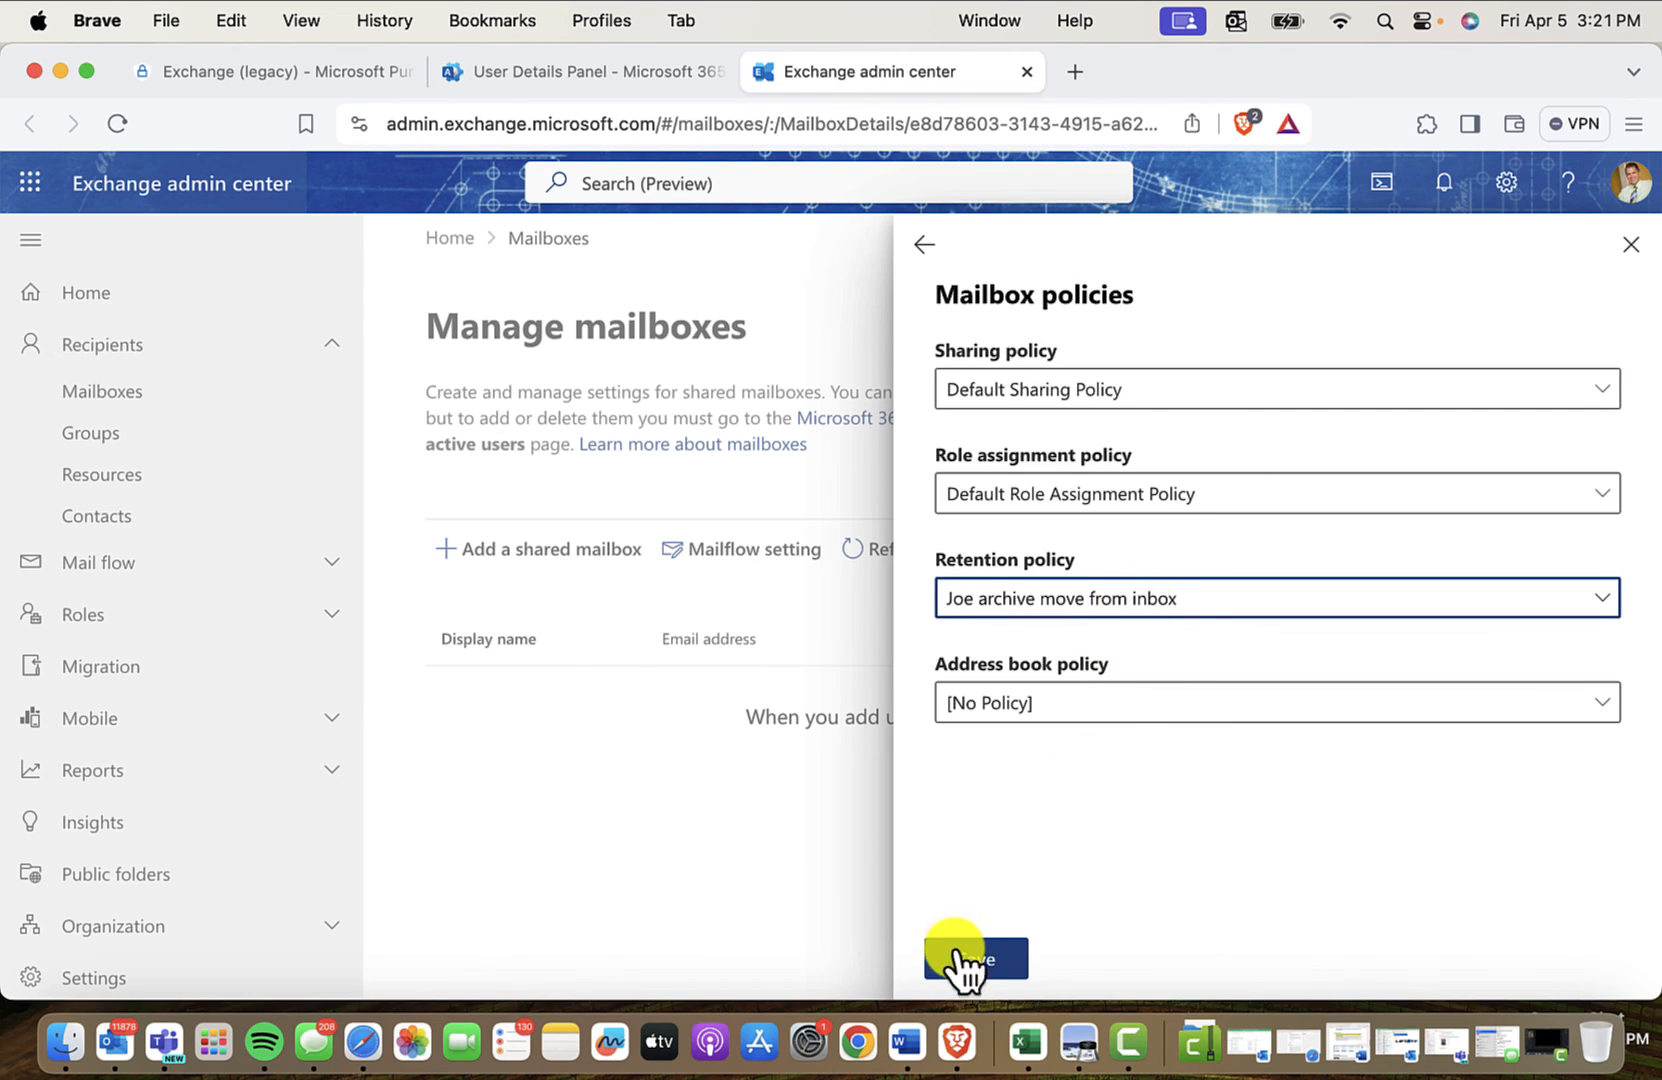
left_click(970, 960)
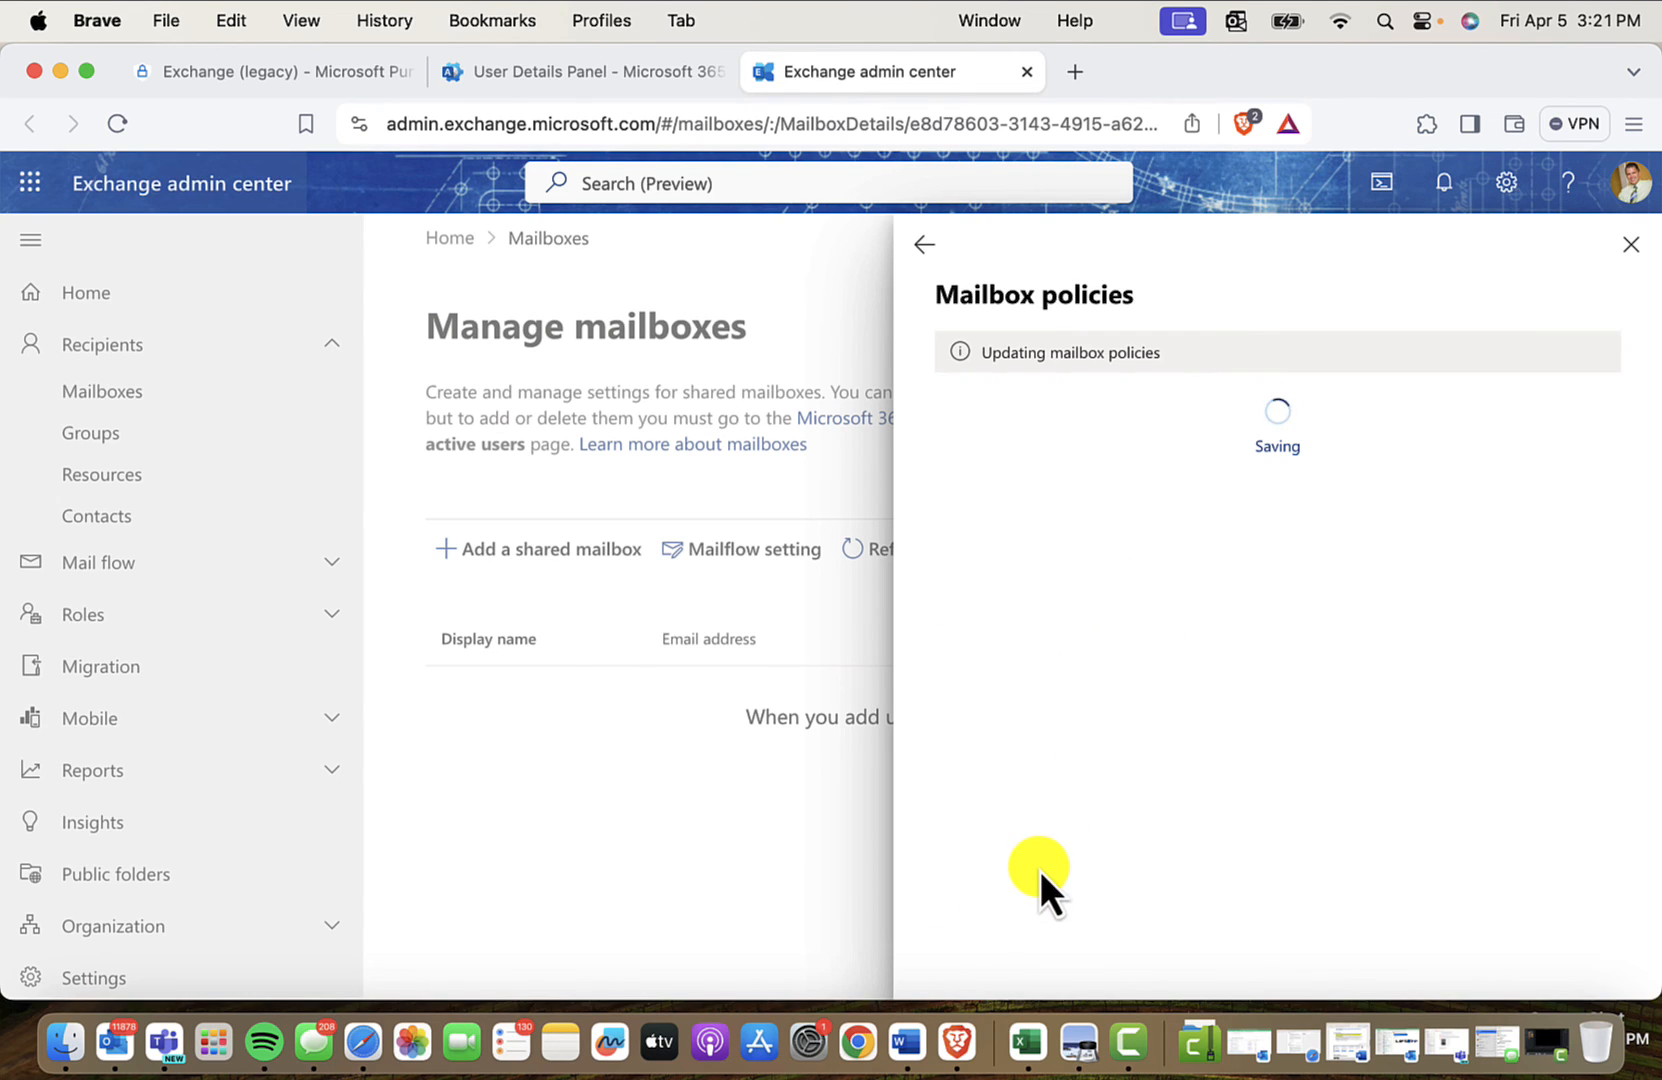